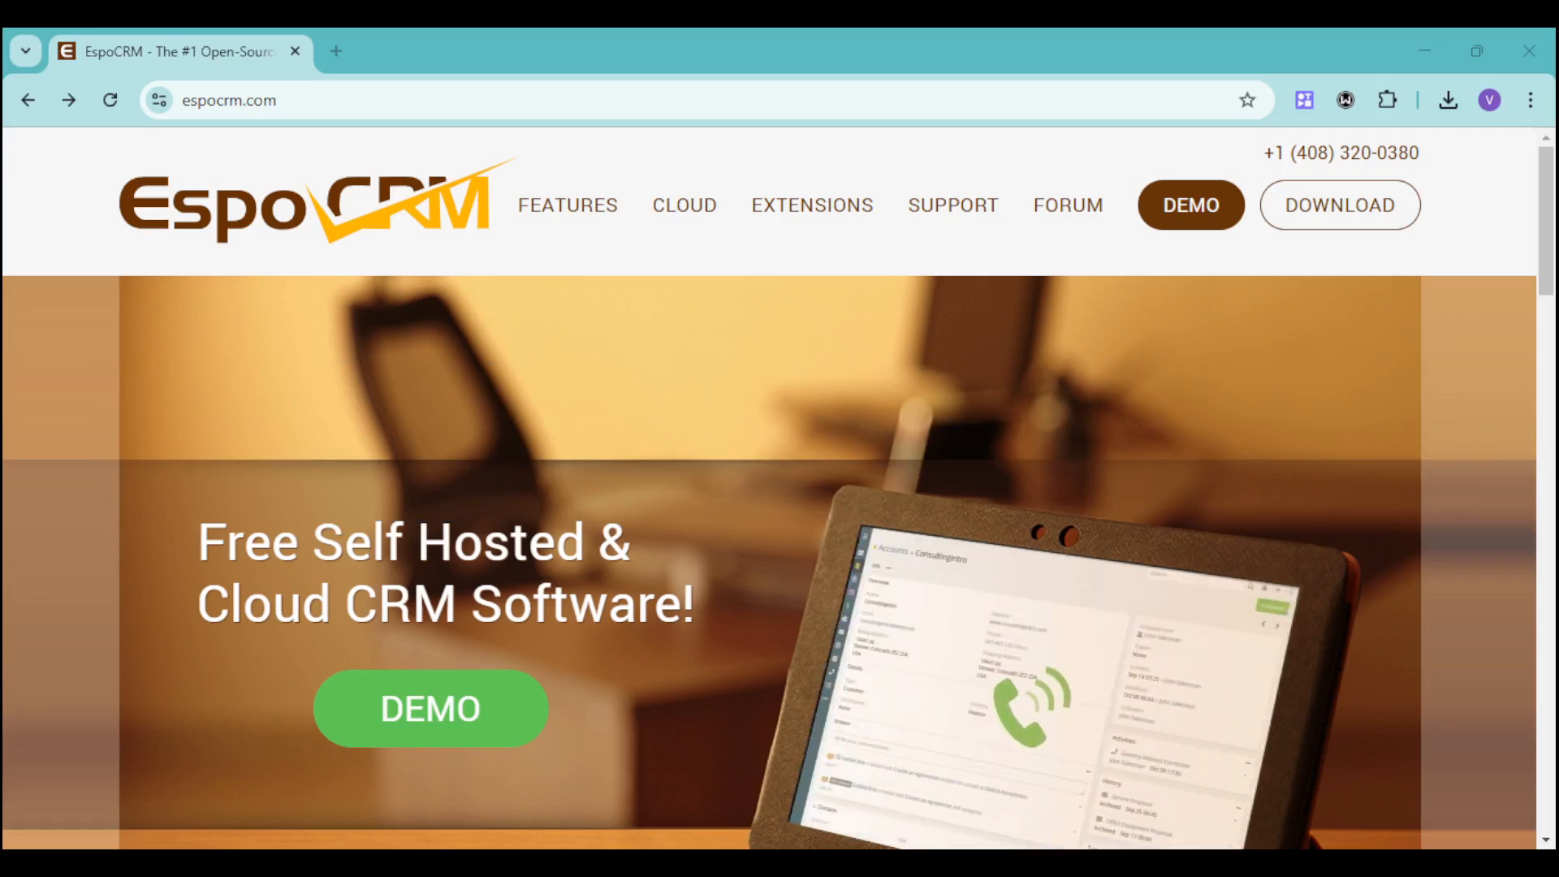
{"action": "mouse_move", "coordinate": [369, 248]}
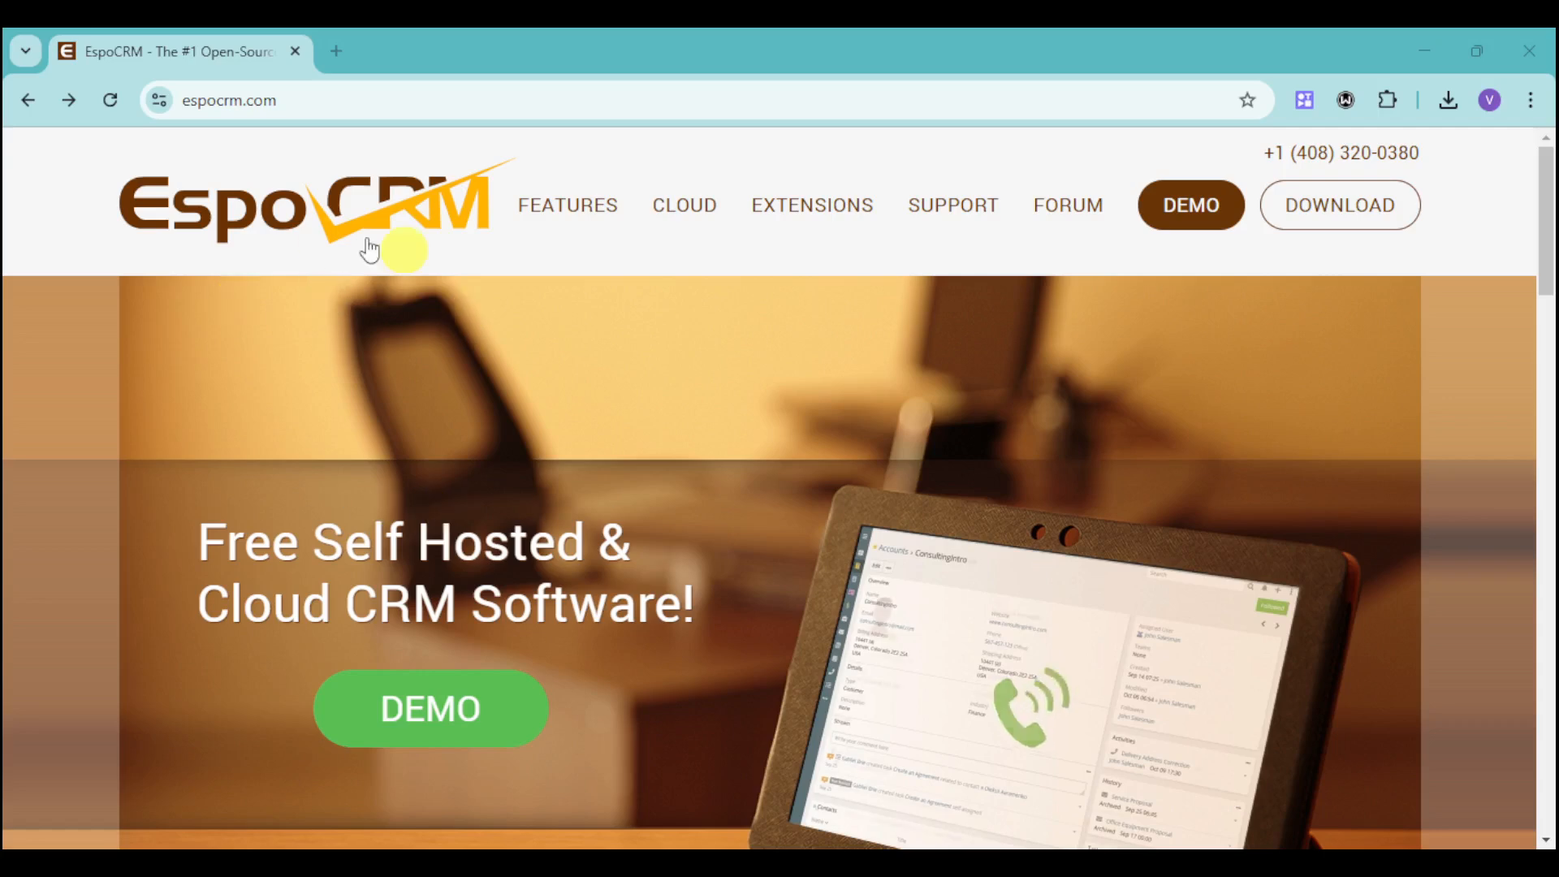
{"action": "mouse_move", "coordinate": [362, 342]}
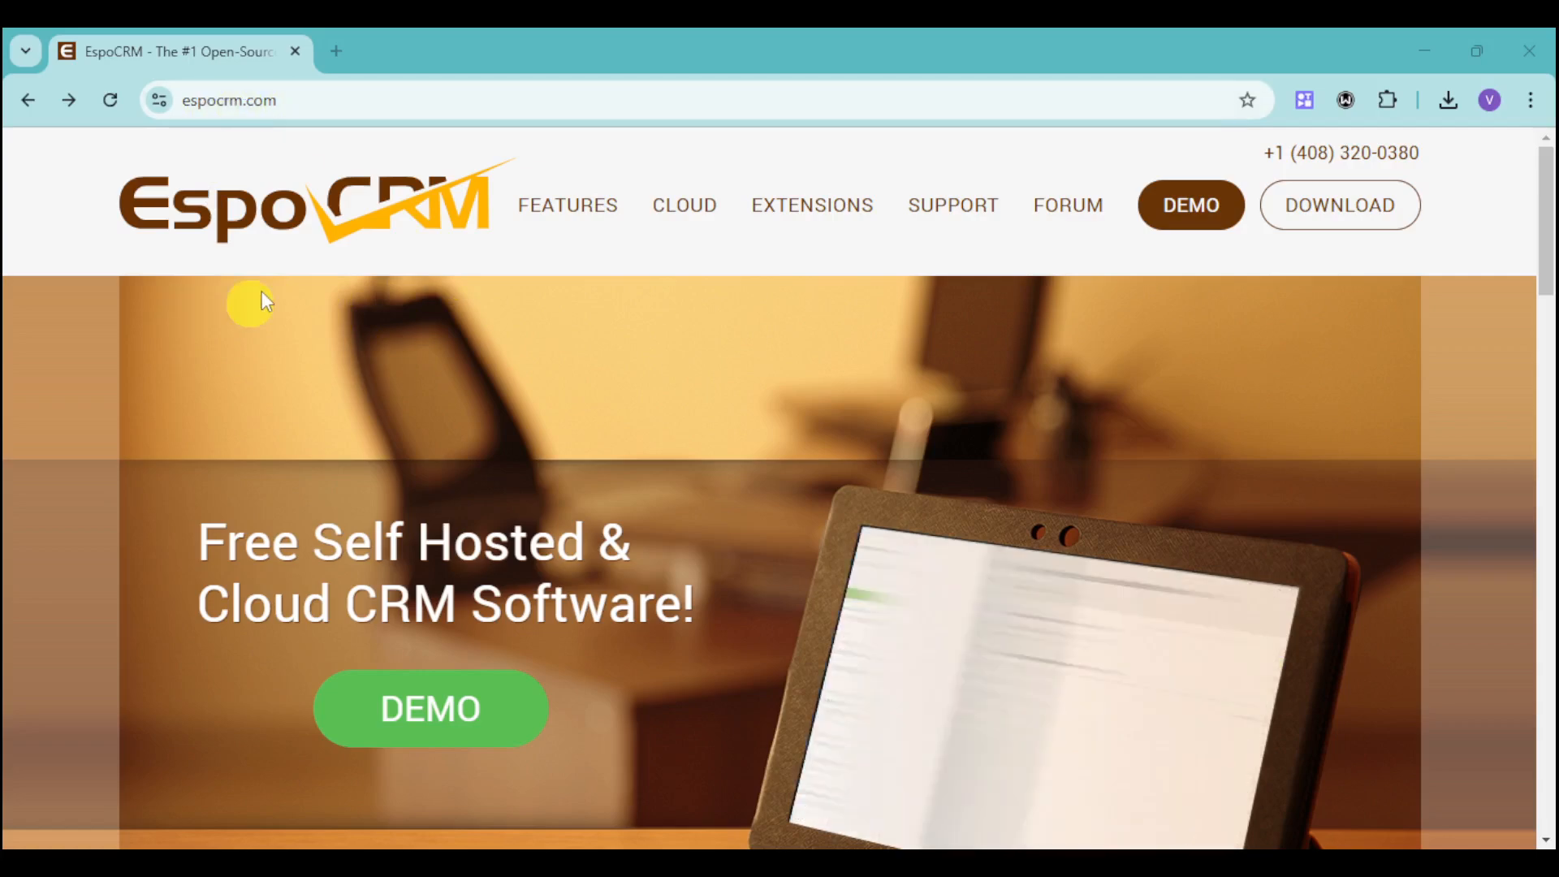
{"action": "mouse_move", "coordinate": [606, 487]}
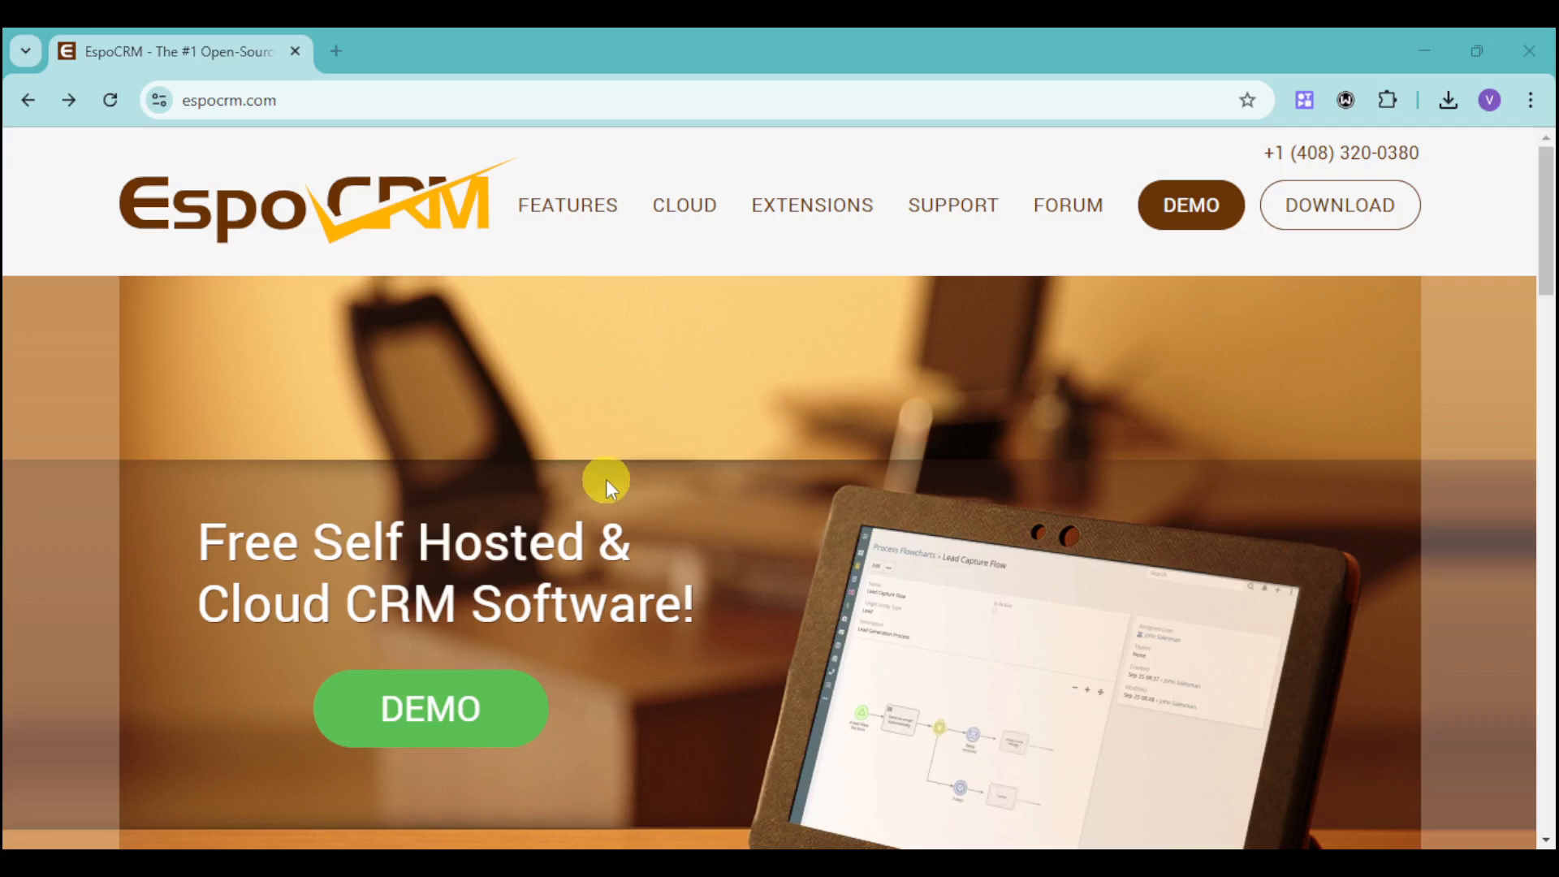
{"action": "mouse_move", "coordinate": [694, 488]}
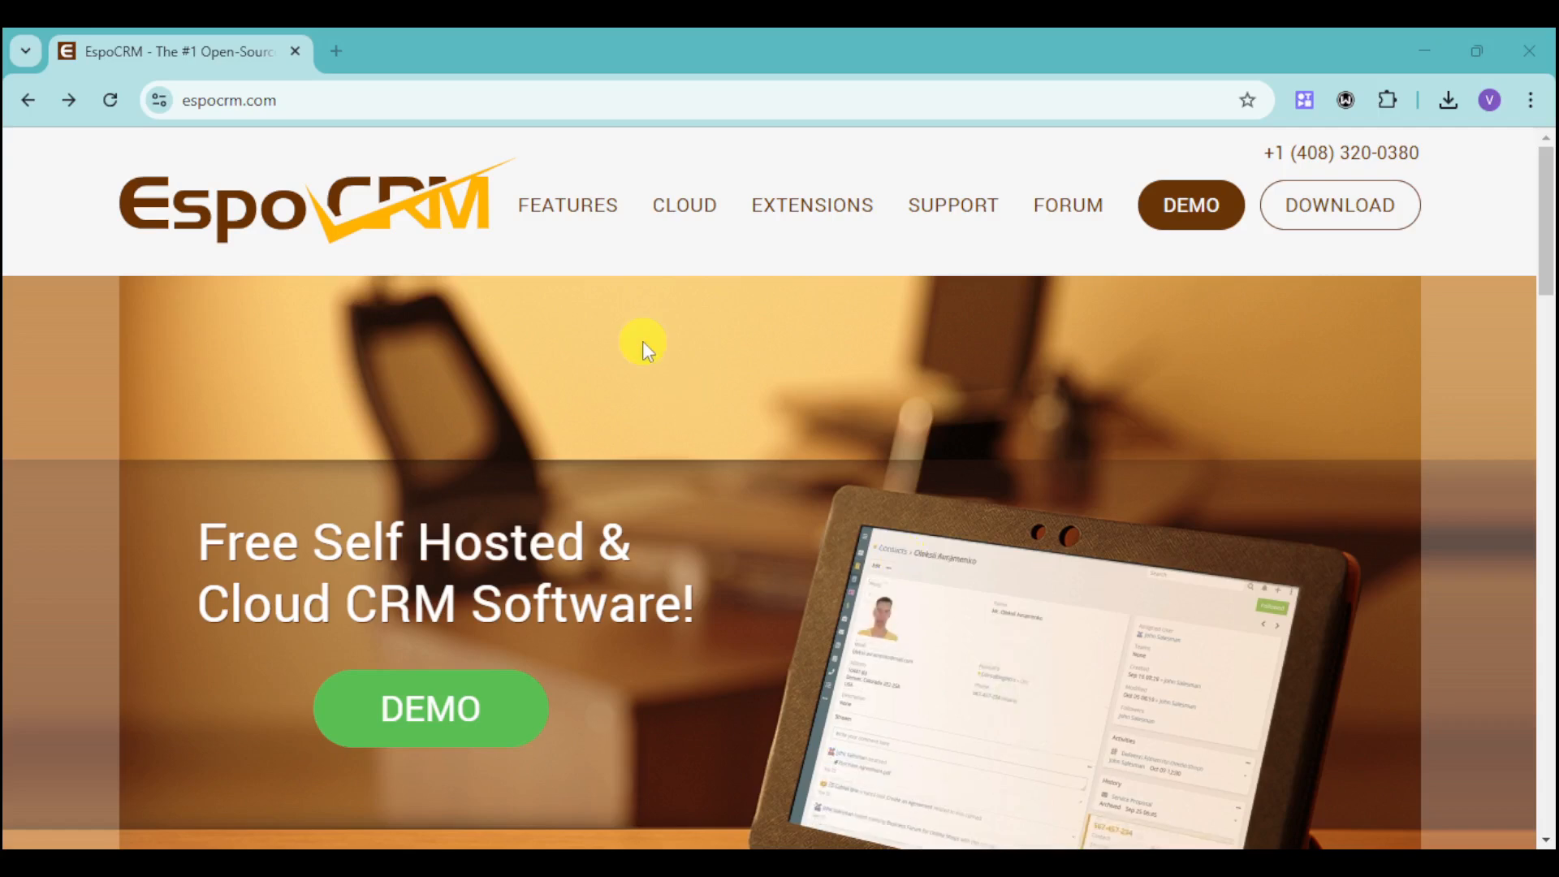
- Go to the Features page showing Sales Automation: Leads, Opportunities, Accounts, Contacts
{"action": "left_click", "coordinate": [567, 205]}
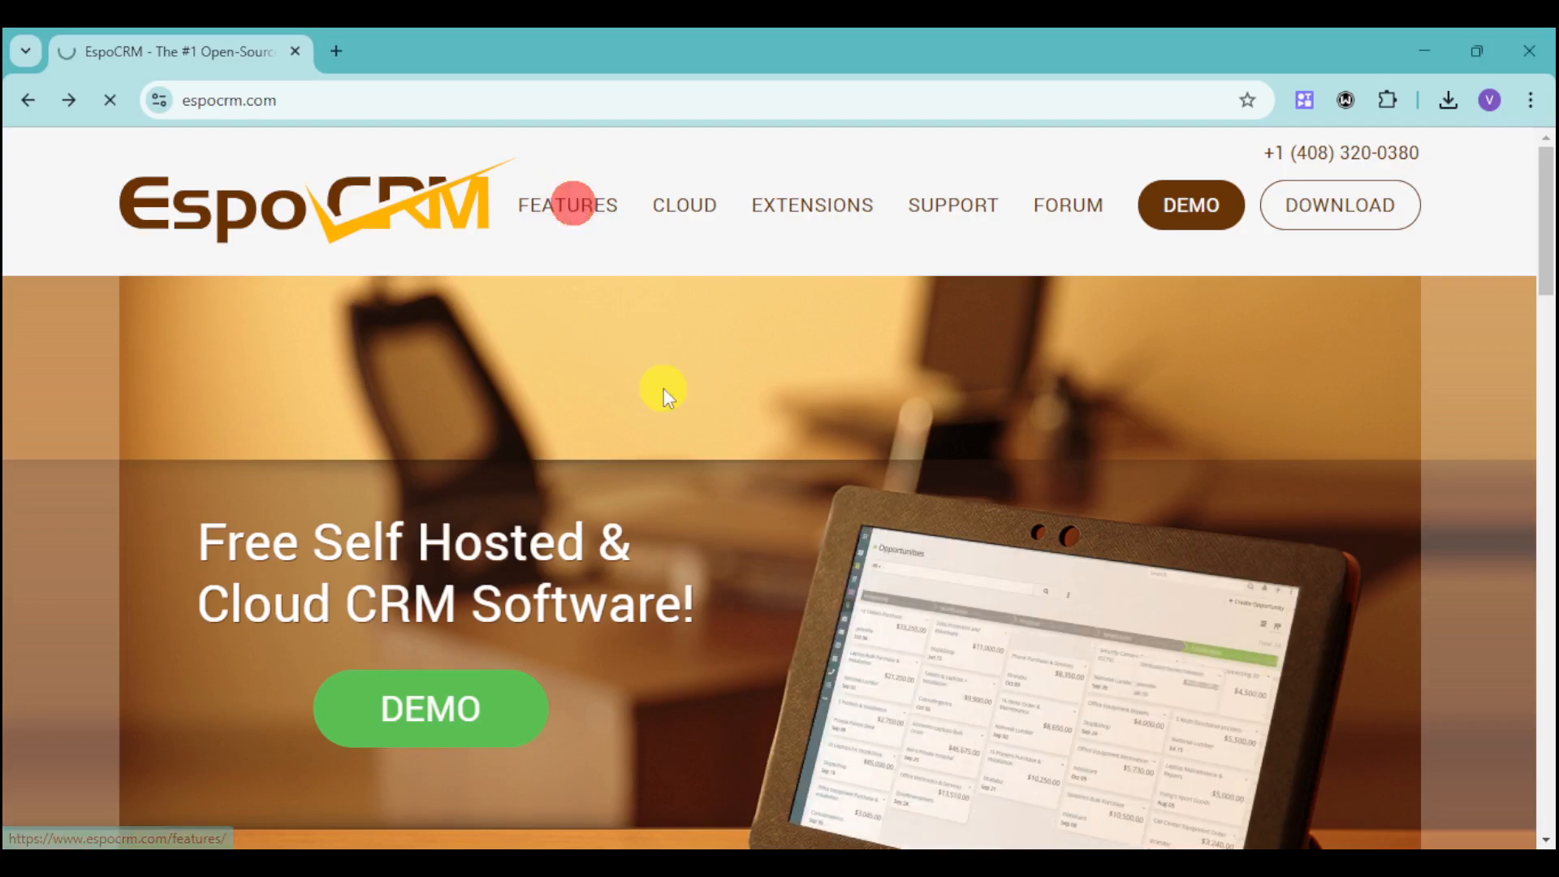
{"action": "left_click", "coordinate": [566, 204]}
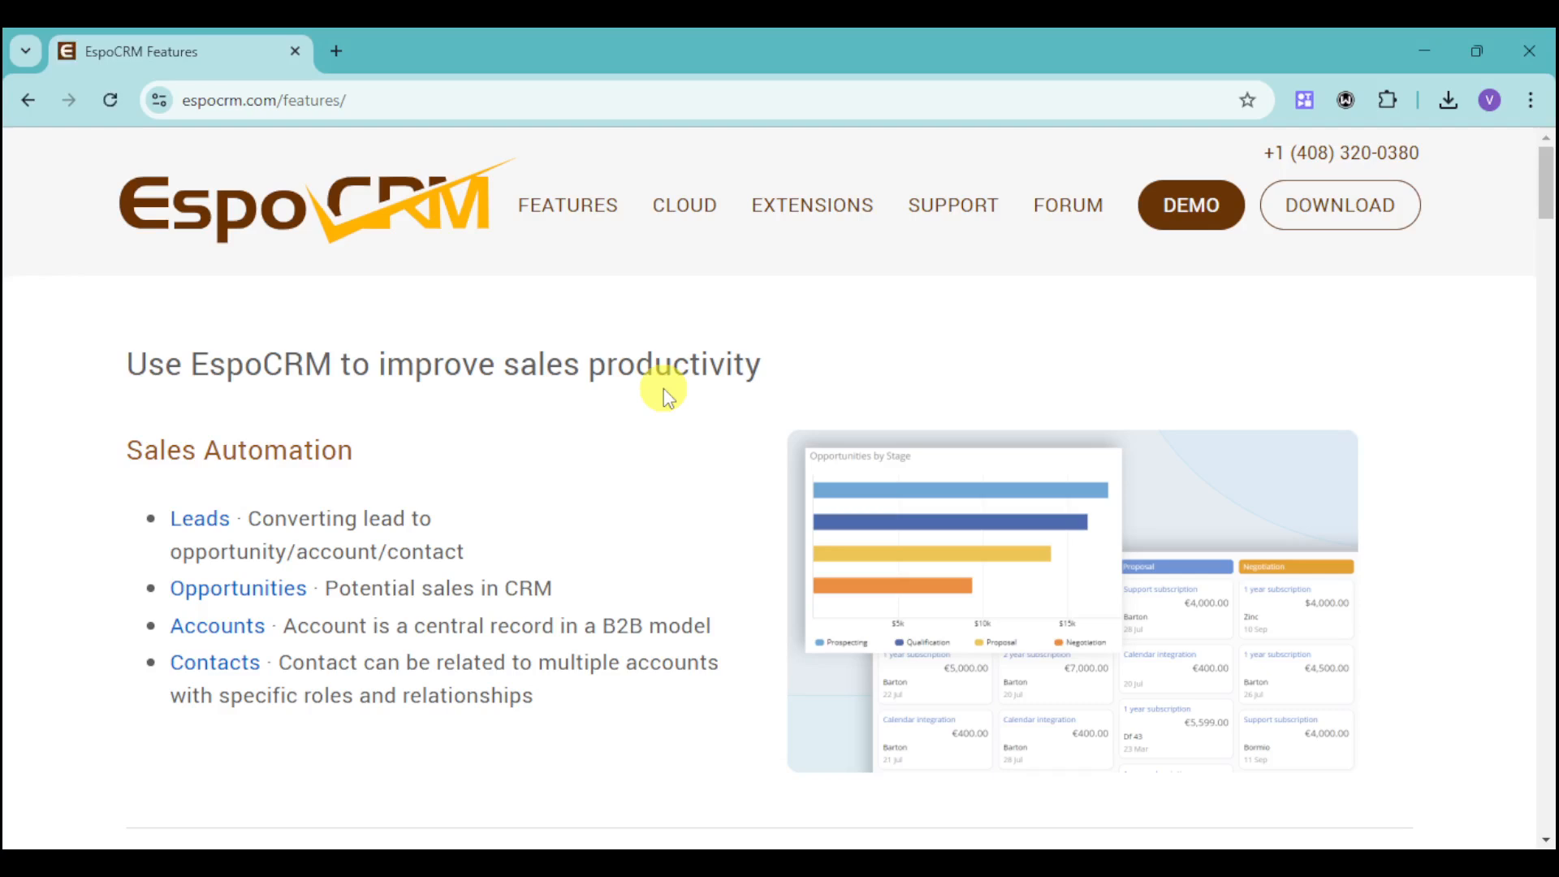
{"action": "mouse_move", "coordinate": [358, 373]}
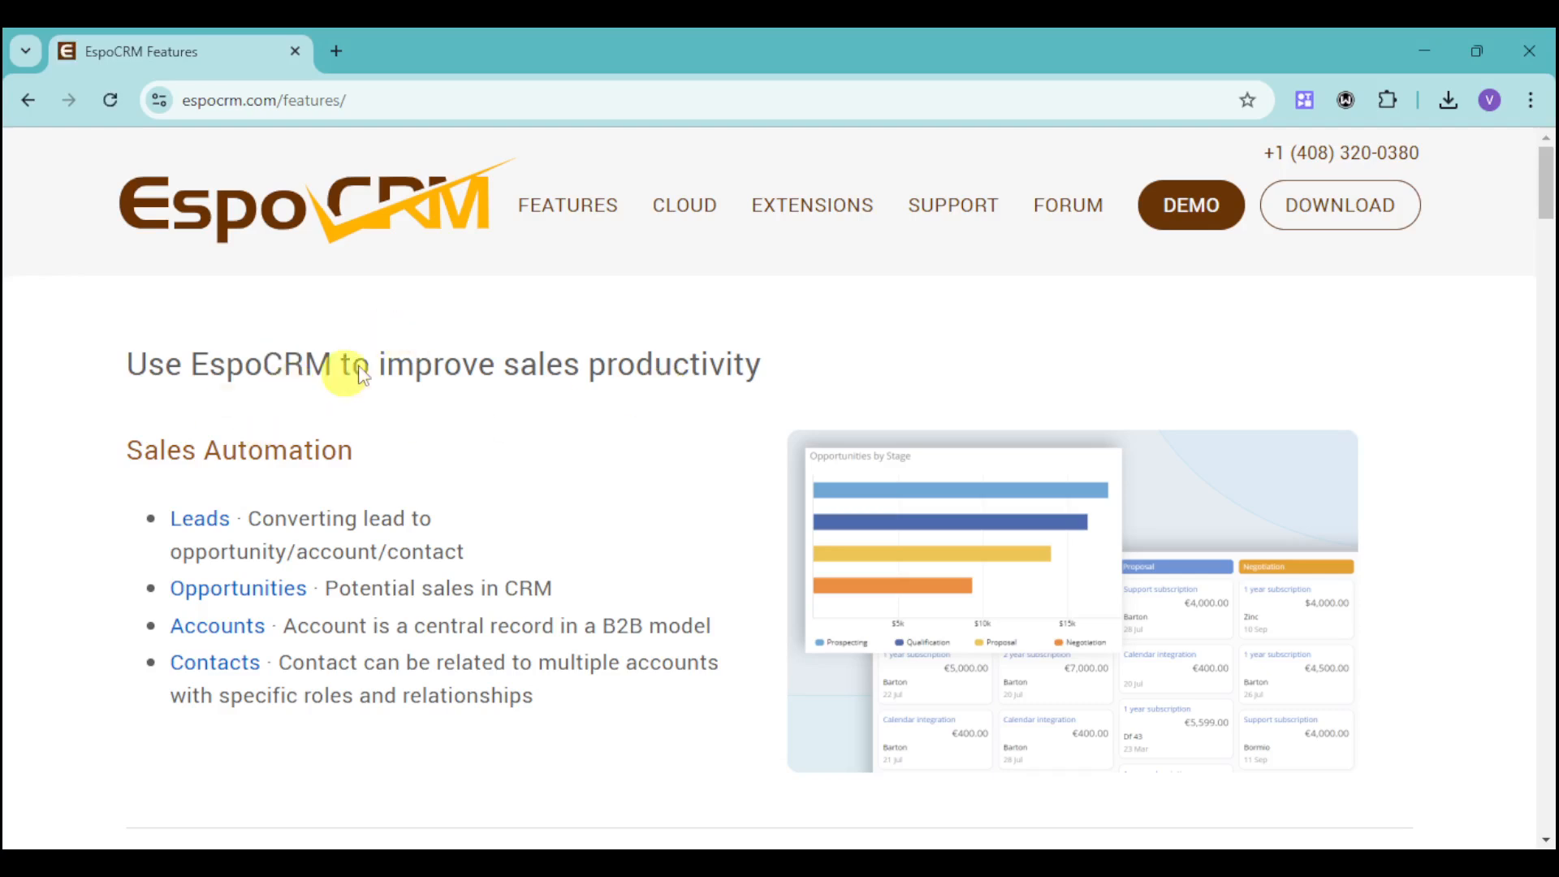
{"action": "mouse_move", "coordinate": [552, 434]}
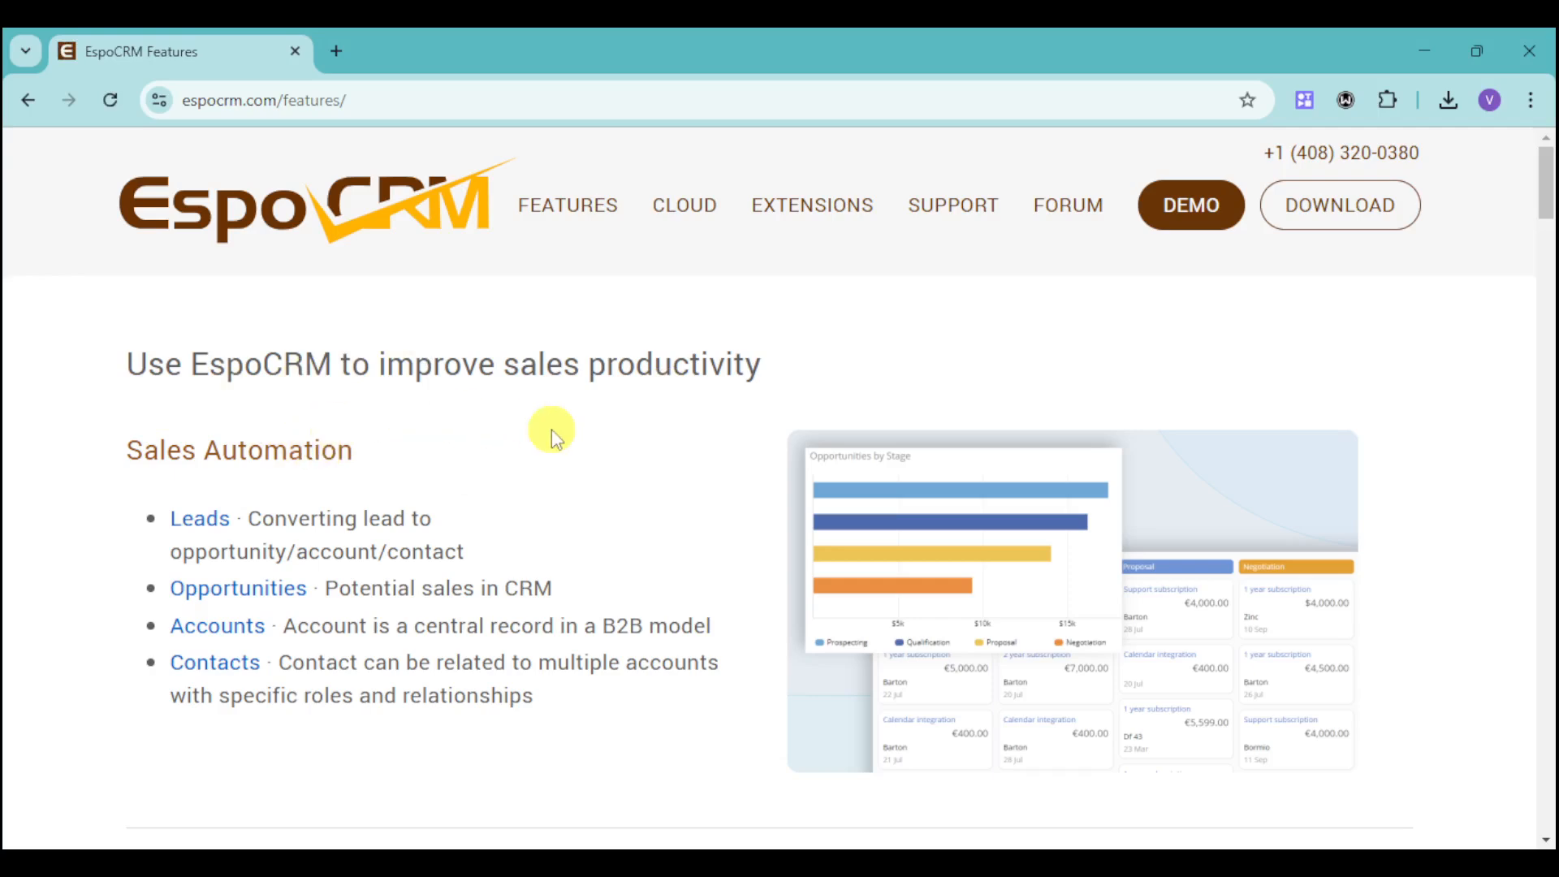
{"action": "mouse_move", "coordinate": [232, 460]}
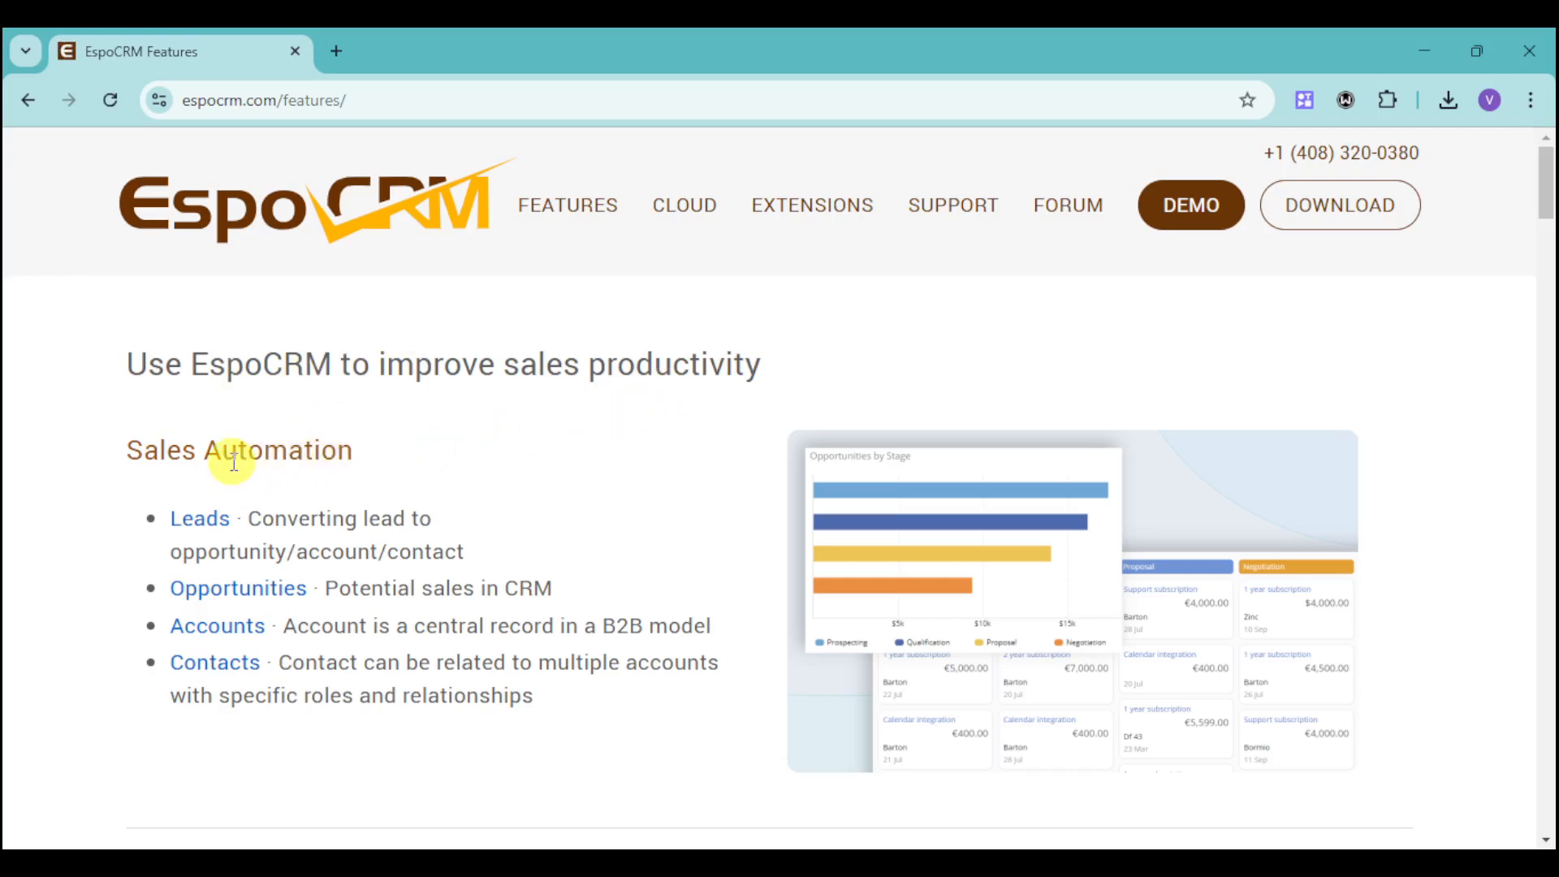
{"action": "mouse_move", "coordinate": [268, 546]}
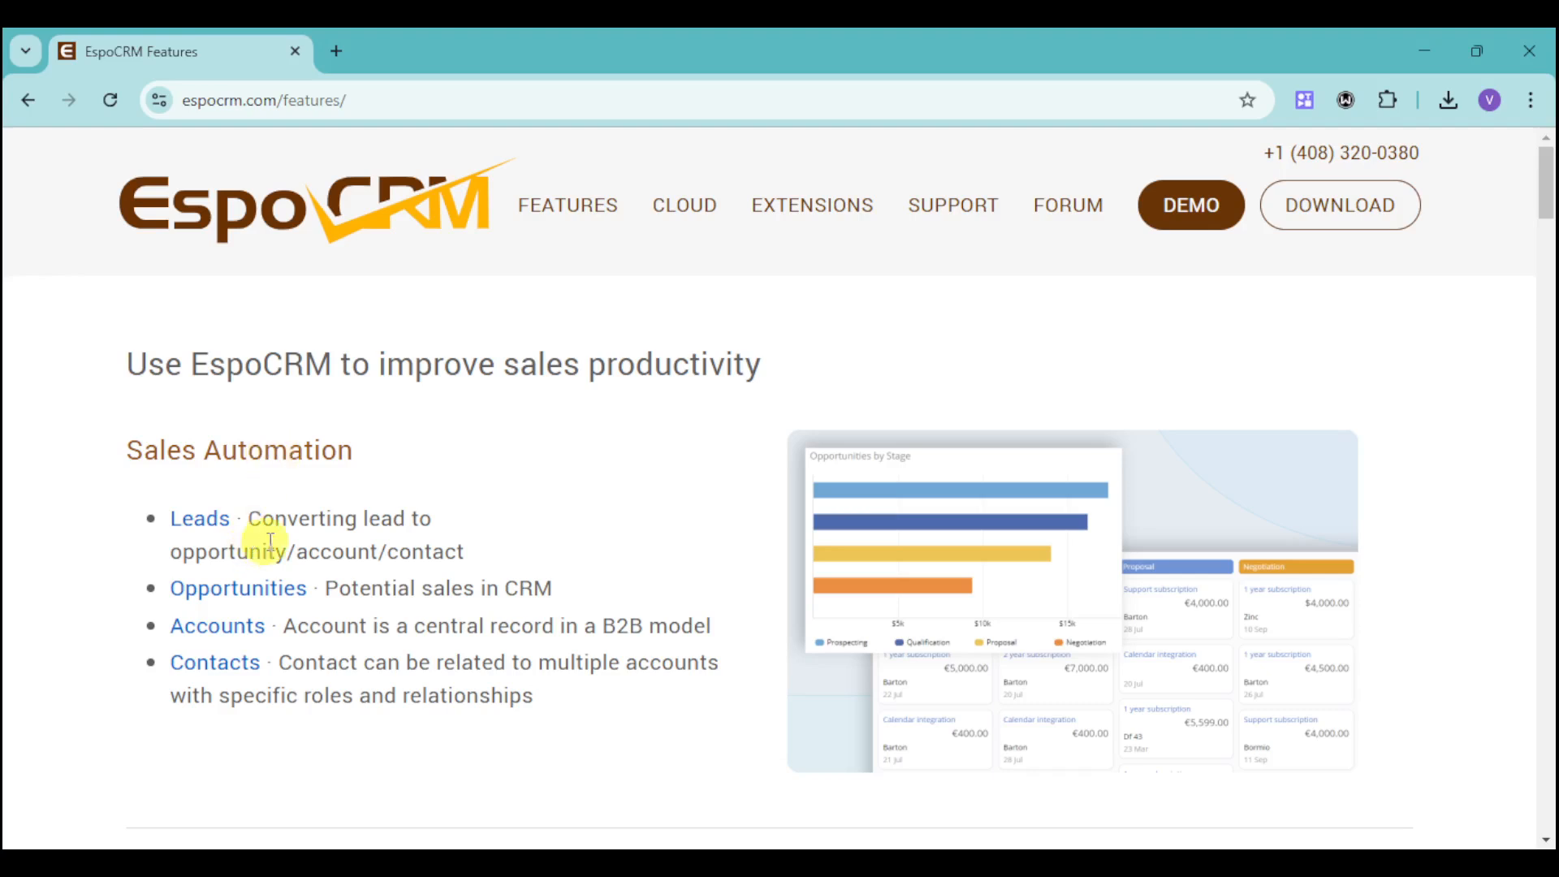
{"action": "mouse_move", "coordinate": [432, 548]}
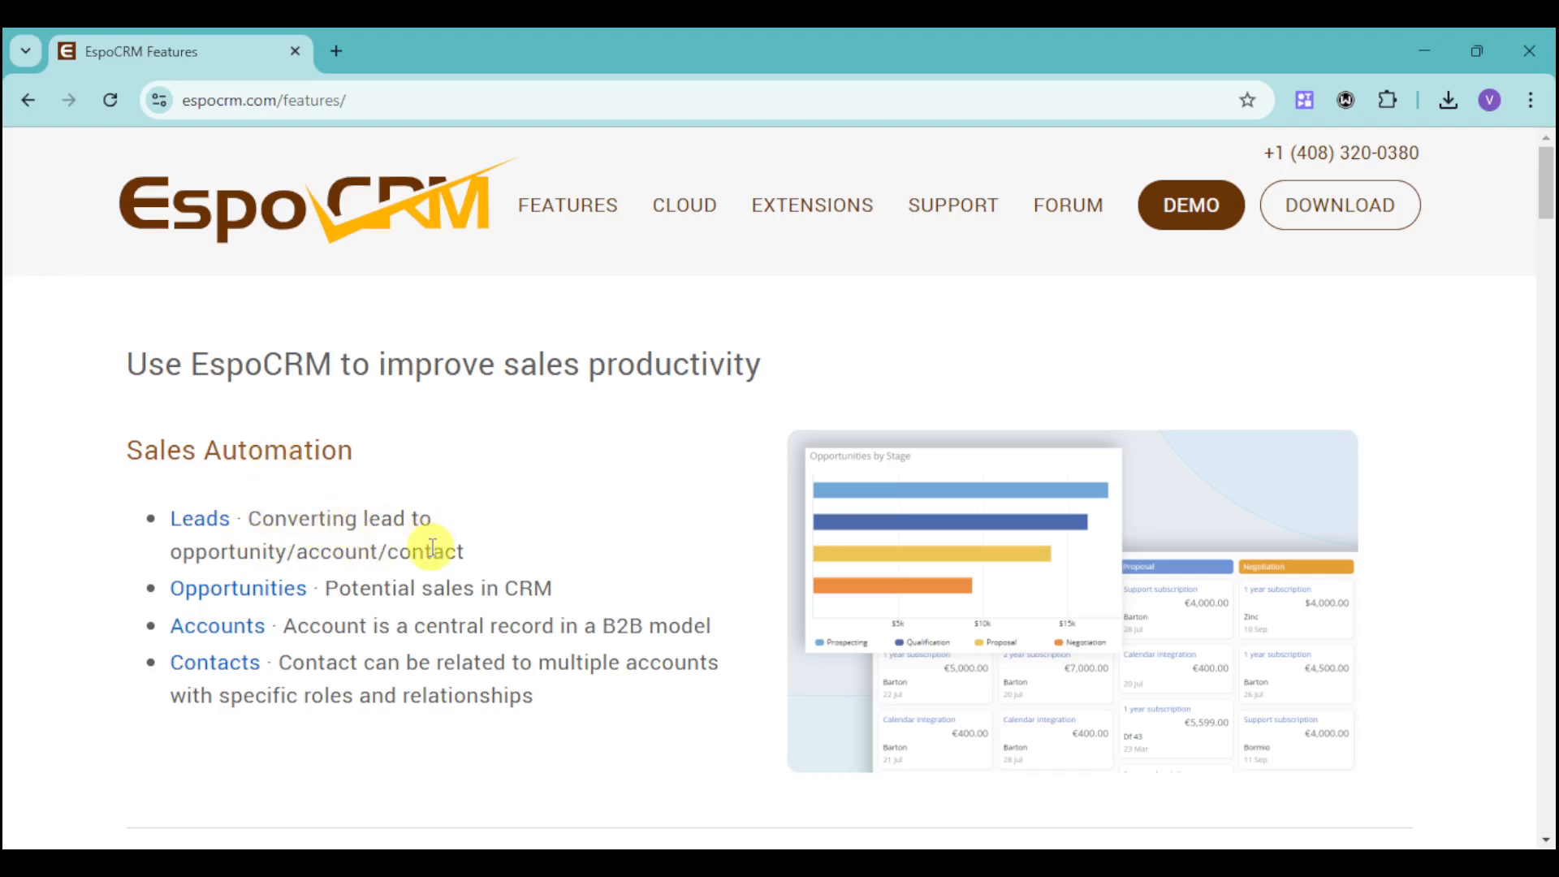
{"action": "mouse_move", "coordinate": [618, 567]}
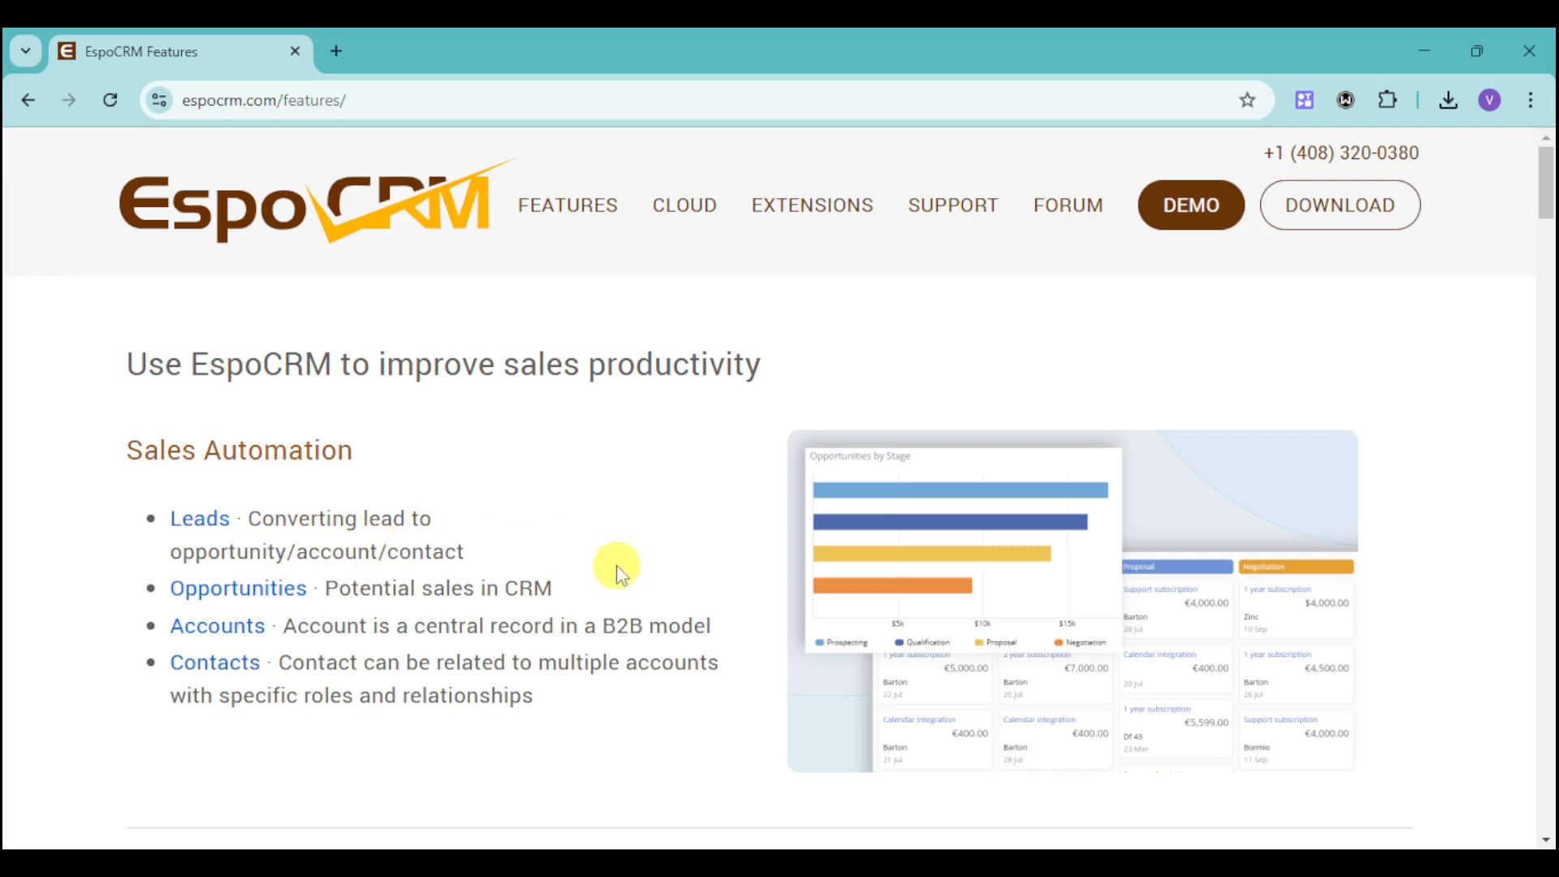
{"action": "mouse_move", "coordinate": [317, 535]}
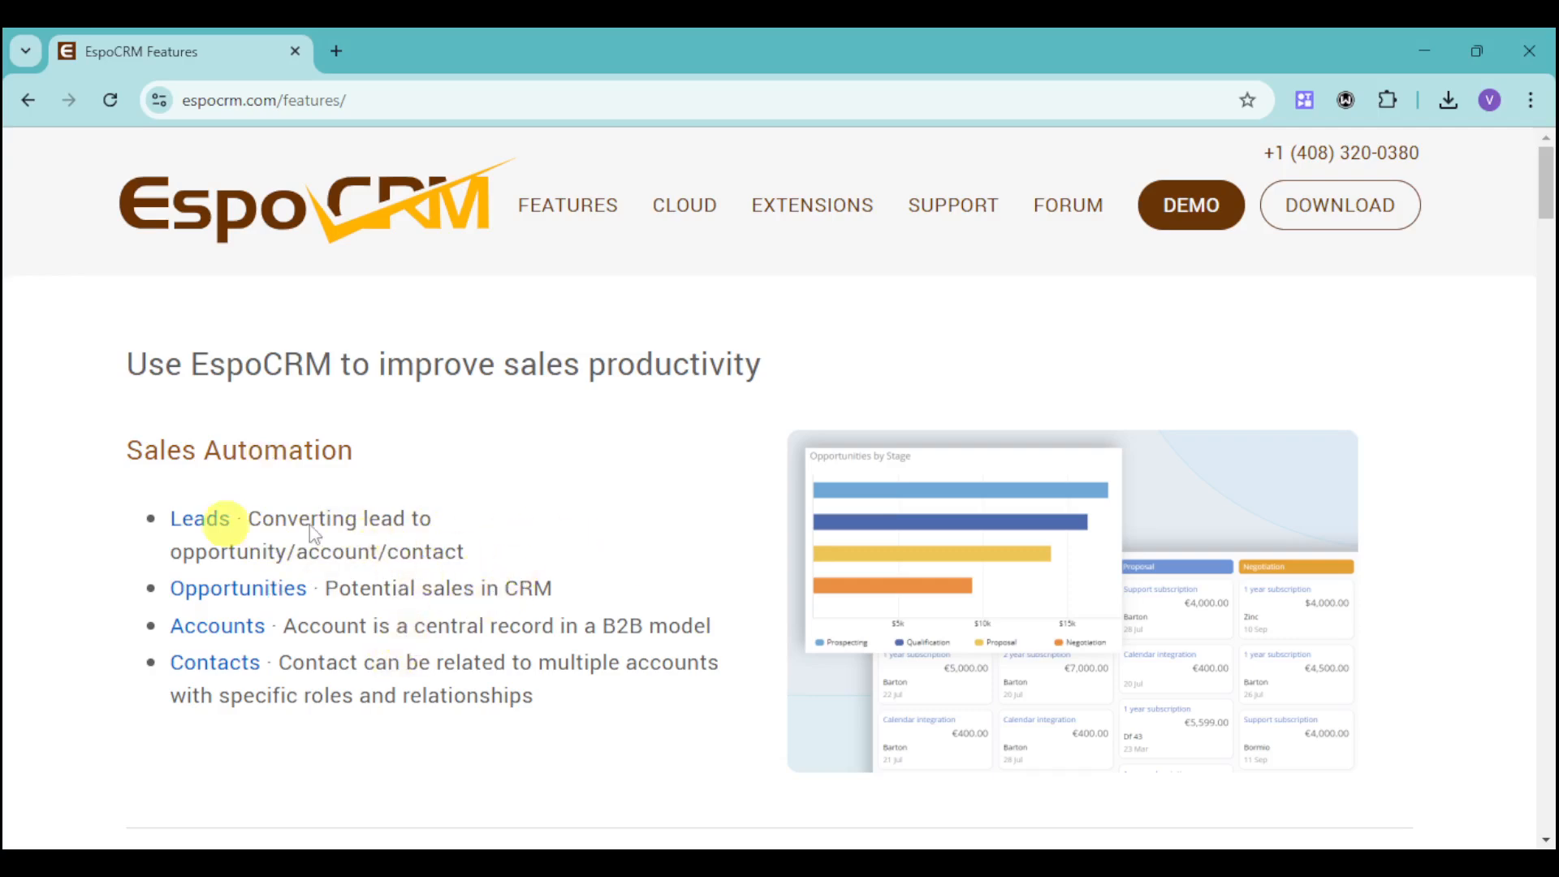
{"action": "mouse_move", "coordinate": [237, 588]}
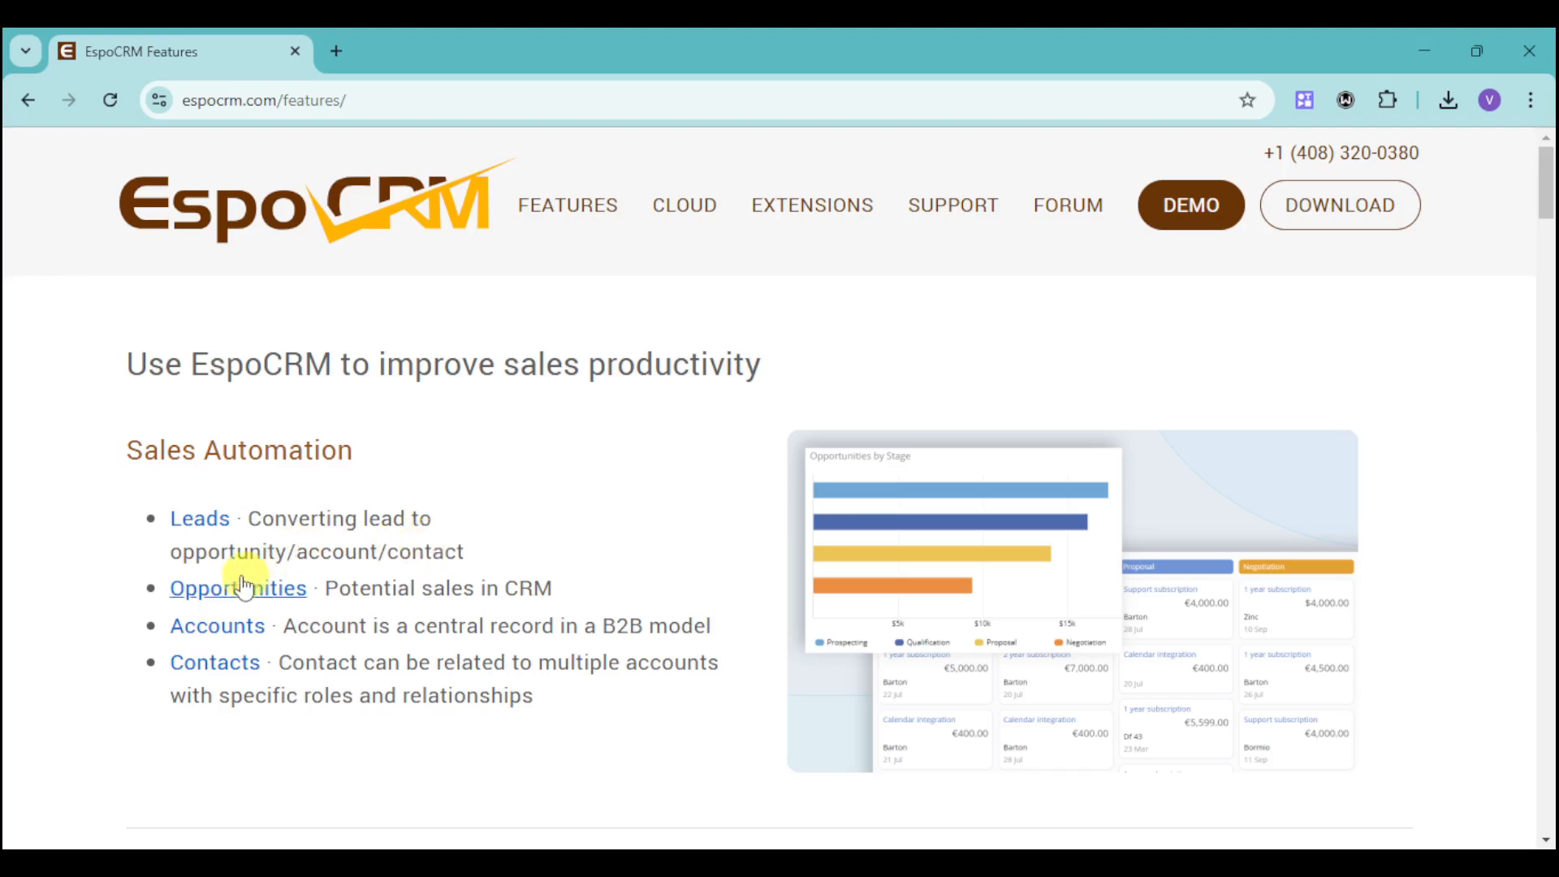
{"action": "mouse_move", "coordinate": [321, 594]}
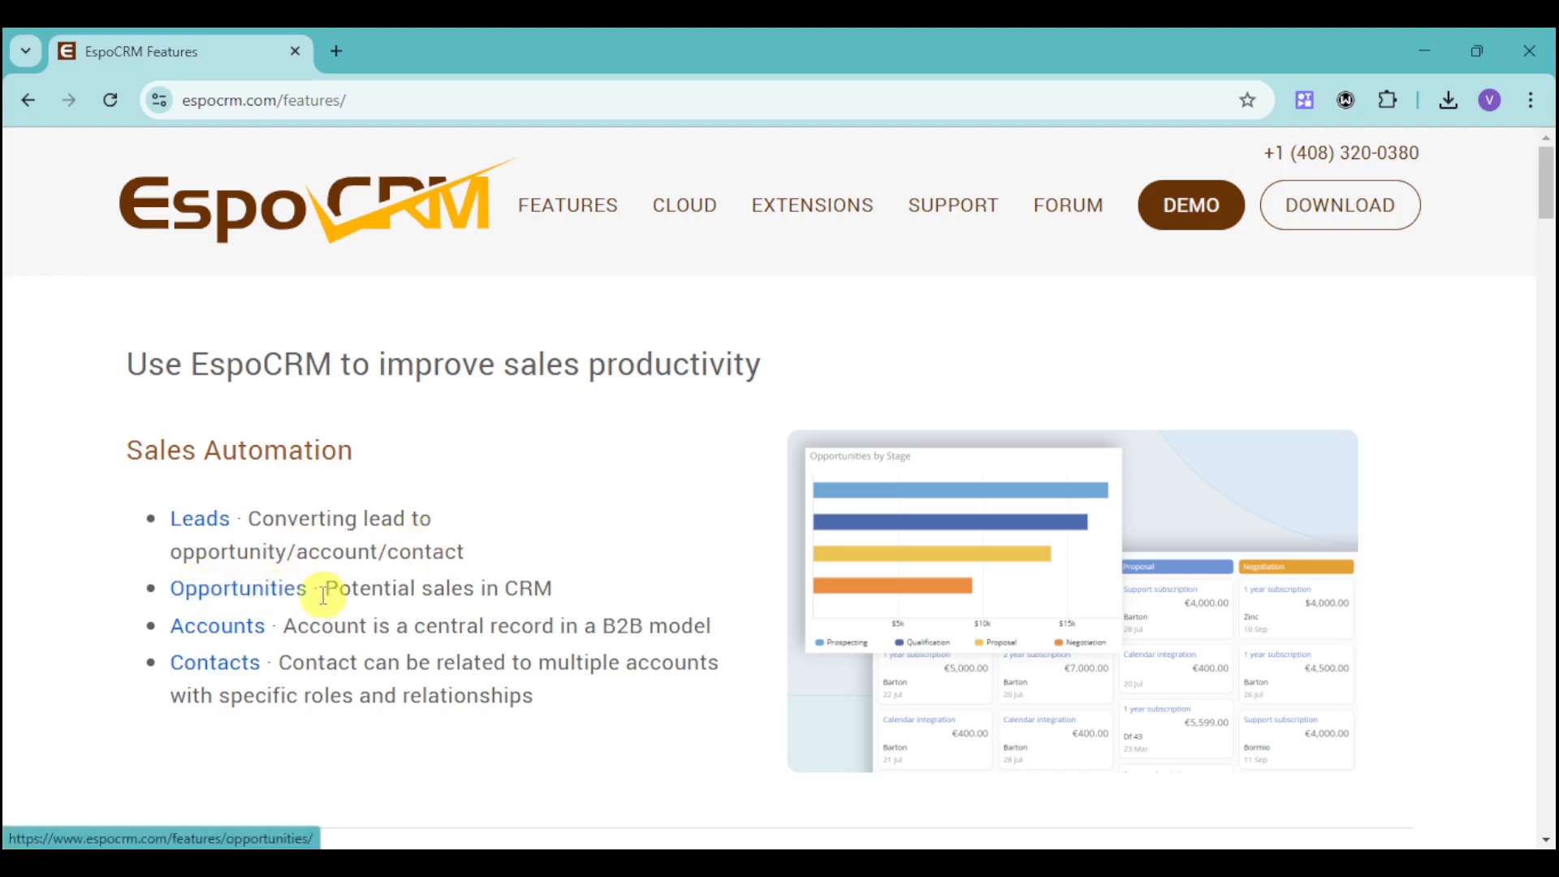
{"action": "mouse_move", "coordinate": [369, 581]}
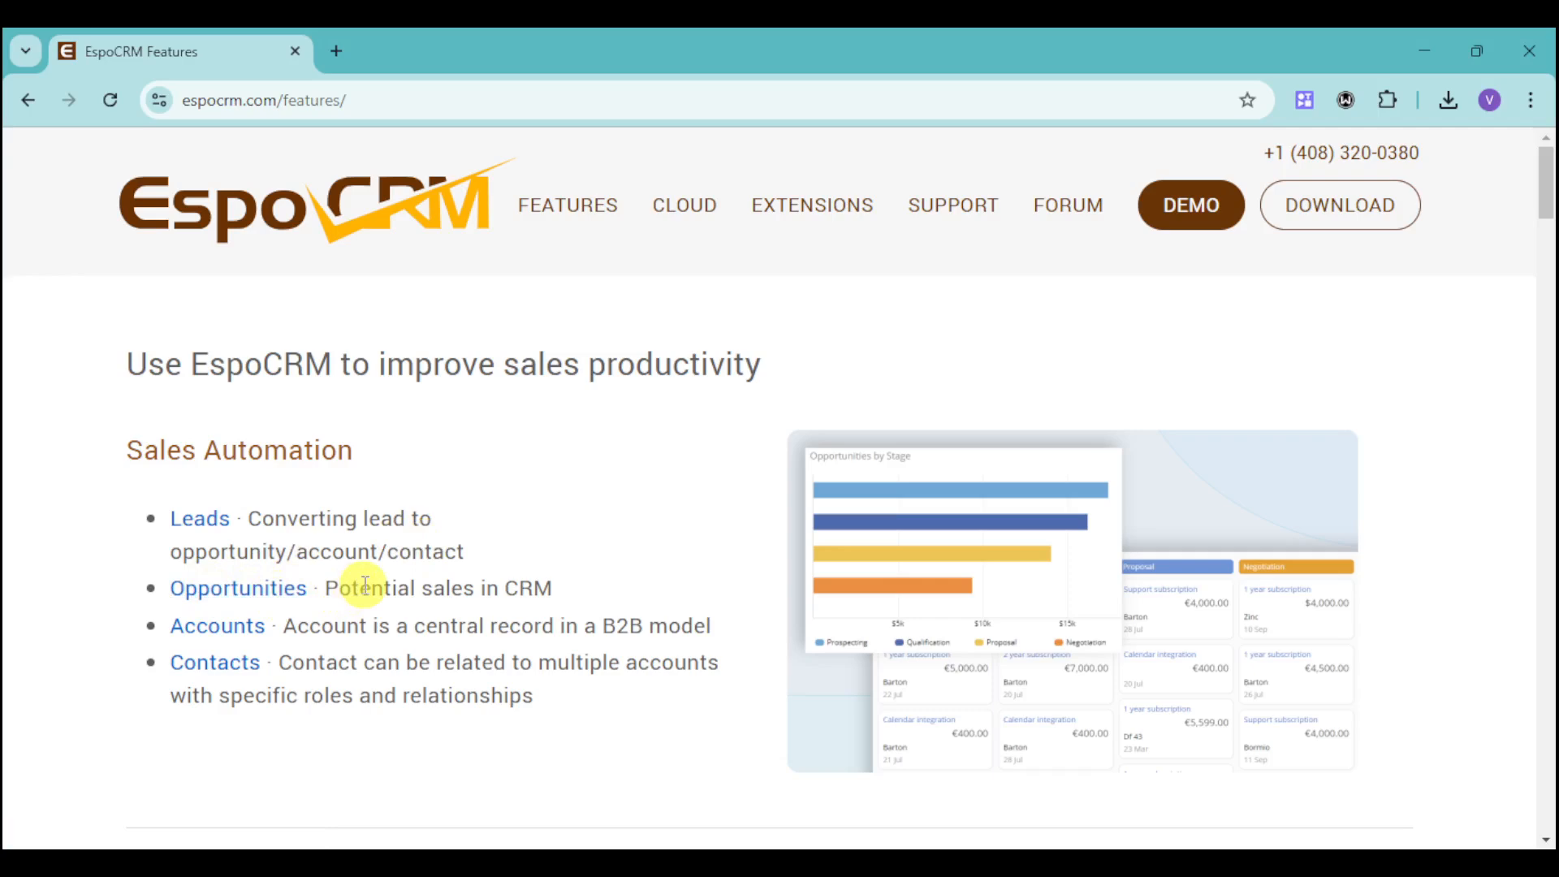
{"action": "mouse_move", "coordinate": [362, 693]}
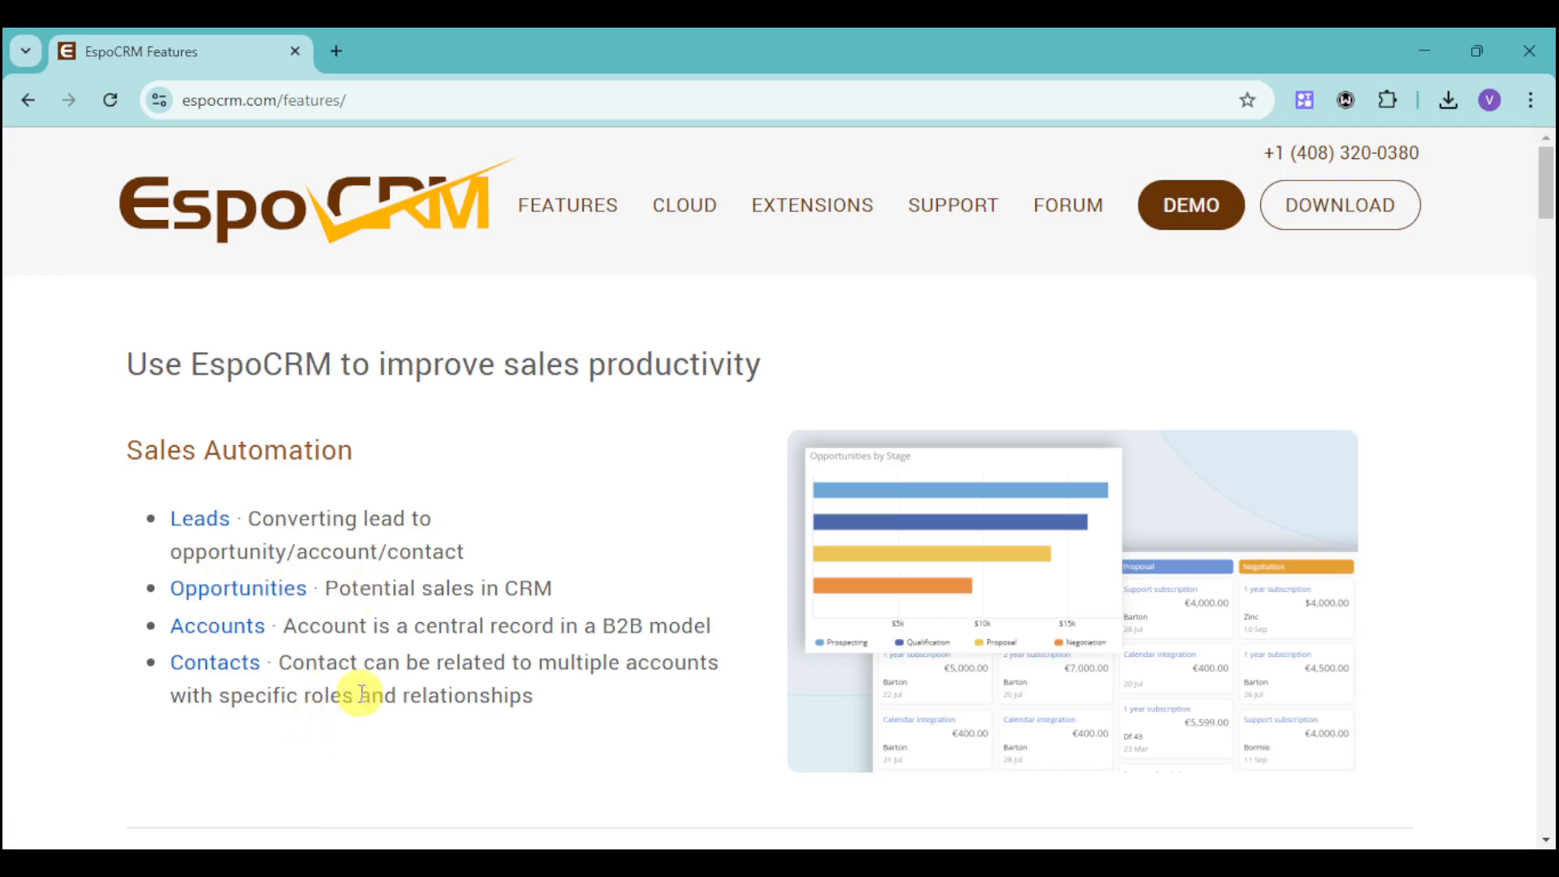
{"action": "mouse_move", "coordinate": [470, 524]}
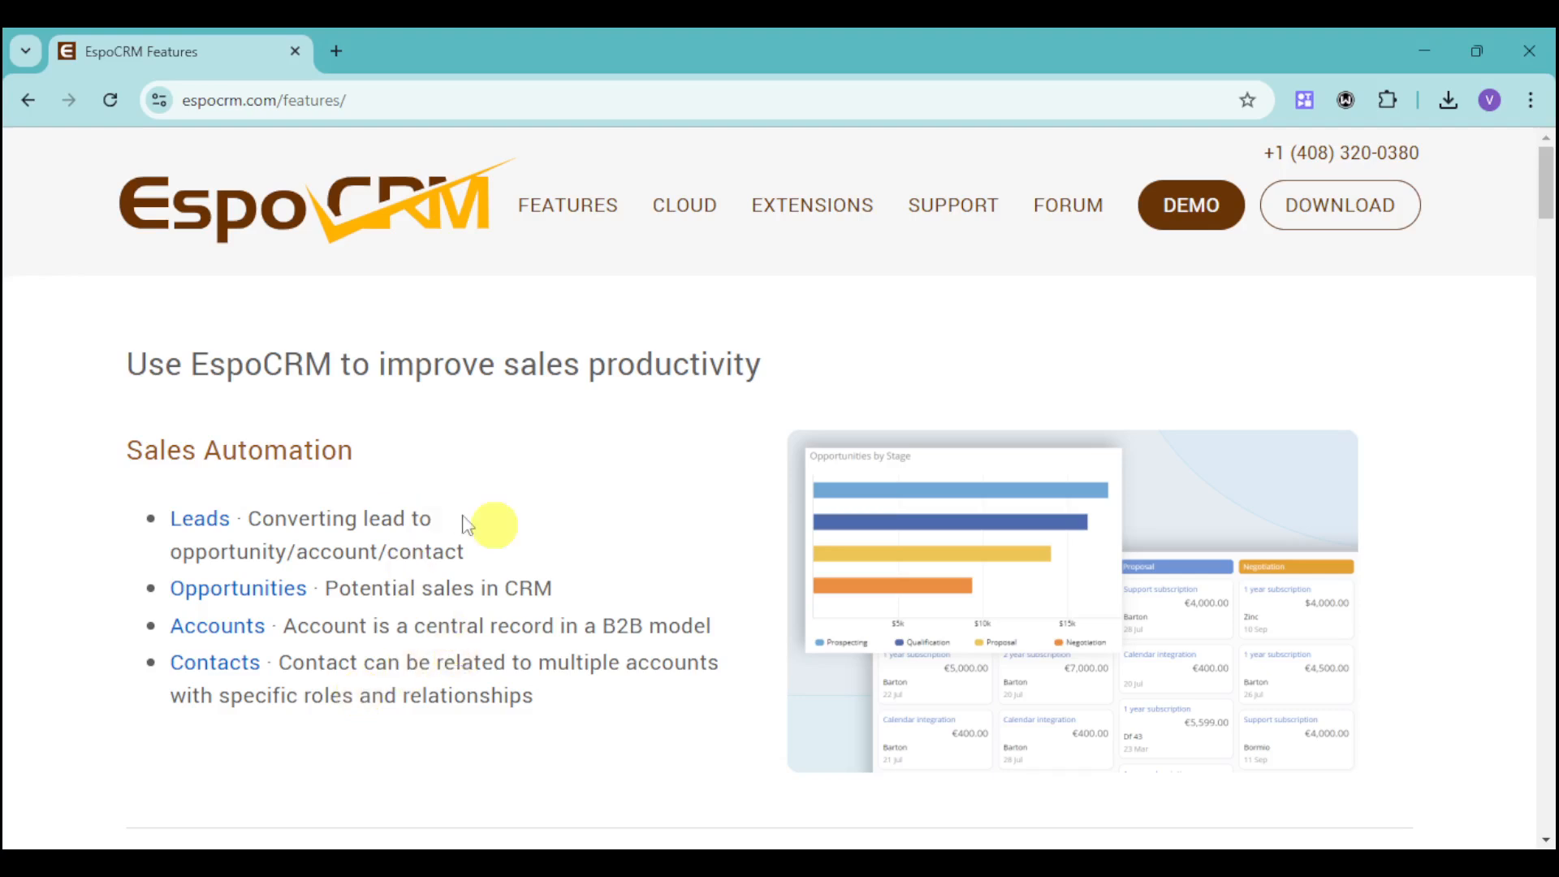
{"action": "mouse_move", "coordinate": [215, 493]}
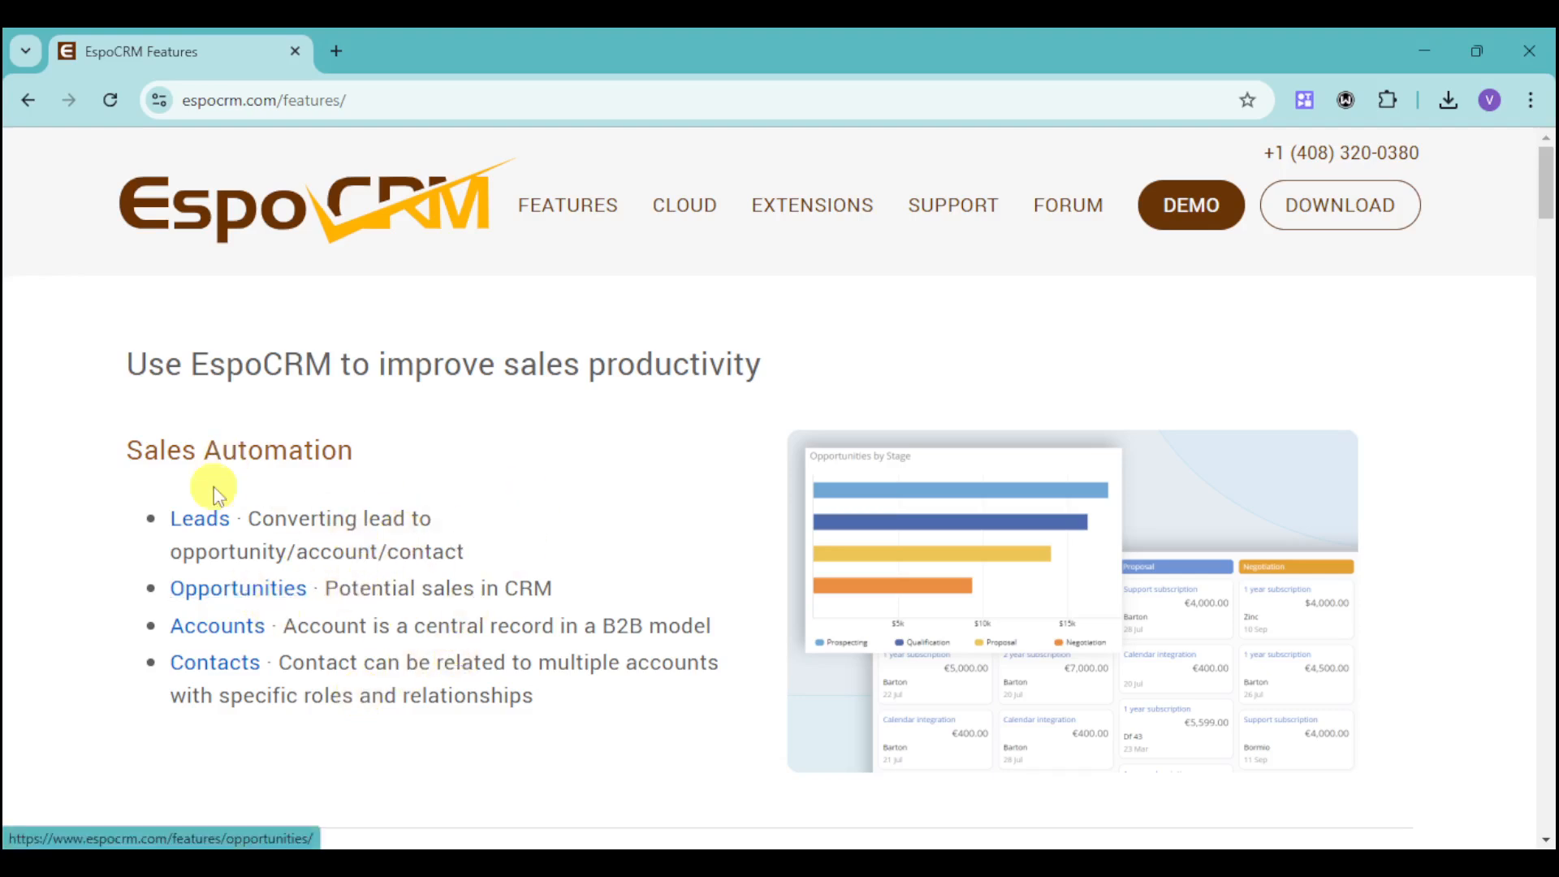
{"action": "mouse_move", "coordinate": [344, 689]}
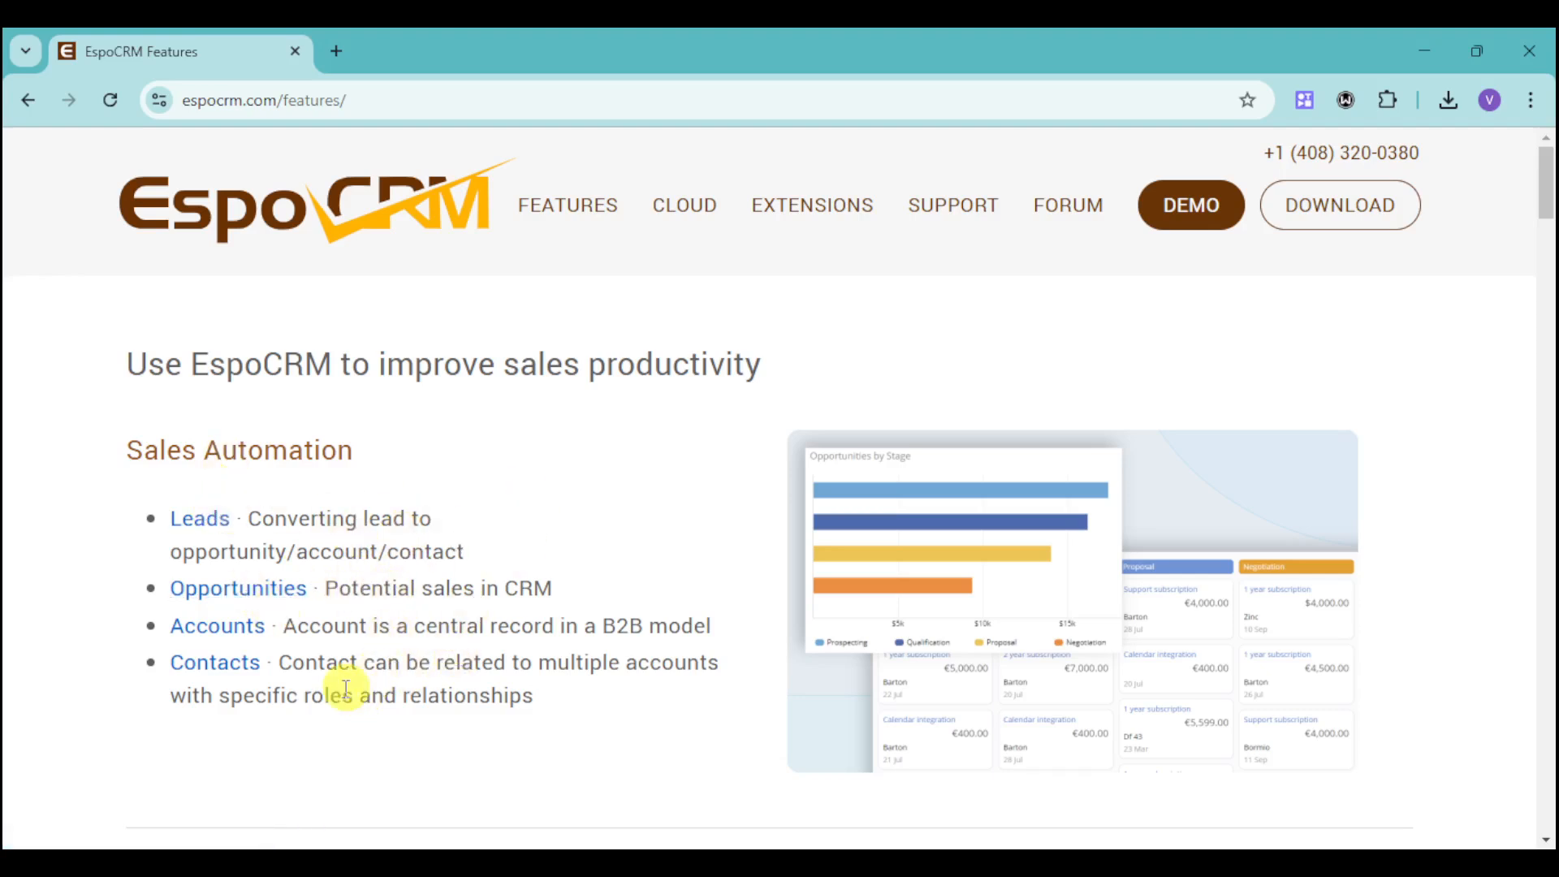
{"action": "mouse_move", "coordinate": [325, 630]}
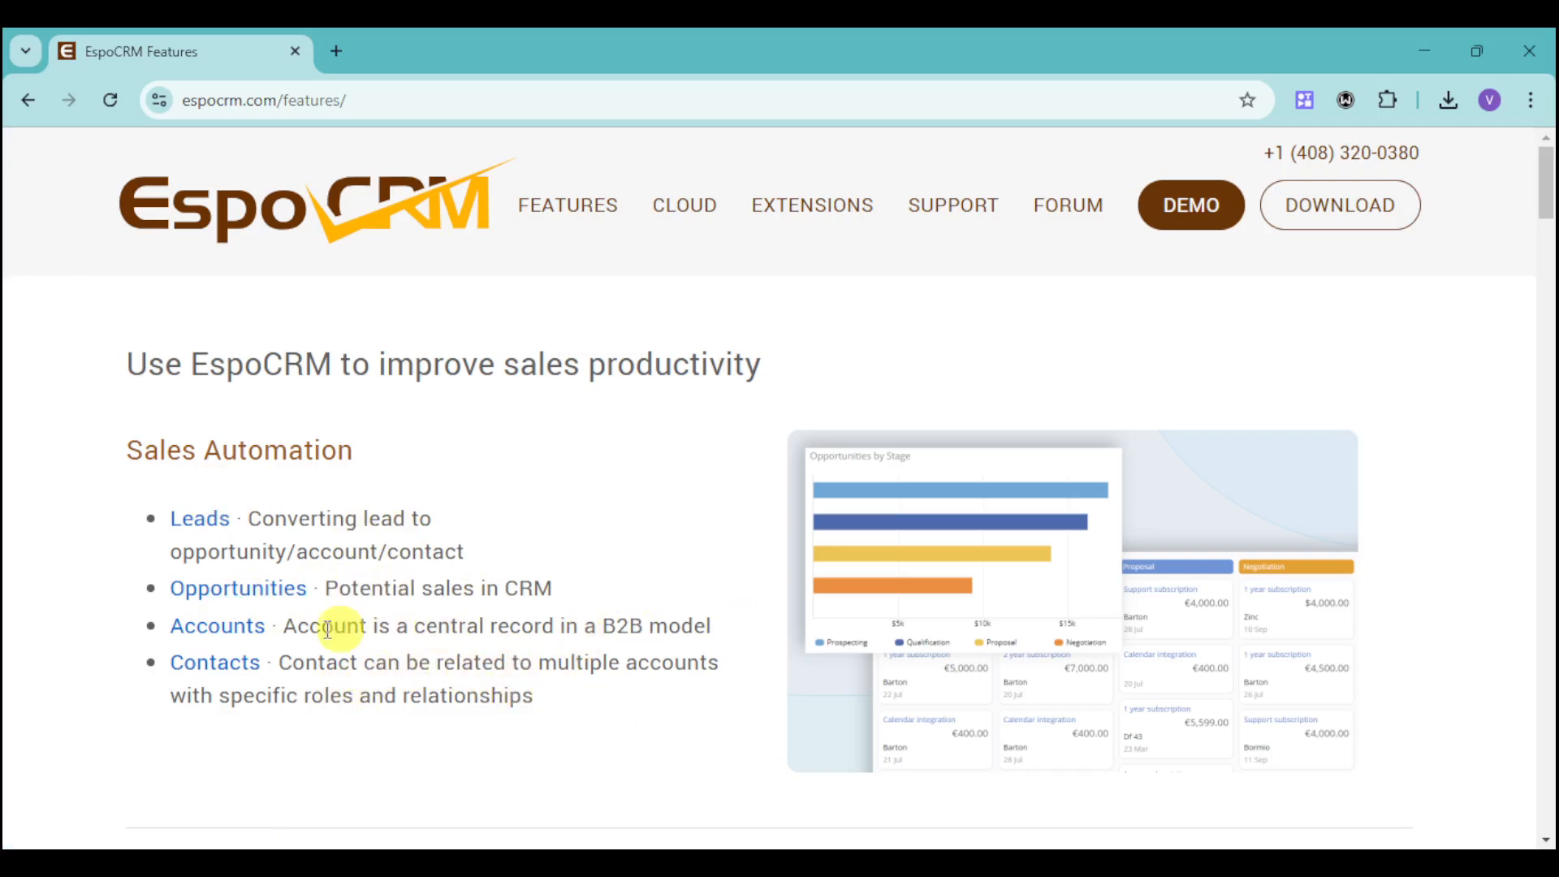
{"action": "mouse_move", "coordinate": [432, 596]}
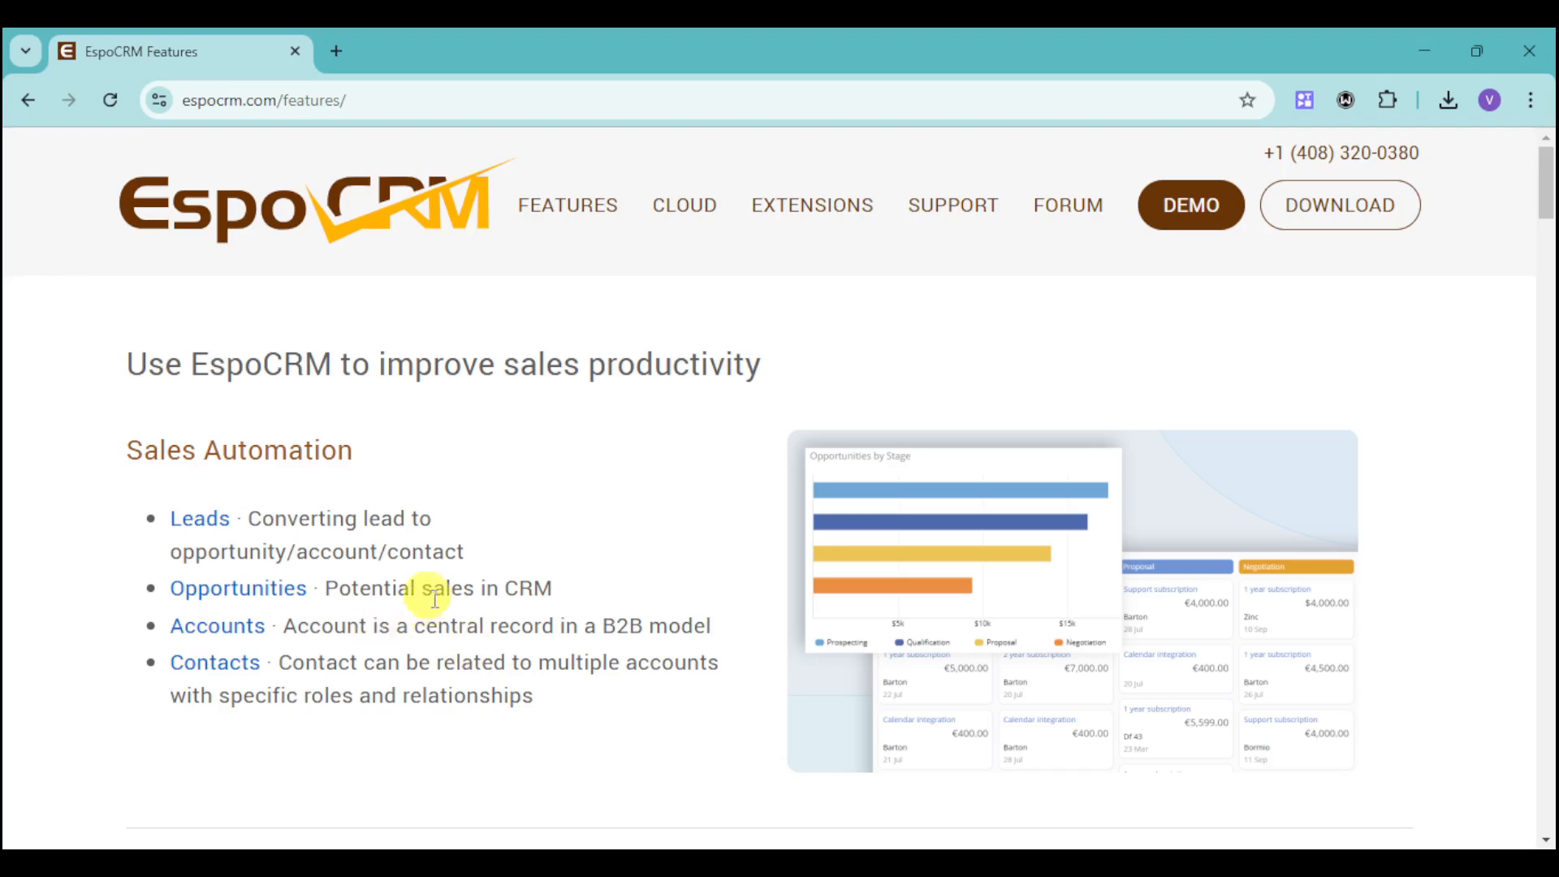
{"action": "mouse_move", "coordinate": [606, 623]}
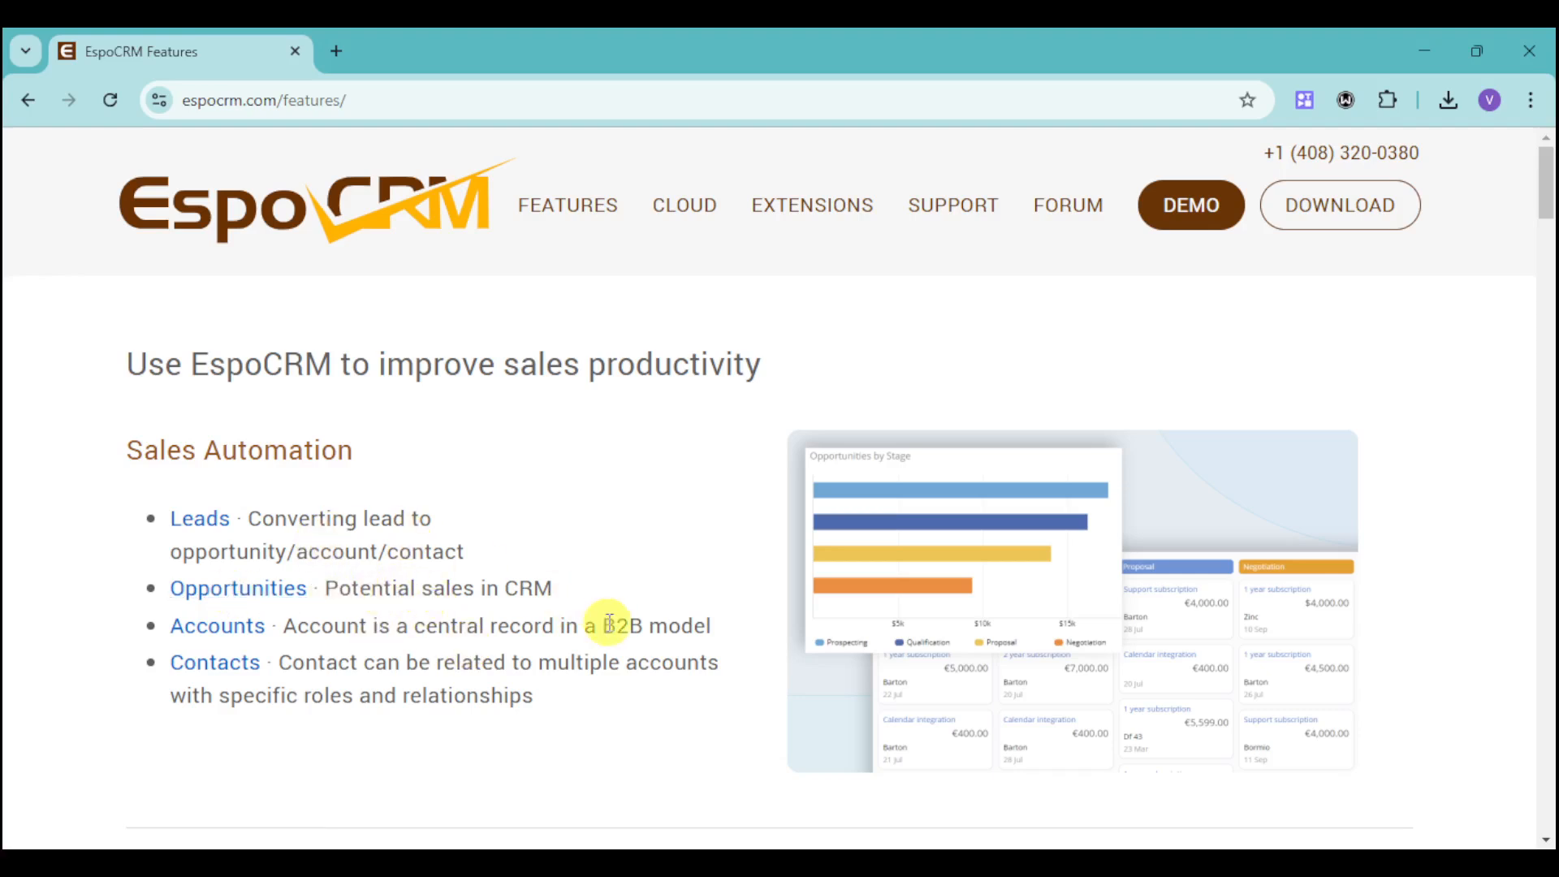
{"action": "mouse_move", "coordinate": [1142, 642]}
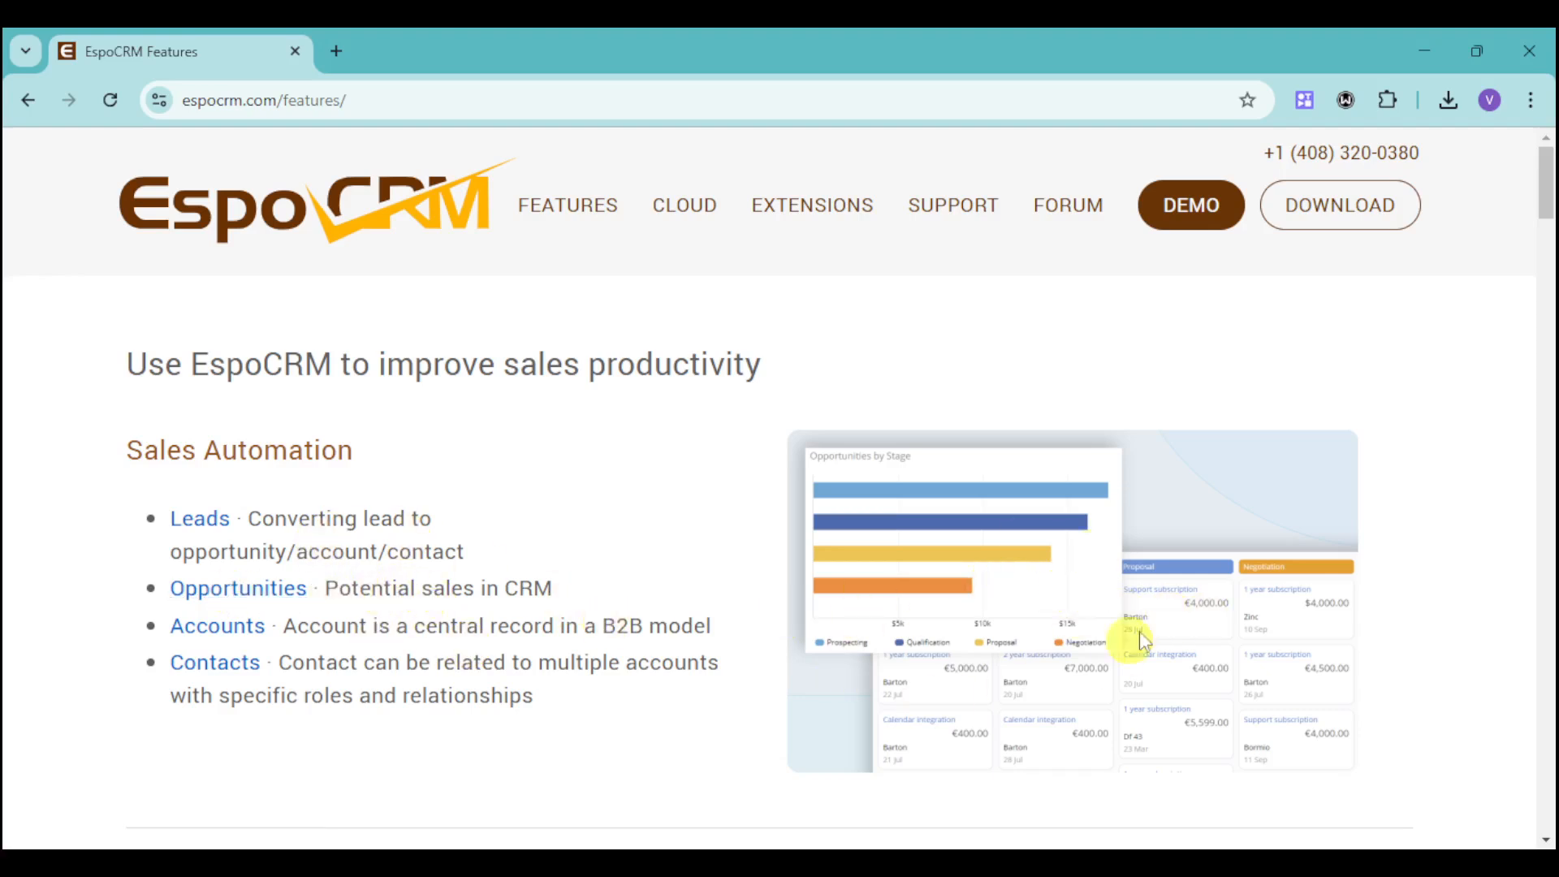
{"action": "mouse_move", "coordinate": [1283, 634]}
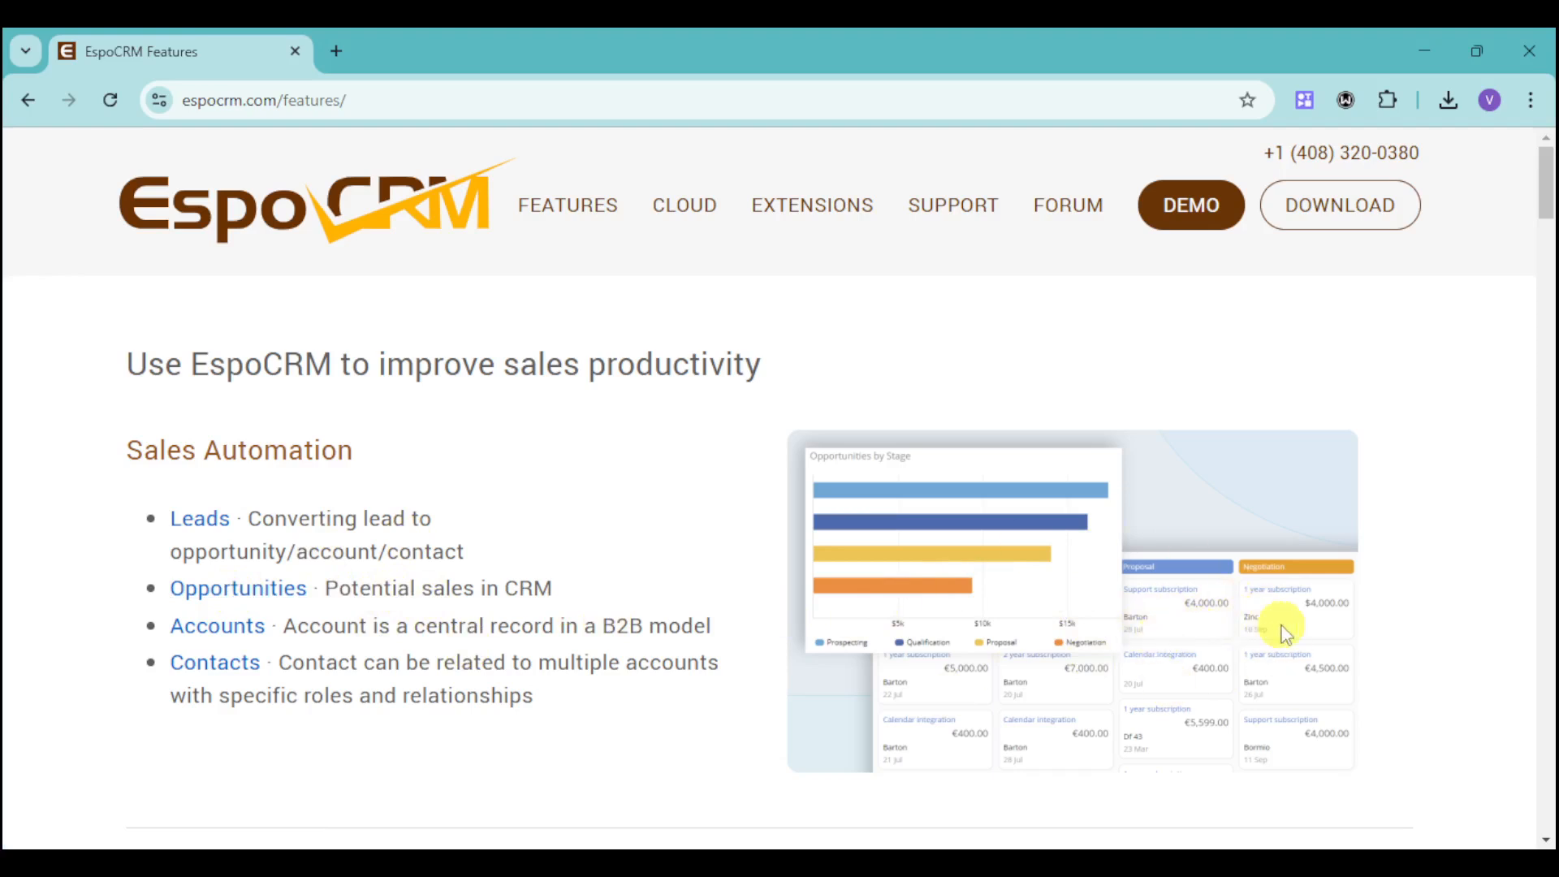
- Scroll the Features page down to the Calendar section with its April–May 2024 sample
{"action": "scroll", "scroll_direction": "down", "scroll_amount": 3}
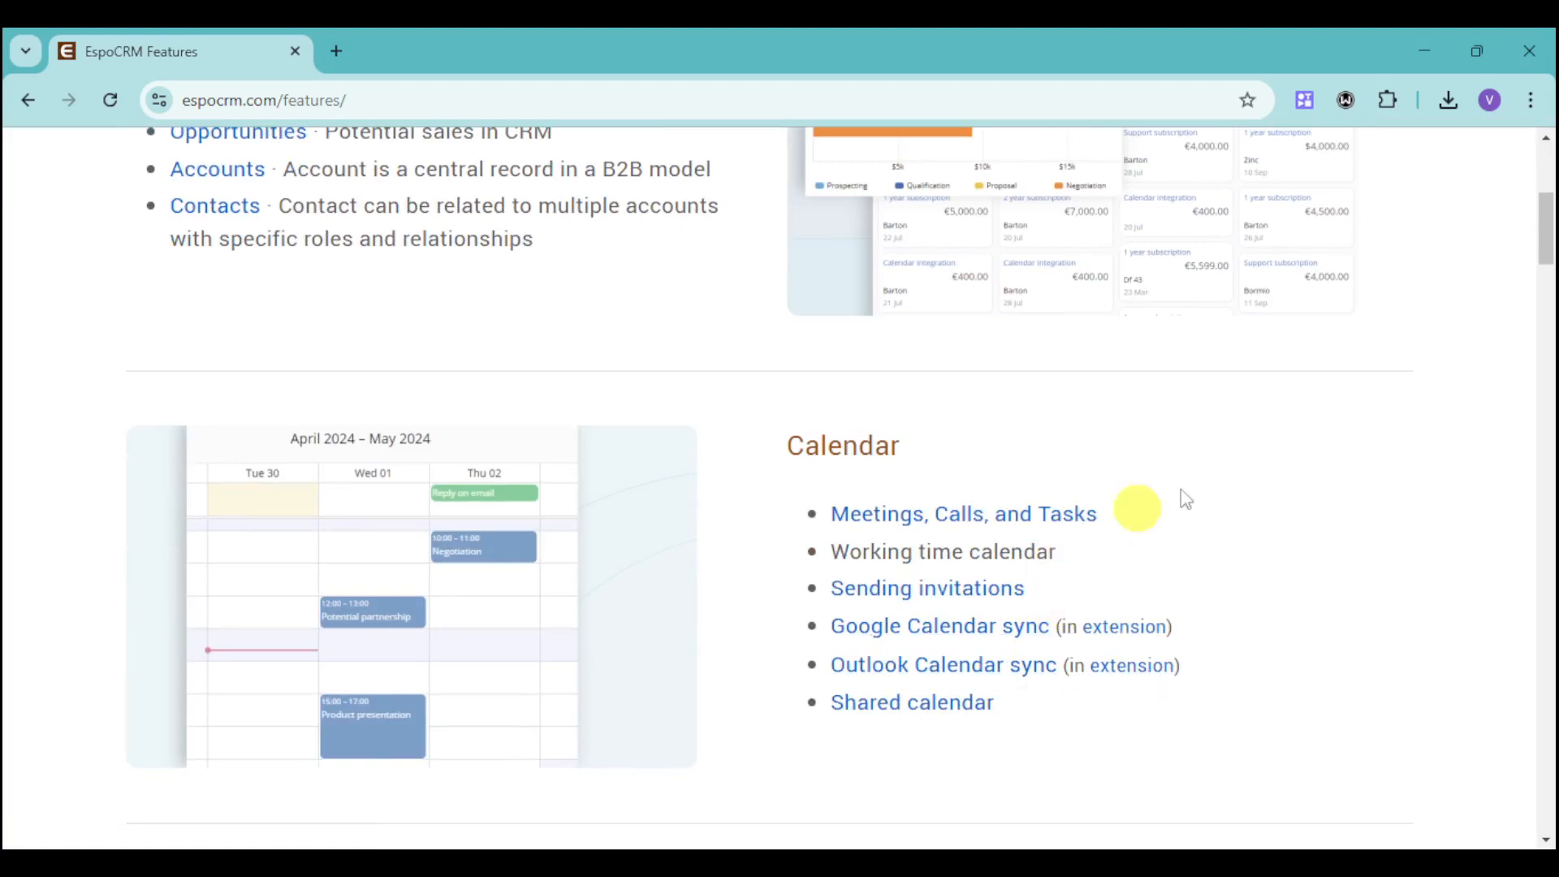
{"action": "mouse_move", "coordinate": [872, 536]}
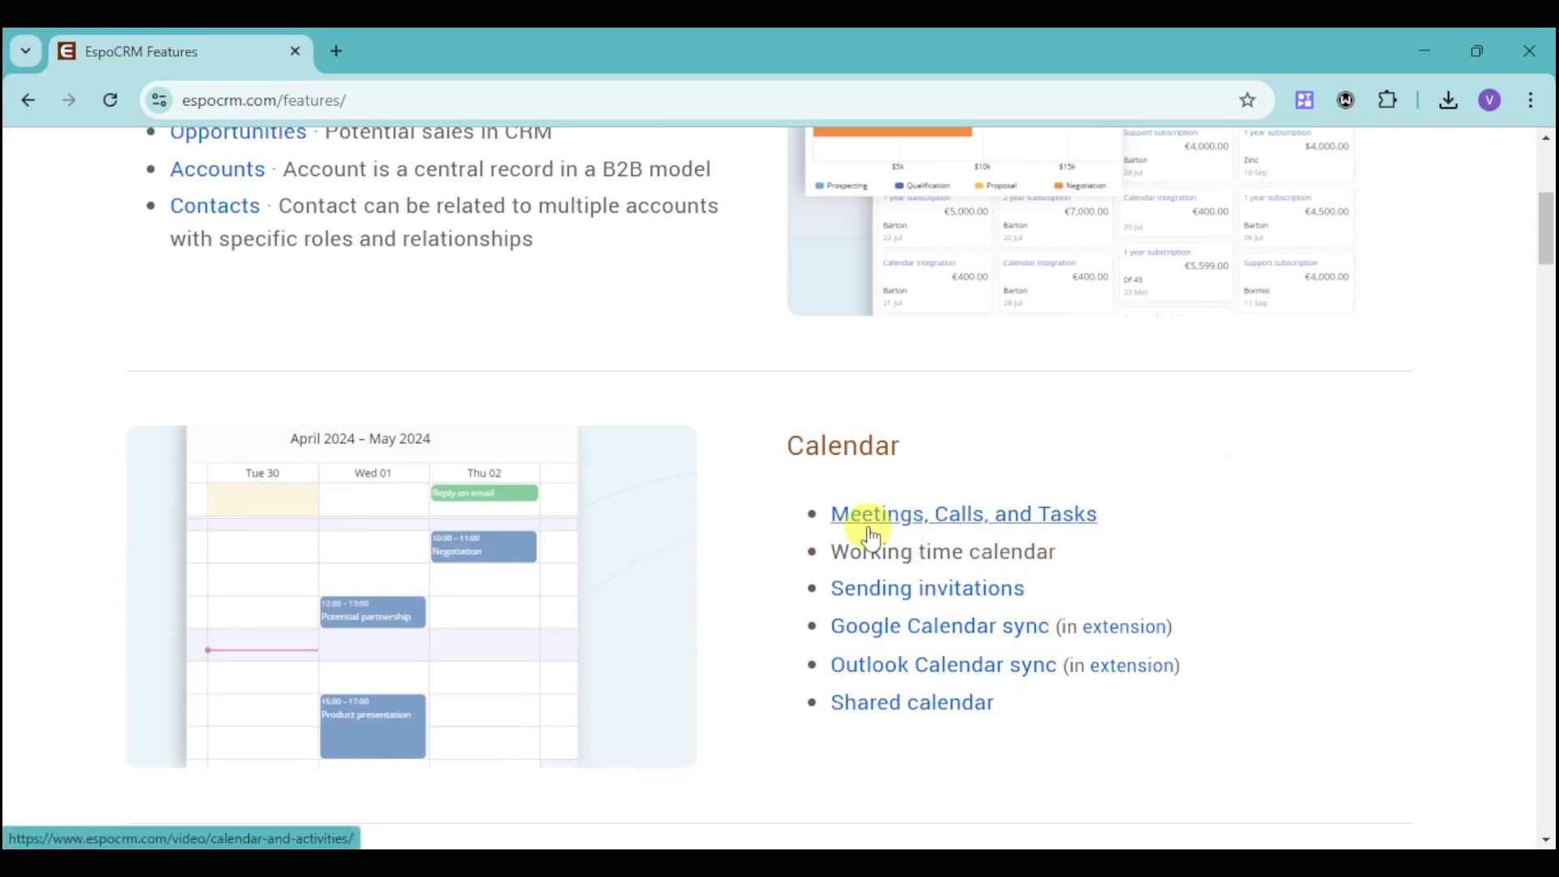
{"action": "mouse_move", "coordinate": [1123, 521]}
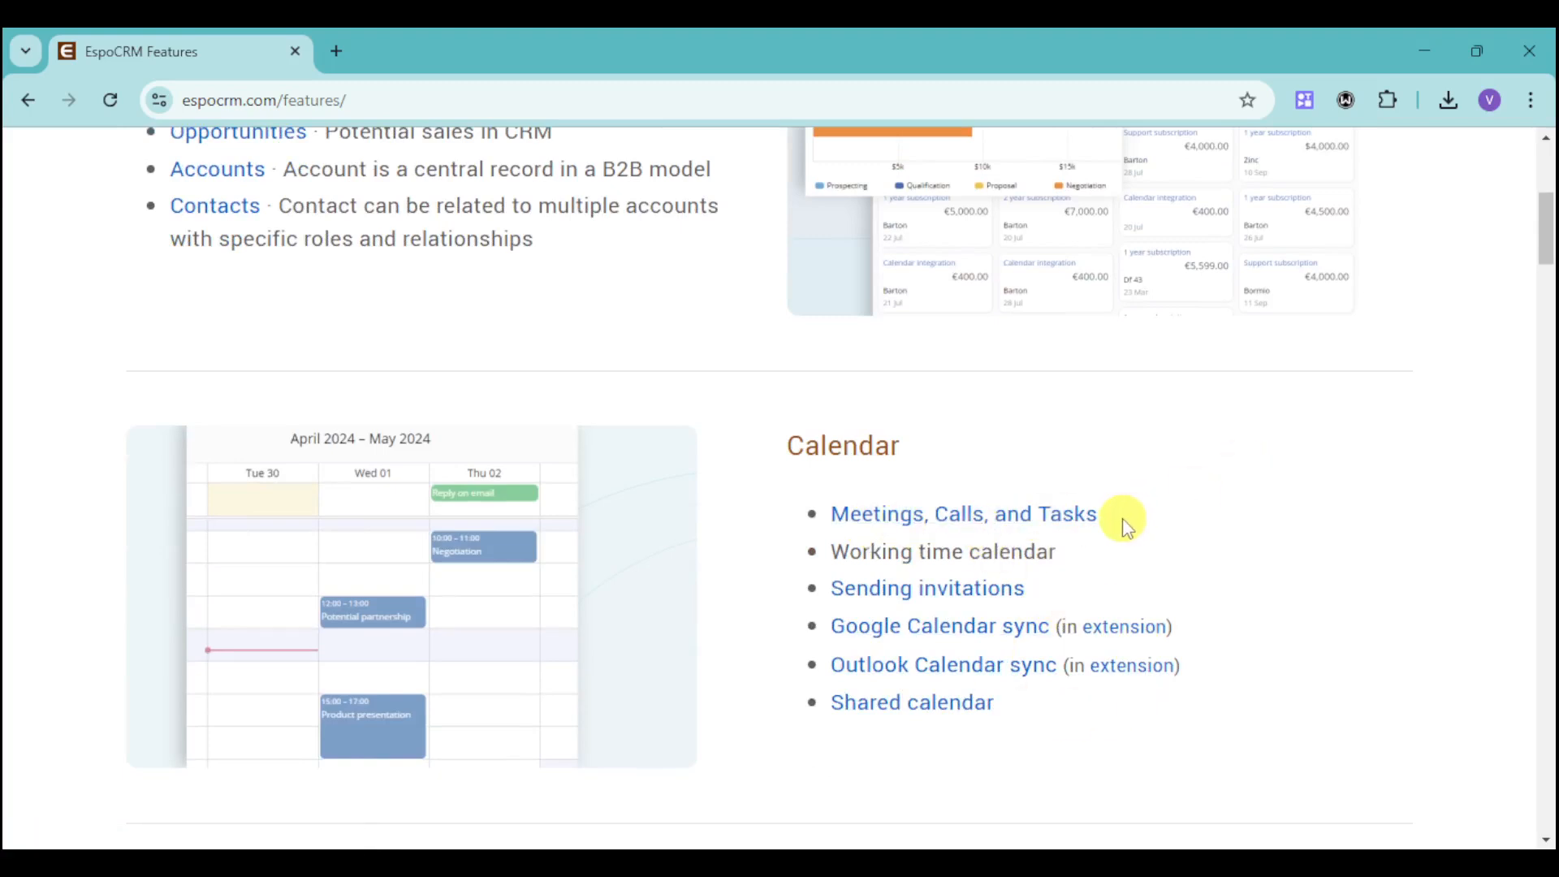
{"action": "mouse_move", "coordinate": [891, 557]}
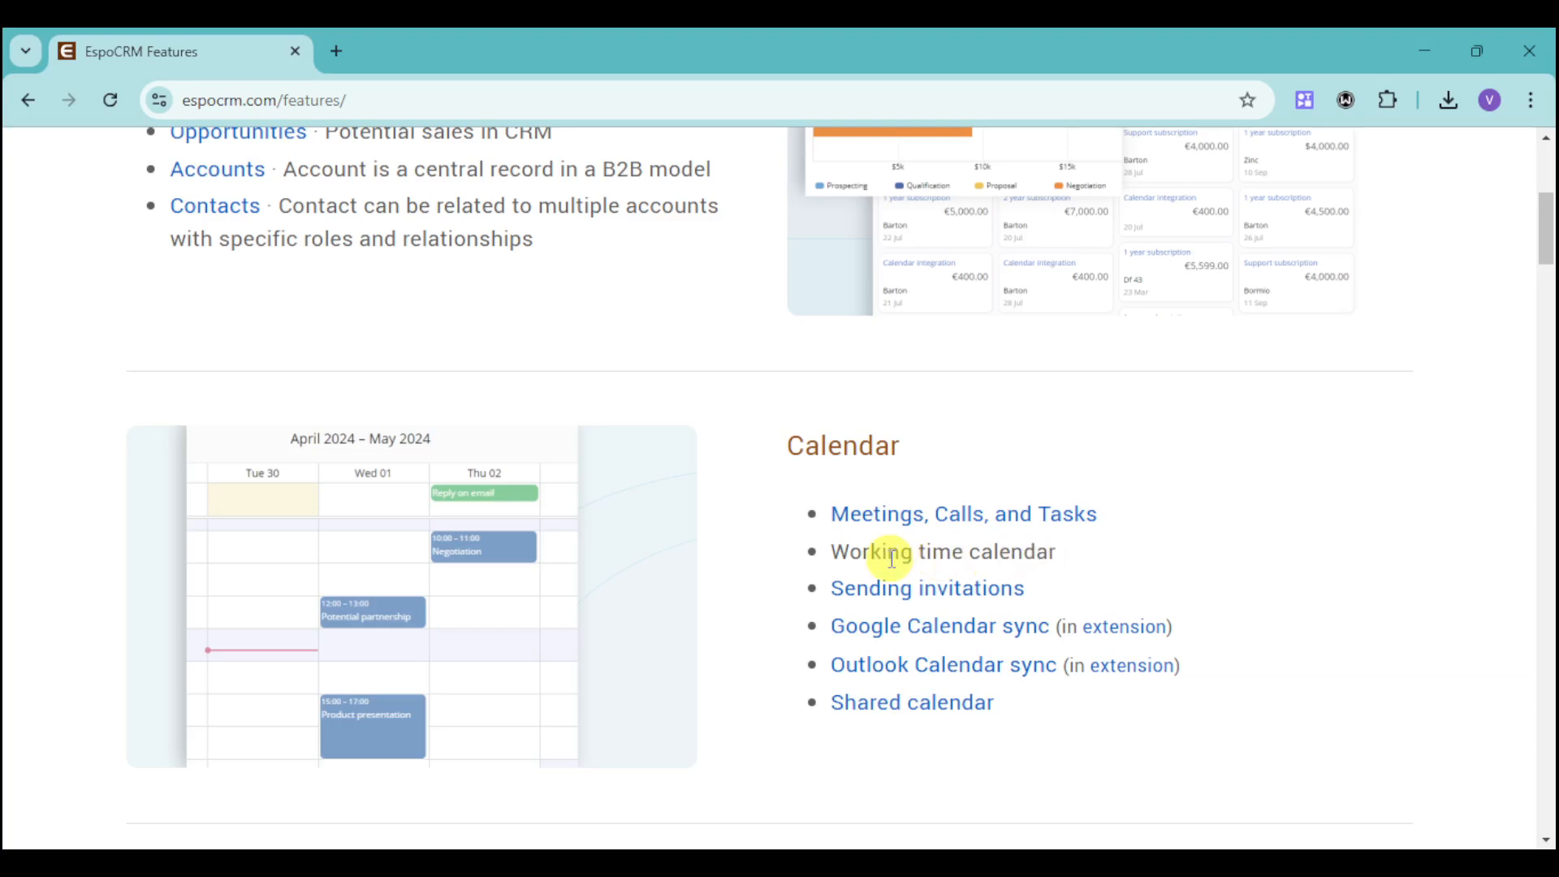
{"action": "mouse_move", "coordinate": [1080, 594]}
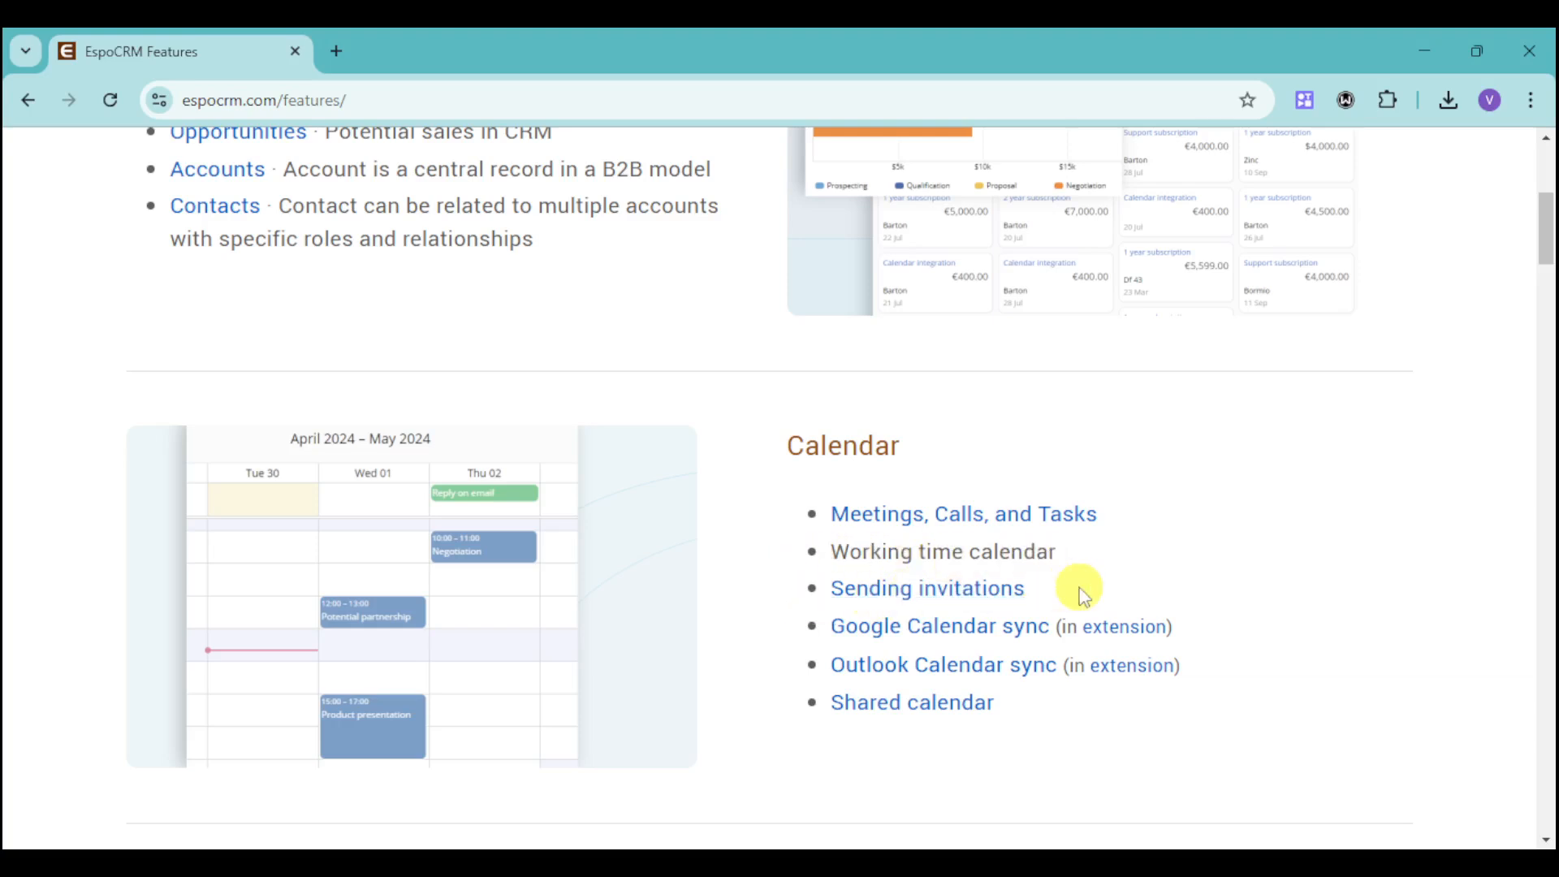
{"action": "mouse_move", "coordinate": [473, 553]}
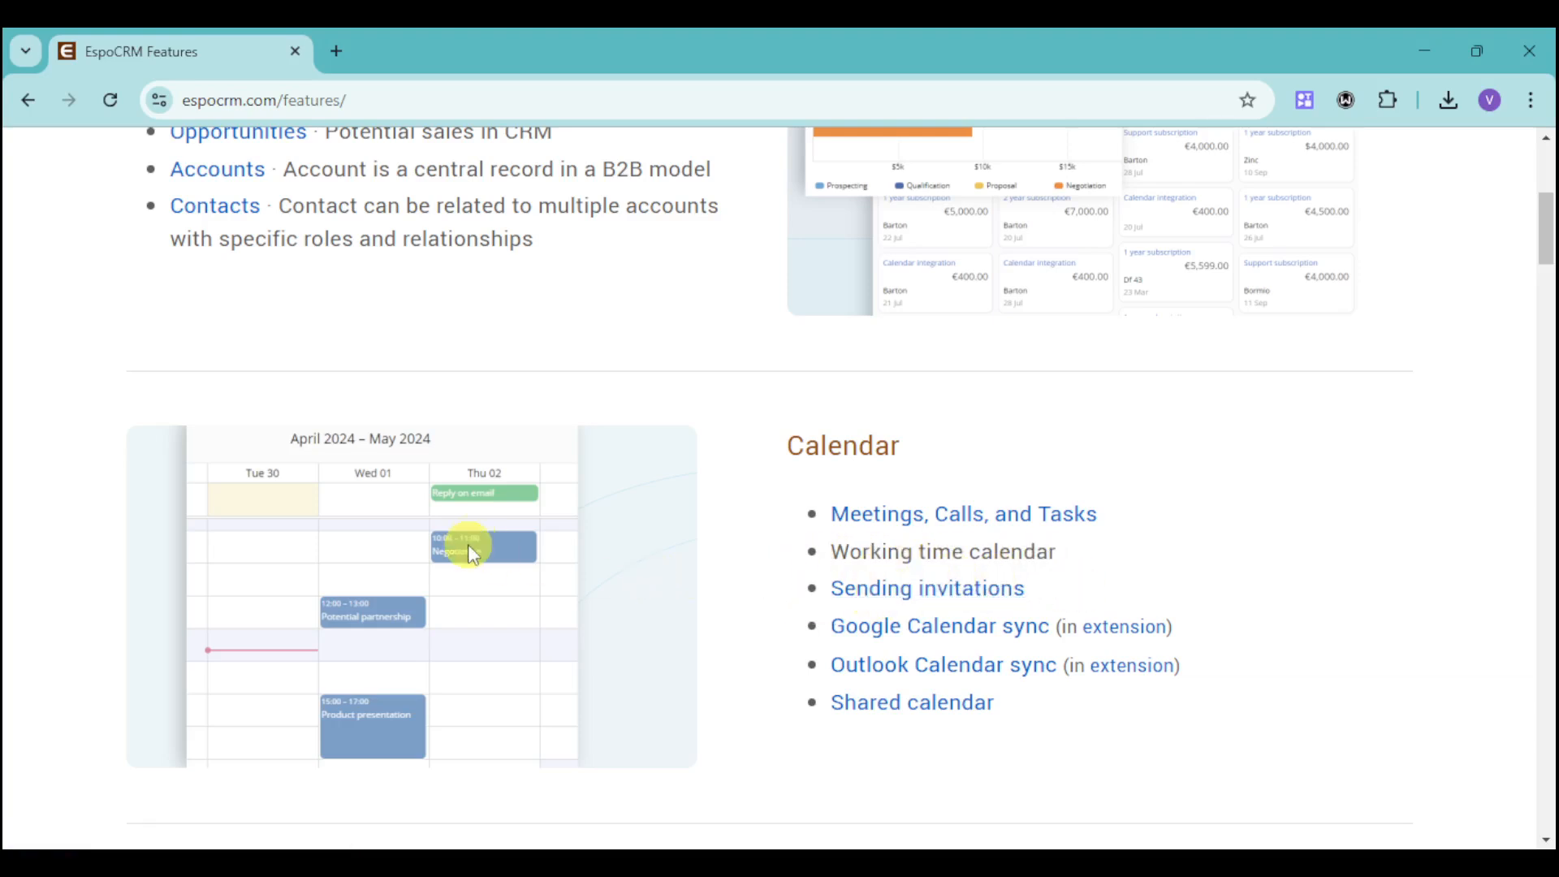
{"action": "scroll", "scroll_direction": "down", "scroll_amount": 3}
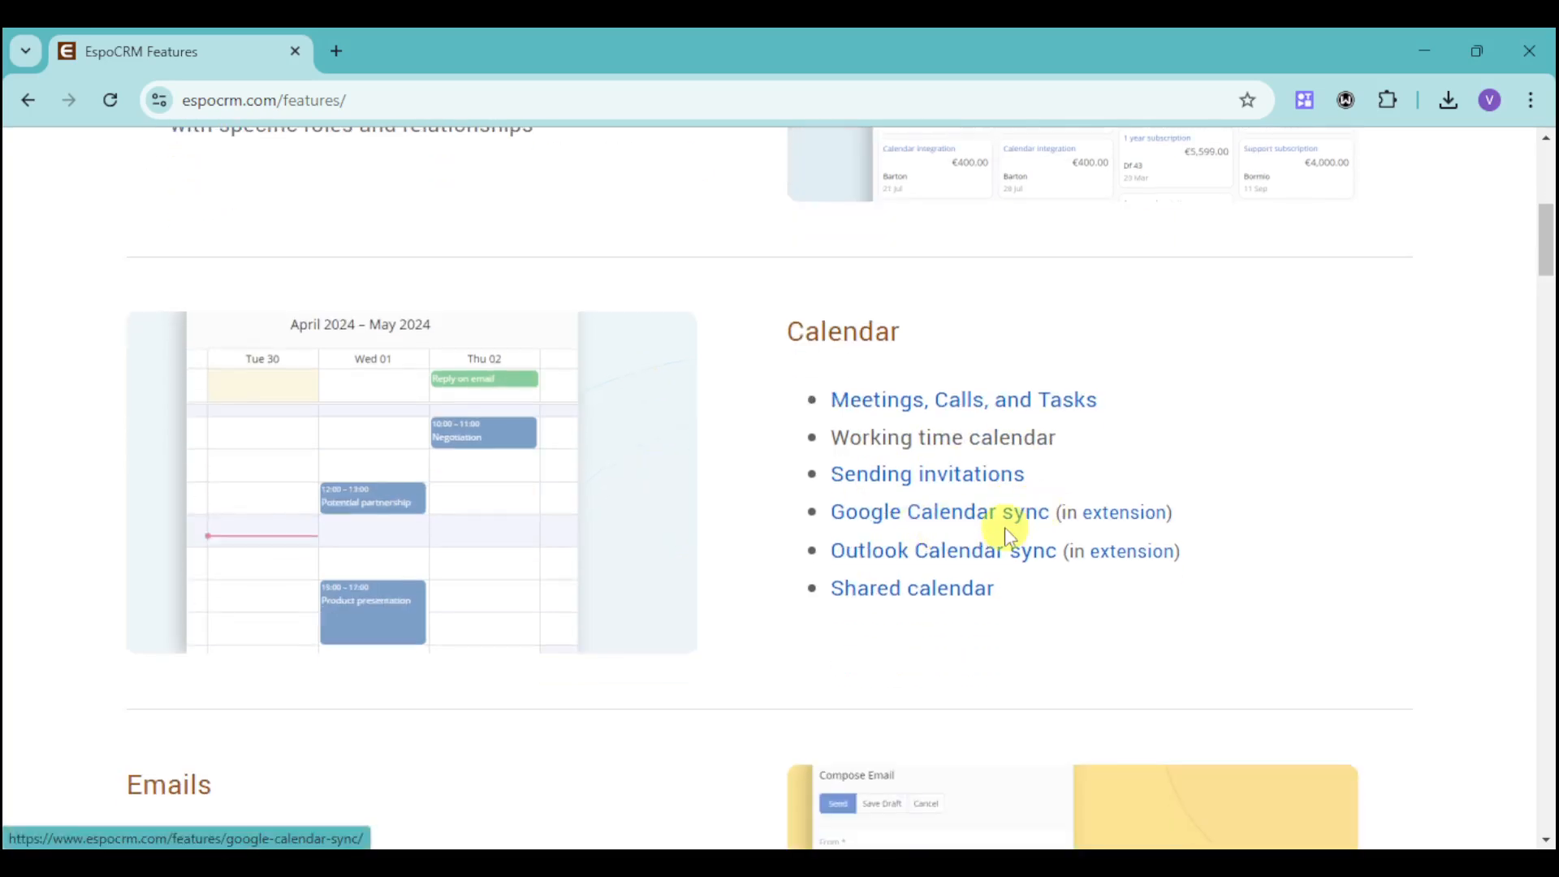
{"action": "mouse_move", "coordinate": [895, 588]}
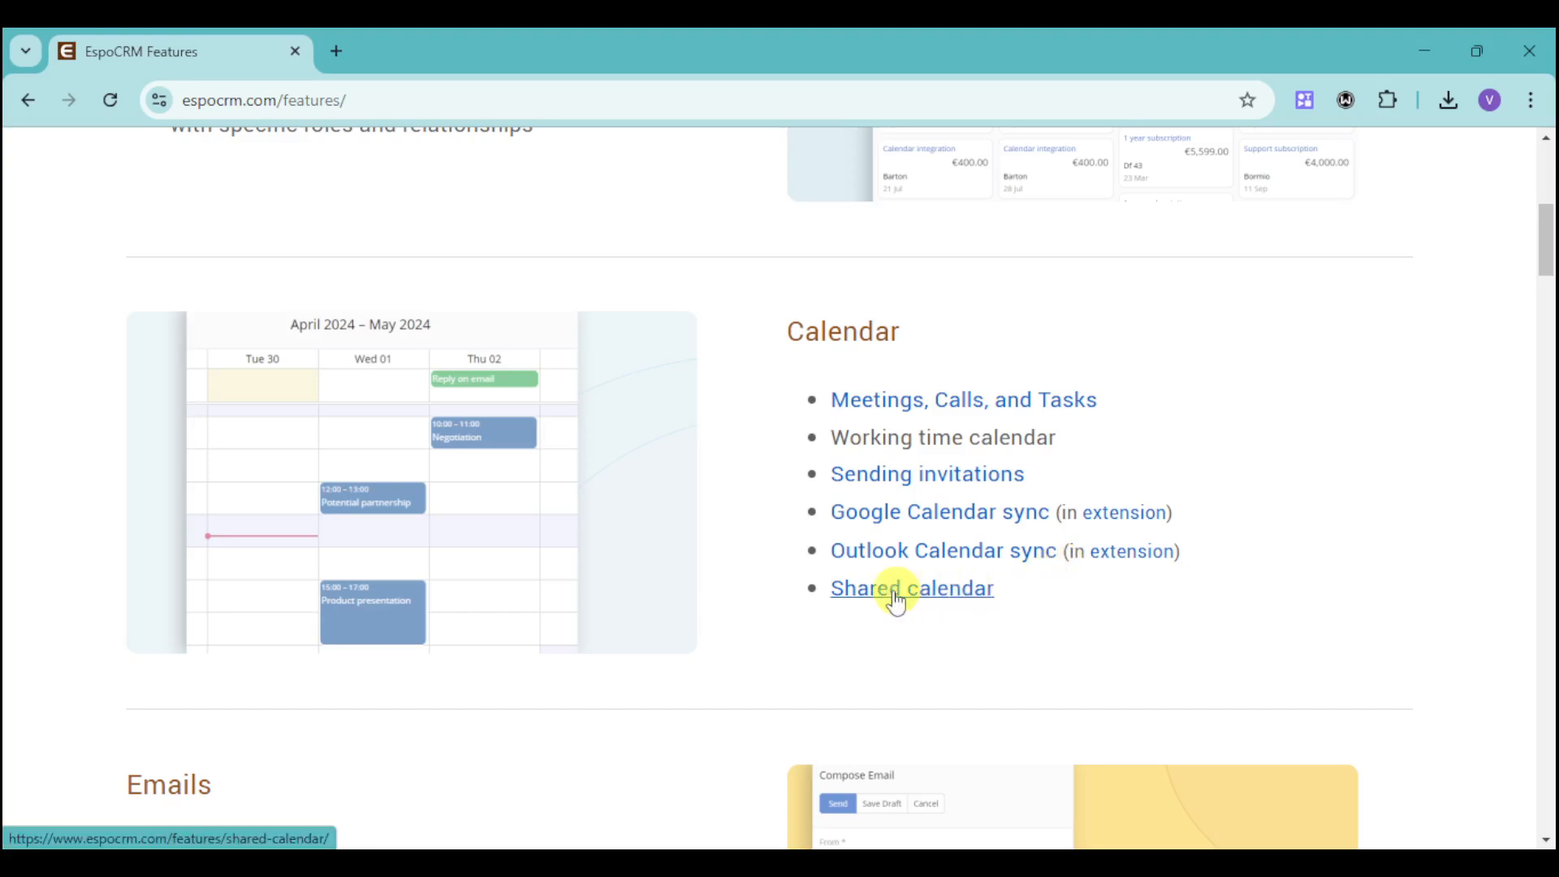
{"action": "mouse_move", "coordinate": [333, 386]}
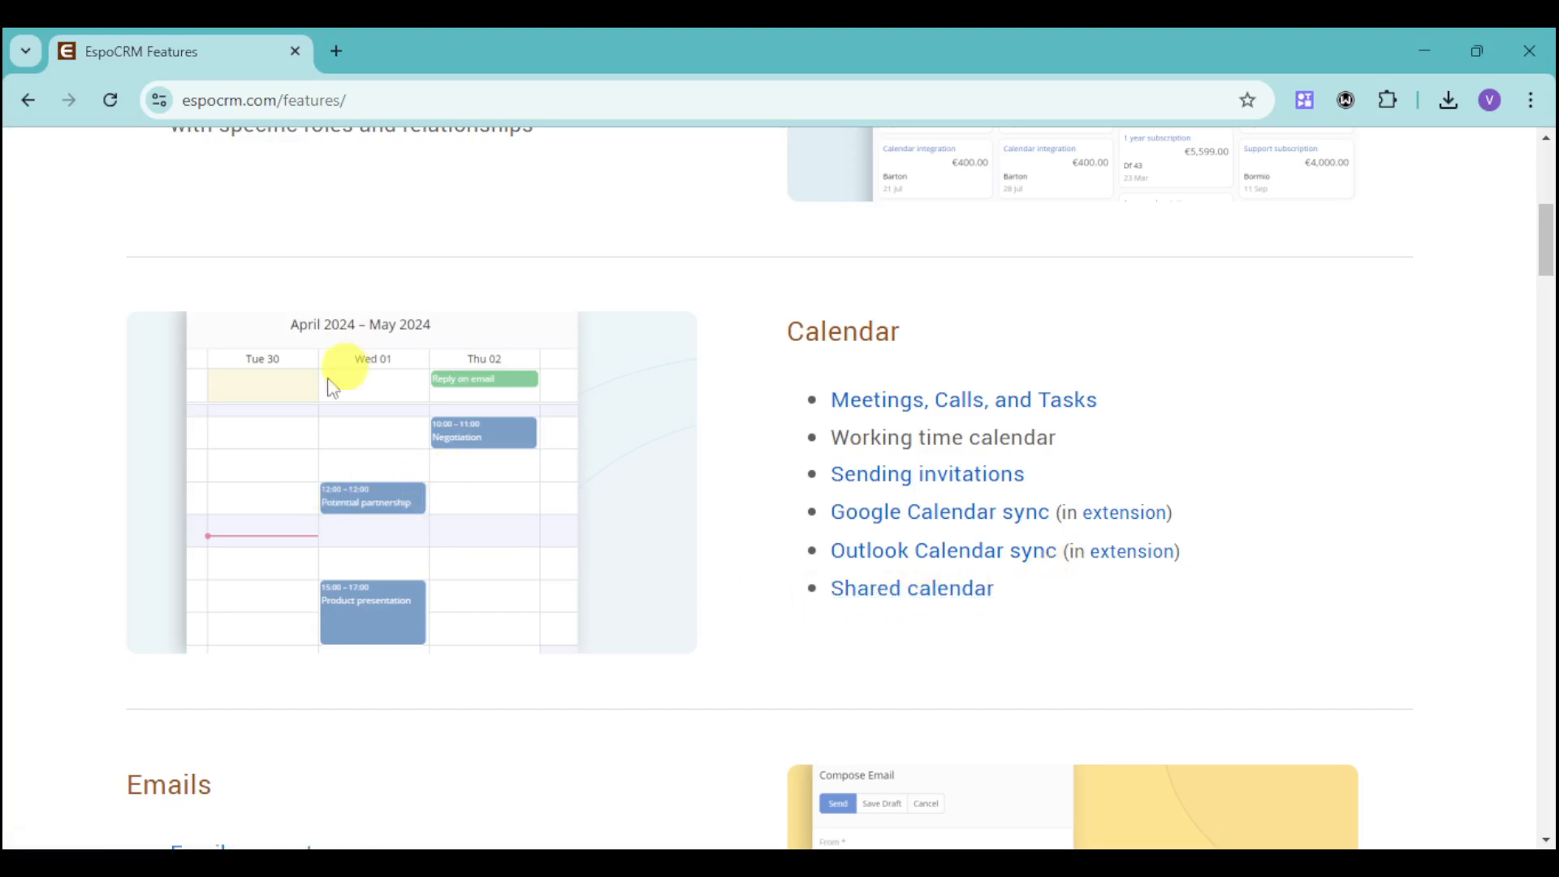
{"action": "mouse_move", "coordinate": [525, 476]}
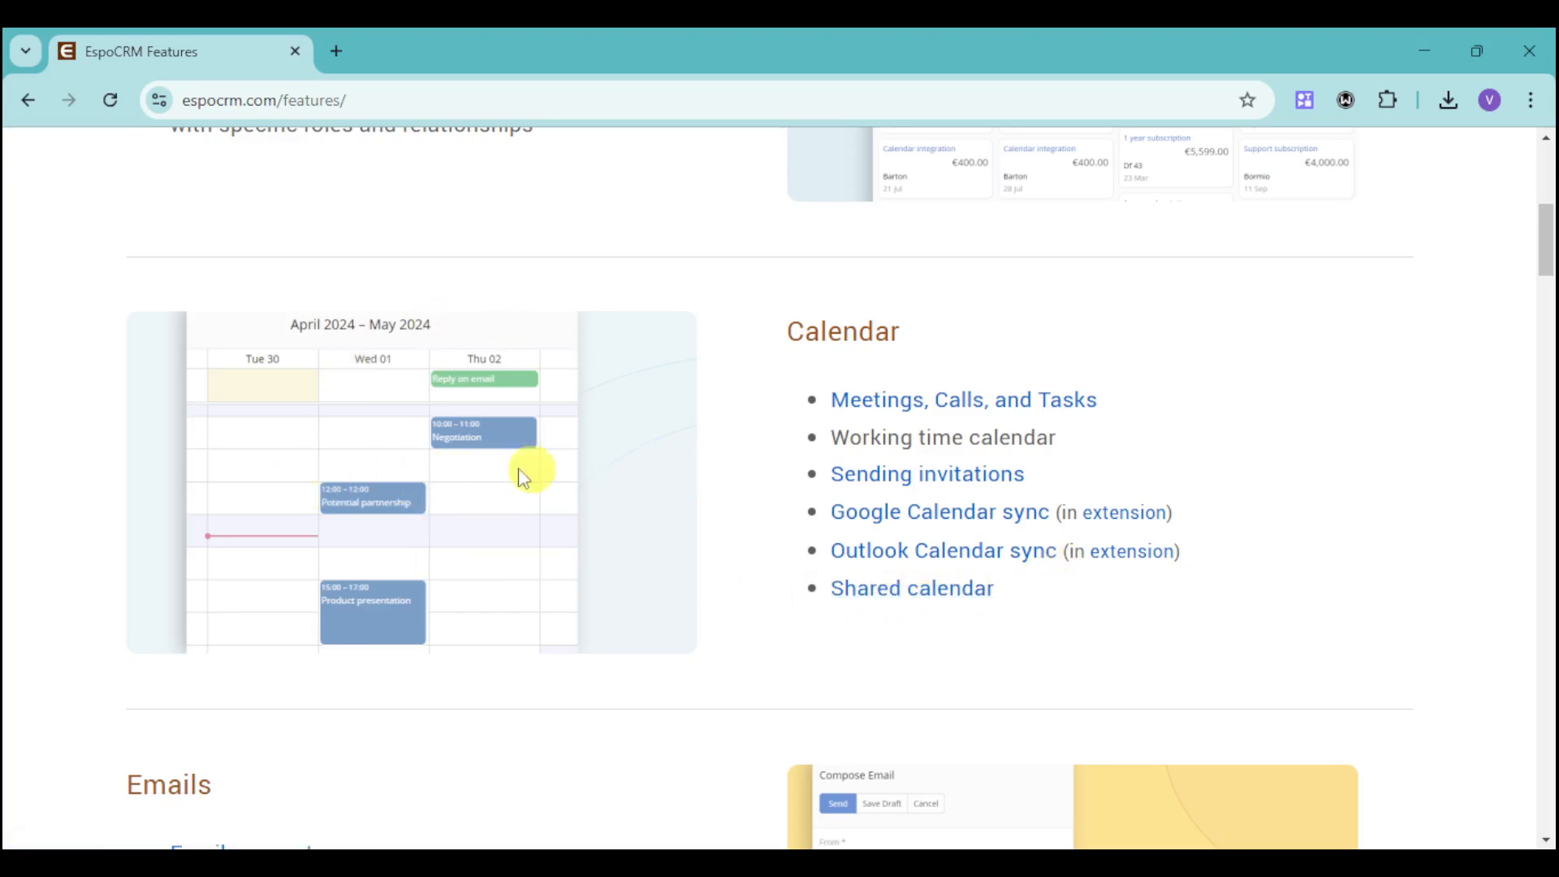
{"action": "mouse_move", "coordinate": [534, 493]}
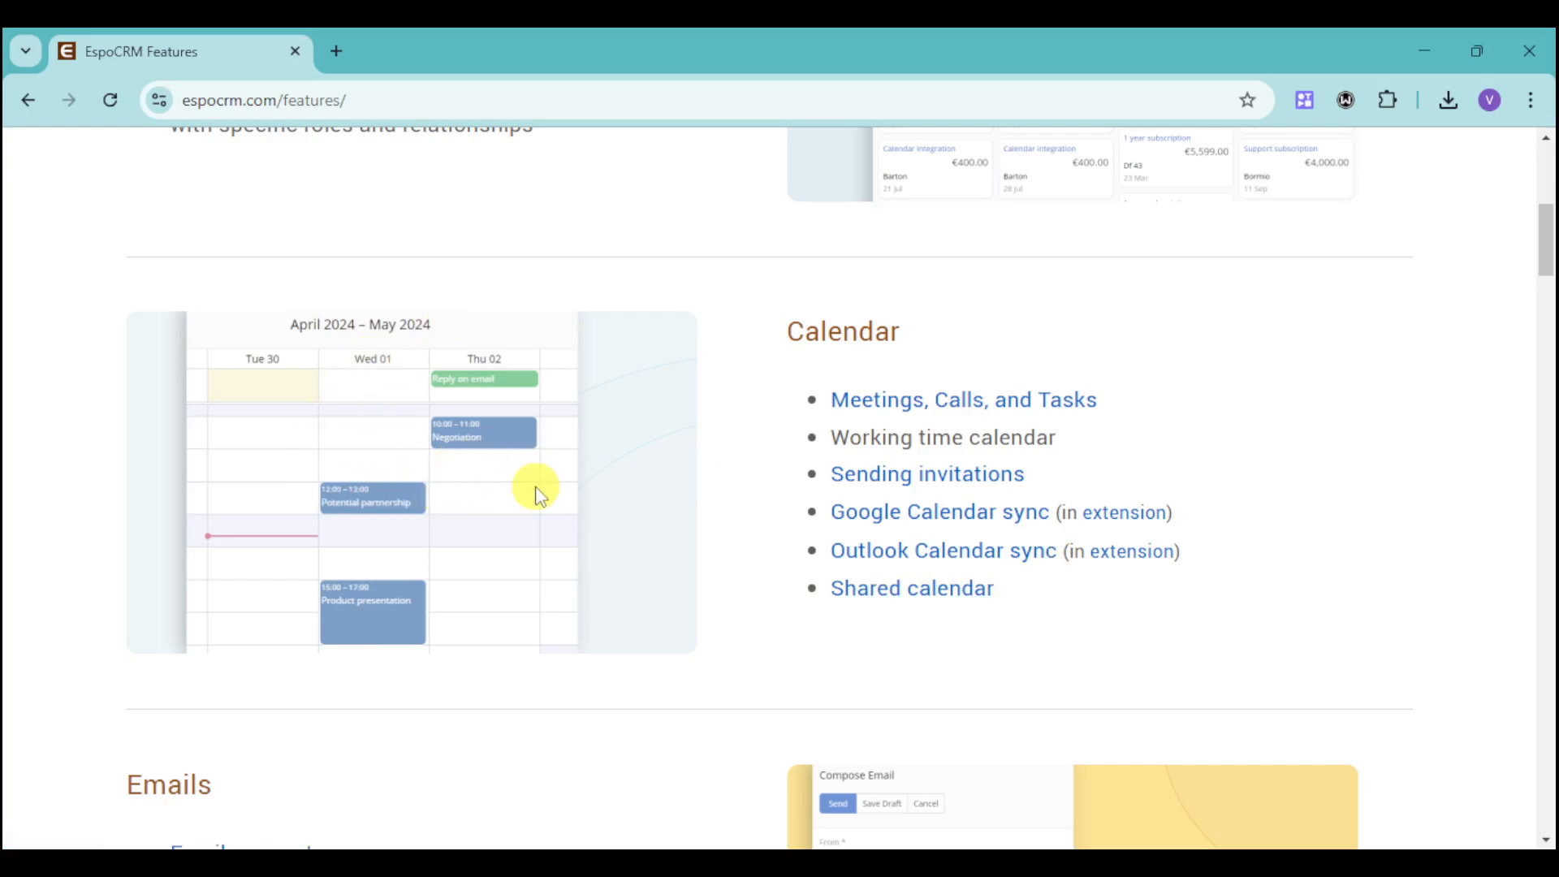
{"action": "mouse_move", "coordinate": [398, 590]}
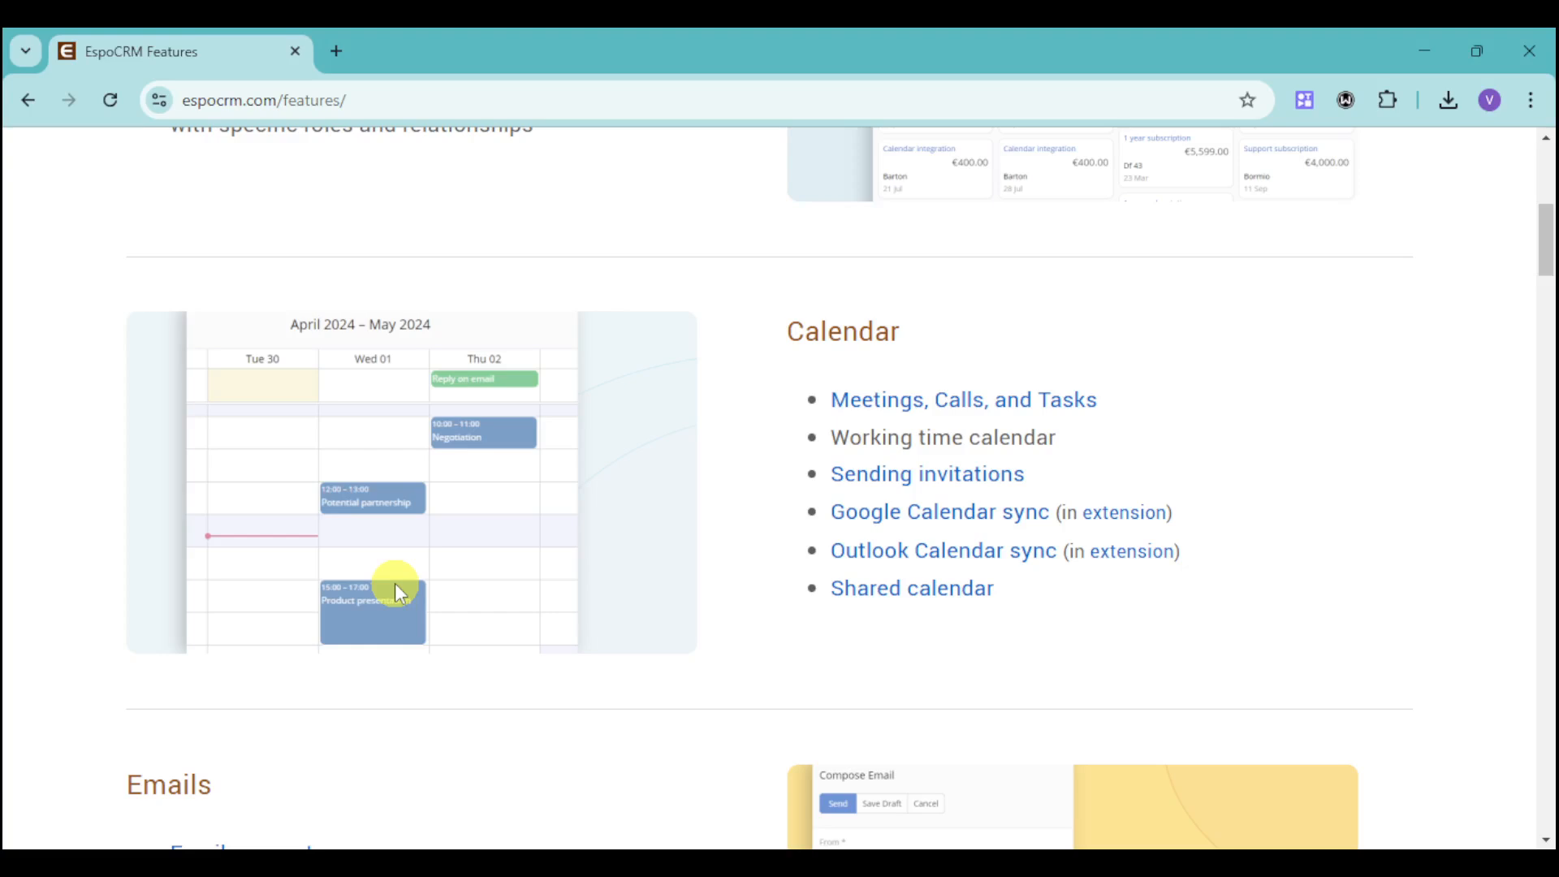
{"action": "mouse_move", "coordinate": [546, 427]}
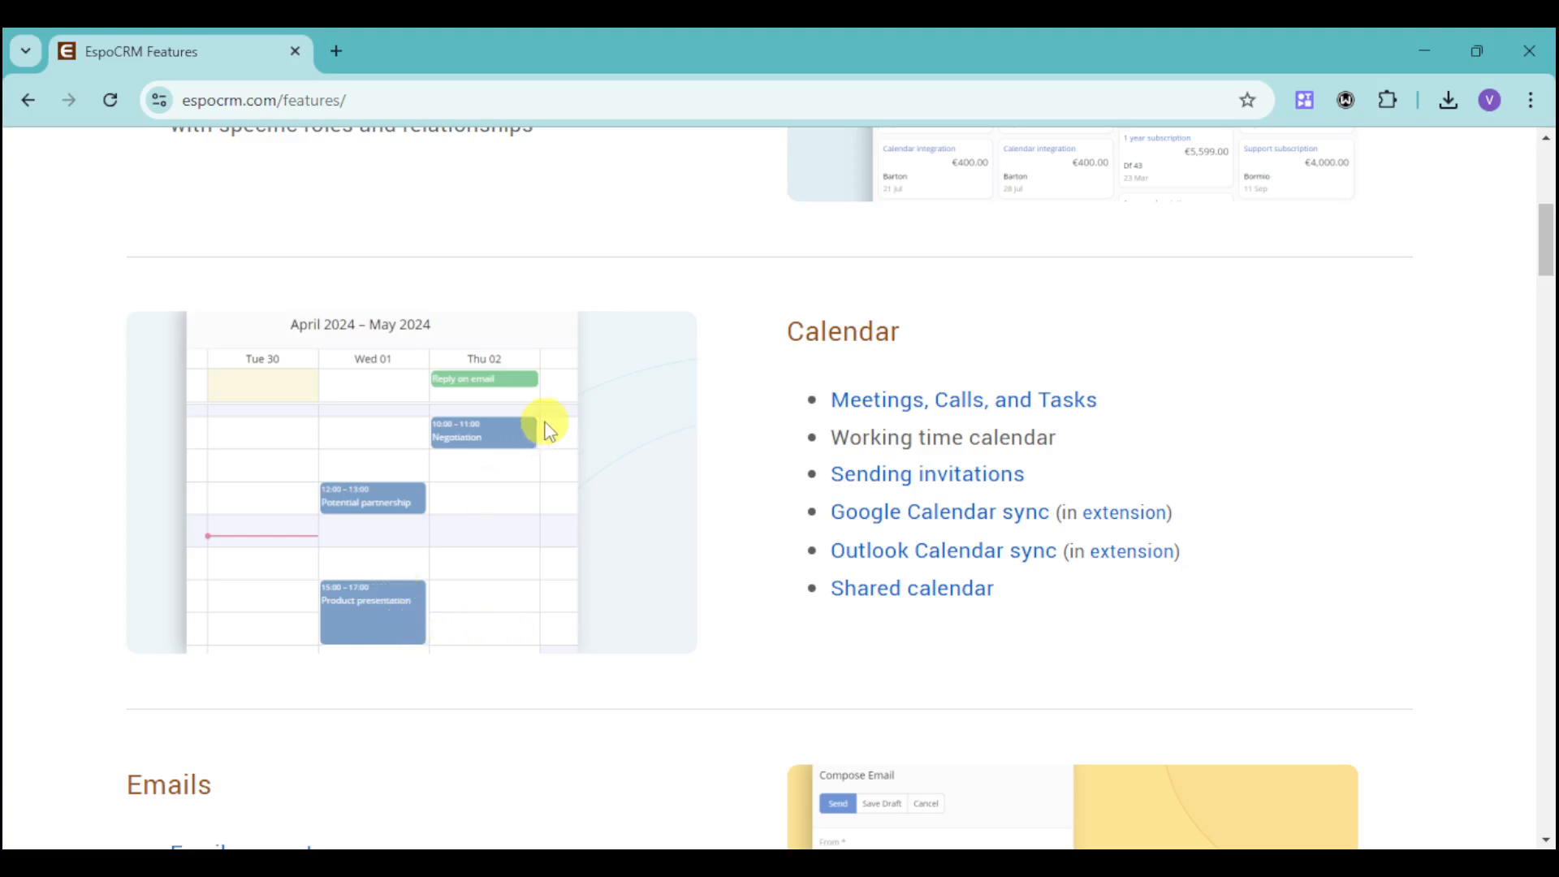
{"action": "mouse_move", "coordinate": [617, 501]}
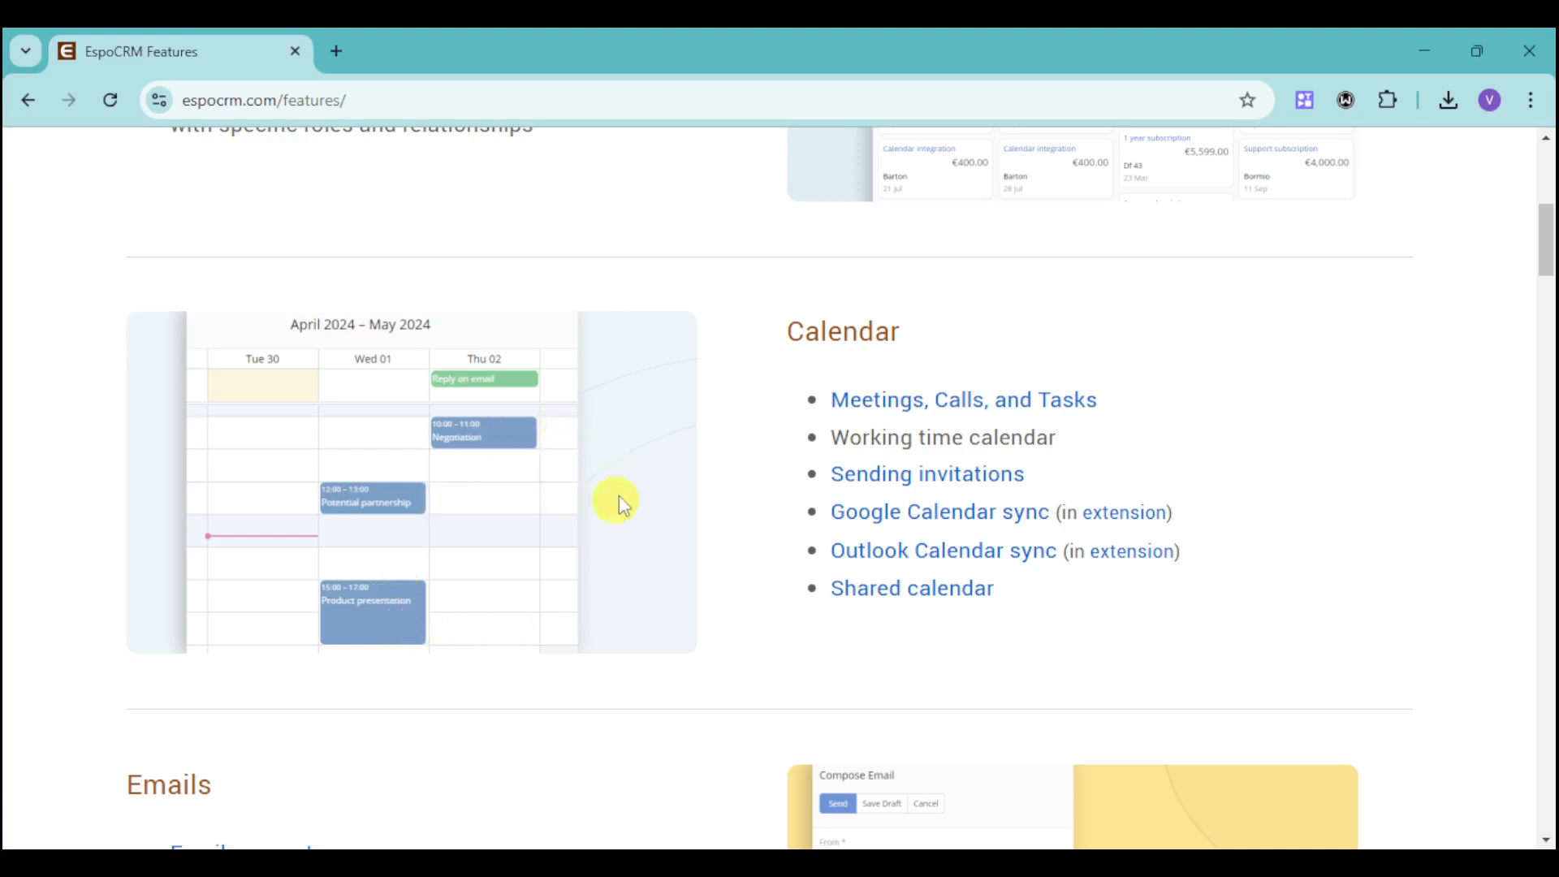
{"action": "mouse_move", "coordinate": [1022, 550]}
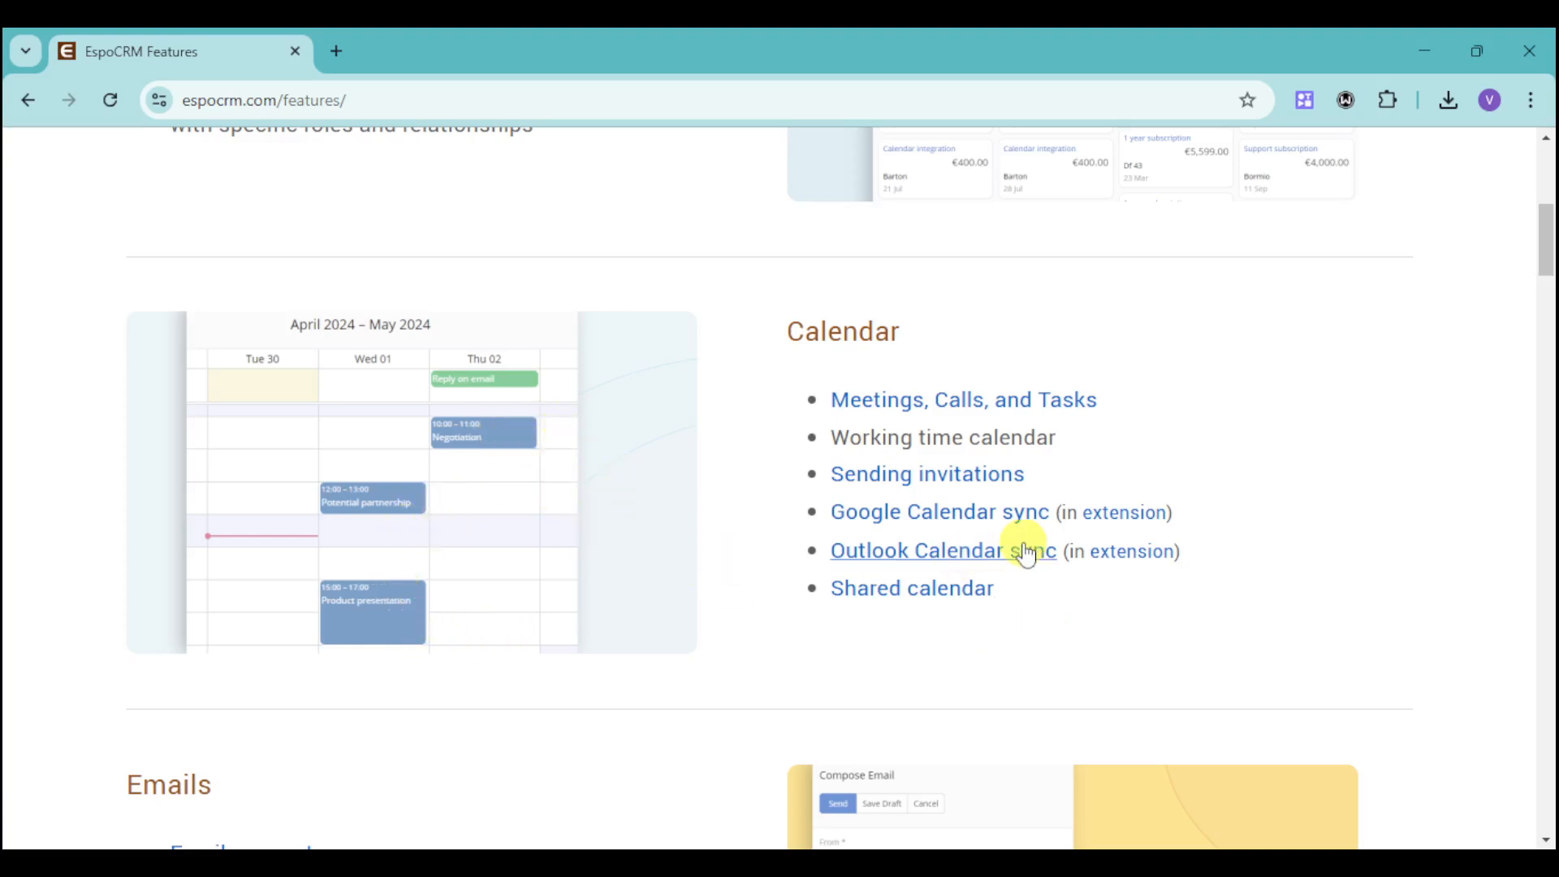
- Scroll down to the Emails section listing email accounts, templates, folders, filters and mass email
{"action": "scroll", "scroll_direction": "down", "scroll_amount": 3}
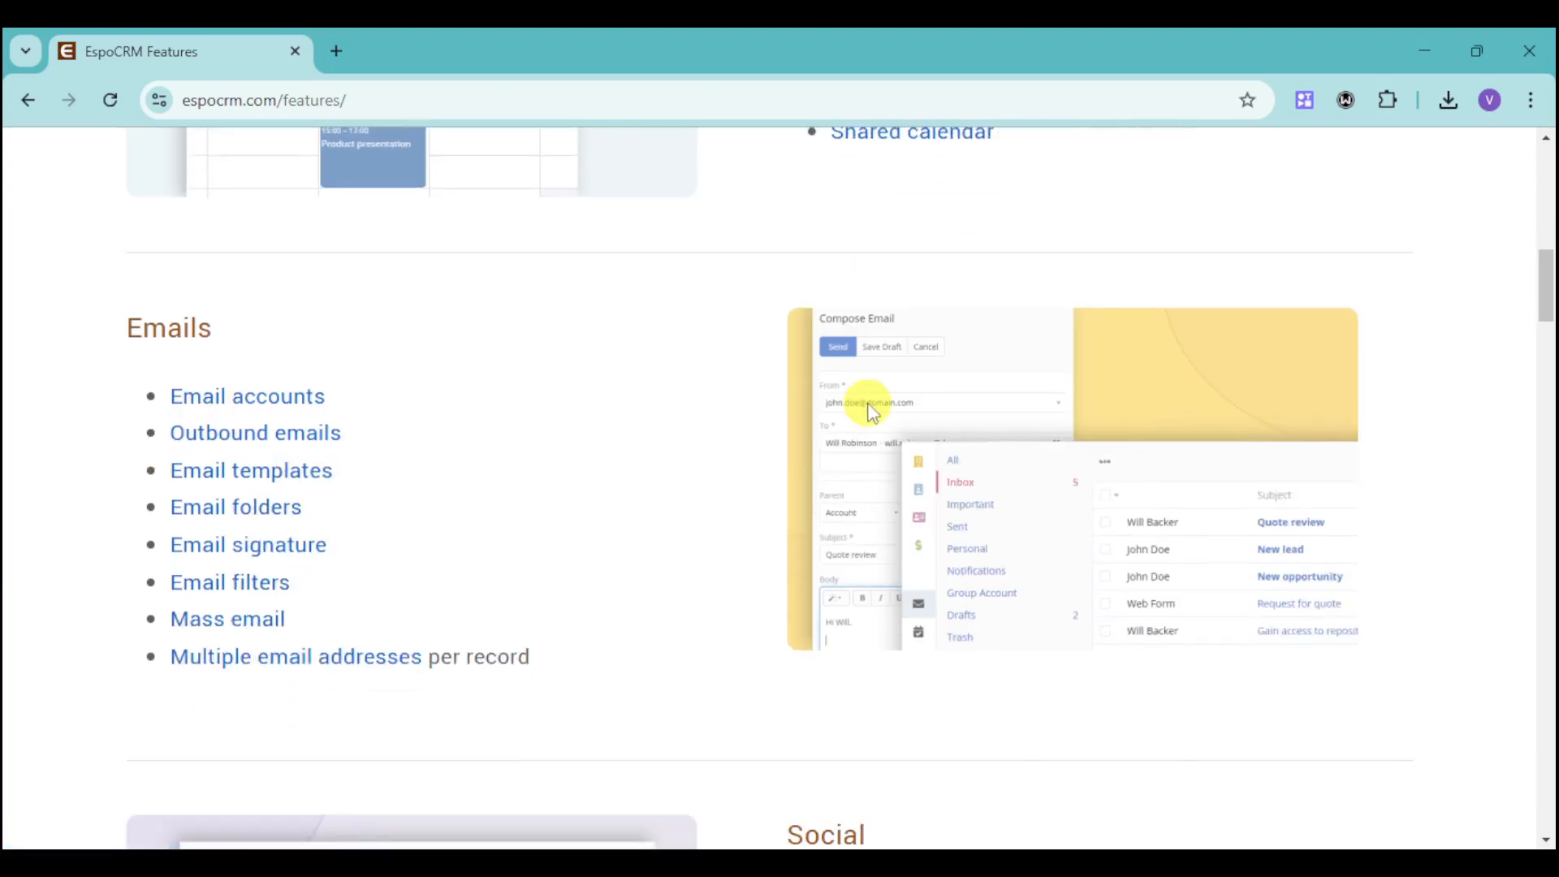
{"action": "mouse_move", "coordinate": [247, 394]}
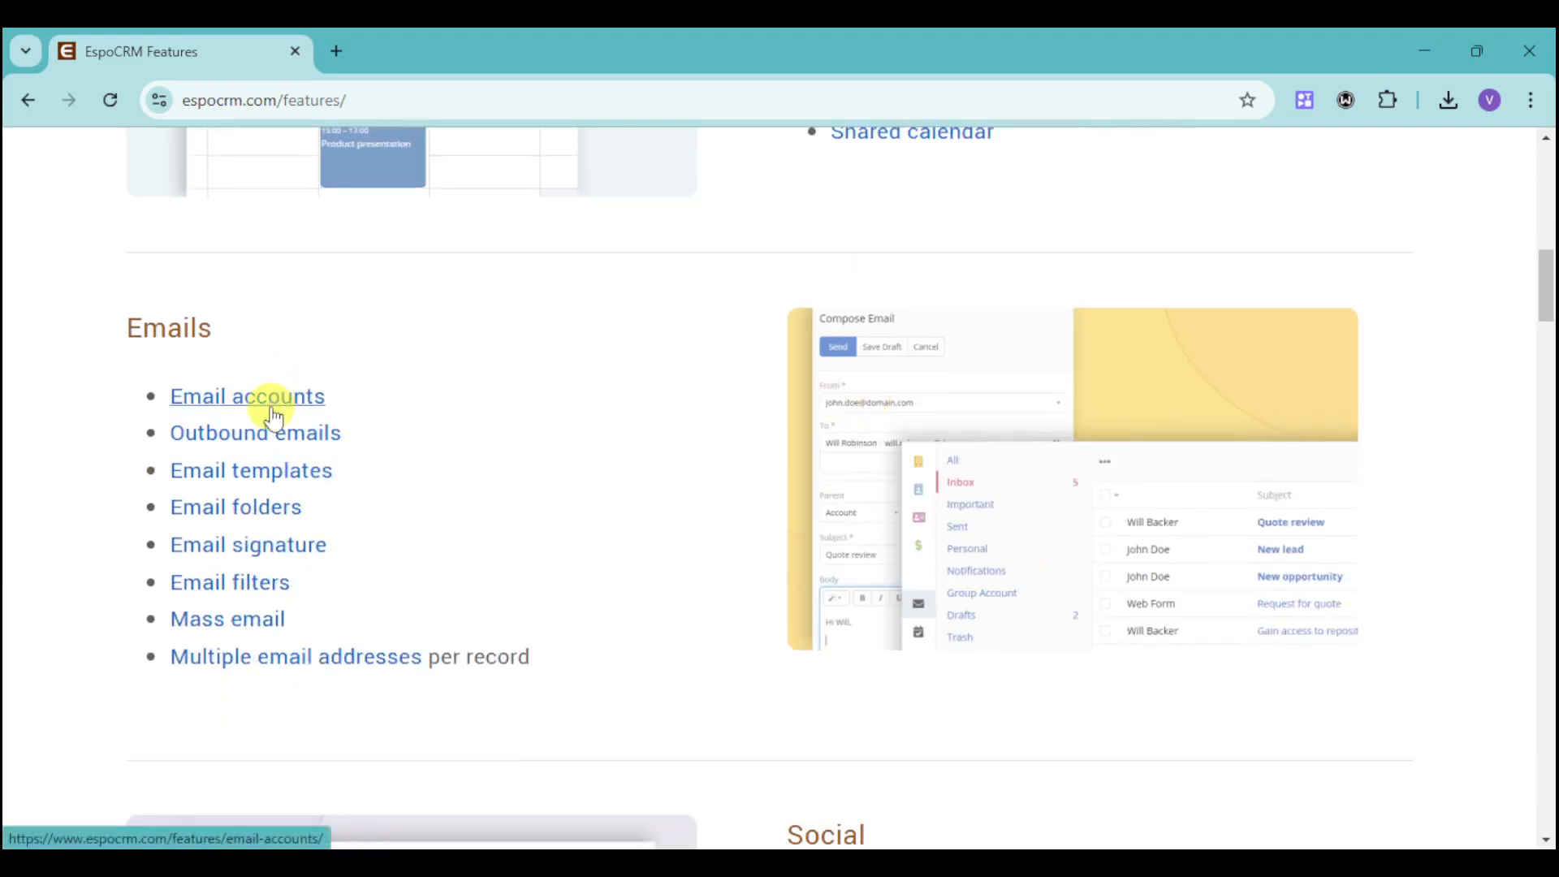
{"action": "mouse_move", "coordinate": [355, 481]}
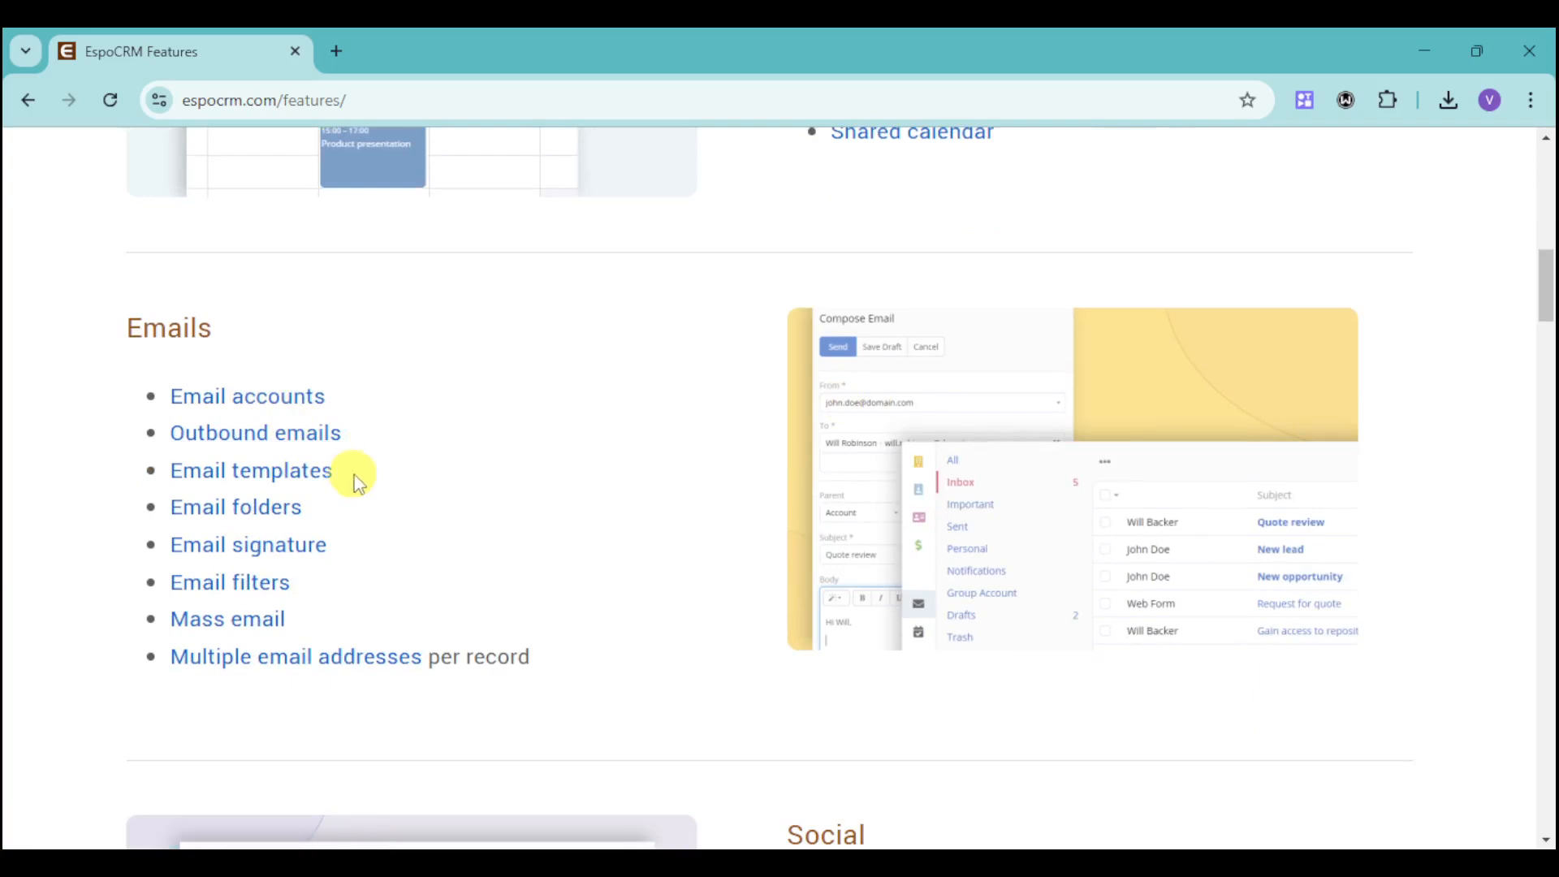
{"action": "mouse_move", "coordinate": [336, 501]}
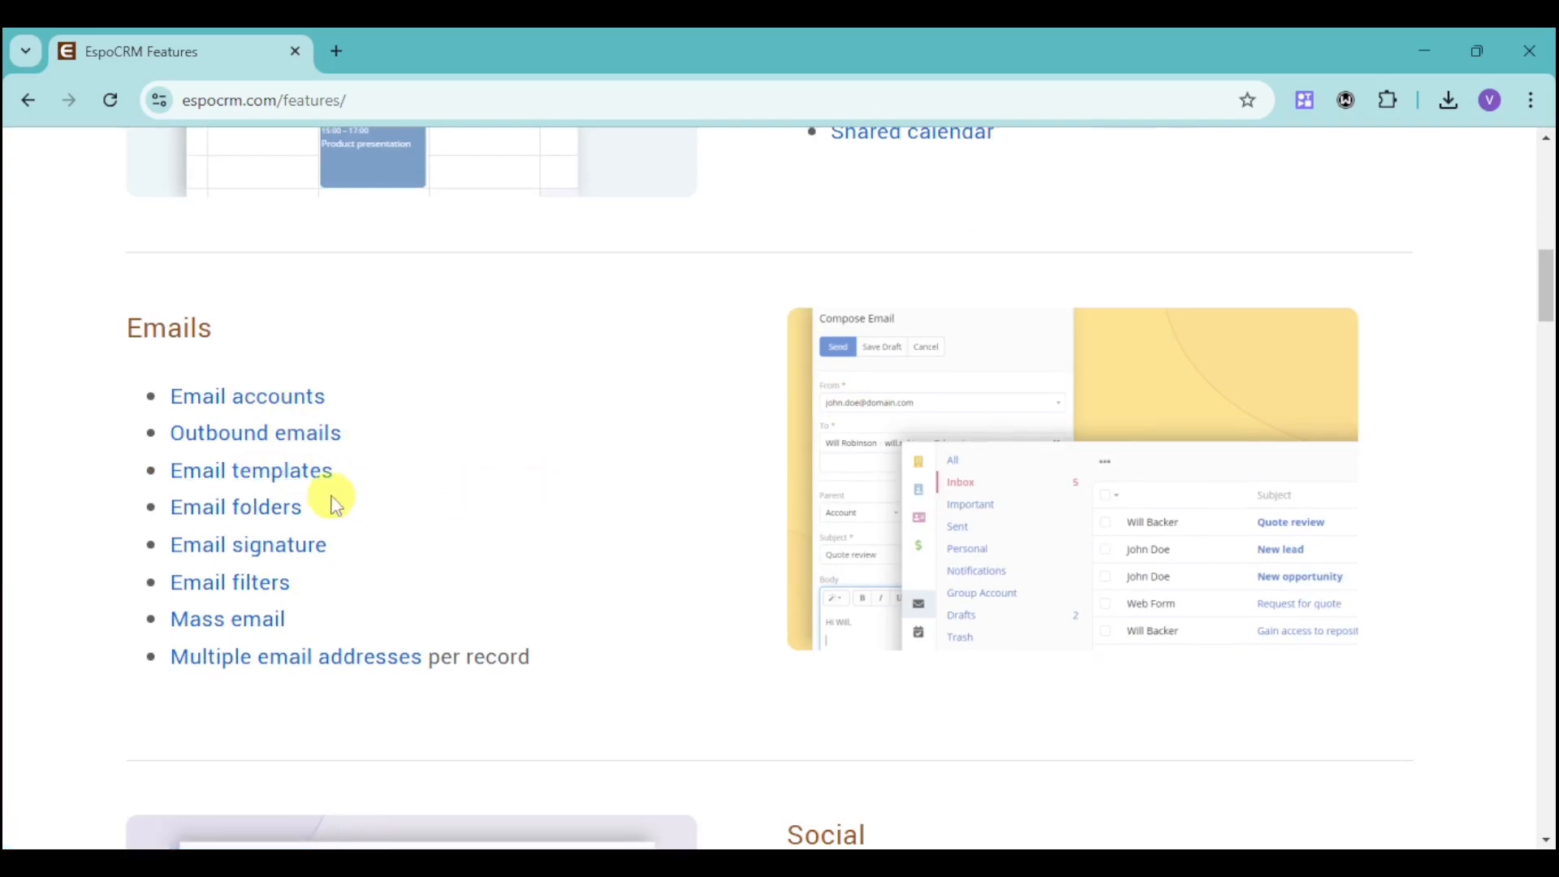
{"action": "mouse_move", "coordinate": [250, 562]}
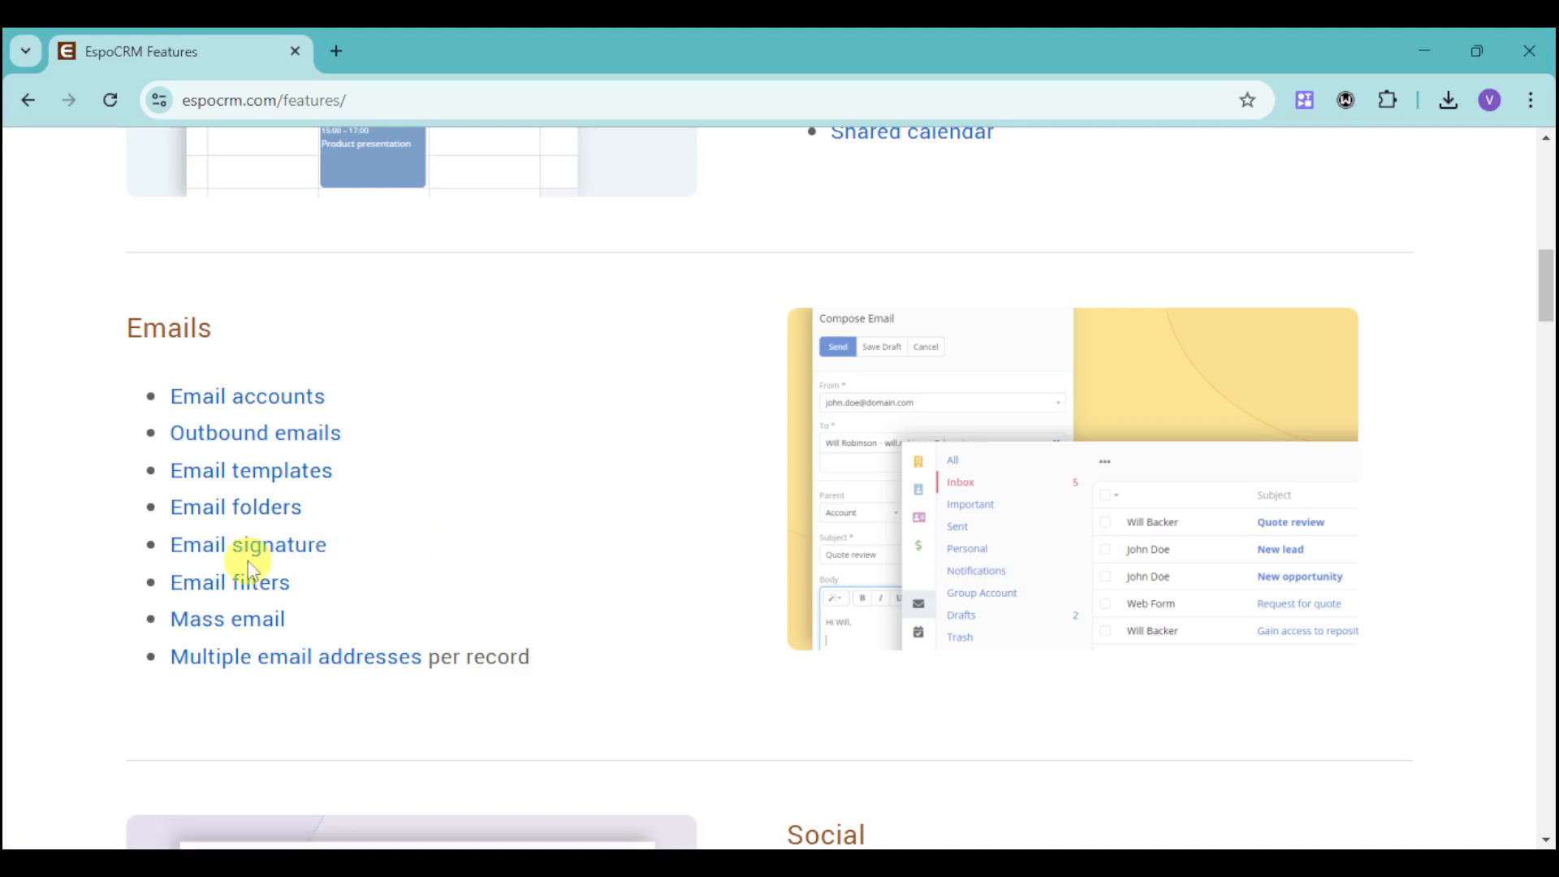
{"action": "mouse_move", "coordinate": [309, 651]}
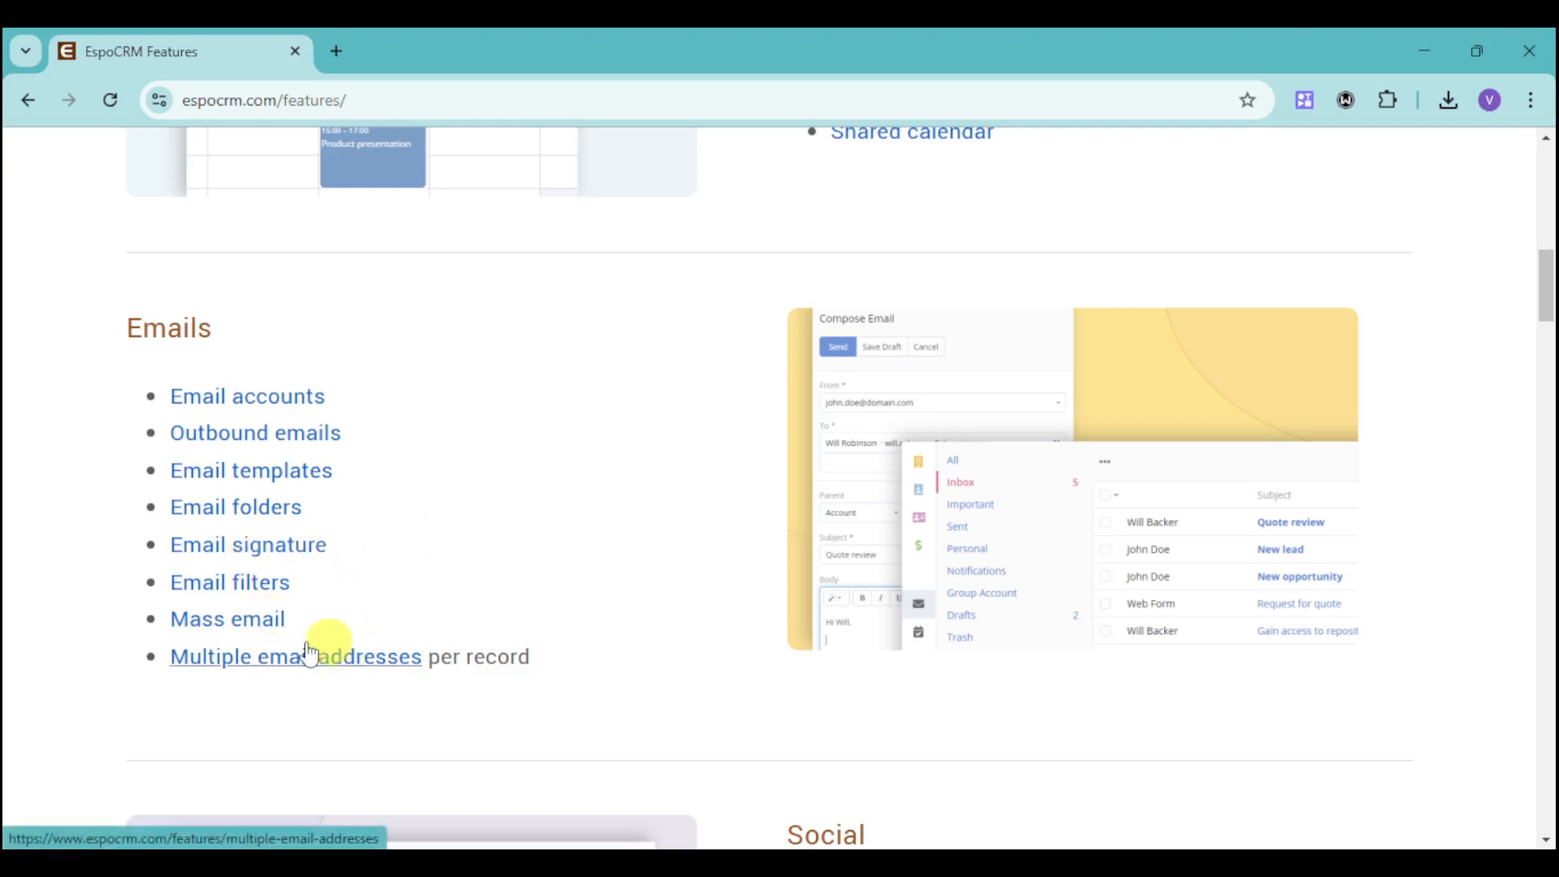
{"action": "mouse_move", "coordinate": [247, 618]}
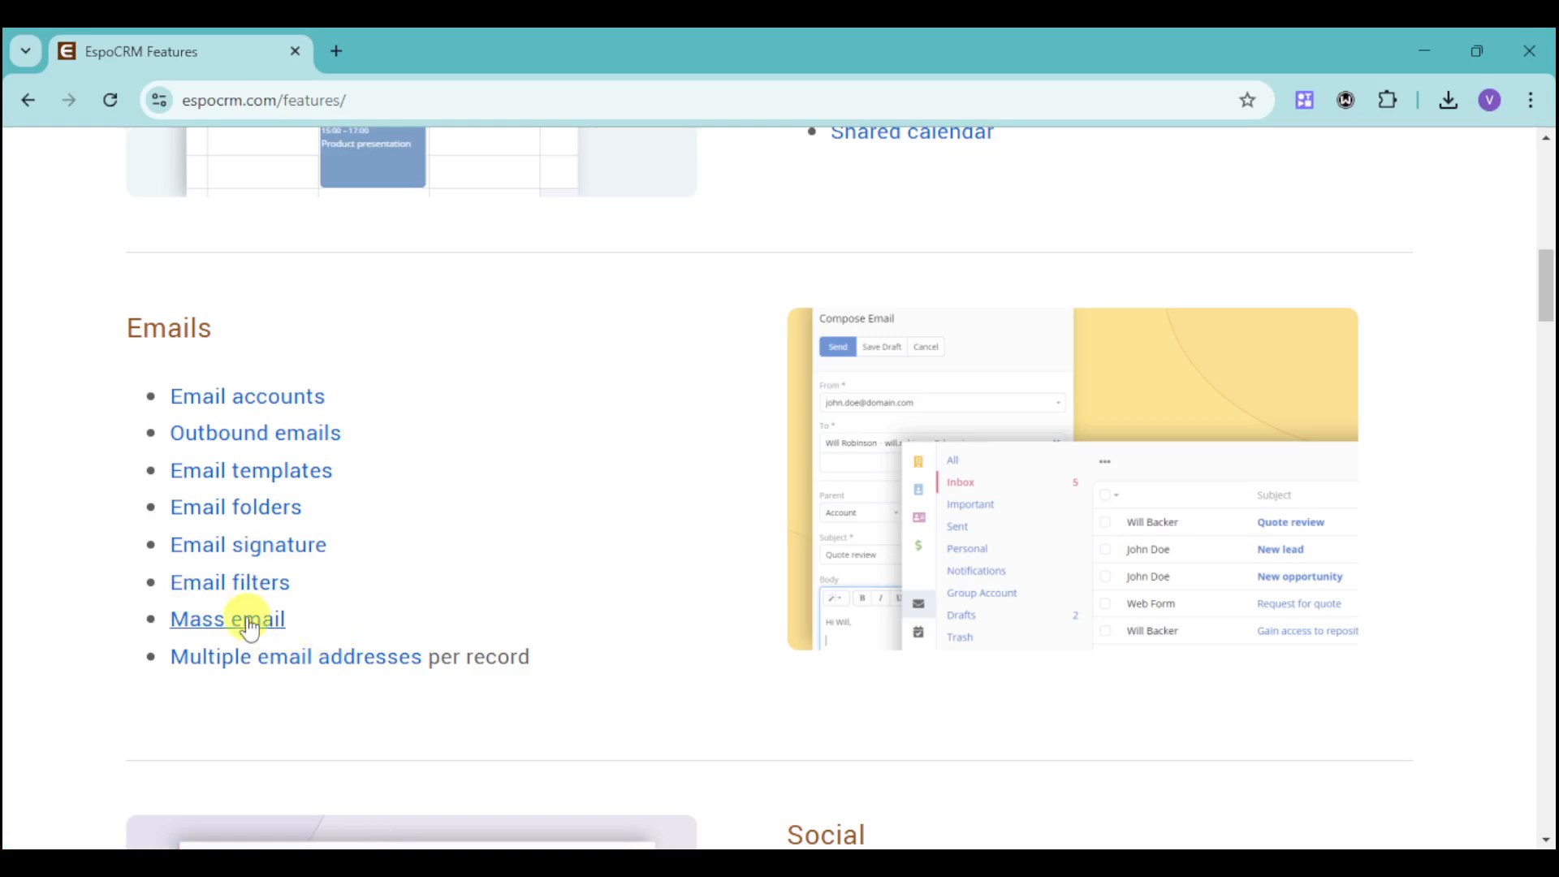
{"action": "mouse_move", "coordinate": [302, 692]}
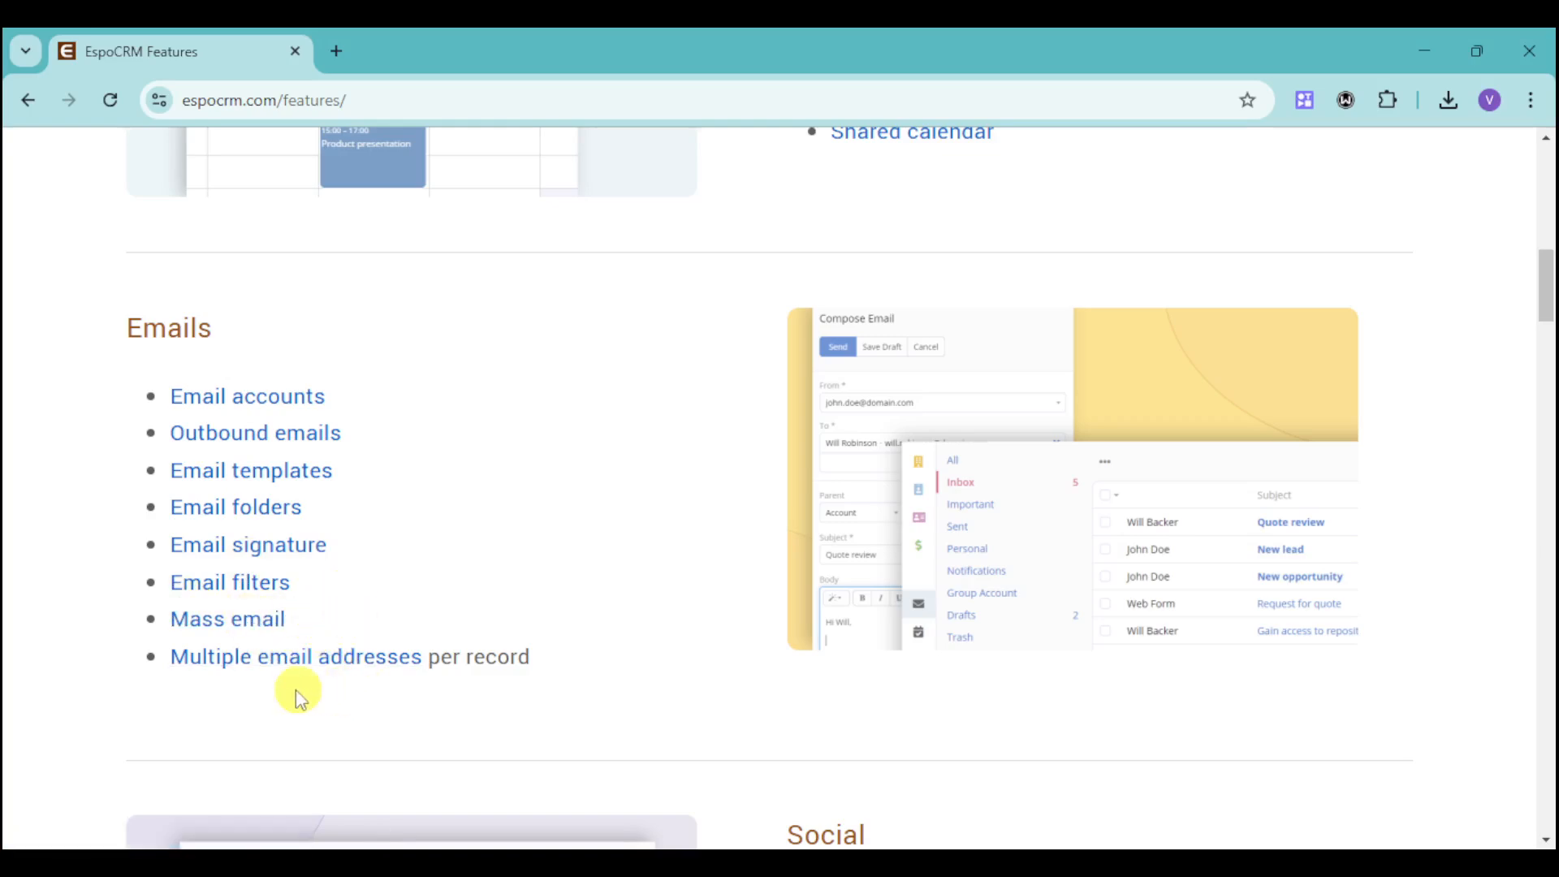
{"action": "mouse_move", "coordinate": [578, 561]}
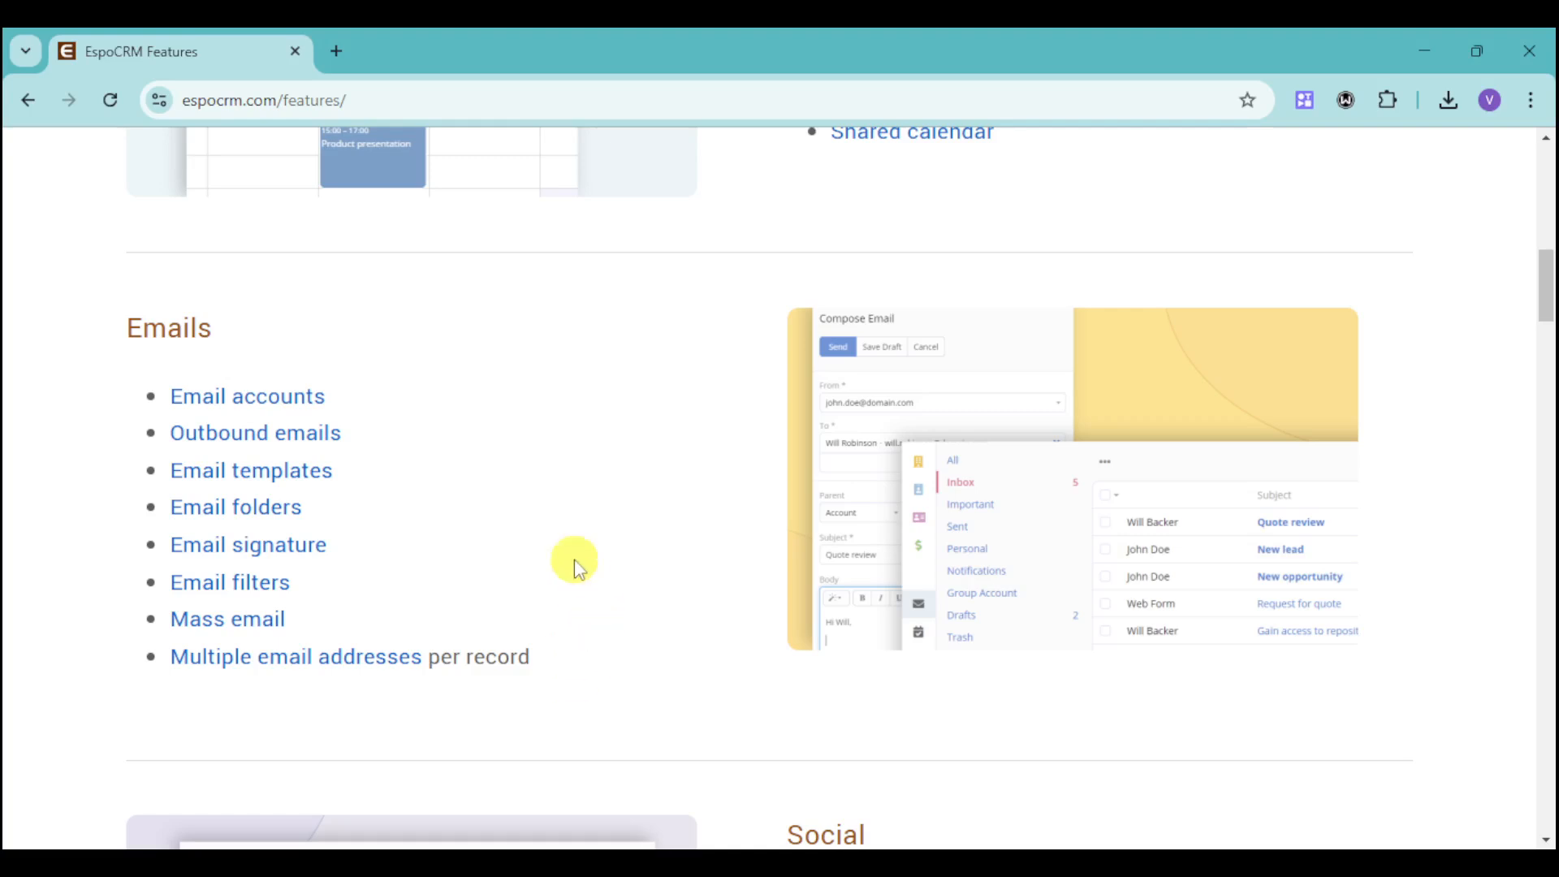
{"action": "mouse_move", "coordinate": [891, 356]}
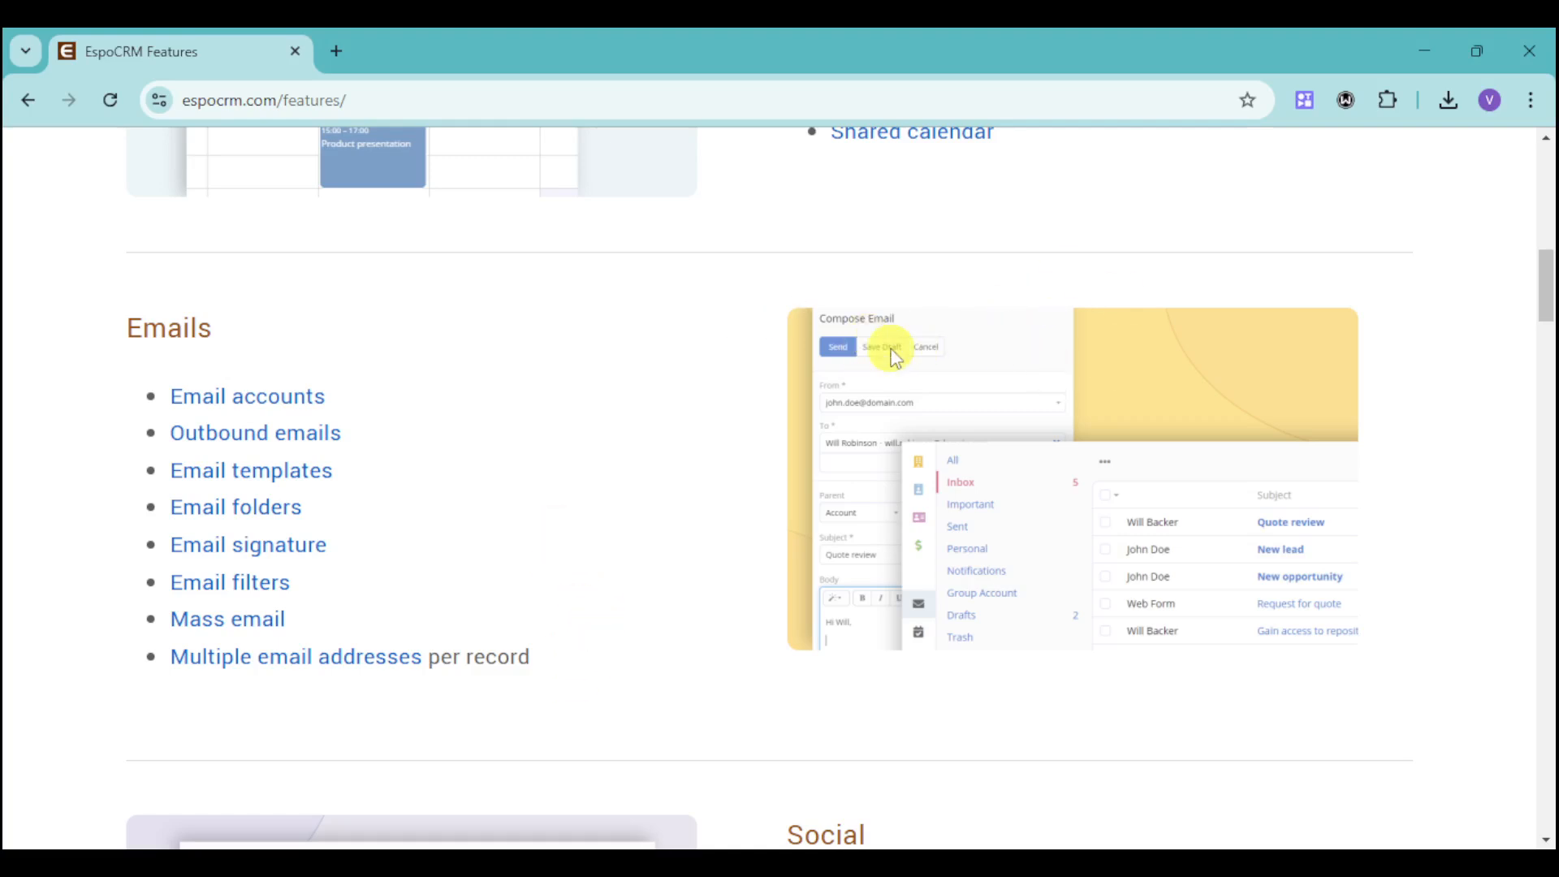
{"action": "mouse_move", "coordinate": [989, 481]}
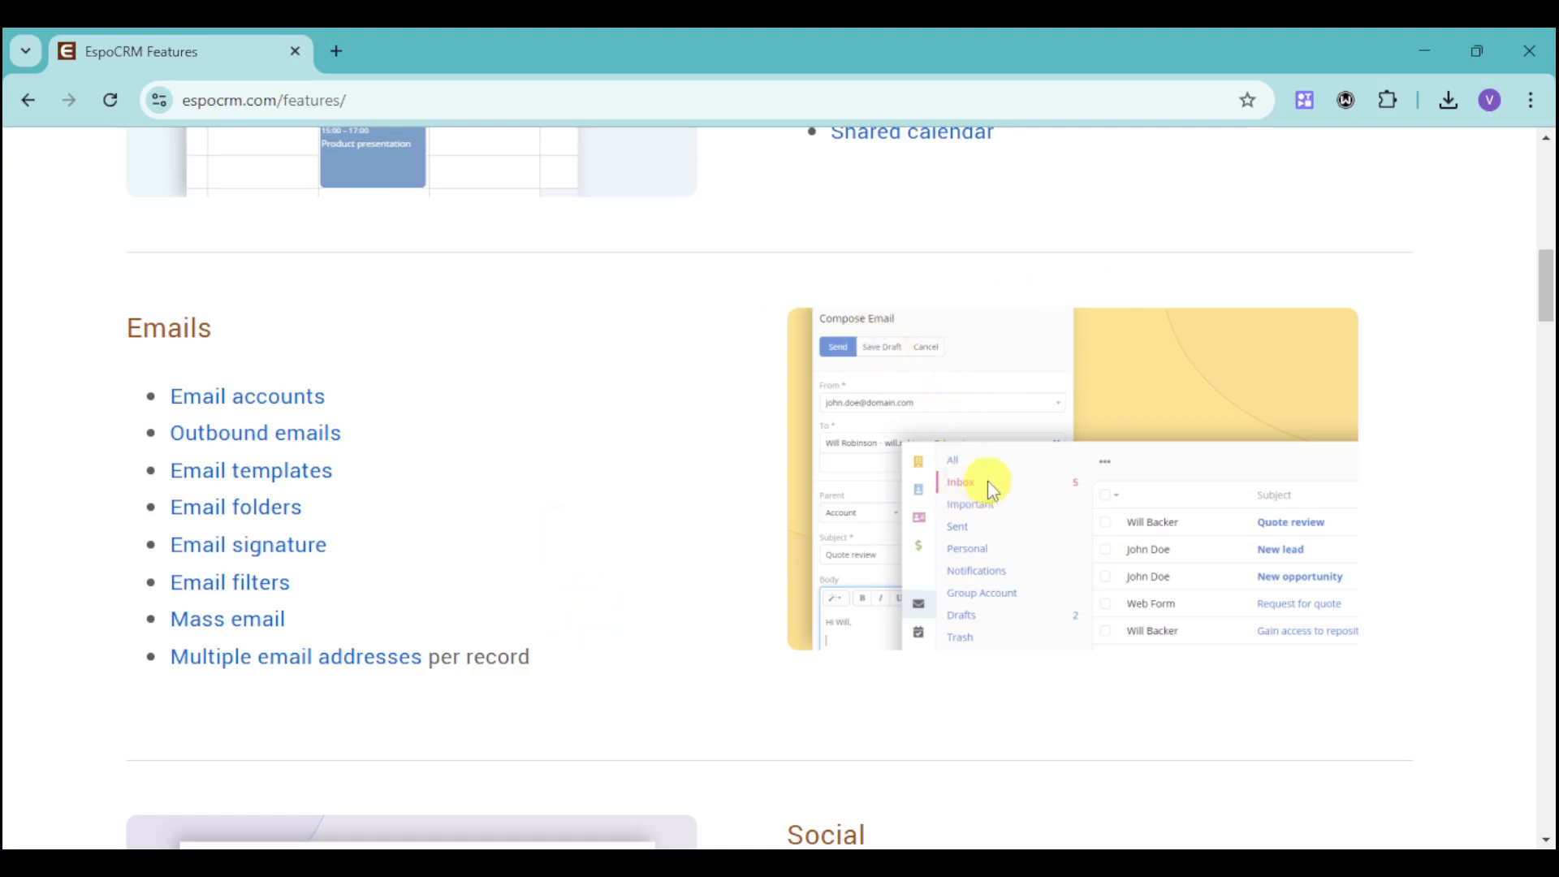
{"action": "mouse_move", "coordinate": [1212, 613]}
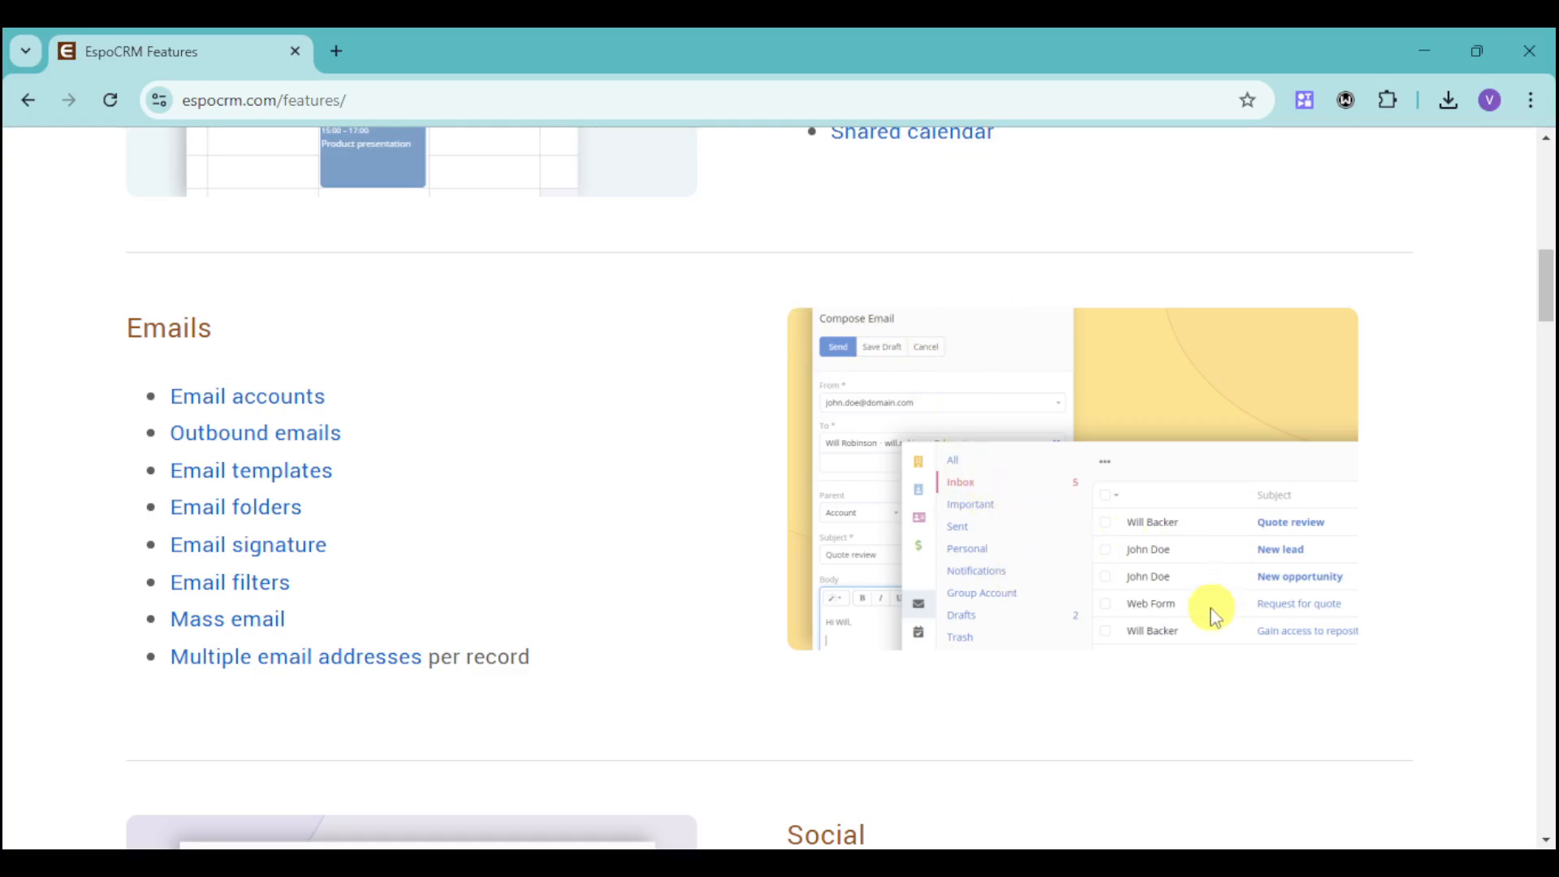
{"action": "mouse_move", "coordinate": [1200, 599]}
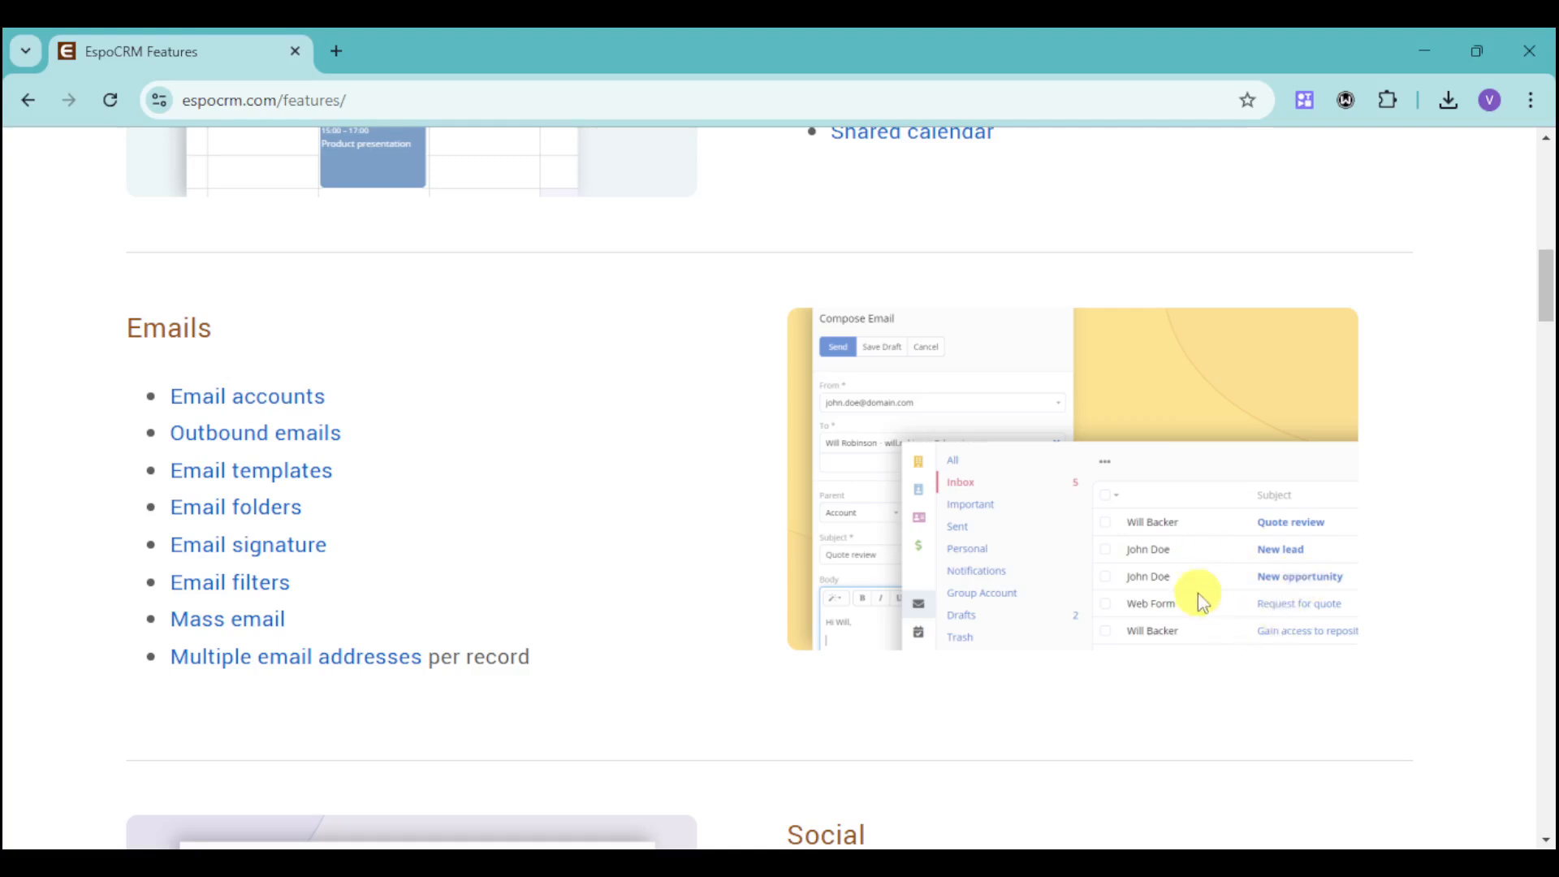
{"action": "mouse_move", "coordinate": [1259, 648]}
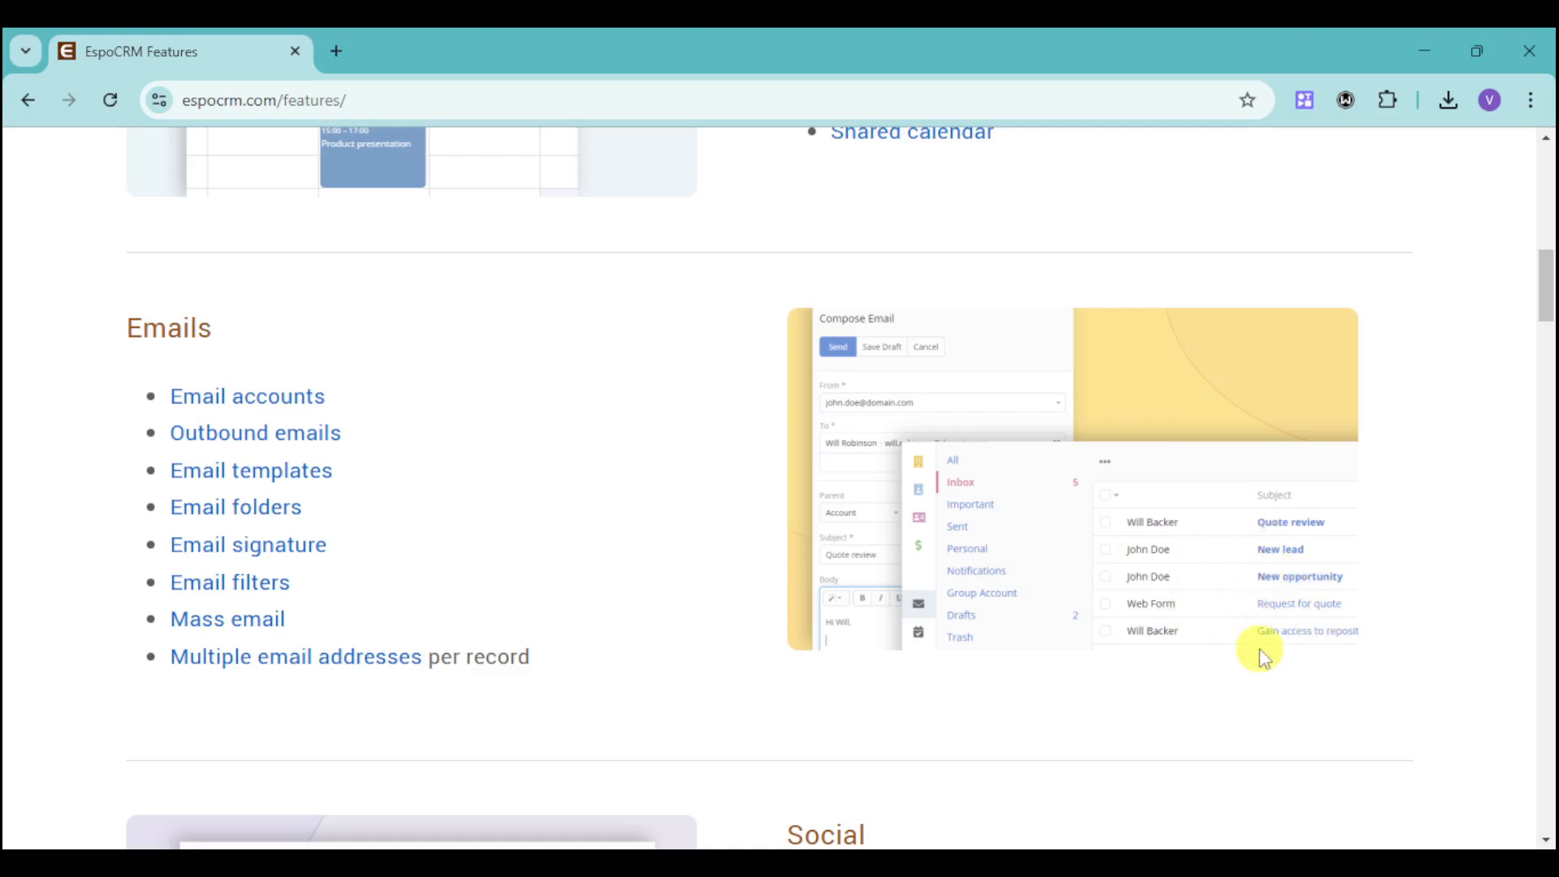
{"action": "mouse_move", "coordinate": [716, 607]}
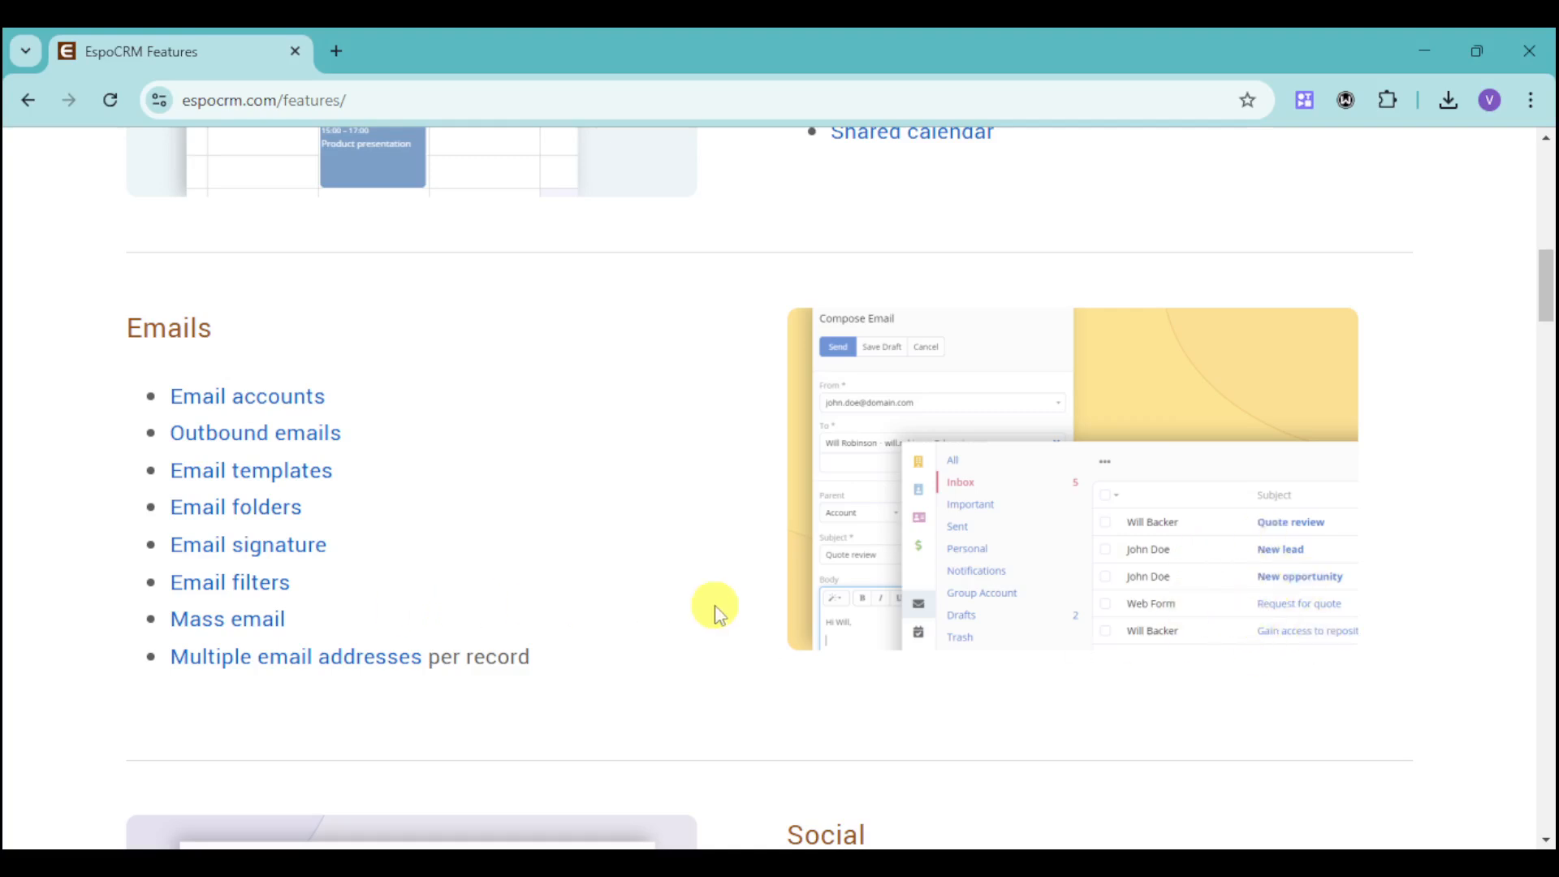
- Scroll down to the Social section describing the Stream and Follow button
{"action": "scroll", "scroll_direction": "down", "scroll_amount": 3}
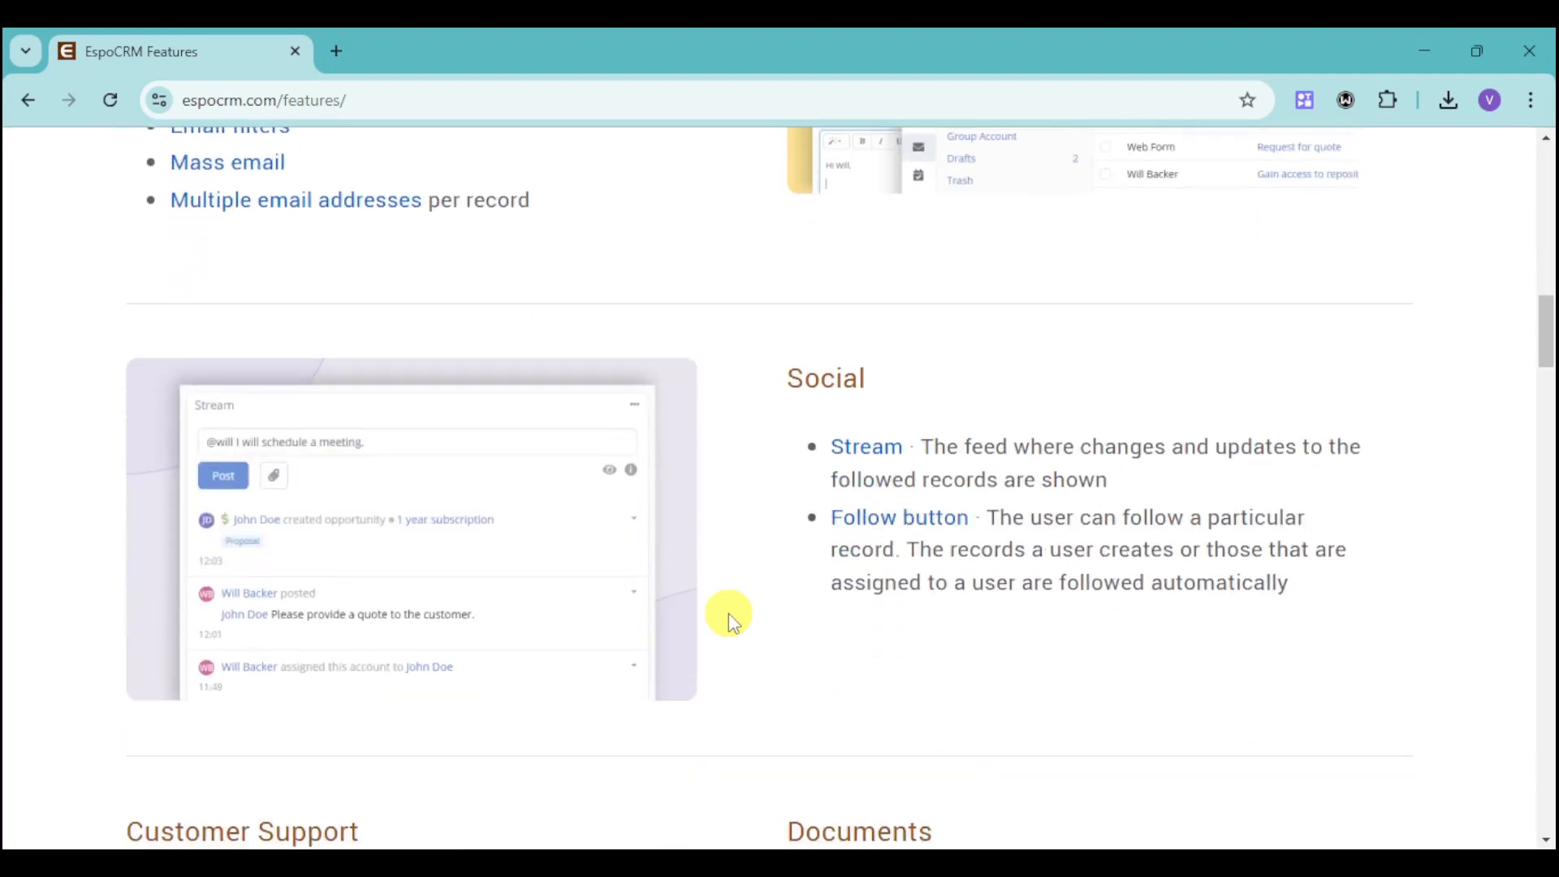
{"action": "mouse_move", "coordinate": [941, 391]}
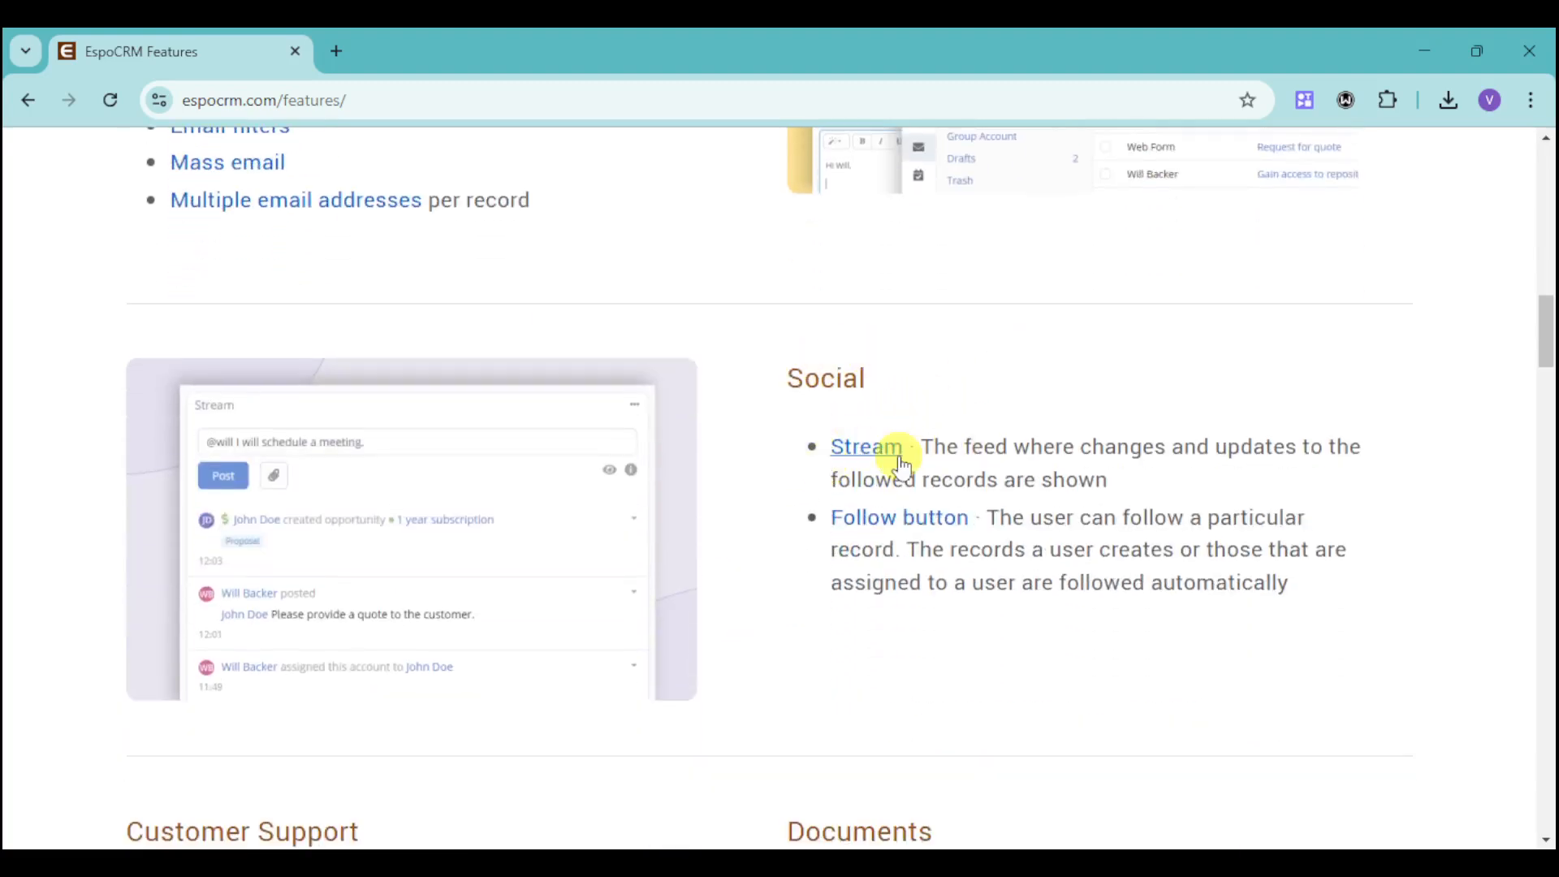
{"action": "mouse_move", "coordinate": [1236, 450]}
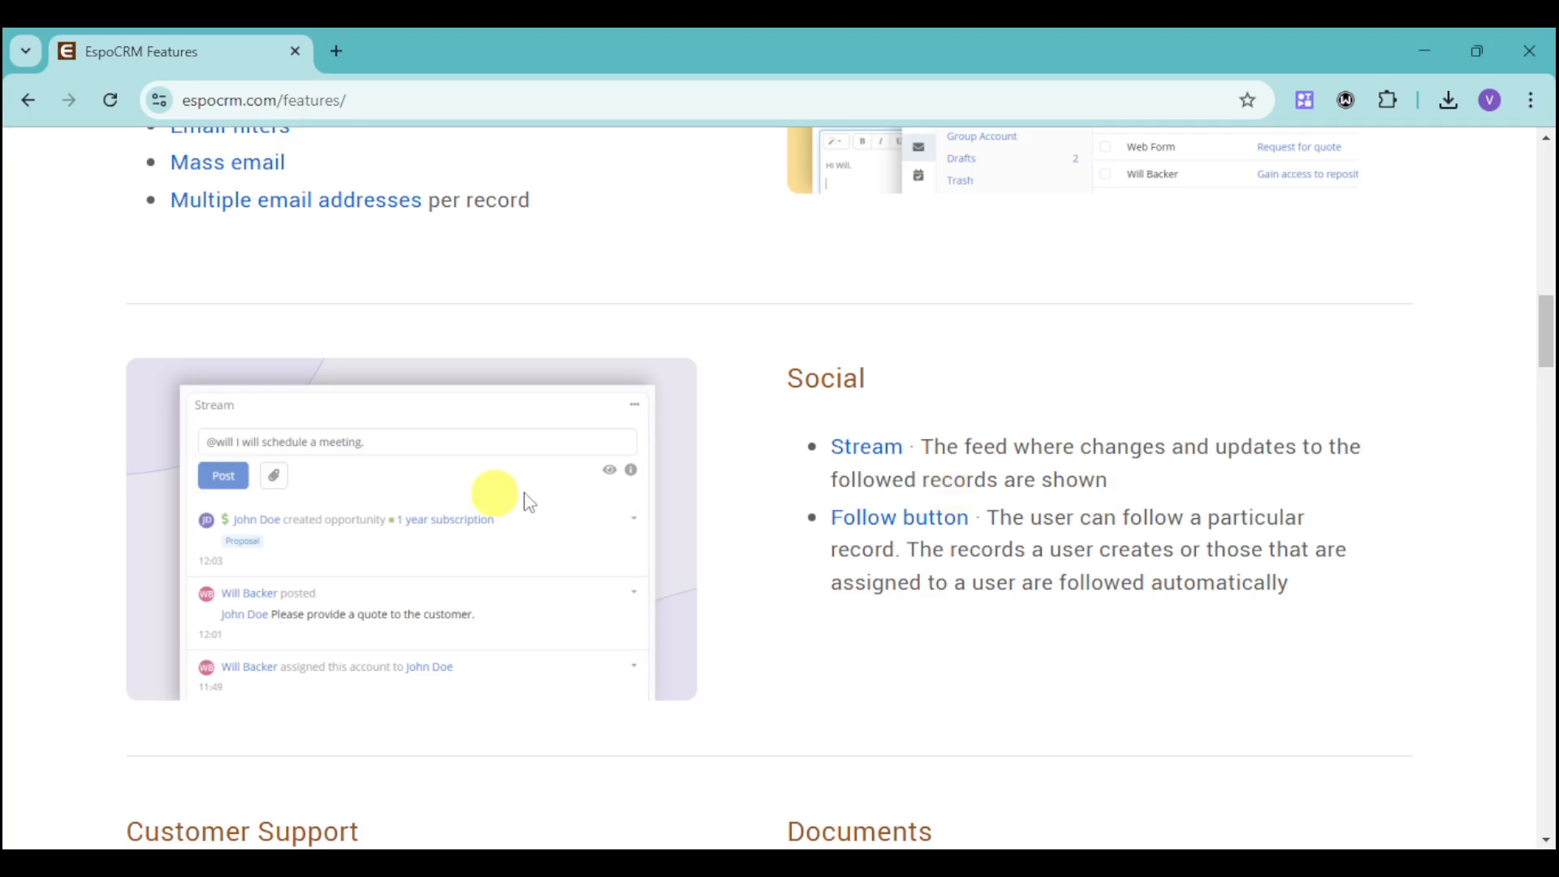
{"action": "mouse_move", "coordinate": [538, 595]}
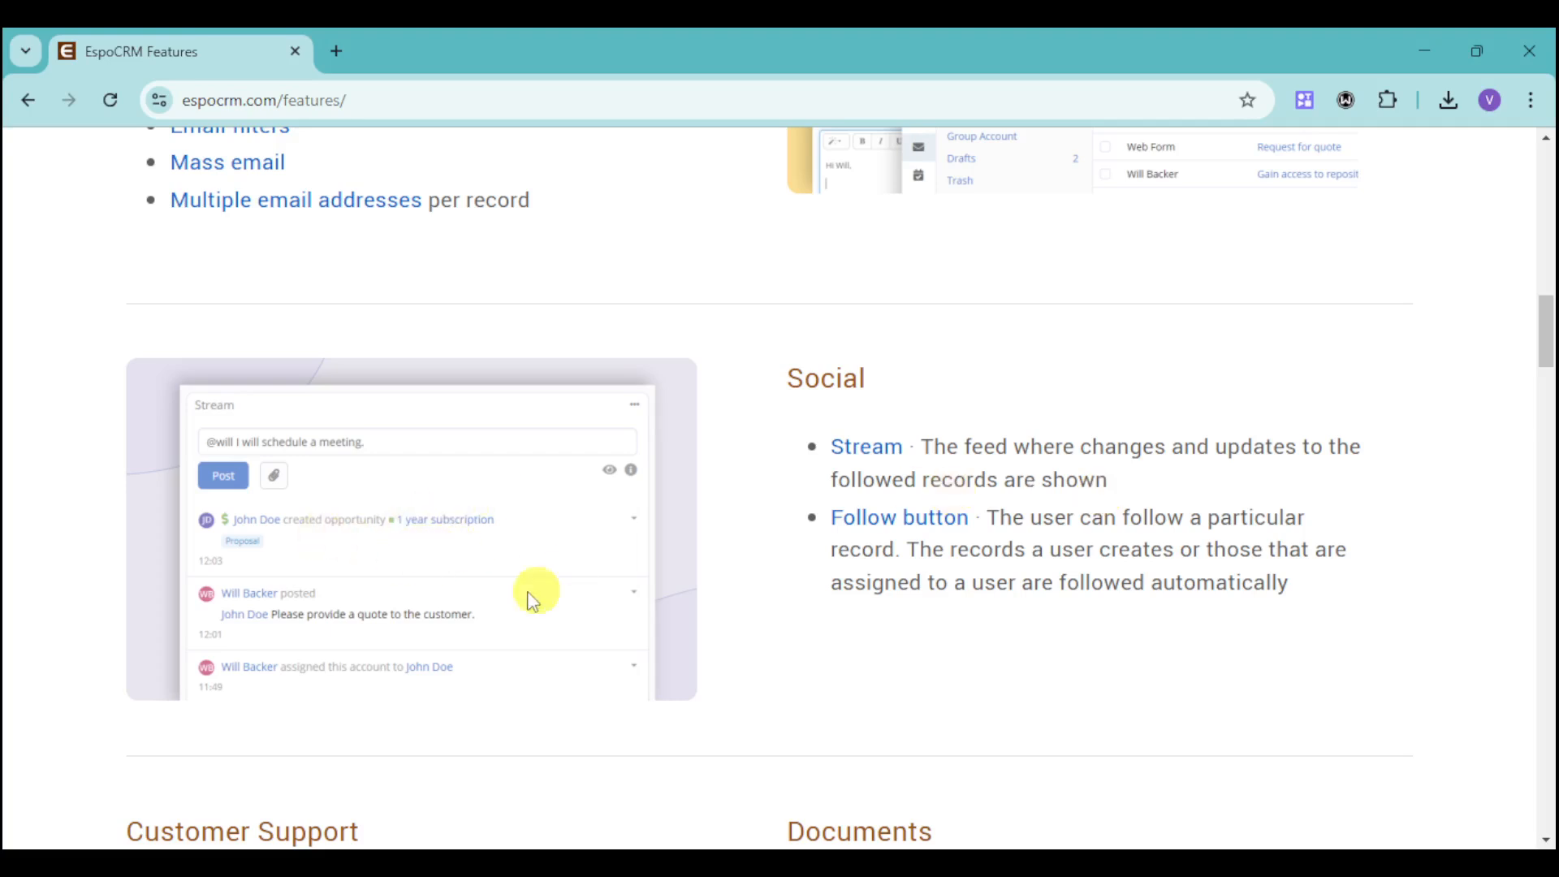
{"action": "mouse_move", "coordinate": [547, 622]}
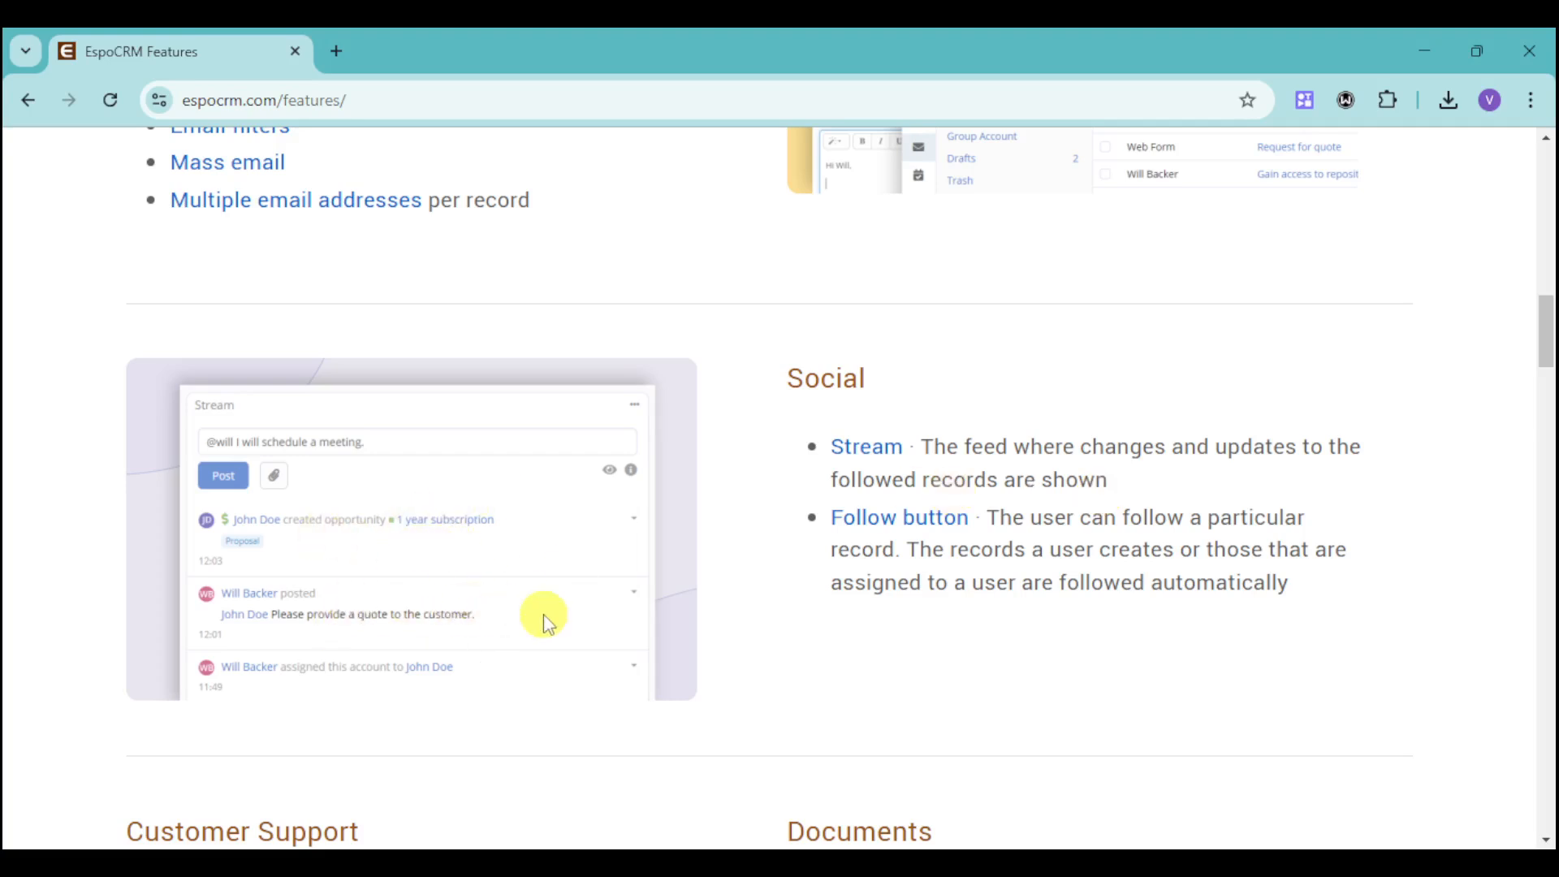
{"action": "mouse_move", "coordinate": [532, 684]}
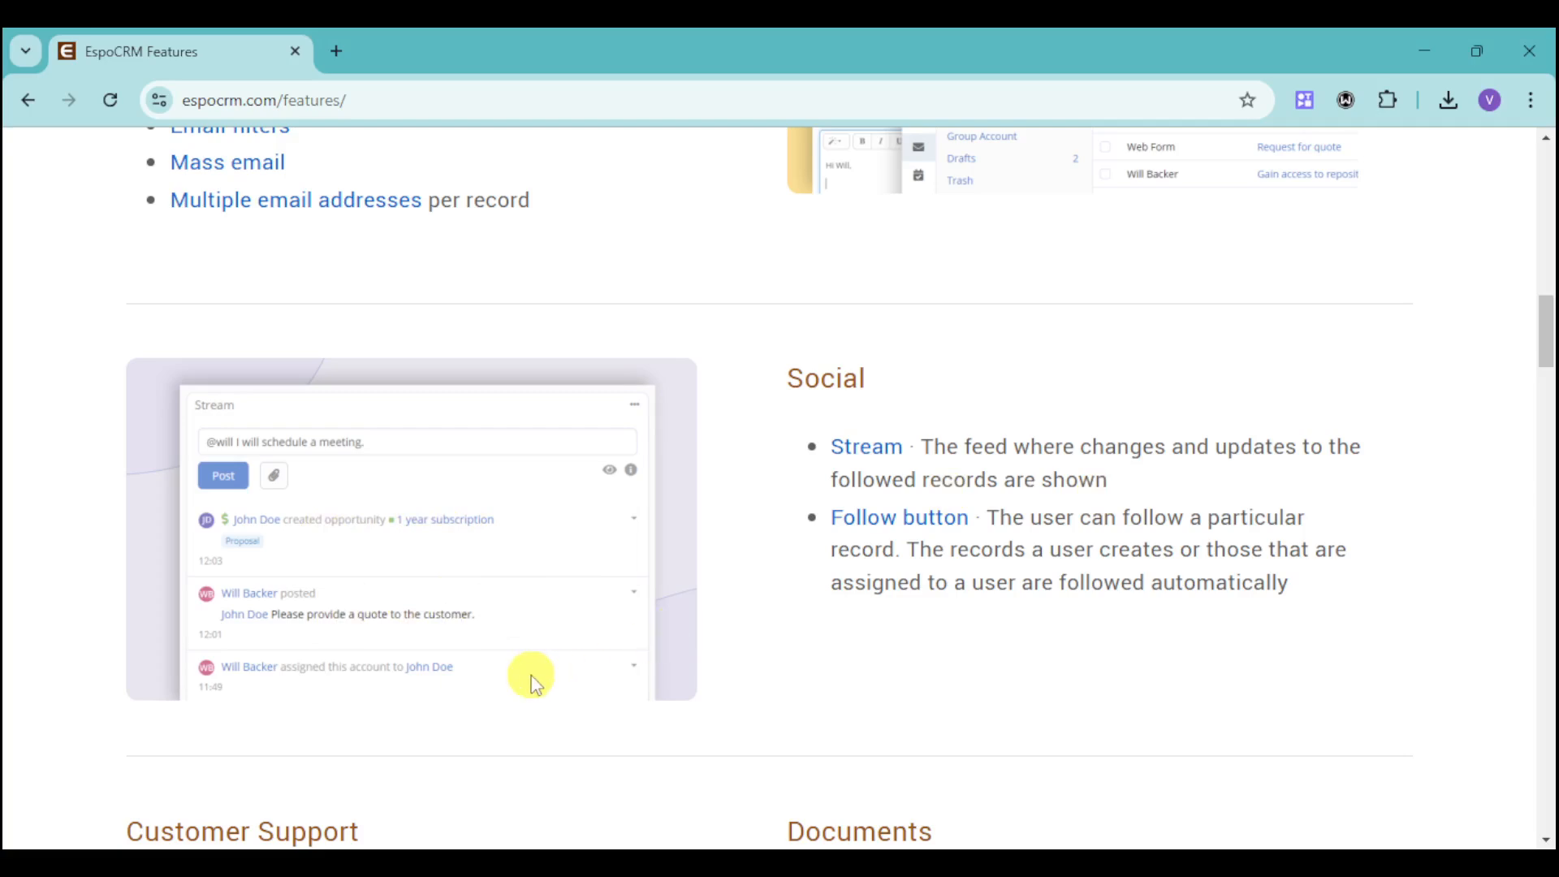
{"action": "mouse_move", "coordinate": [445, 703]}
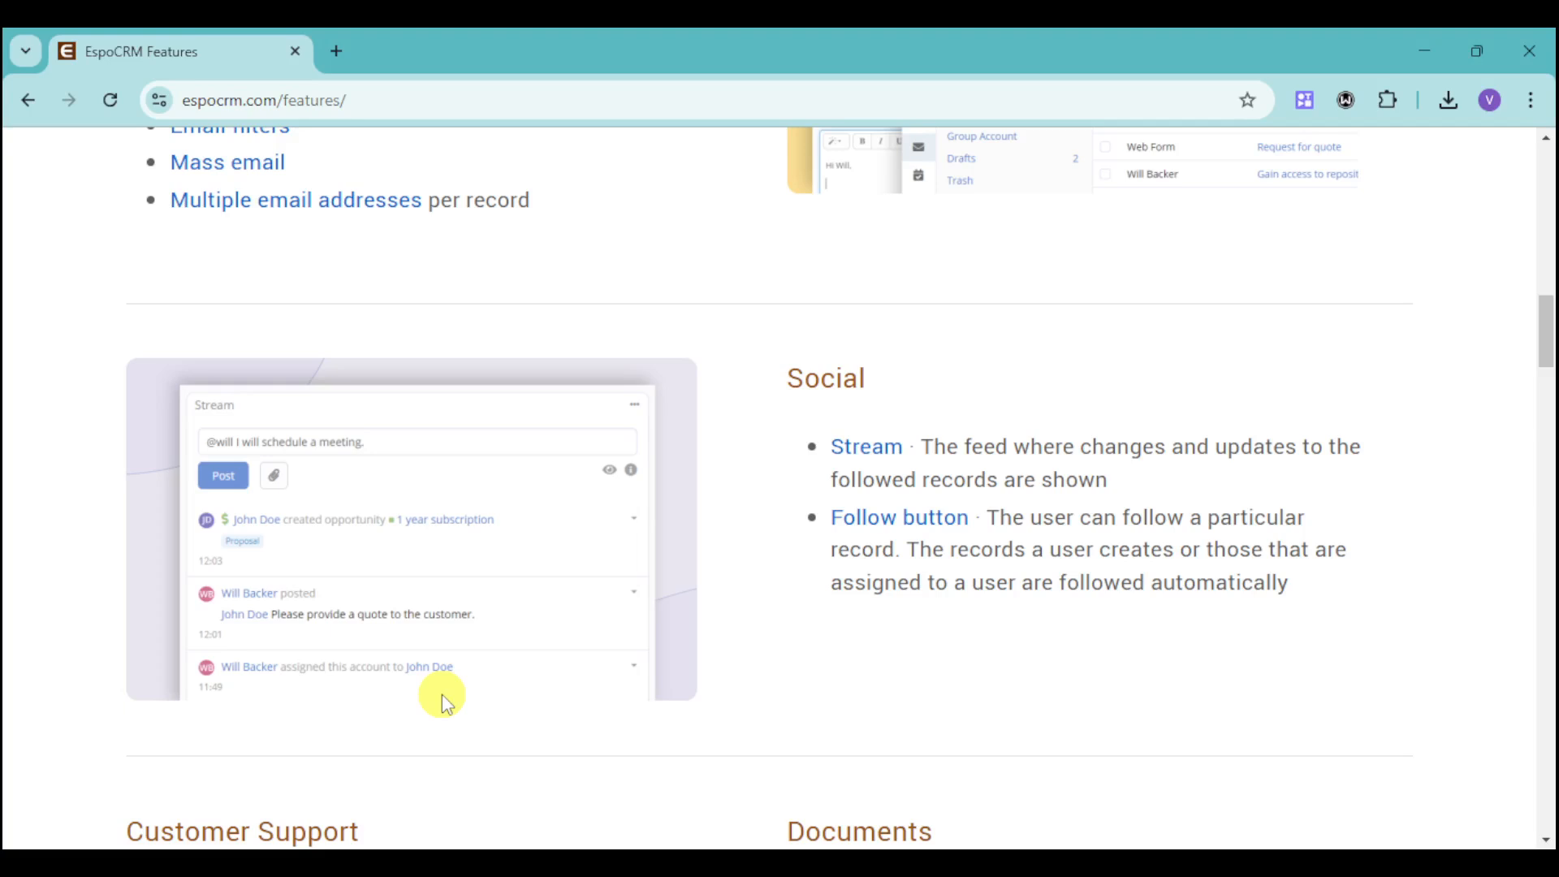
{"action": "mouse_move", "coordinate": [969, 545]}
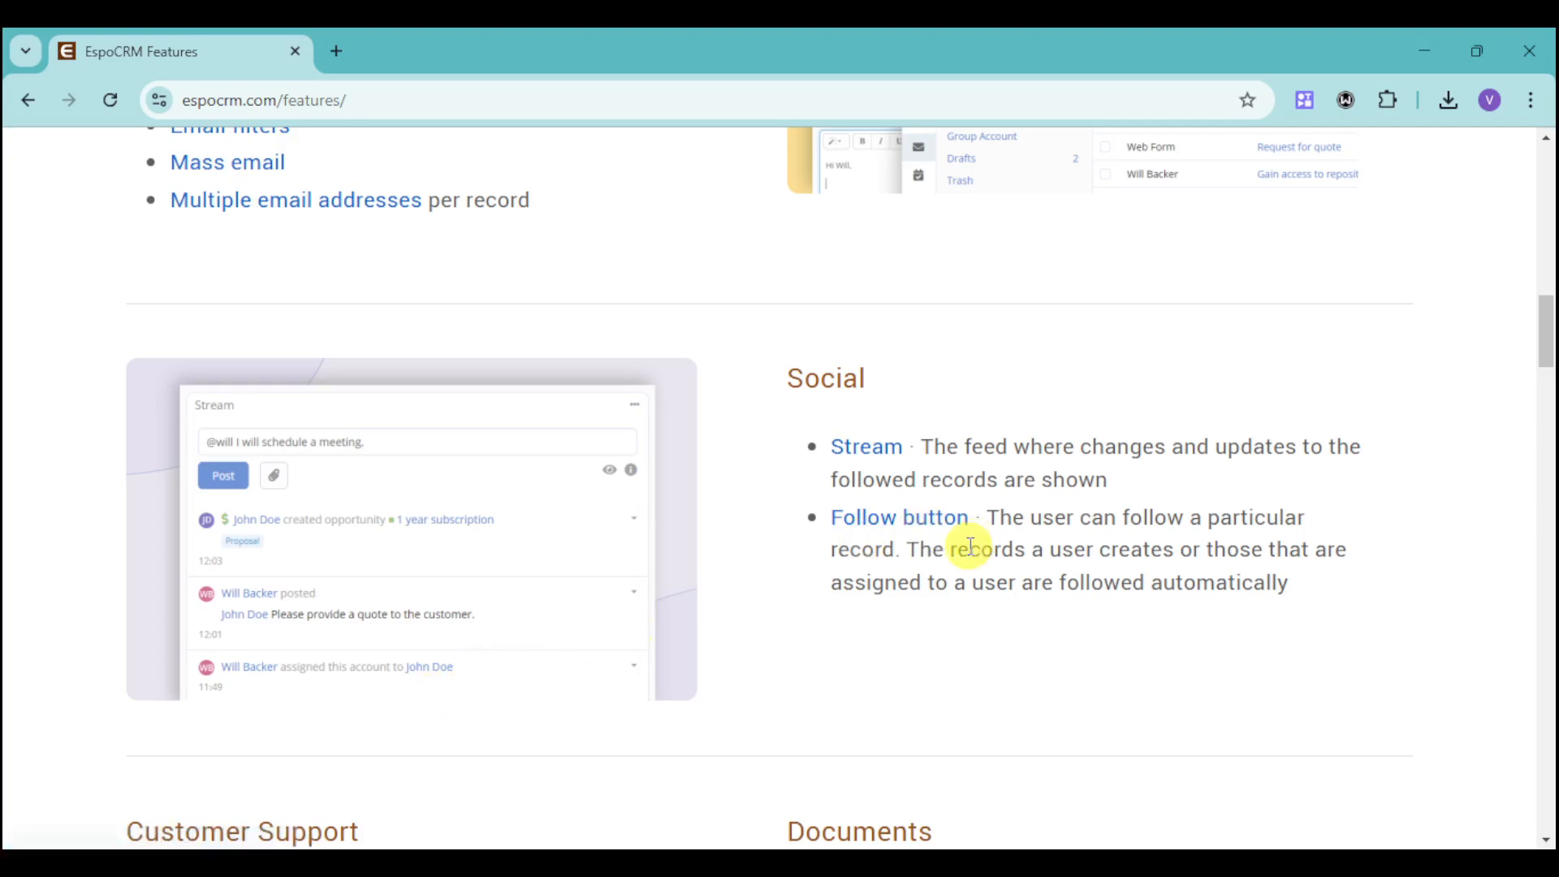
{"action": "mouse_move", "coordinate": [969, 586]}
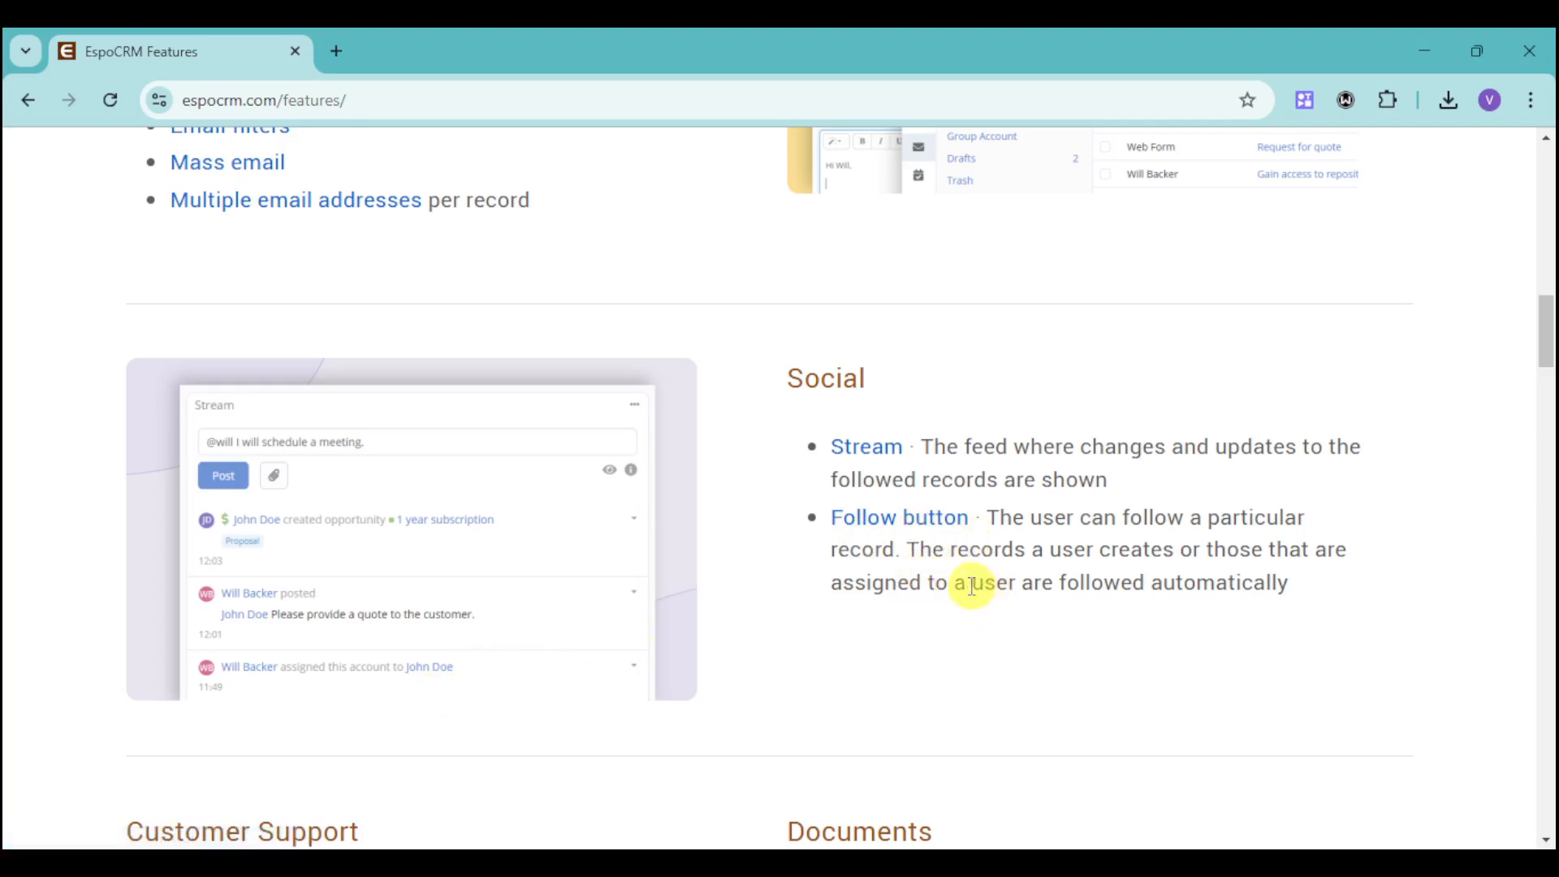
{"action": "mouse_move", "coordinate": [642, 571]}
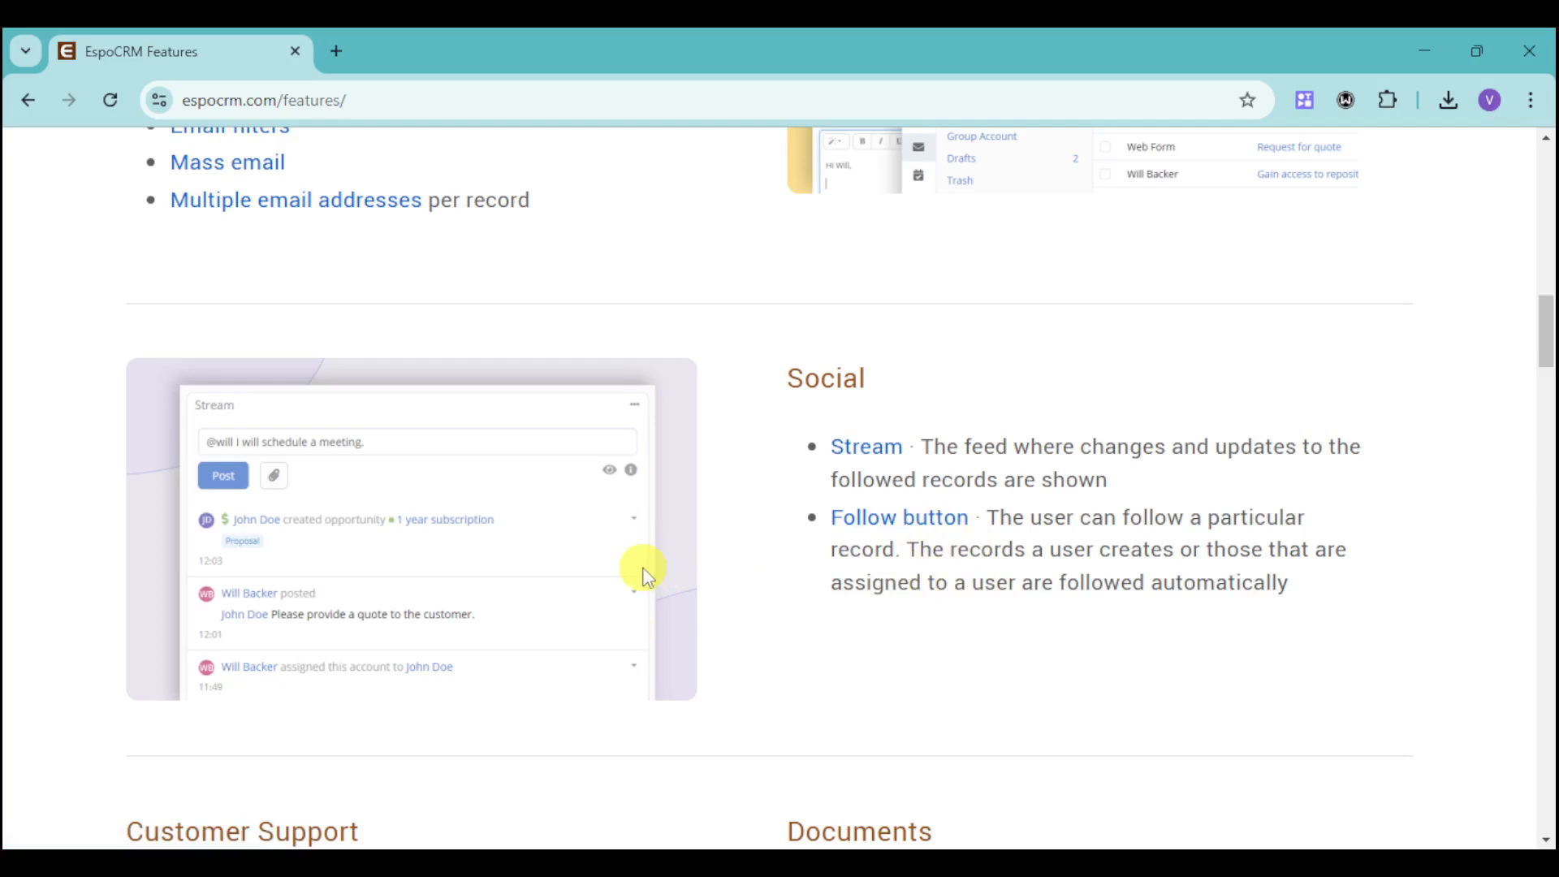
{"action": "mouse_move", "coordinate": [481, 631]}
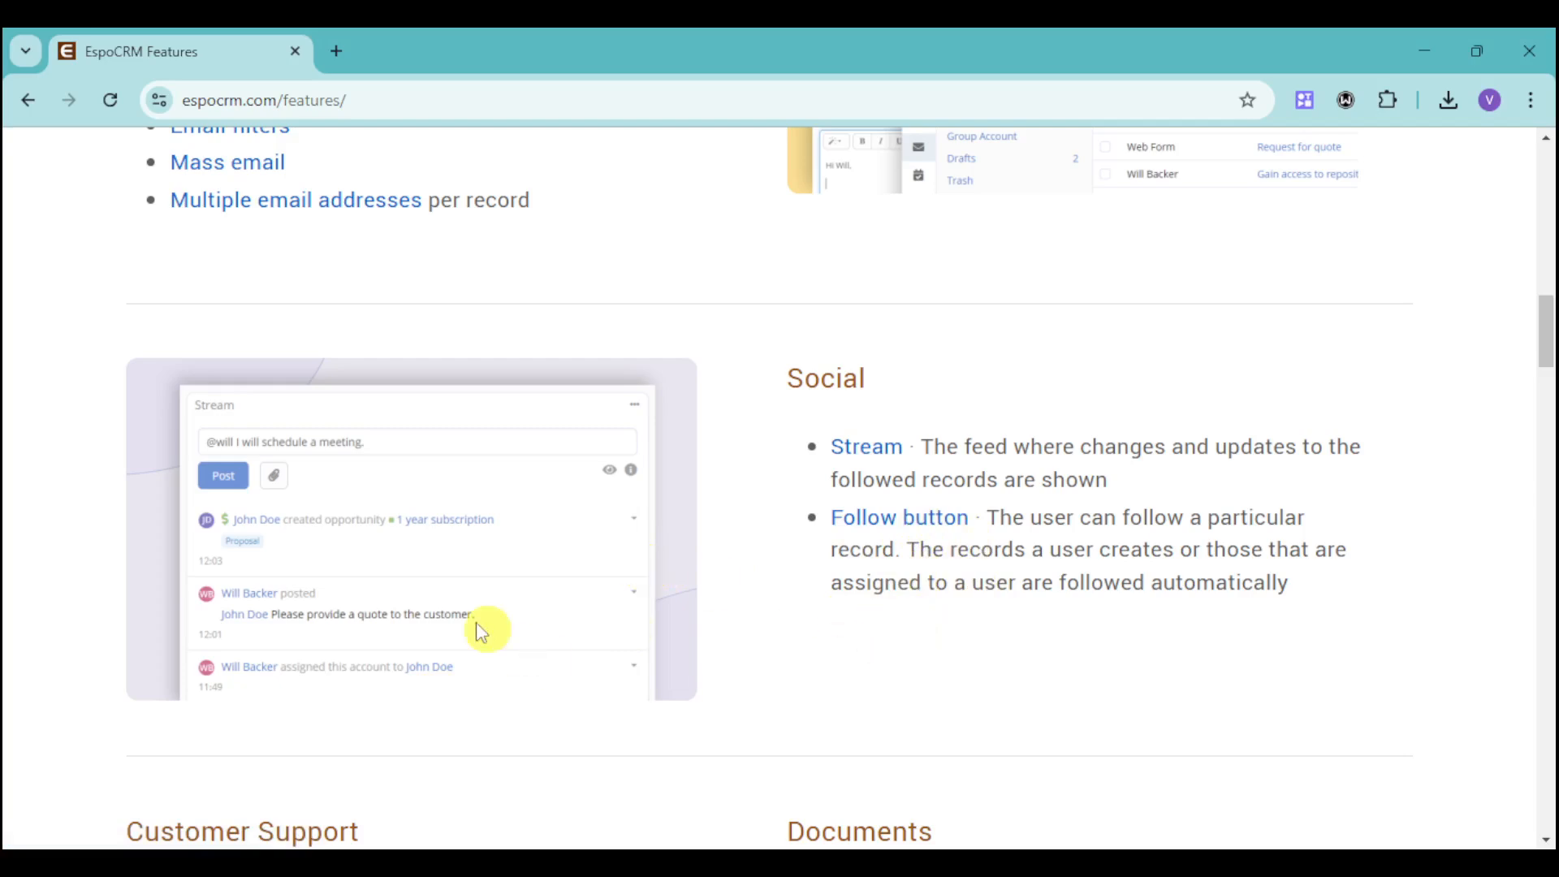
{"action": "mouse_move", "coordinate": [309, 661]}
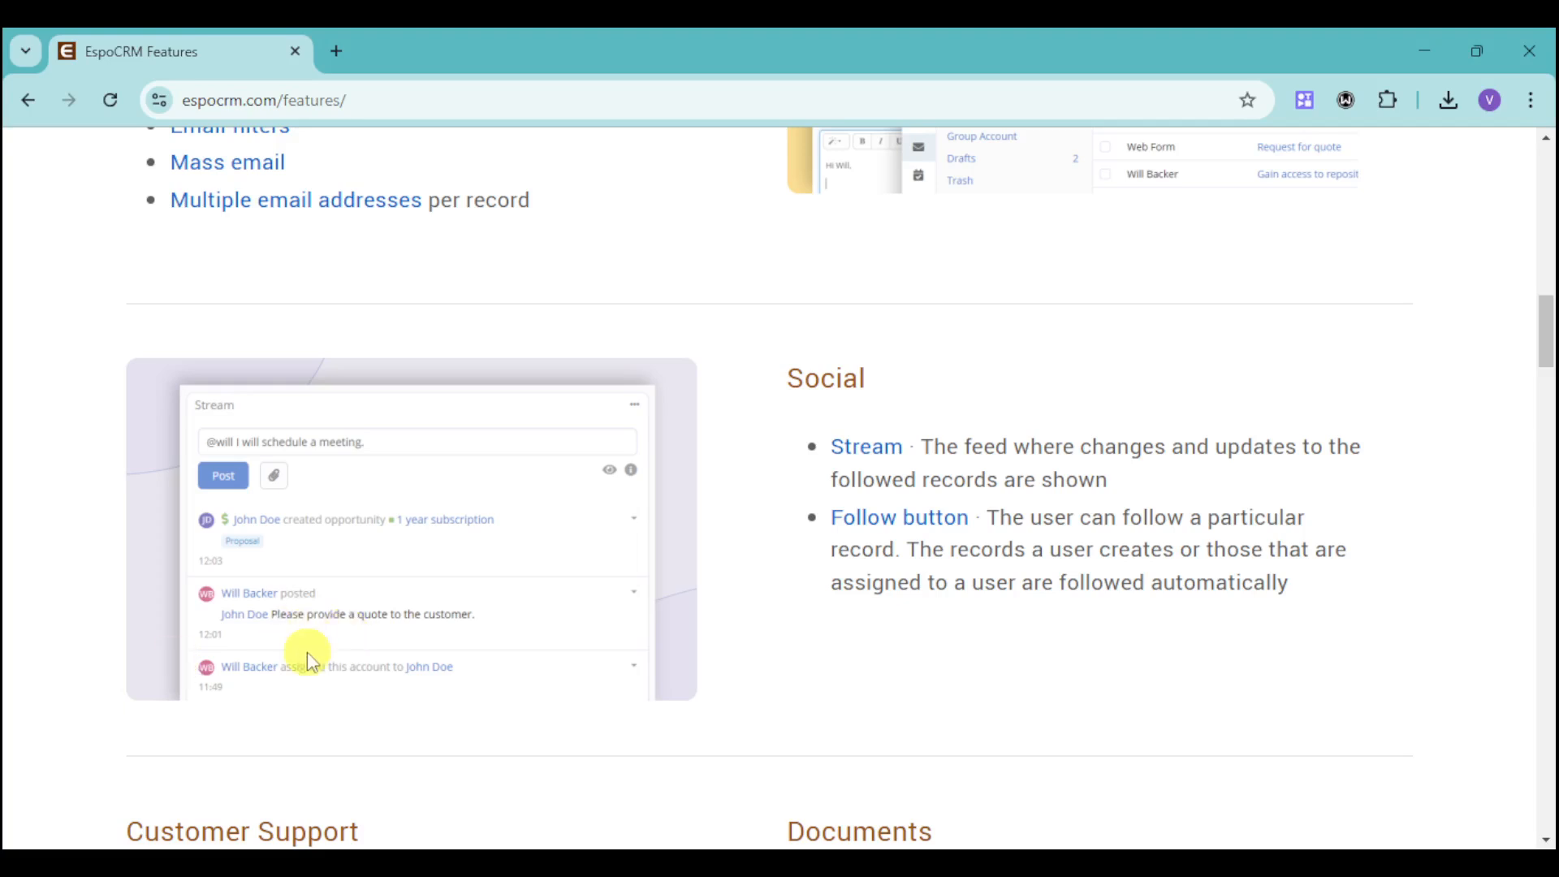
{"action": "mouse_move", "coordinate": [234, 622]}
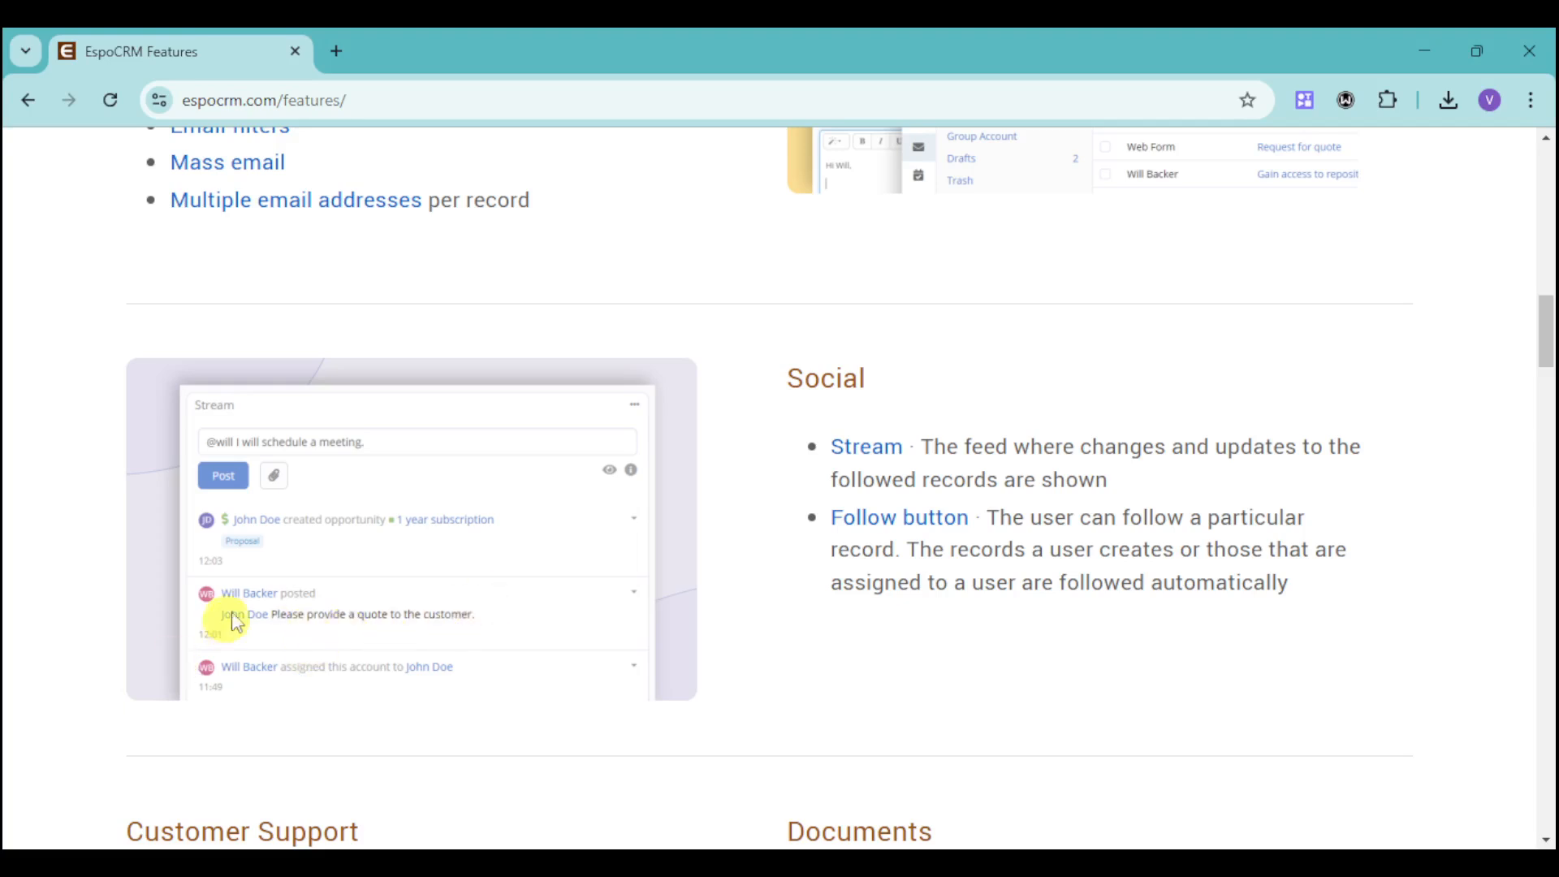
{"action": "scroll", "scroll_direction": "down", "scroll_amount": 3}
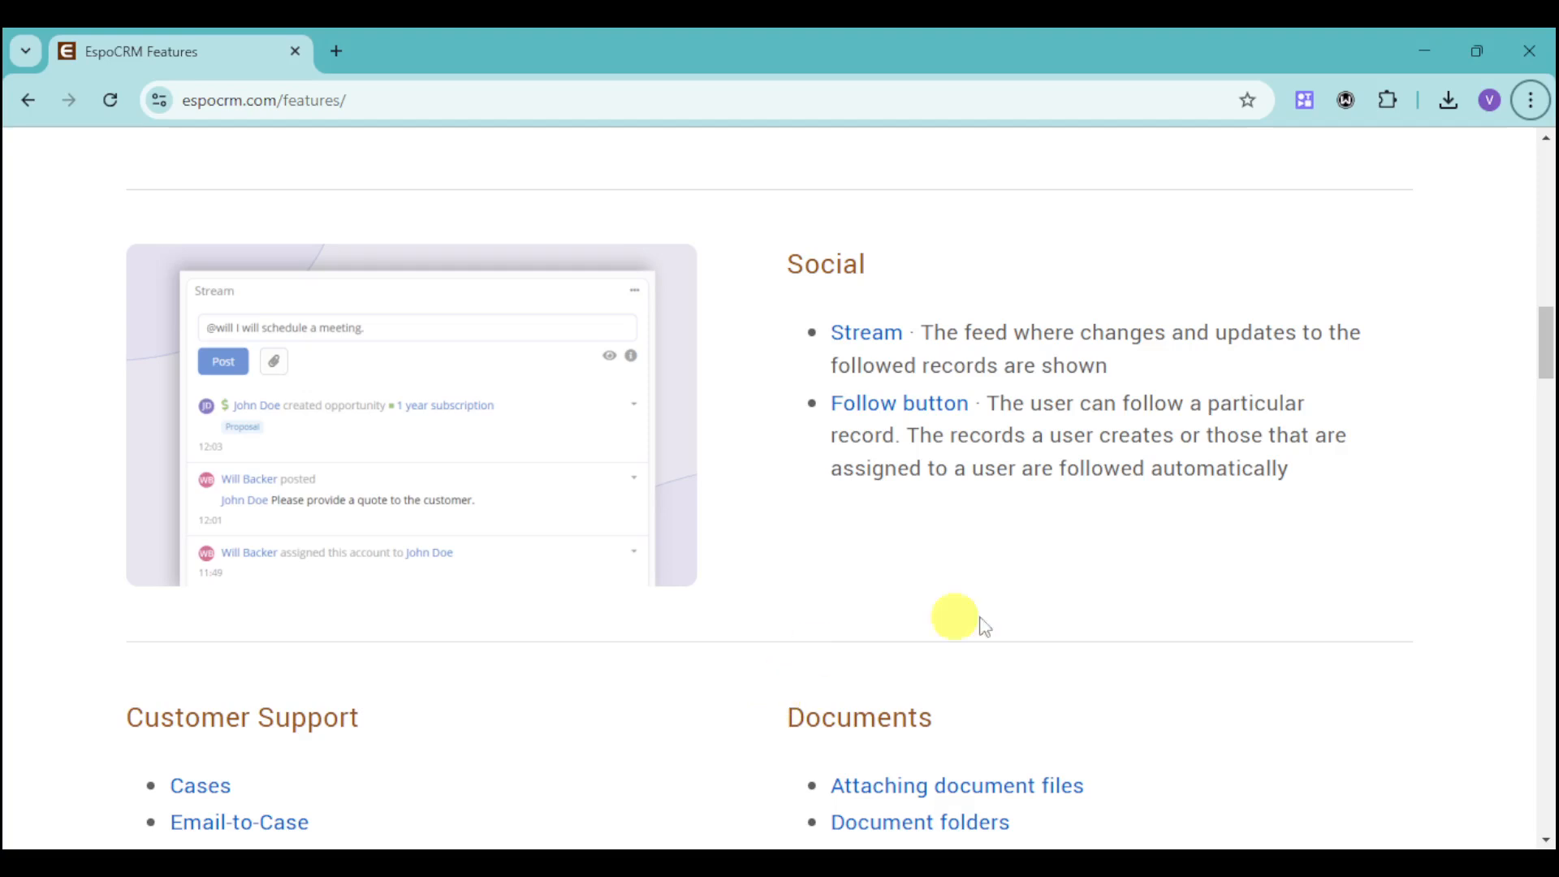
{"action": "mouse_move", "coordinate": [807, 510]}
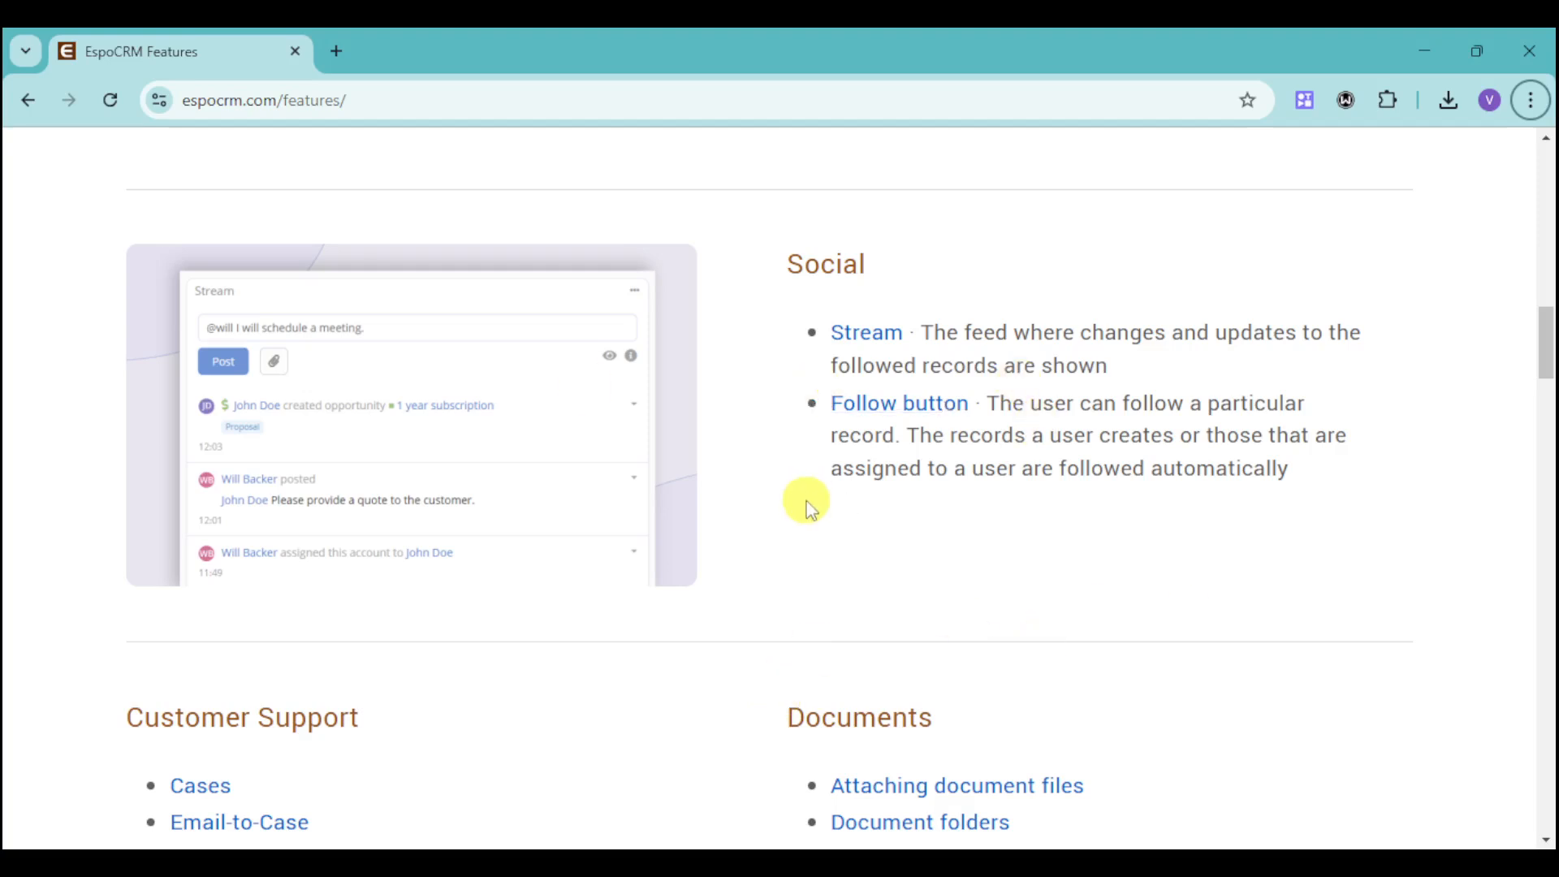
{"action": "mouse_move", "coordinate": [892, 529]}
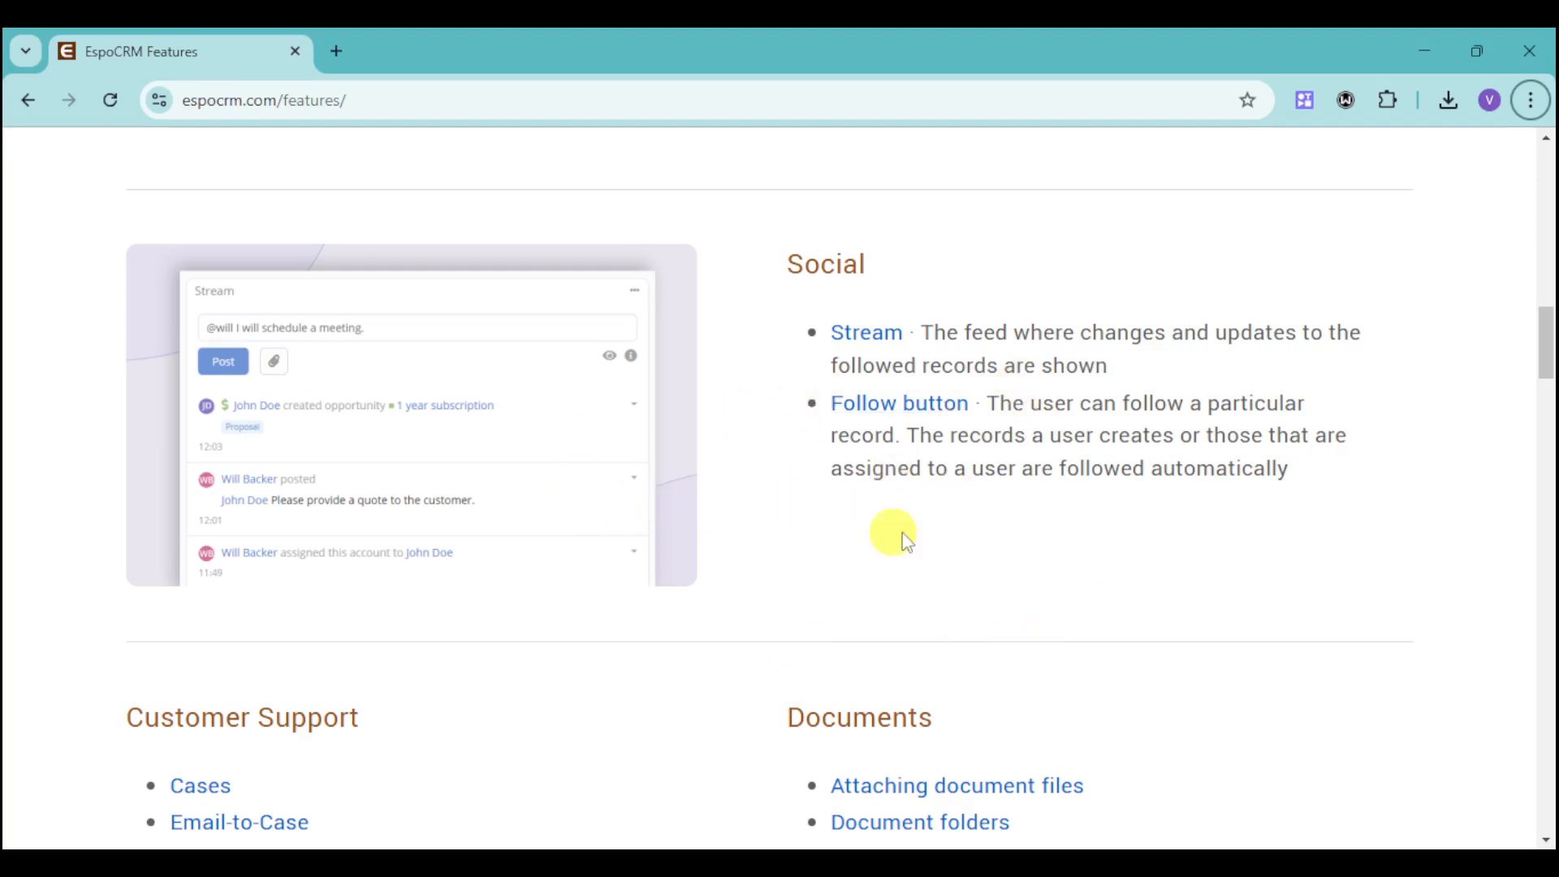
{"action": "mouse_move", "coordinate": [786, 525]}
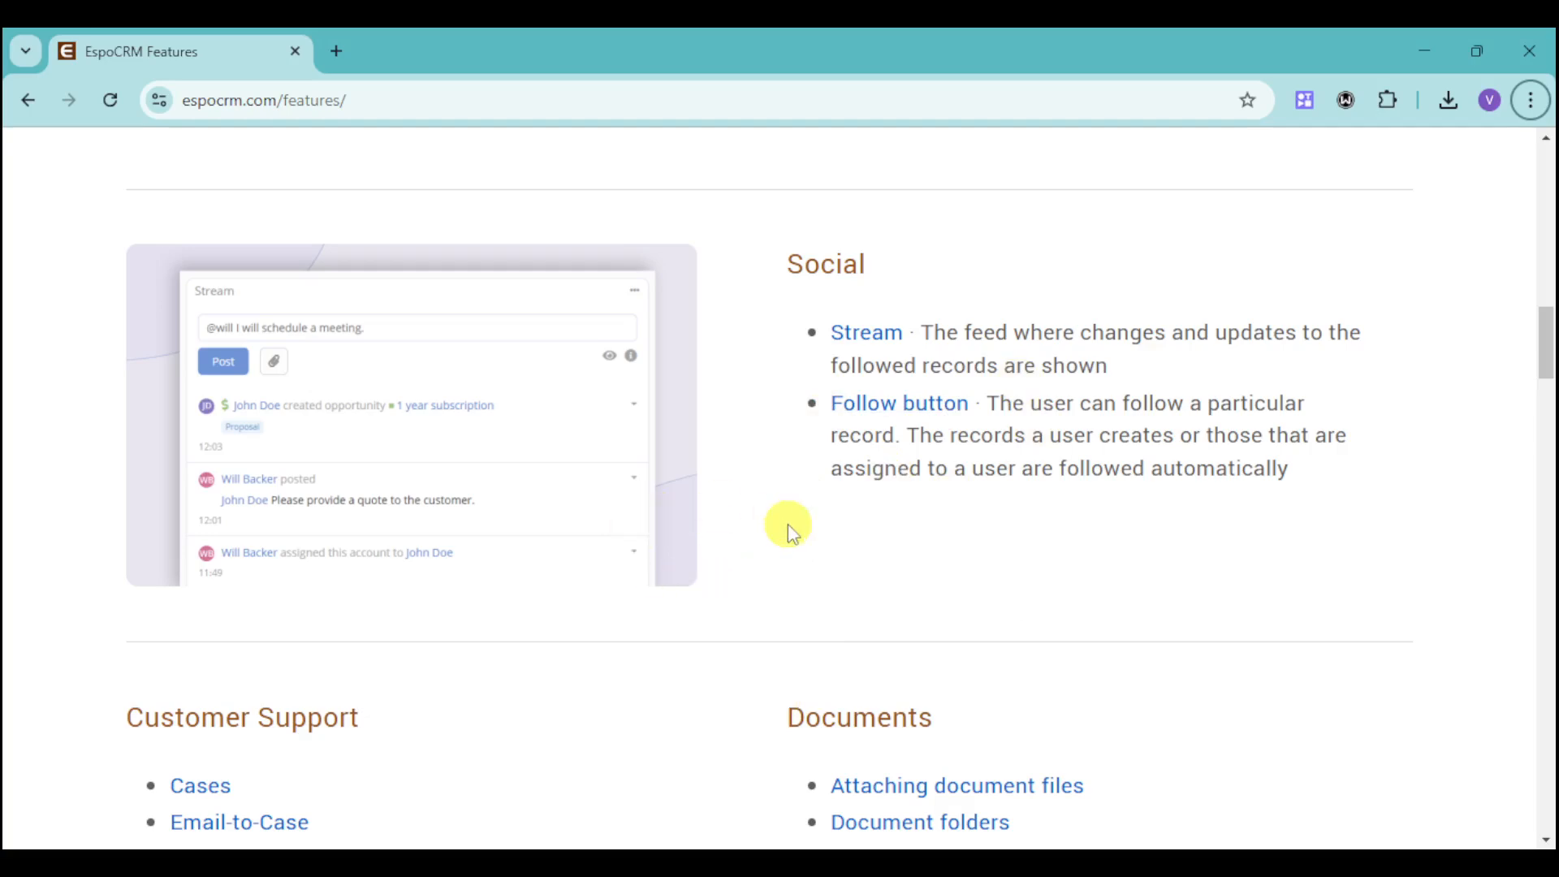
{"action": "mouse_move", "coordinate": [436, 488]}
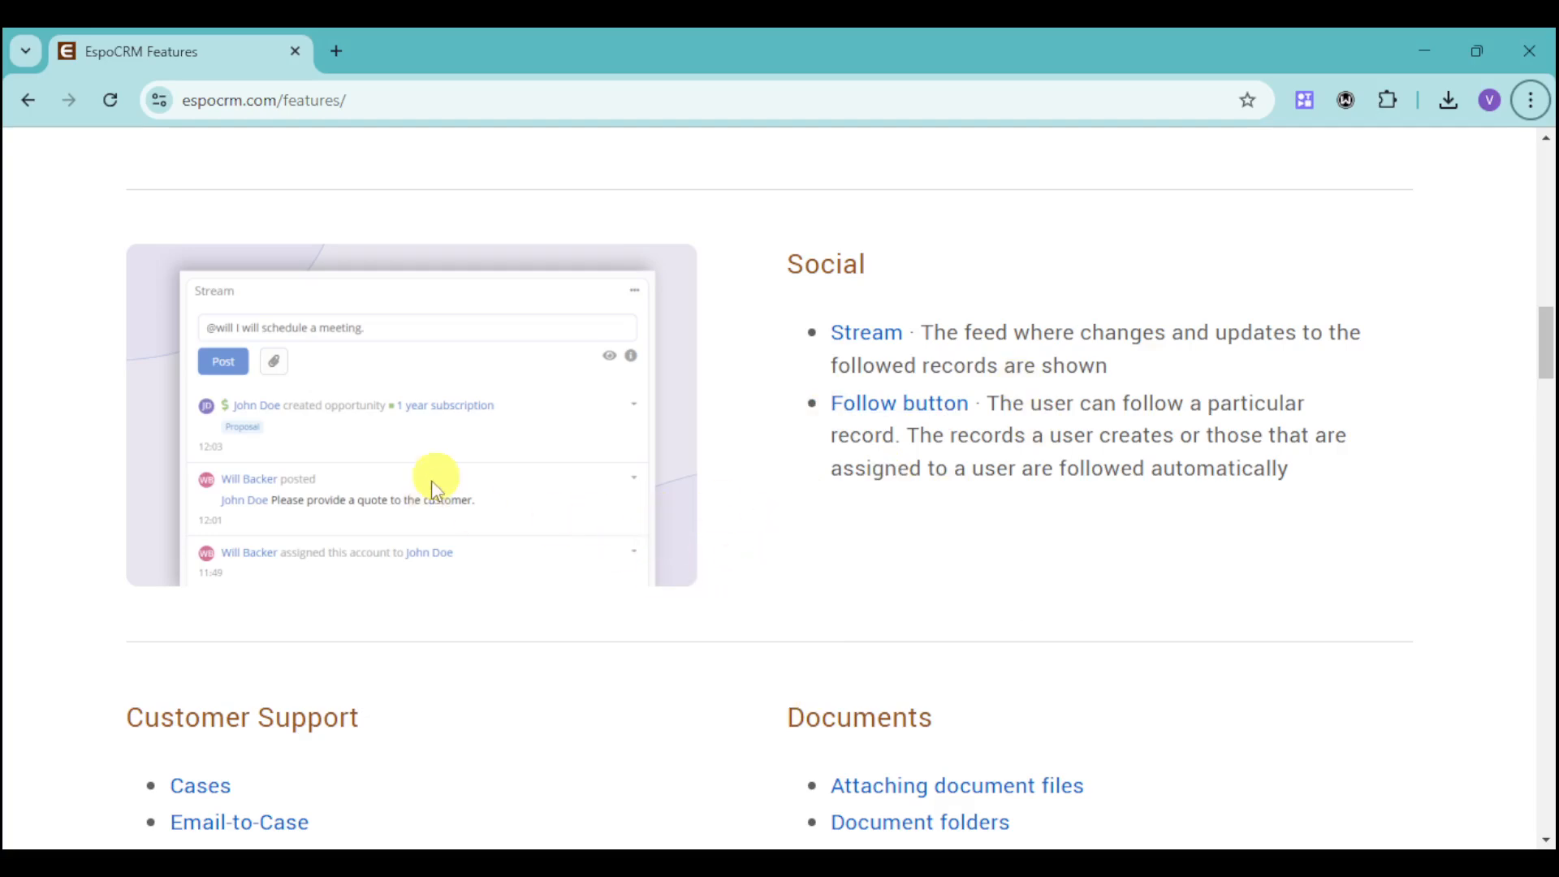
- Scroll down to the Customer Support and Documents feature lists
{"action": "scroll", "scroll_direction": "down", "scroll_amount": 3}
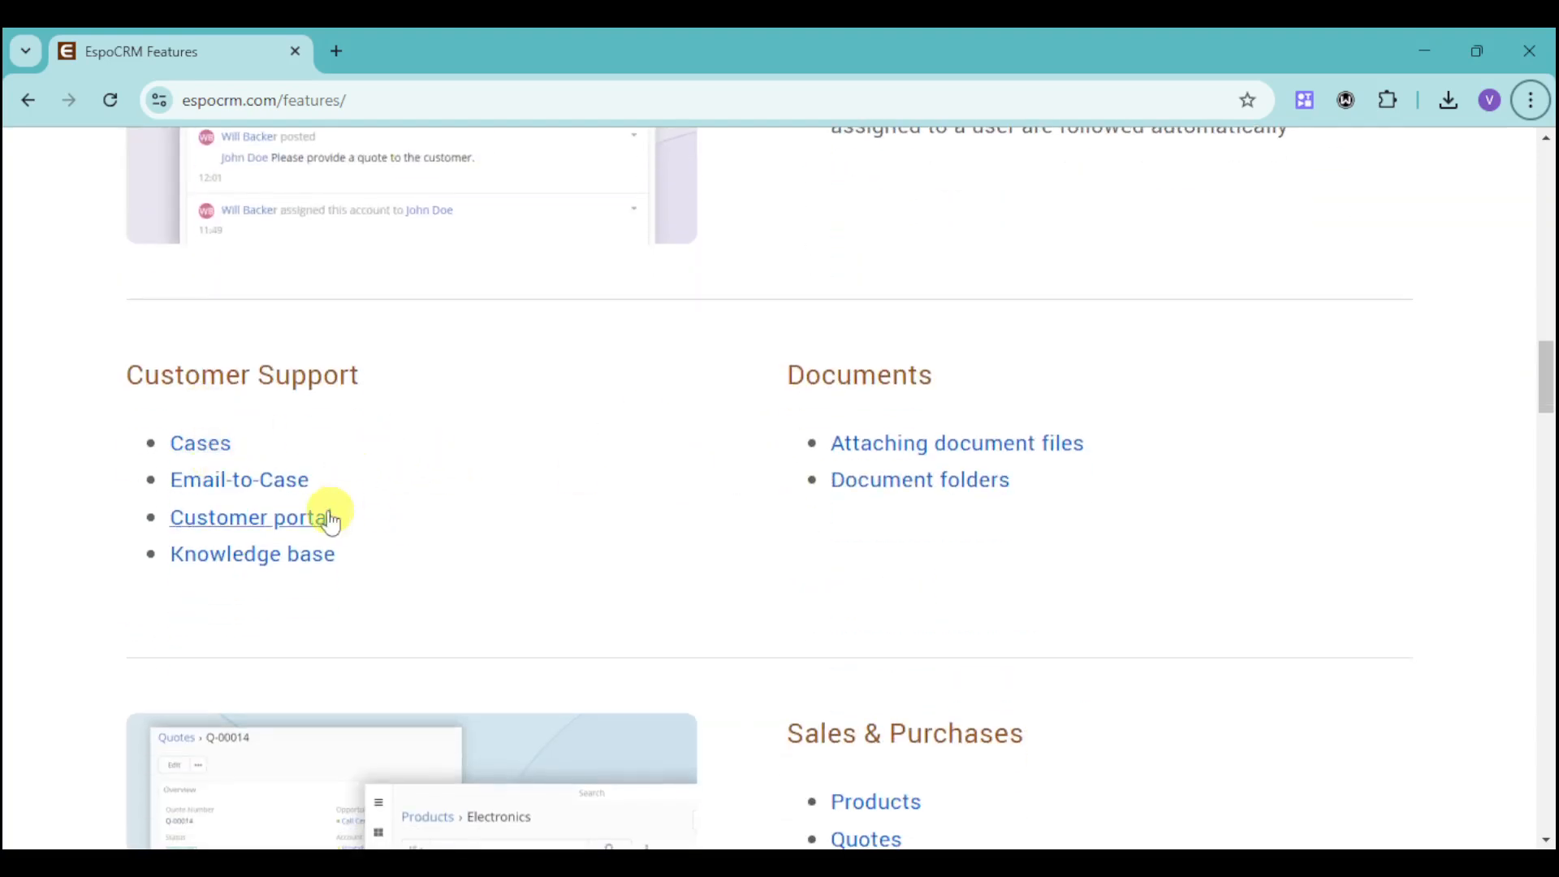
{"action": "mouse_move", "coordinate": [861, 578]}
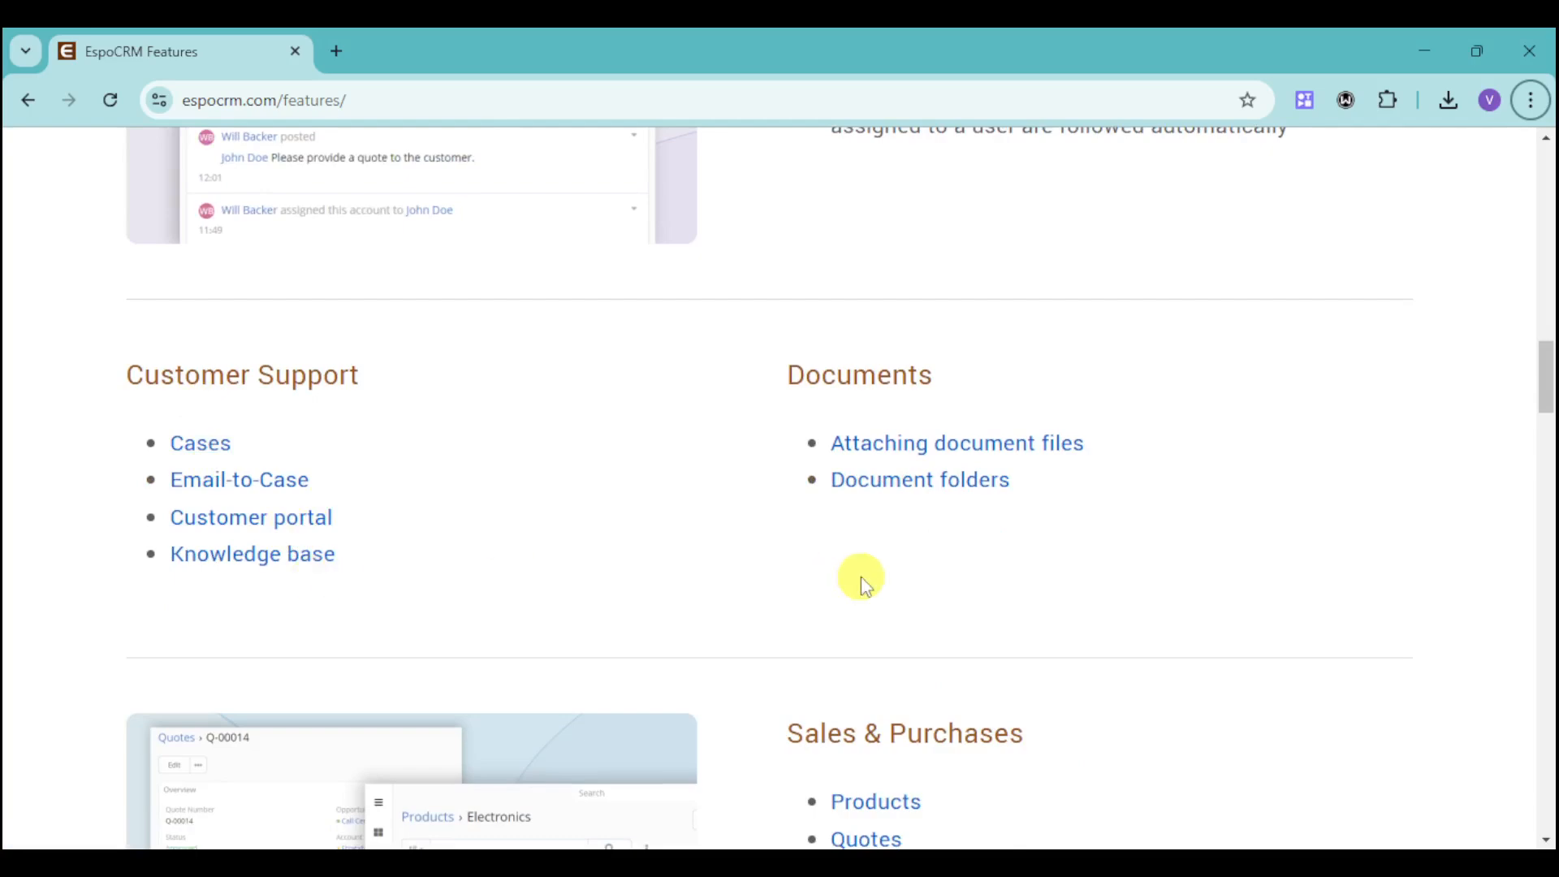
{"action": "mouse_move", "coordinate": [1091, 469]}
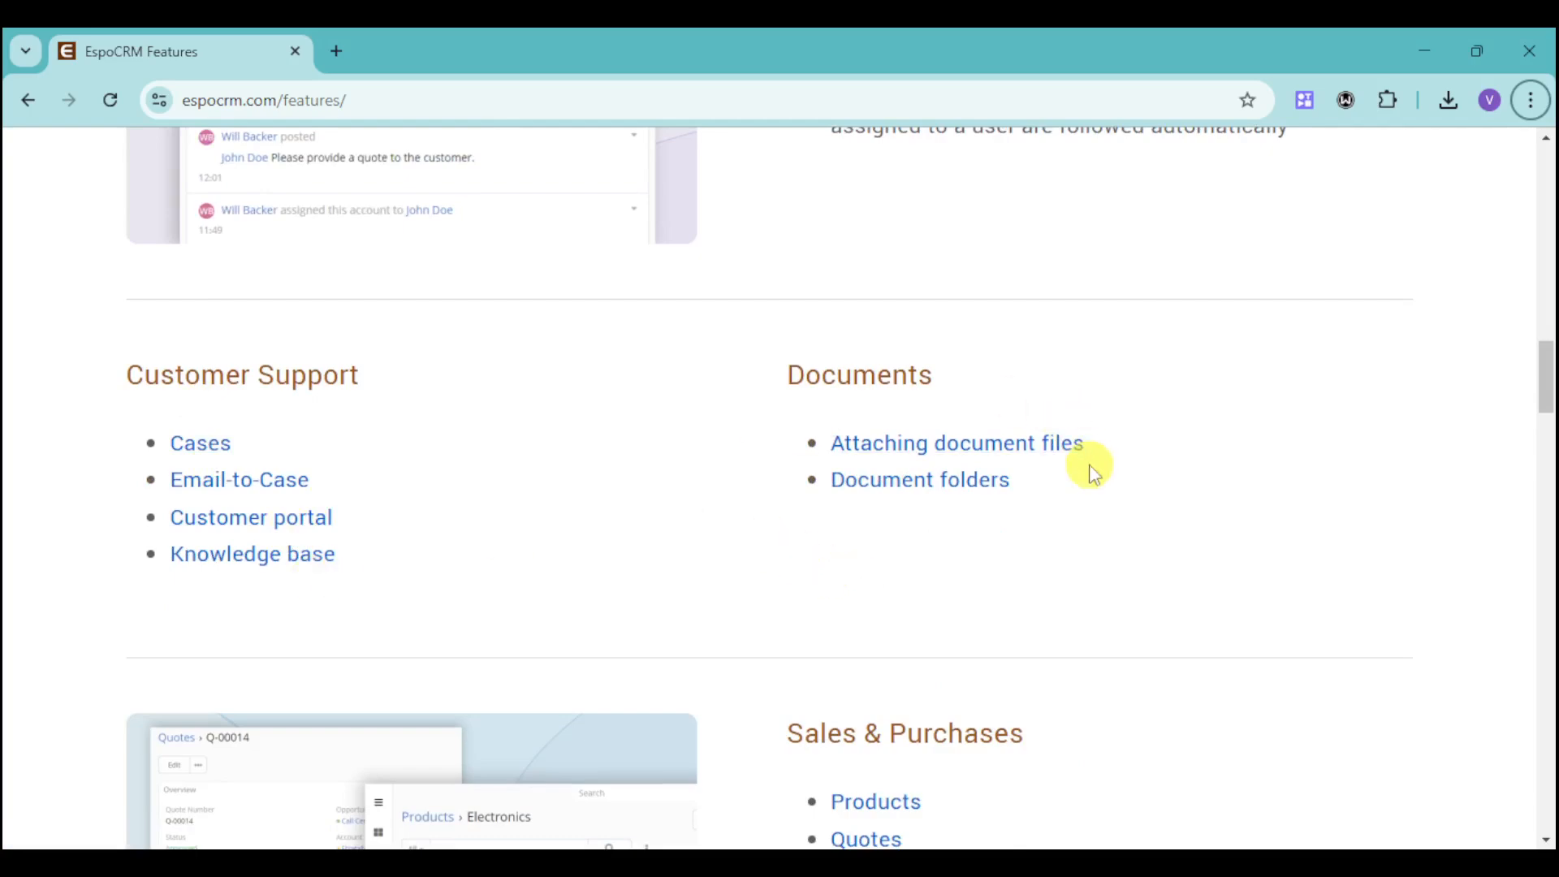
- Scroll past Sales & Purchases to the Telephony section on VoIP integration
{"action": "scroll", "scroll_direction": "down", "scroll_amount": 3}
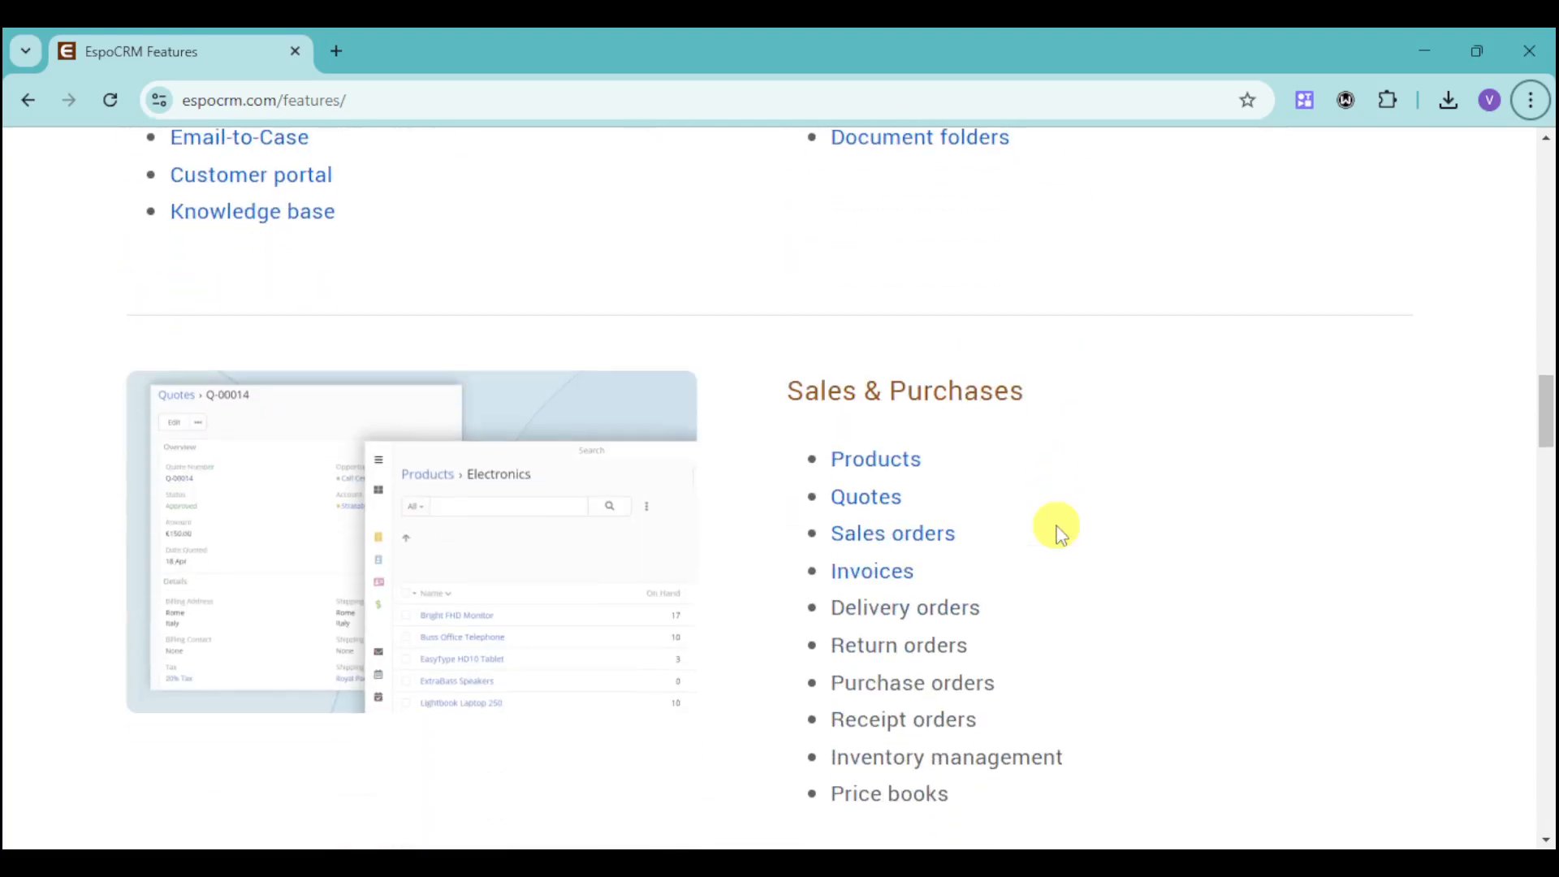
{"action": "mouse_move", "coordinate": [791, 393]}
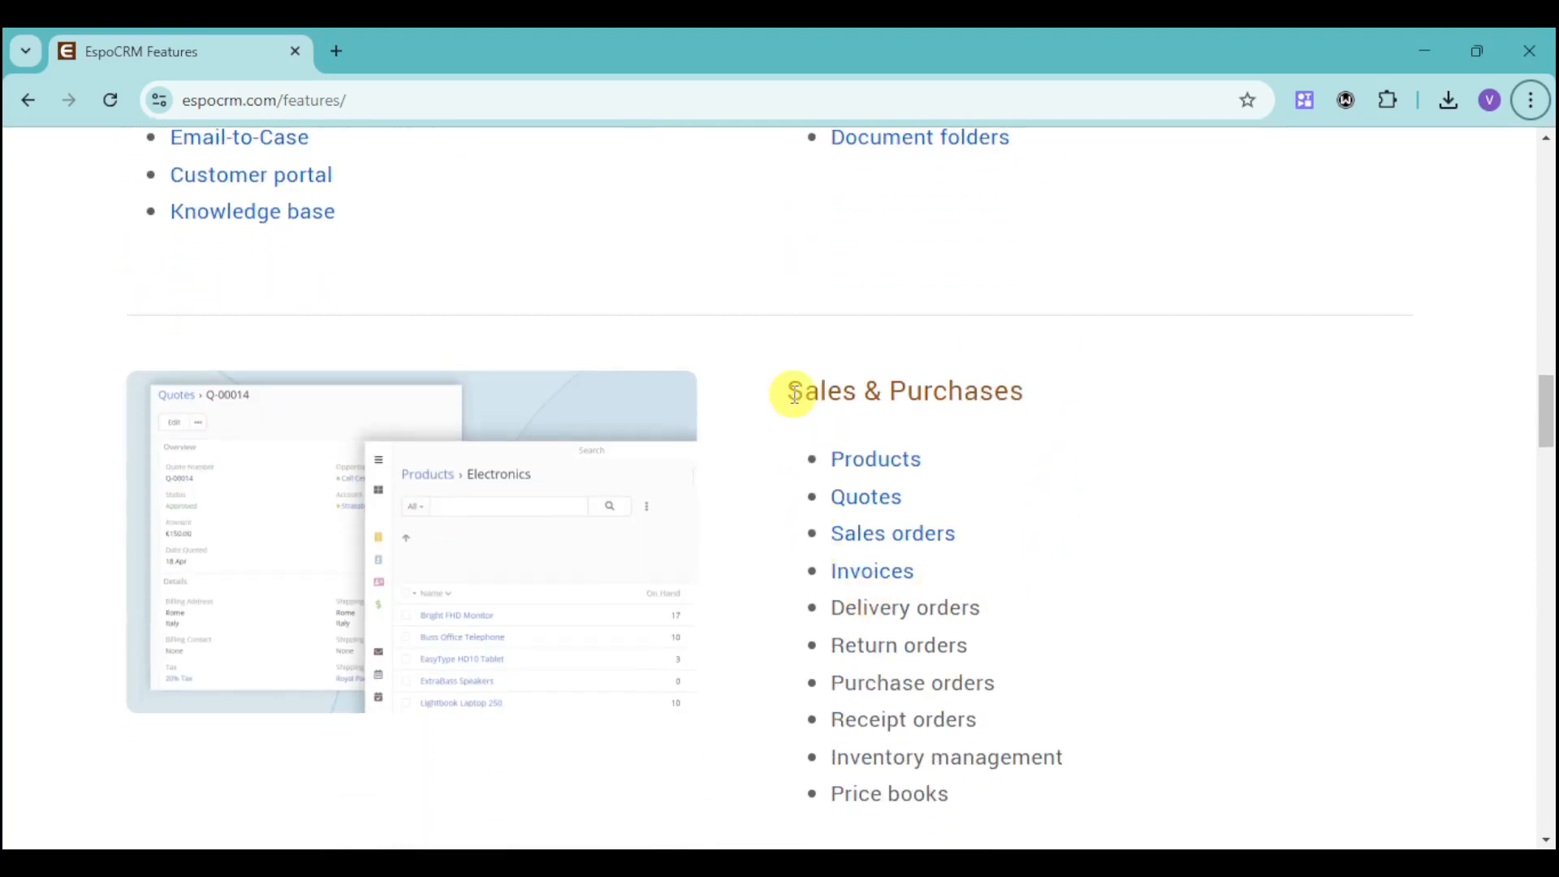
{"action": "mouse_move", "coordinate": [1026, 440]}
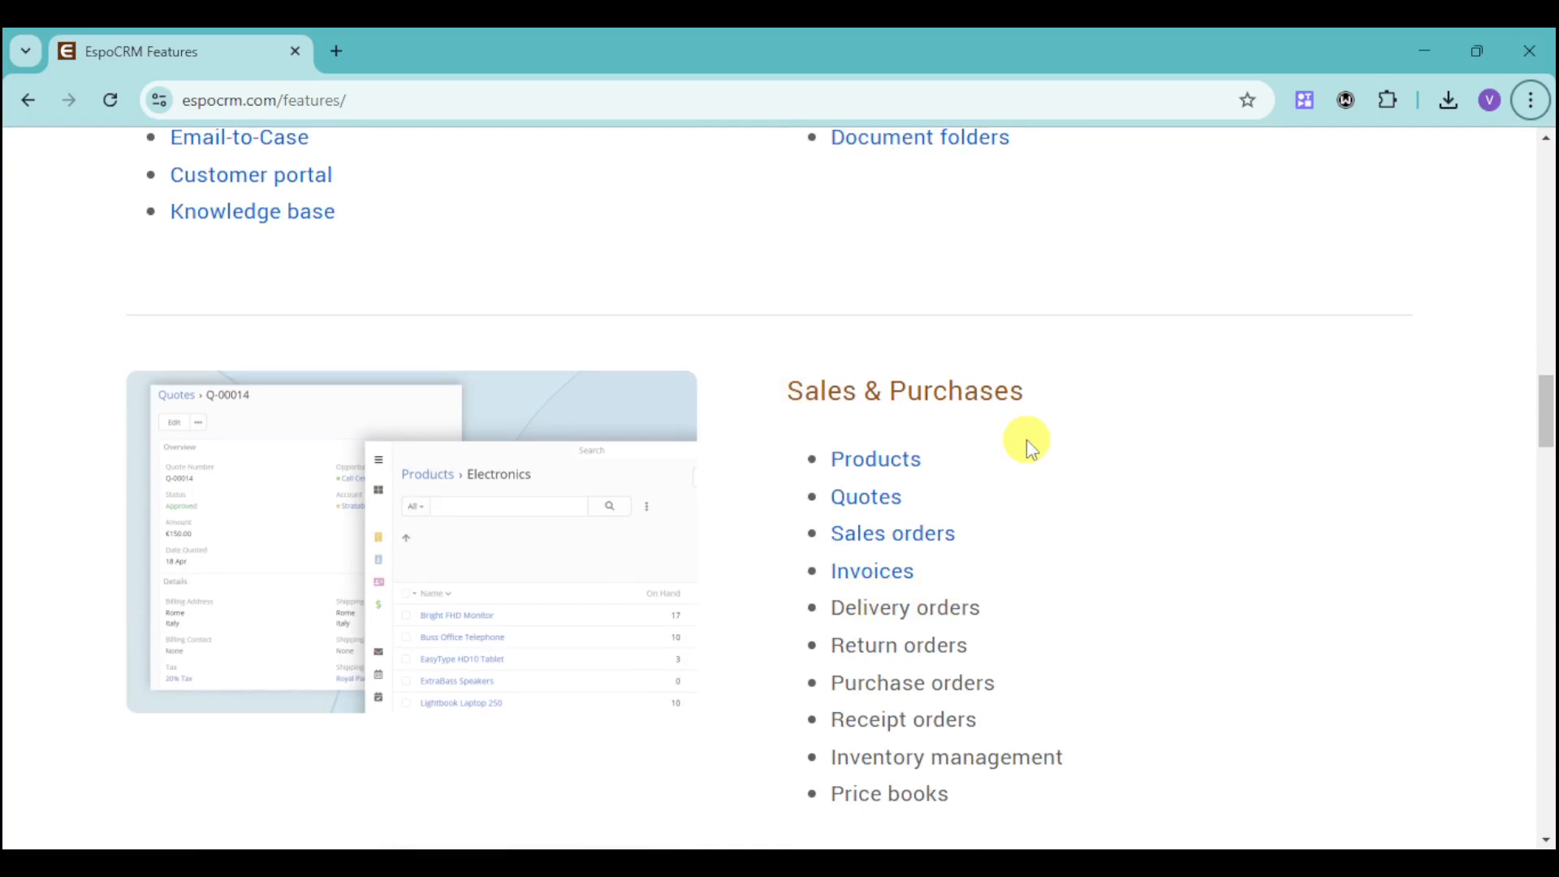
{"action": "mouse_move", "coordinate": [957, 494]}
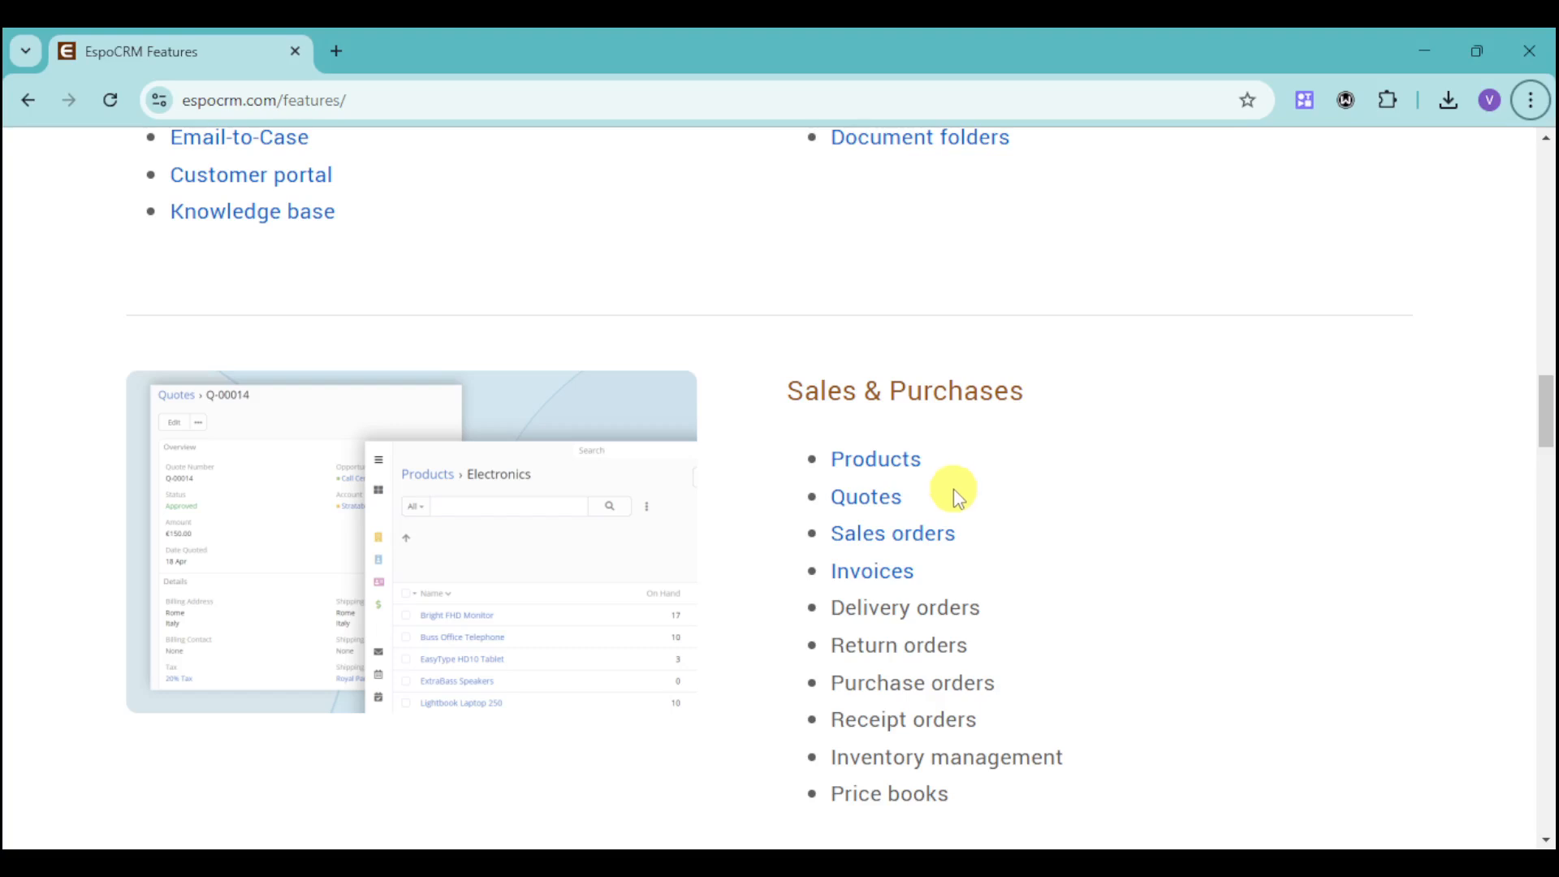
{"action": "mouse_move", "coordinate": [933, 562]}
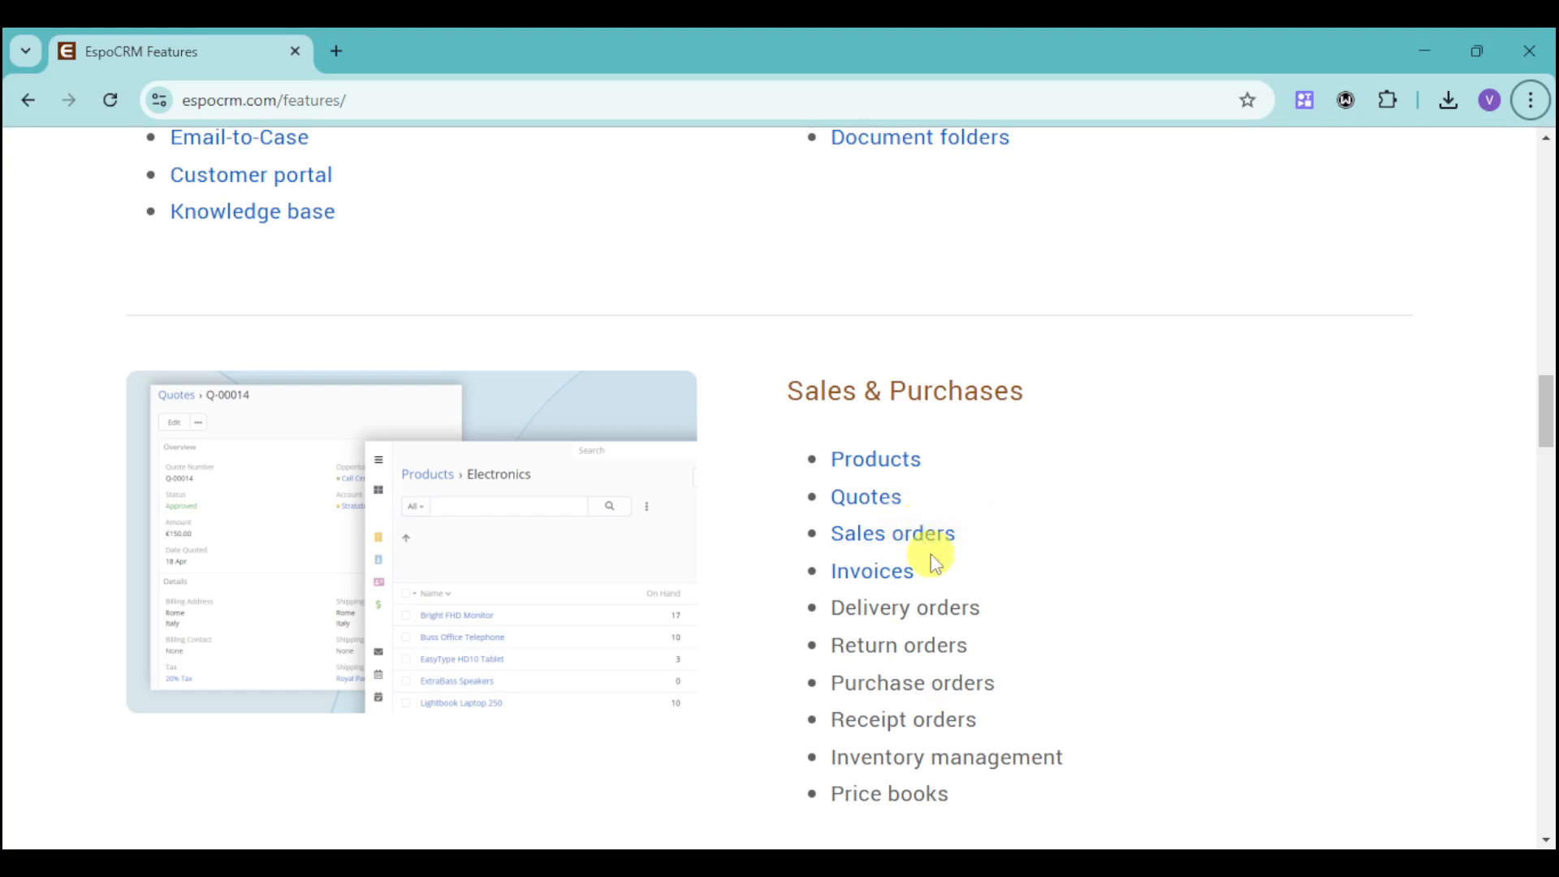
{"action": "mouse_move", "coordinate": [936, 635]}
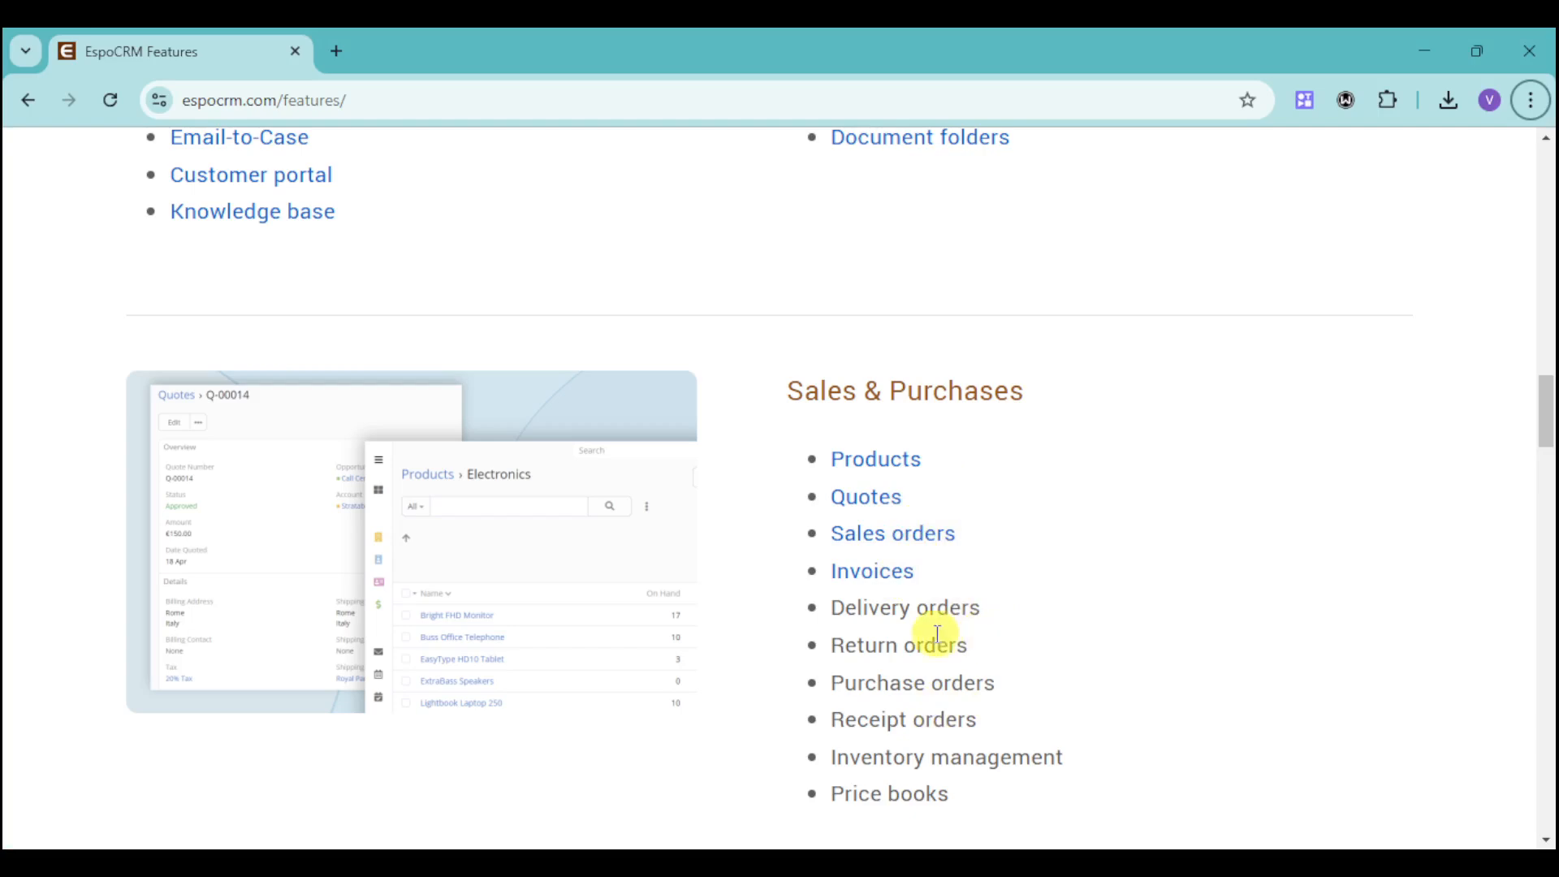
{"action": "mouse_move", "coordinate": [963, 697]}
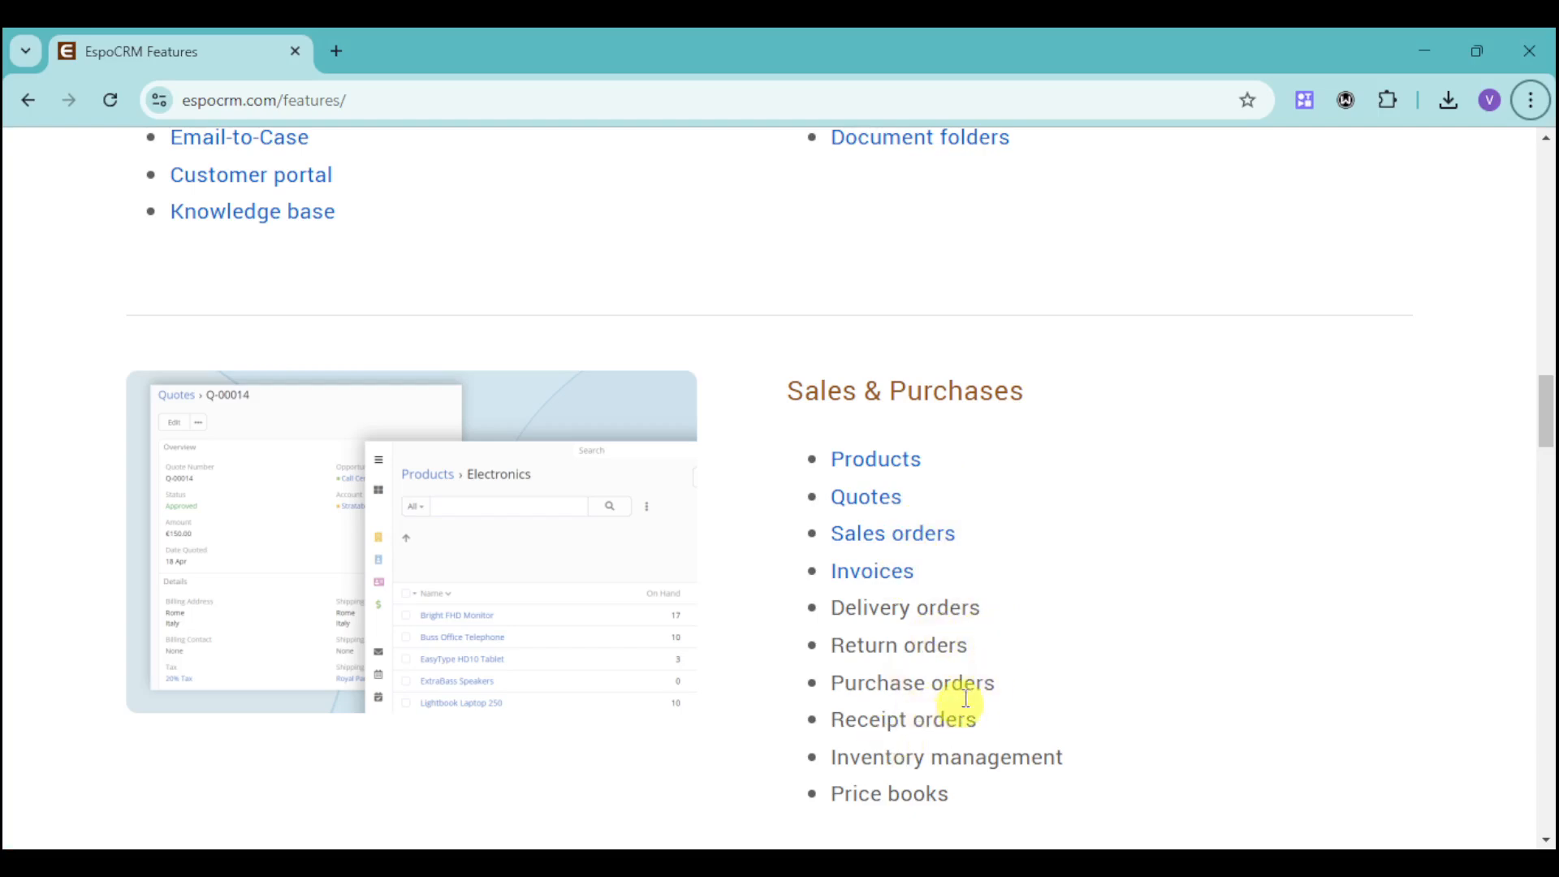
{"action": "mouse_move", "coordinate": [976, 671]}
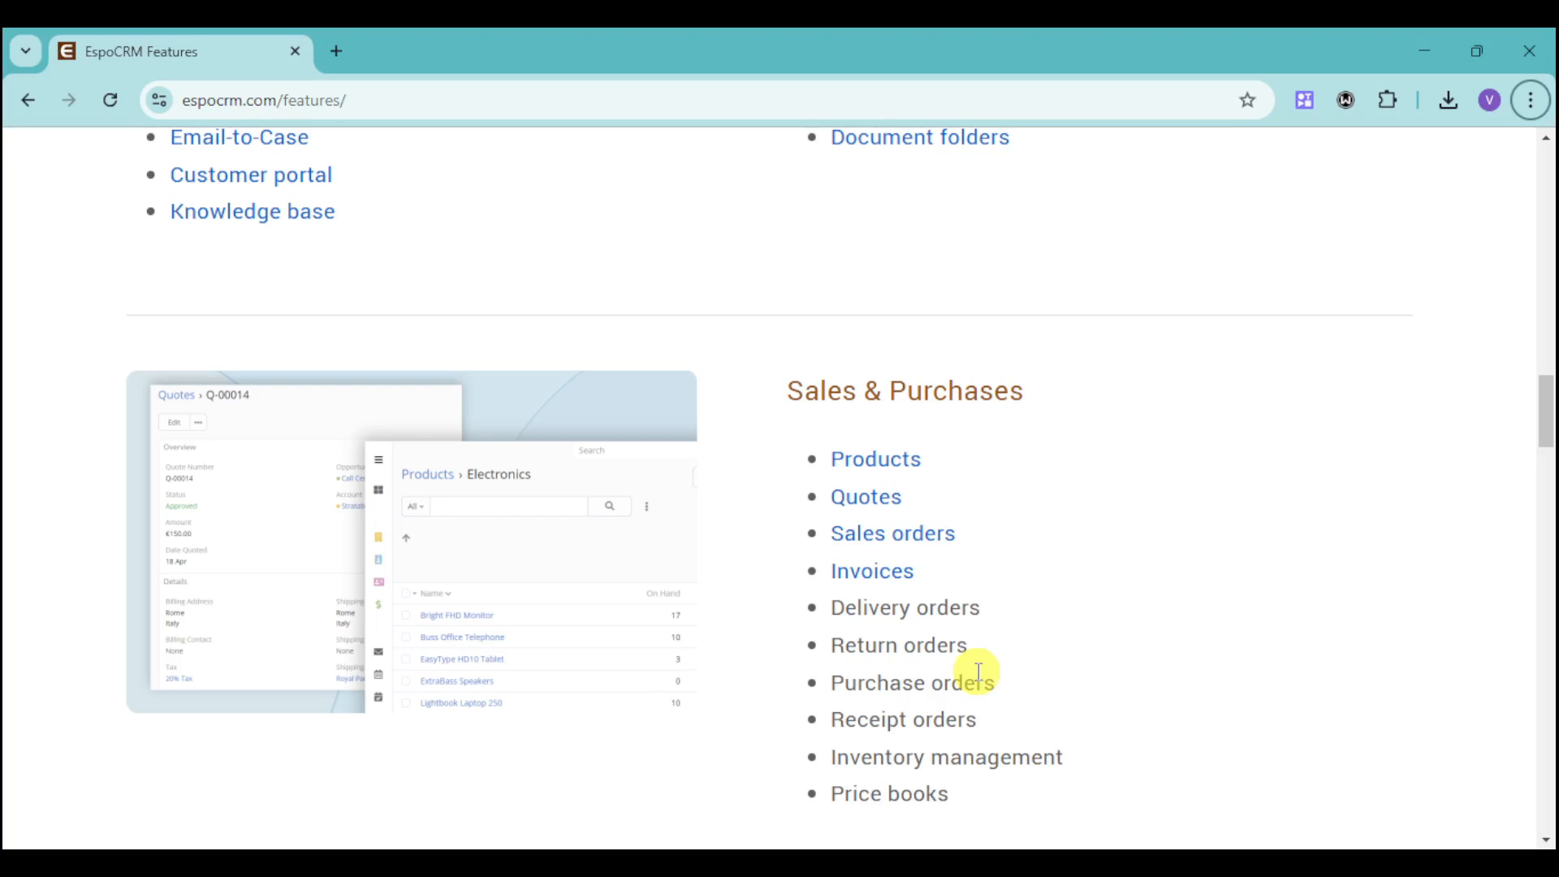
{"action": "scroll", "scroll_direction": "down", "scroll_amount": 3}
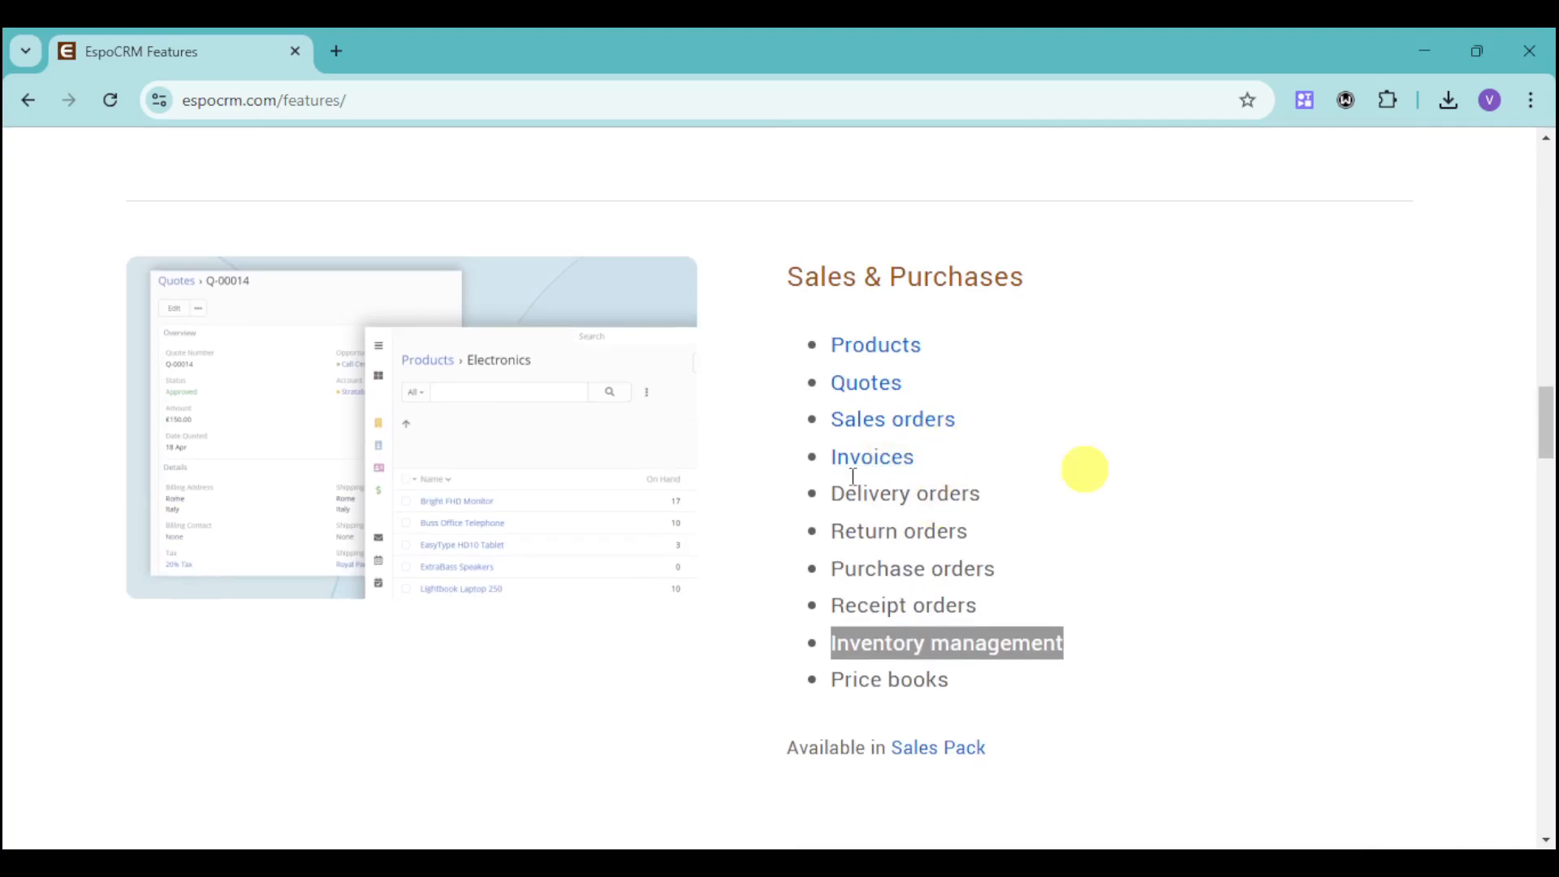
{"action": "scroll", "scroll_direction": "down", "scroll_amount": 3}
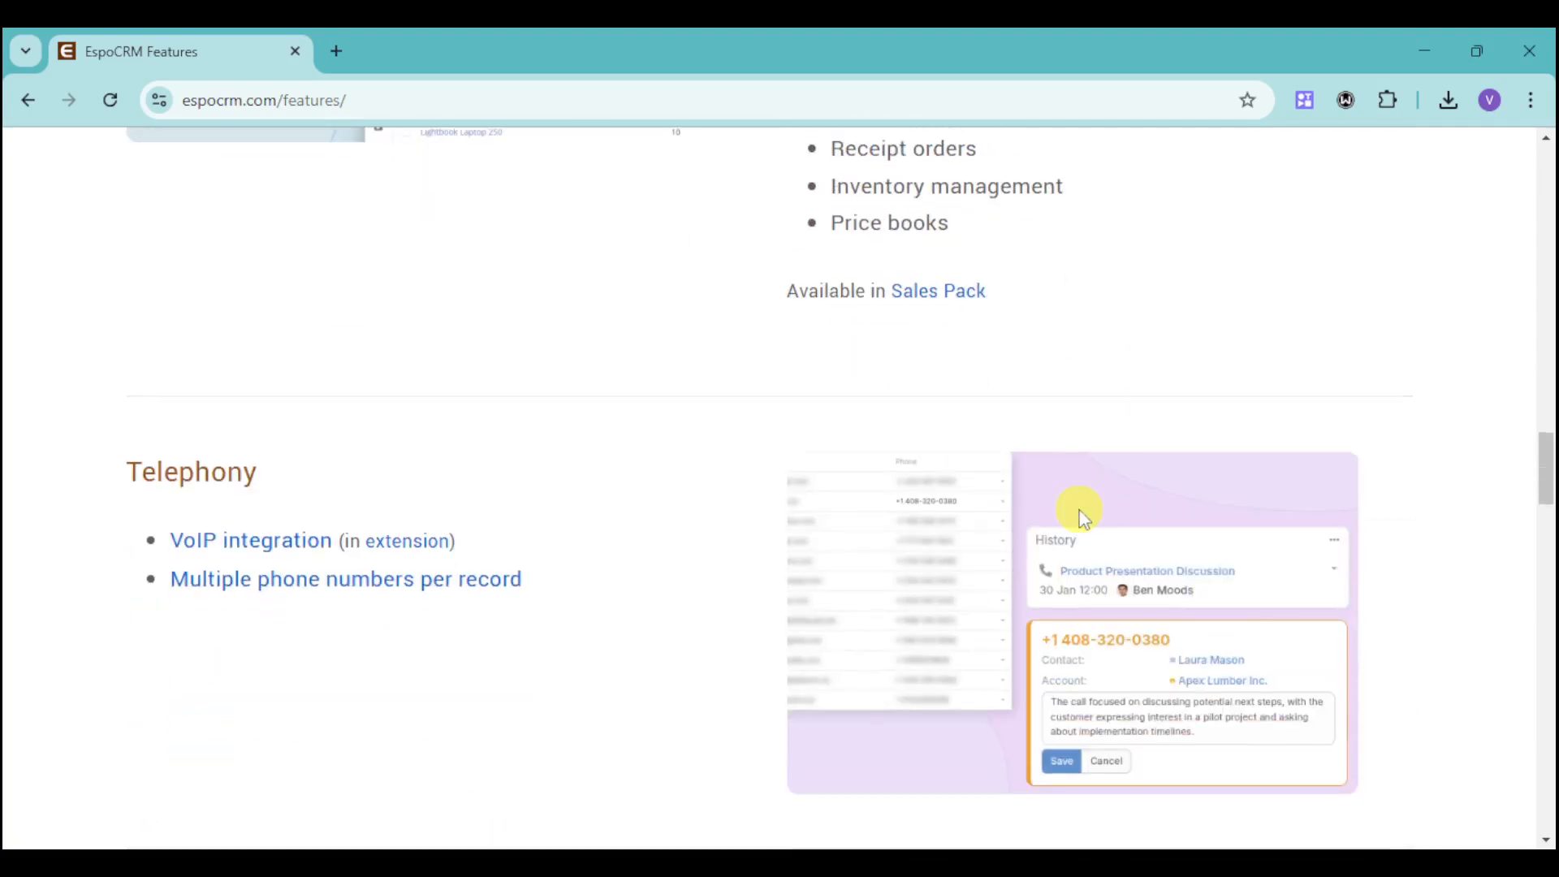
{"action": "scroll", "scroll_direction": "down", "scroll_amount": 3}
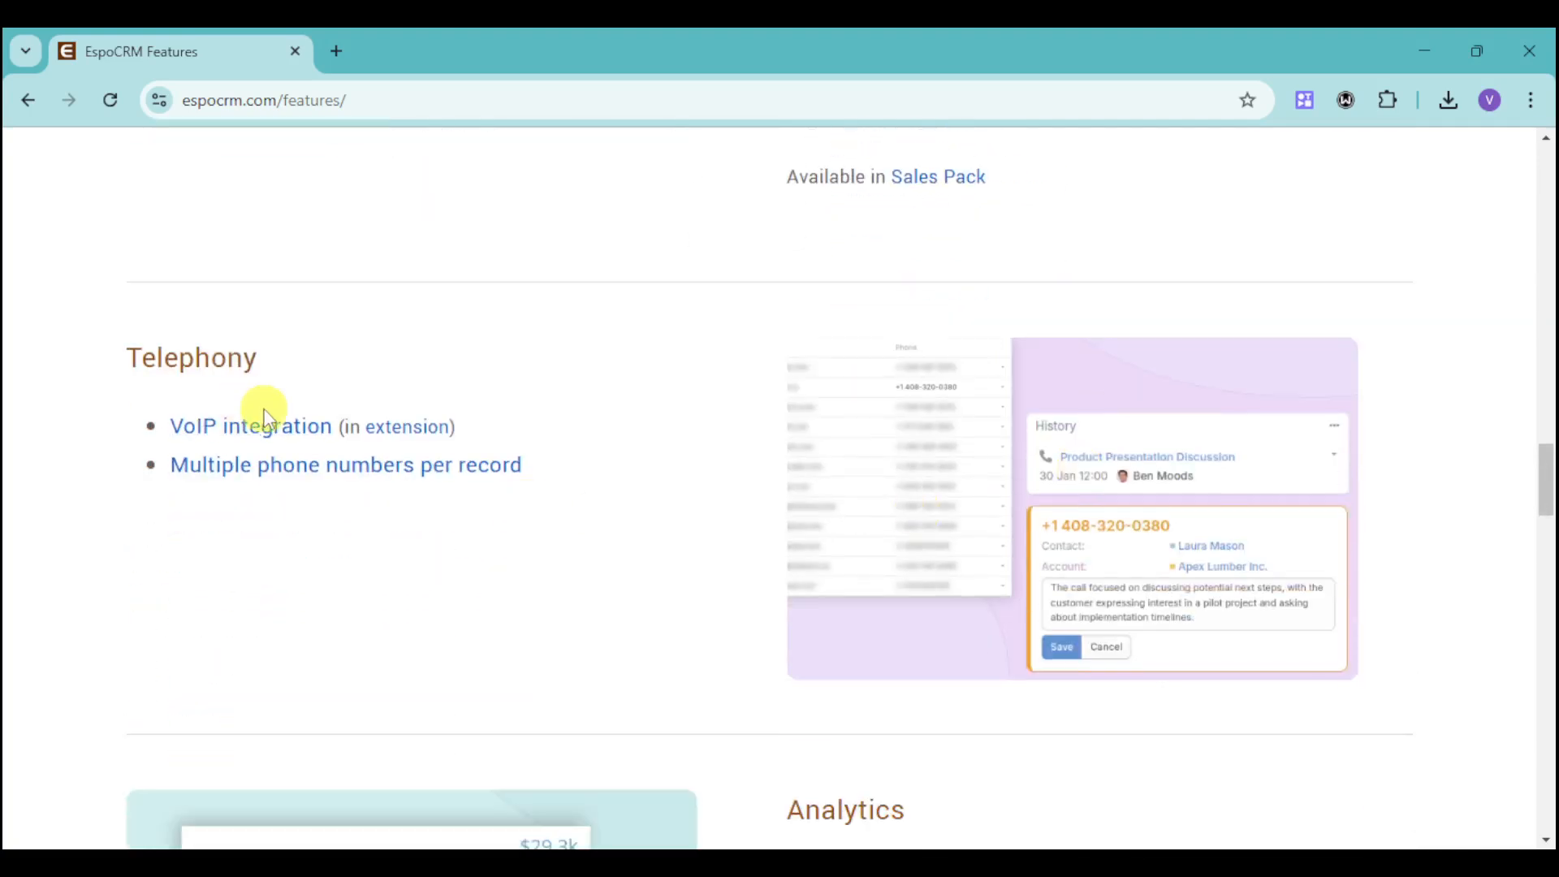
{"action": "mouse_move", "coordinate": [360, 506]}
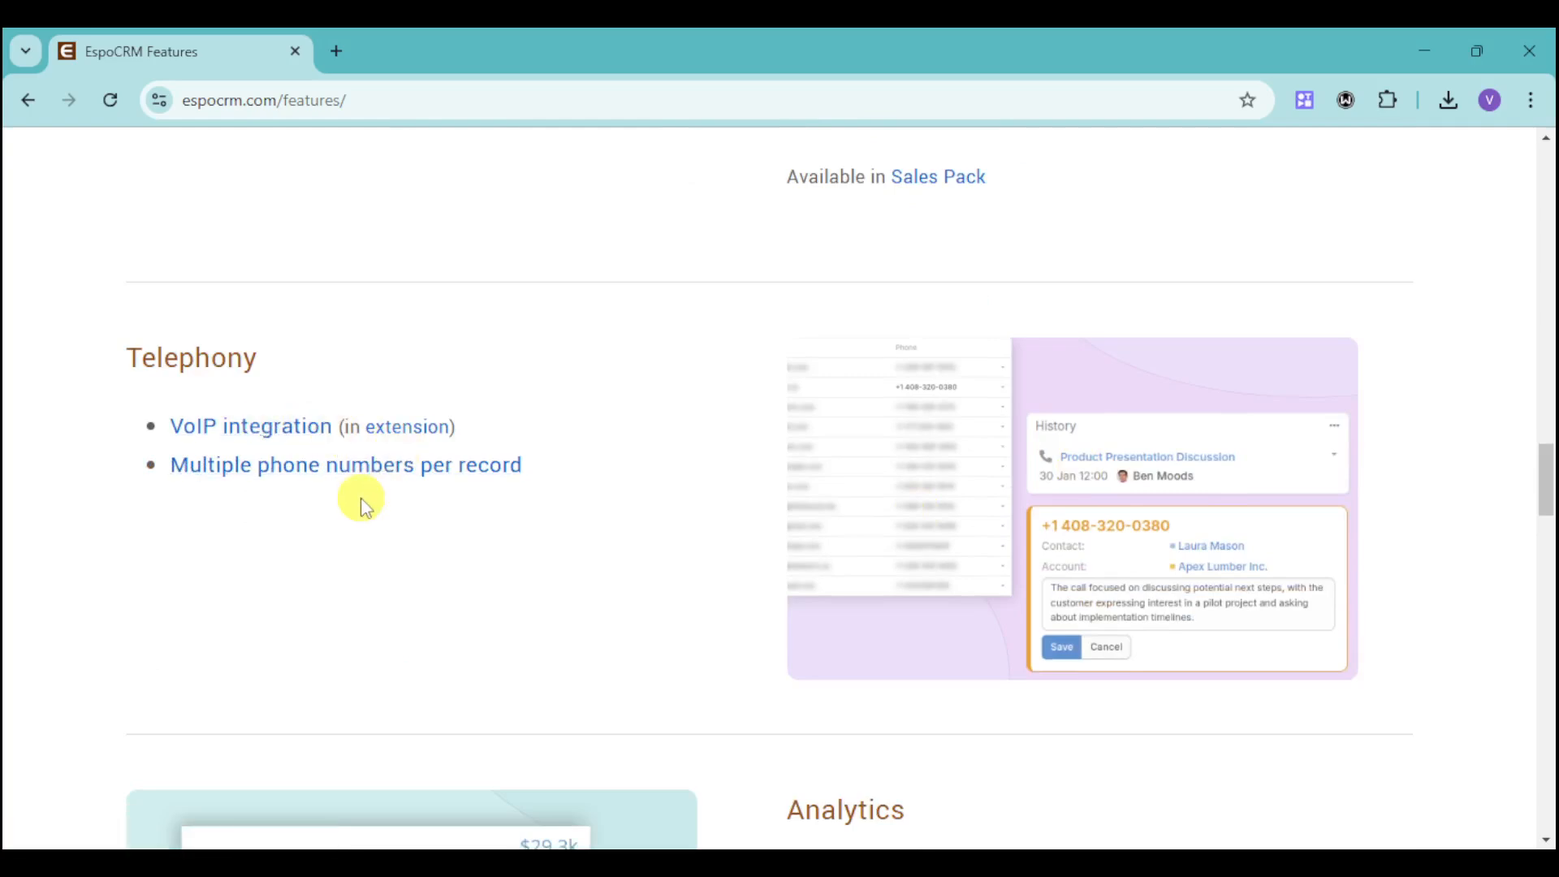
{"action": "mouse_move", "coordinate": [730, 575]}
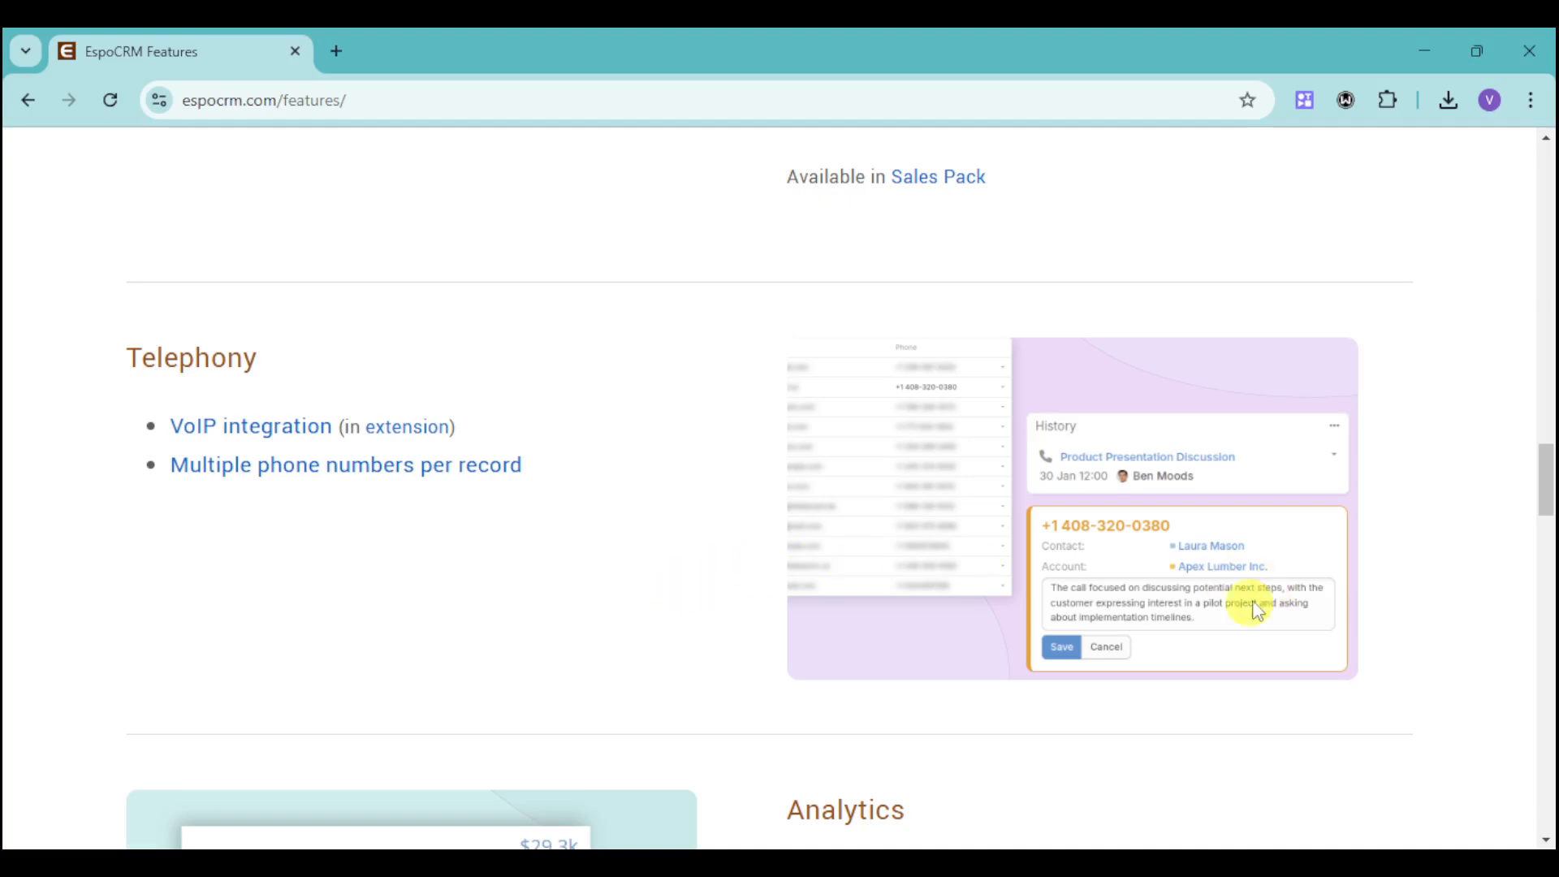
{"action": "mouse_move", "coordinate": [966, 612]}
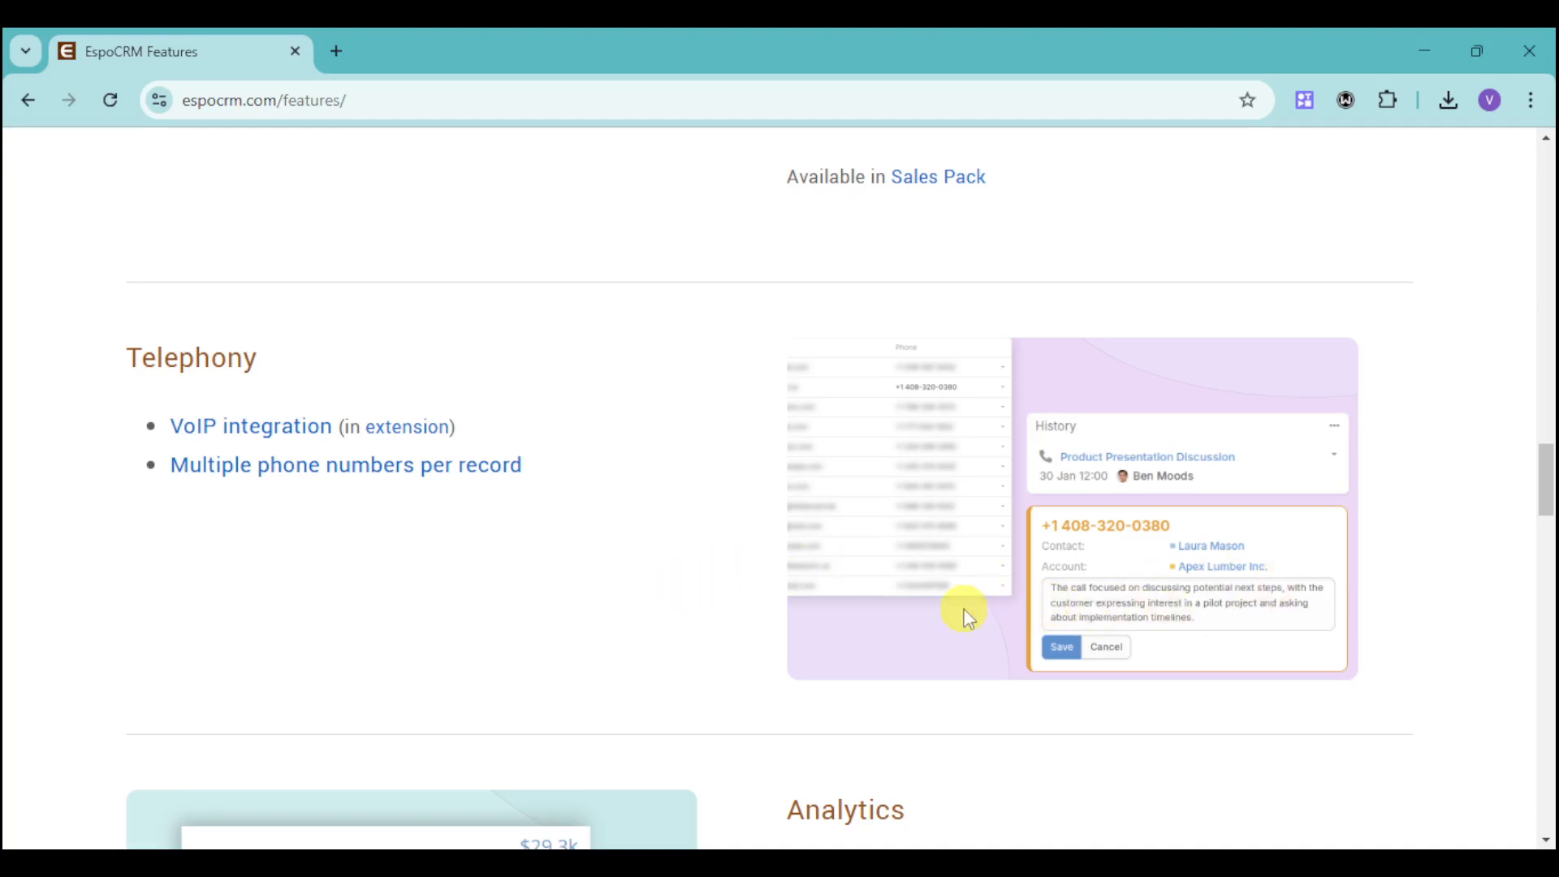
{"action": "mouse_move", "coordinate": [624, 422]}
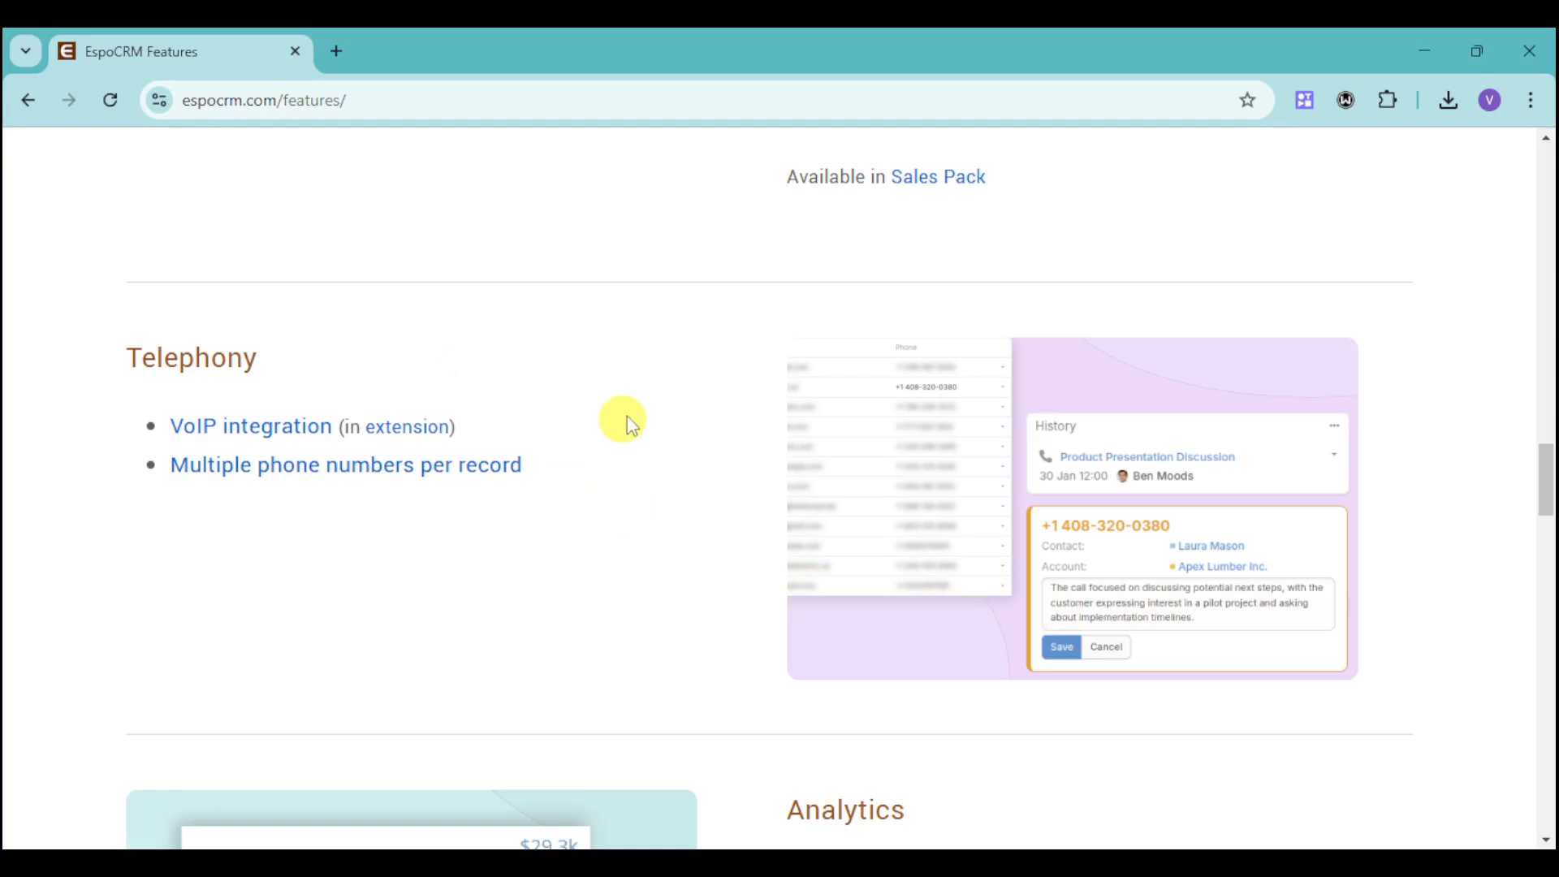
{"action": "mouse_move", "coordinate": [1025, 622]}
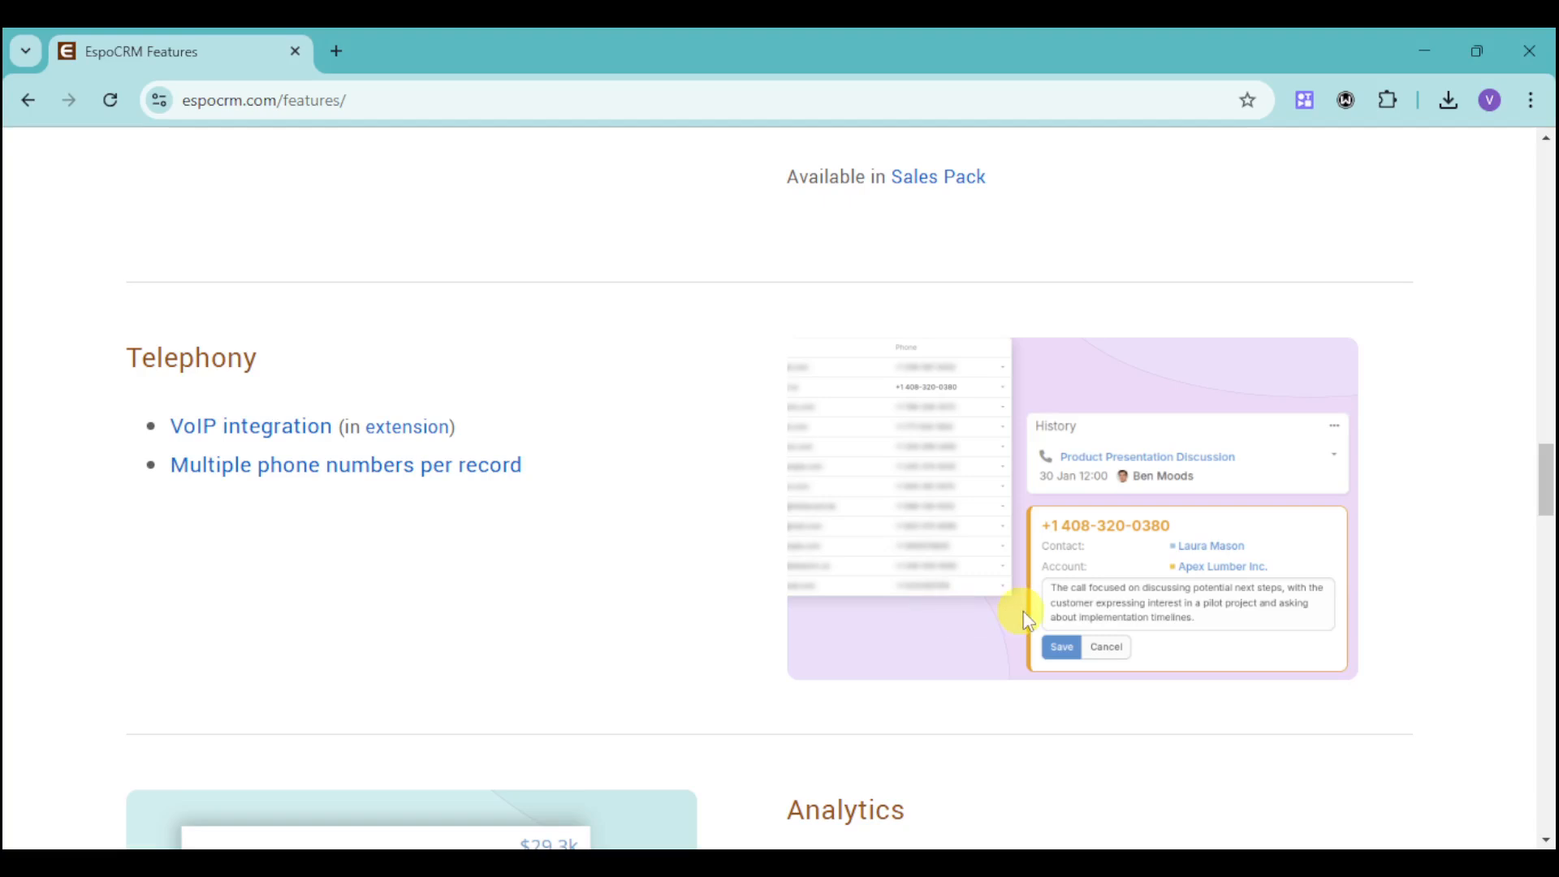
- Scroll past Analytics to the Workflows section with its BPM diagram
{"action": "scroll", "scroll_direction": "down", "scroll_amount": 3}
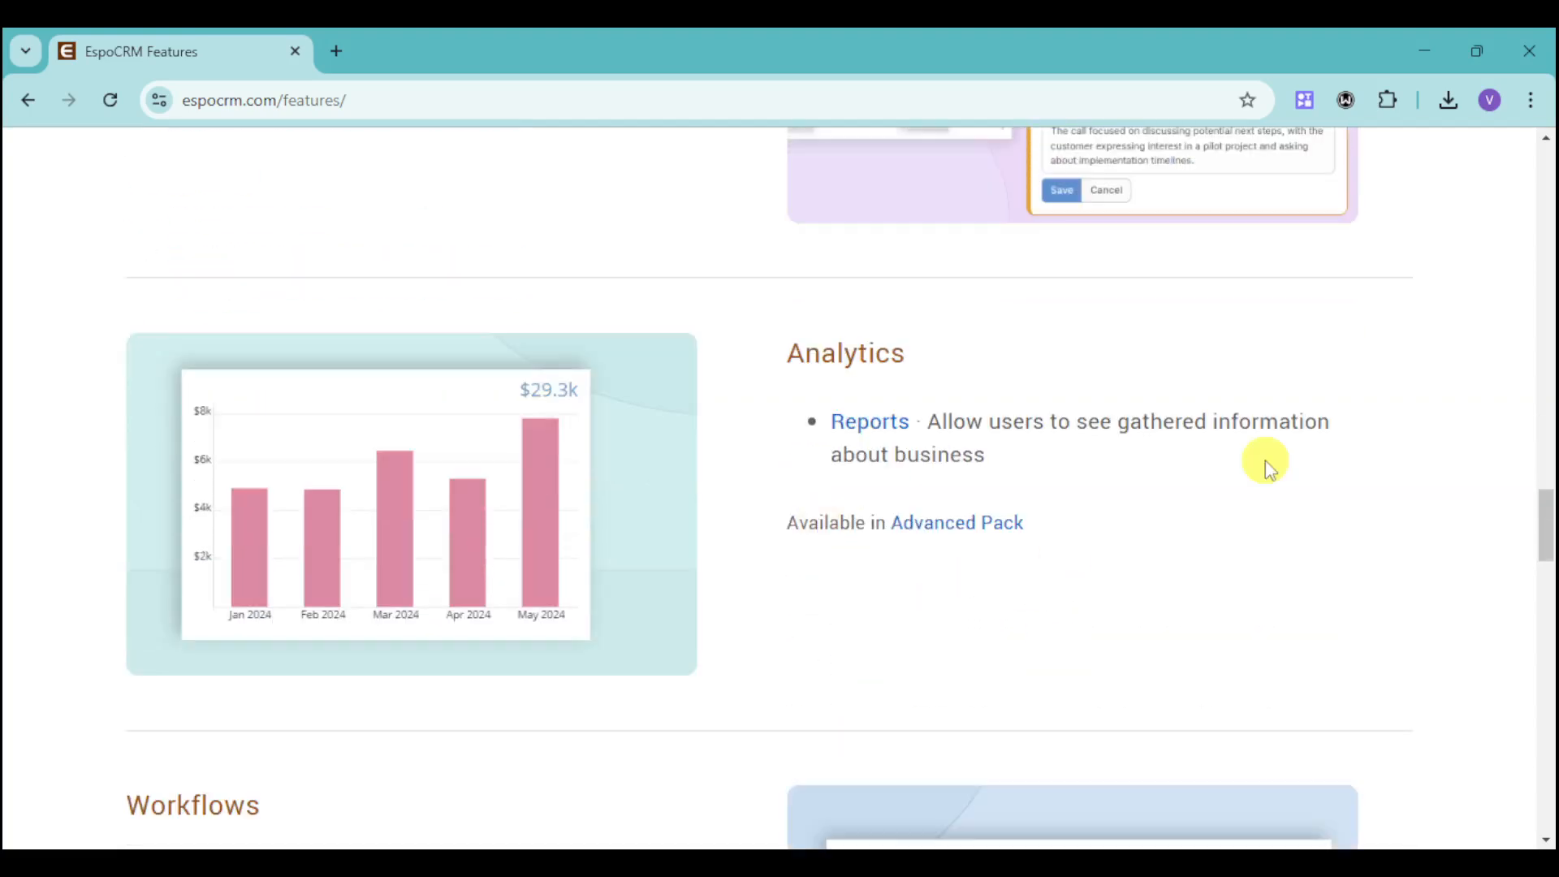
{"action": "mouse_move", "coordinate": [596, 547]}
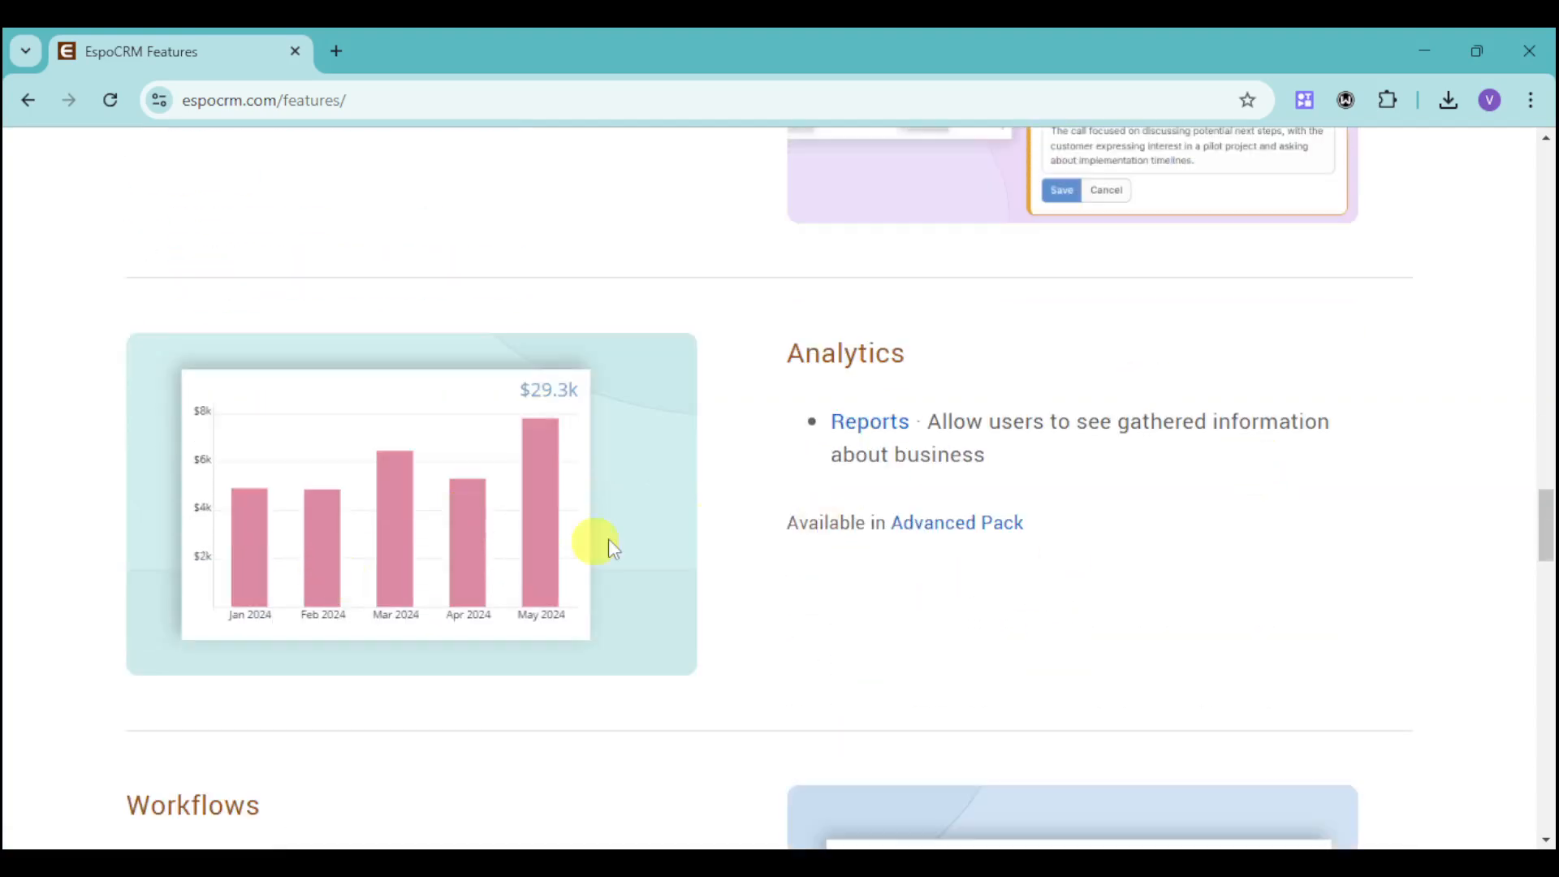
{"action": "mouse_move", "coordinate": [734, 528]}
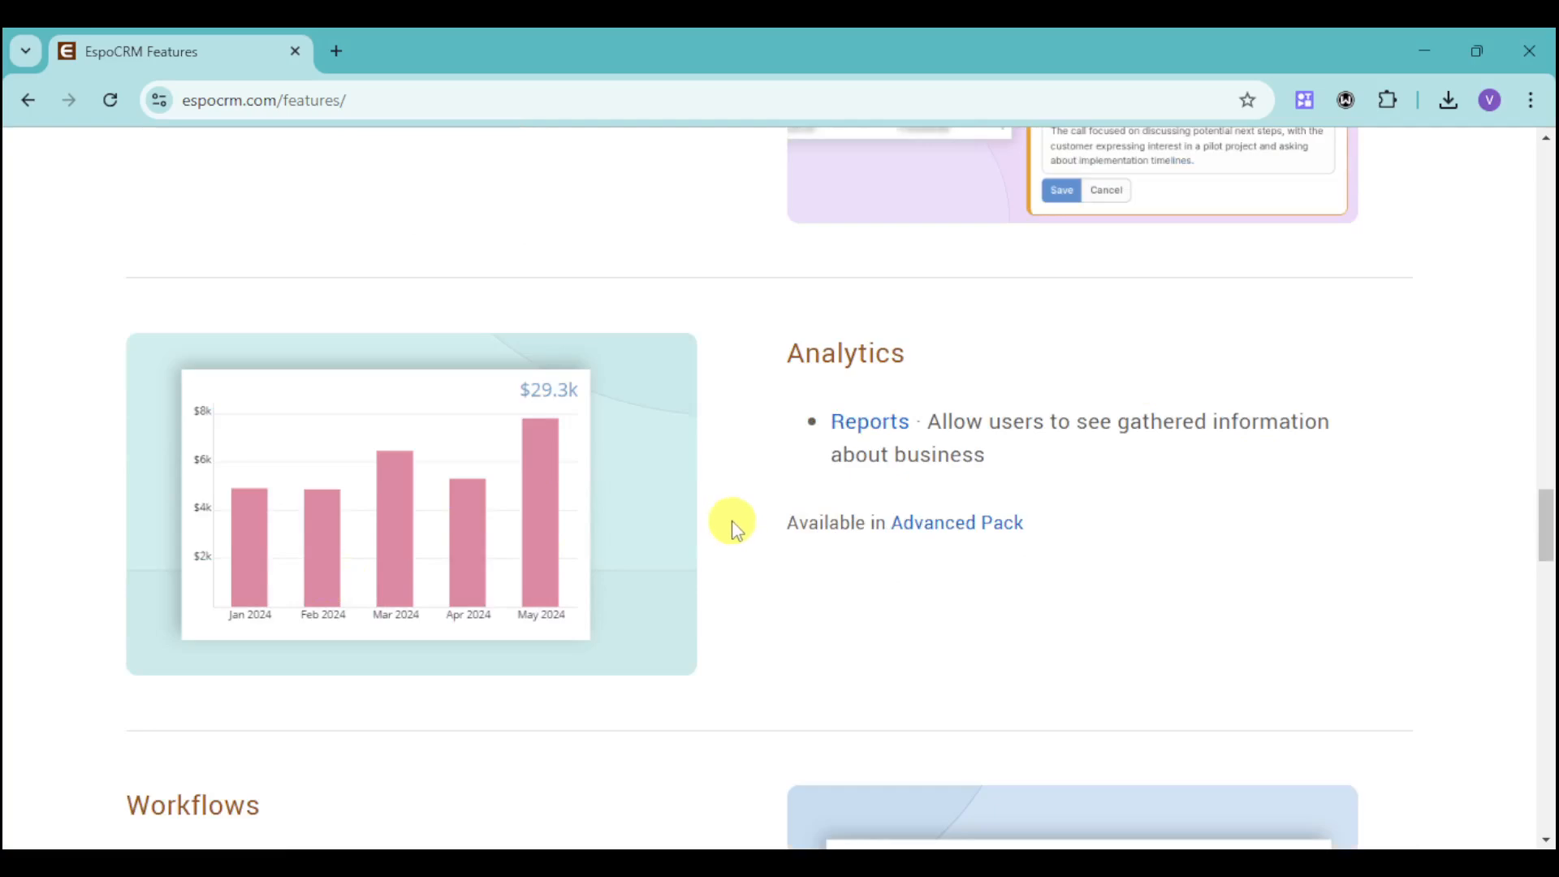
{"action": "mouse_move", "coordinate": [624, 567]}
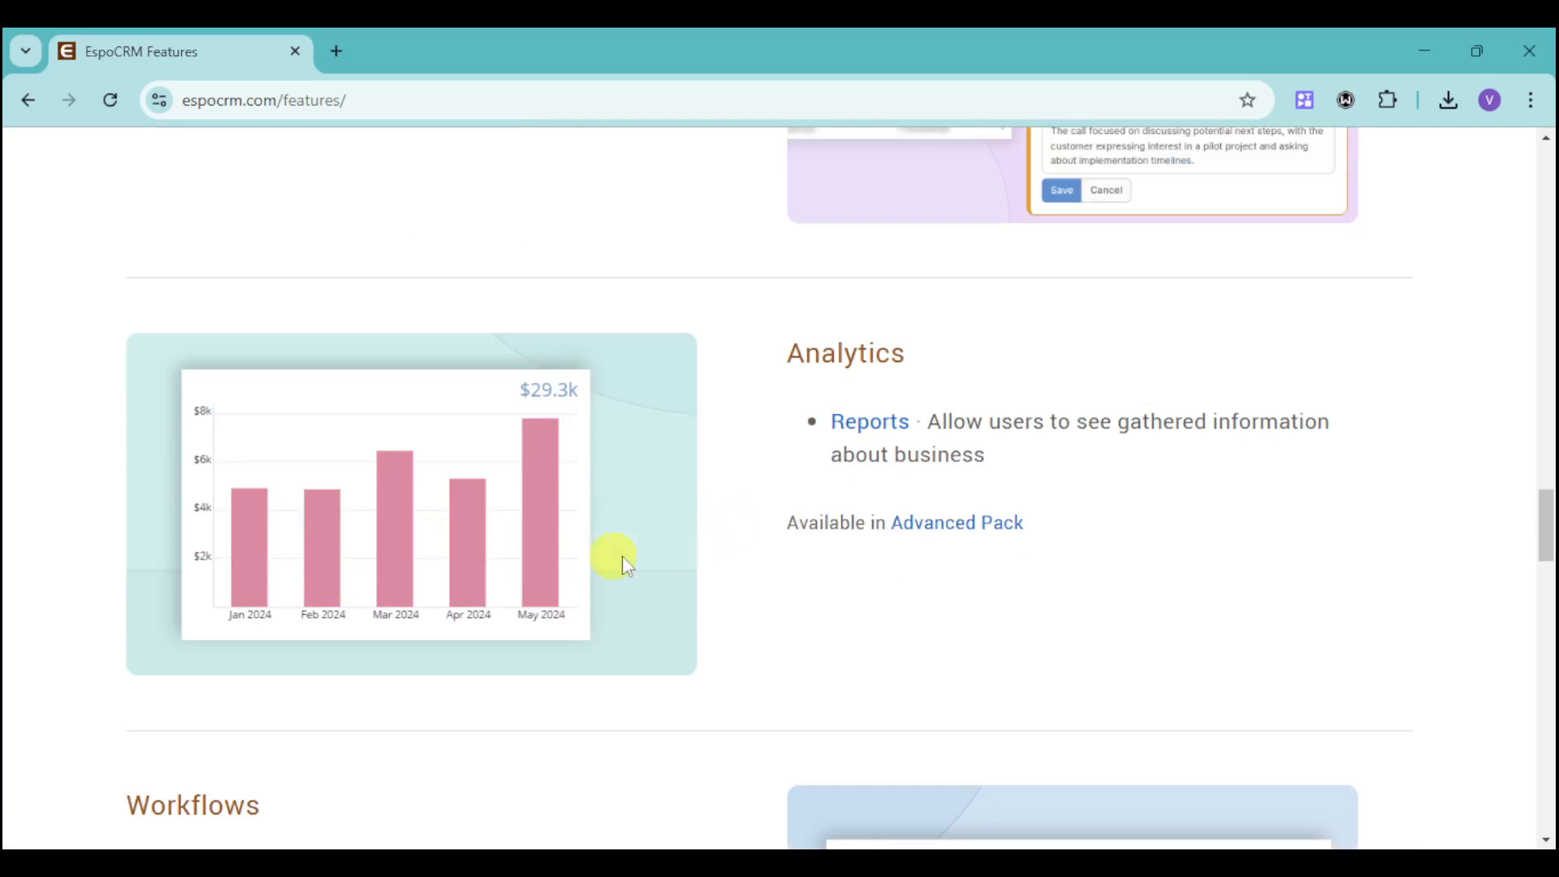
{"action": "scroll", "scroll_direction": "down", "scroll_amount": 3}
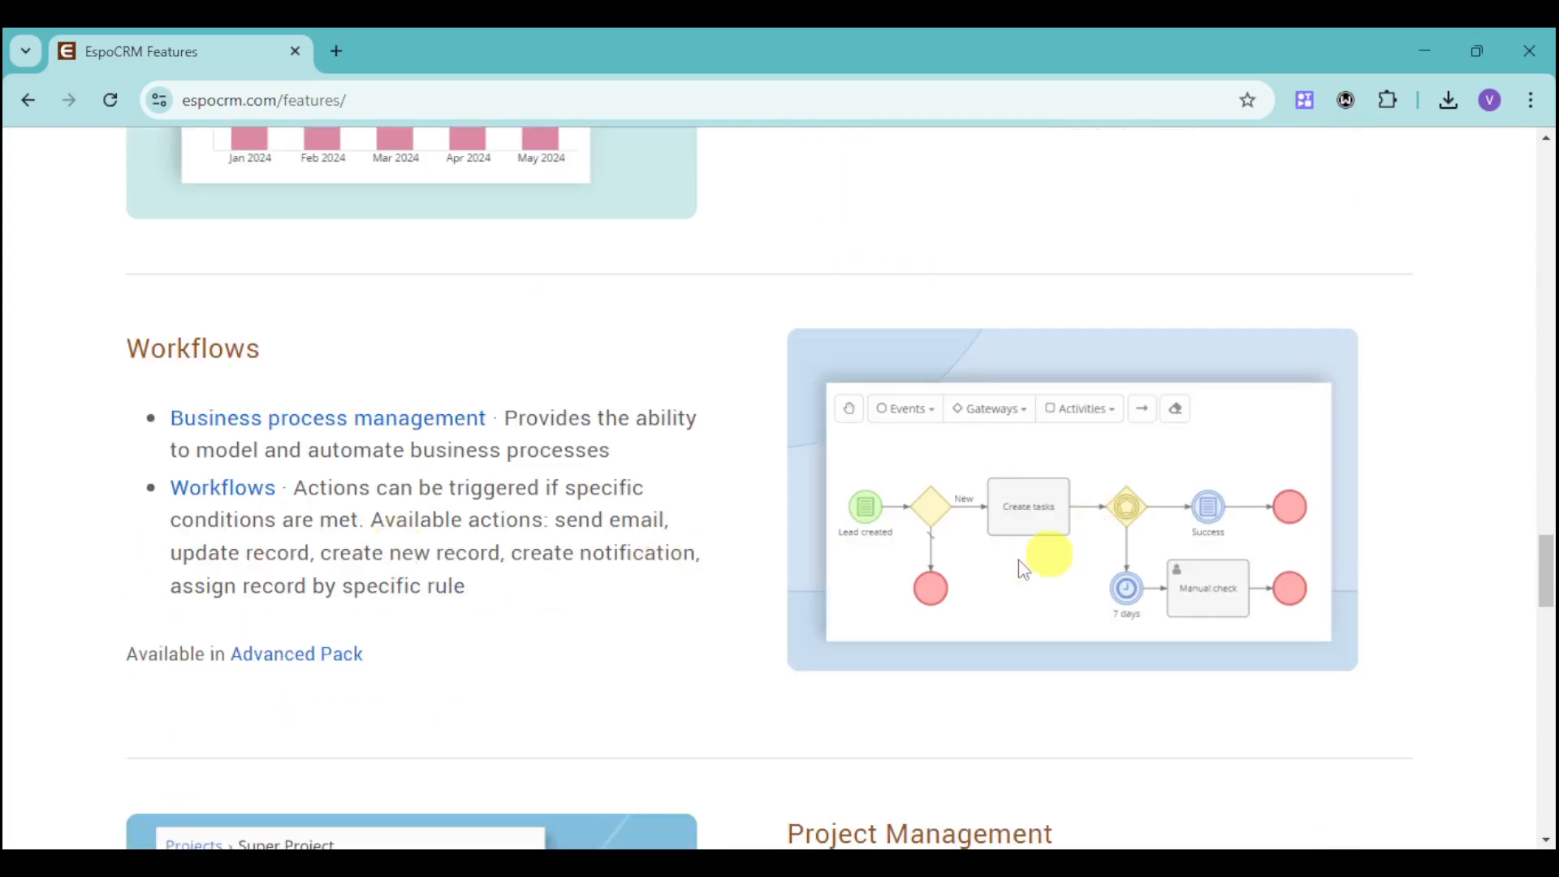
{"action": "mouse_move", "coordinate": [676, 505]}
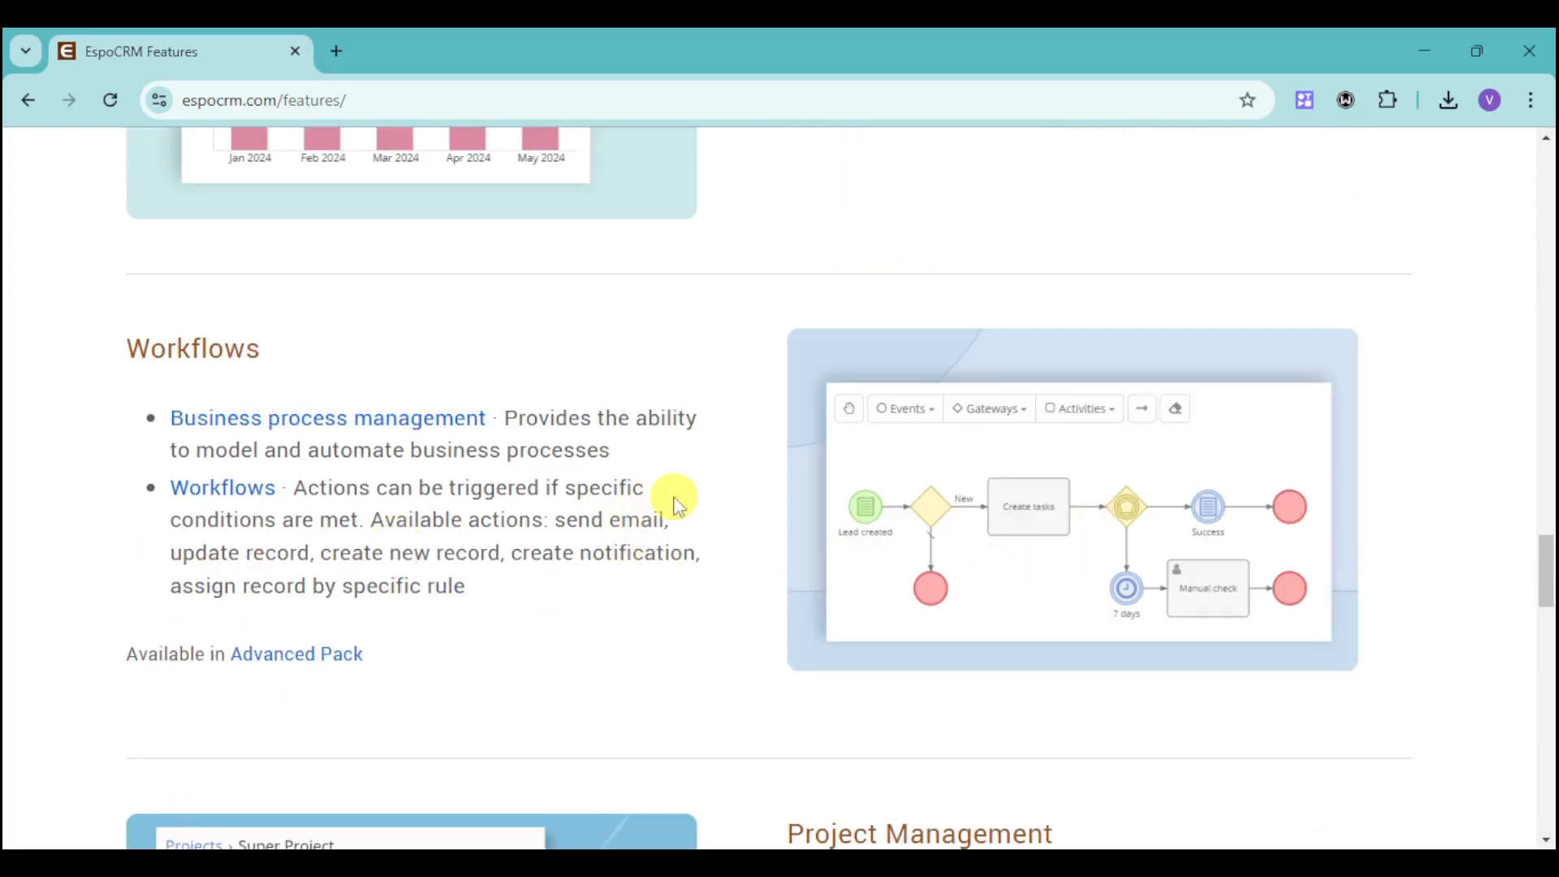
{"action": "mouse_move", "coordinate": [586, 622]}
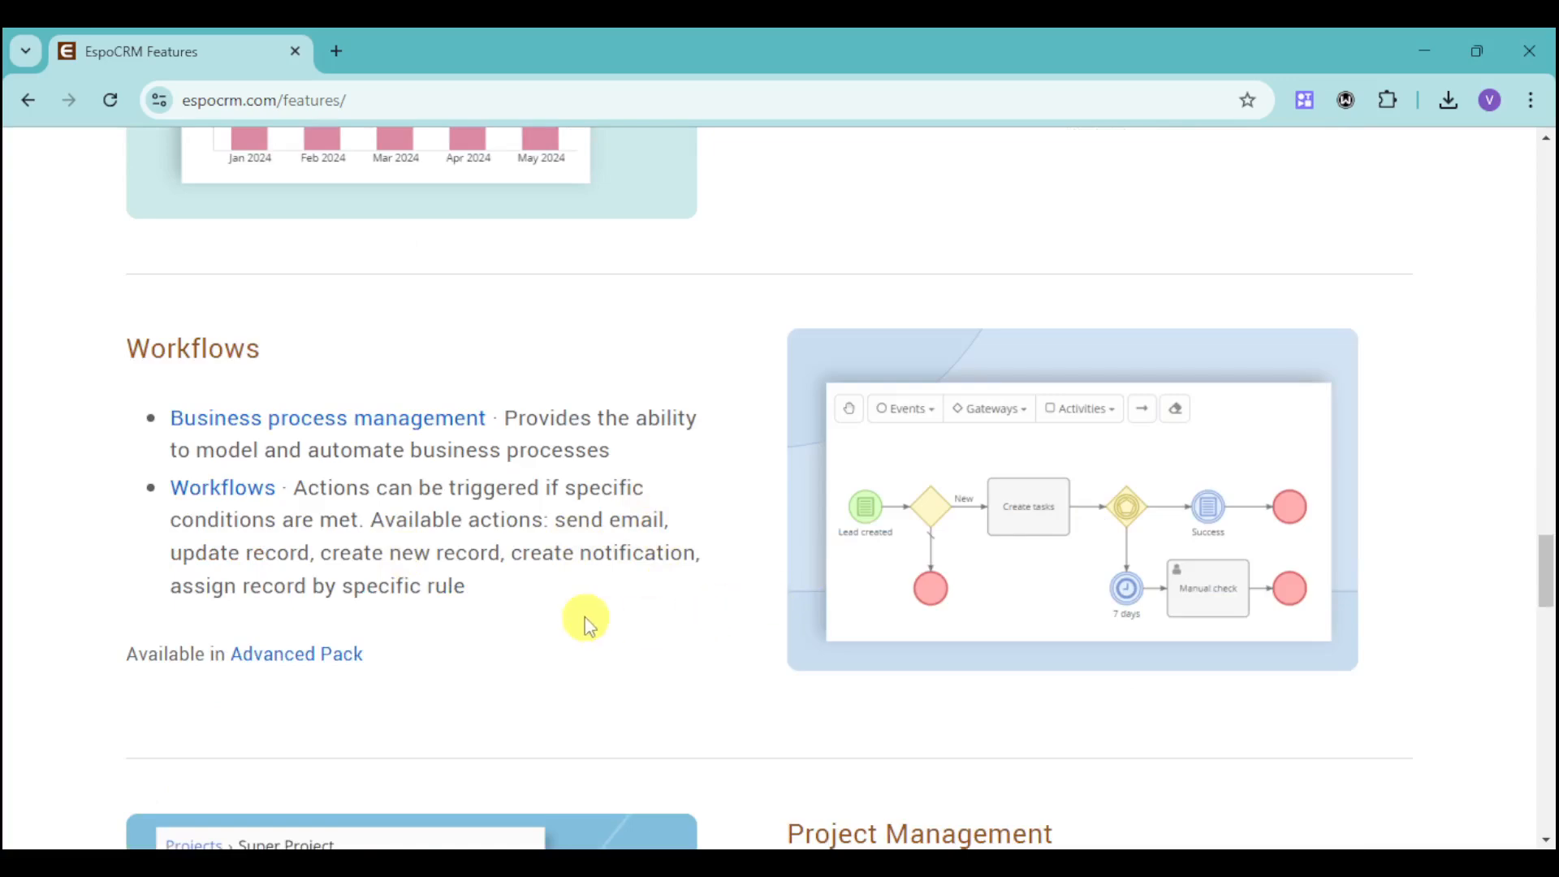
{"action": "mouse_move", "coordinate": [1236, 627]}
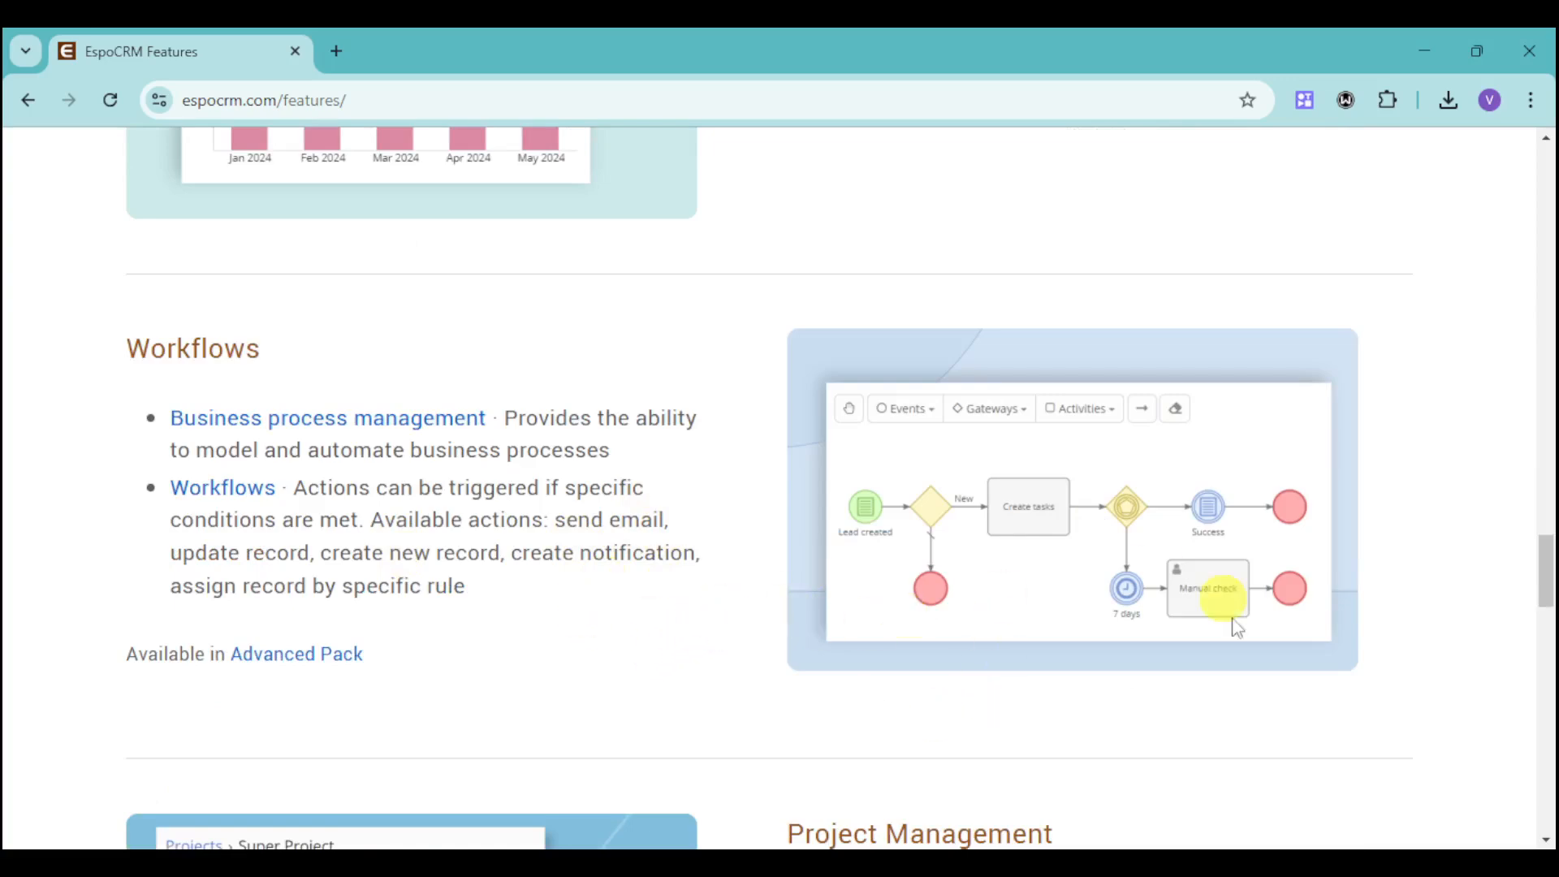
{"action": "mouse_move", "coordinate": [1269, 645]}
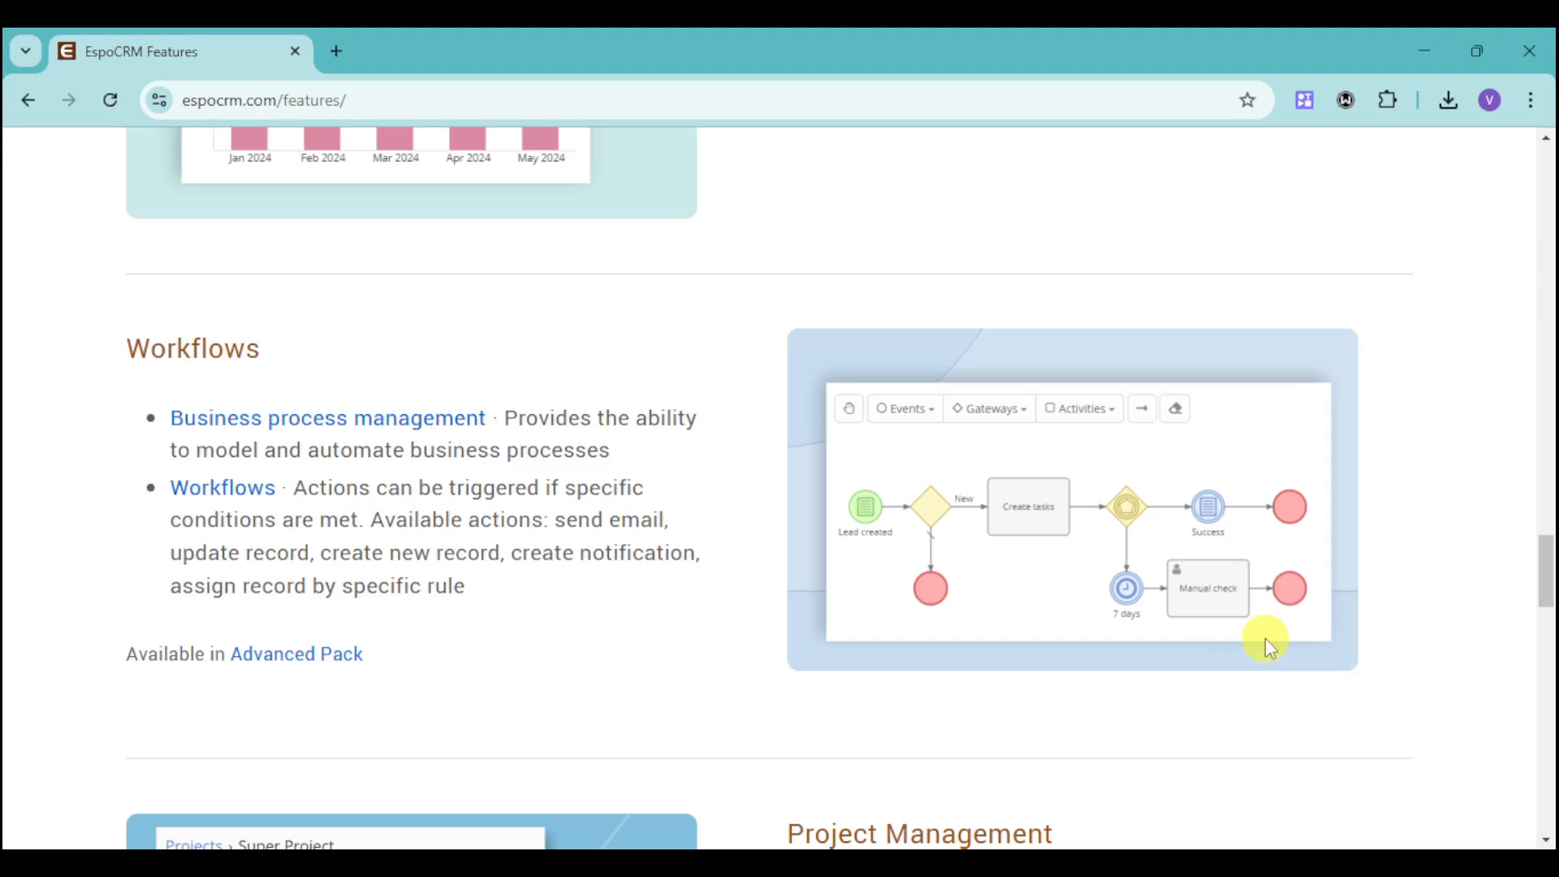
- Scroll through Project Management, Marketing Automation, Customization, Administration and Miscellaneous sections
{"action": "scroll", "scroll_direction": "down", "scroll_amount": 3}
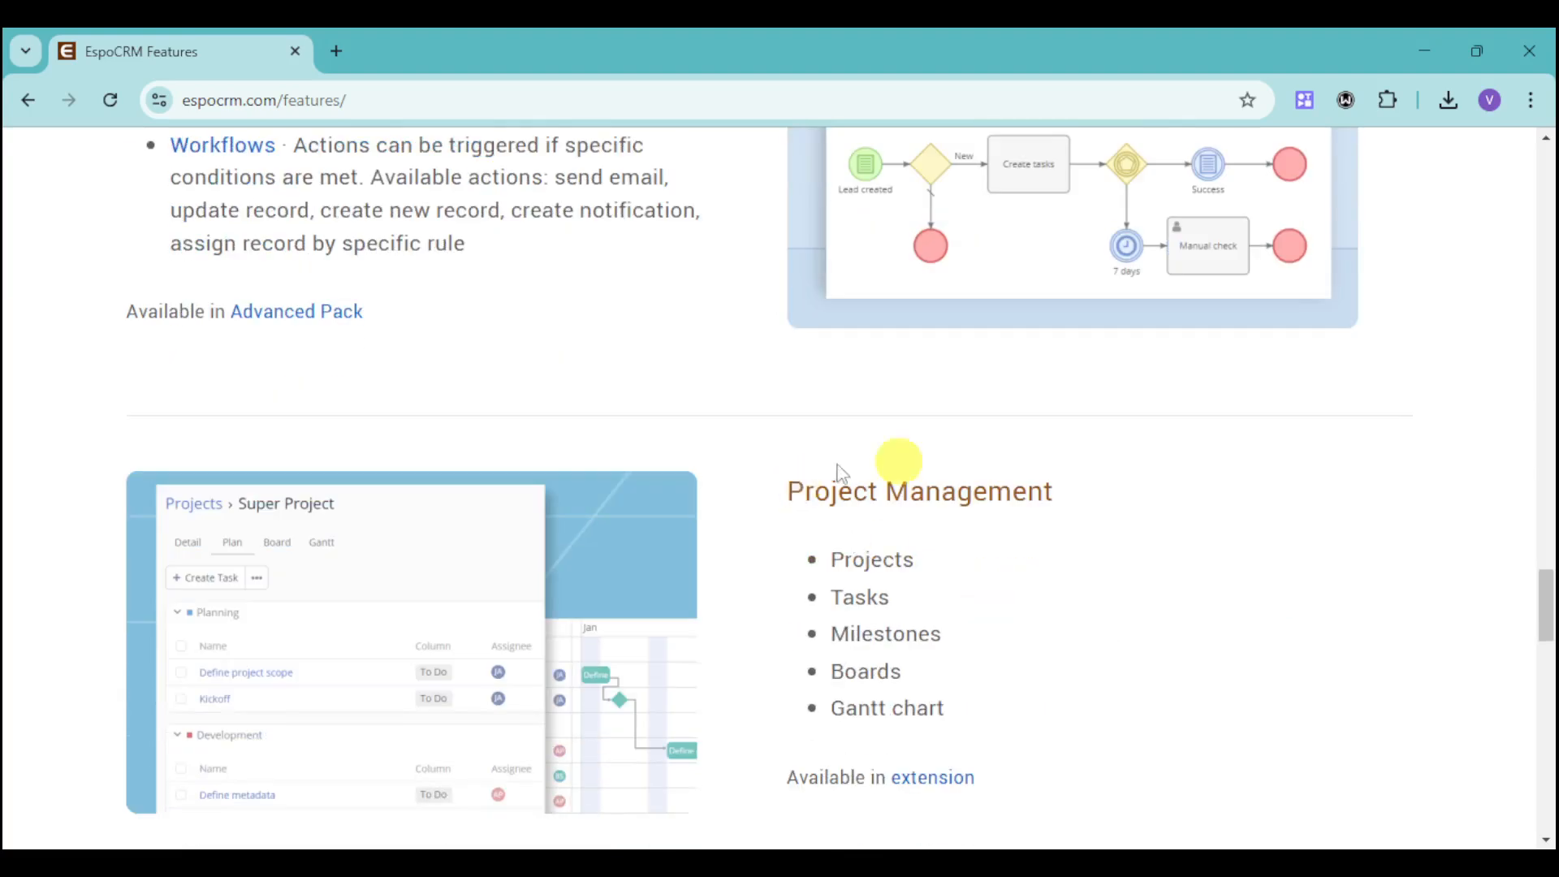
{"action": "scroll", "scroll_direction": "down", "scroll_amount": 3}
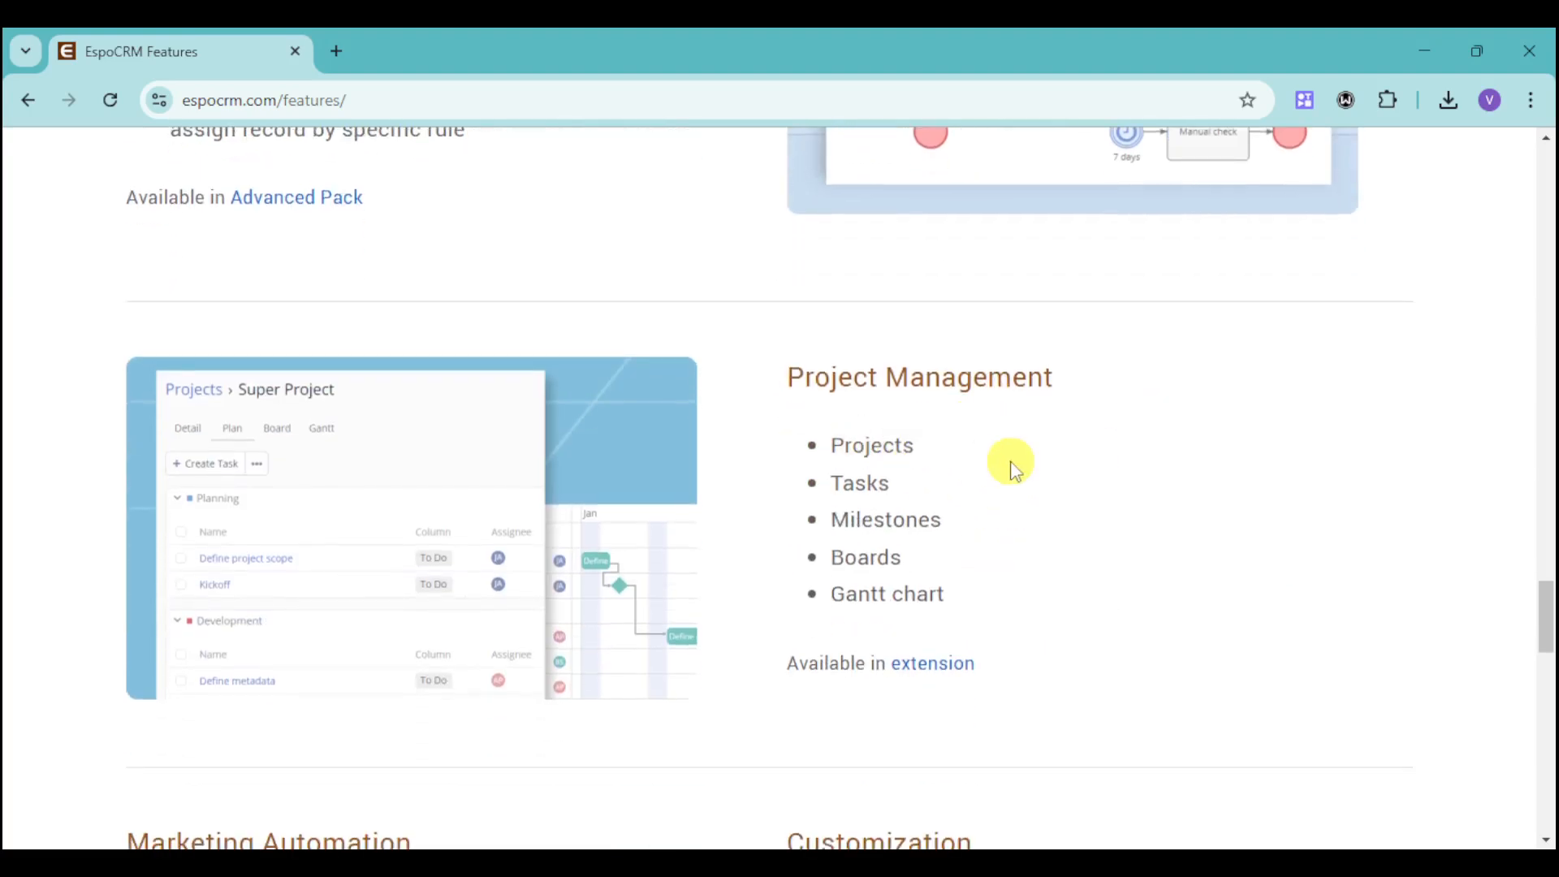
{"action": "mouse_move", "coordinate": [694, 489]}
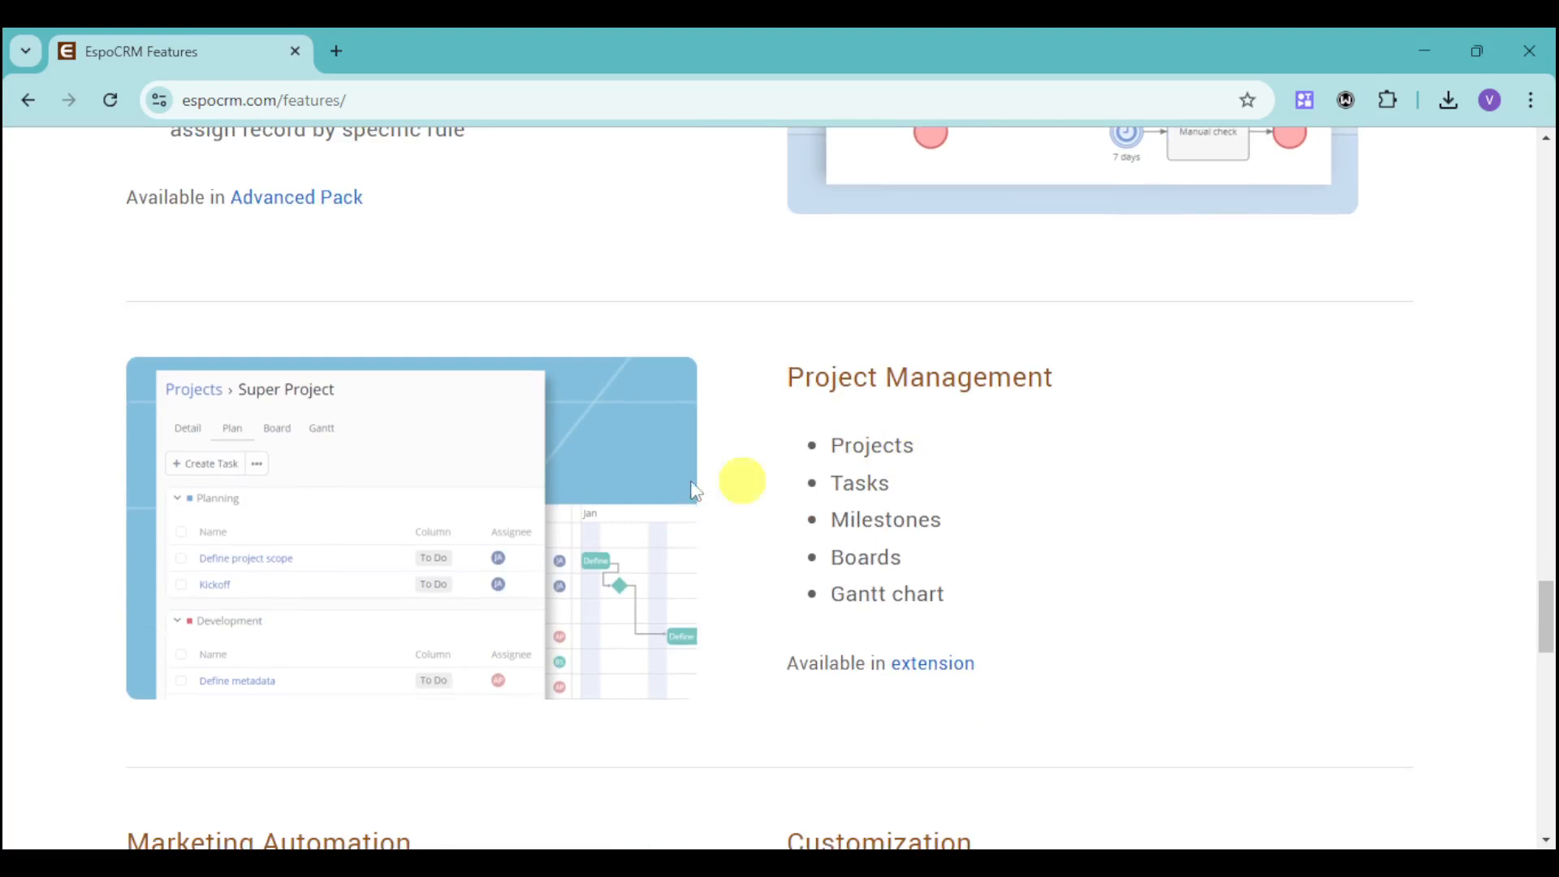
{"action": "mouse_move", "coordinate": [331, 585]}
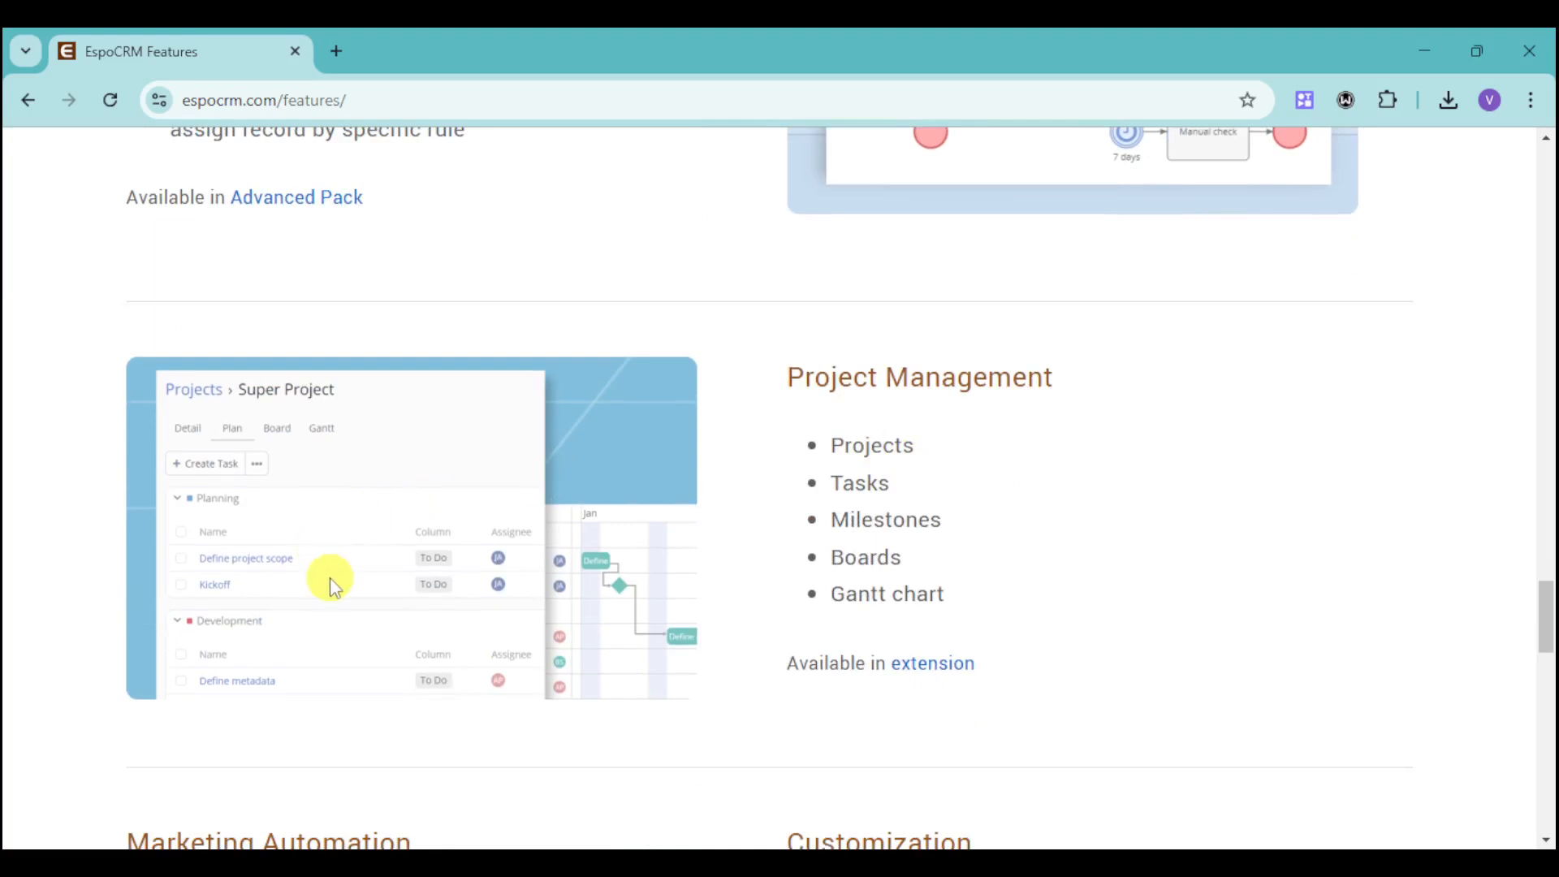
{"action": "mouse_move", "coordinate": [776, 650]}
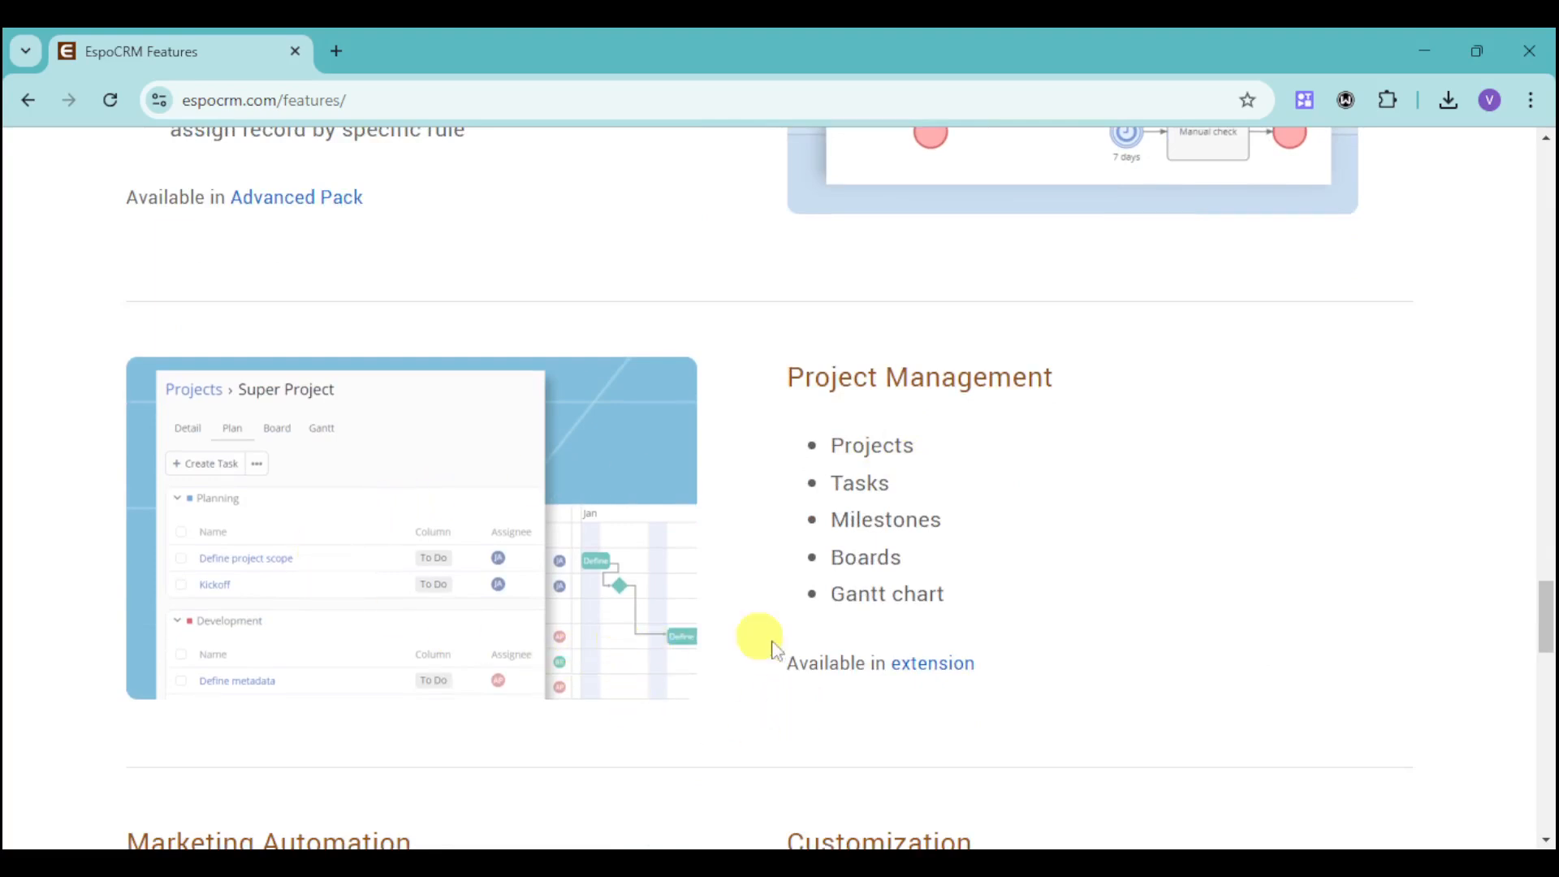
{"action": "scroll", "scroll_direction": "down", "scroll_amount": 3}
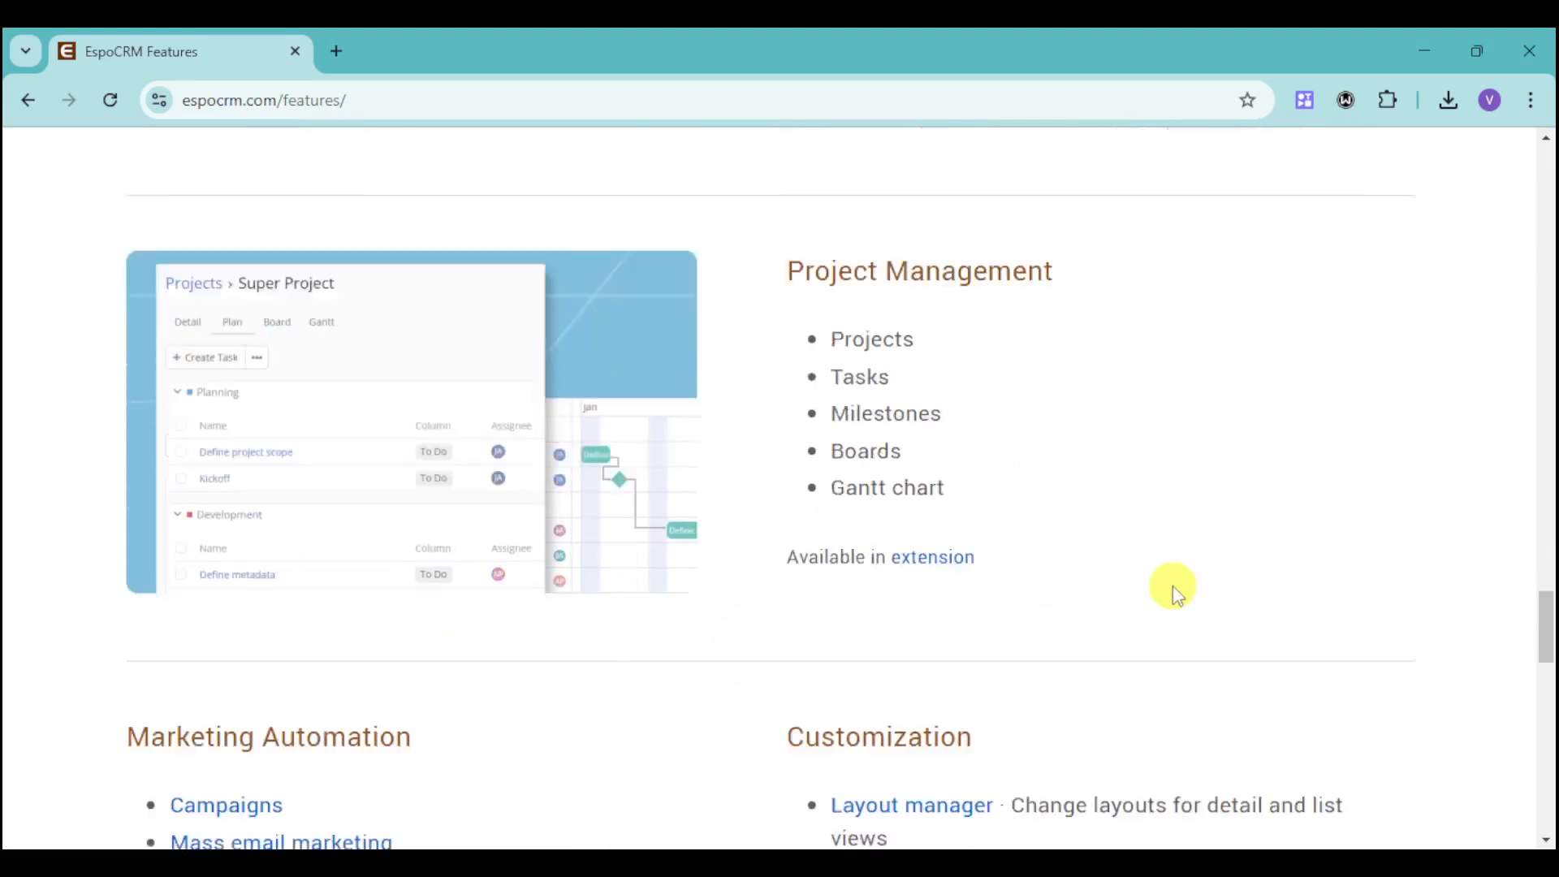
{"action": "scroll", "scroll_direction": "down", "scroll_amount": 3}
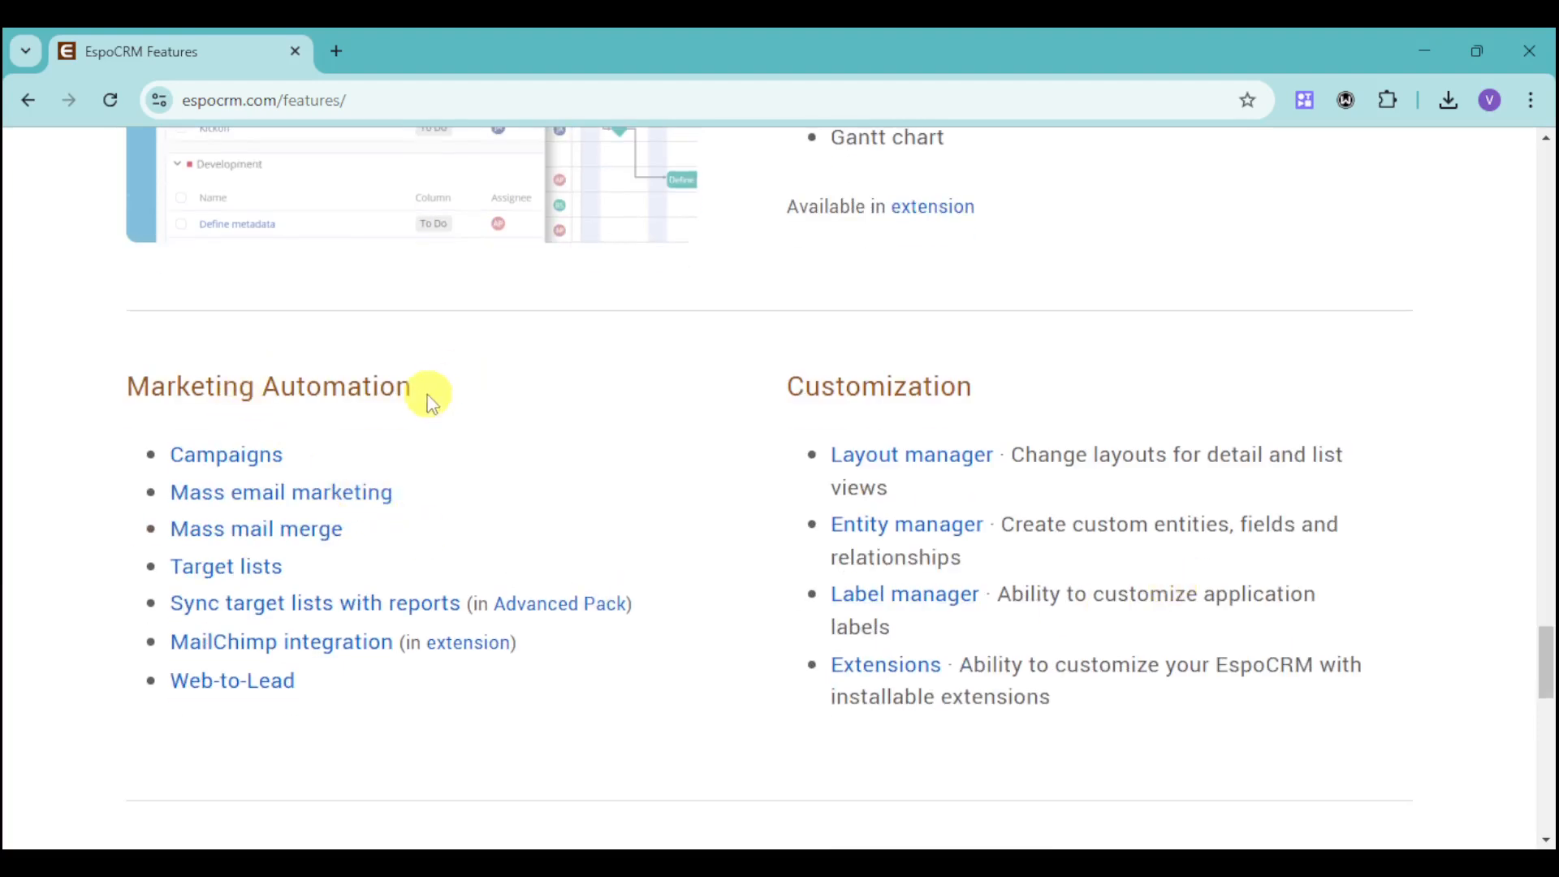
{"action": "mouse_move", "coordinate": [388, 453]}
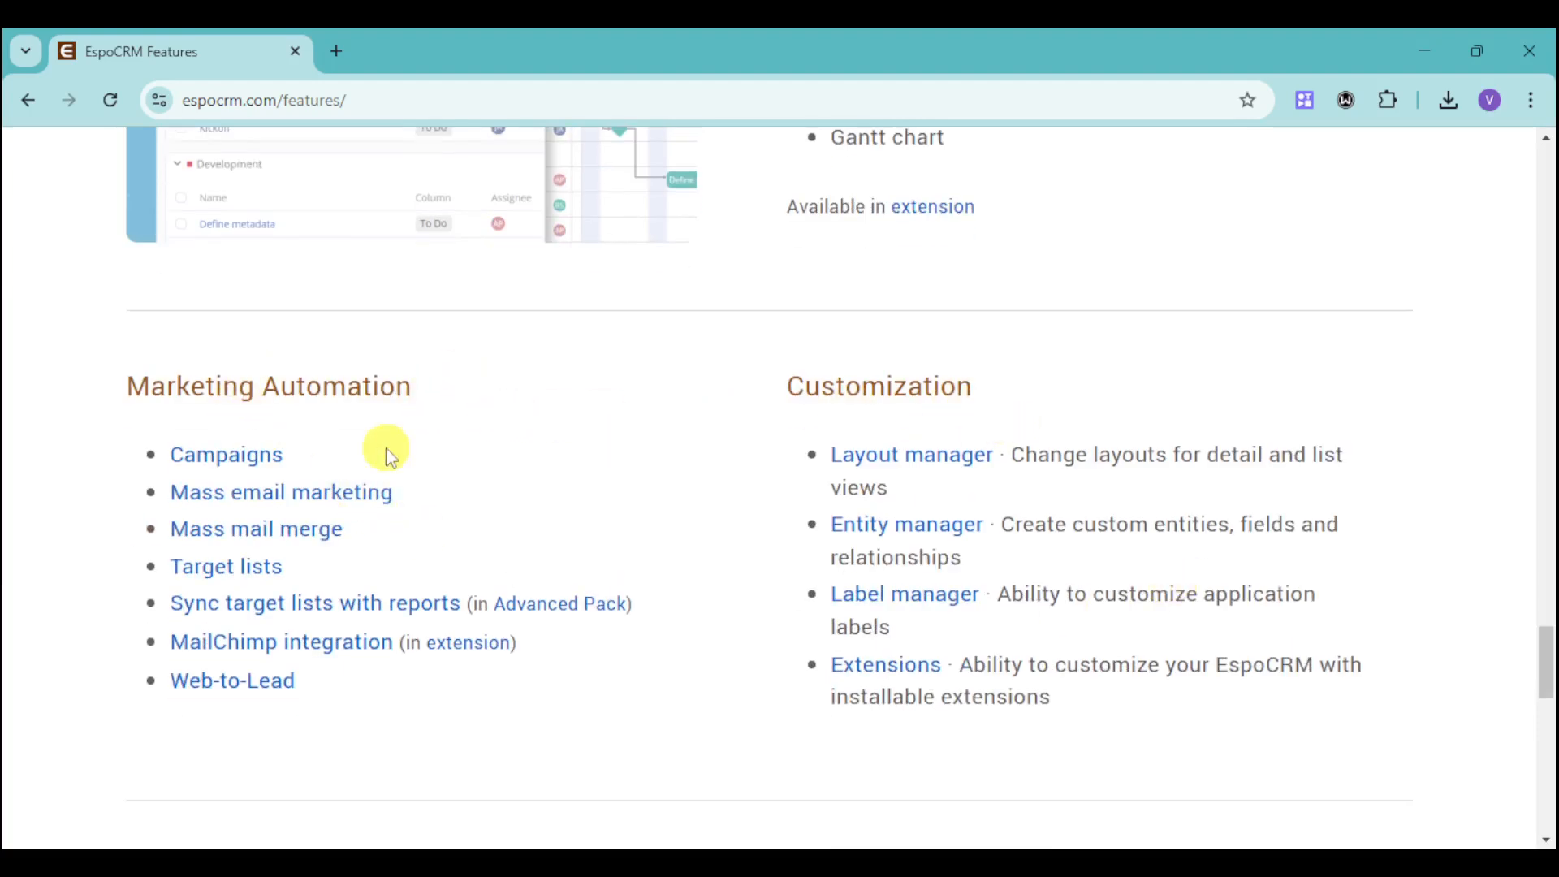
{"action": "mouse_move", "coordinate": [403, 622]}
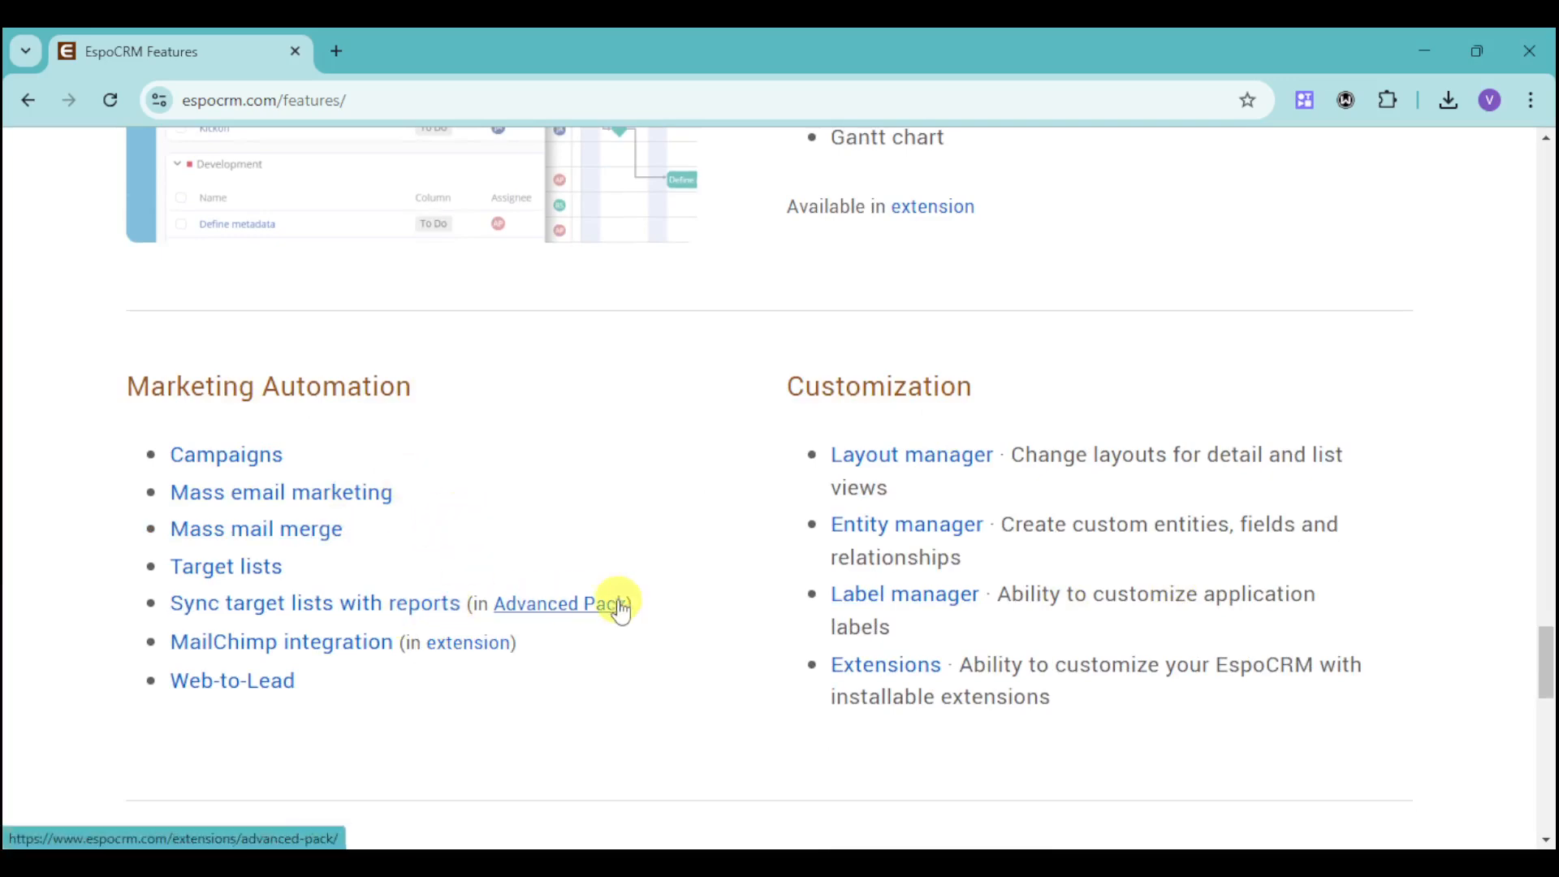
{"action": "scroll", "scroll_direction": "down", "scroll_amount": 3}
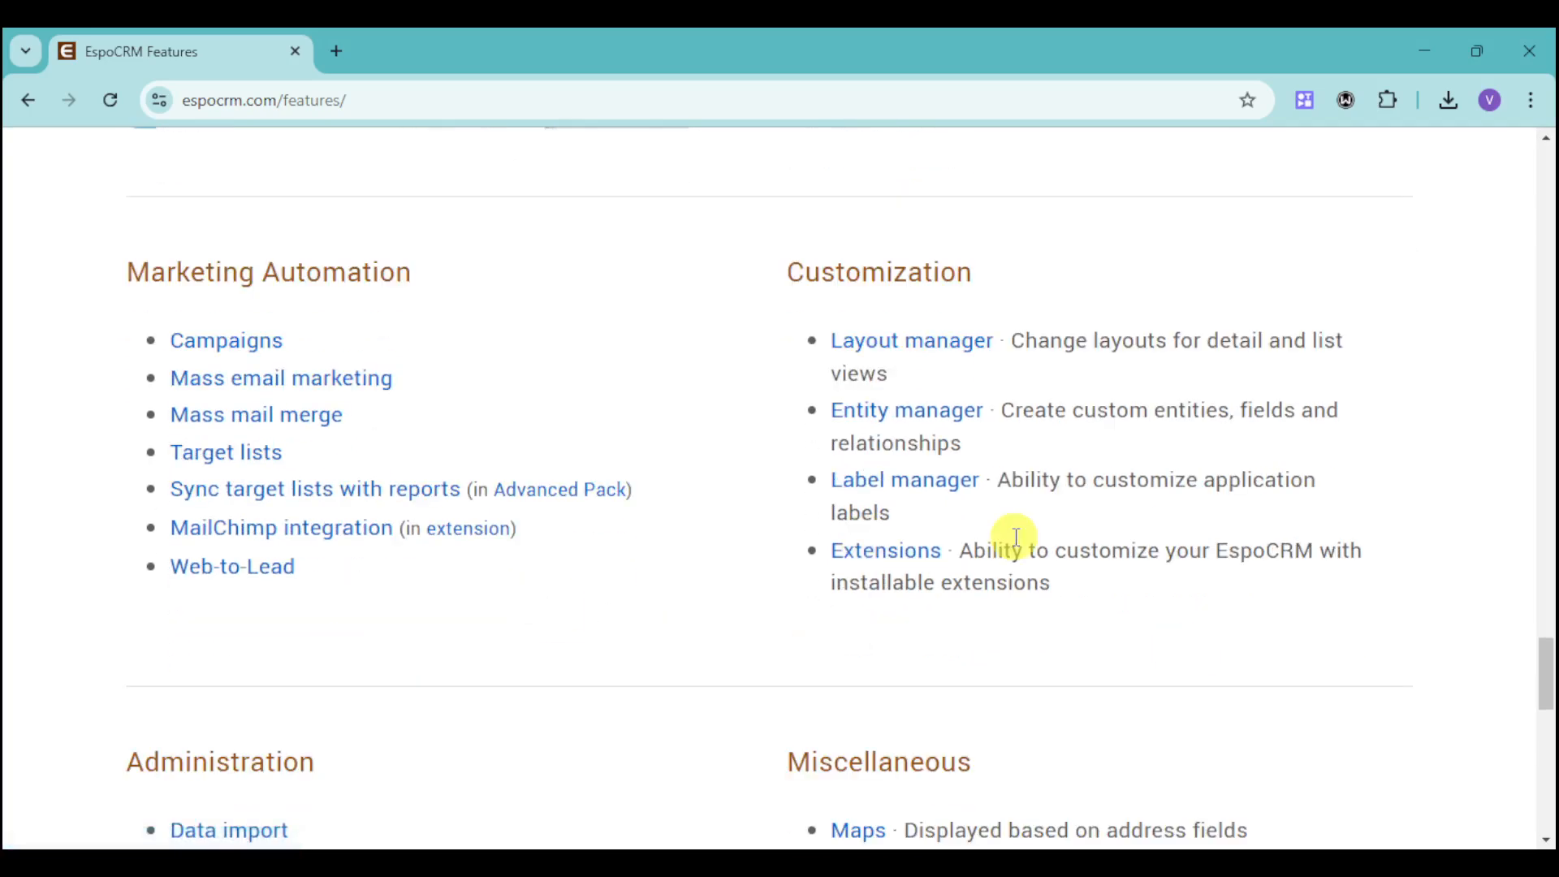
{"action": "scroll", "scroll_direction": "down", "scroll_amount": 3}
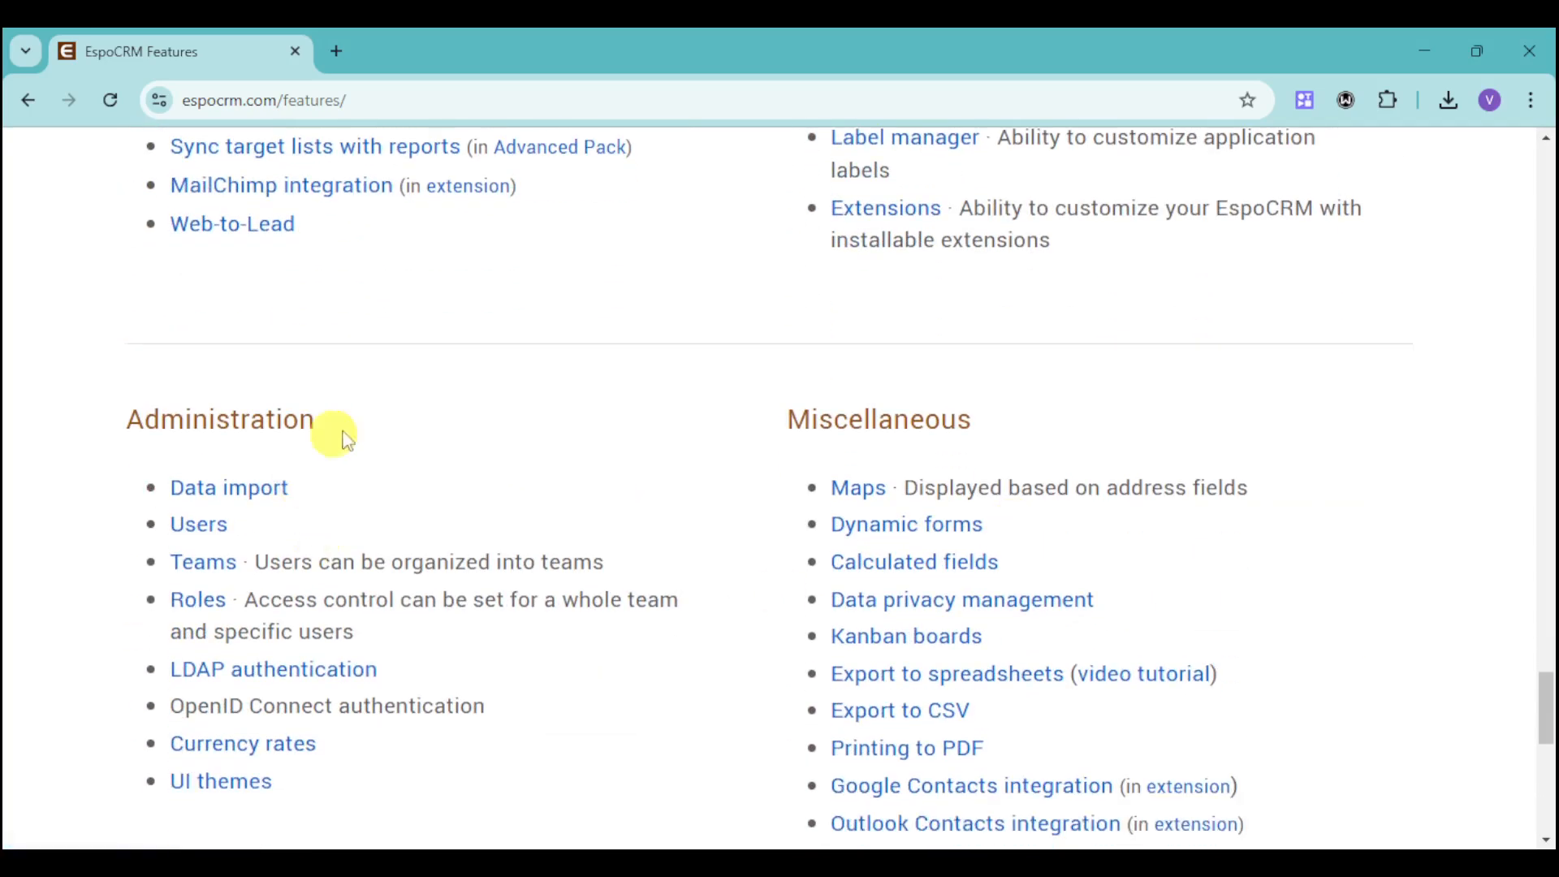
{"action": "mouse_move", "coordinate": [905, 524]}
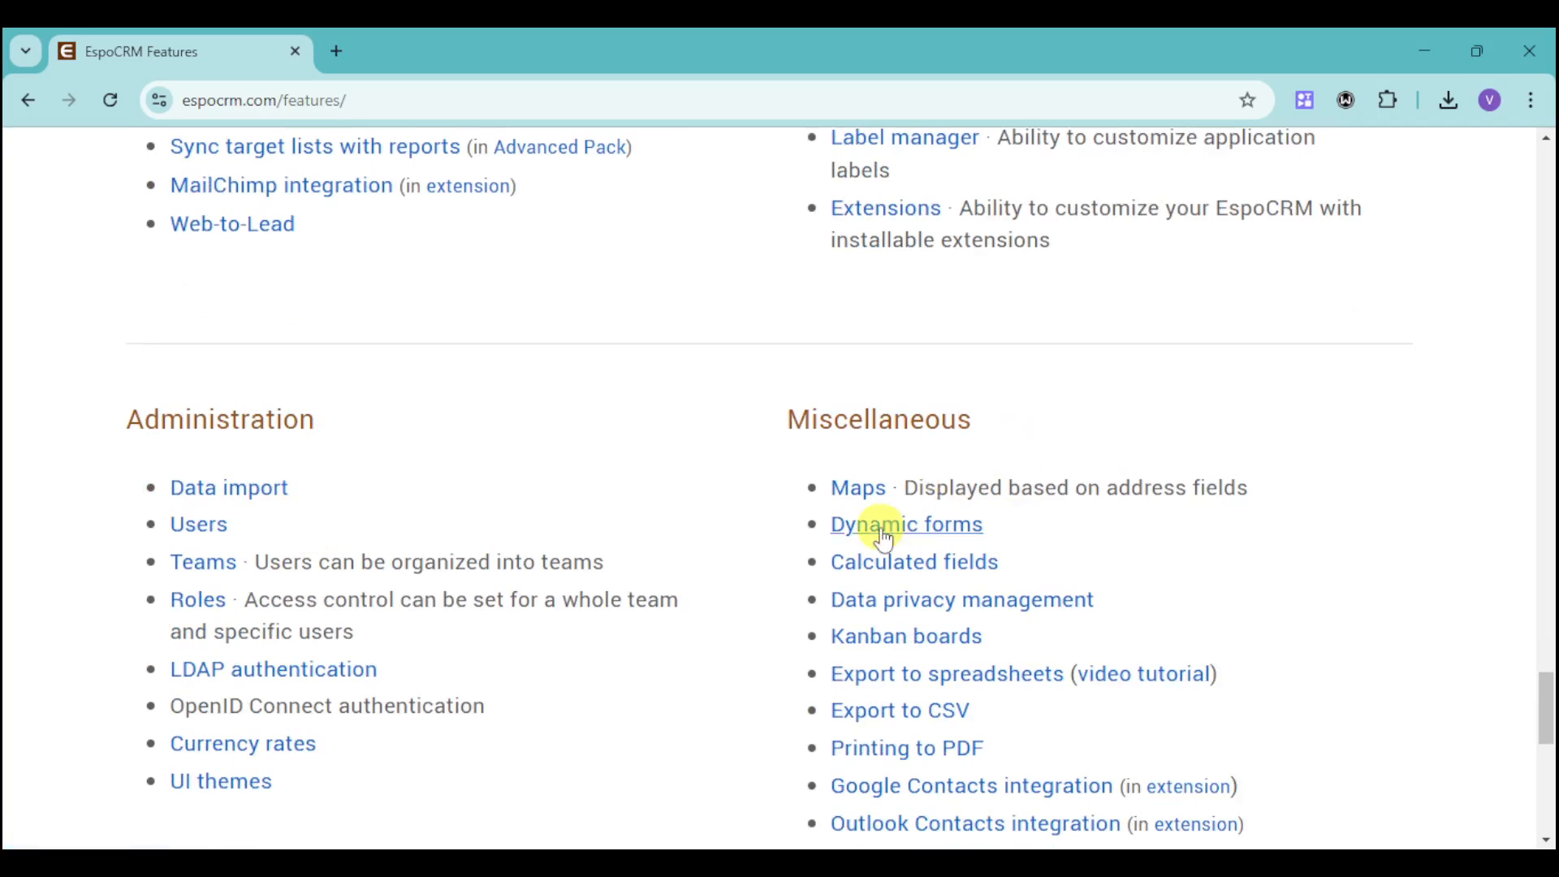
{"action": "mouse_move", "coordinate": [578, 719]}
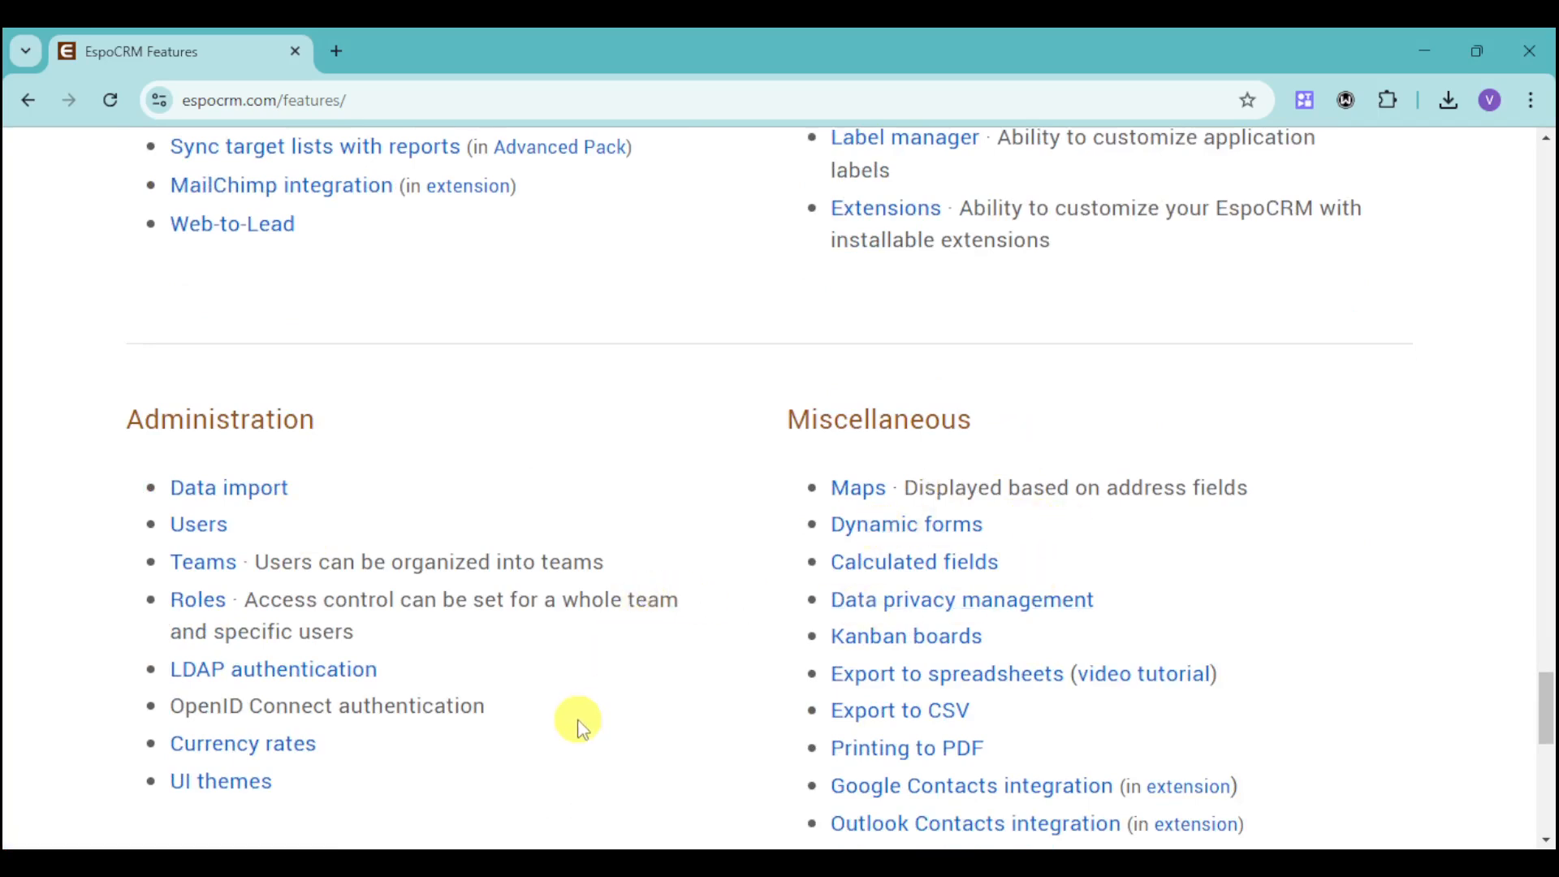
- Scroll to the page bottom with the free-use note and 'Go to Download CRM' button
{"action": "scroll", "scroll_direction": "down", "scroll_amount": 3}
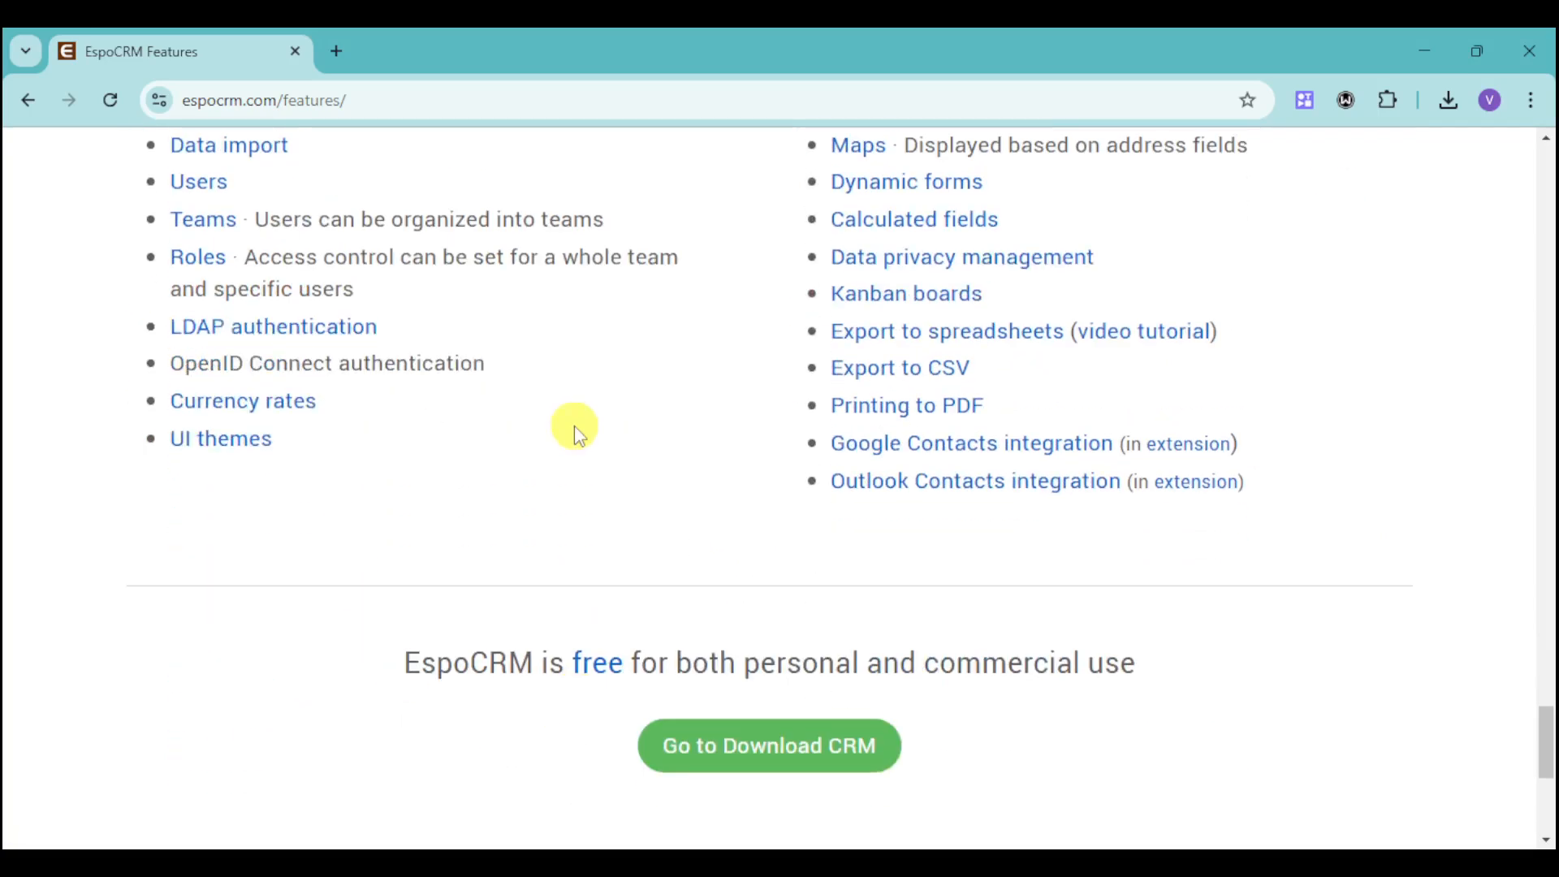
{"action": "mouse_move", "coordinate": [889, 679]}
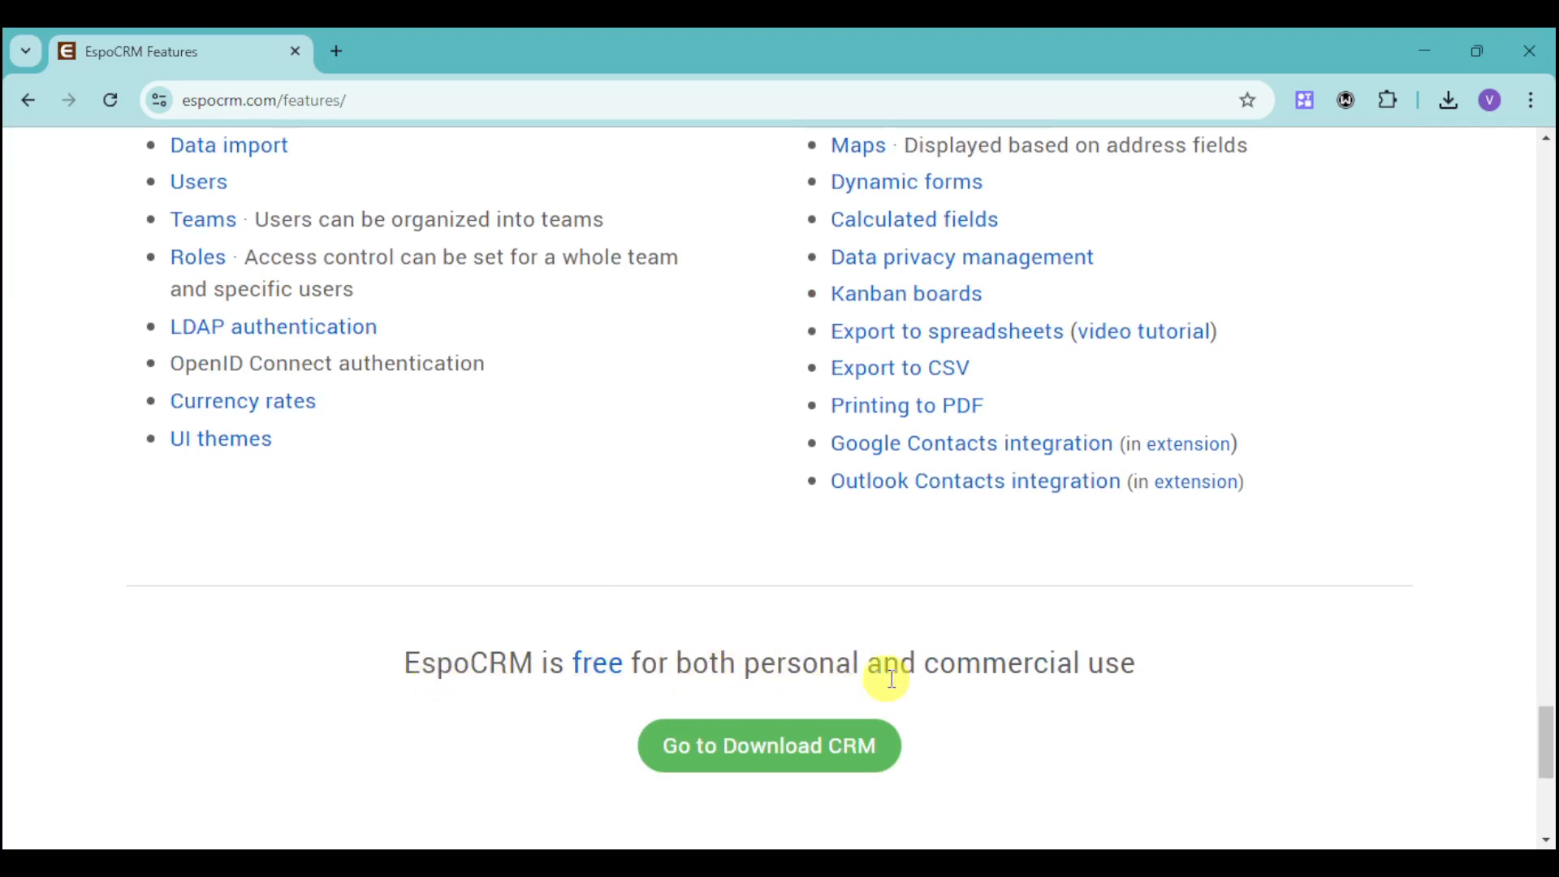
{"action": "mouse_move", "coordinate": [1237, 675]}
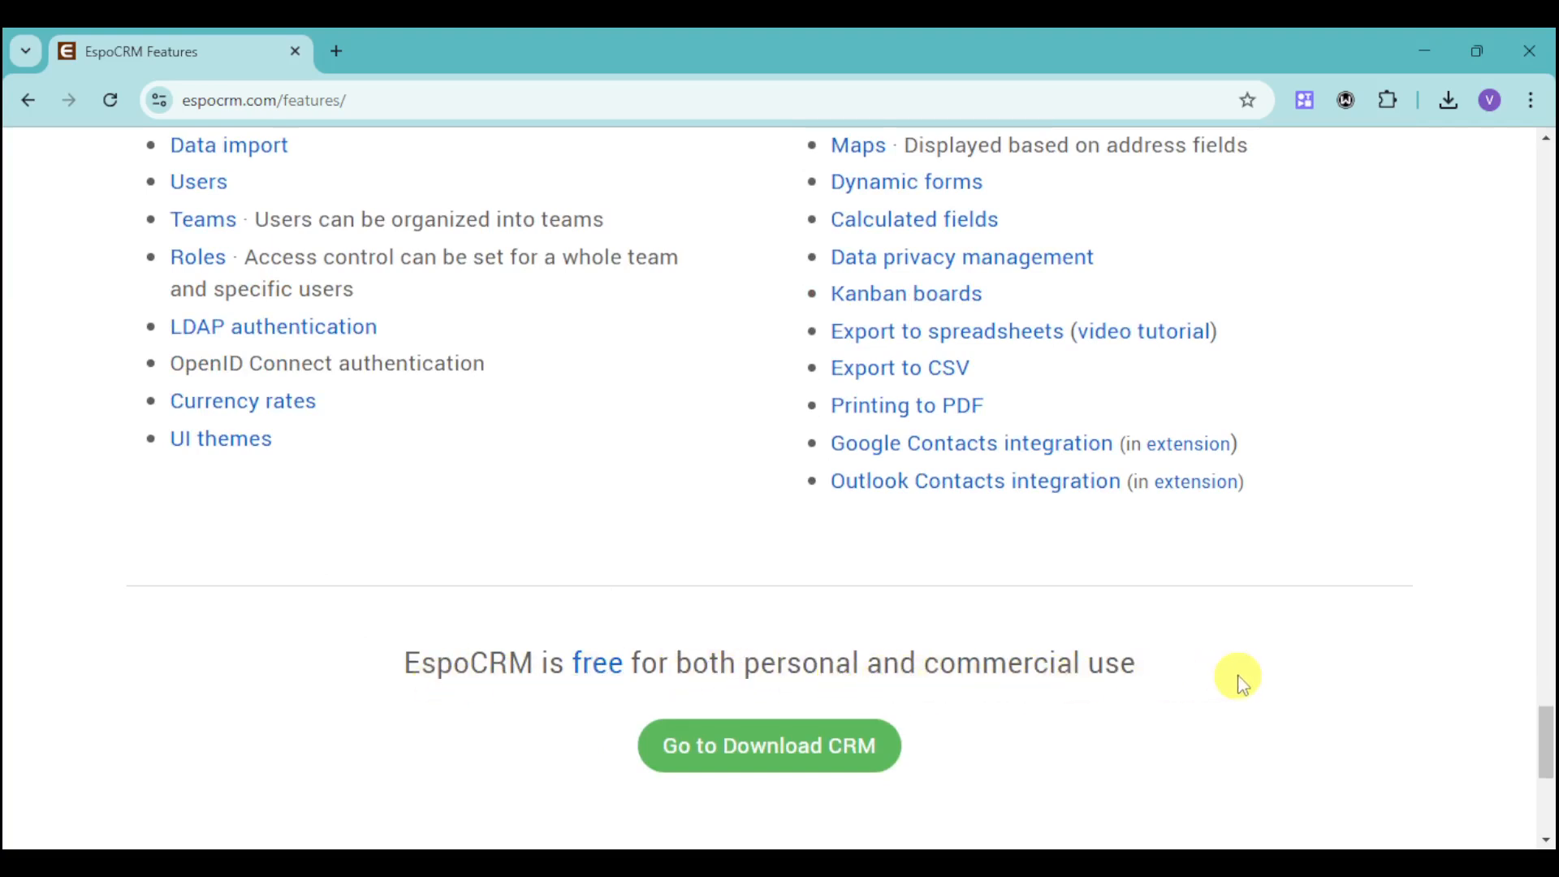
{"action": "mouse_move", "coordinate": [1238, 582]}
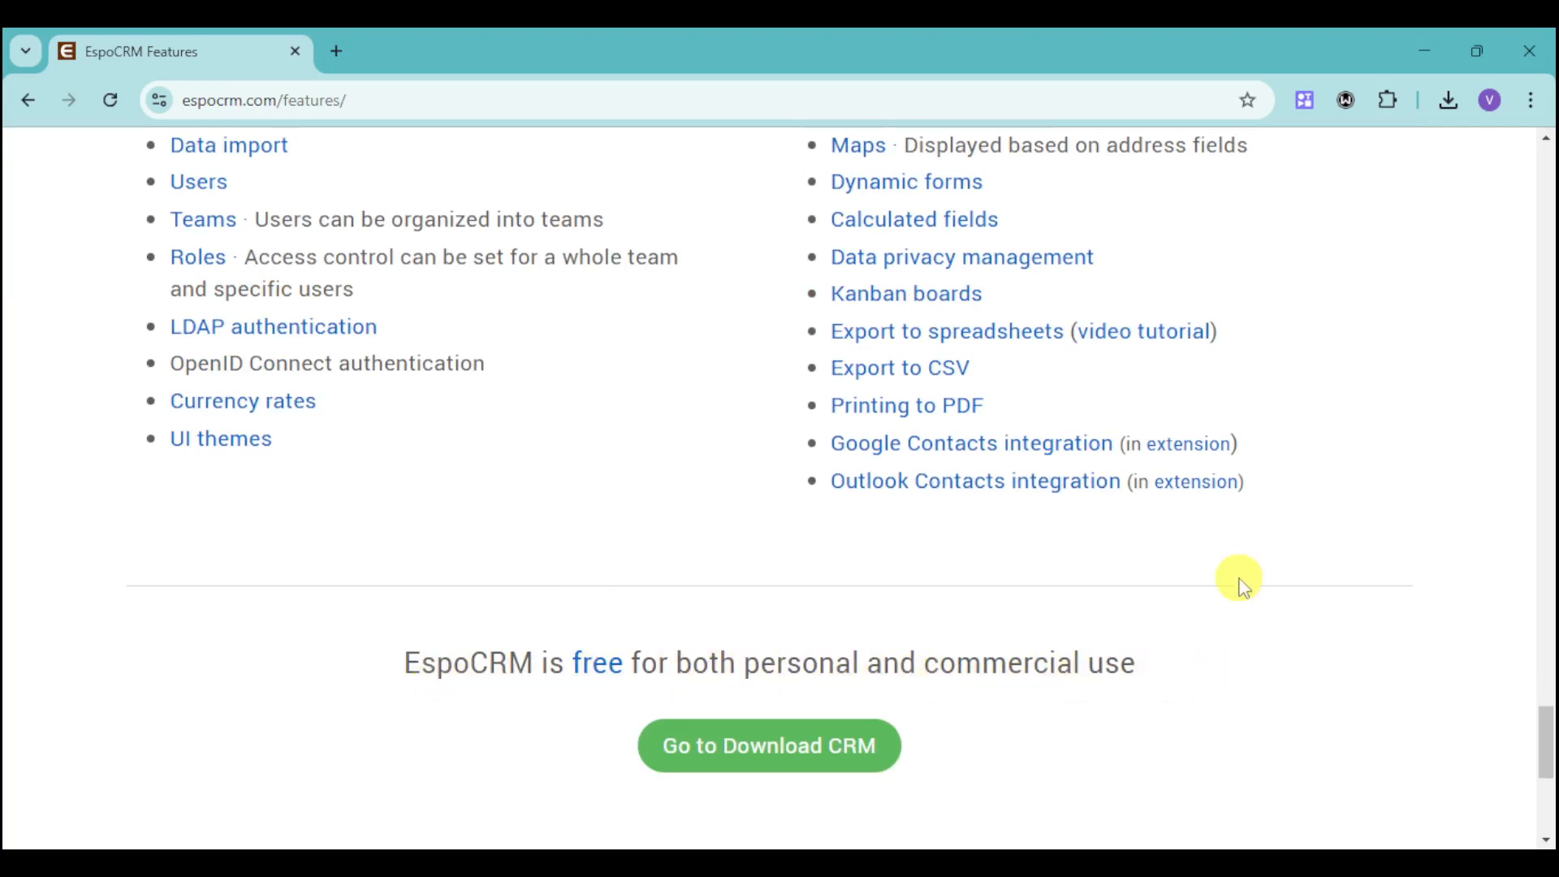
{"action": "mouse_move", "coordinate": [1176, 738]}
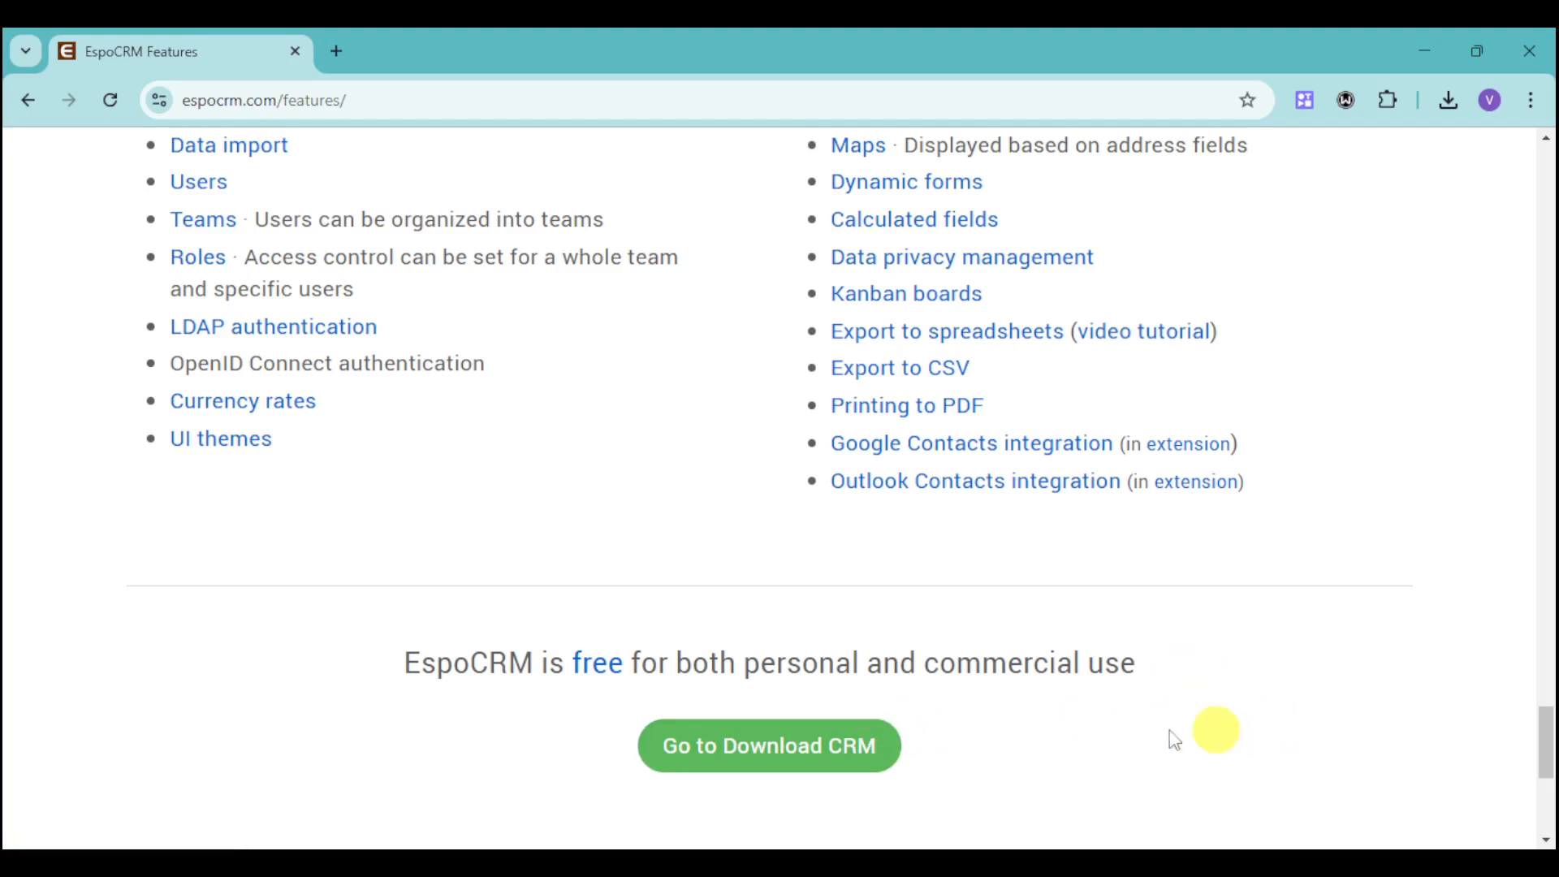
- Go via the Download page to the Cloud pricing page with Basic, Enterprise and Ultimate plans
{"action": "left_click", "coordinate": [768, 745]}
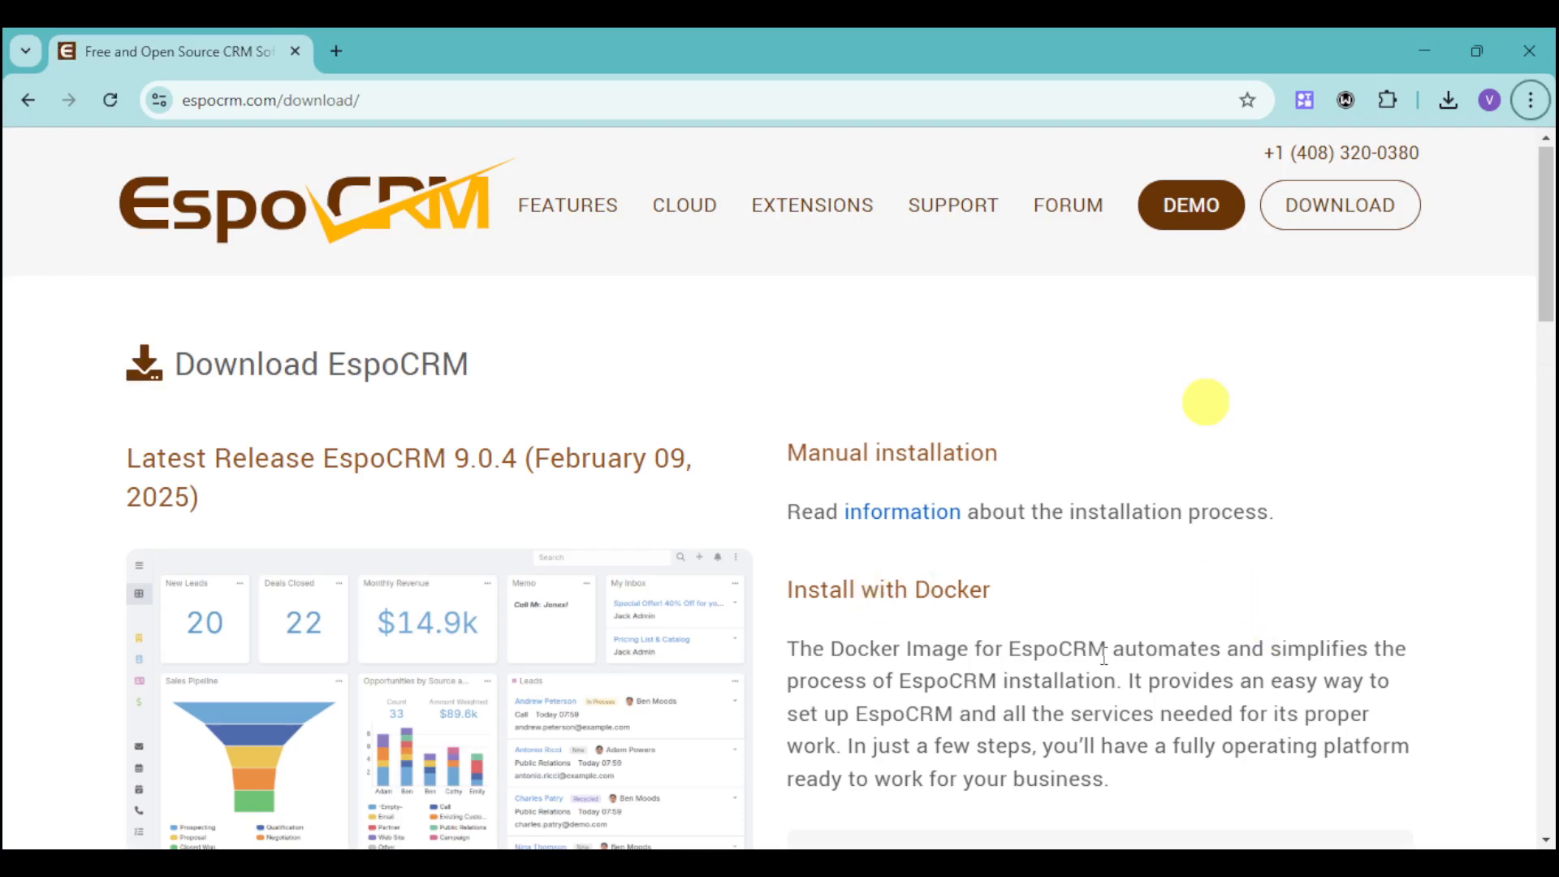
{"action": "mouse_move", "coordinate": [1174, 408]}
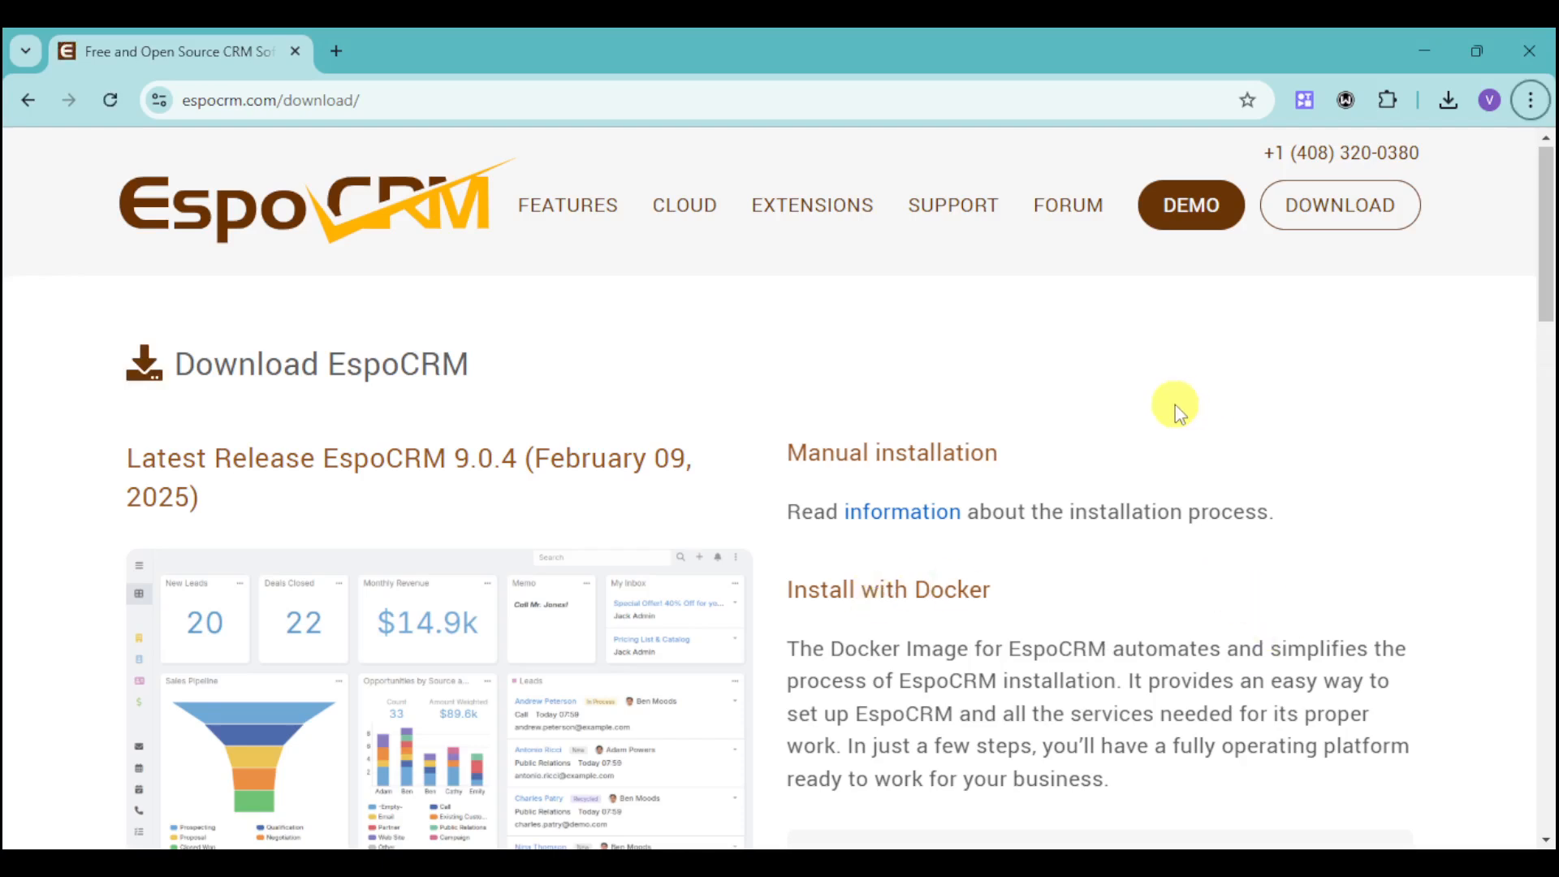
{"action": "mouse_move", "coordinate": [866, 483]}
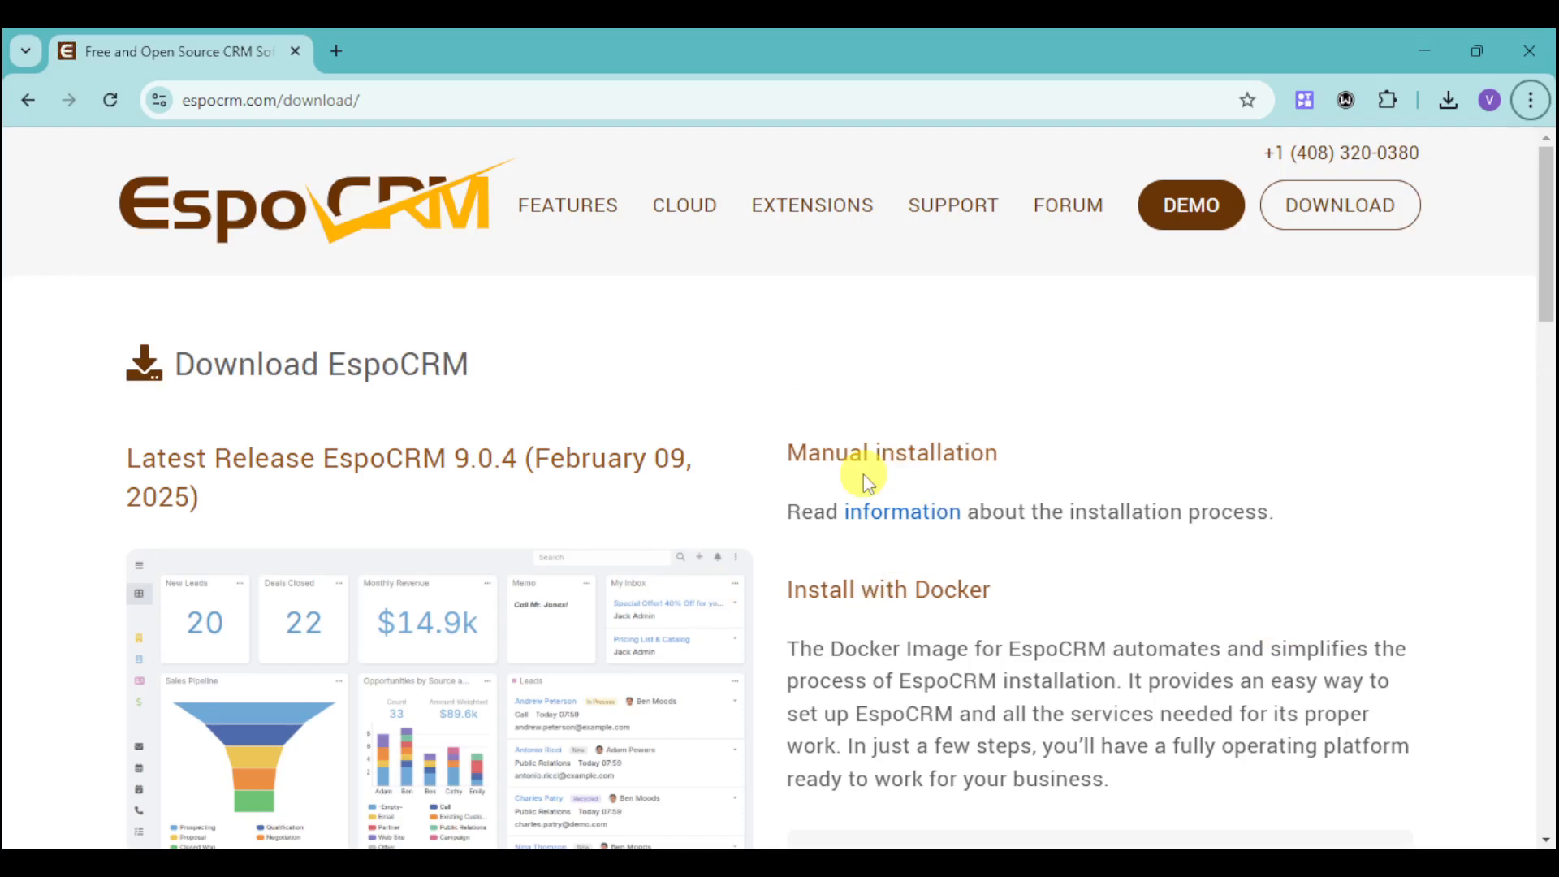
{"action": "mouse_move", "coordinate": [816, 442]}
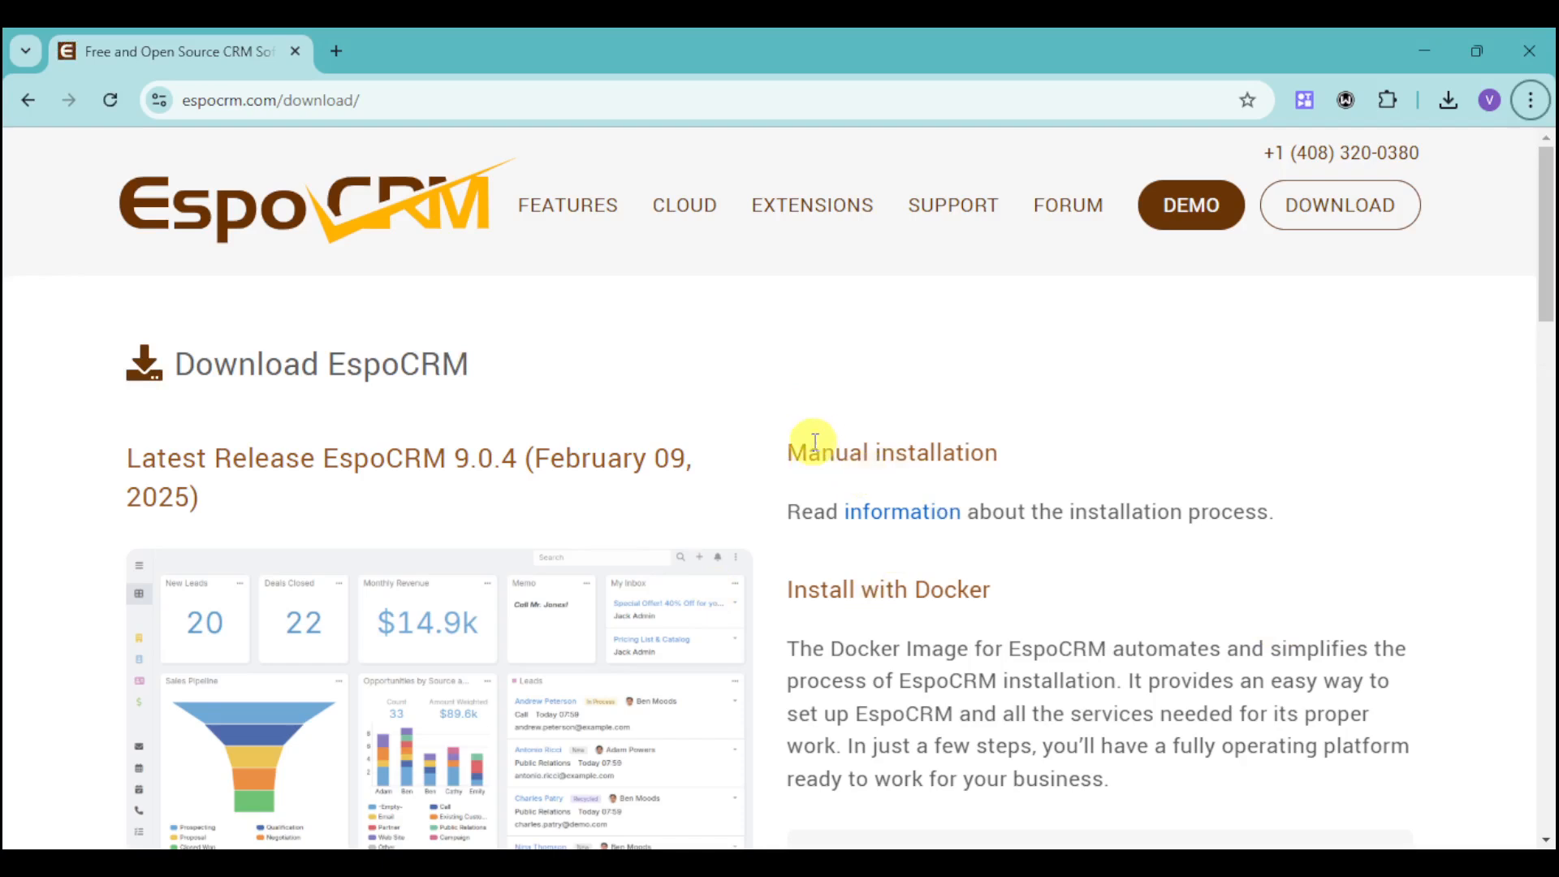
{"action": "mouse_move", "coordinate": [684, 205]}
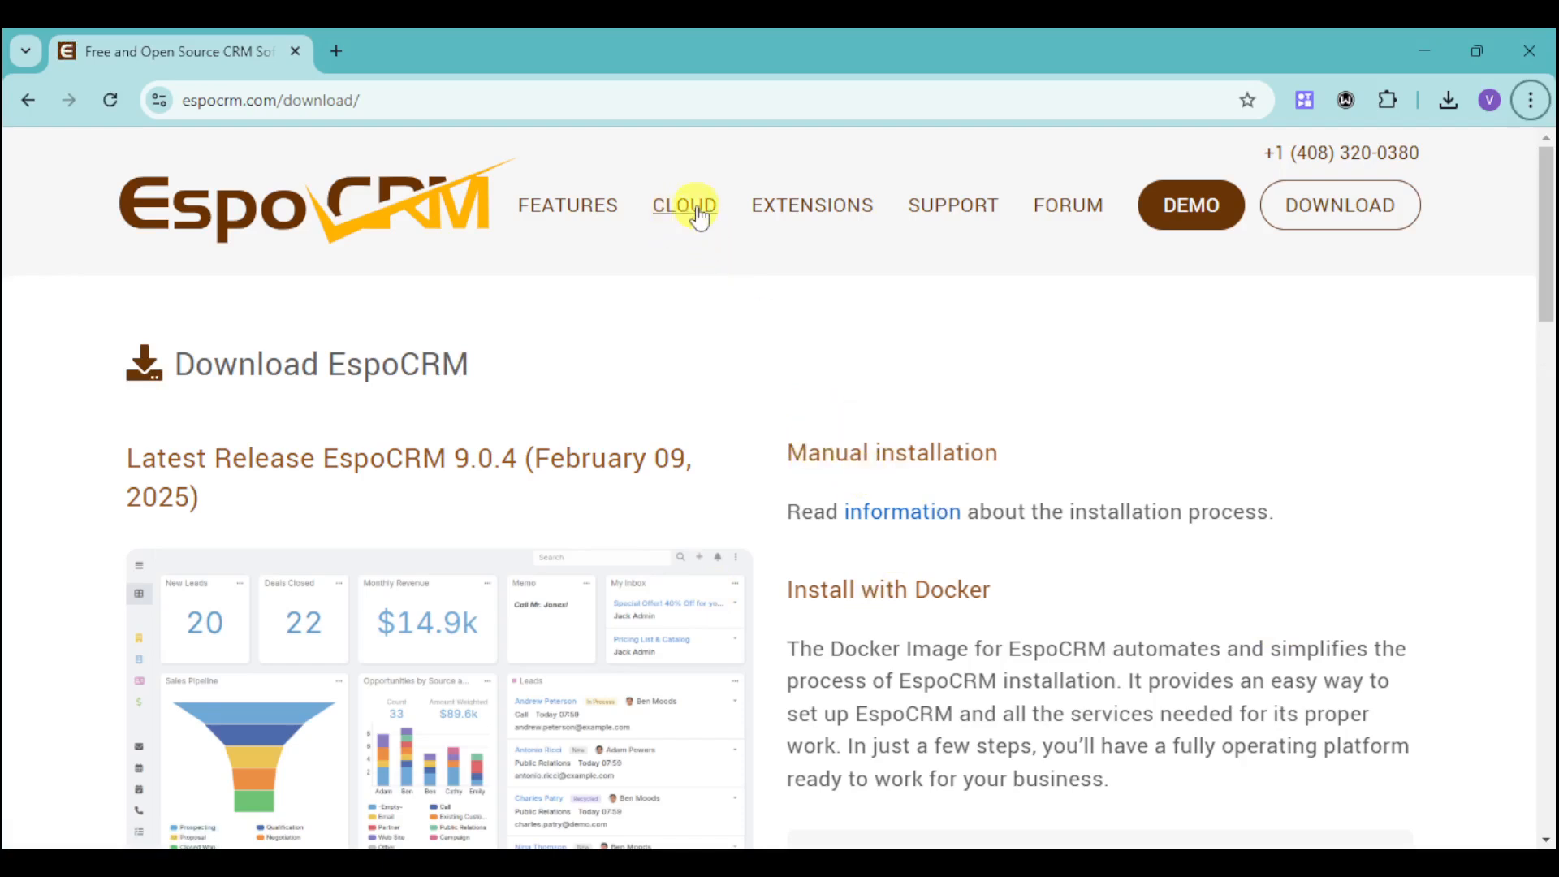
{"action": "left_click", "coordinate": [683, 204]}
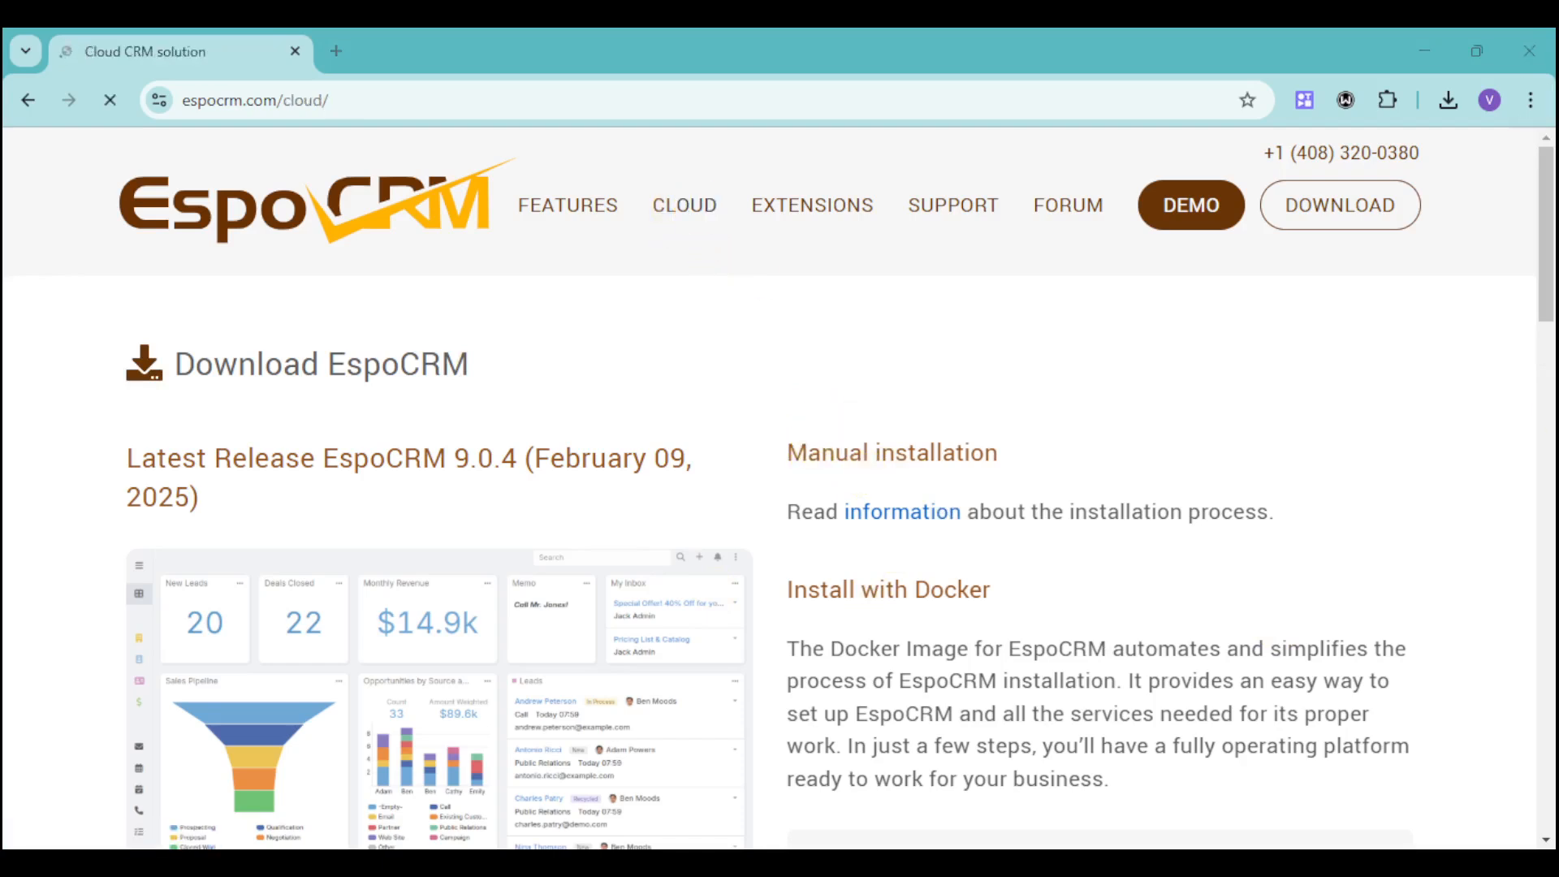
{"action": "left_click", "coordinate": [684, 205]}
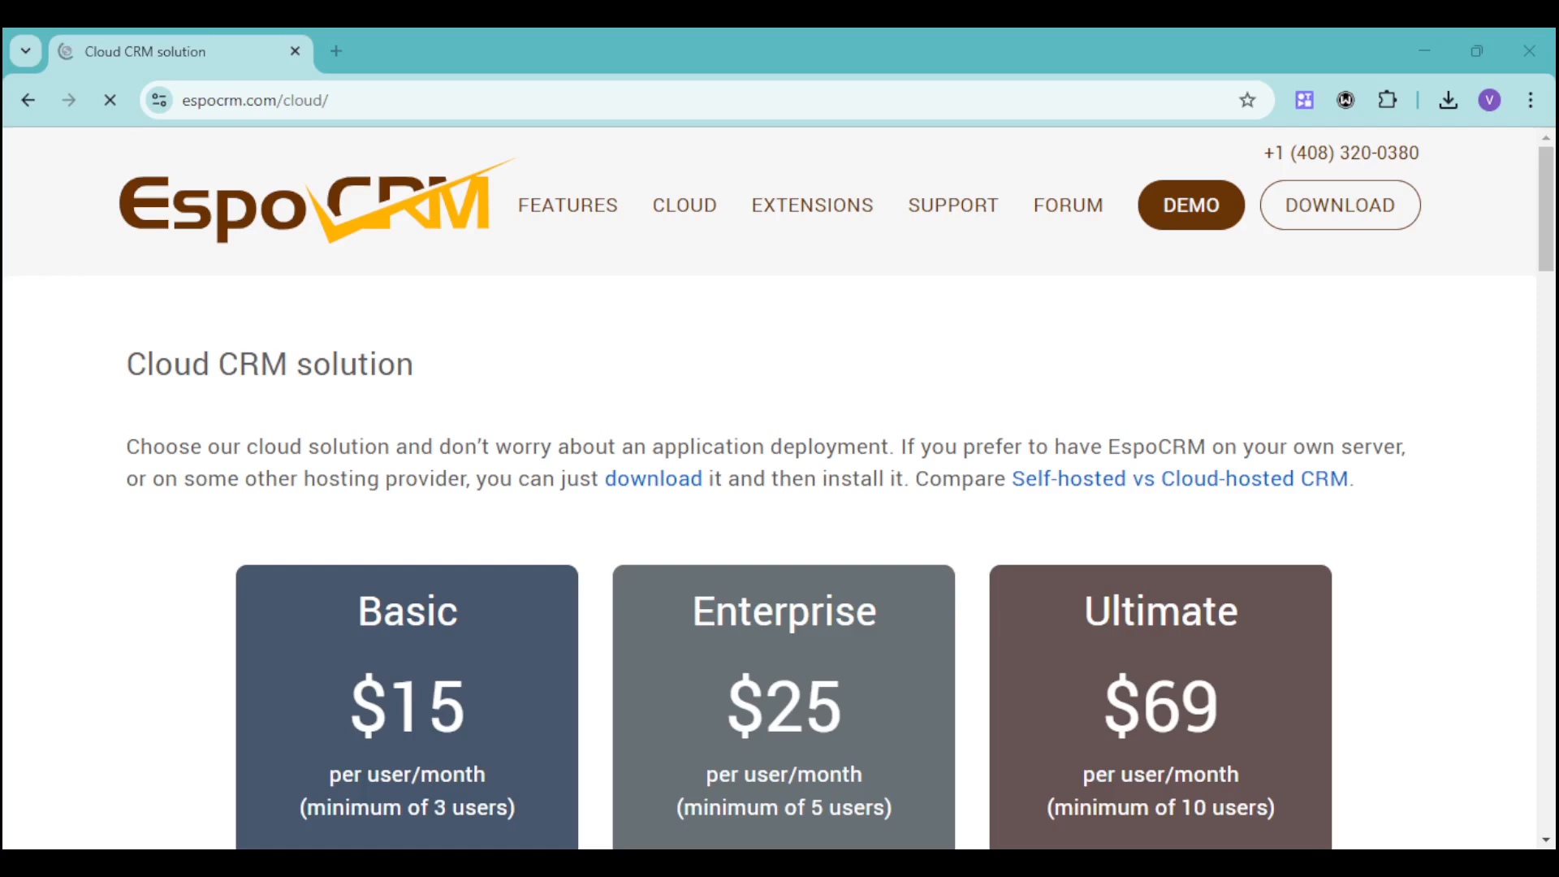
{"action": "mouse_move", "coordinate": [725, 555]}
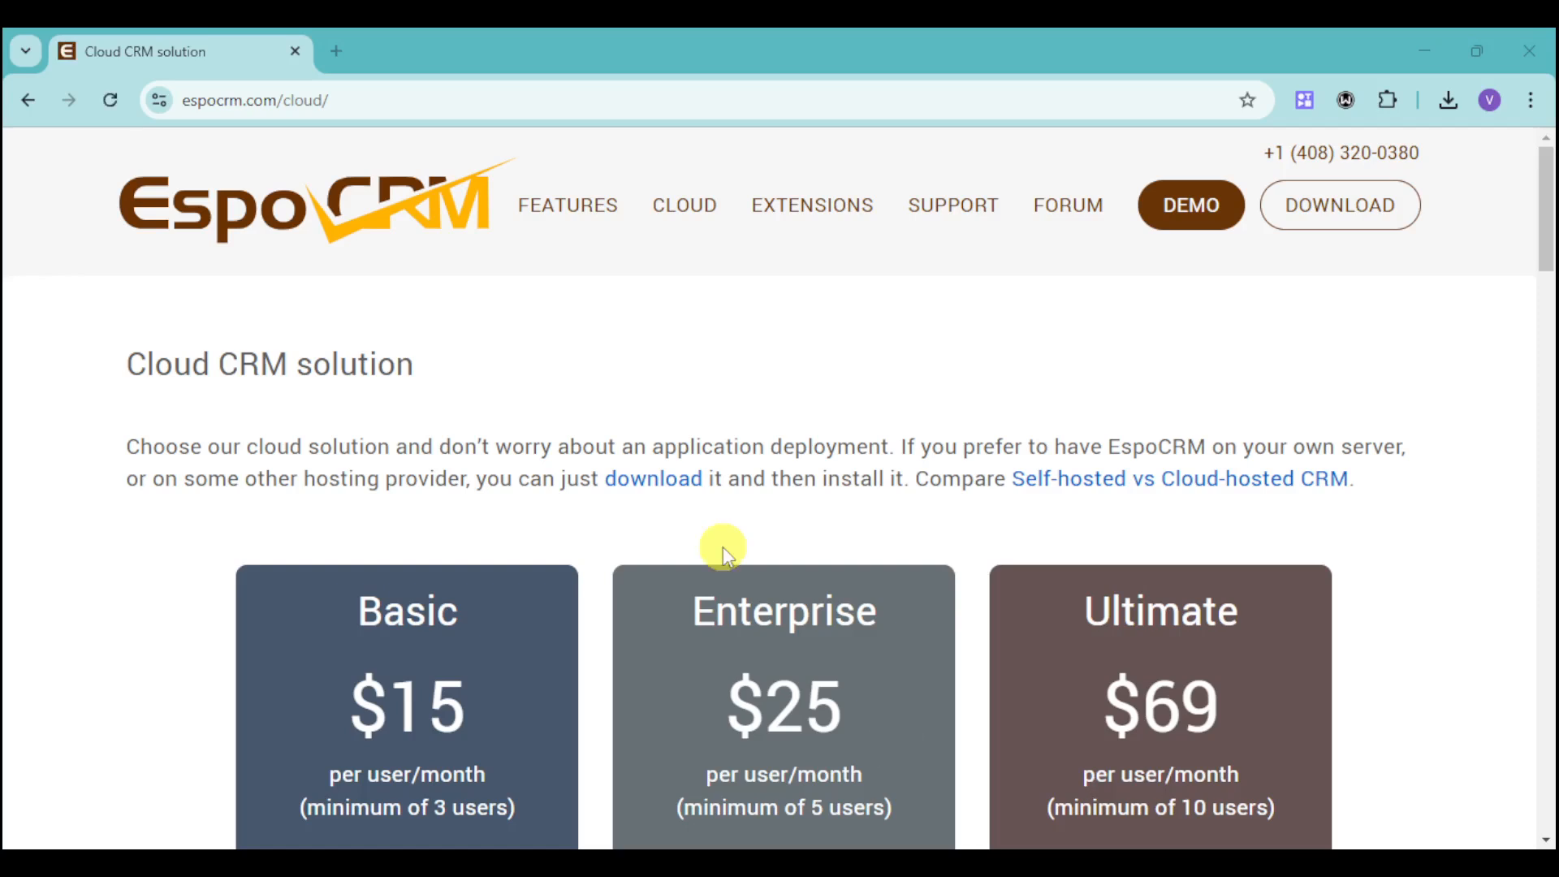
{"action": "scroll", "scroll_direction": "down", "scroll_amount": 3}
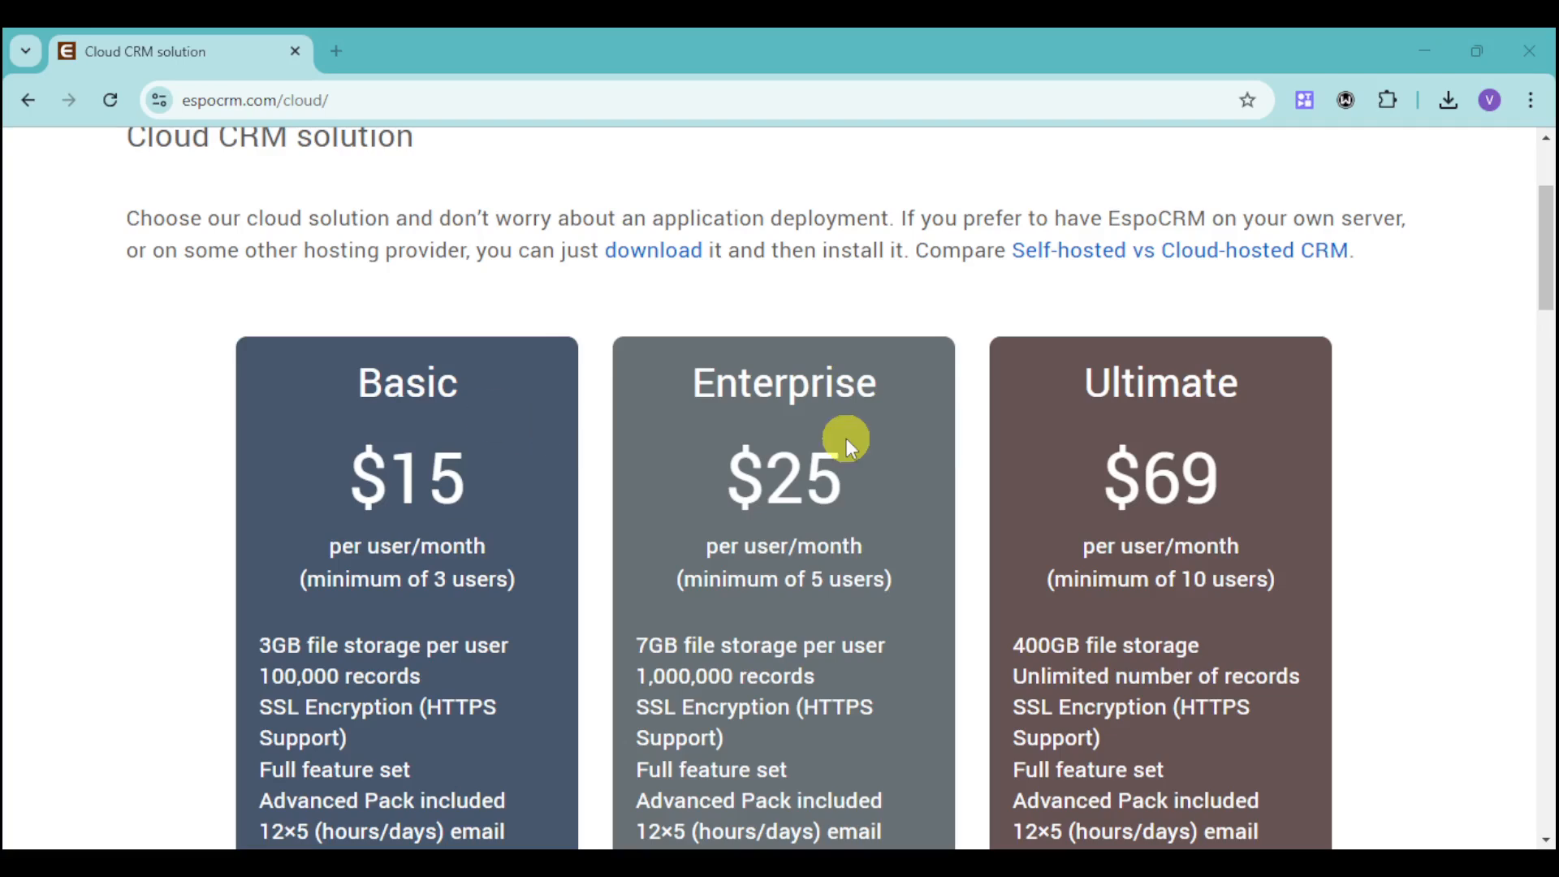
{"action": "mouse_move", "coordinate": [1283, 557]}
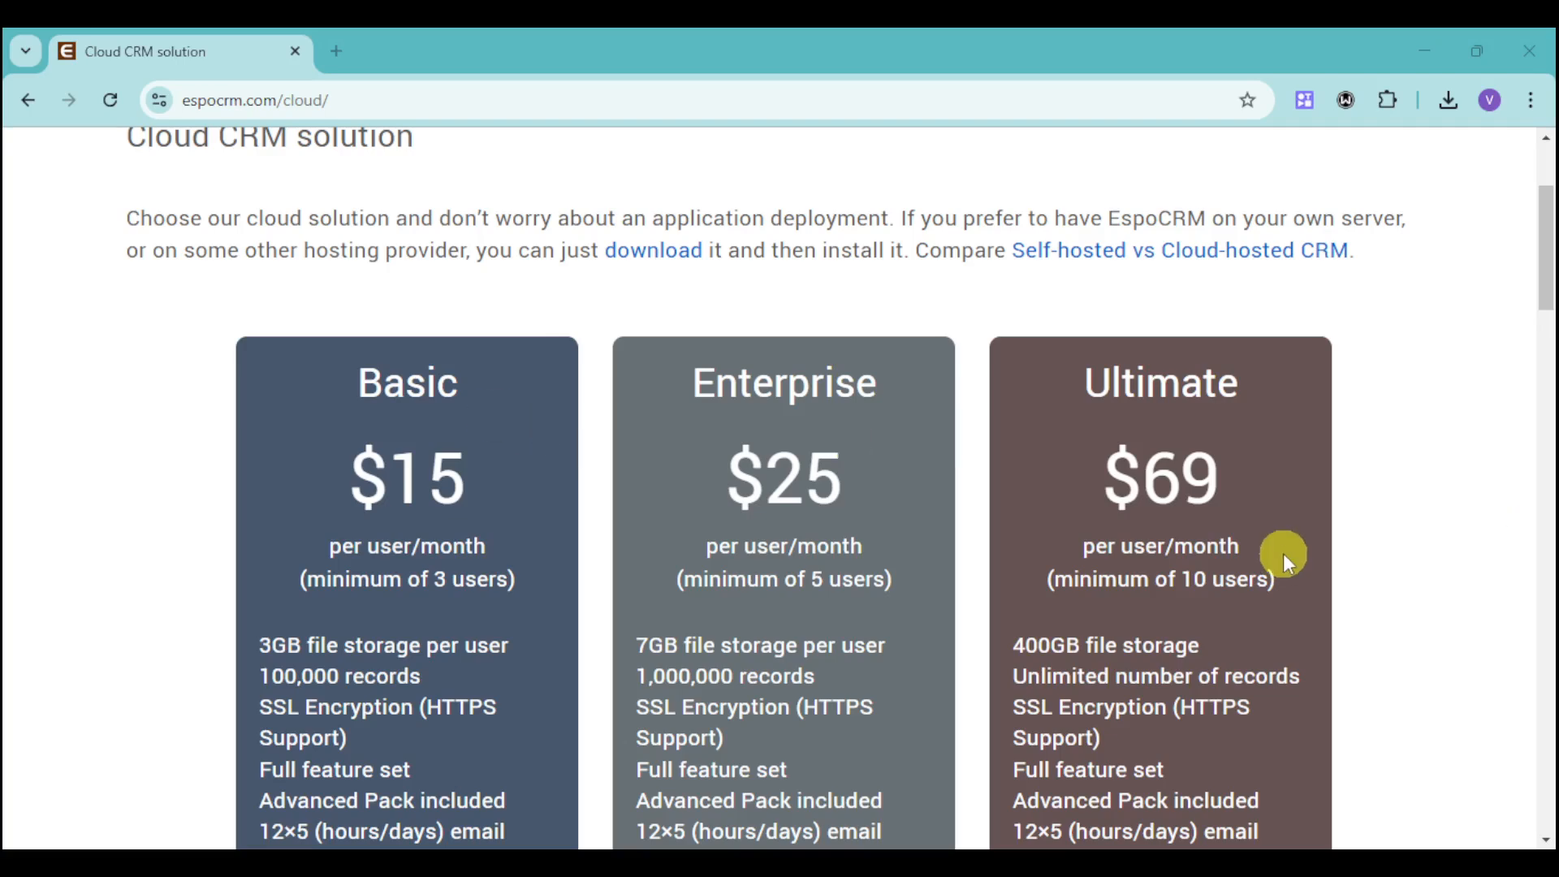
- Compare the $15, $25 and $69 plans and start the Basic plan free trial
{"action": "scroll", "scroll_direction": "down", "scroll_amount": 3}
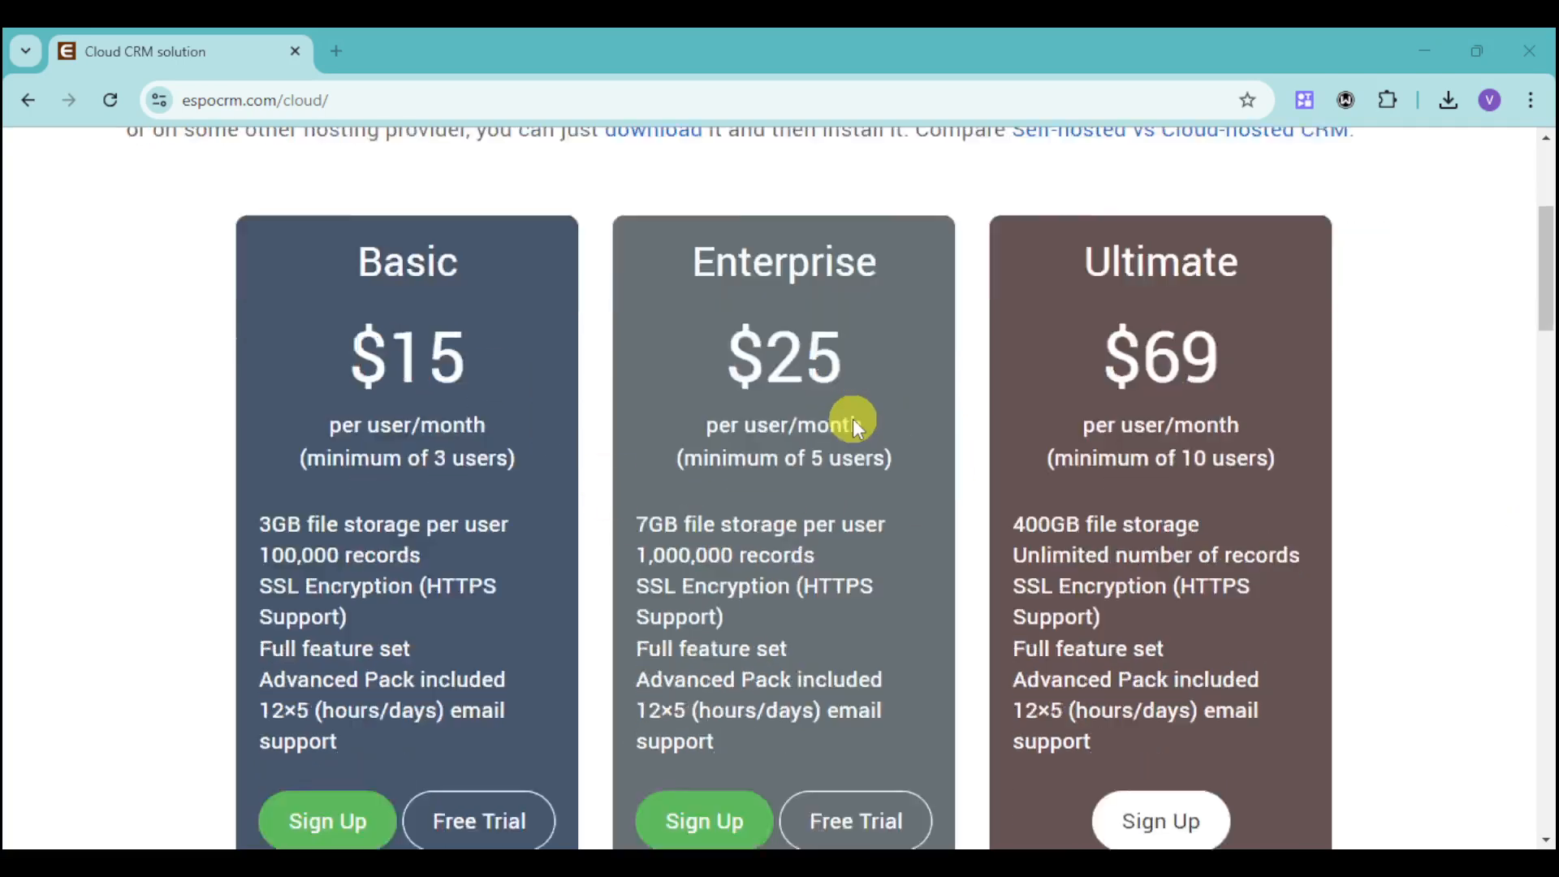
{"action": "scroll", "scroll_direction": "down", "scroll_amount": 3}
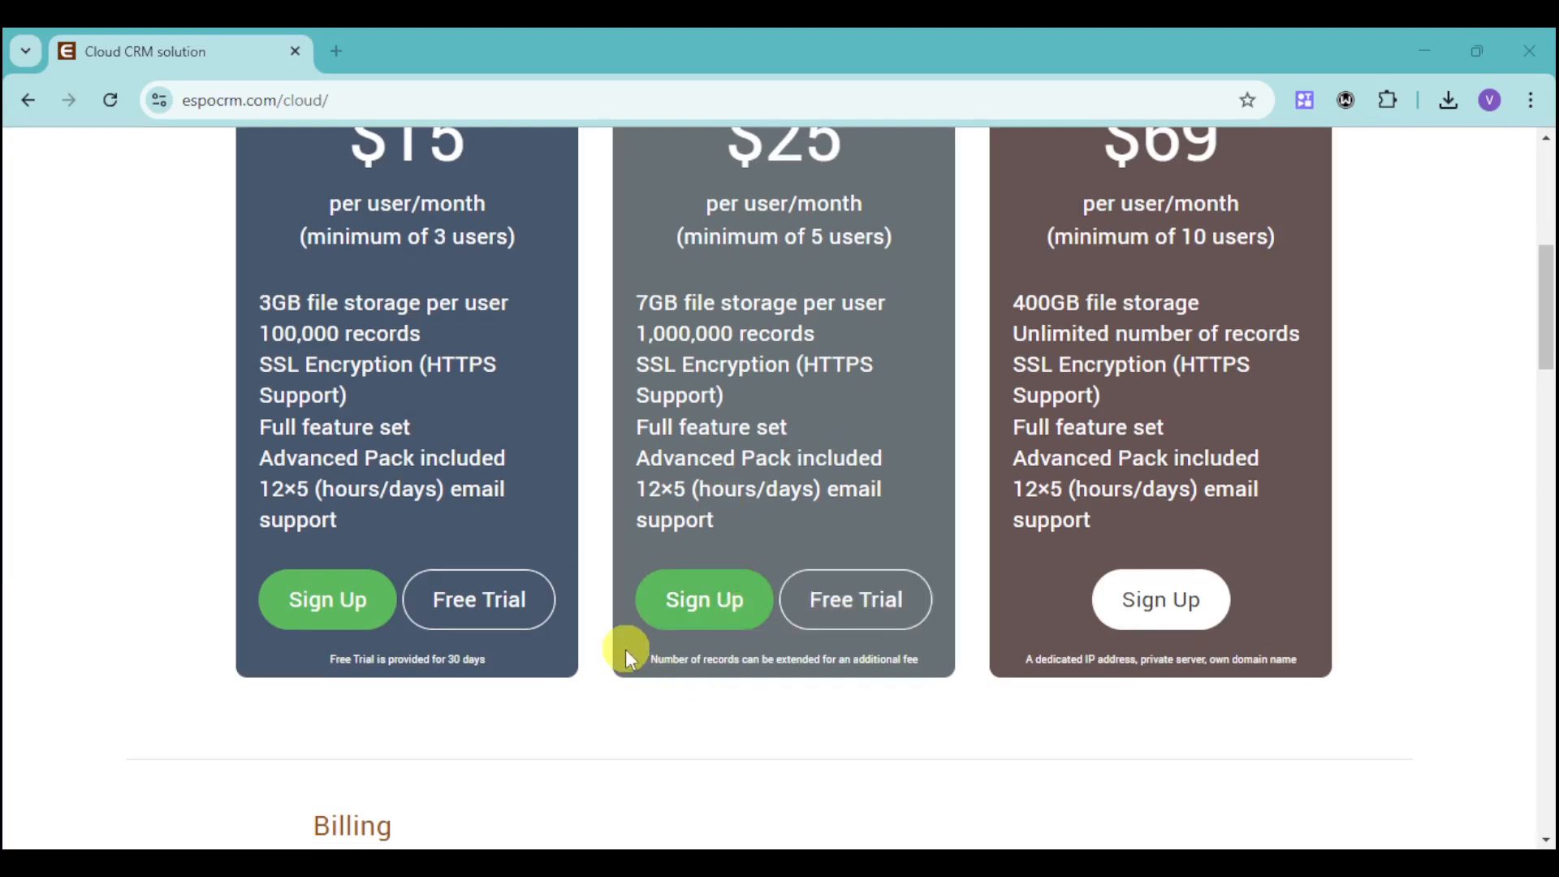
{"action": "mouse_move", "coordinate": [665, 666]}
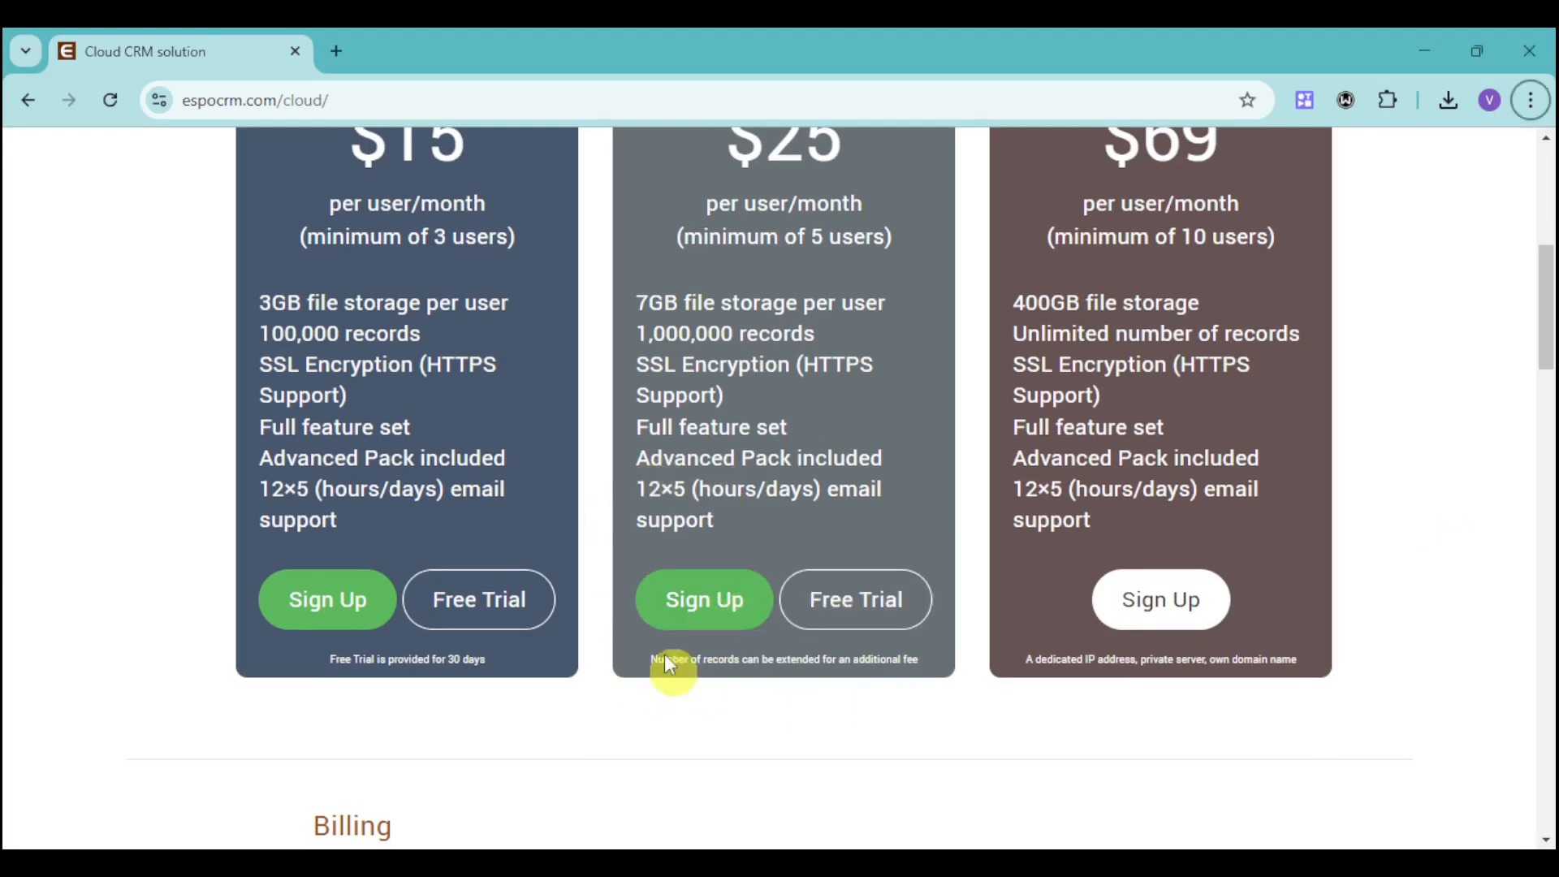
{"action": "scroll", "scroll_direction": "up", "scroll_amount": 3}
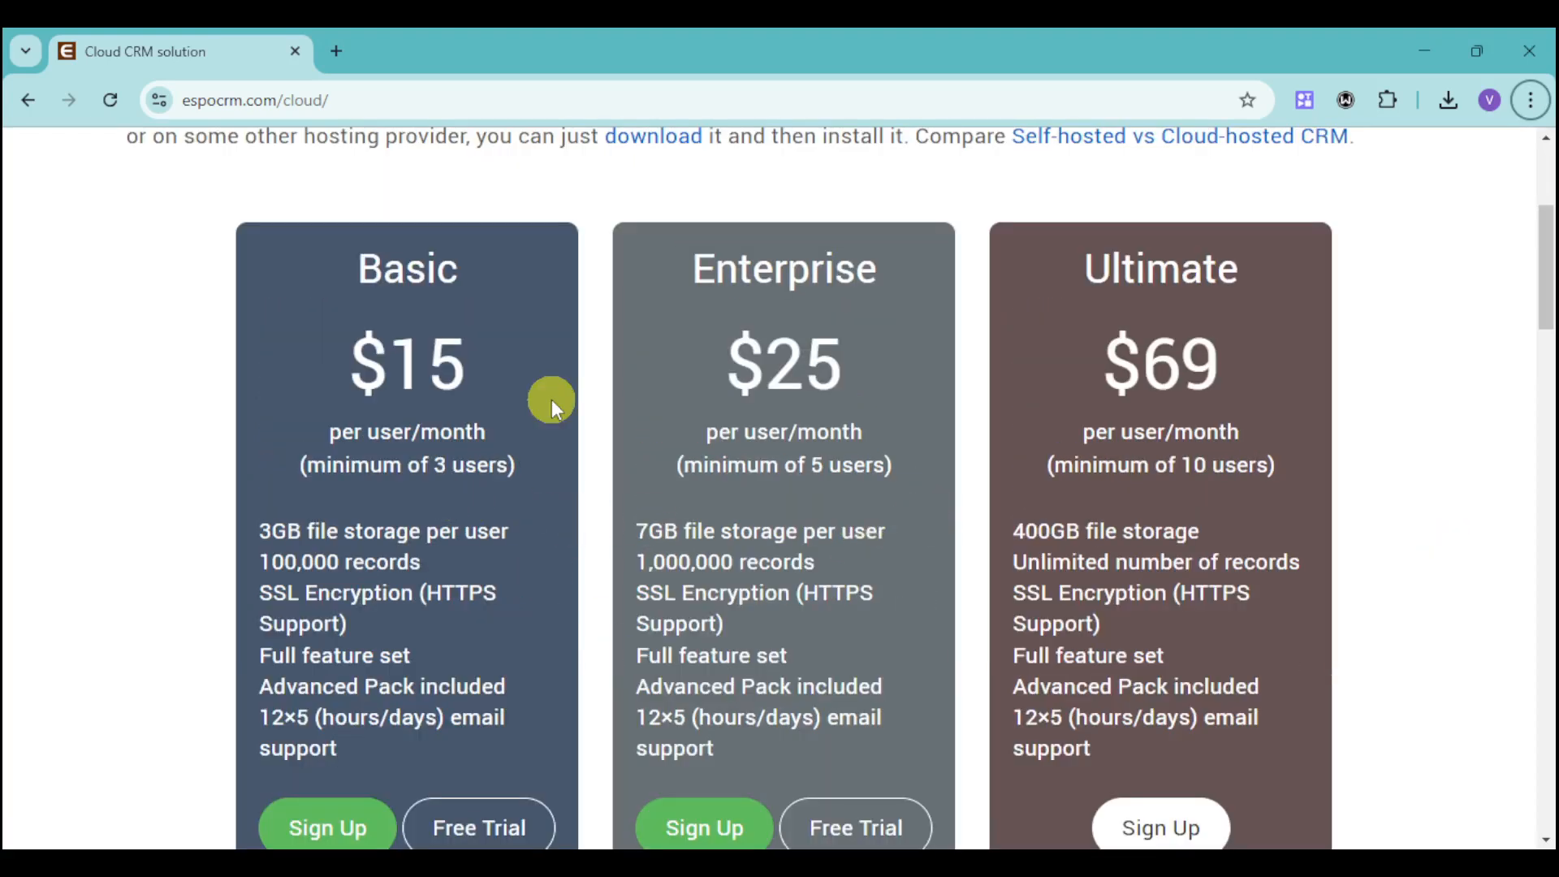
{"action": "left_click", "coordinate": [477, 600]}
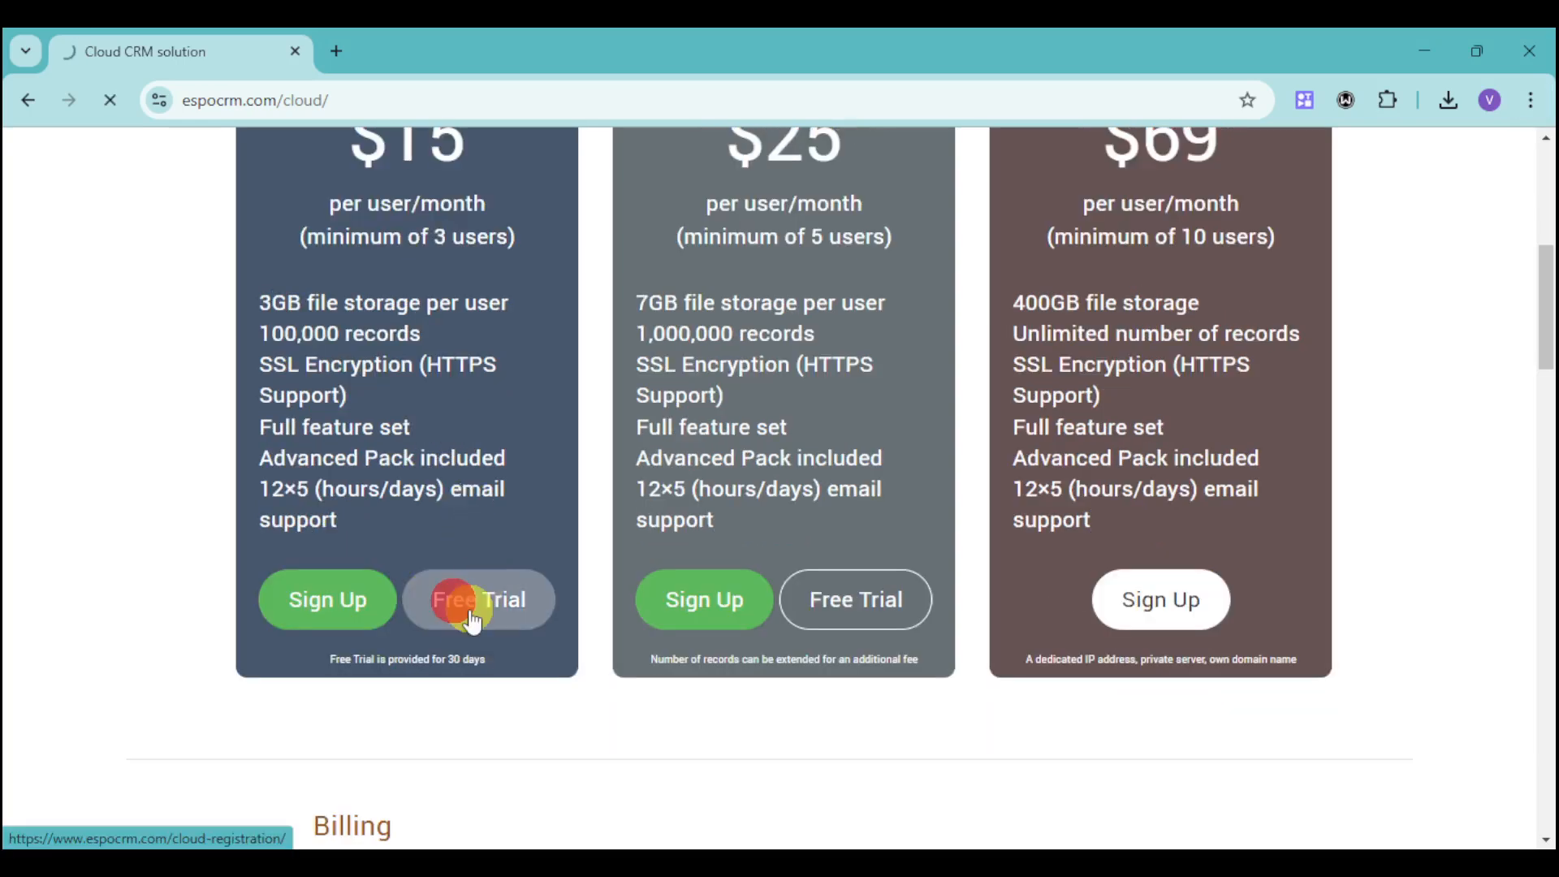
- Scroll through the Cloud Registration form fields, Additional Extensions checkboxes and Sign Up section
{"action": "left_click", "coordinate": [478, 599]}
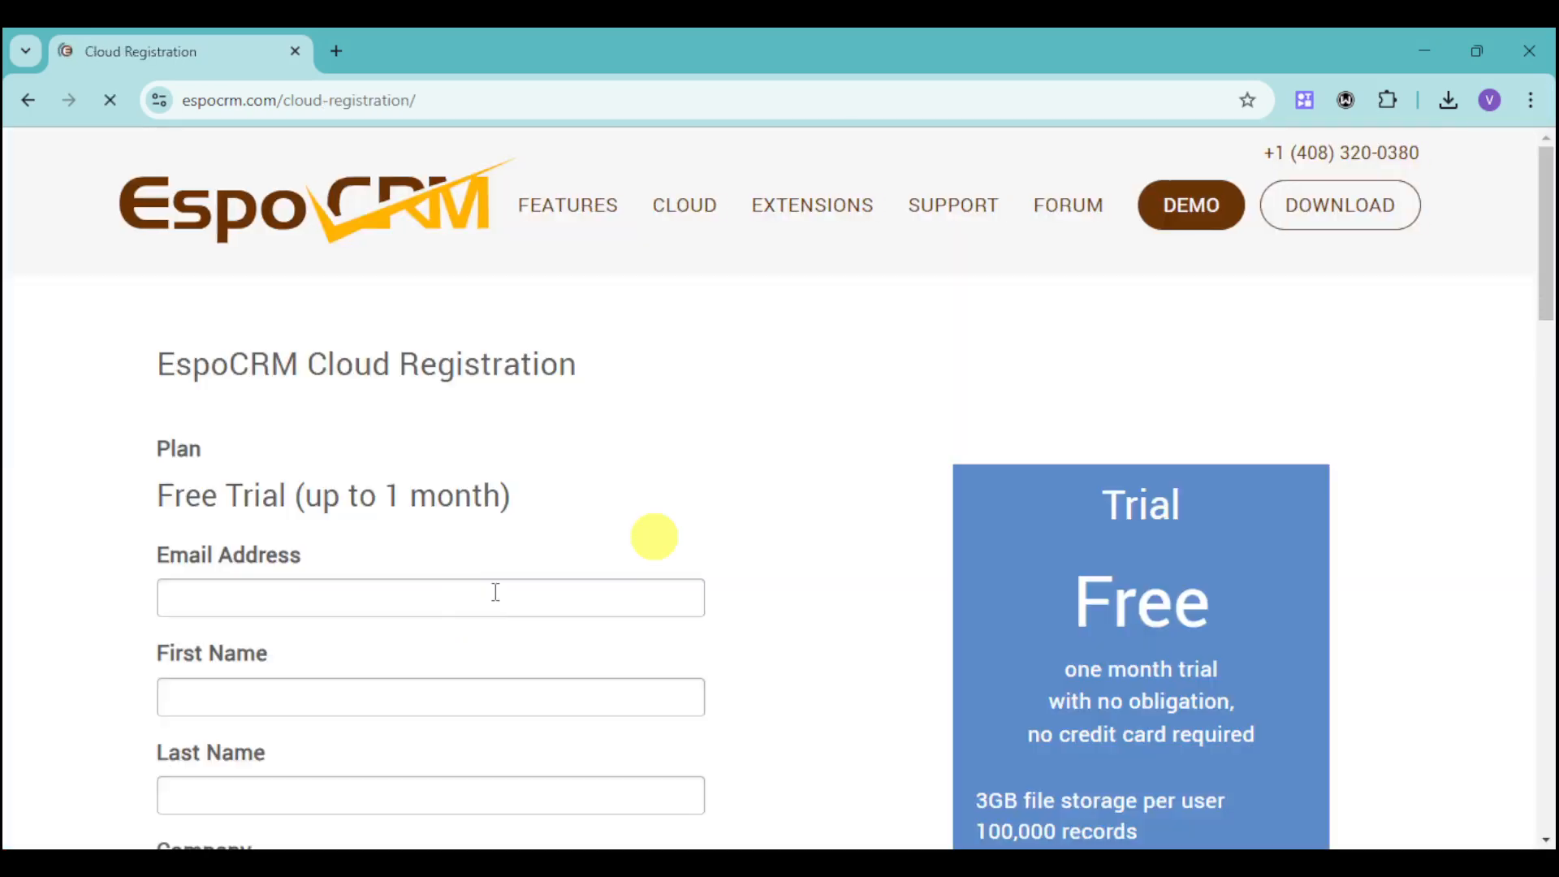
{"action": "scroll", "scroll_direction": "down", "scroll_amount": 3}
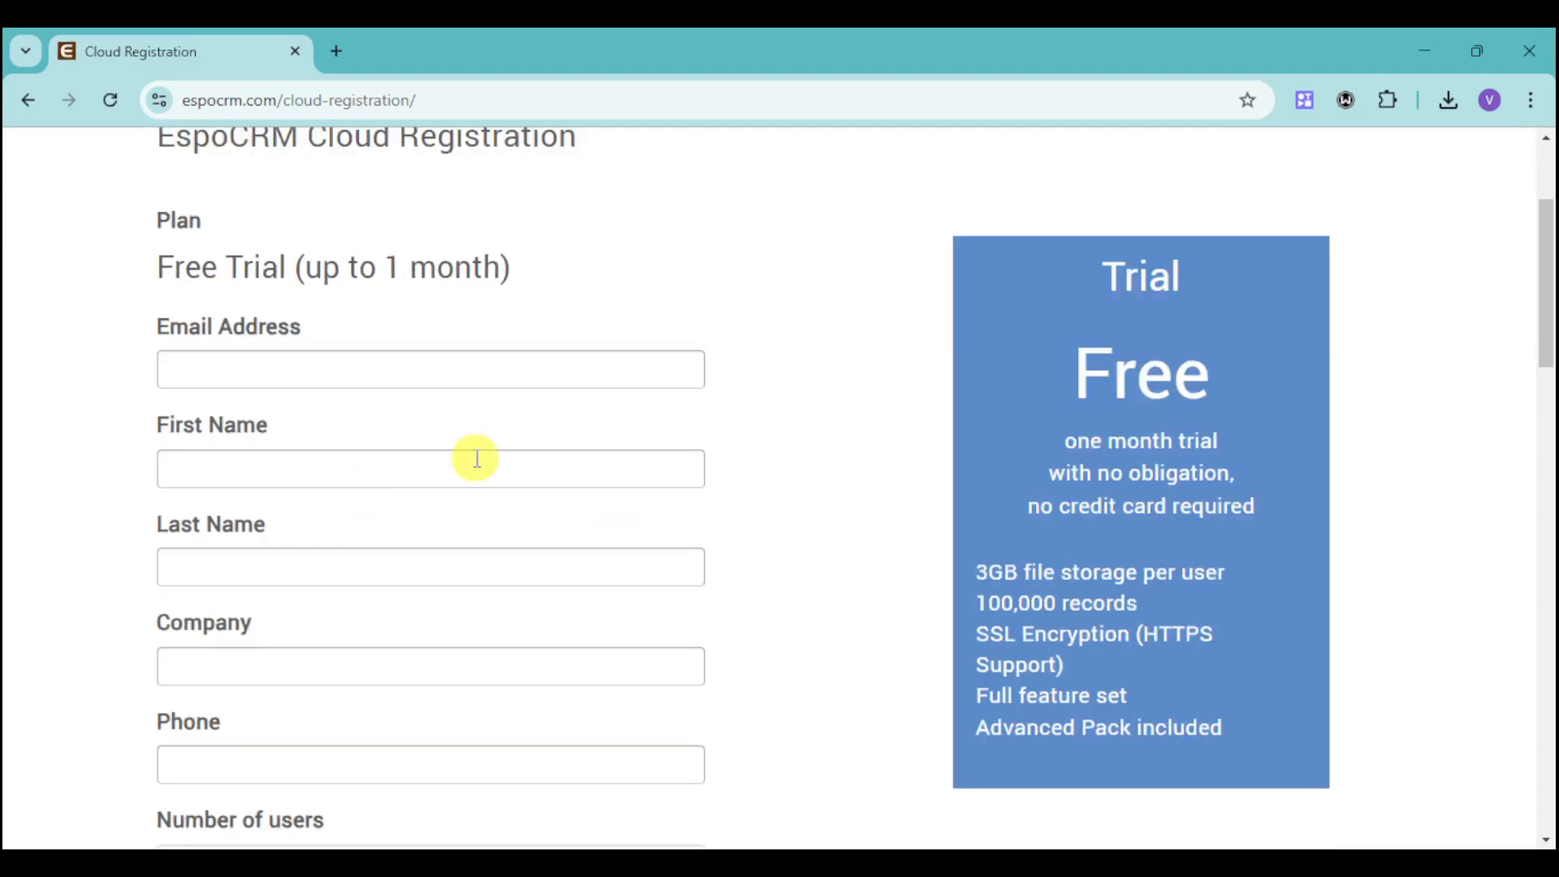
{"action": "scroll", "scroll_direction": "down", "scroll_amount": 3}
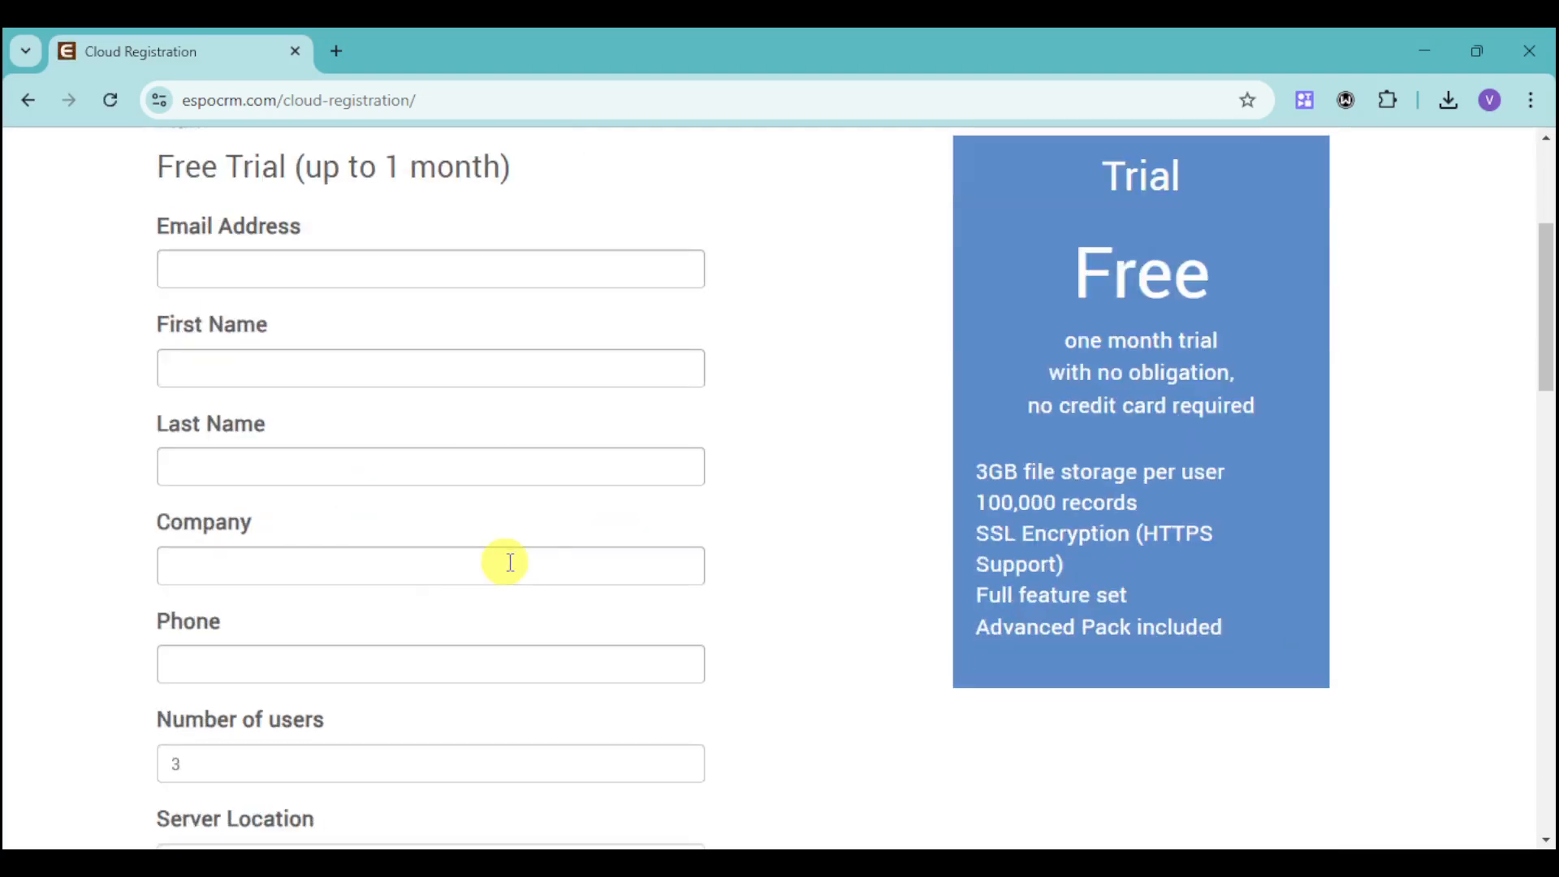
{"action": "scroll", "scroll_direction": "down", "scroll_amount": 3}
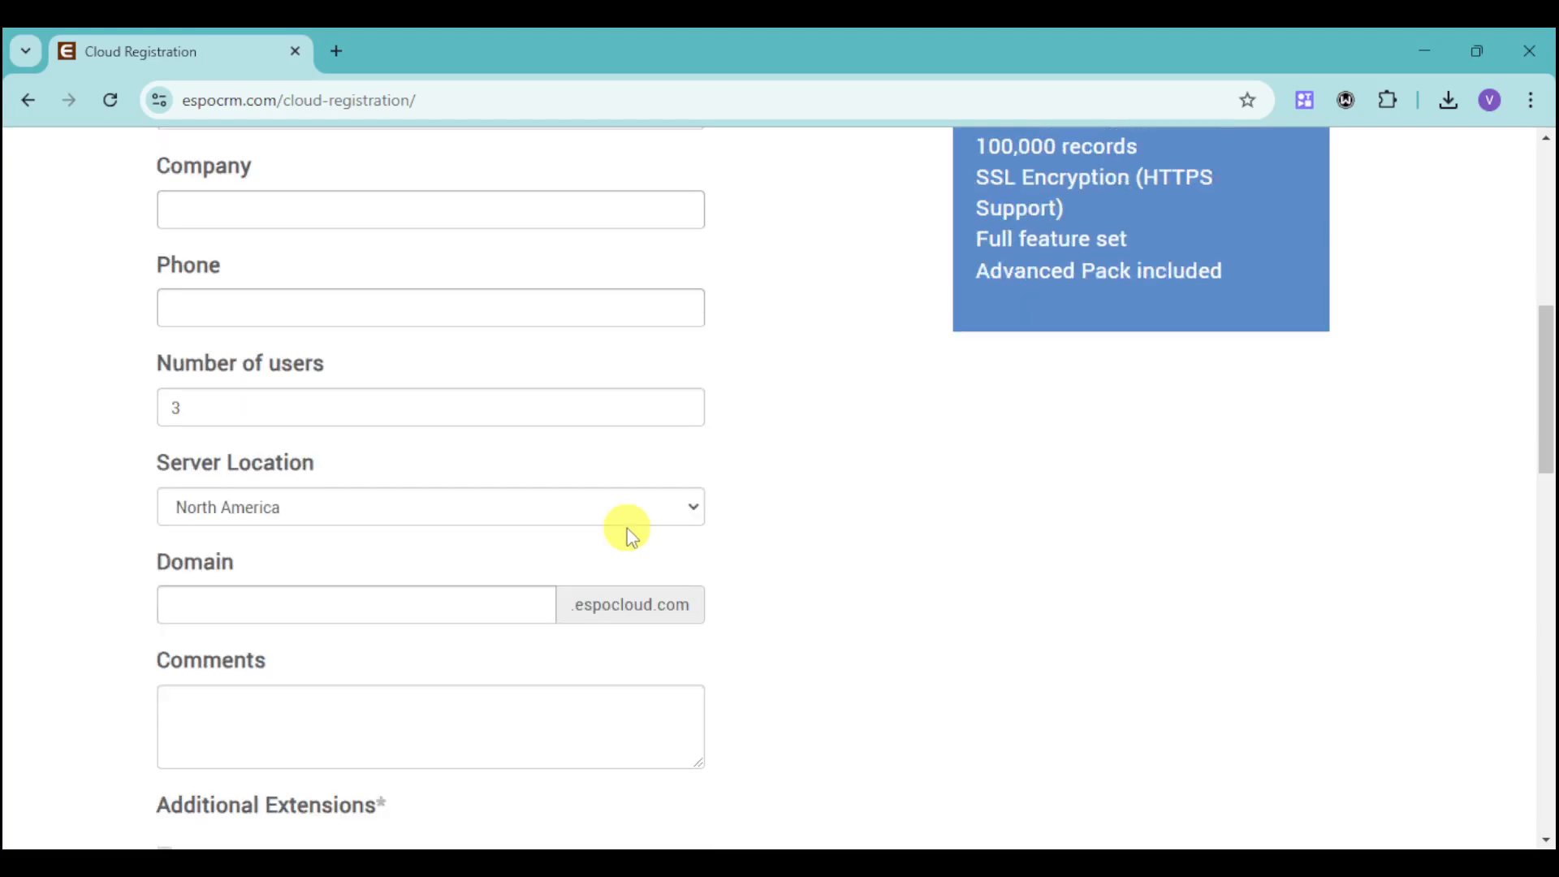
{"action": "scroll", "scroll_direction": "down", "scroll_amount": 3}
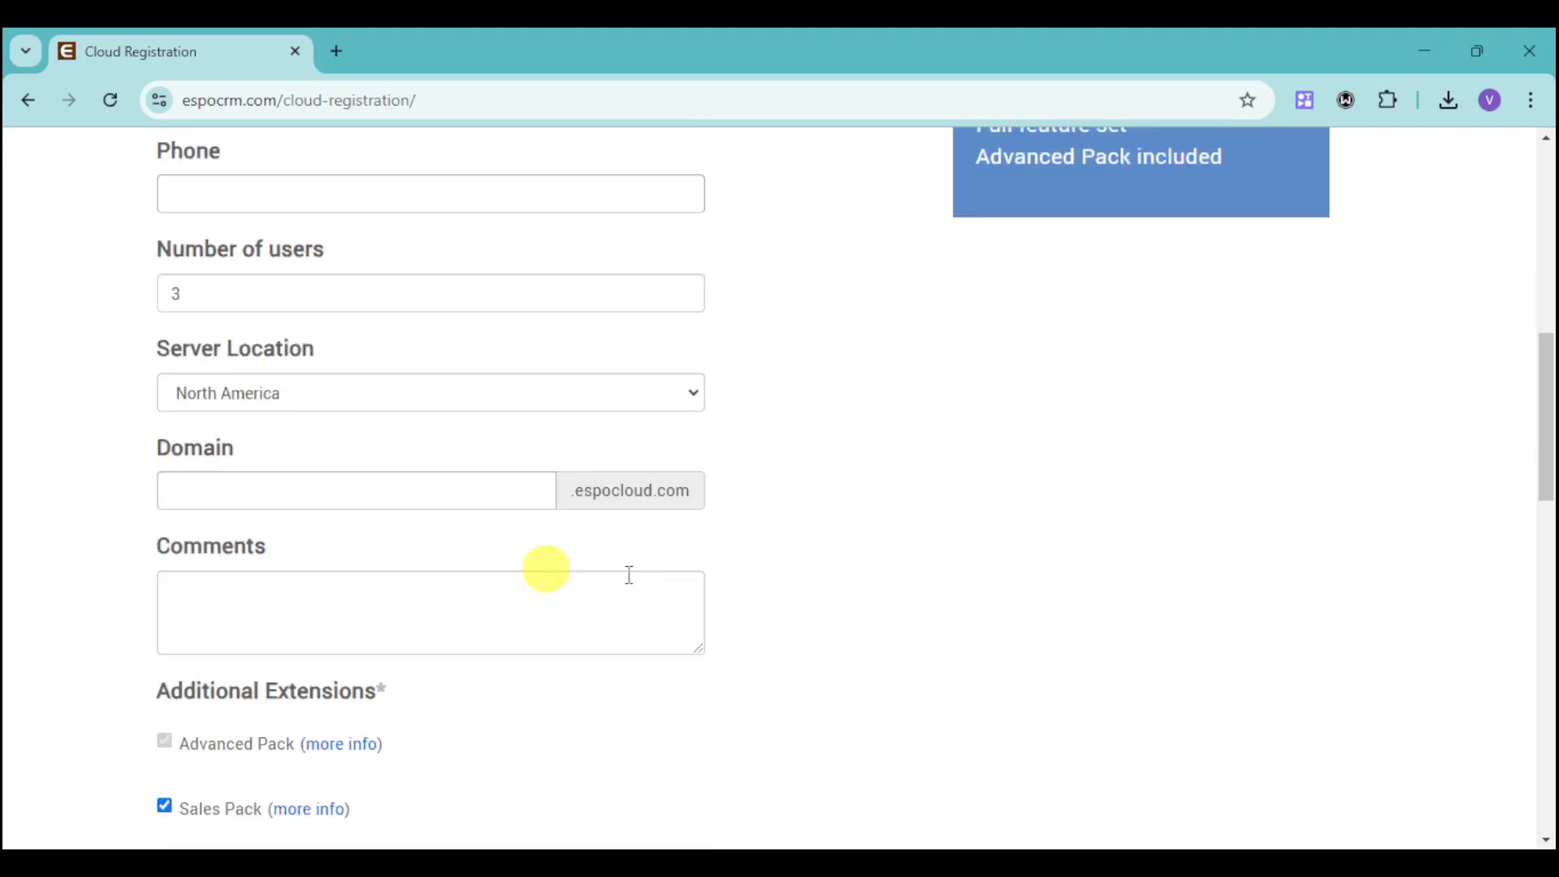
{"action": "scroll", "scroll_direction": "up", "scroll_amount": 3}
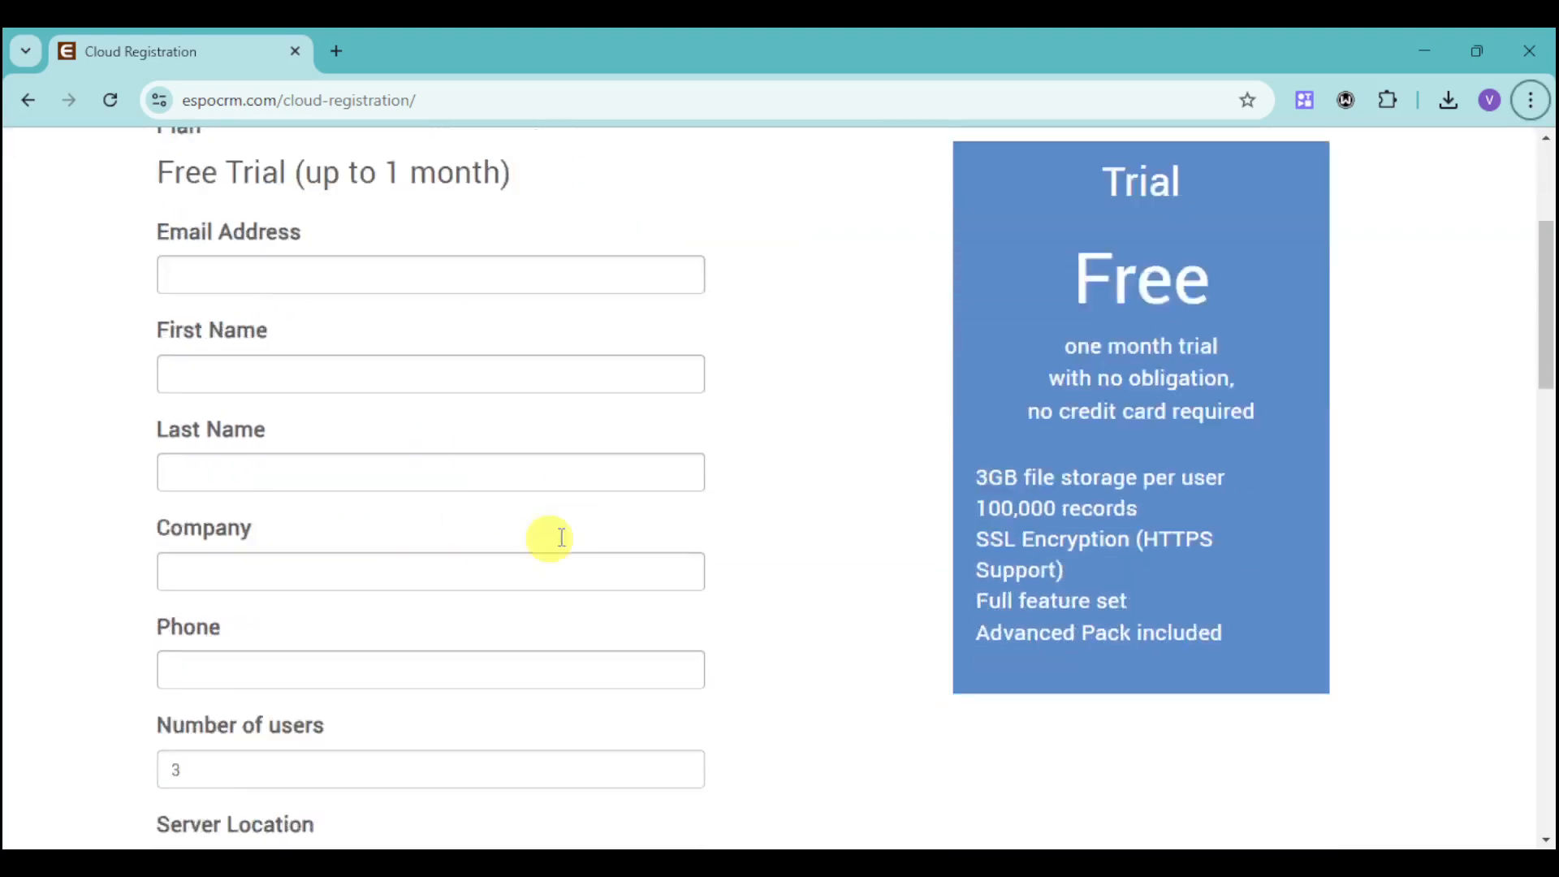
{"action": "scroll", "scroll_direction": "down", "scroll_amount": 3}
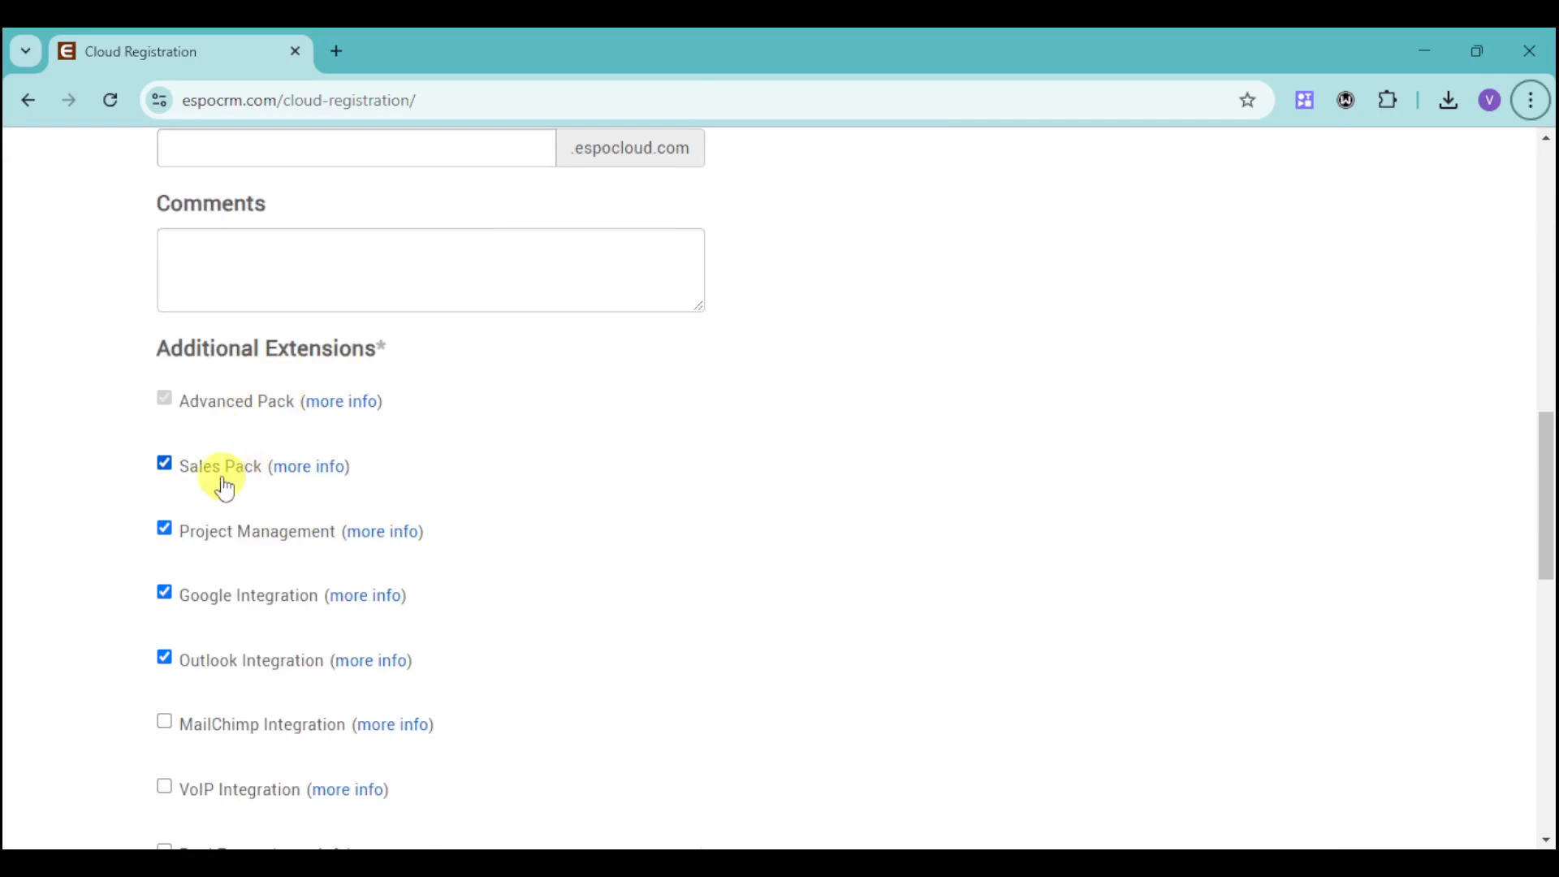
{"action": "mouse_move", "coordinate": [234, 609]}
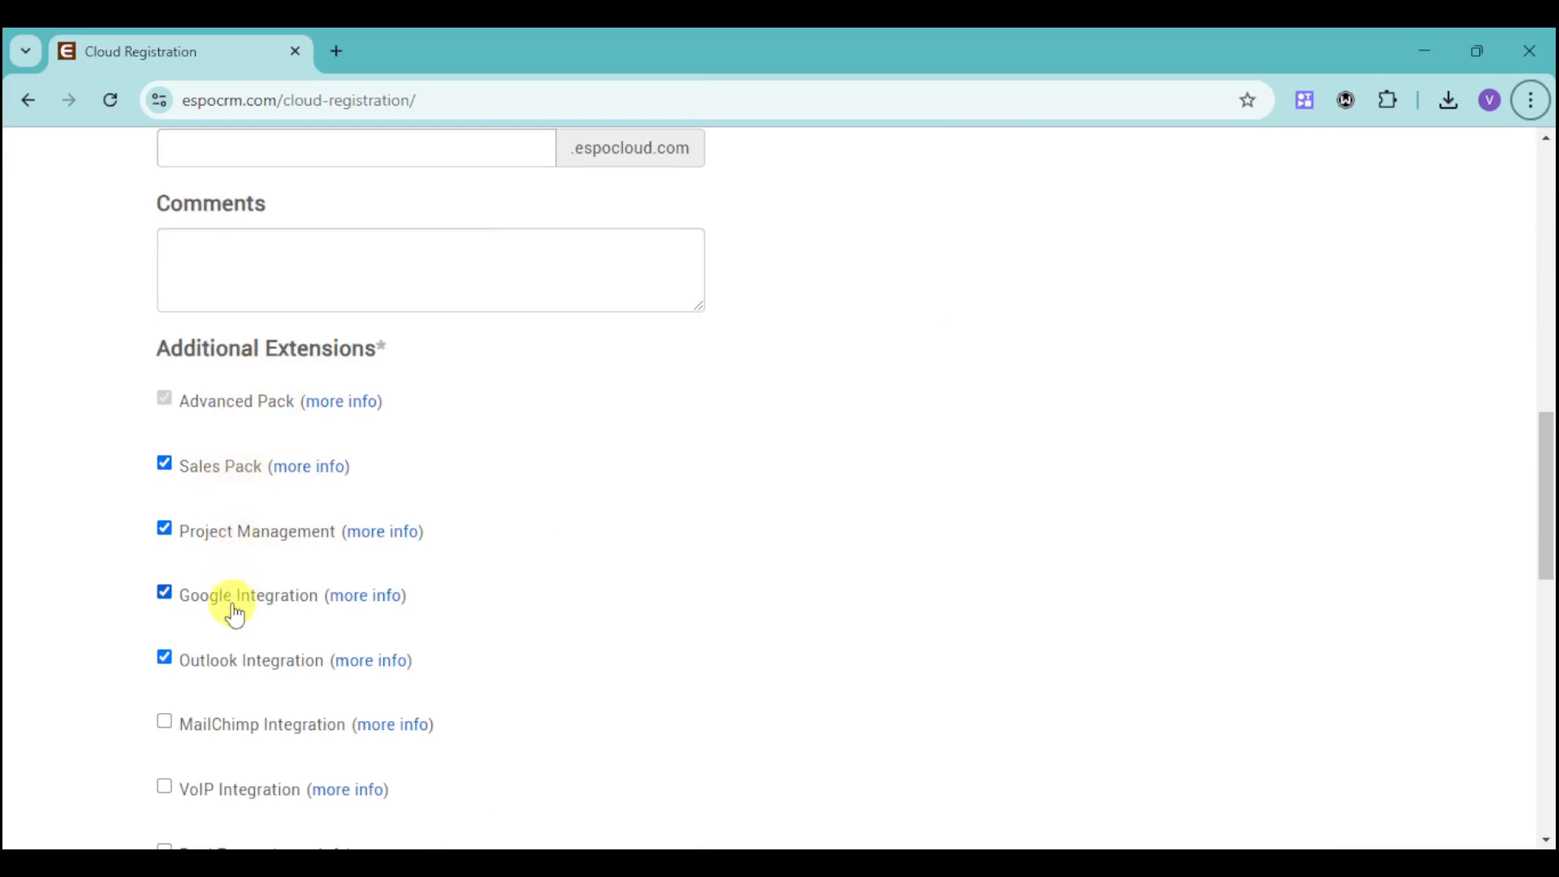
{"action": "scroll", "scroll_direction": "down", "scroll_amount": 3}
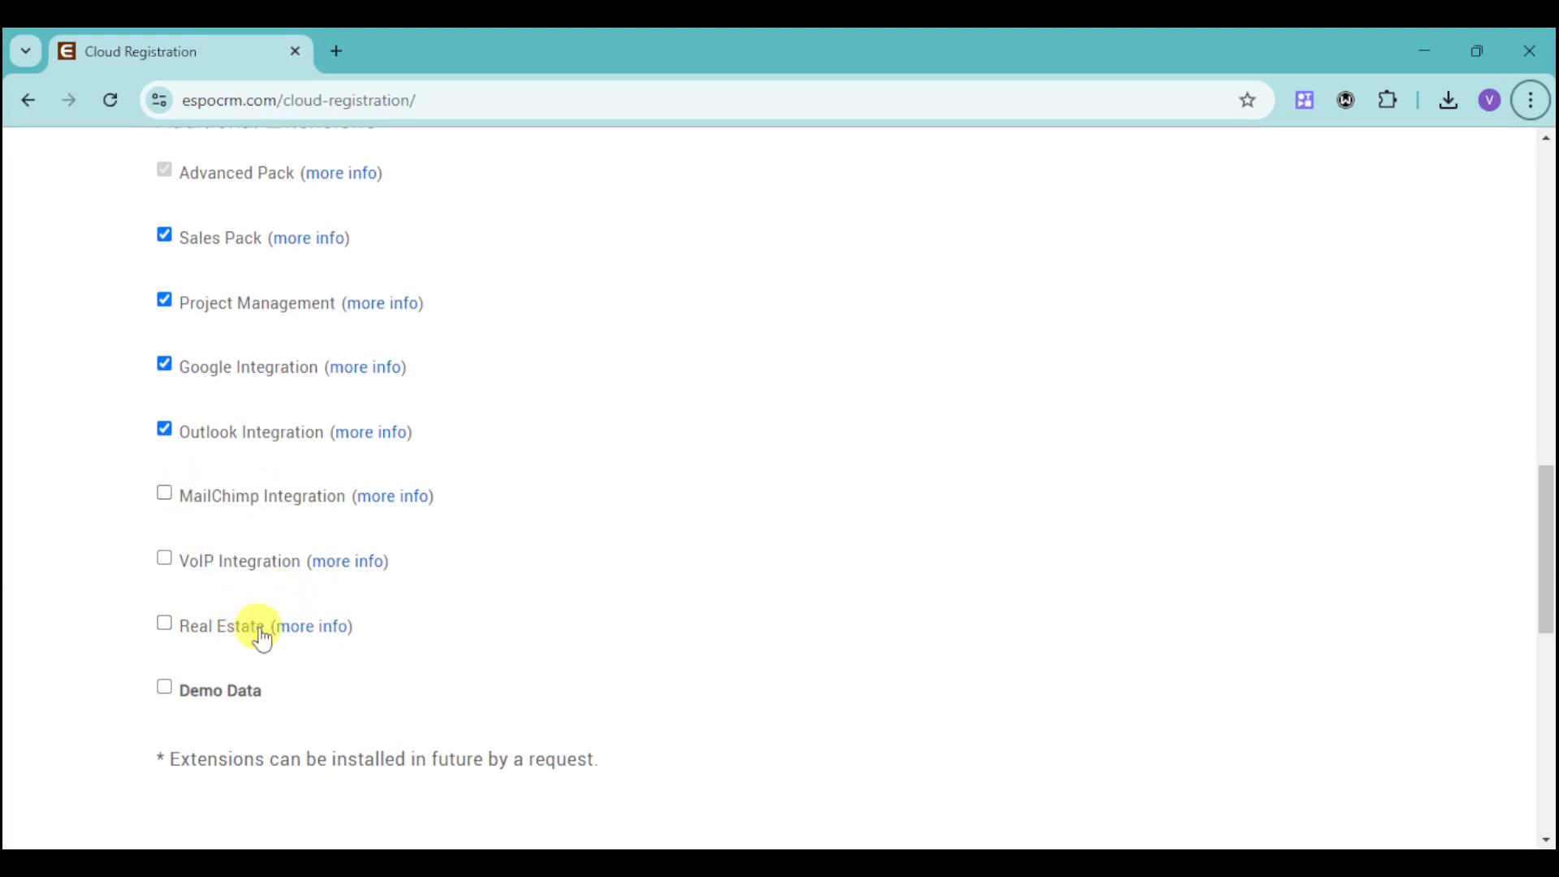
{"action": "mouse_move", "coordinate": [320, 636]}
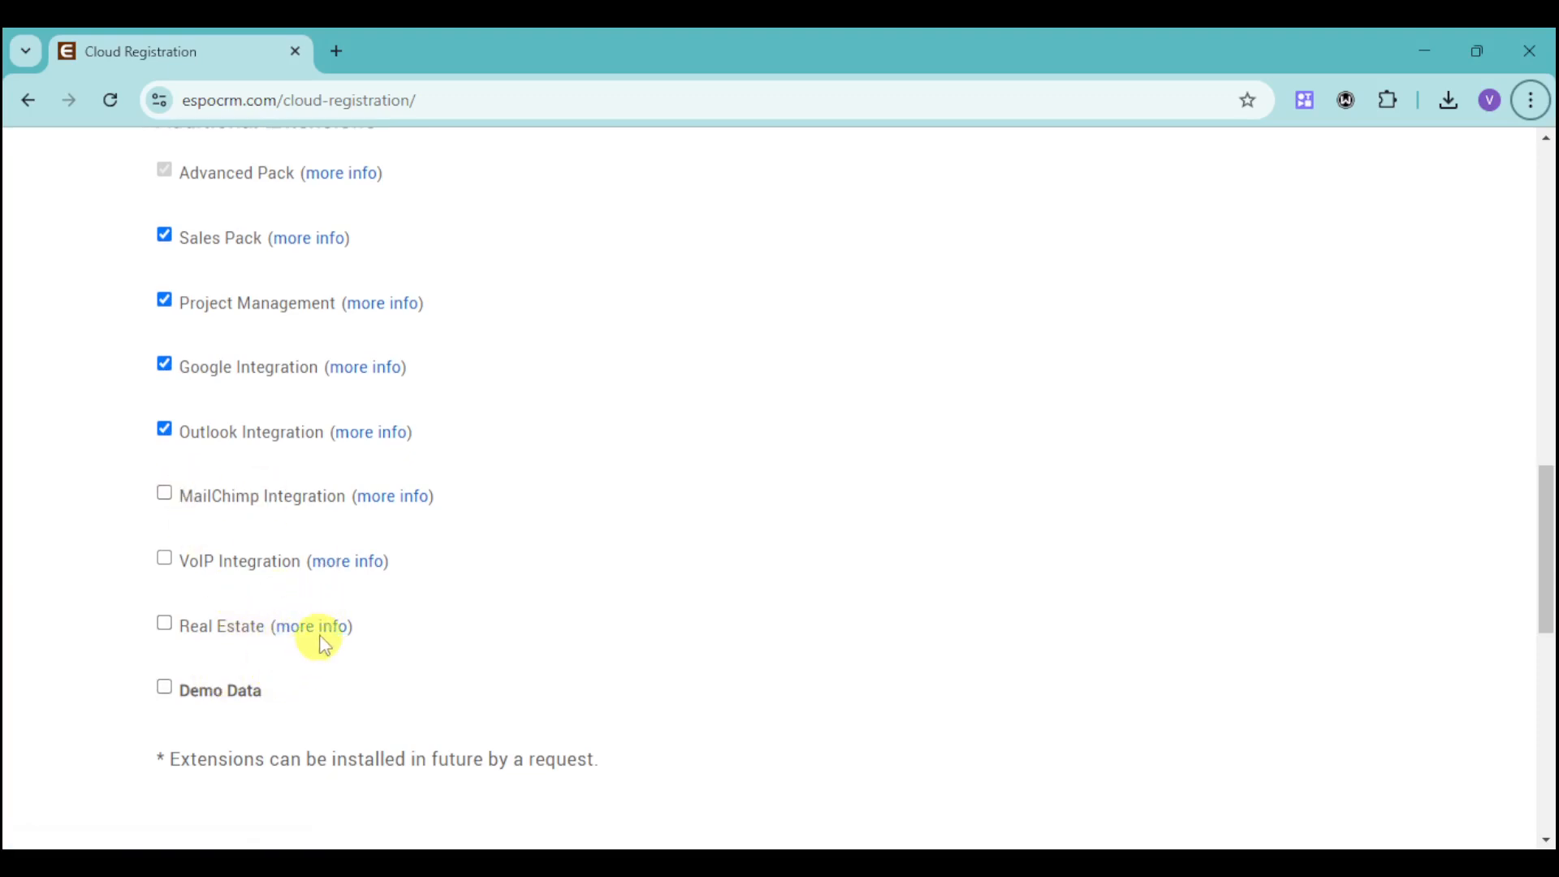
{"action": "mouse_move", "coordinate": [480, 528]}
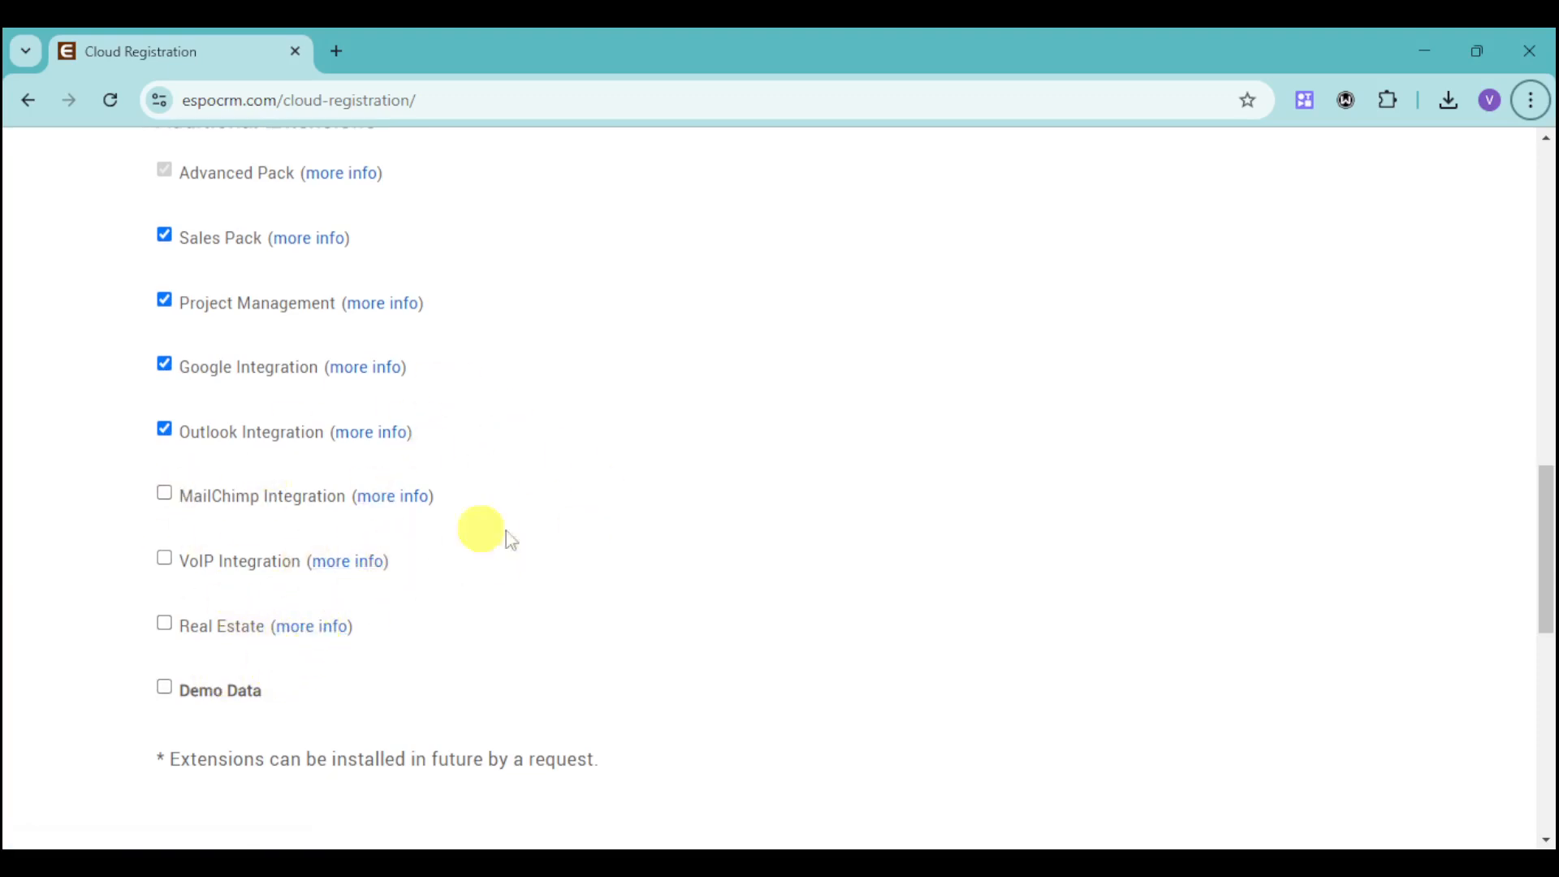
{"action": "scroll", "scroll_direction": "up", "scroll_amount": 3}
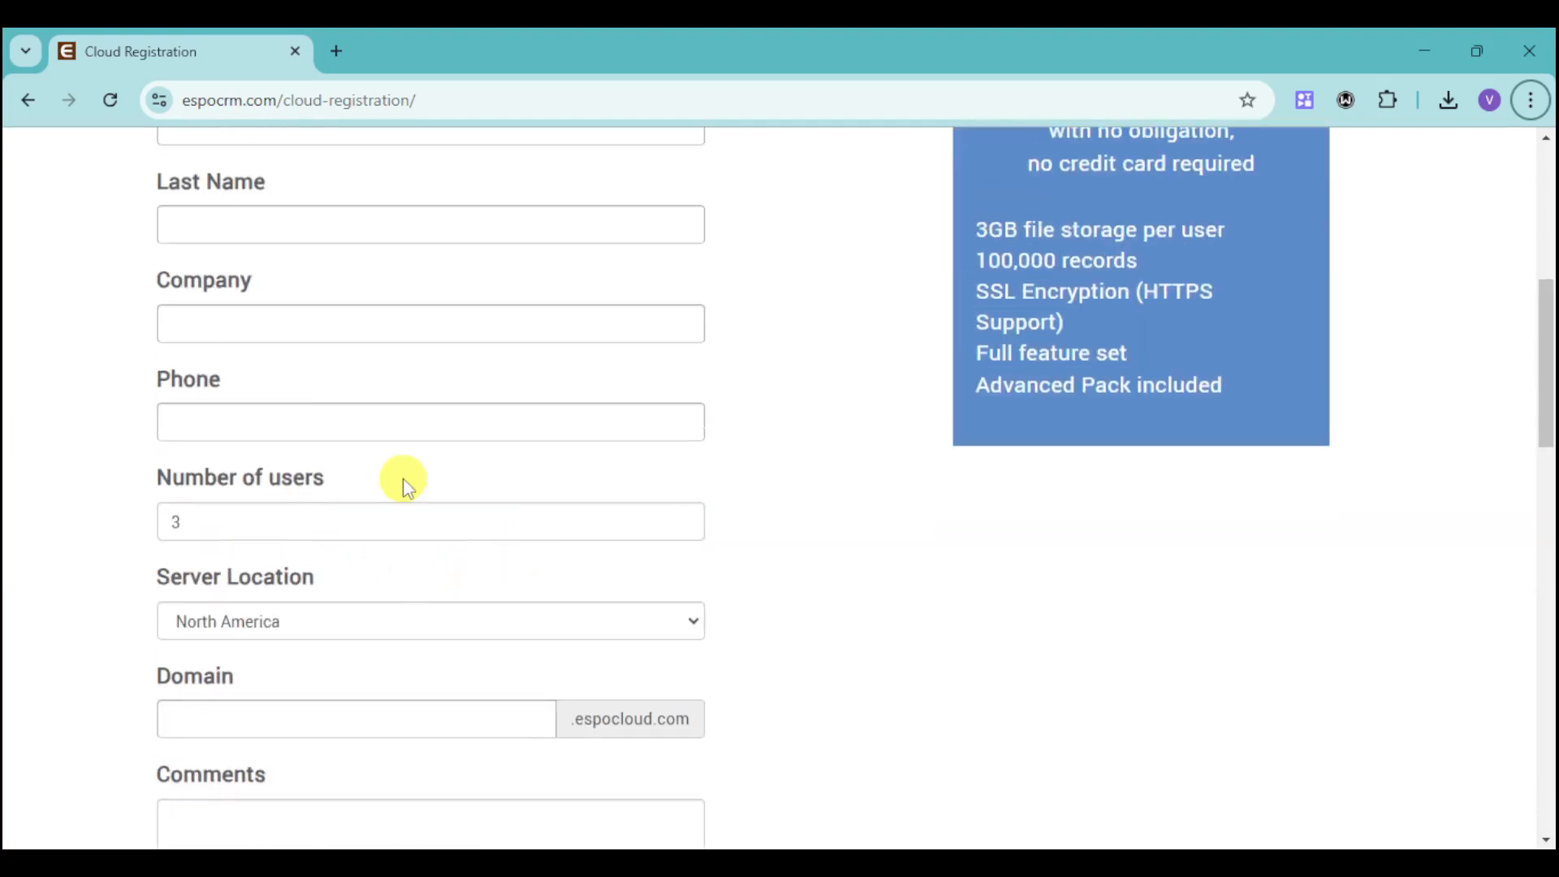
{"action": "scroll", "scroll_direction": "up", "scroll_amount": 3}
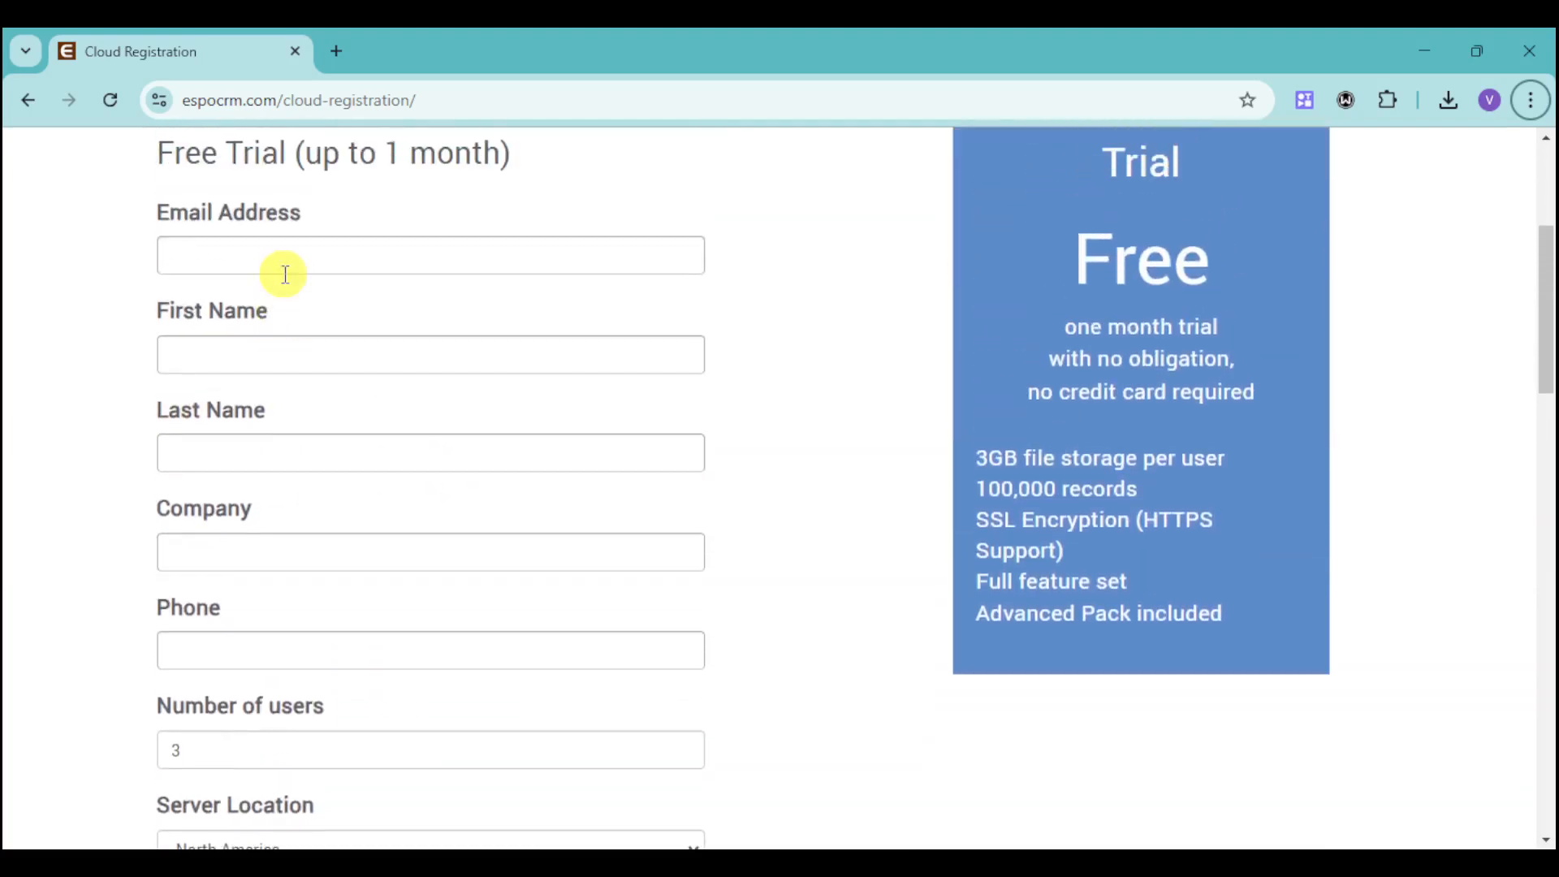
{"action": "scroll", "scroll_direction": "down", "scroll_amount": 3}
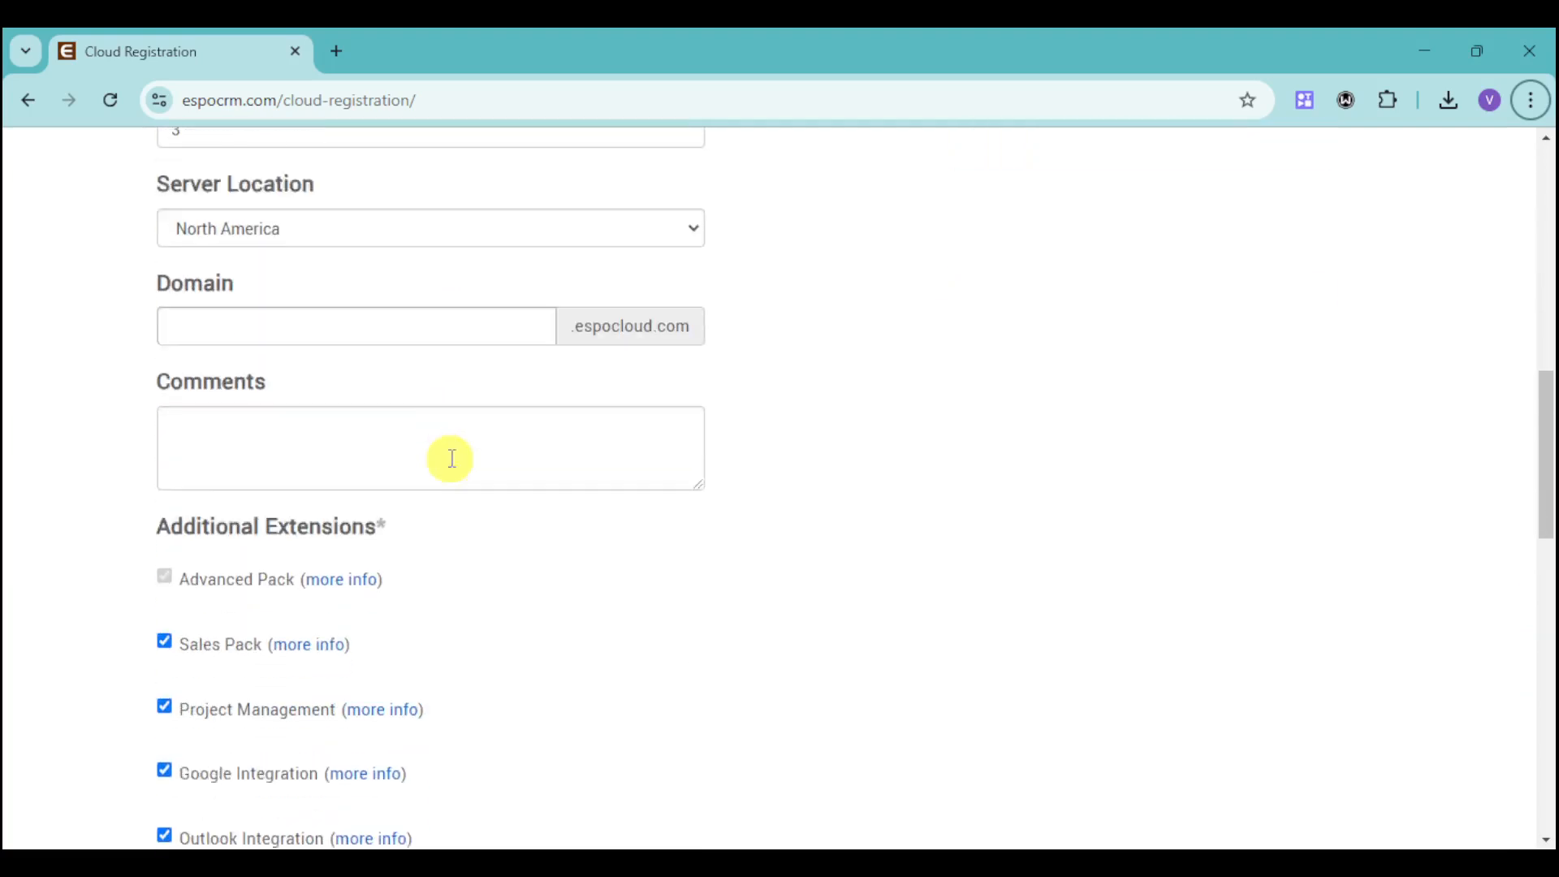
{"action": "scroll", "scroll_direction": "down", "scroll_amount": 3}
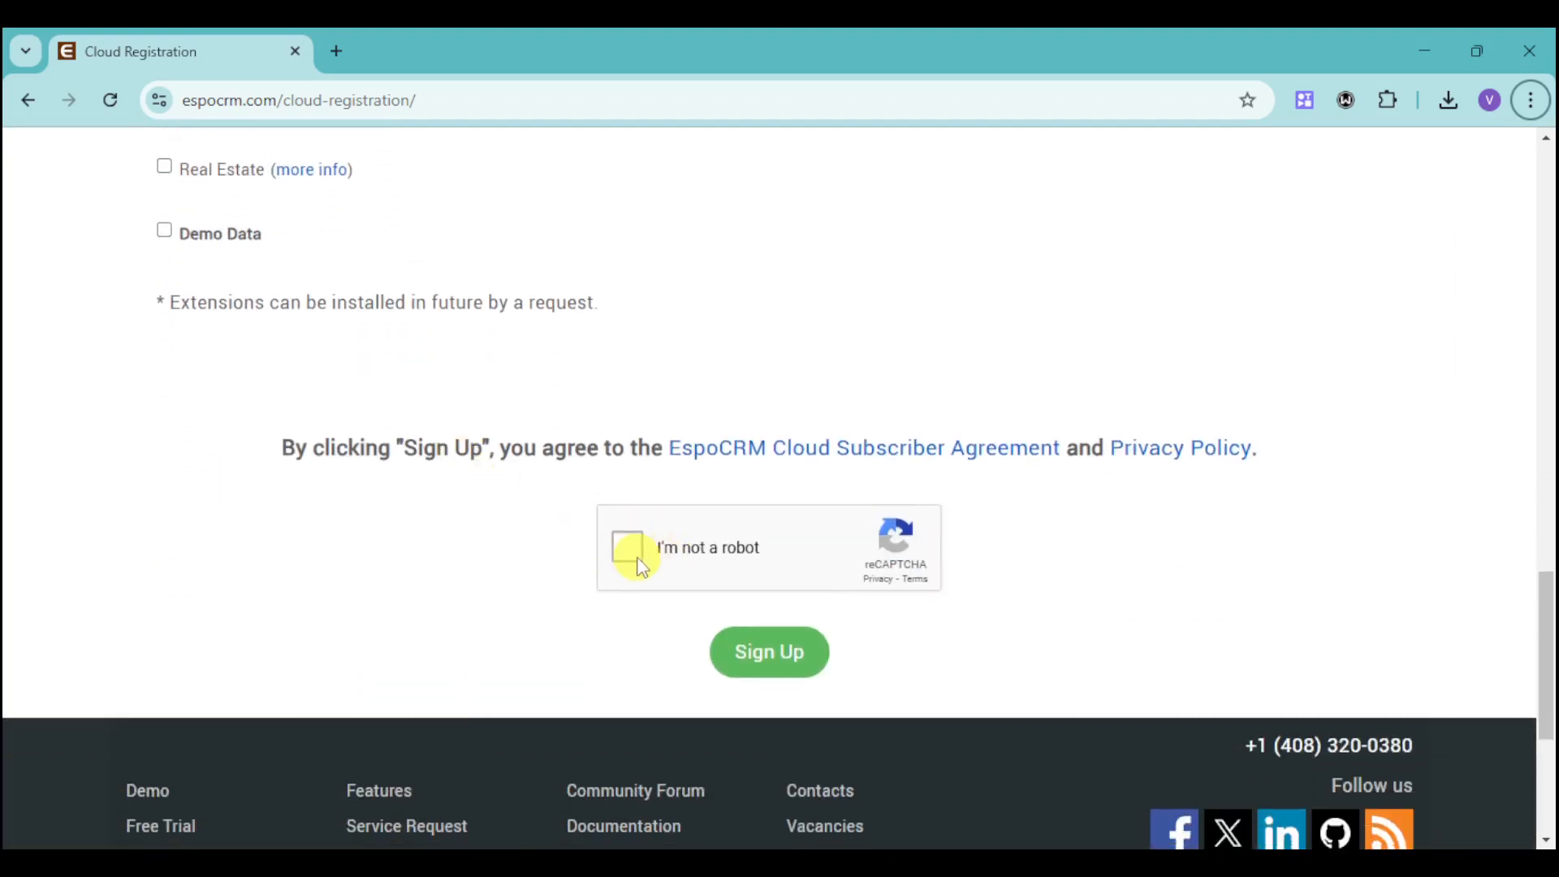
{"action": "mouse_move", "coordinate": [781, 645]}
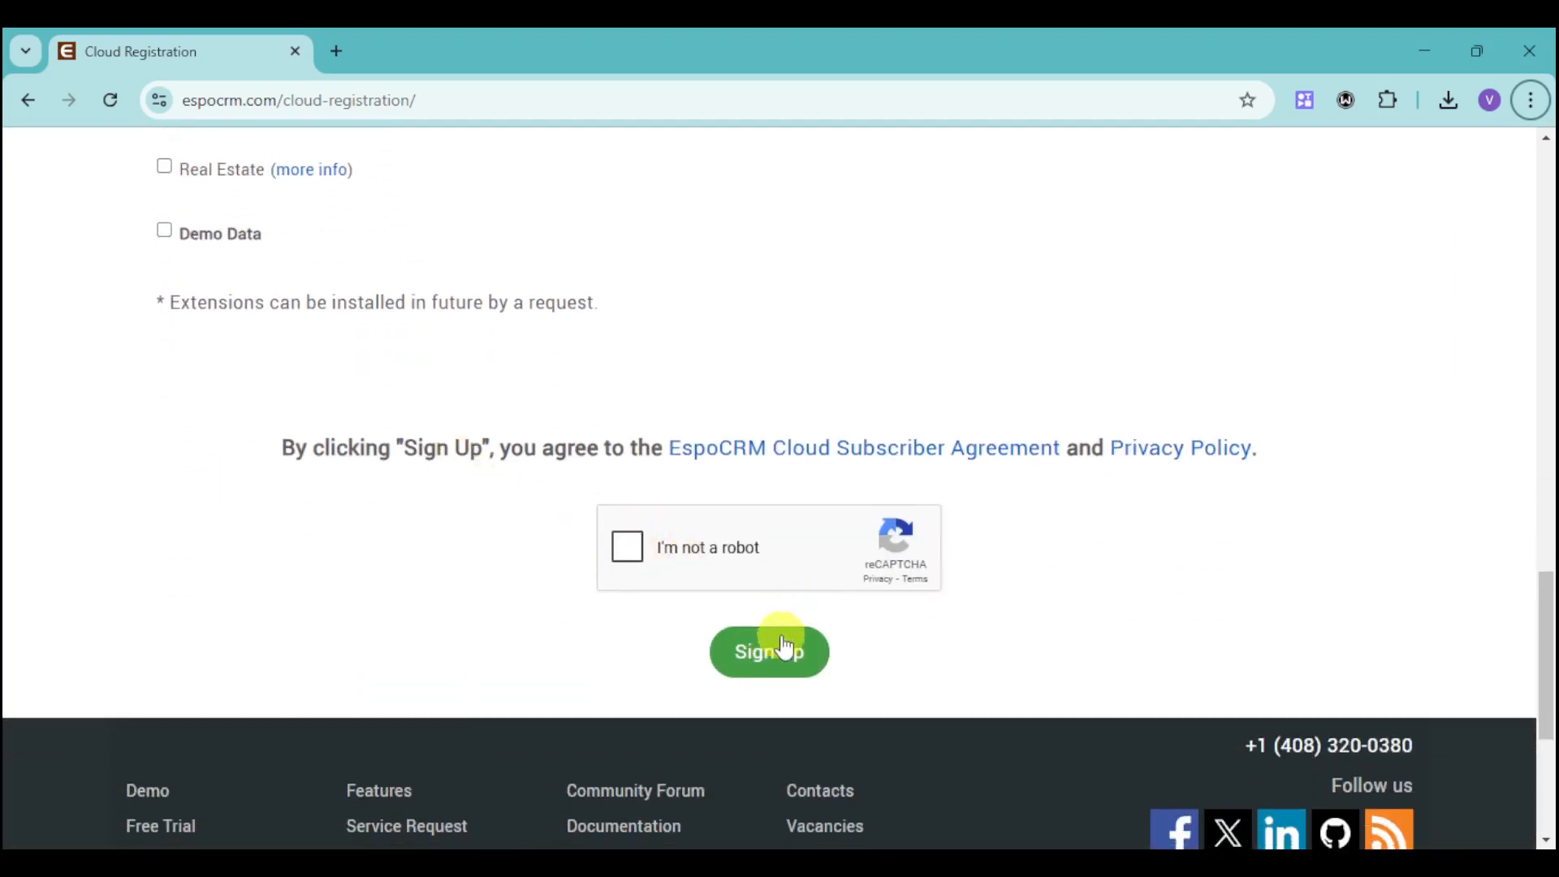
{"action": "mouse_move", "coordinate": [801, 591]}
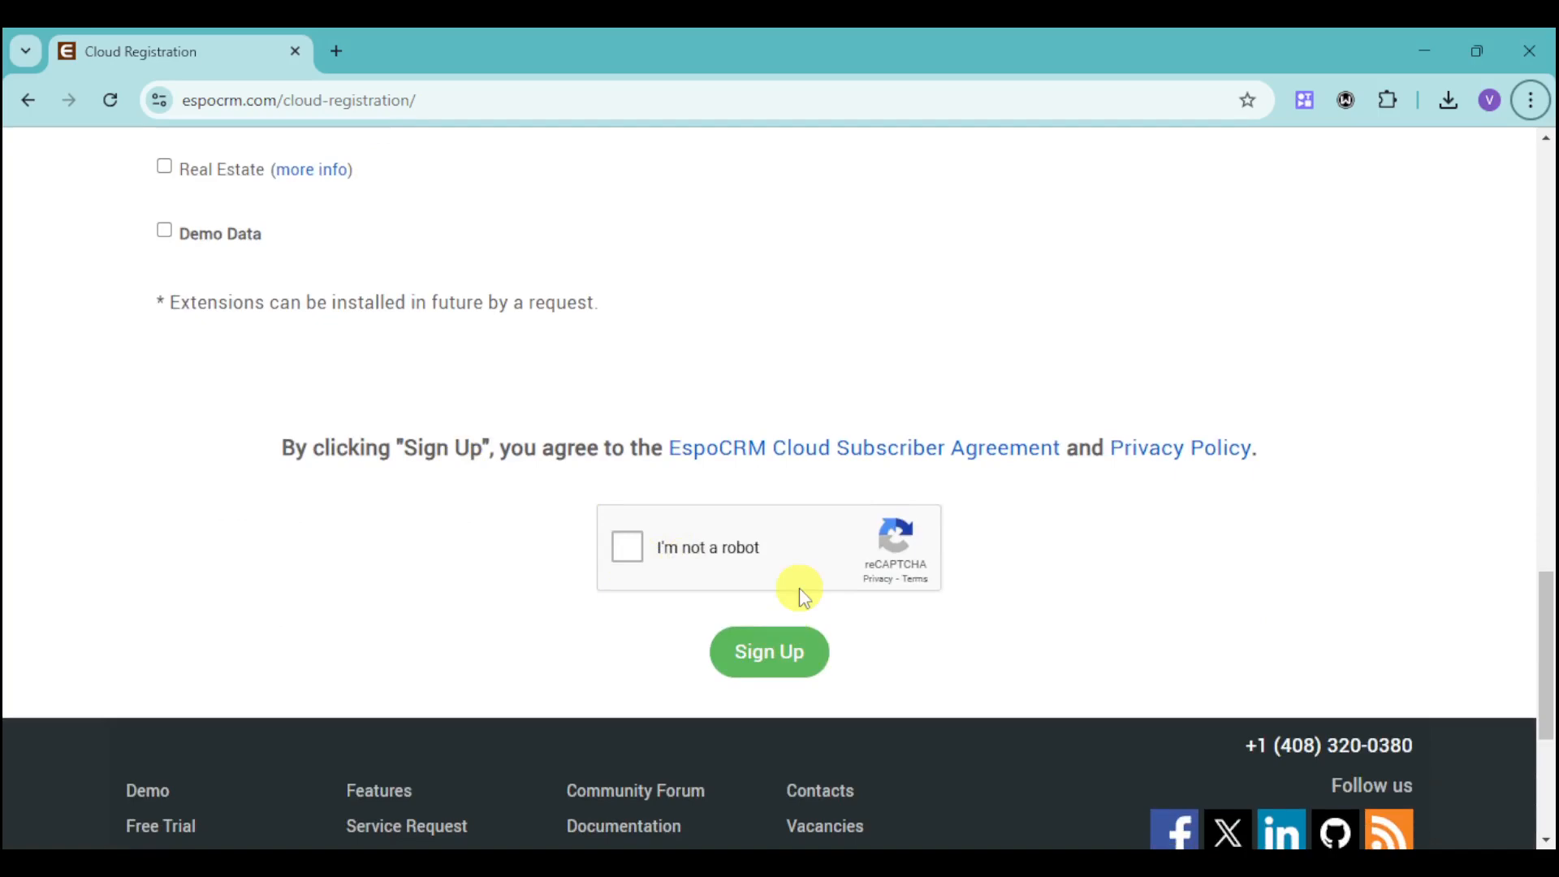
- Log in to the new EspoCRM cloud instance and land on the Home dashboard
{"action": "left_click", "coordinate": [769, 651]}
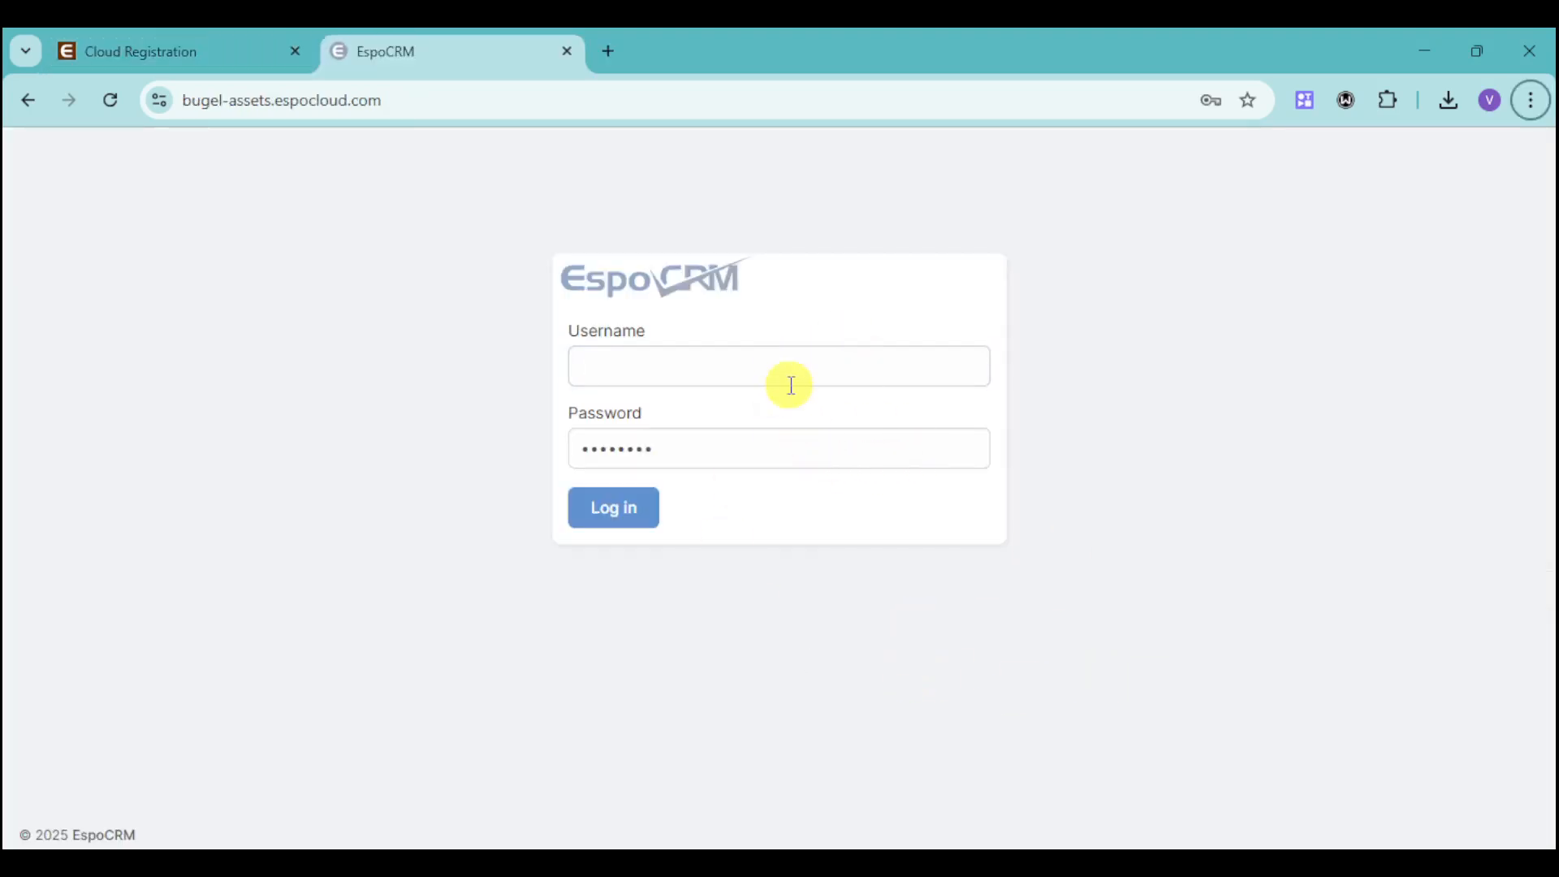
{"action": "left_click", "coordinate": [141, 50]}
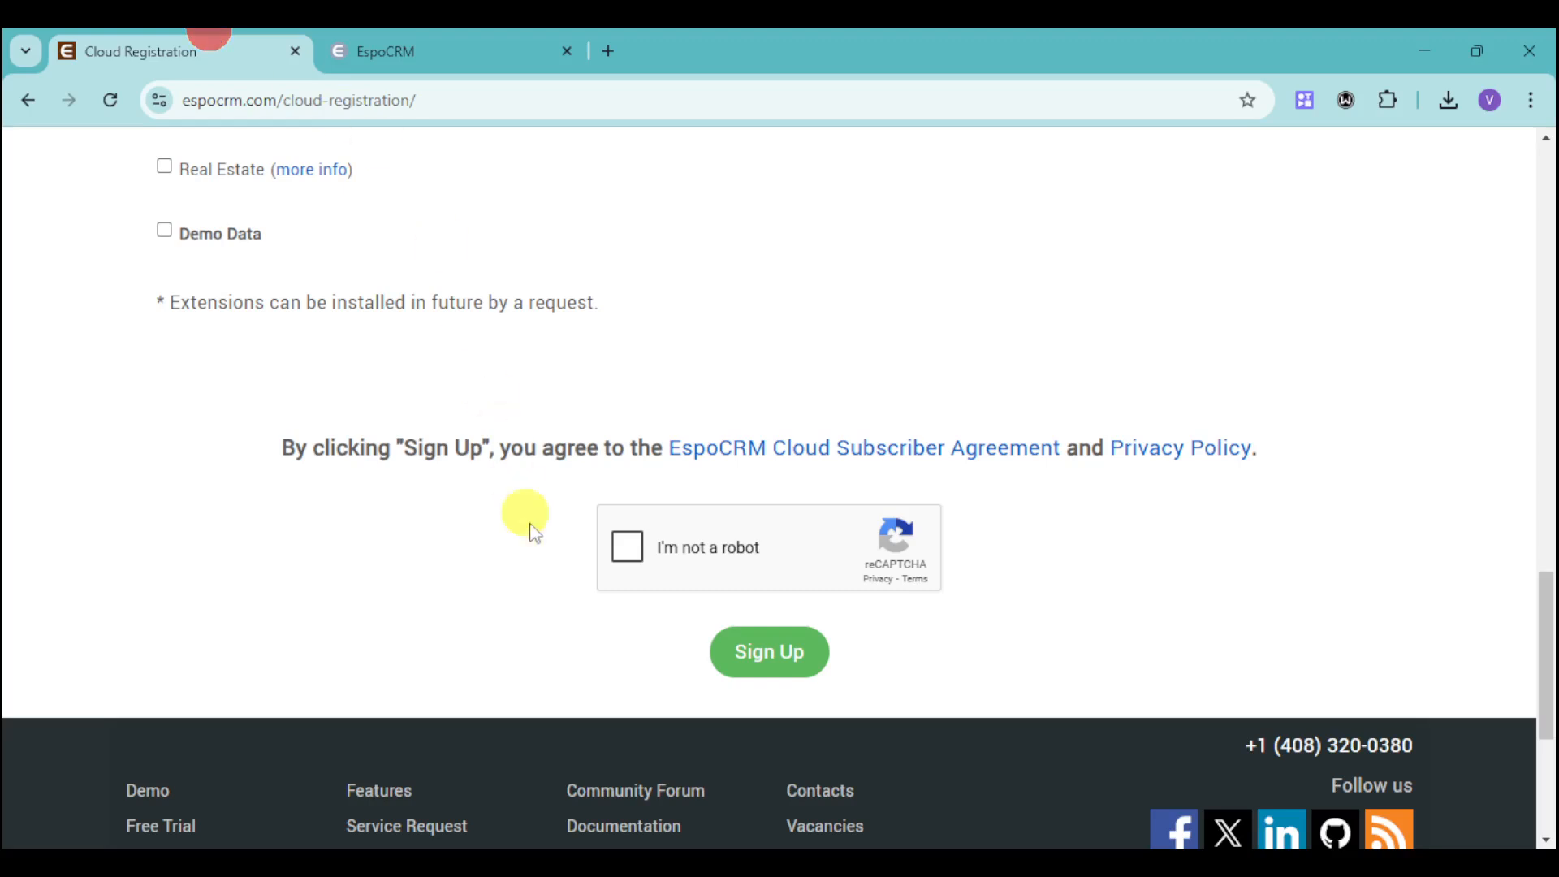
{"action": "scroll", "scroll_direction": "up", "scroll_amount": 3}
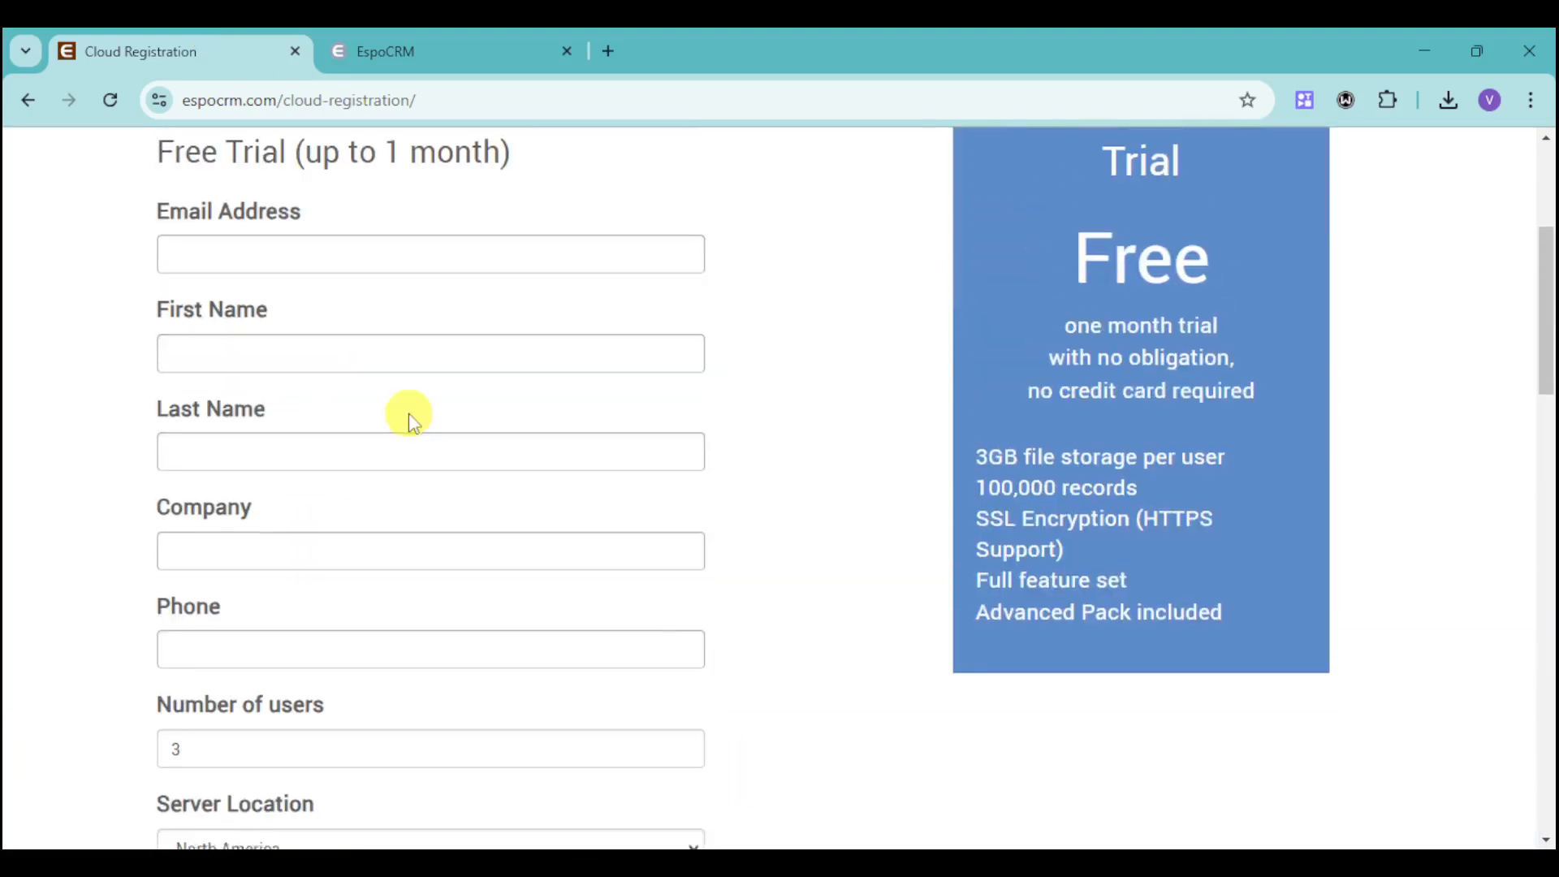
{"action": "left_click", "coordinate": [384, 50]}
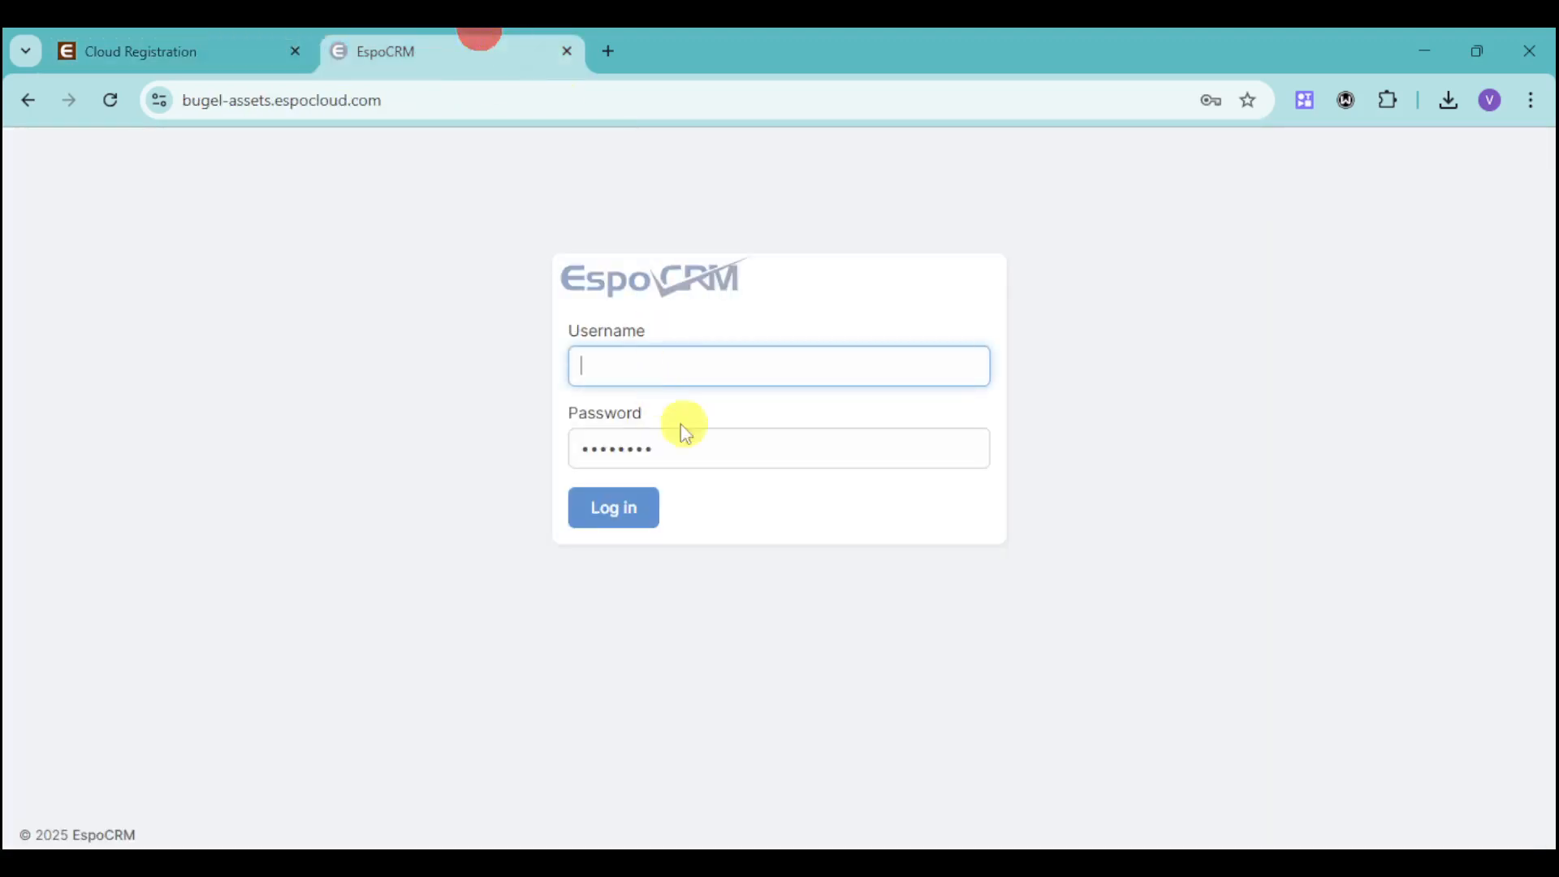
{"action": "left_click", "coordinate": [613, 507]}
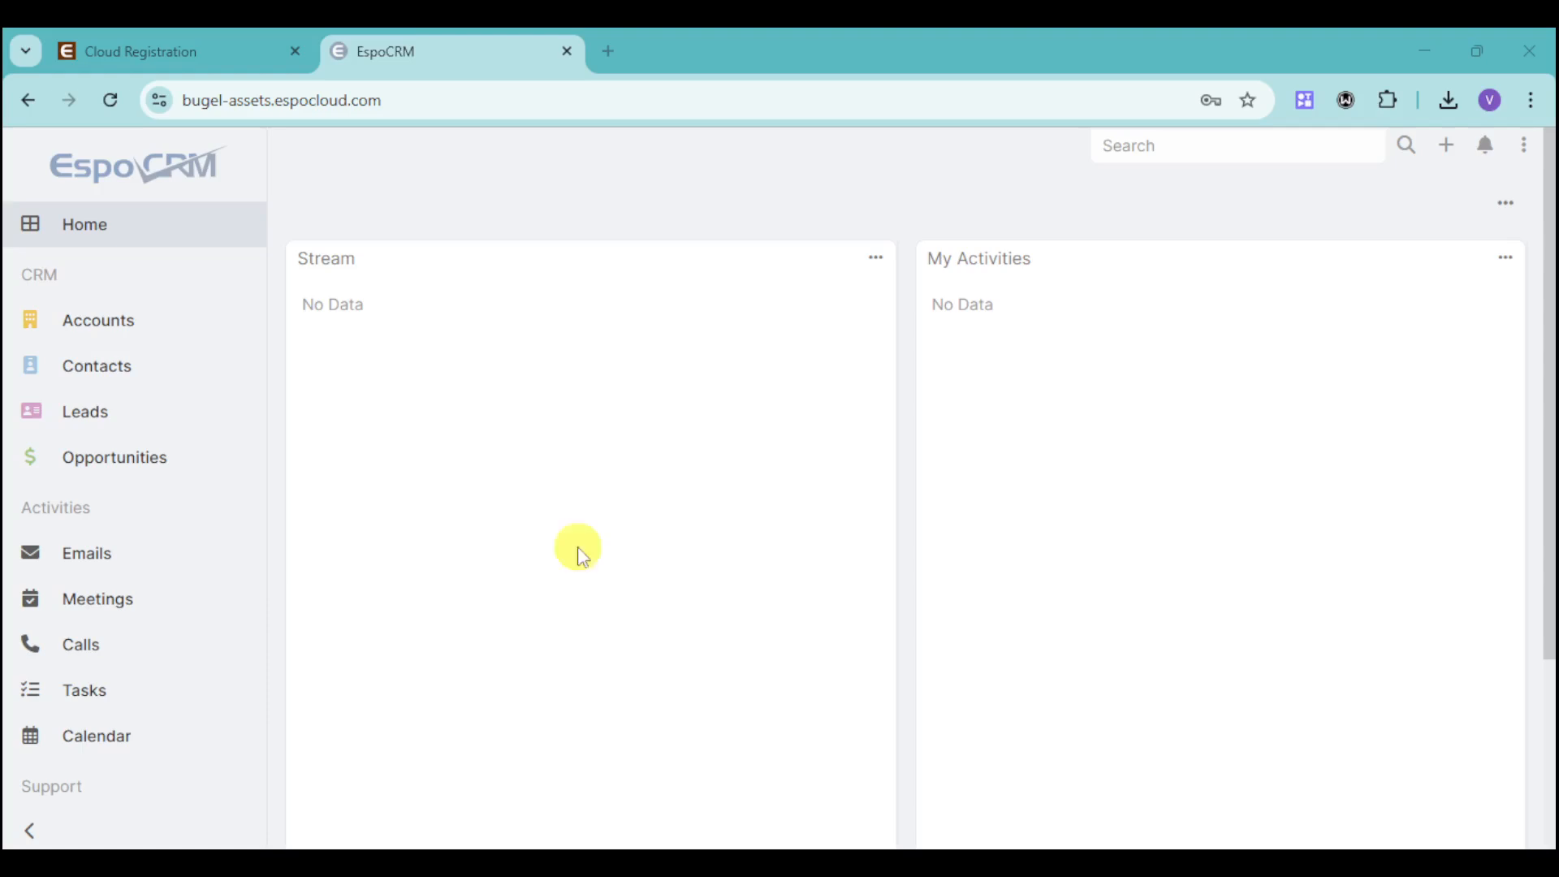
{"action": "mouse_move", "coordinate": [493, 323]}
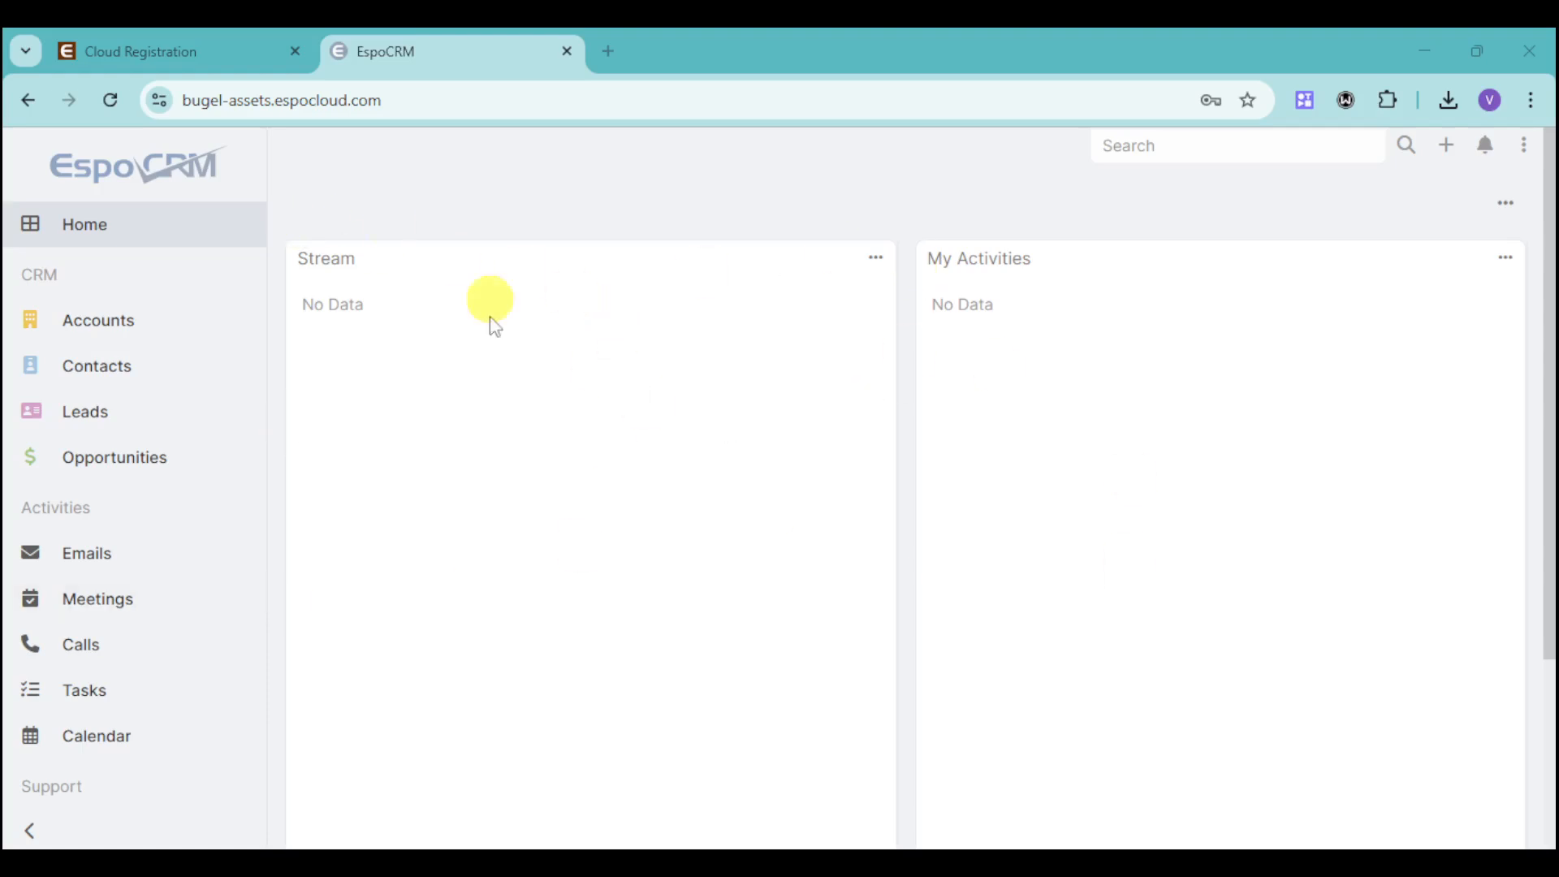
{"action": "mouse_move", "coordinate": [326, 260]}
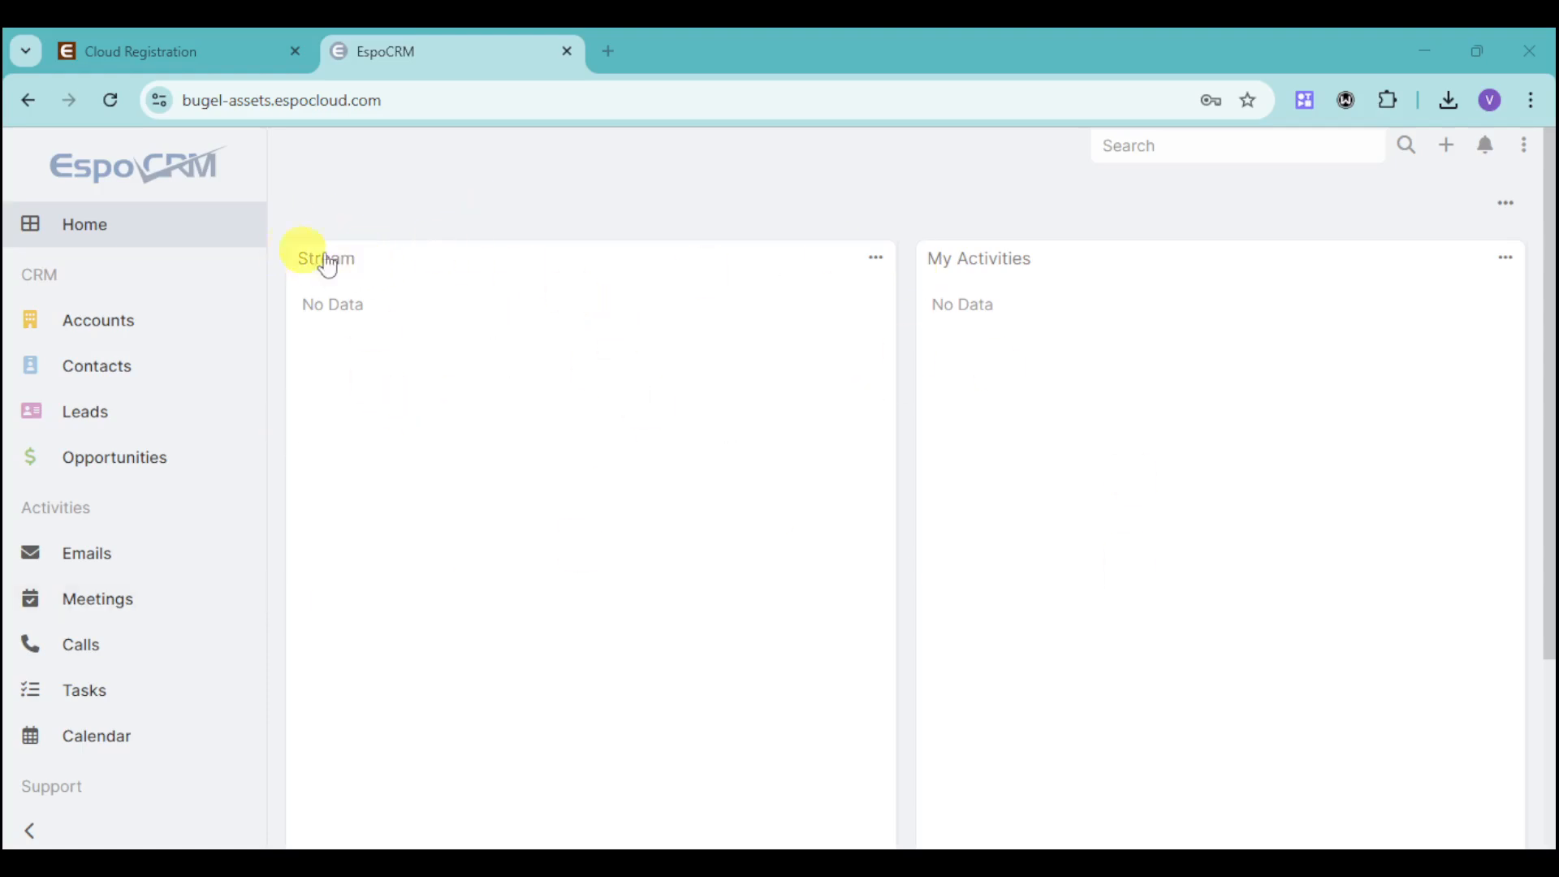
{"action": "mouse_move", "coordinate": [98, 276]}
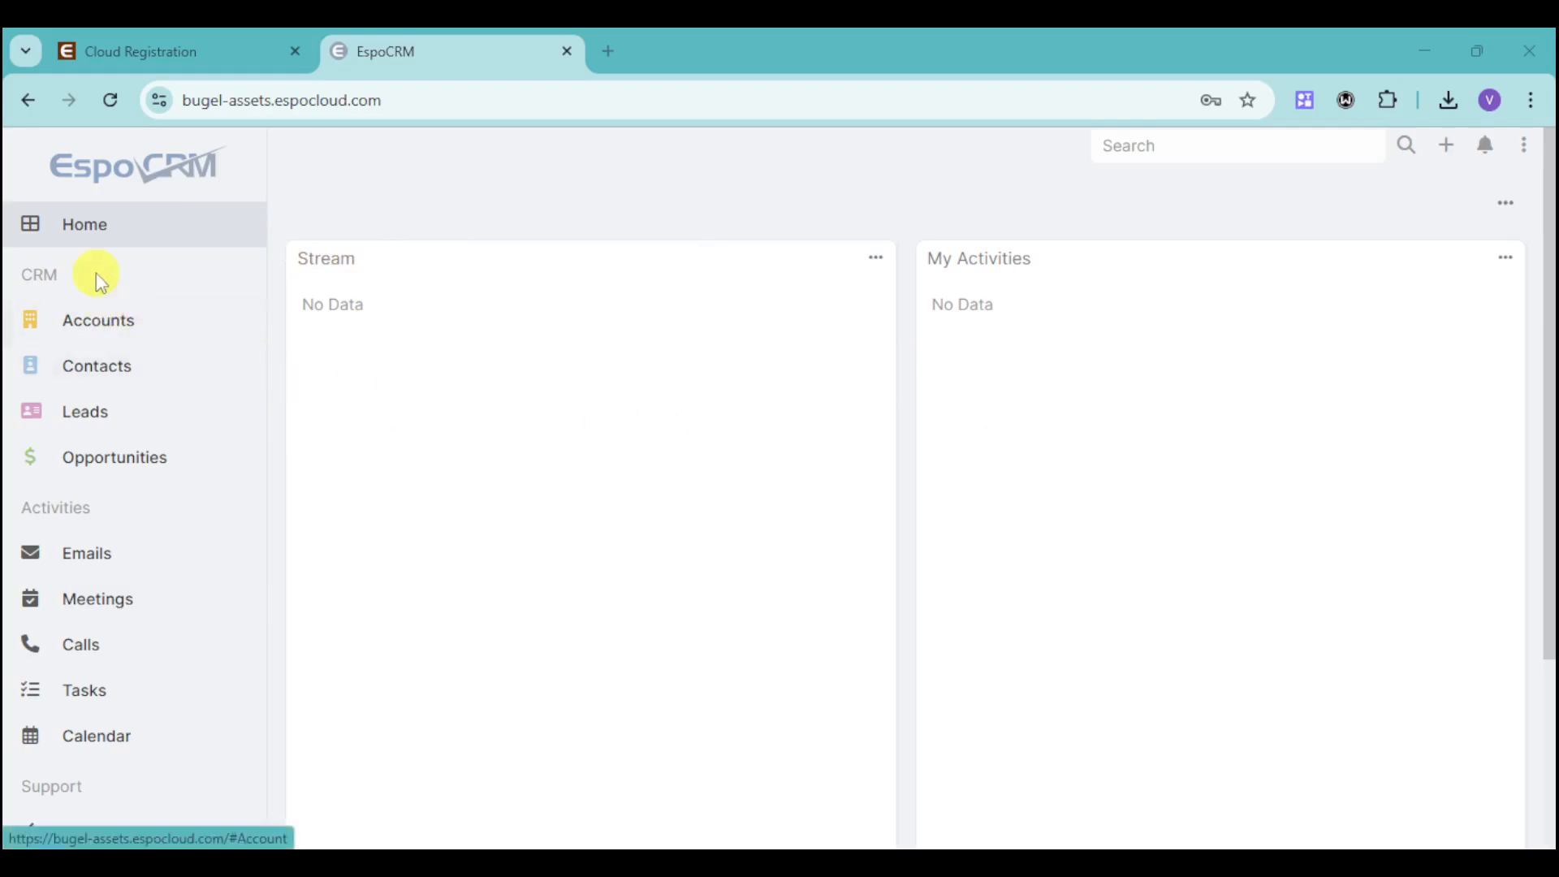
- Go to the empty Accounts list and bring up a blank Create Account form
{"action": "left_click", "coordinate": [97, 320]}
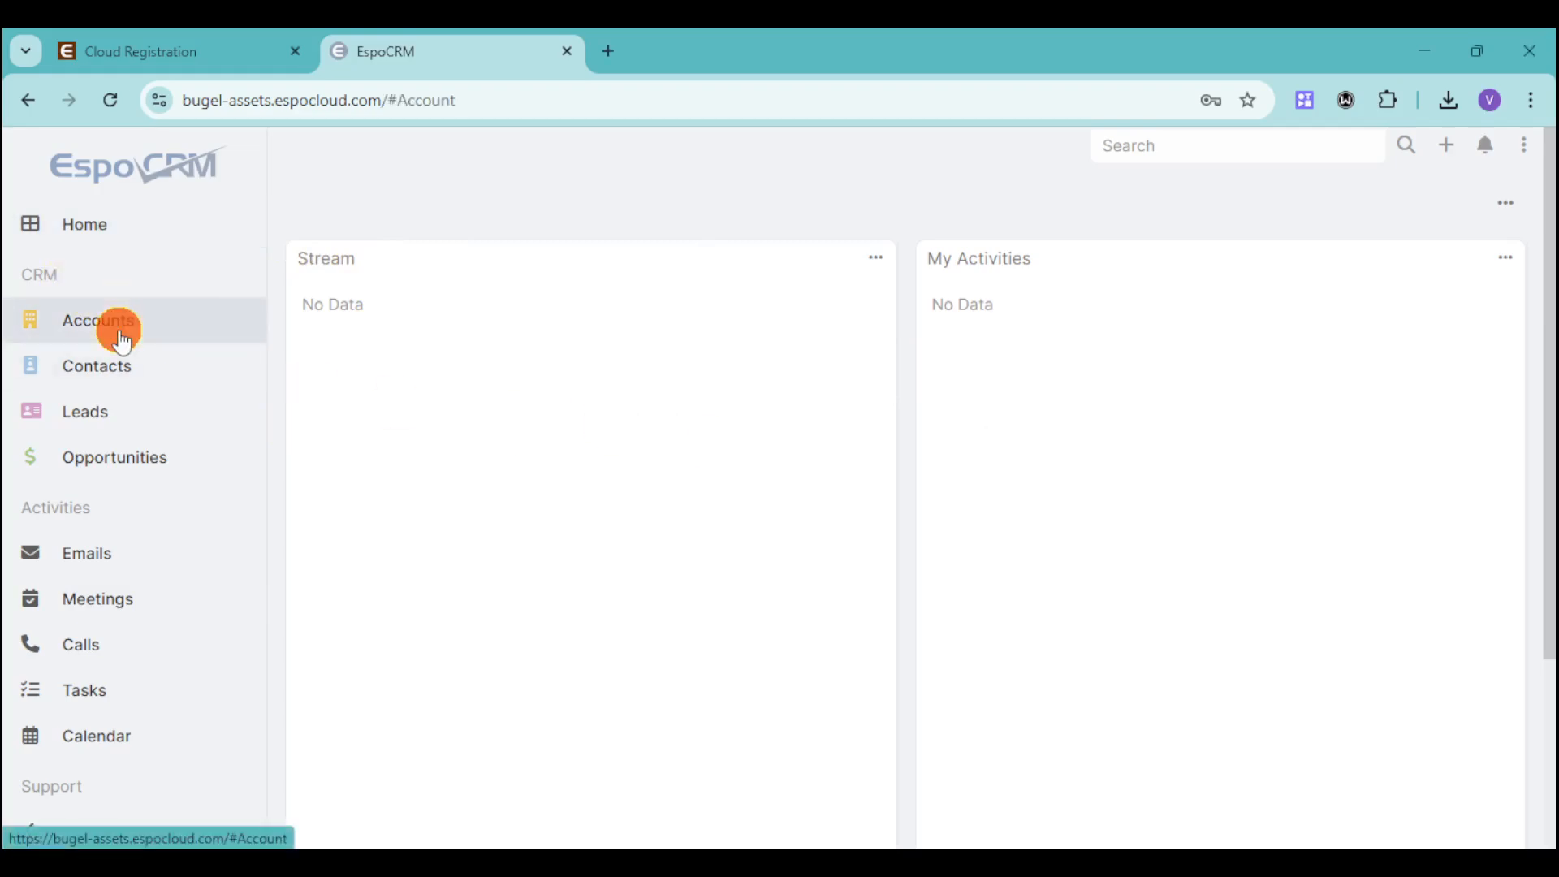
{"action": "left_click", "coordinate": [98, 320]}
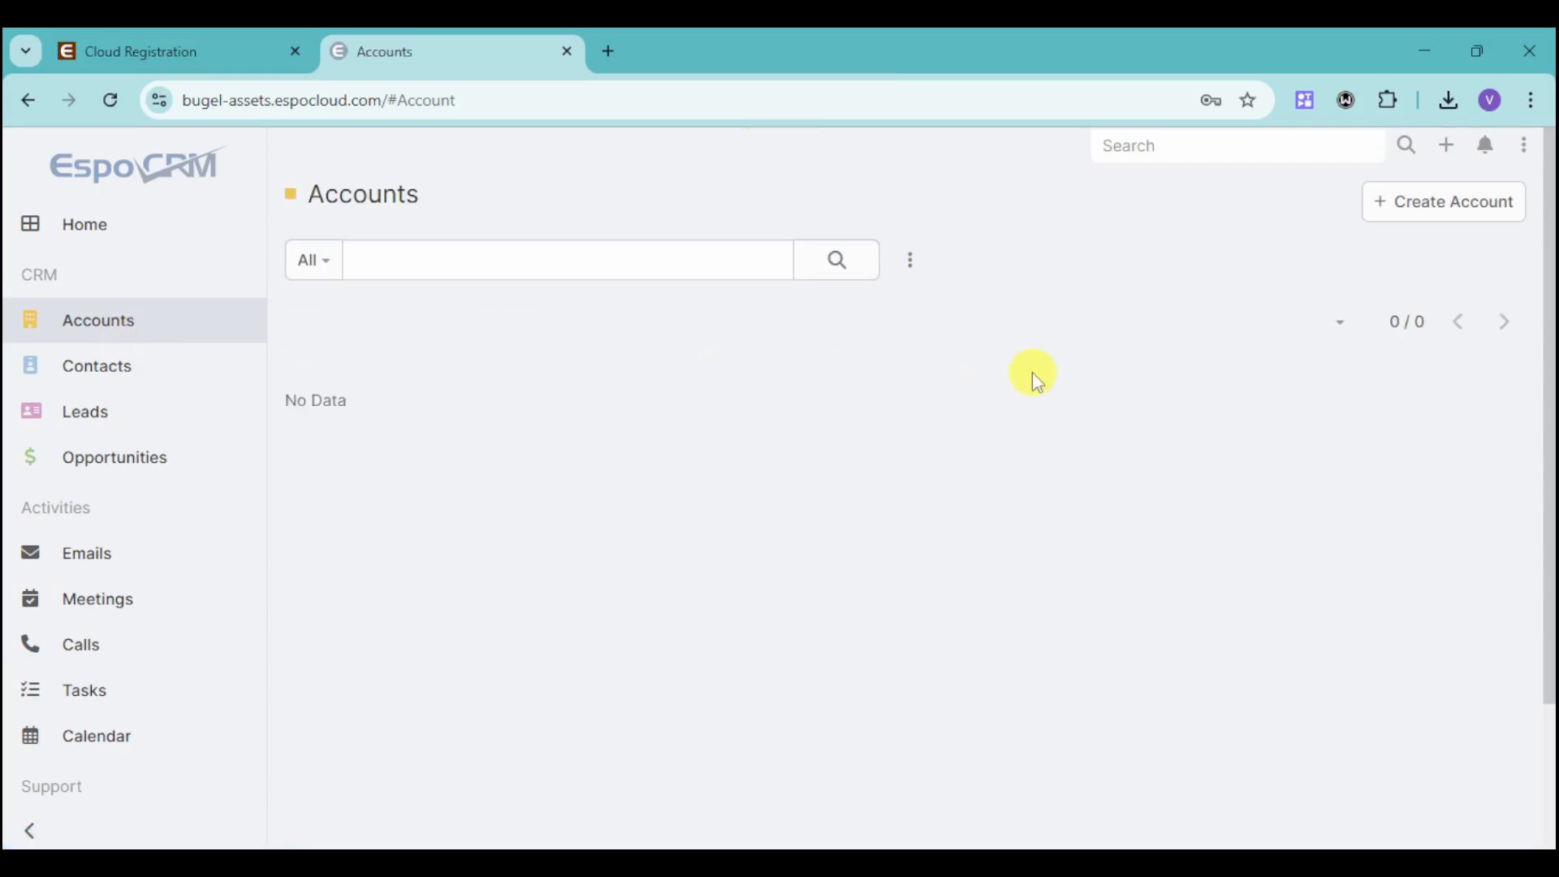
{"action": "left_click", "coordinate": [1442, 201]}
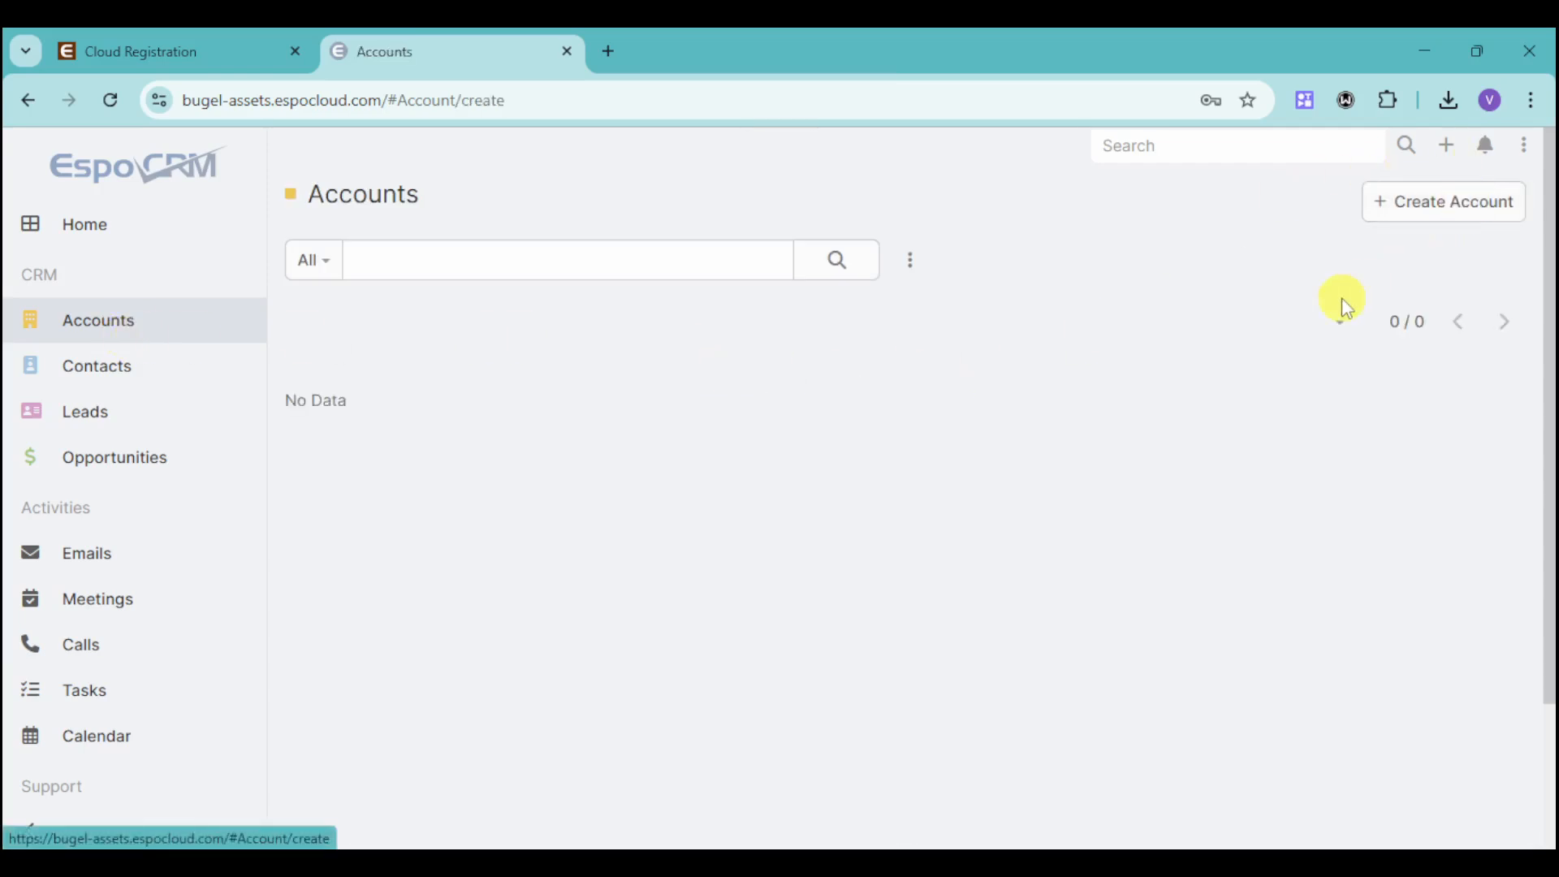
{"action": "left_click", "coordinate": [1442, 201]}
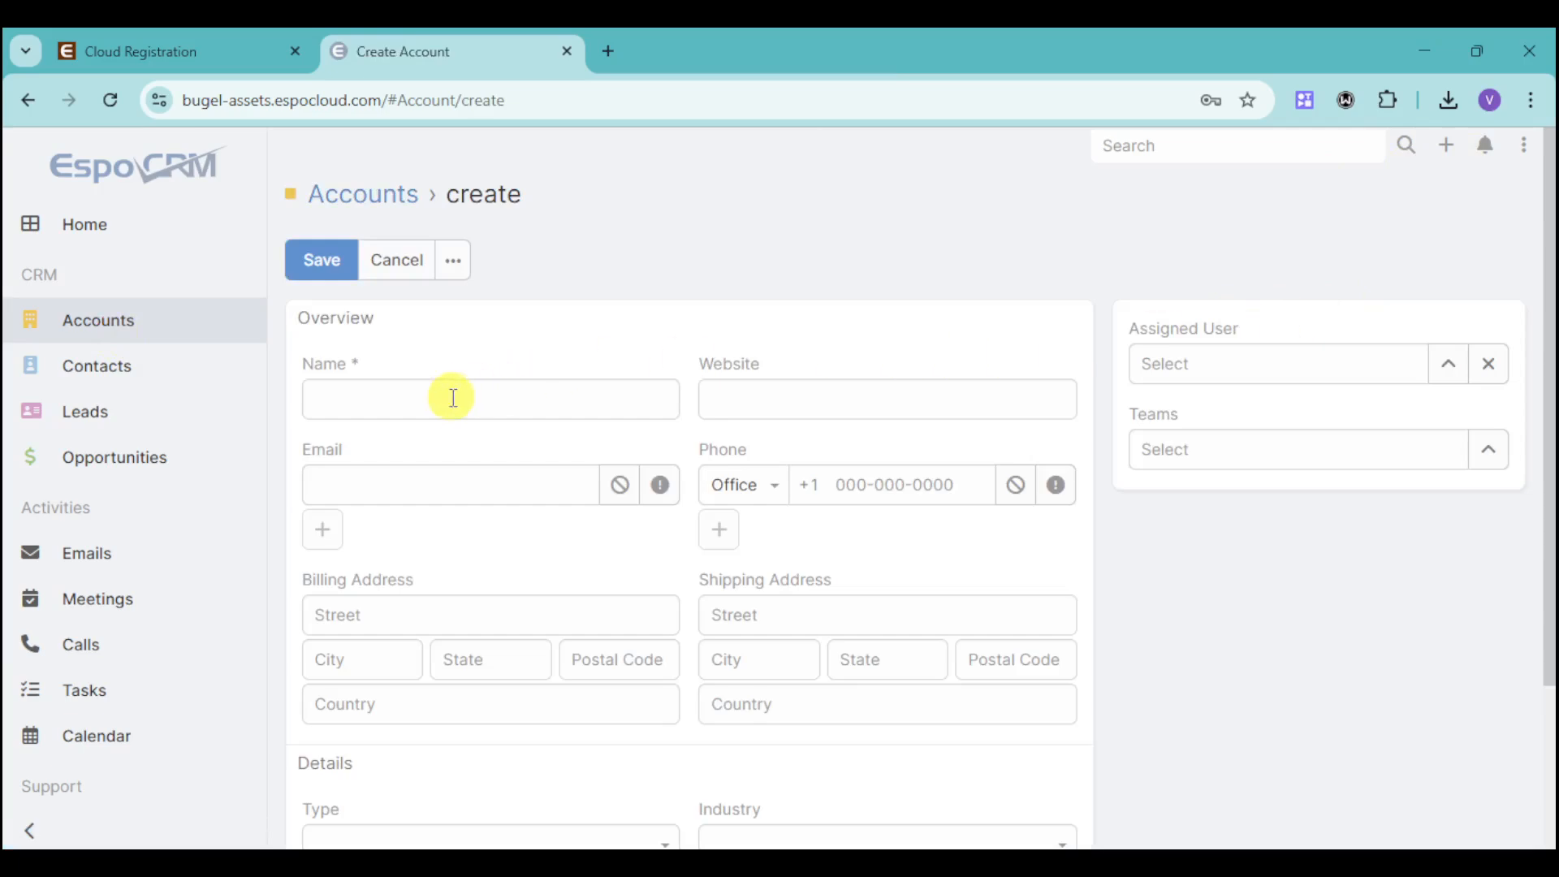
{"action": "left_click", "coordinate": [489, 400]}
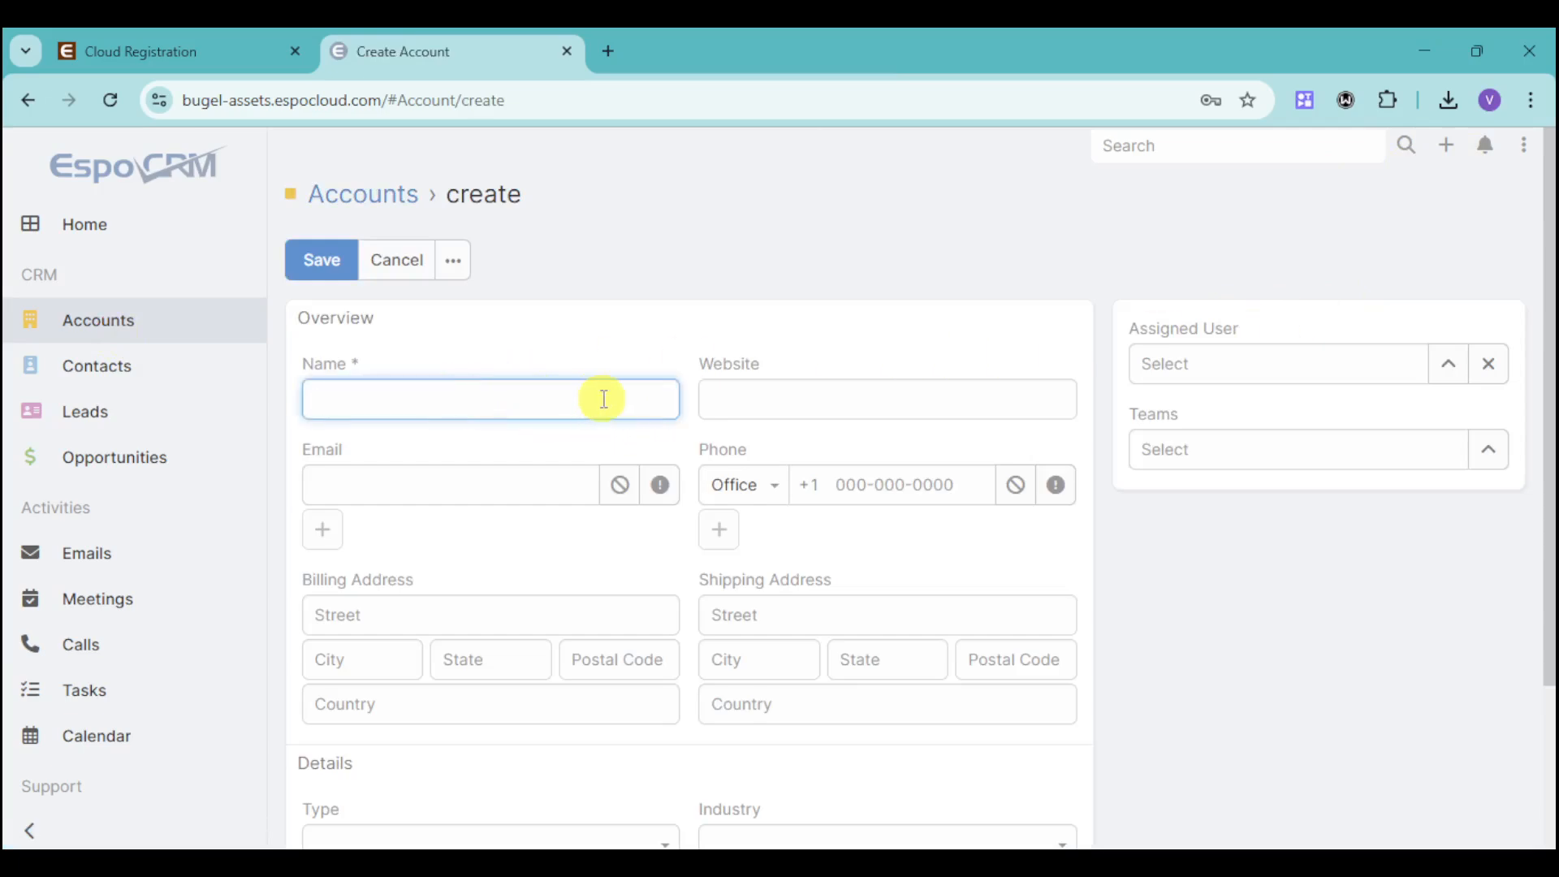
{"action": "mouse_move", "coordinate": [724, 594]}
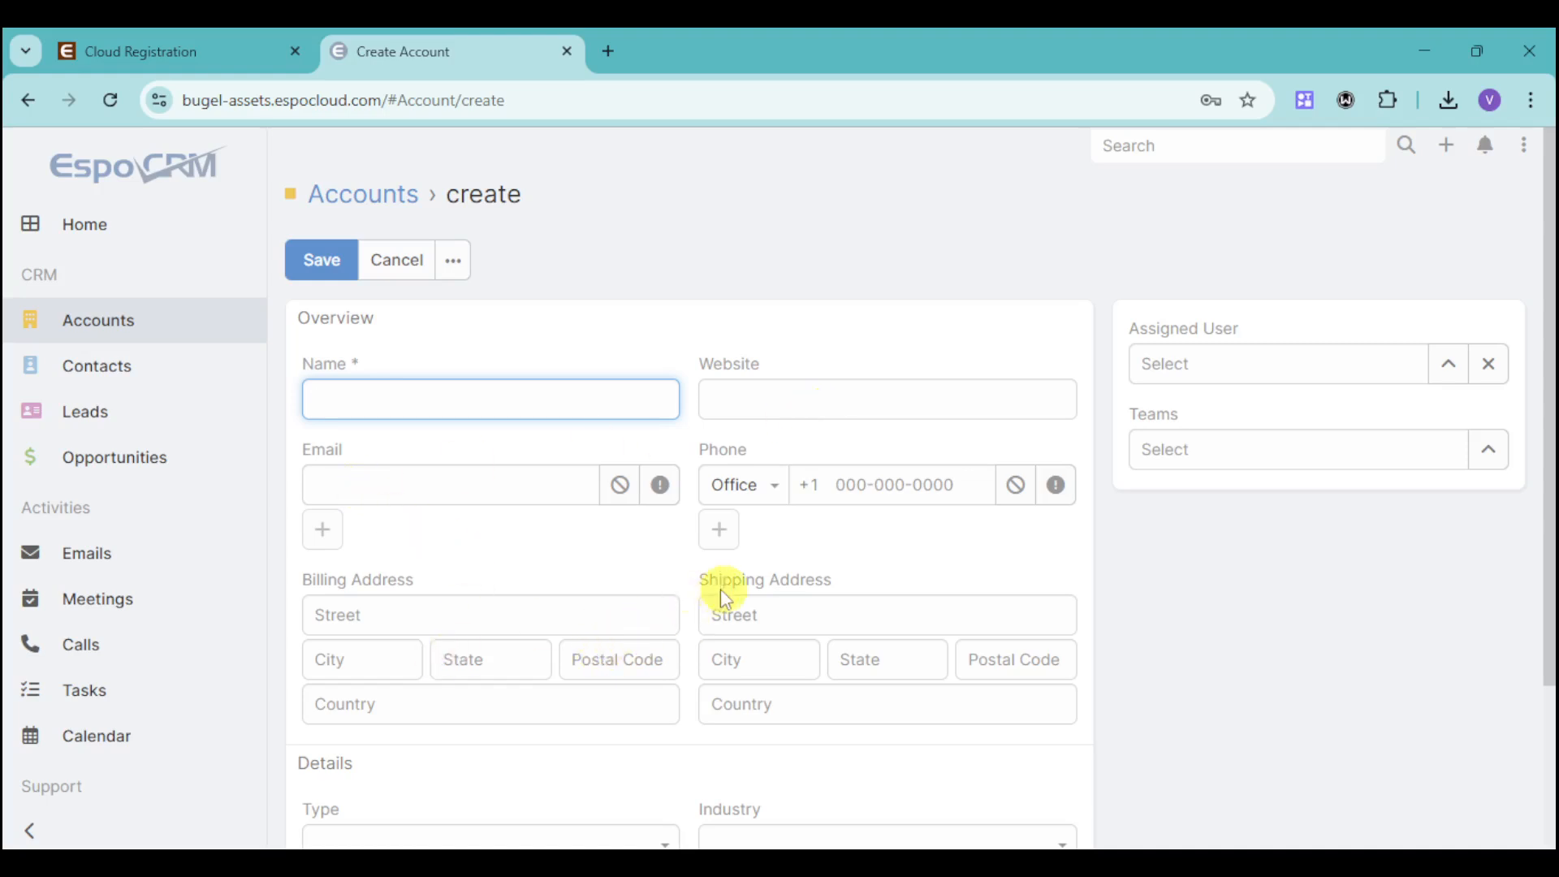
{"action": "scroll", "scroll_direction": "down", "scroll_amount": 3}
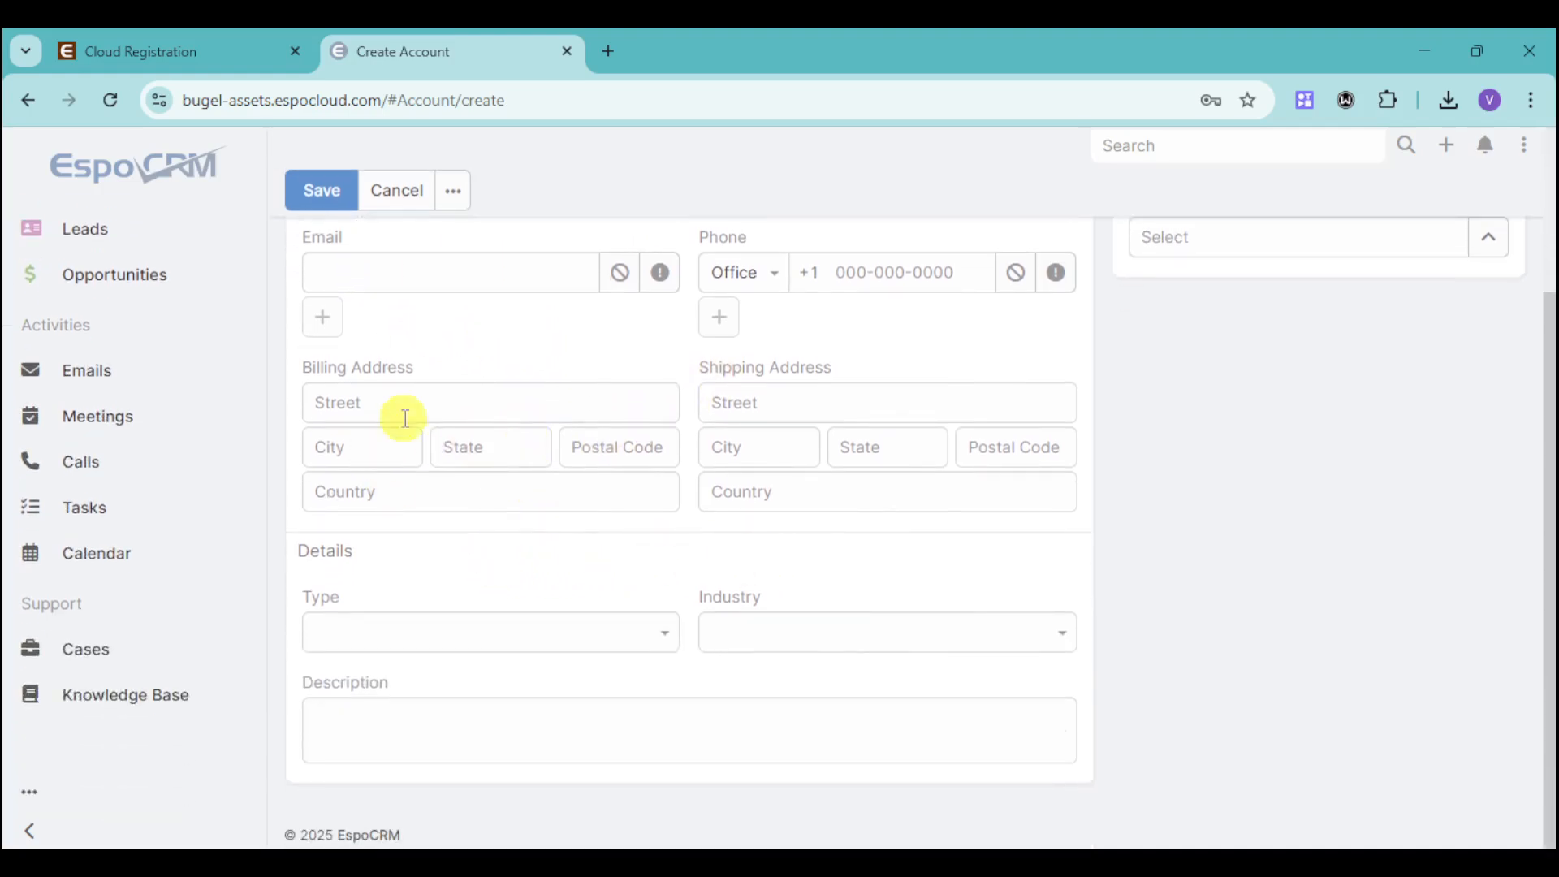
{"action": "mouse_move", "coordinate": [492, 613]}
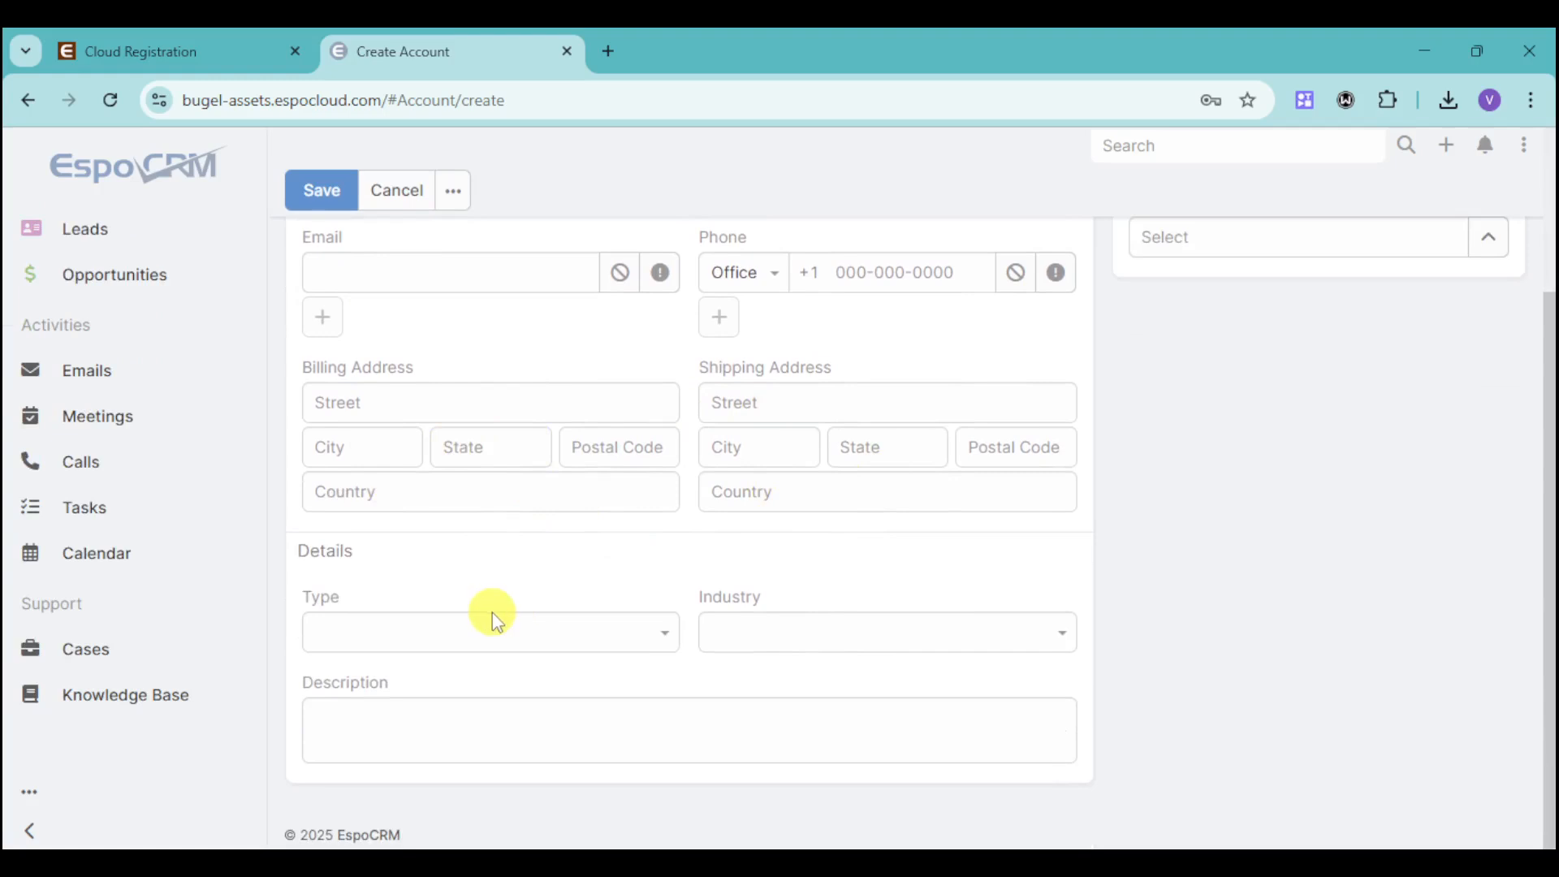
{"action": "scroll", "scroll_direction": "up", "scroll_amount": 3}
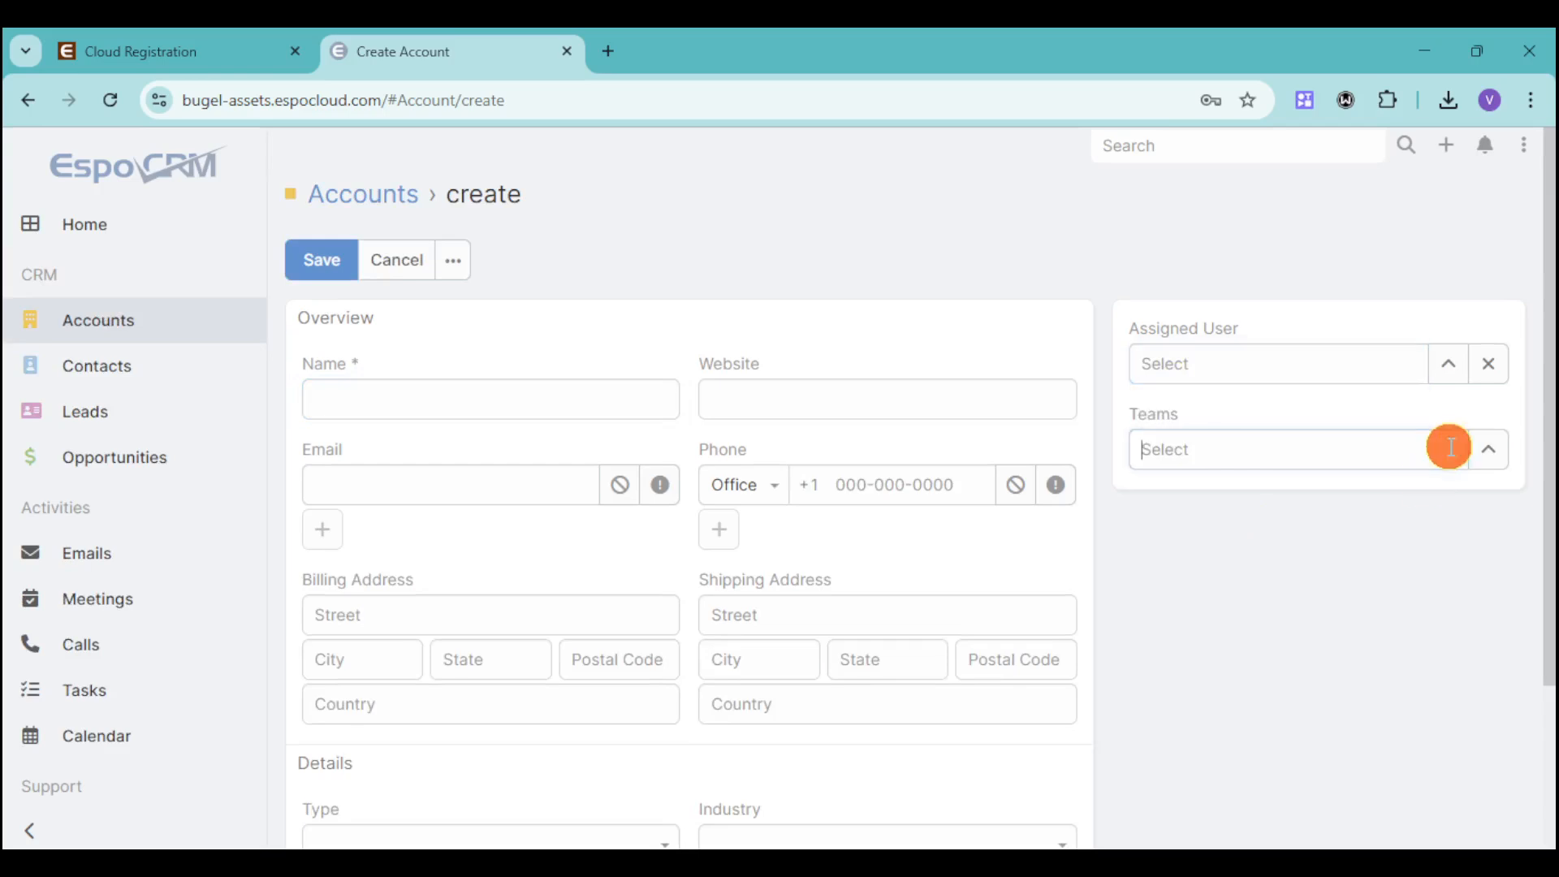
{"action": "mouse_move", "coordinate": [1160, 554]}
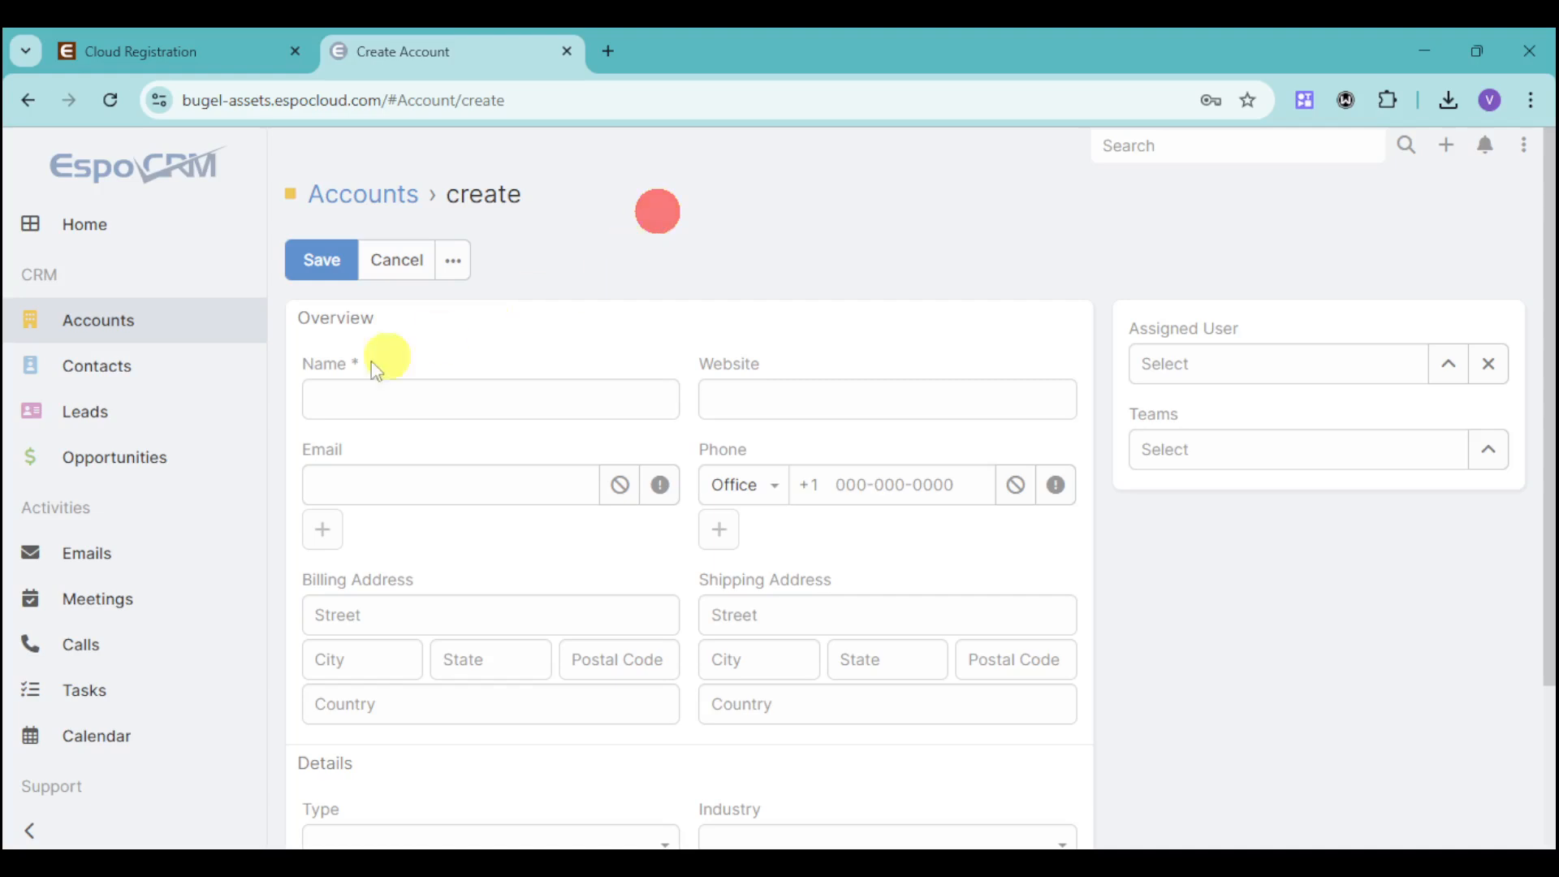
- Go to the empty Contacts list and bring up a blank Create Contact form
{"action": "left_click", "coordinate": [96, 365]}
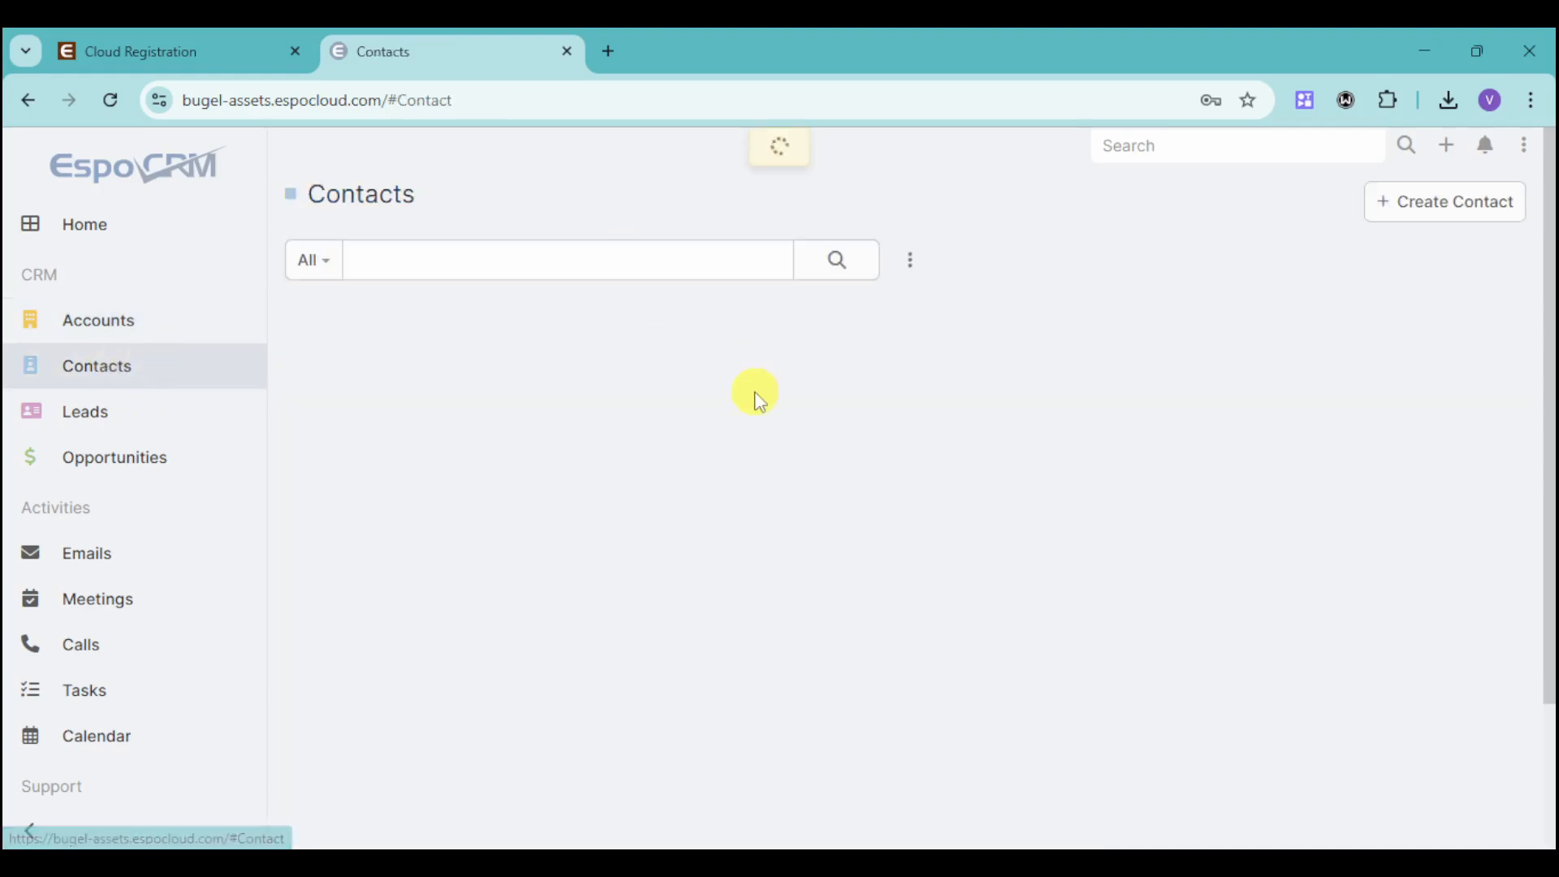
{"action": "left_click", "coordinate": [1444, 201]}
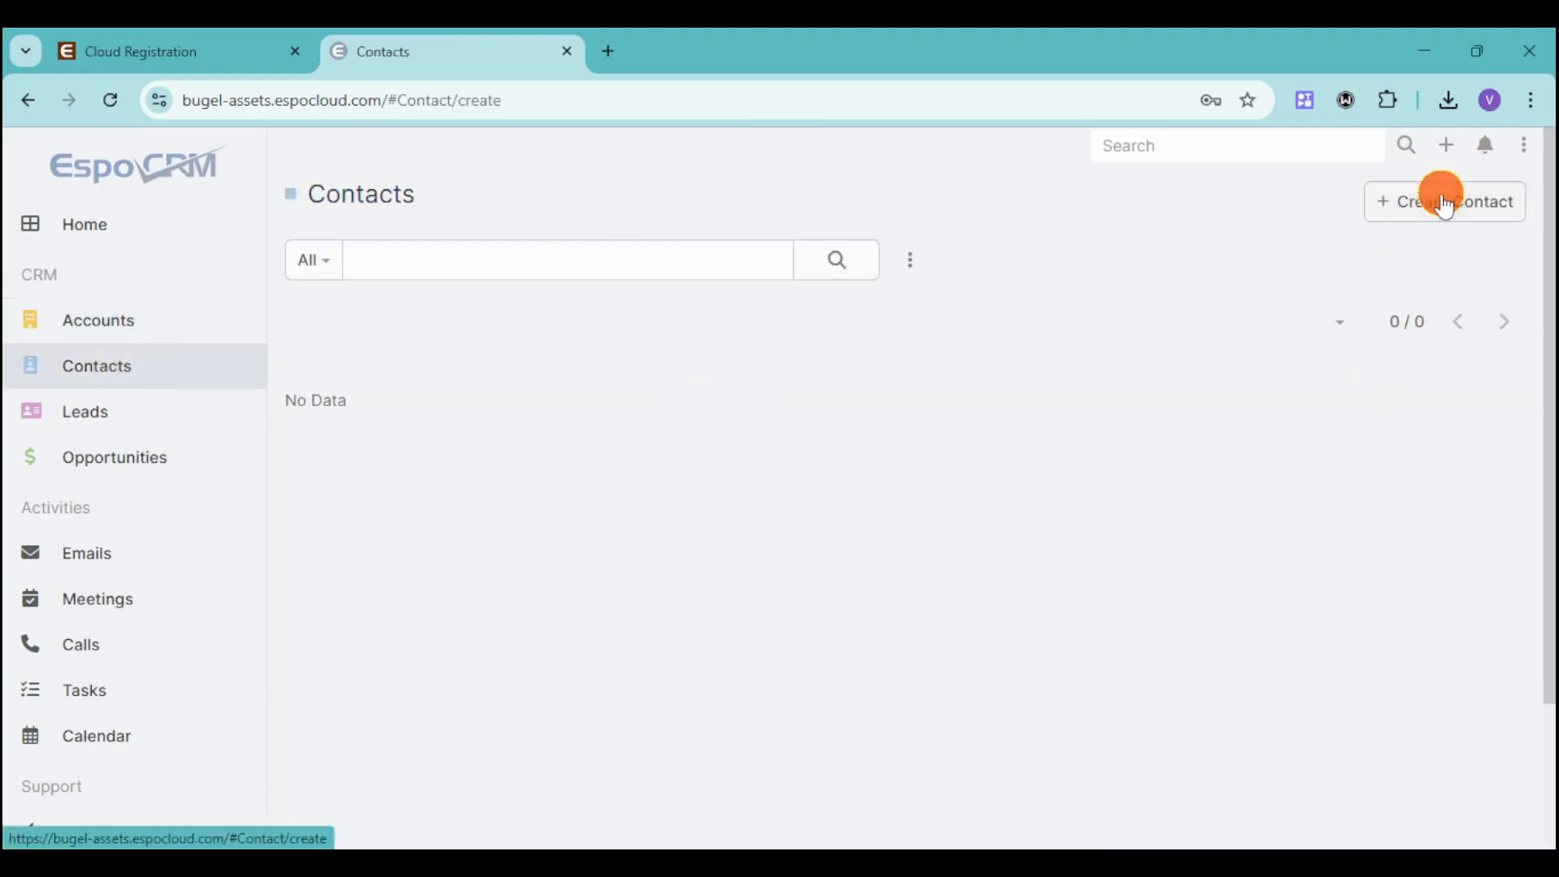
{"action": "left_click", "coordinate": [1444, 201]}
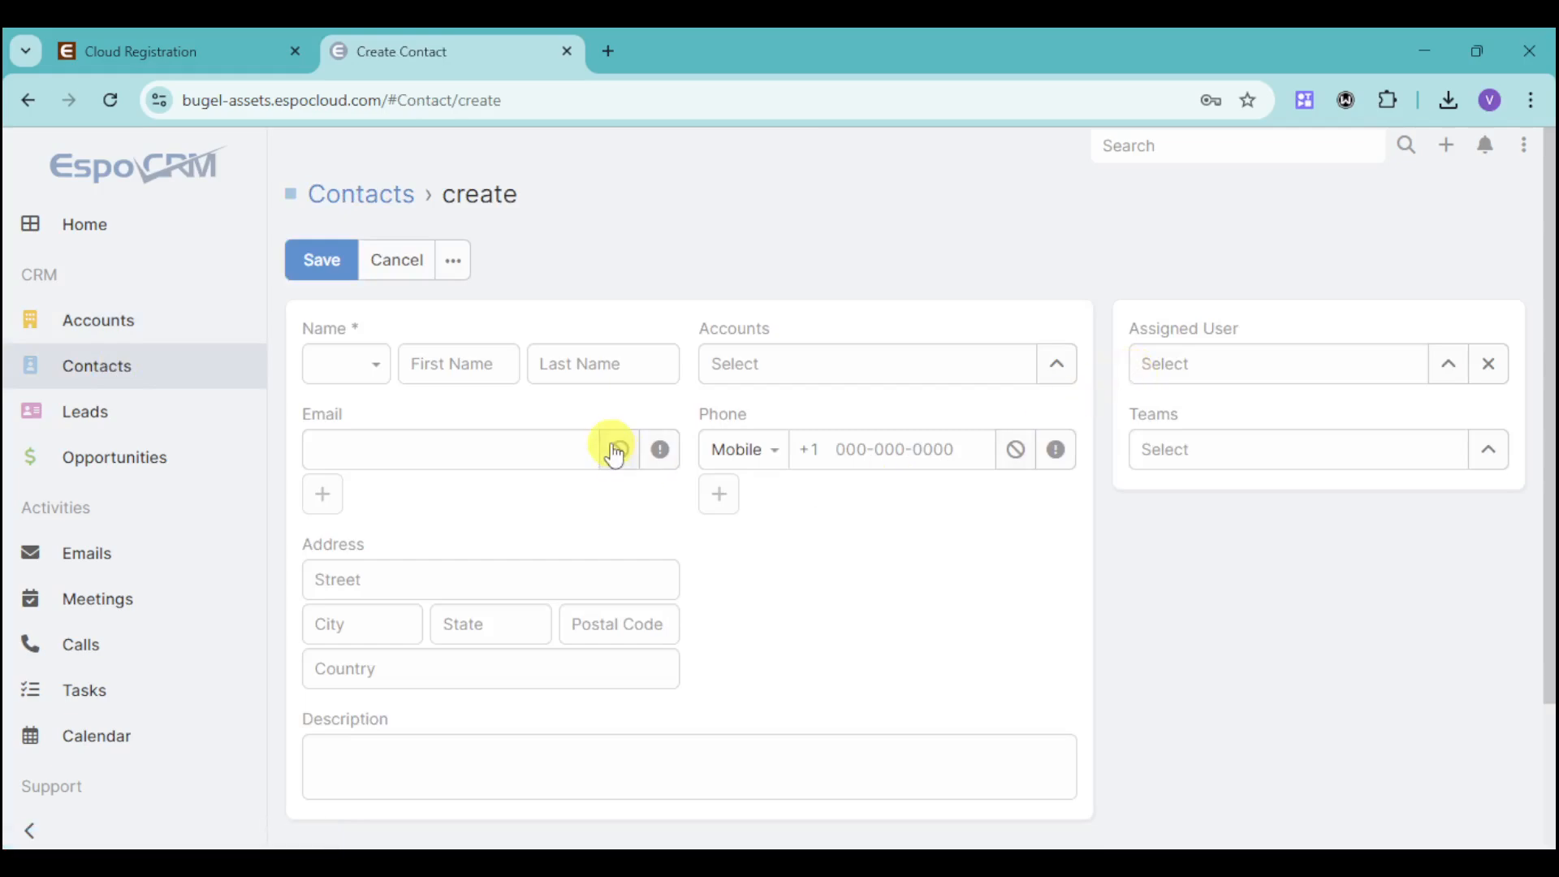
{"action": "mouse_move", "coordinate": [919, 454]}
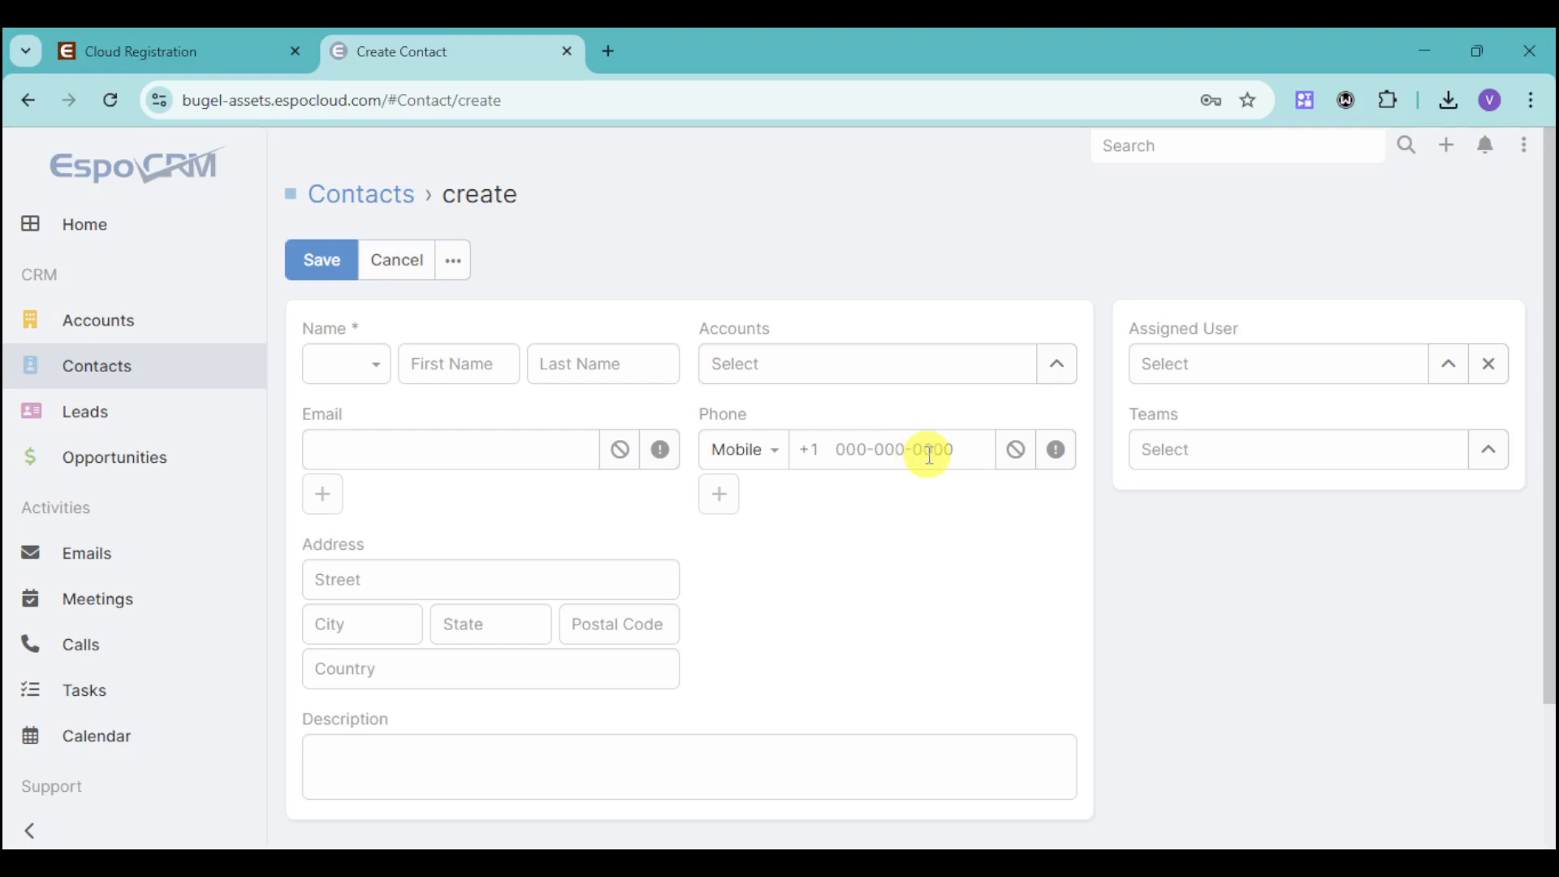
{"action": "mouse_move", "coordinate": [843, 594]}
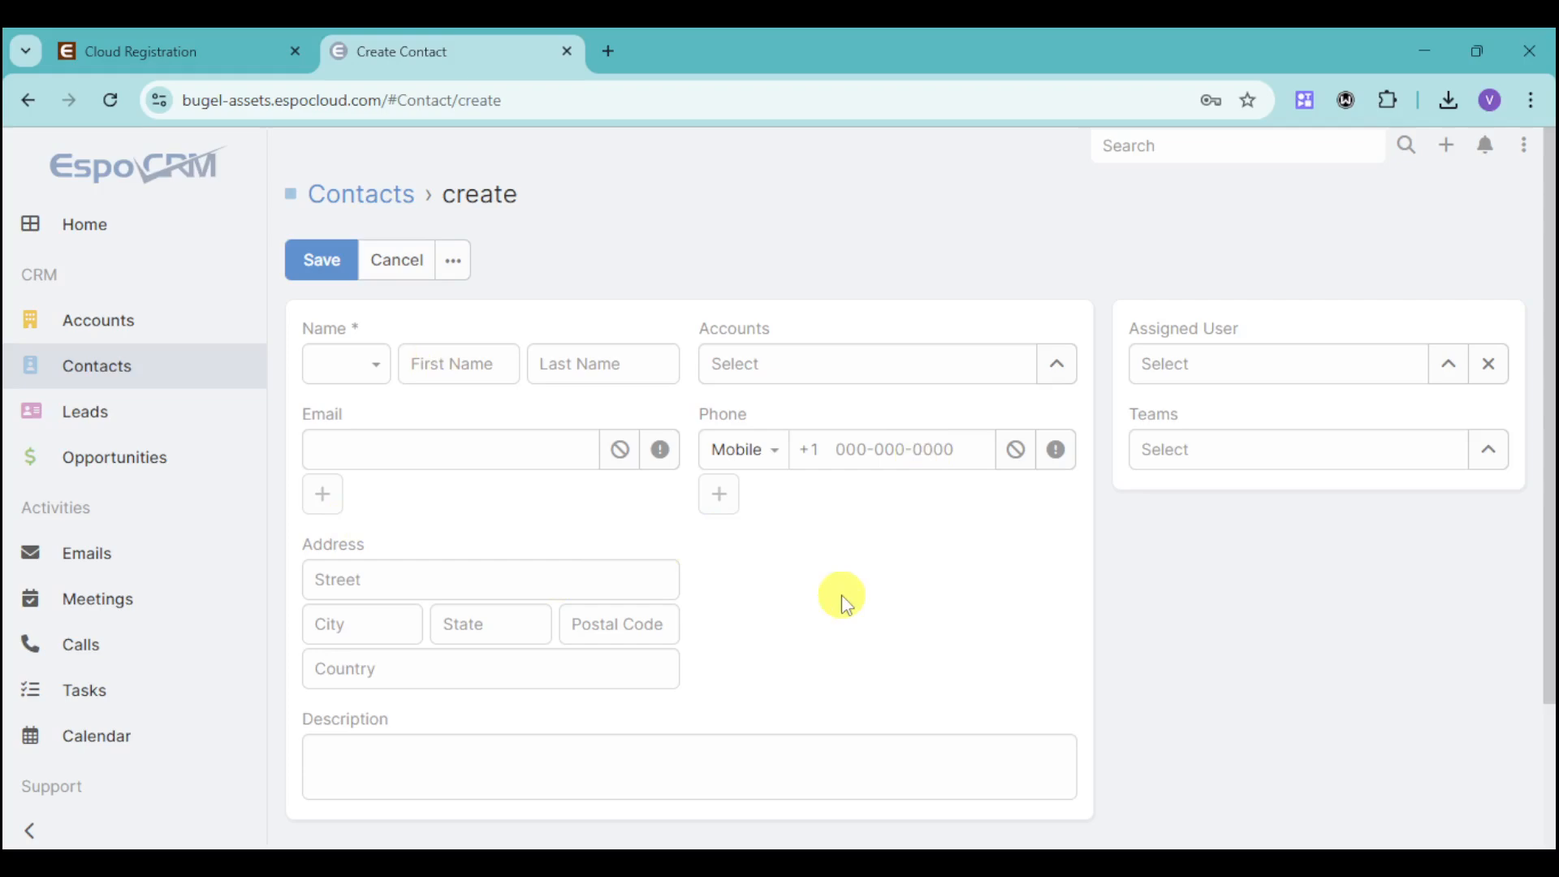
{"action": "mouse_move", "coordinate": [522, 497]}
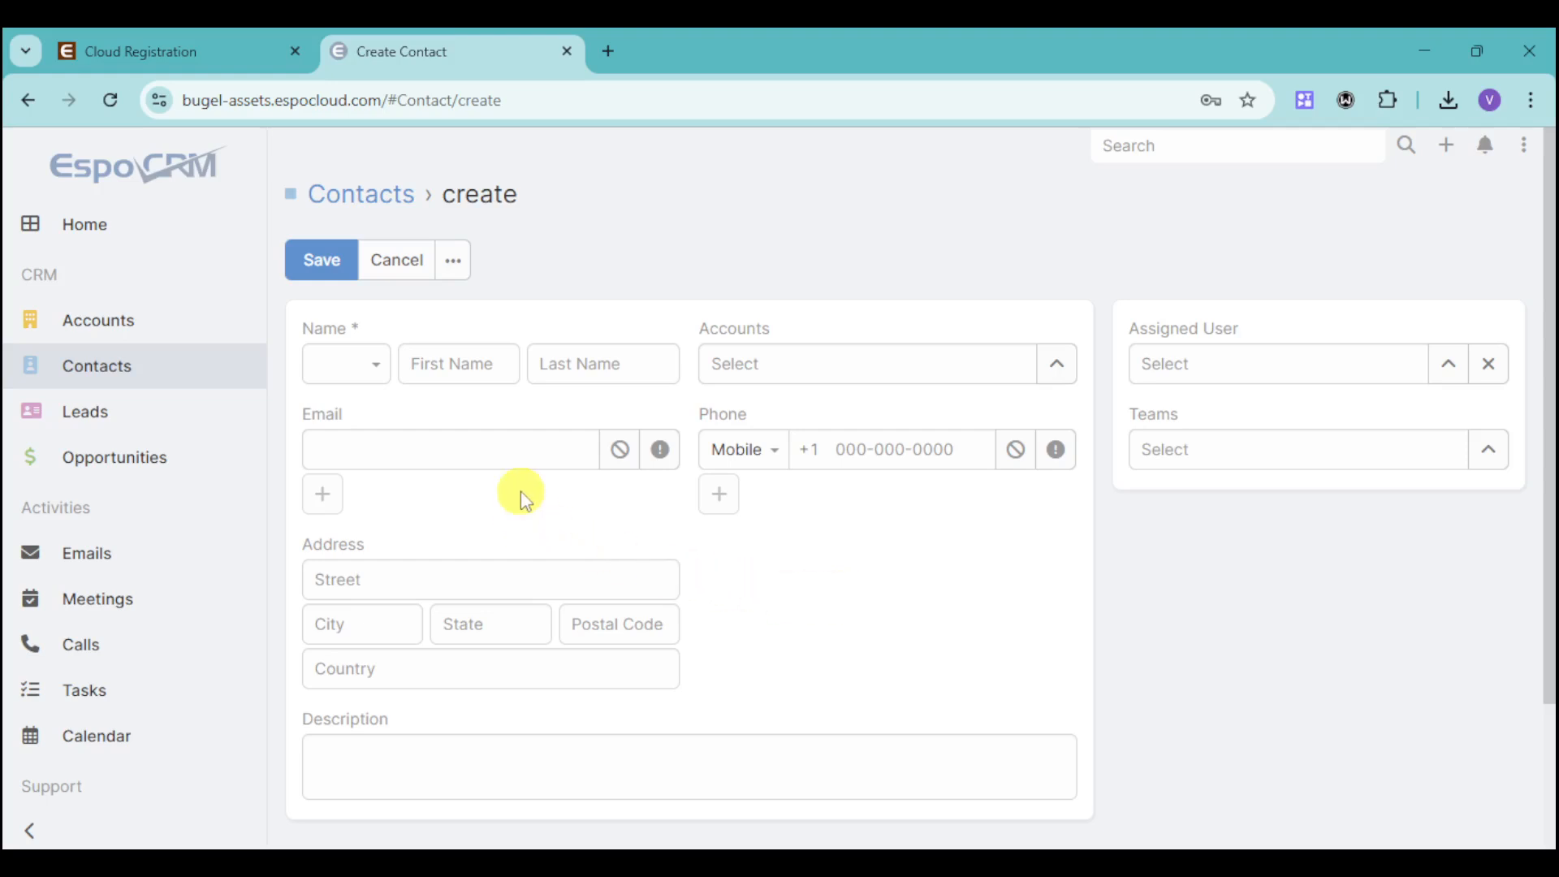
- Create a new lead named Harry Potter with Harry Potter as the account name
{"action": "left_click", "coordinate": [85, 411]}
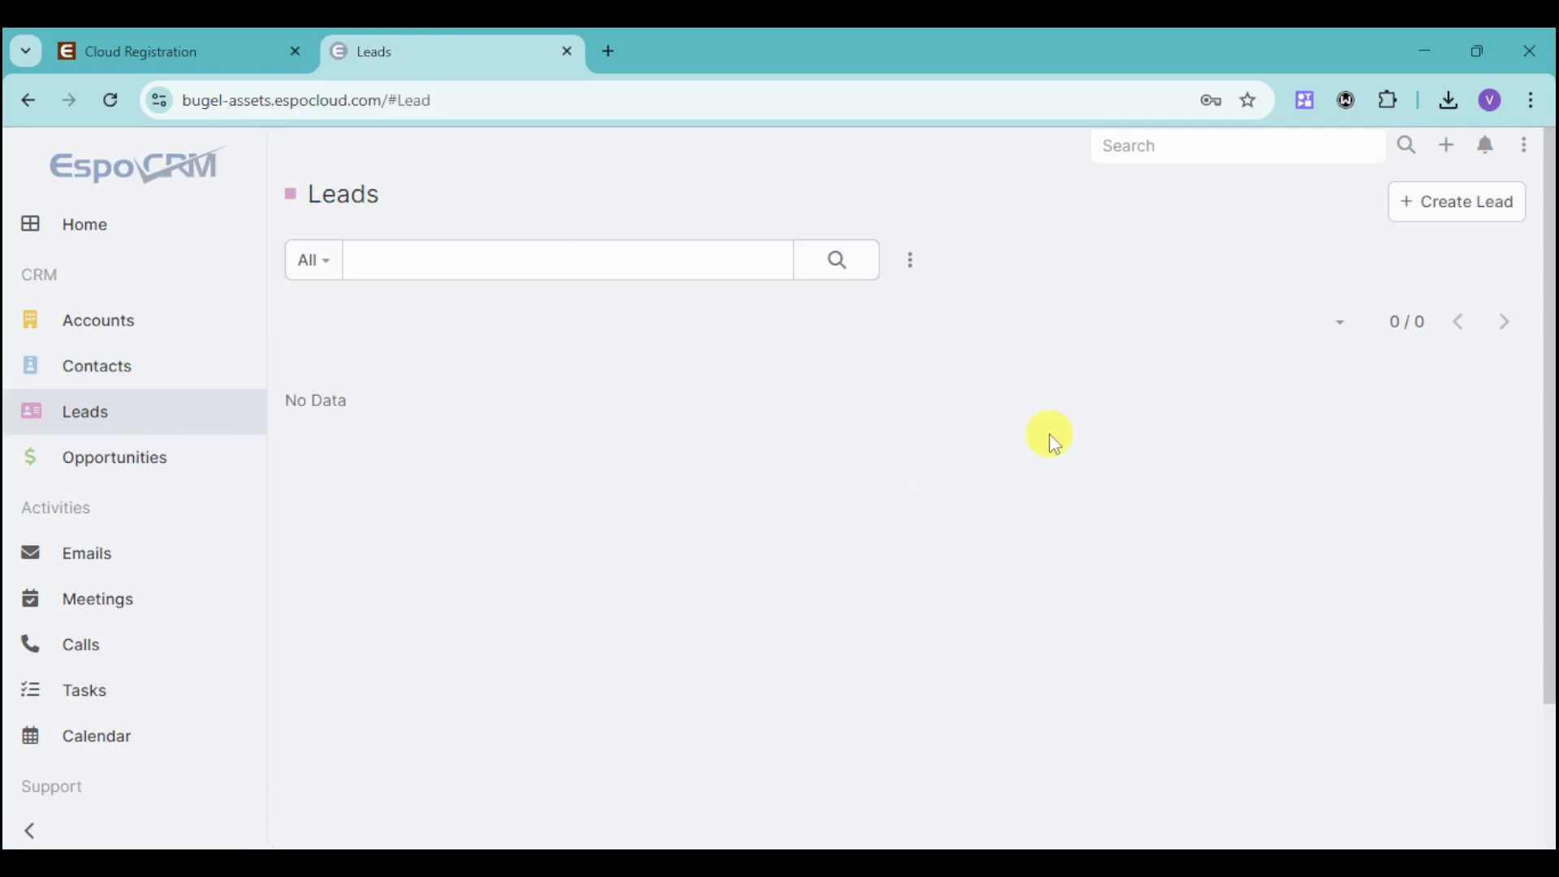
{"action": "mouse_move", "coordinate": [1455, 201]}
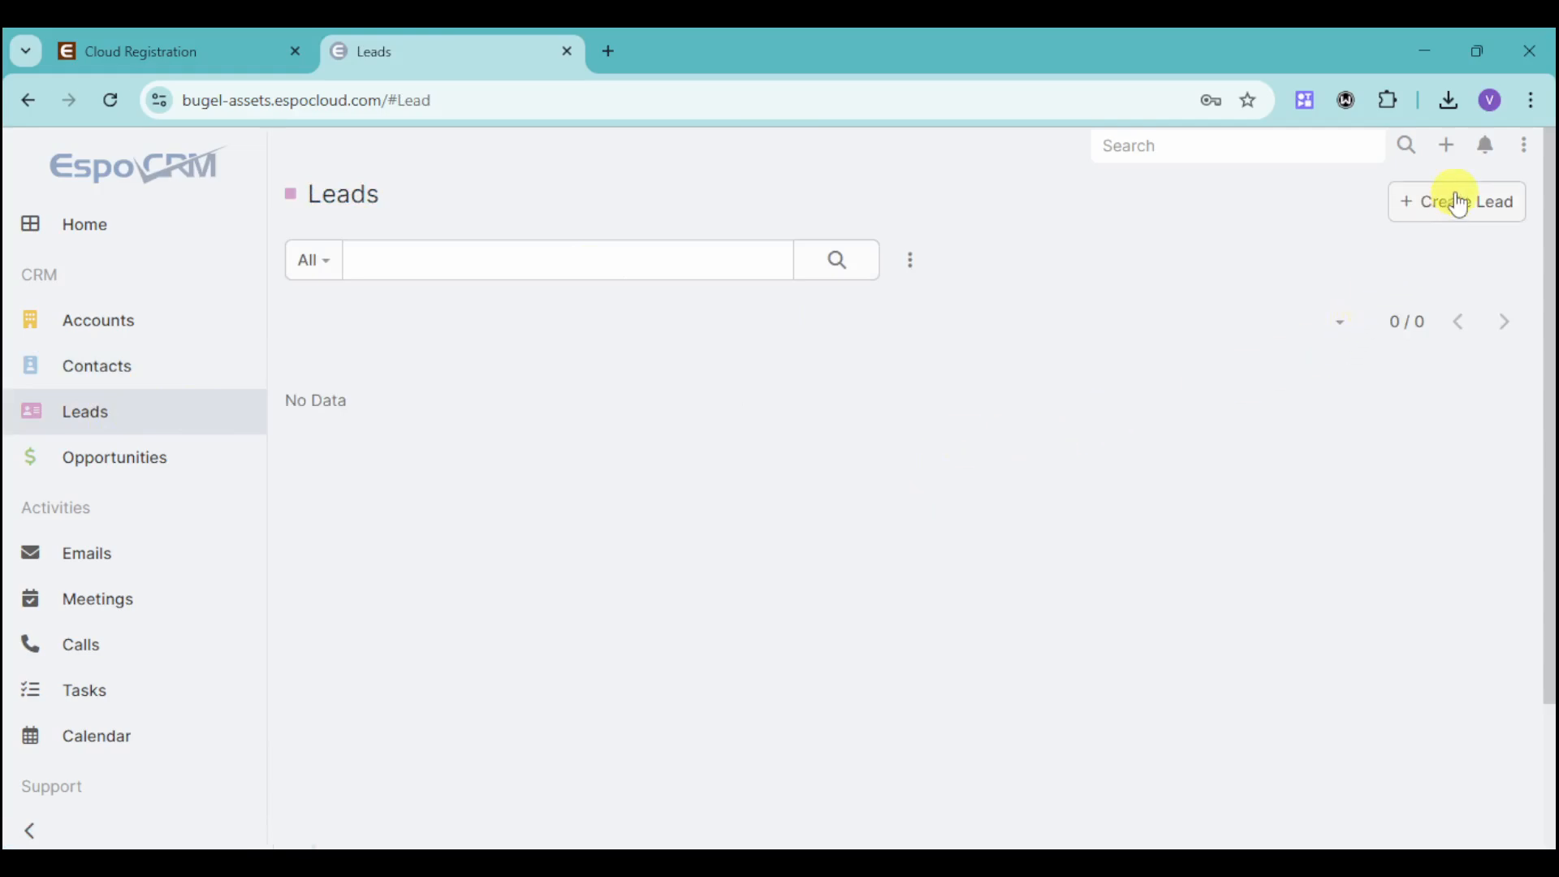
{"action": "left_click", "coordinate": [1455, 201]}
{"action": "type", "text": "Harp"}
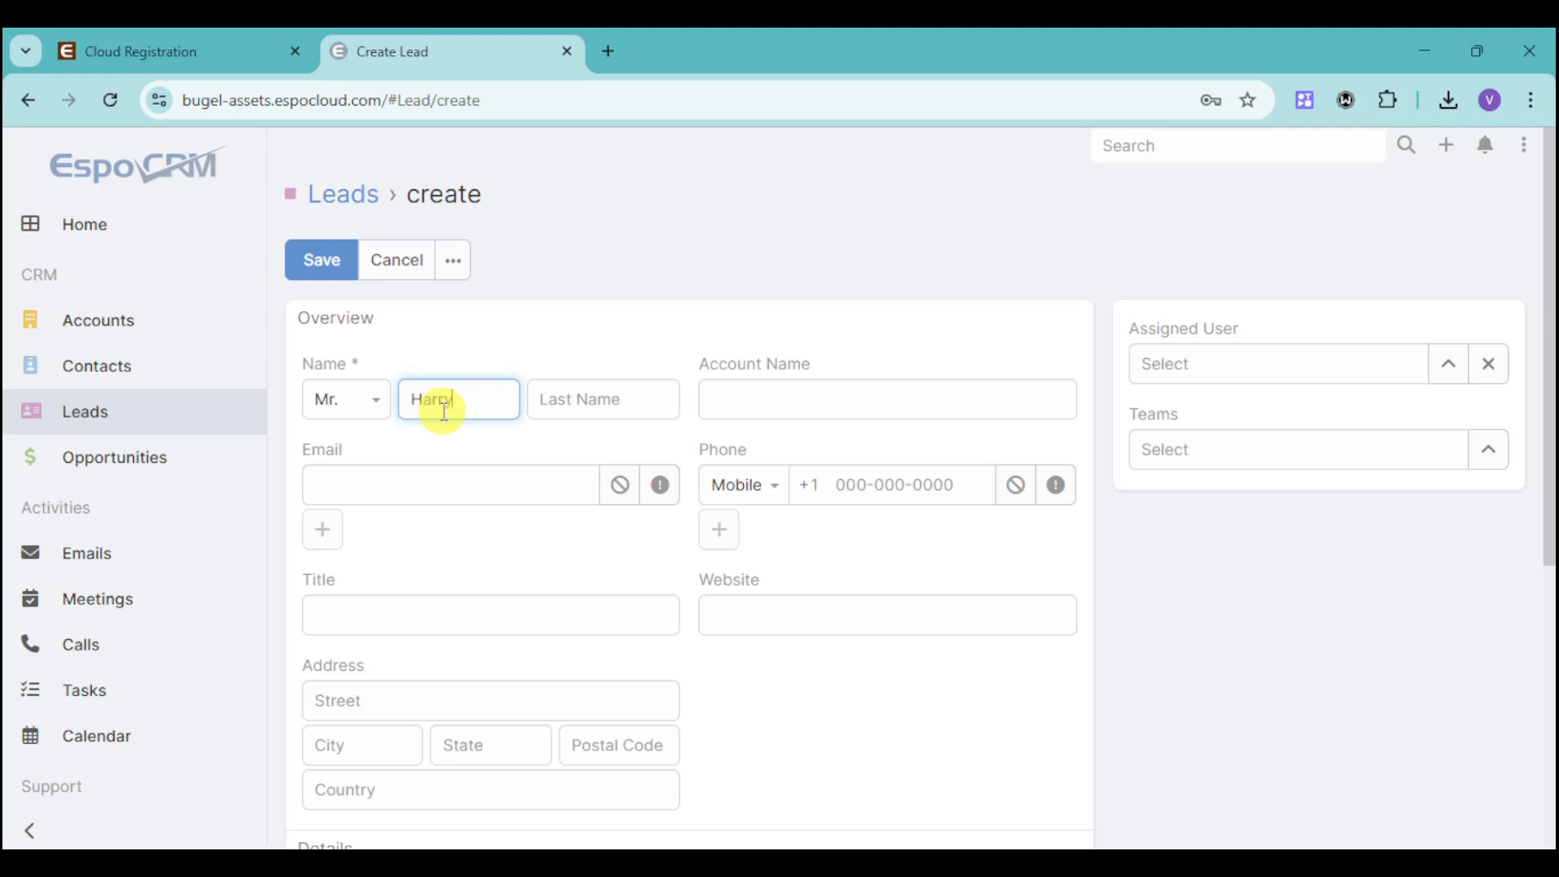
{"action": "type", "text": "Pott"}
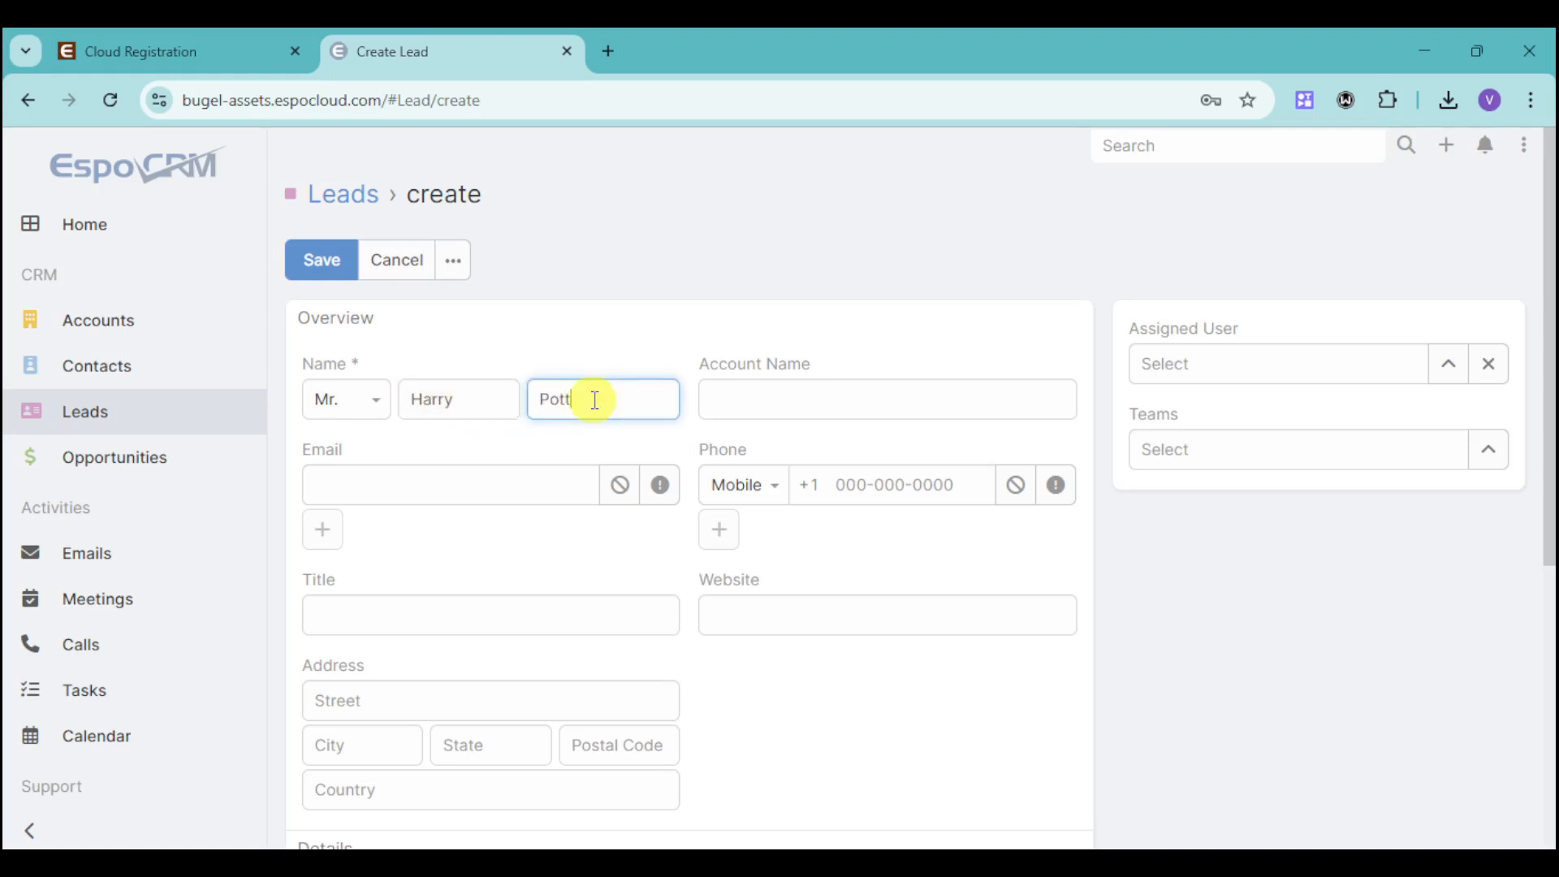
{"action": "left_click", "coordinate": [885, 399]}
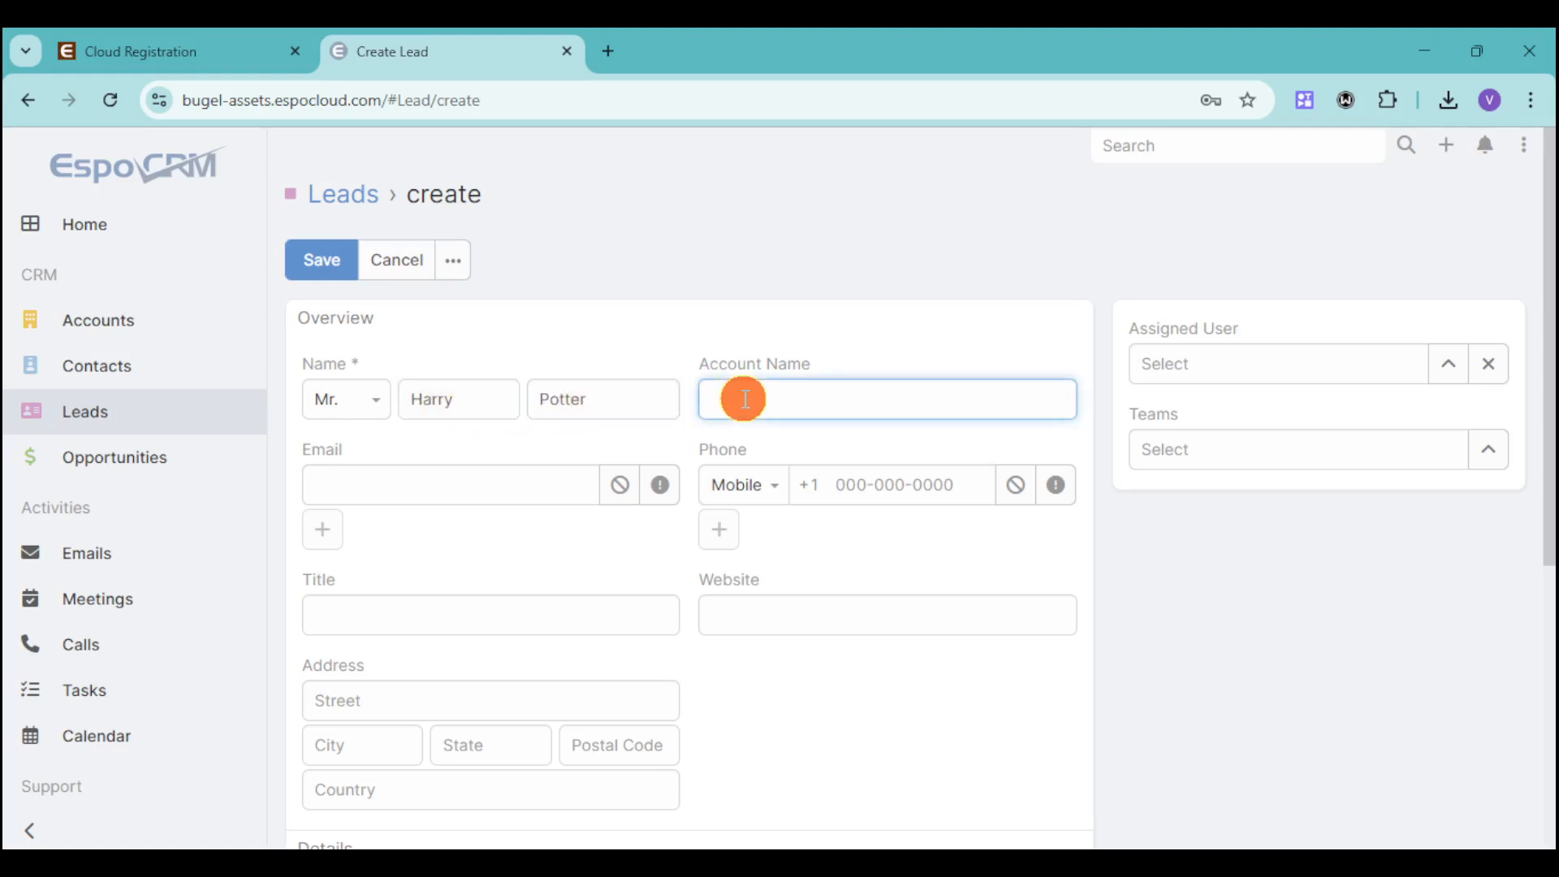
{"action": "type", "text": "Harry Po"}
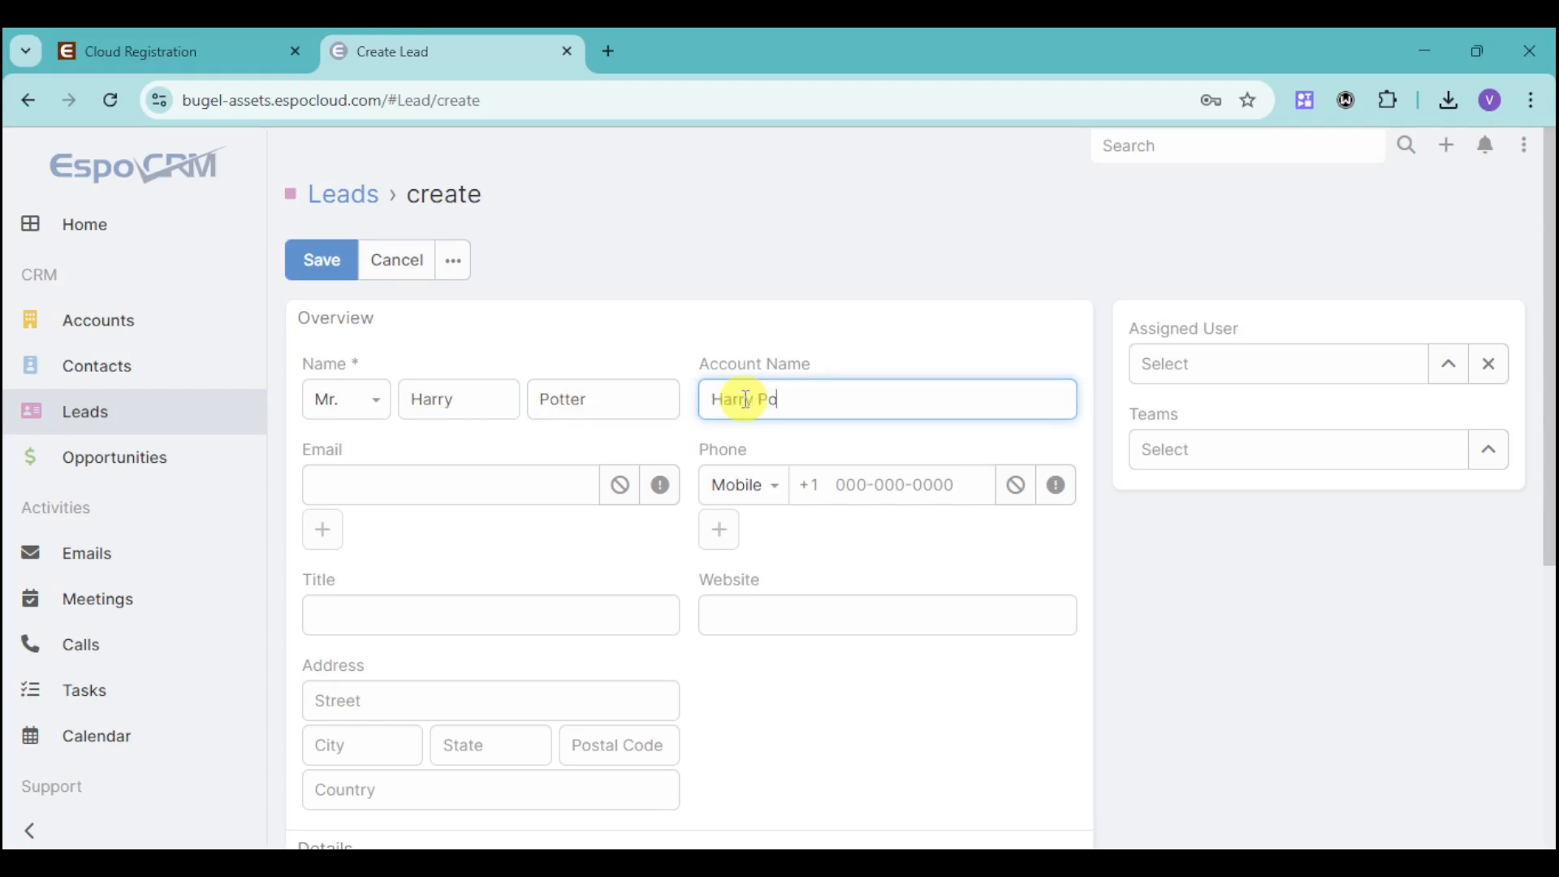
{"action": "type", "text": "tt"}
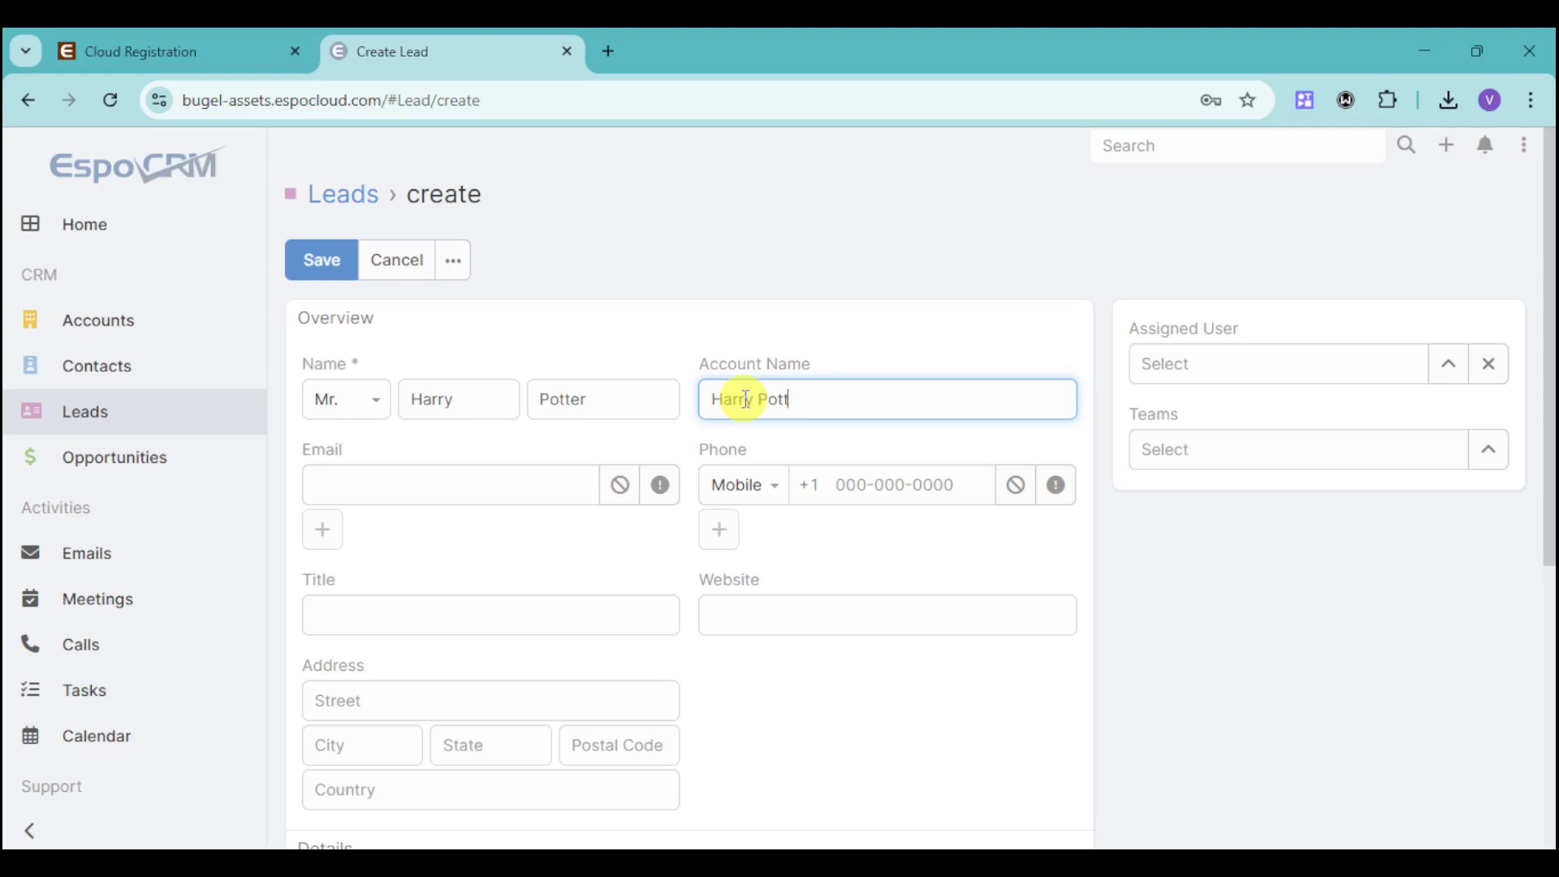
{"action": "type", "text": "er"}
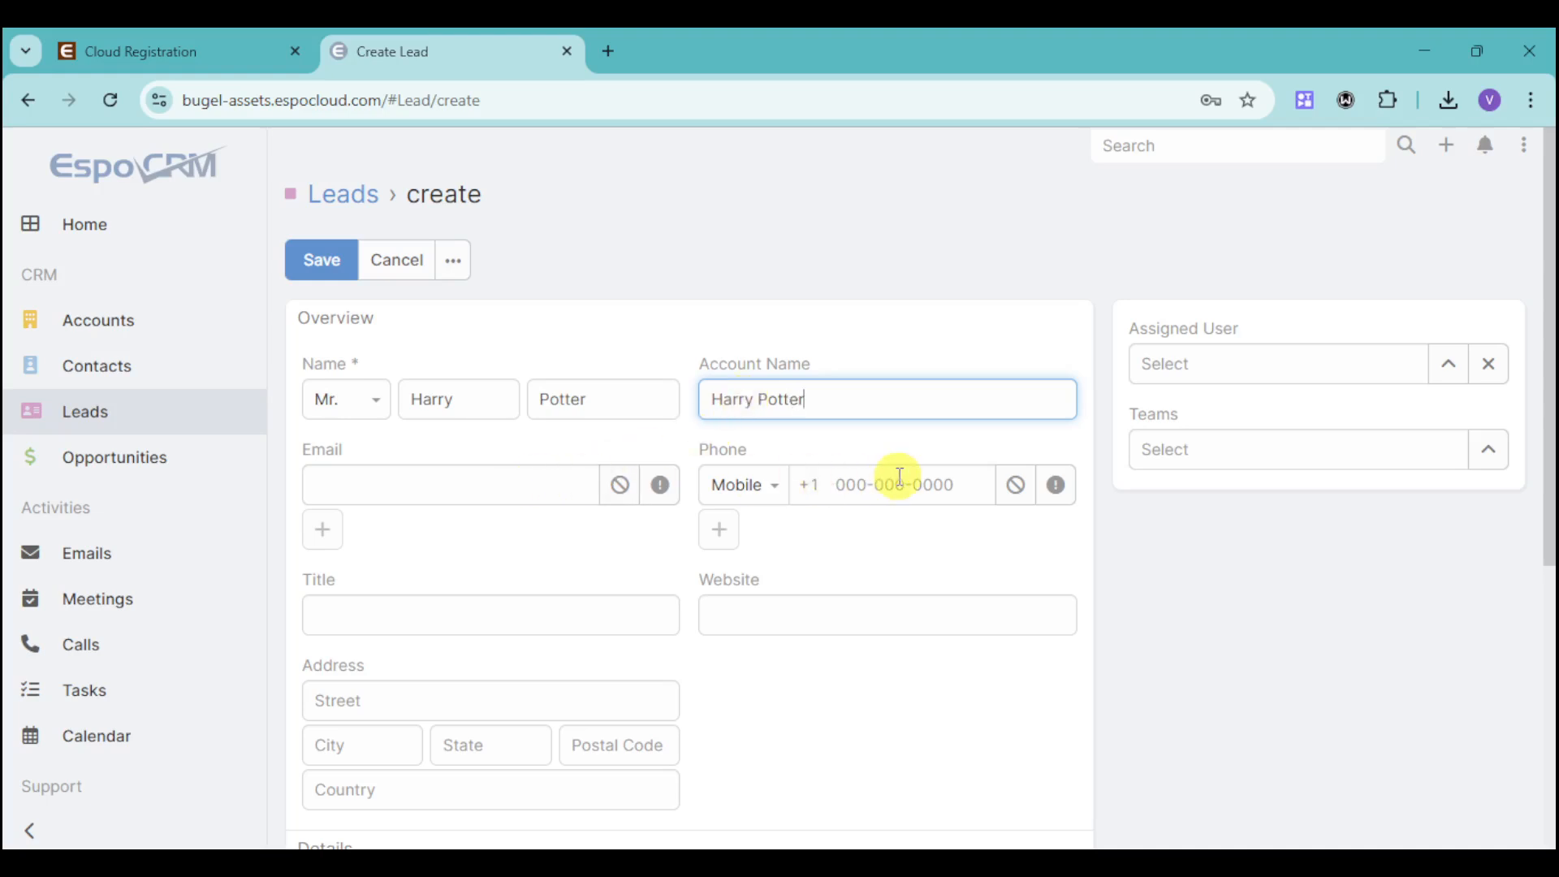
- Set the lead's status to In Process and its source to Call
{"action": "scroll", "scroll_direction": "down", "scroll_amount": 3}
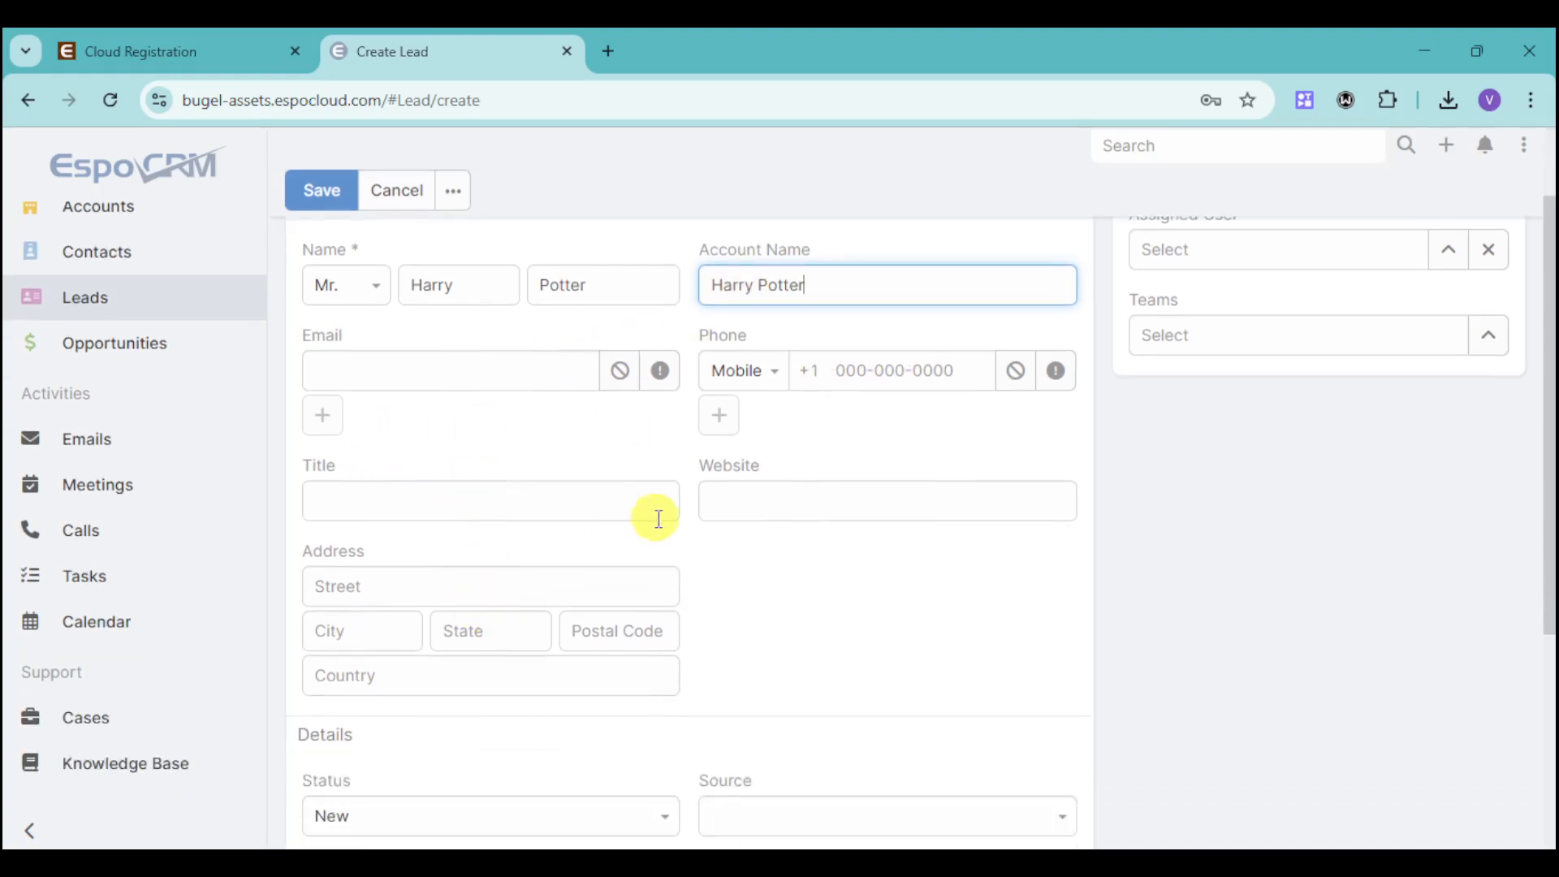
{"action": "scroll", "scroll_direction": "down", "scroll_amount": 3}
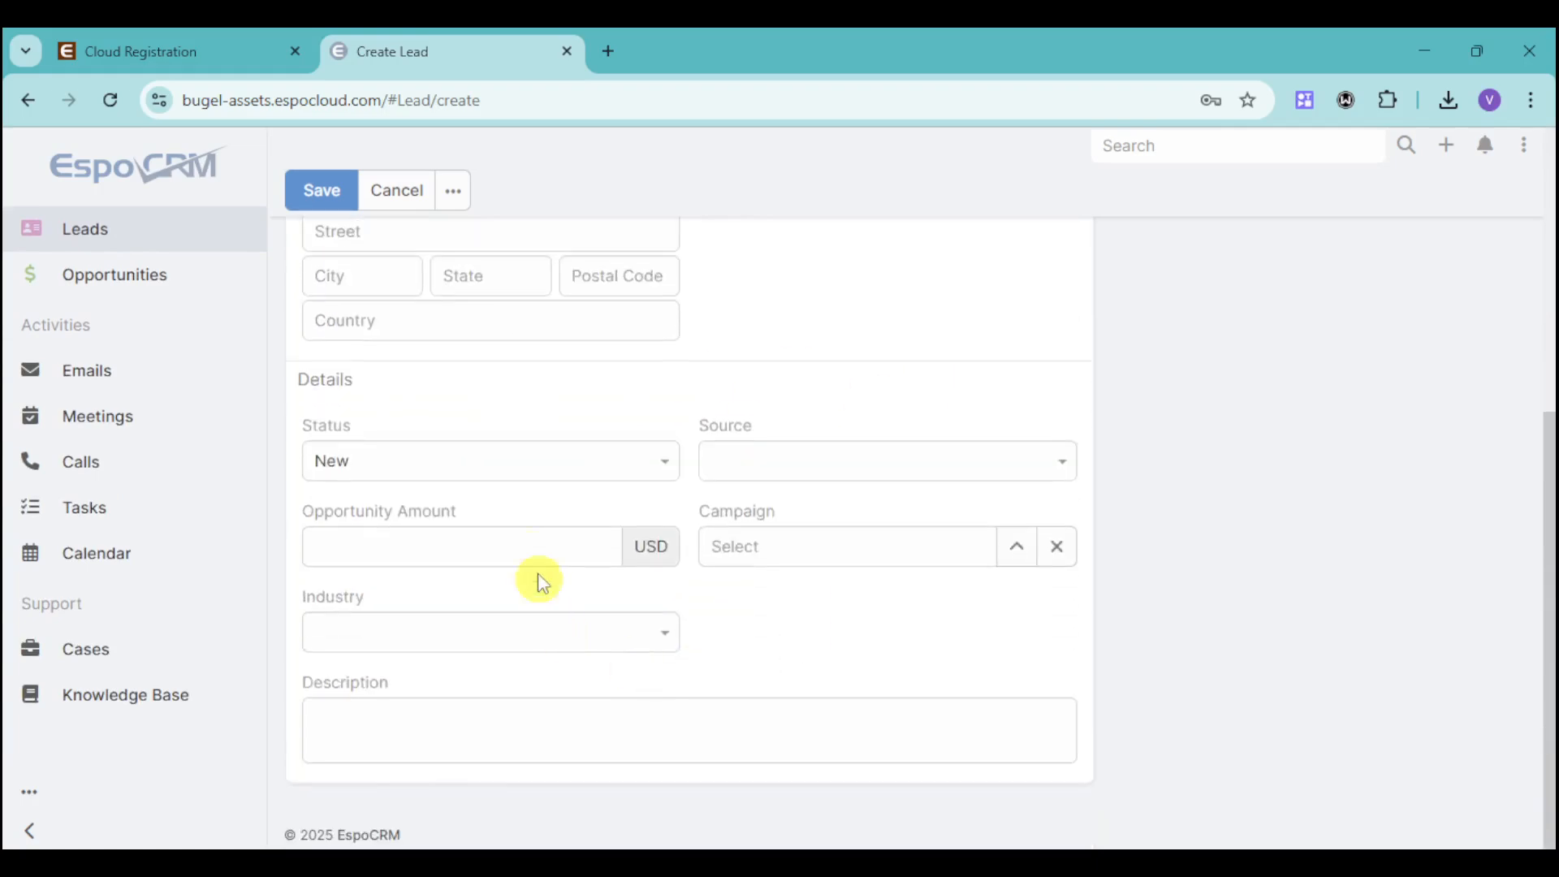
{"action": "left_click", "coordinate": [489, 460]}
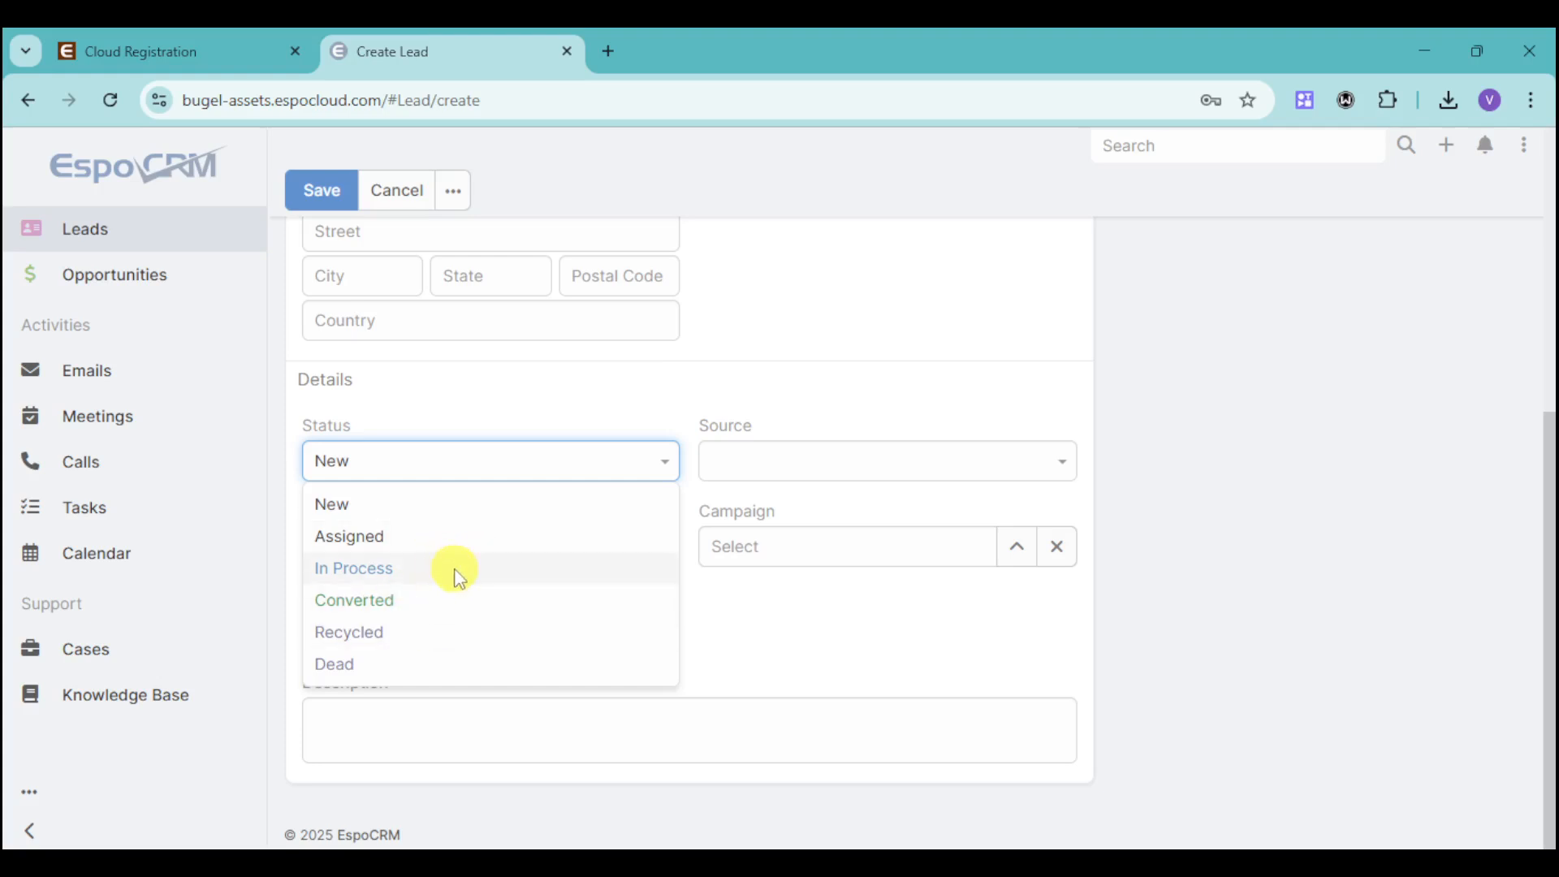
{"action": "left_click", "coordinate": [352, 568]}
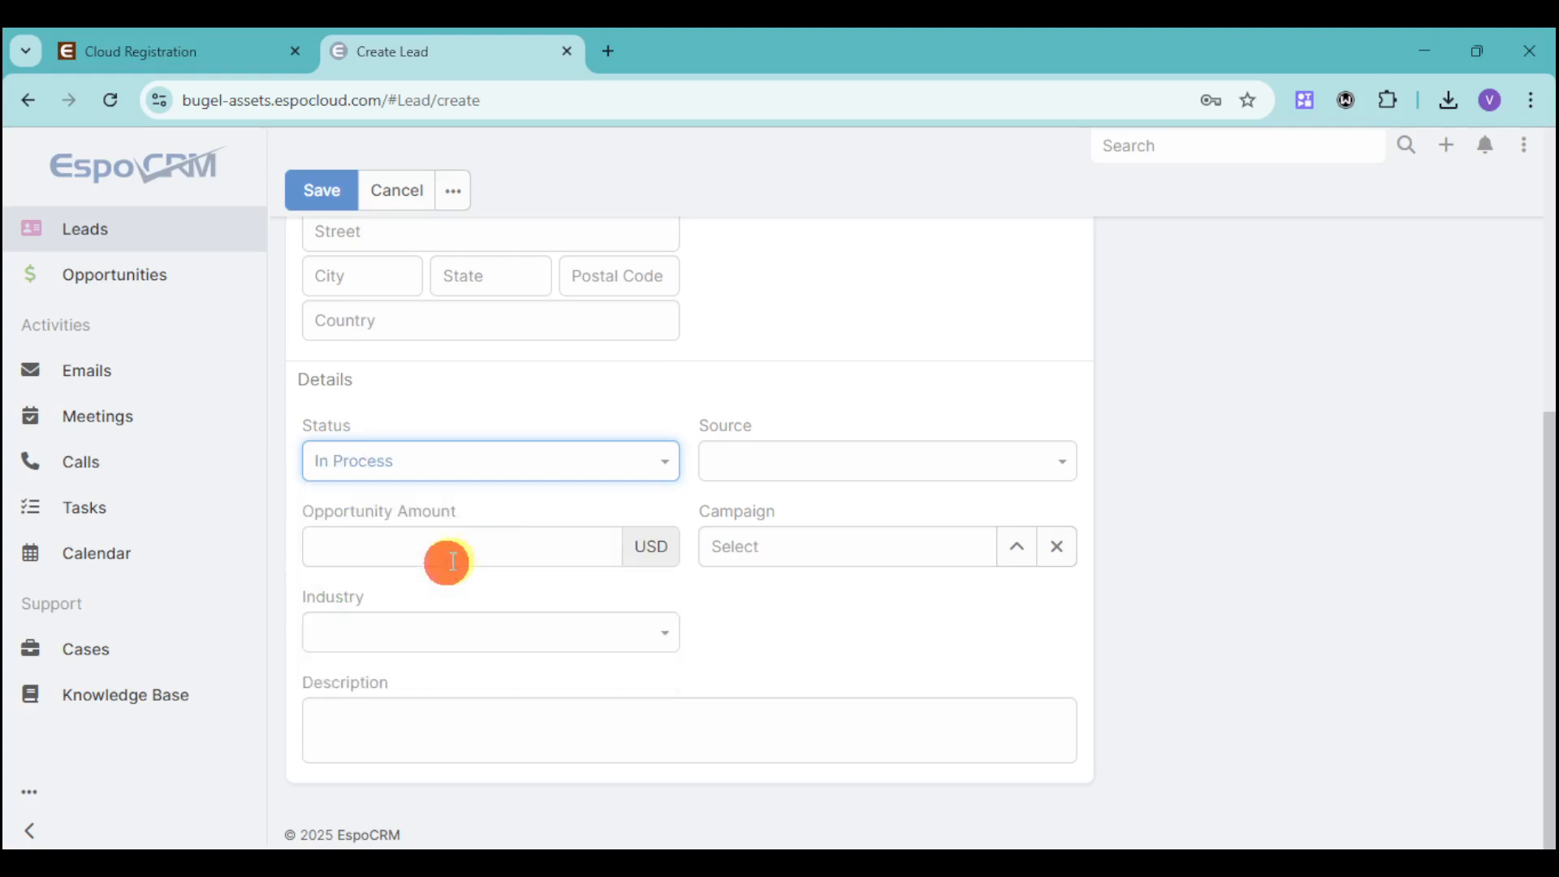
{"action": "left_click", "coordinate": [884, 459]}
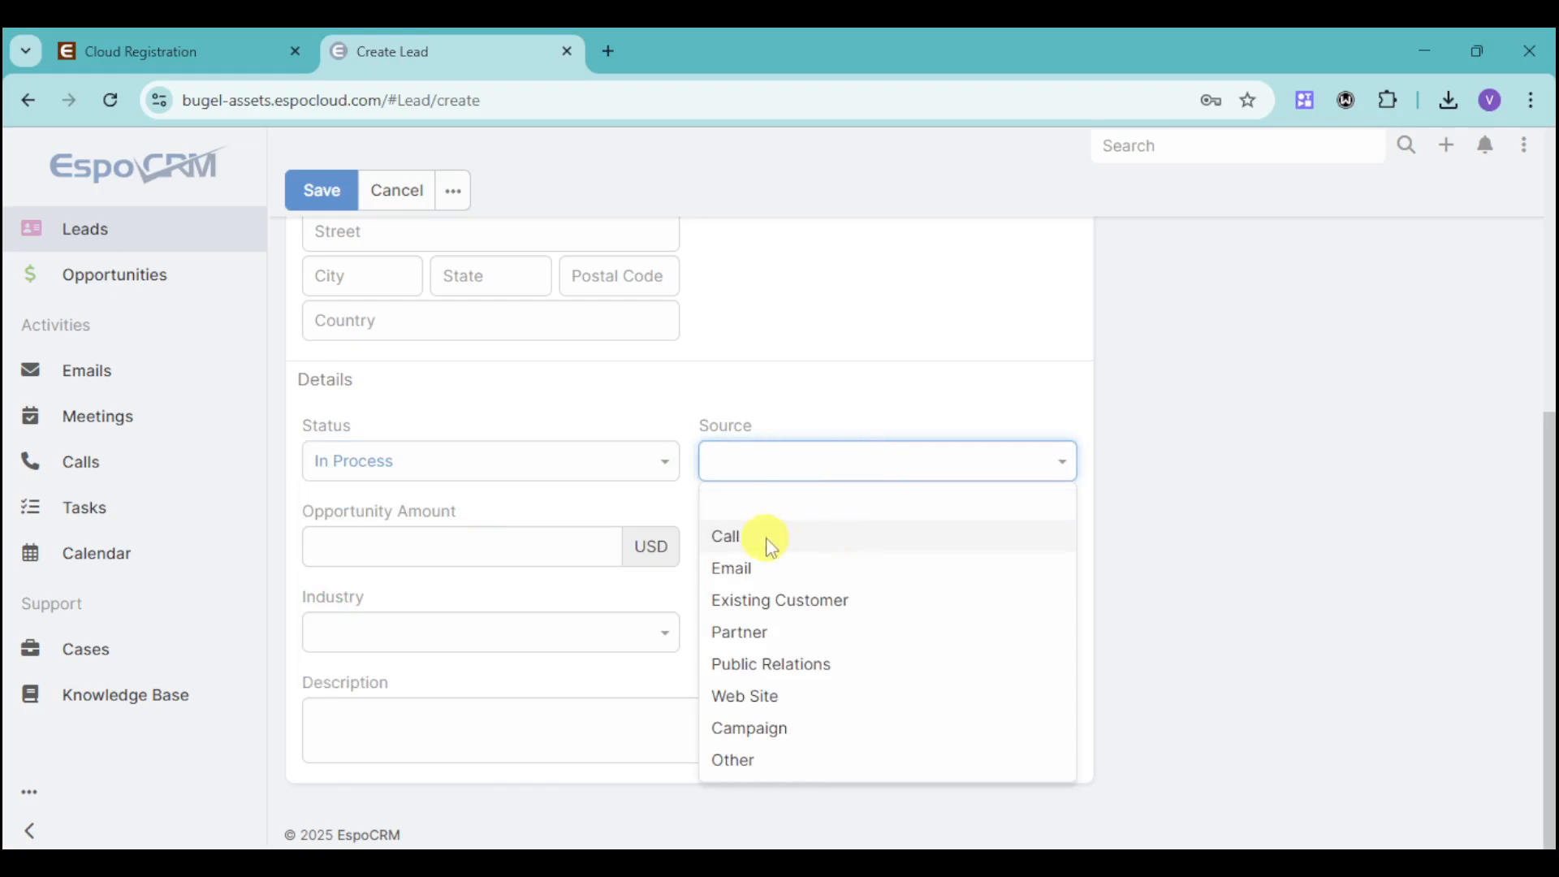
{"action": "left_click", "coordinate": [725, 536]}
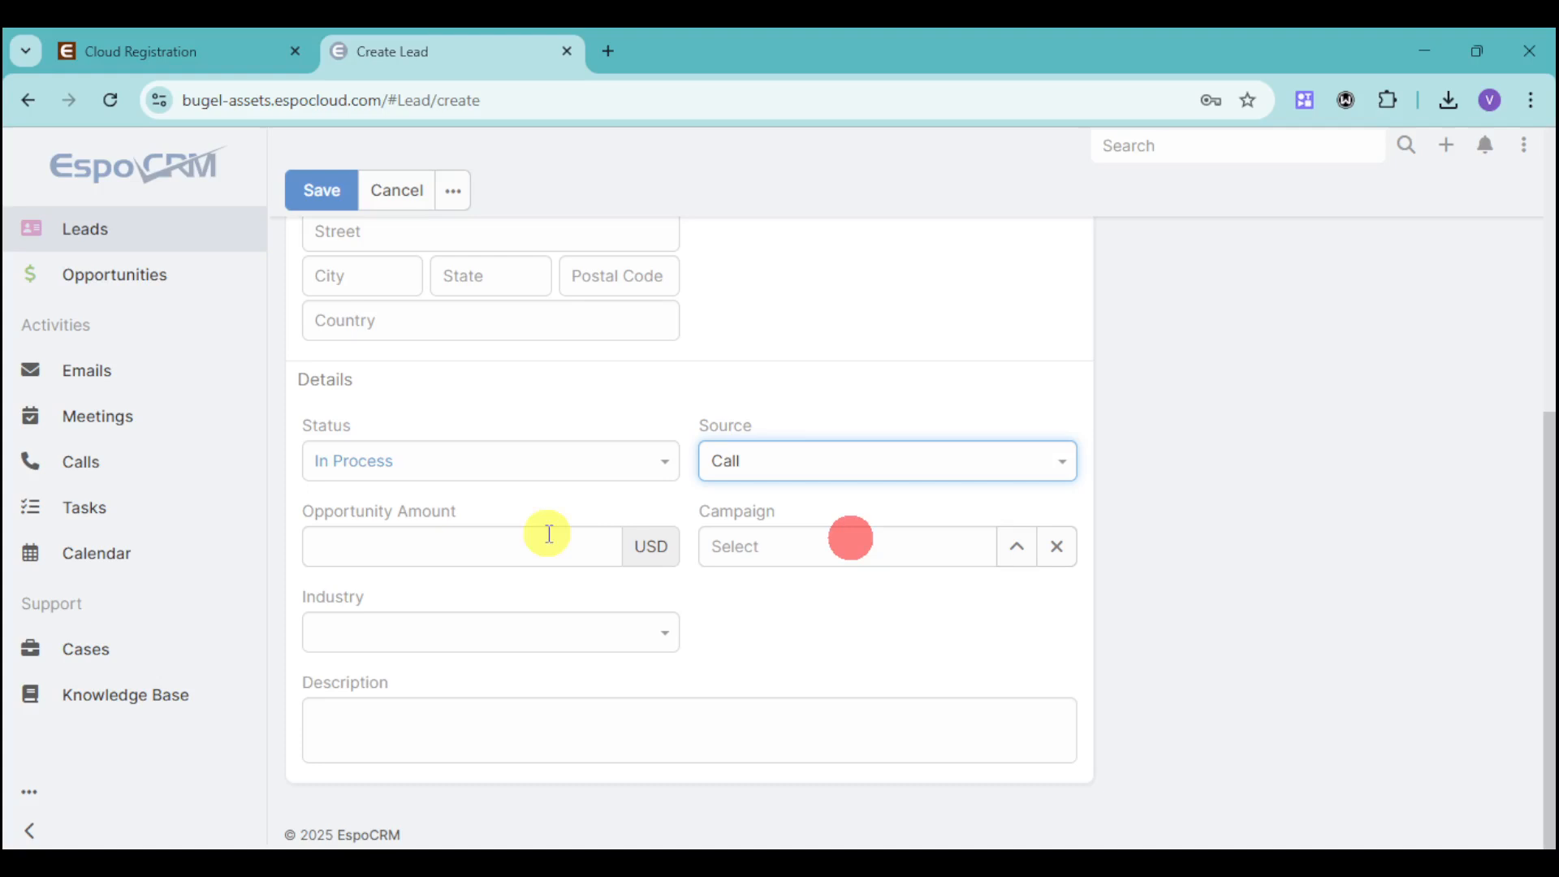
- Enter opportunity amount 49.99, set industry to Advertising, and save the lead
{"action": "left_click", "coordinate": [463, 546]}
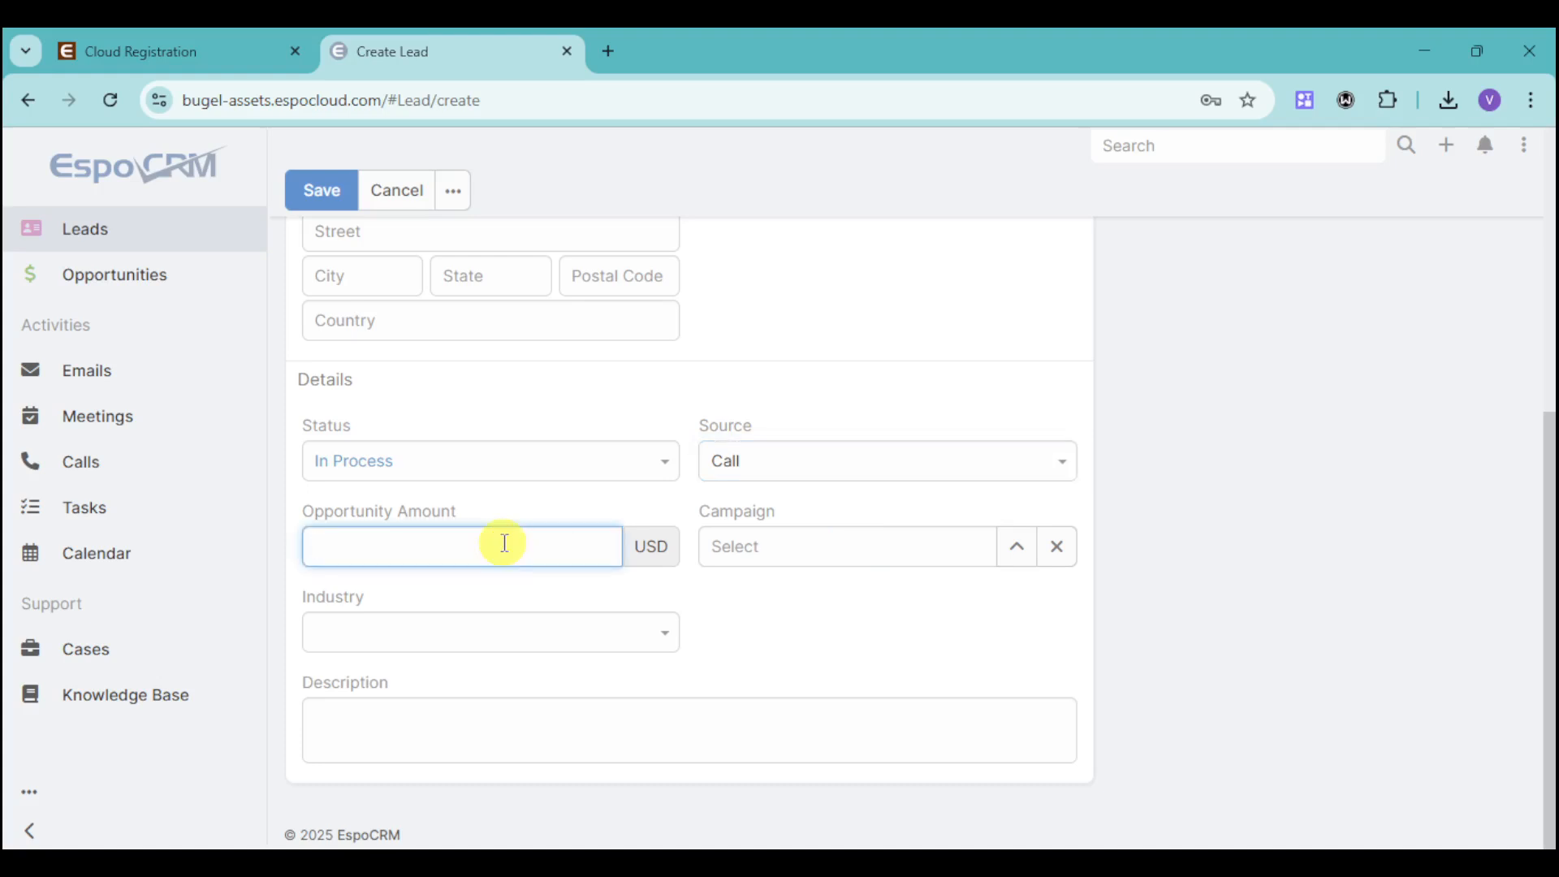
{"action": "type", "text": "4"}
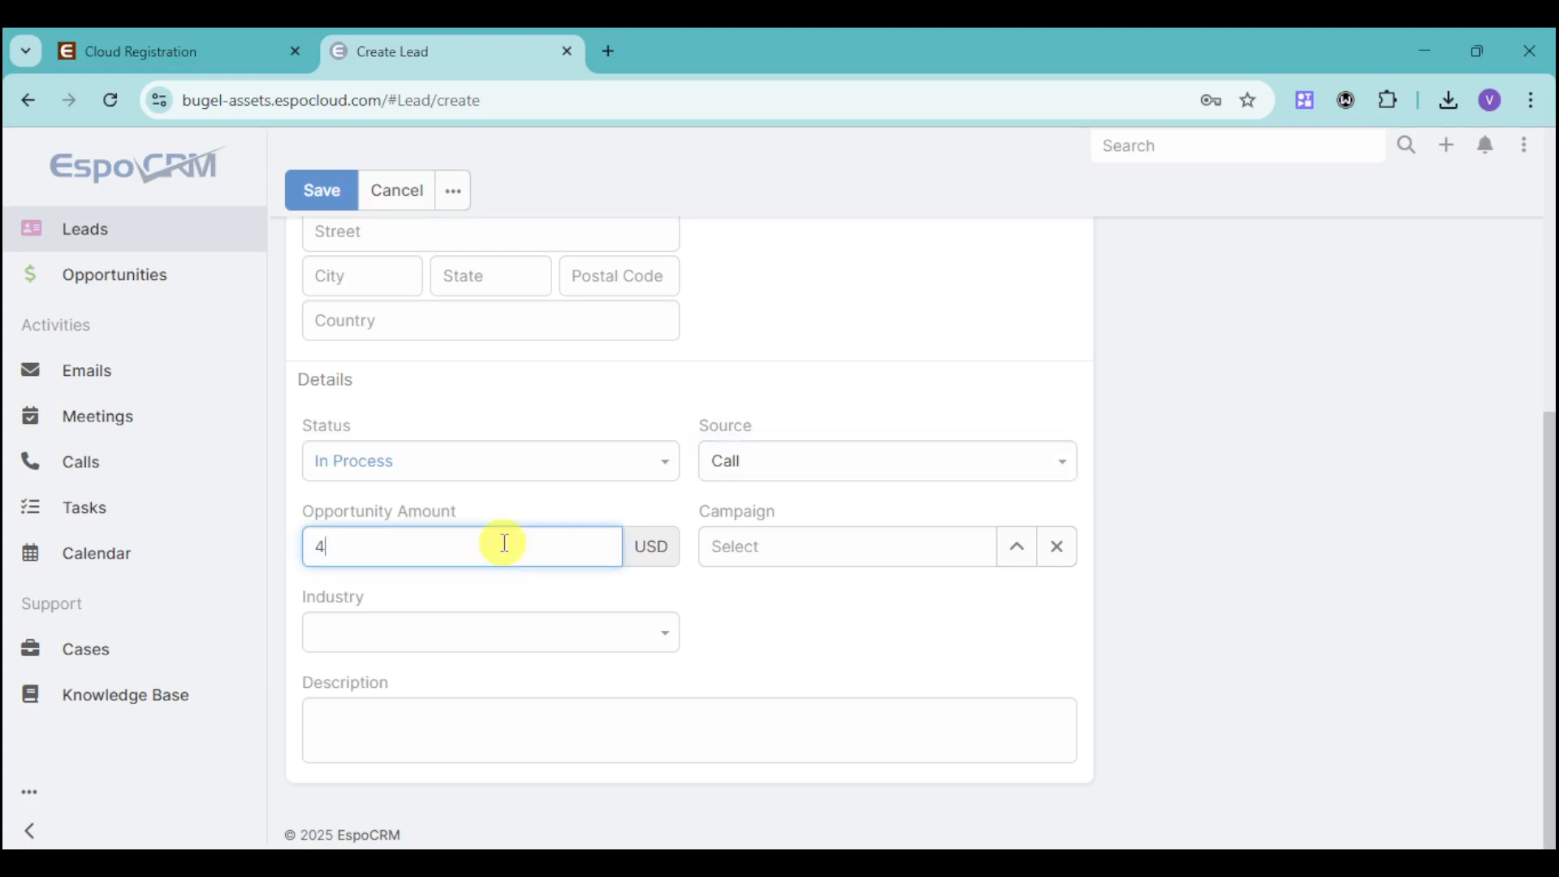
{"action": "type", "text": "9.99"}
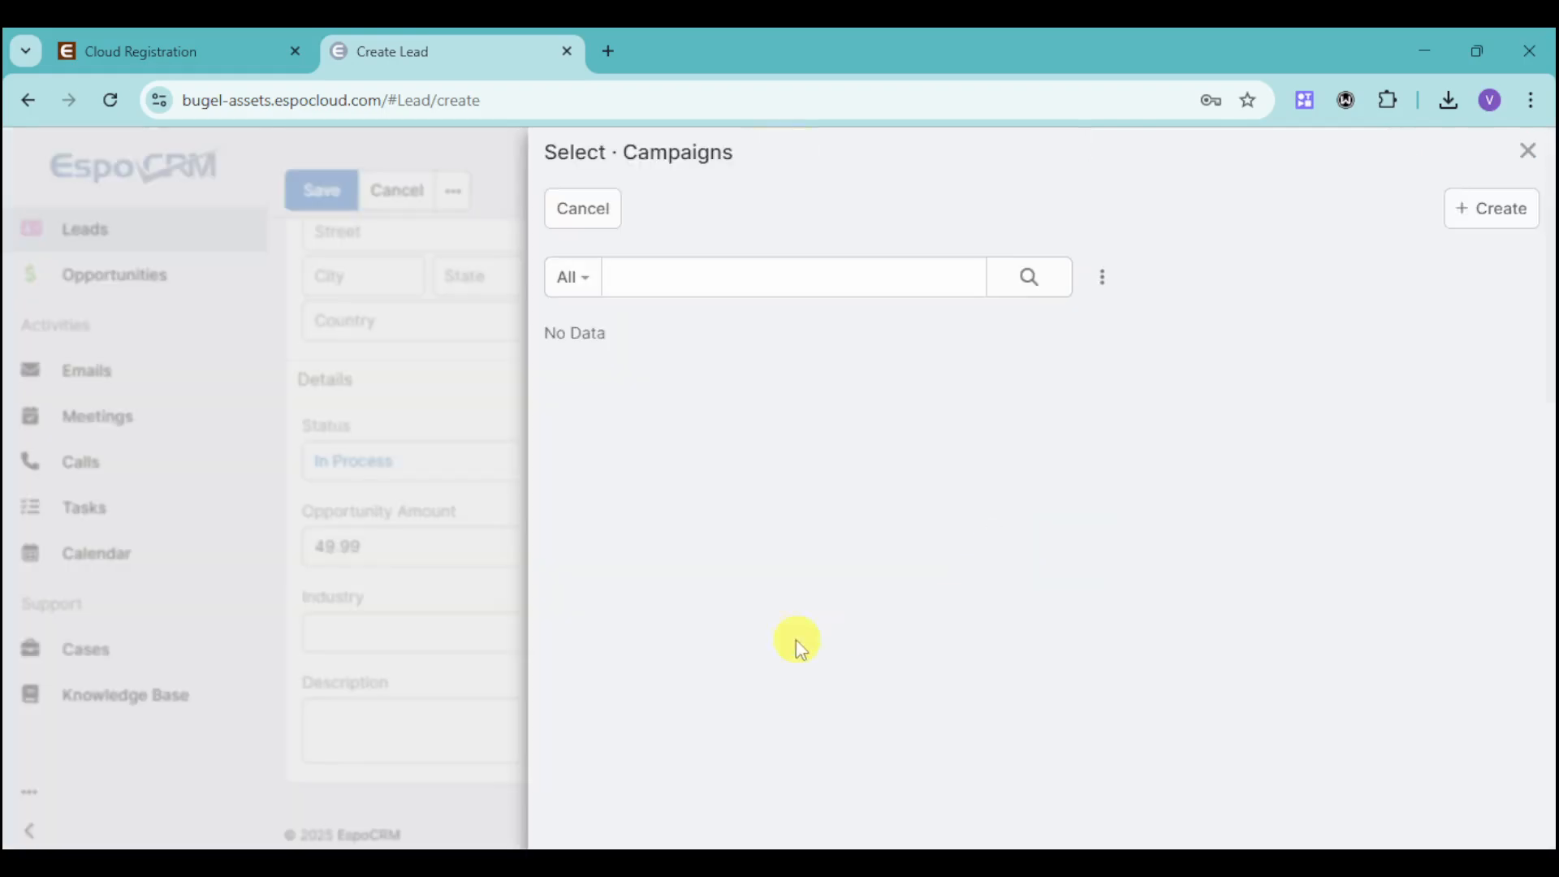
{"action": "left_click", "coordinate": [582, 208]}
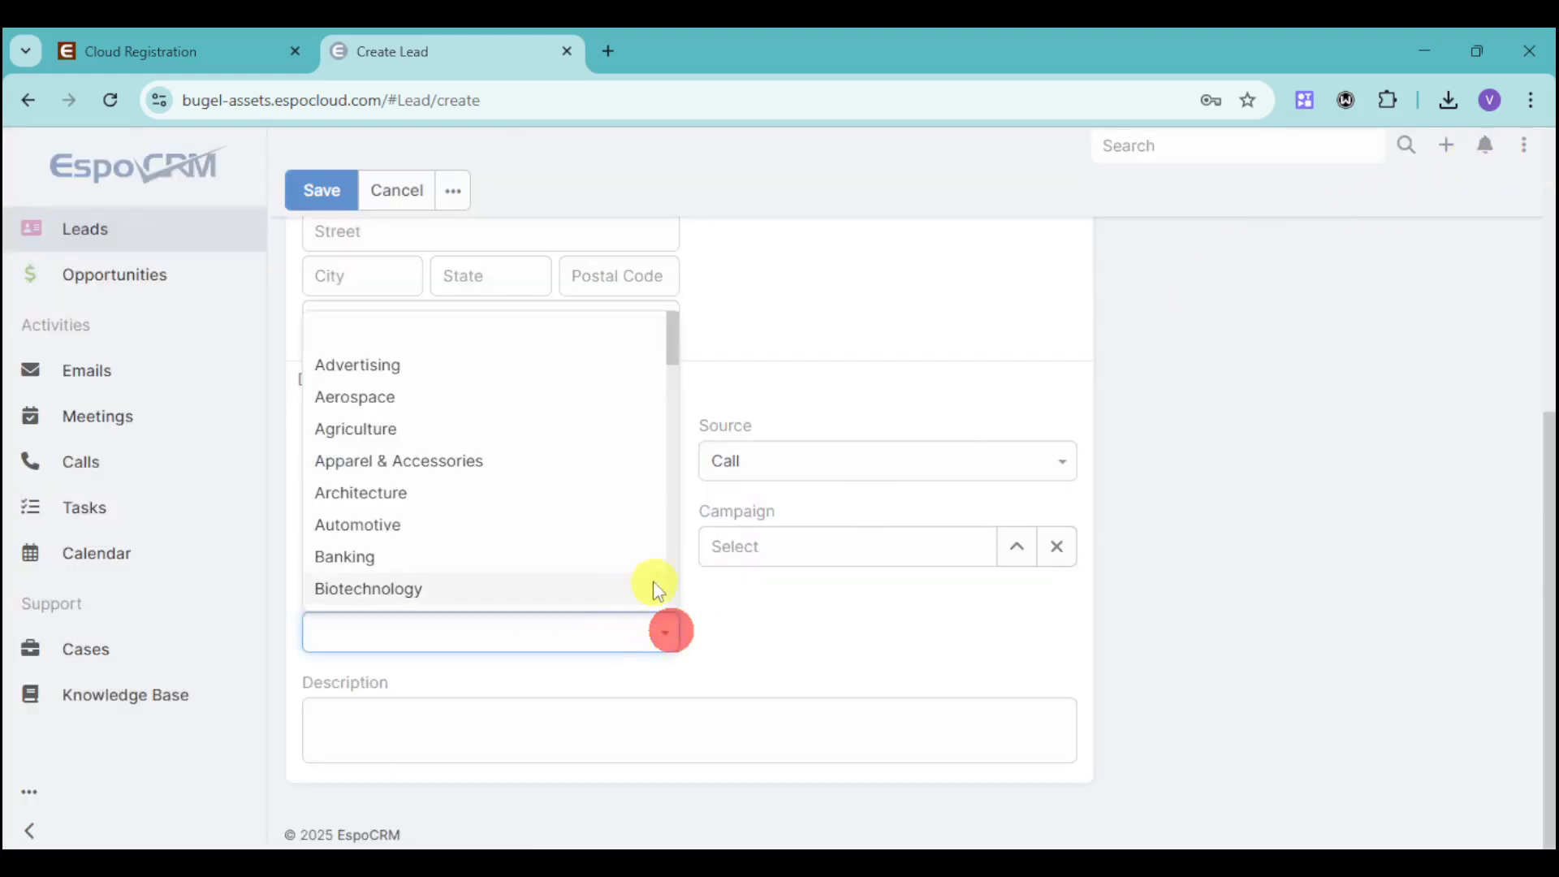
{"action": "left_click", "coordinate": [357, 364]}
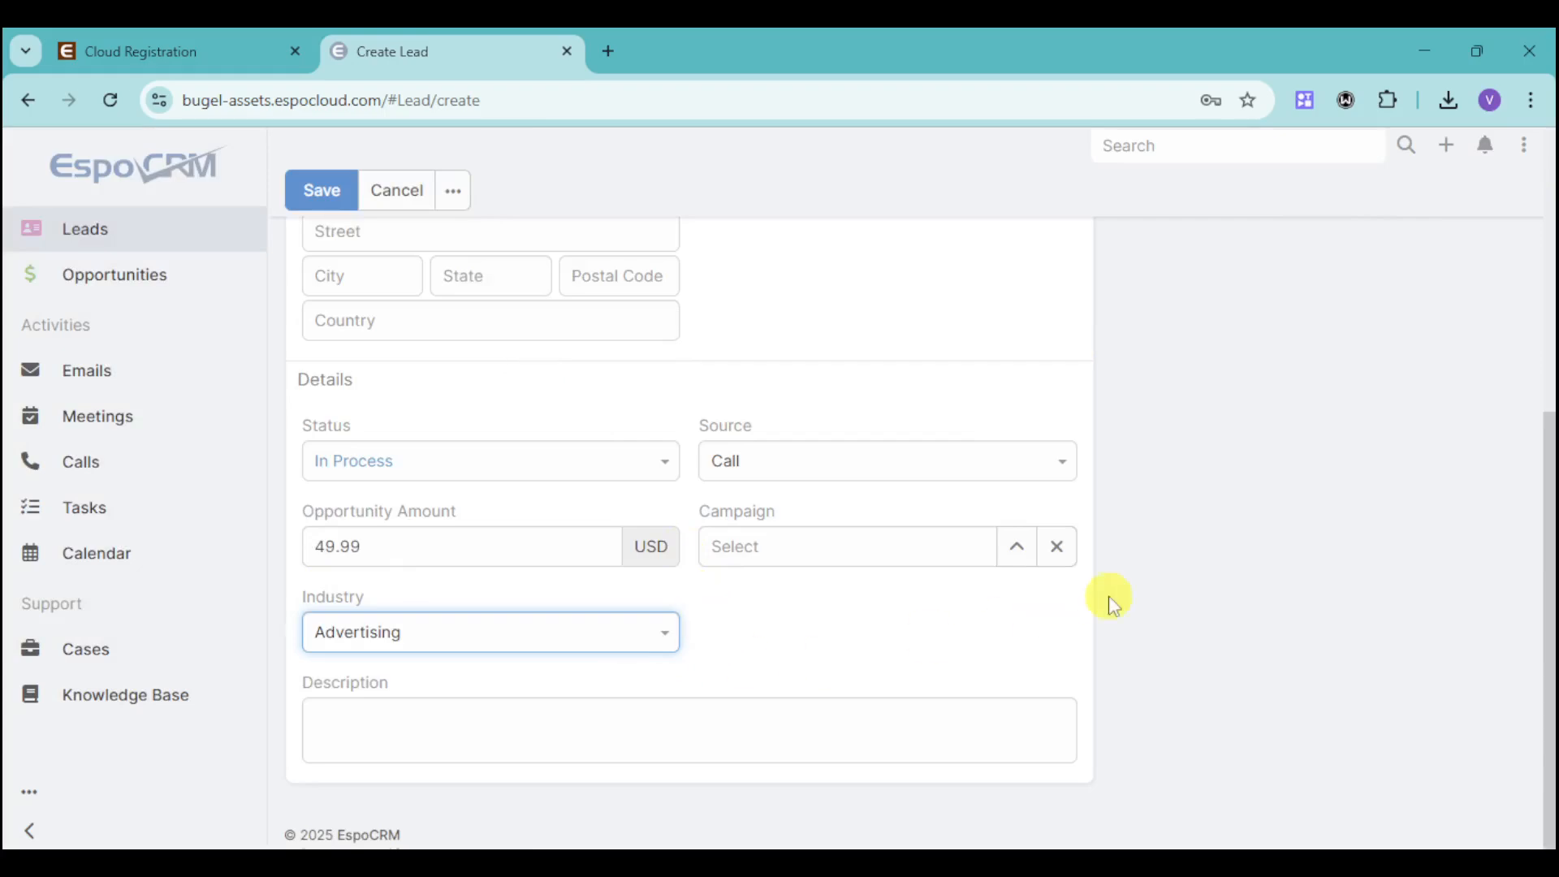
{"action": "left_click", "coordinate": [321, 190]}
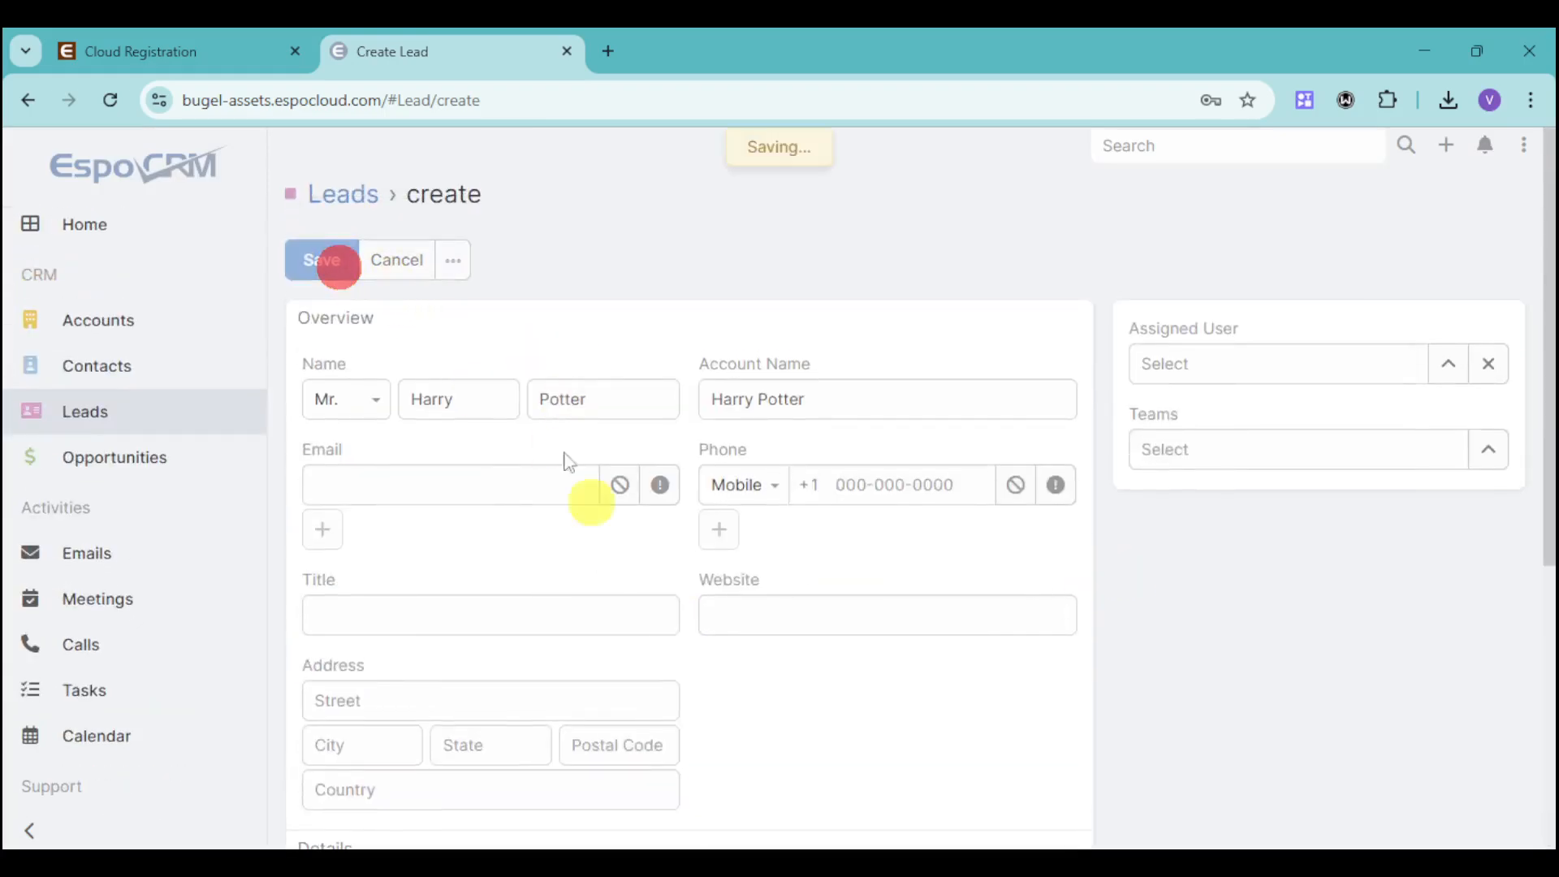
- Check the empty Opportunities list, then return to the Leads list showing Harry Potter In Process
{"action": "left_click", "coordinate": [321, 260]}
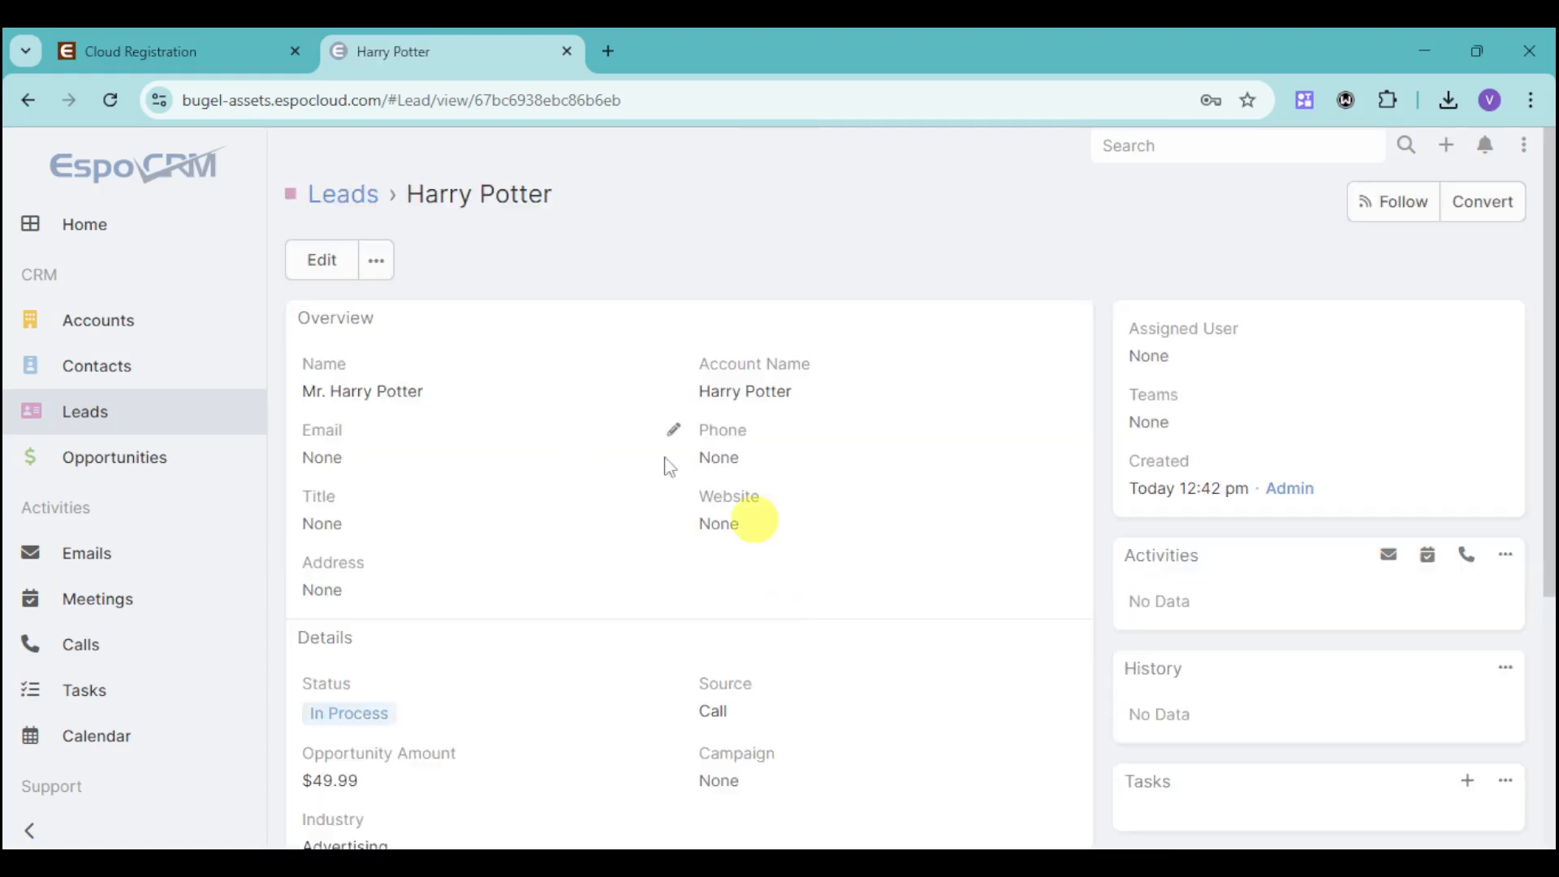
{"action": "left_click", "coordinate": [114, 456]}
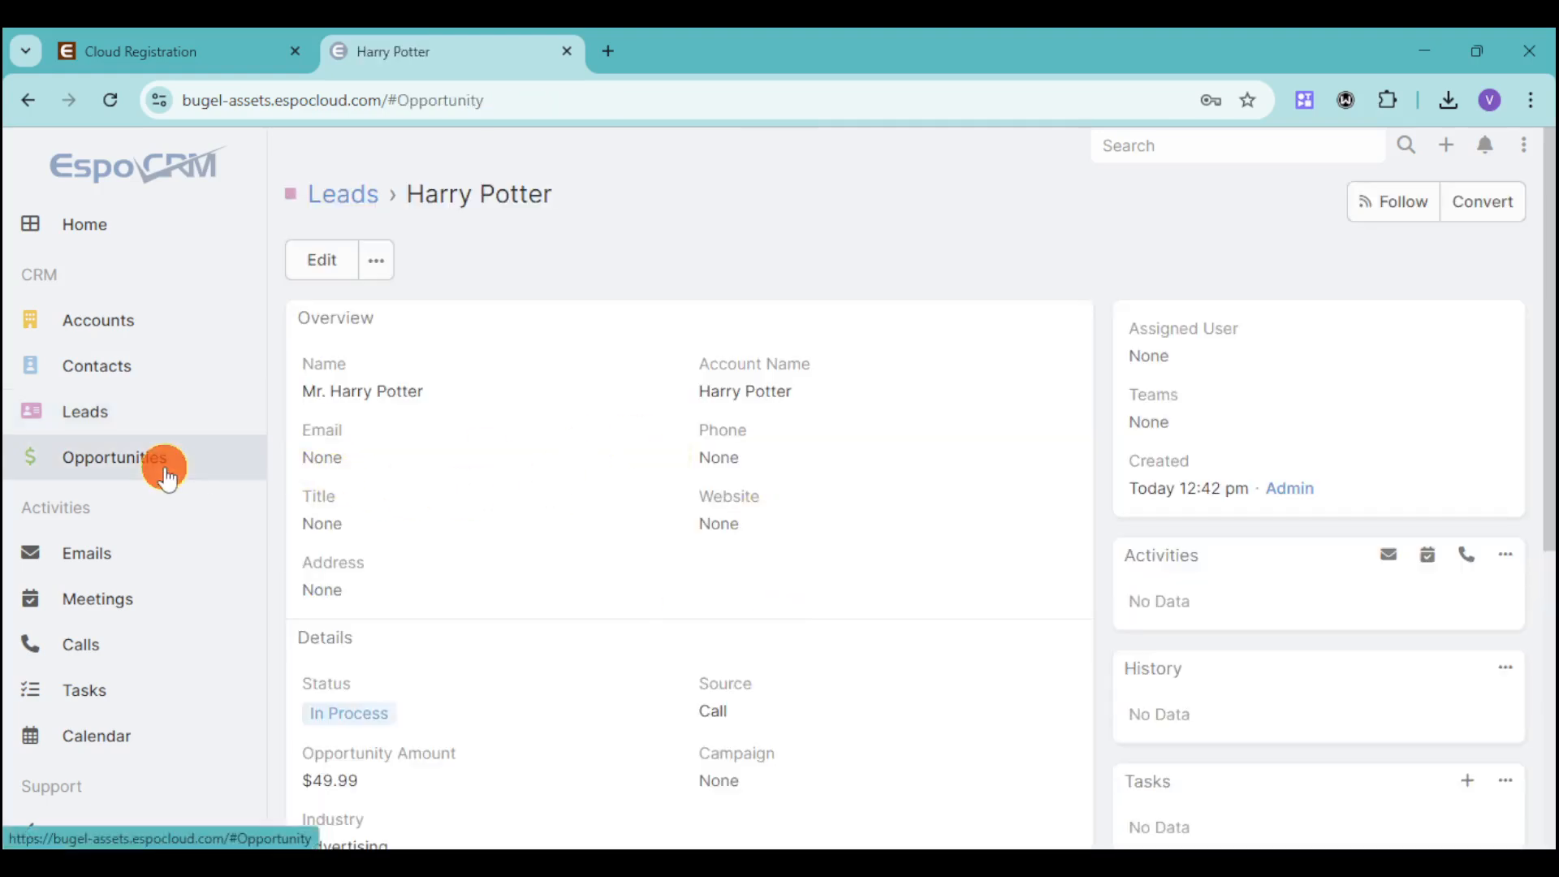
{"action": "left_click", "coordinate": [114, 456]}
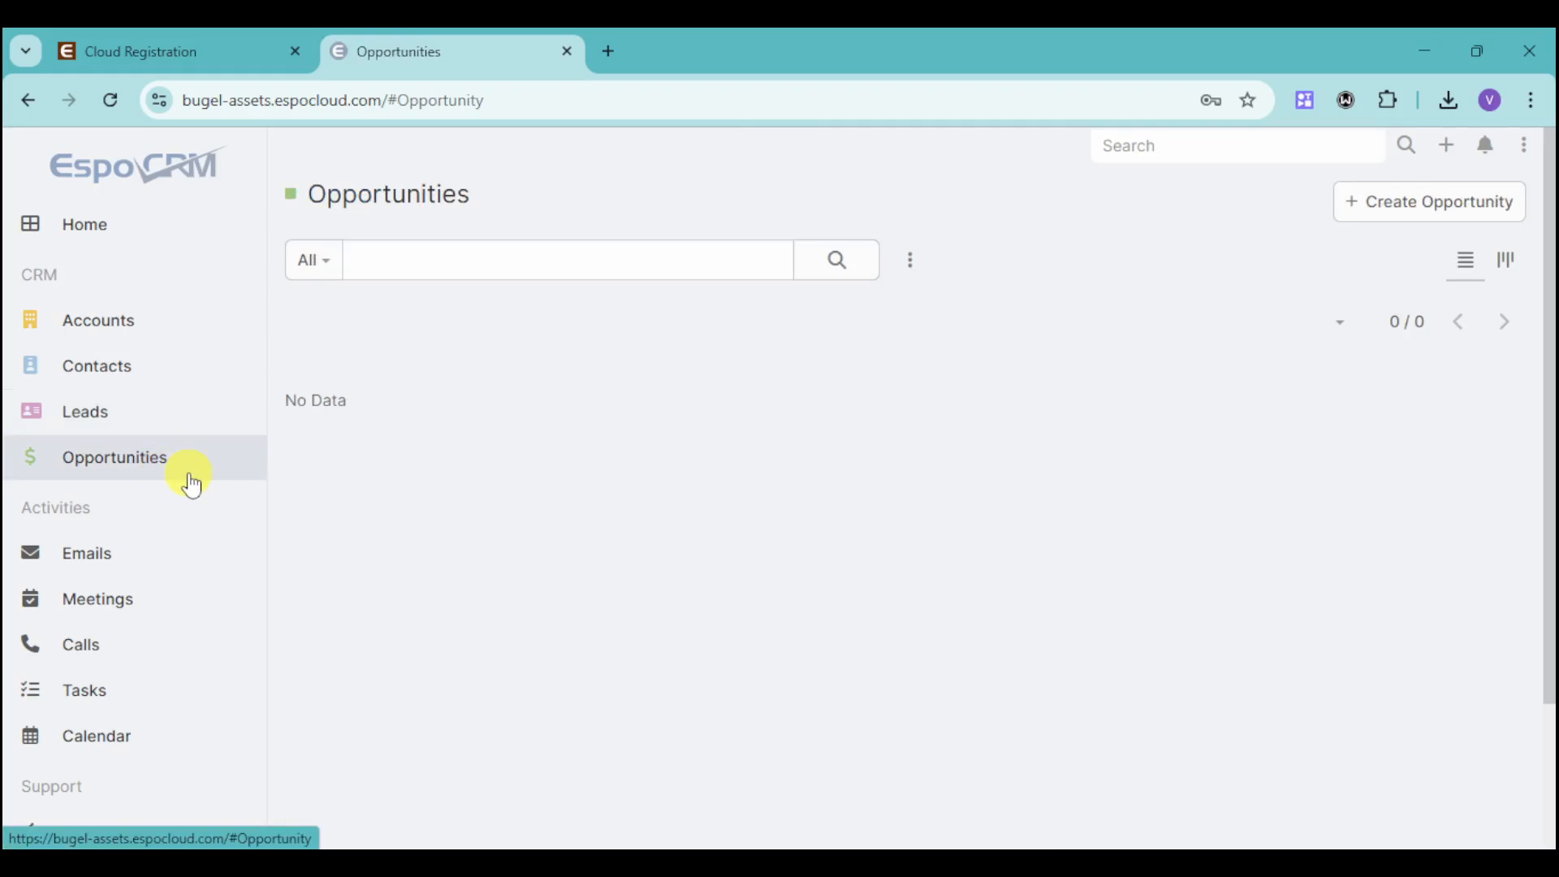
{"action": "mouse_move", "coordinate": [1214, 307]}
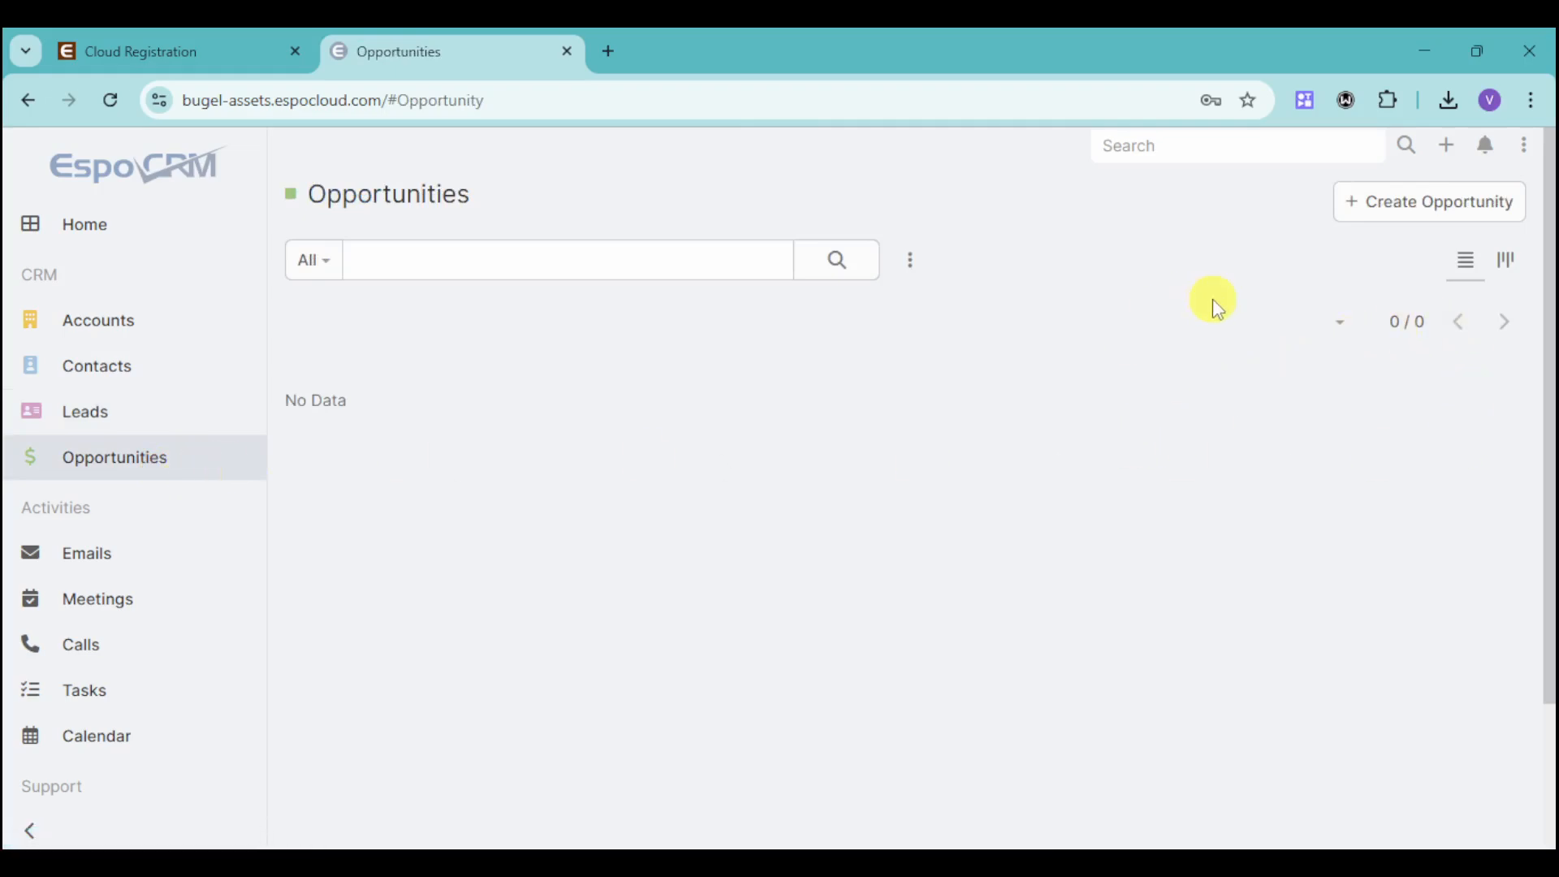
{"action": "mouse_move", "coordinate": [85, 411]}
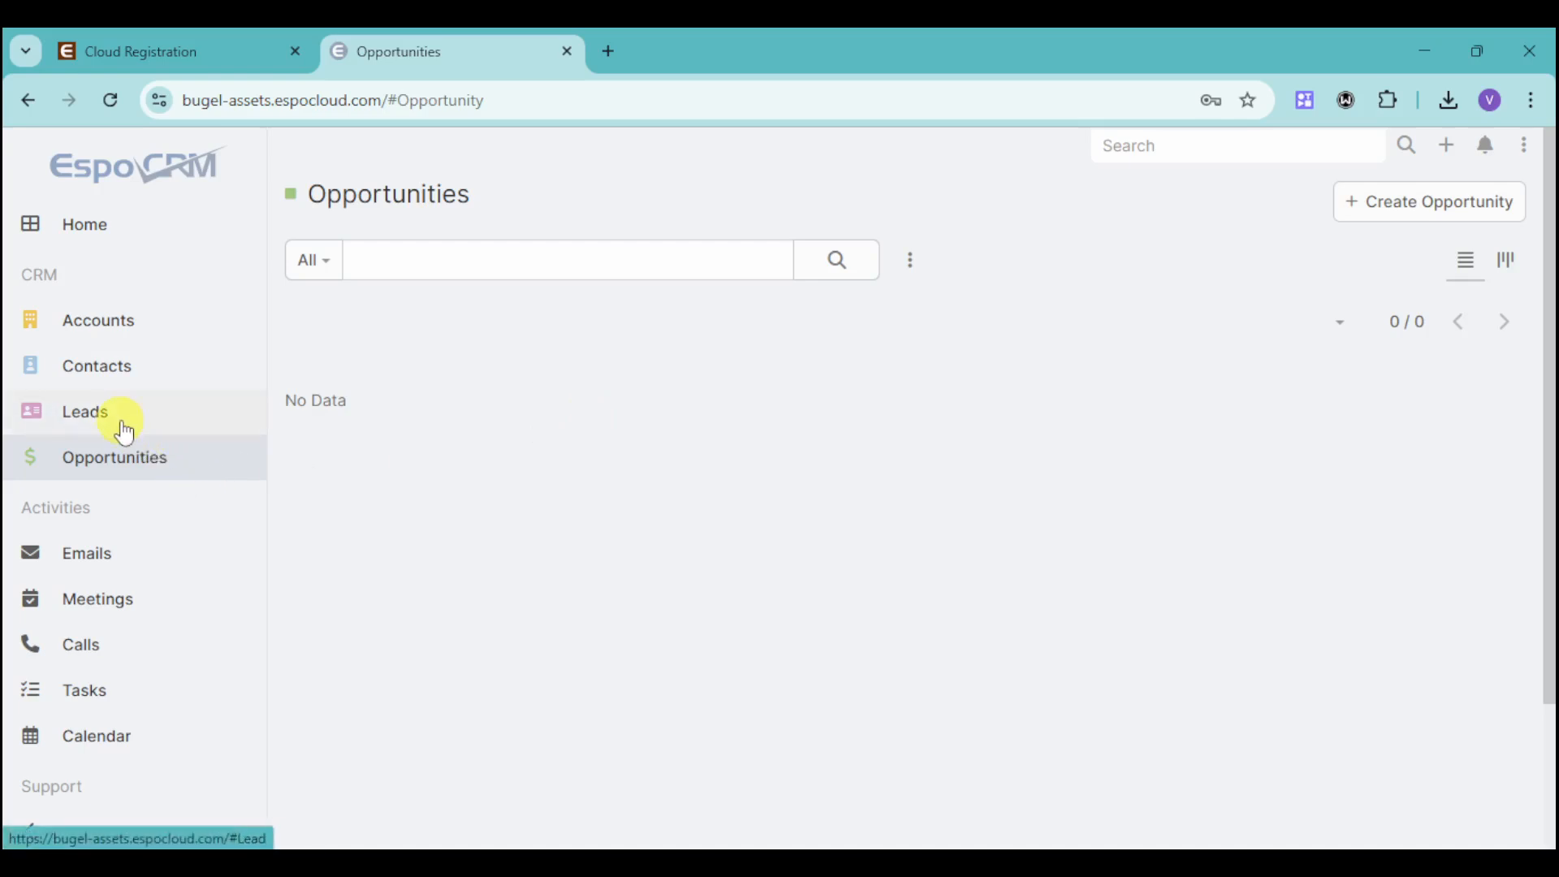
{"action": "left_click", "coordinate": [85, 410]}
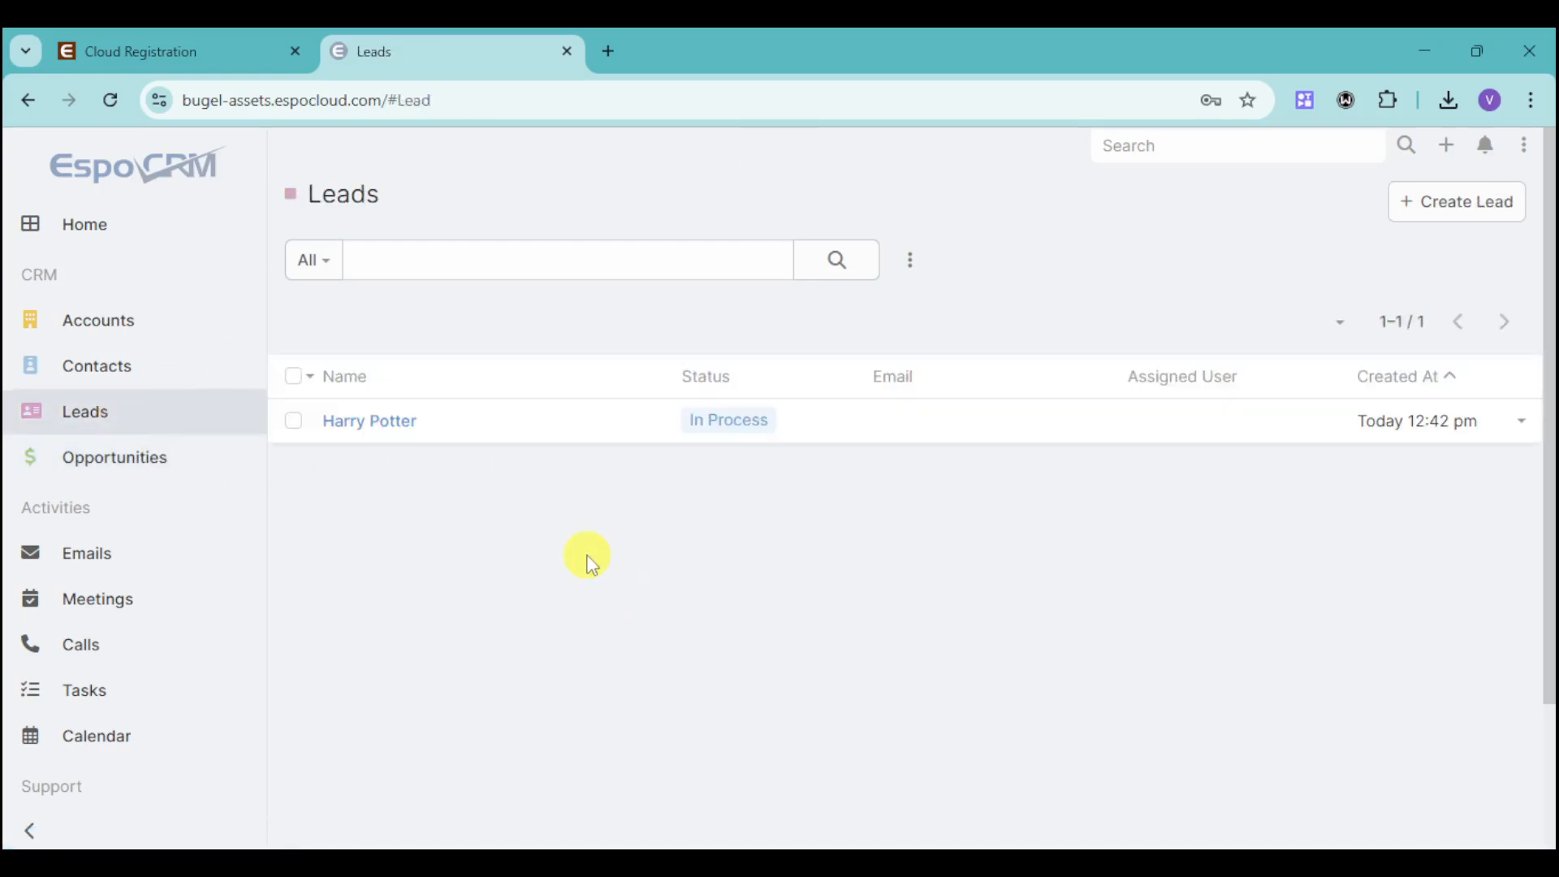
{"action": "mouse_move", "coordinate": [646, 445]}
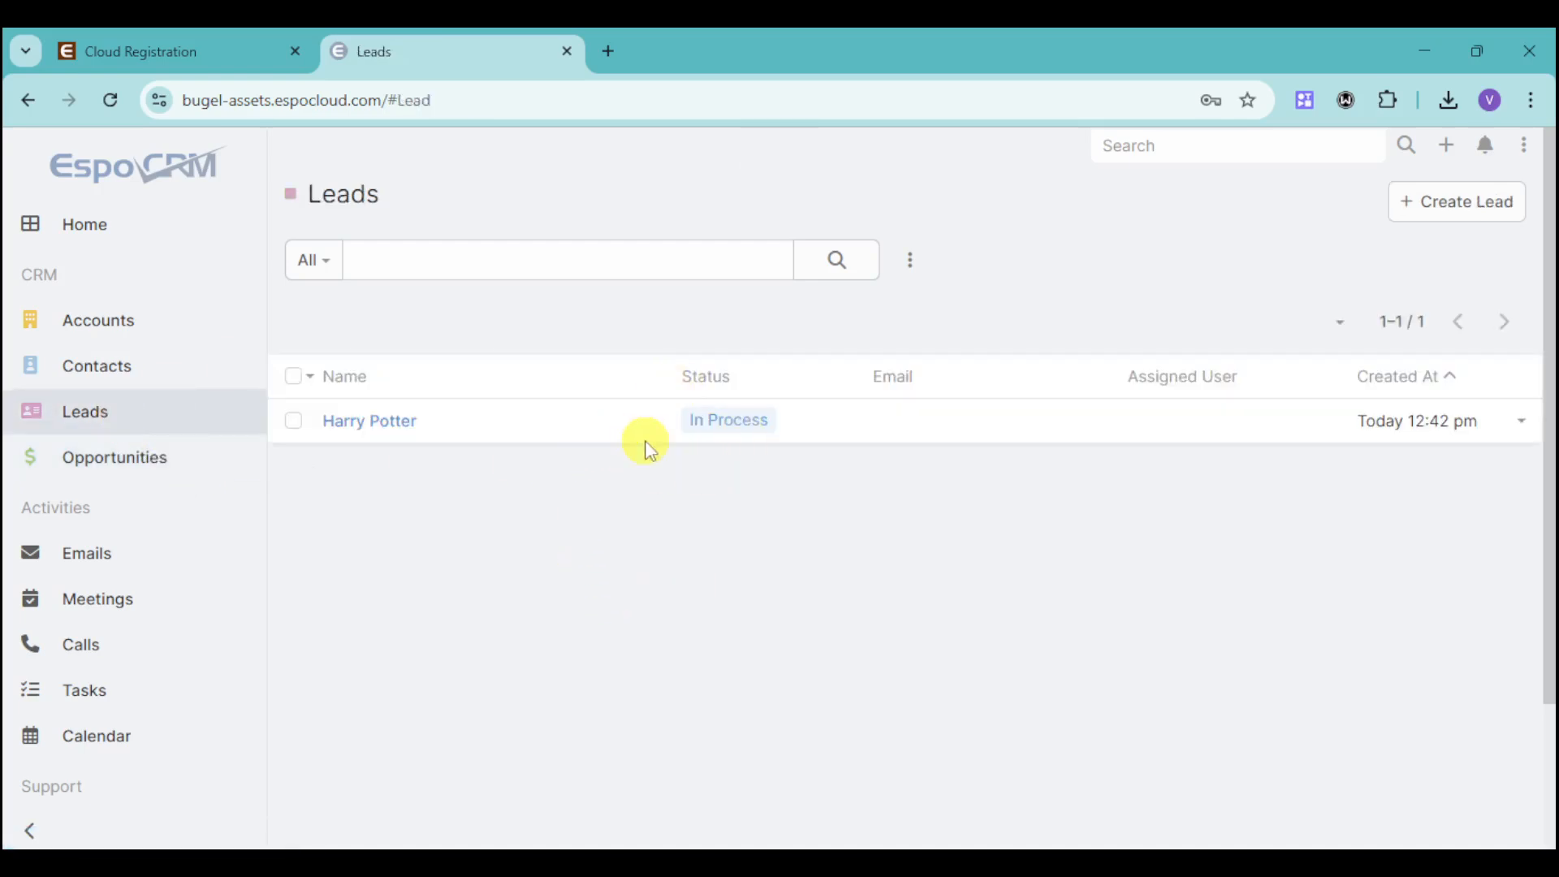
{"action": "mouse_move", "coordinate": [849, 518]}
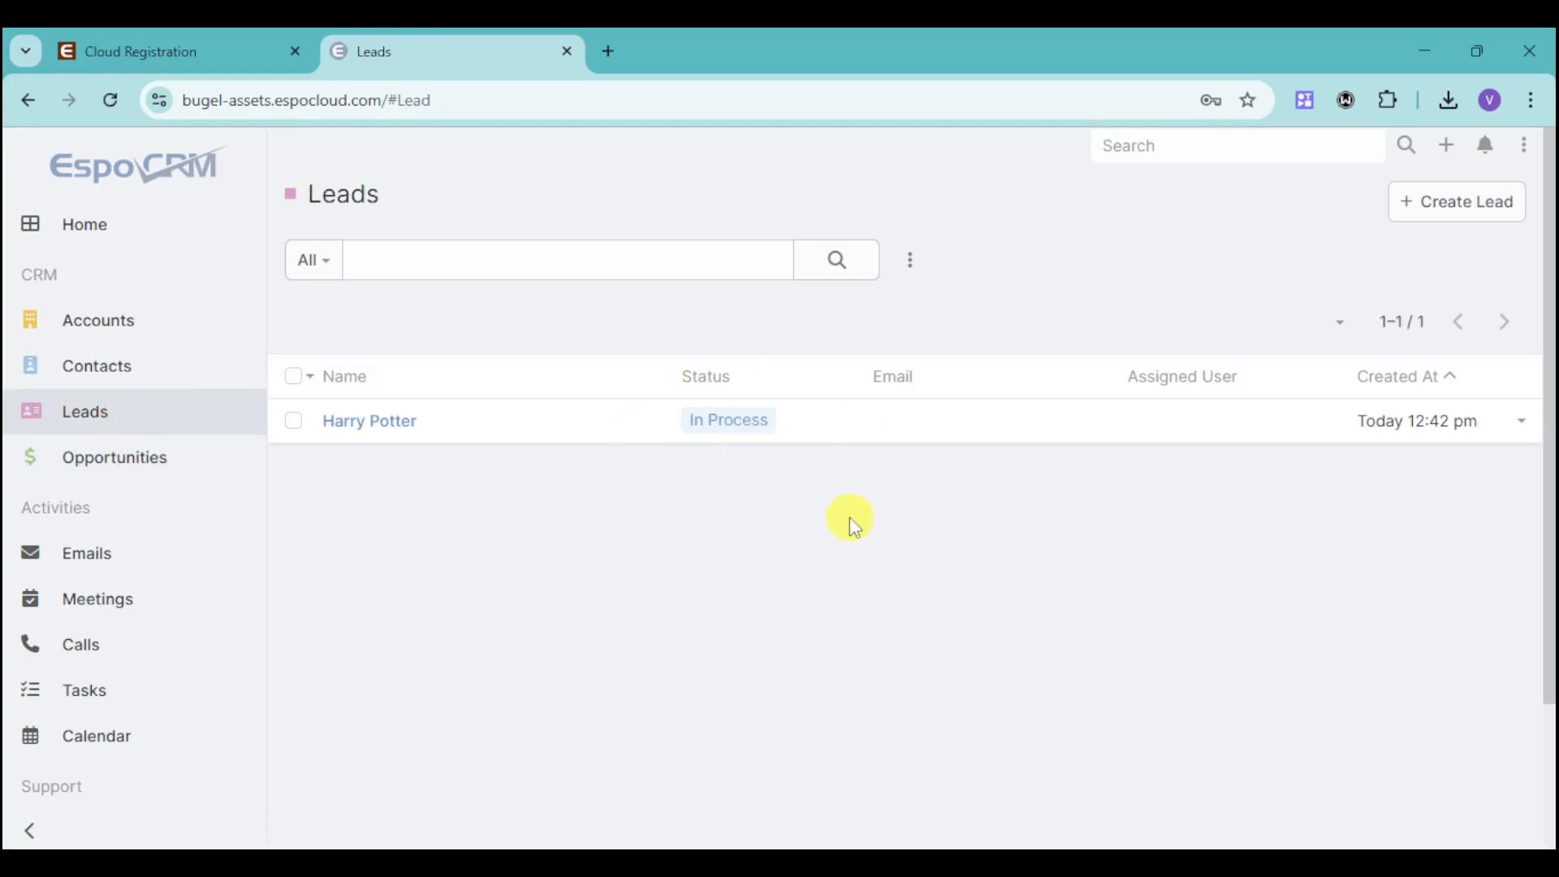
{"action": "mouse_move", "coordinate": [666, 507]}
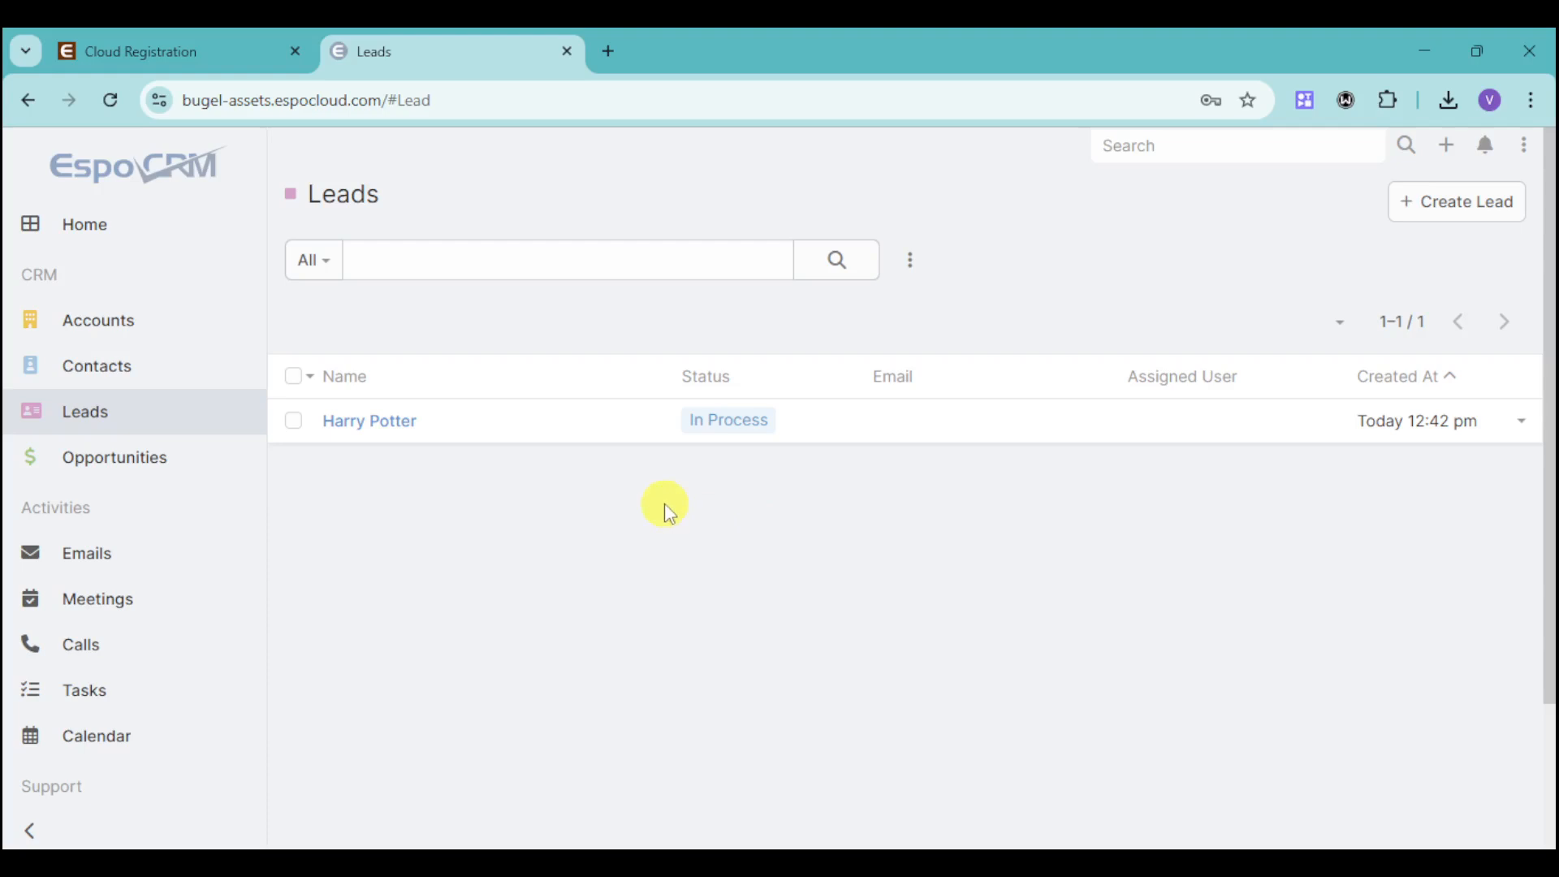
{"action": "mouse_move", "coordinate": [611, 494]}
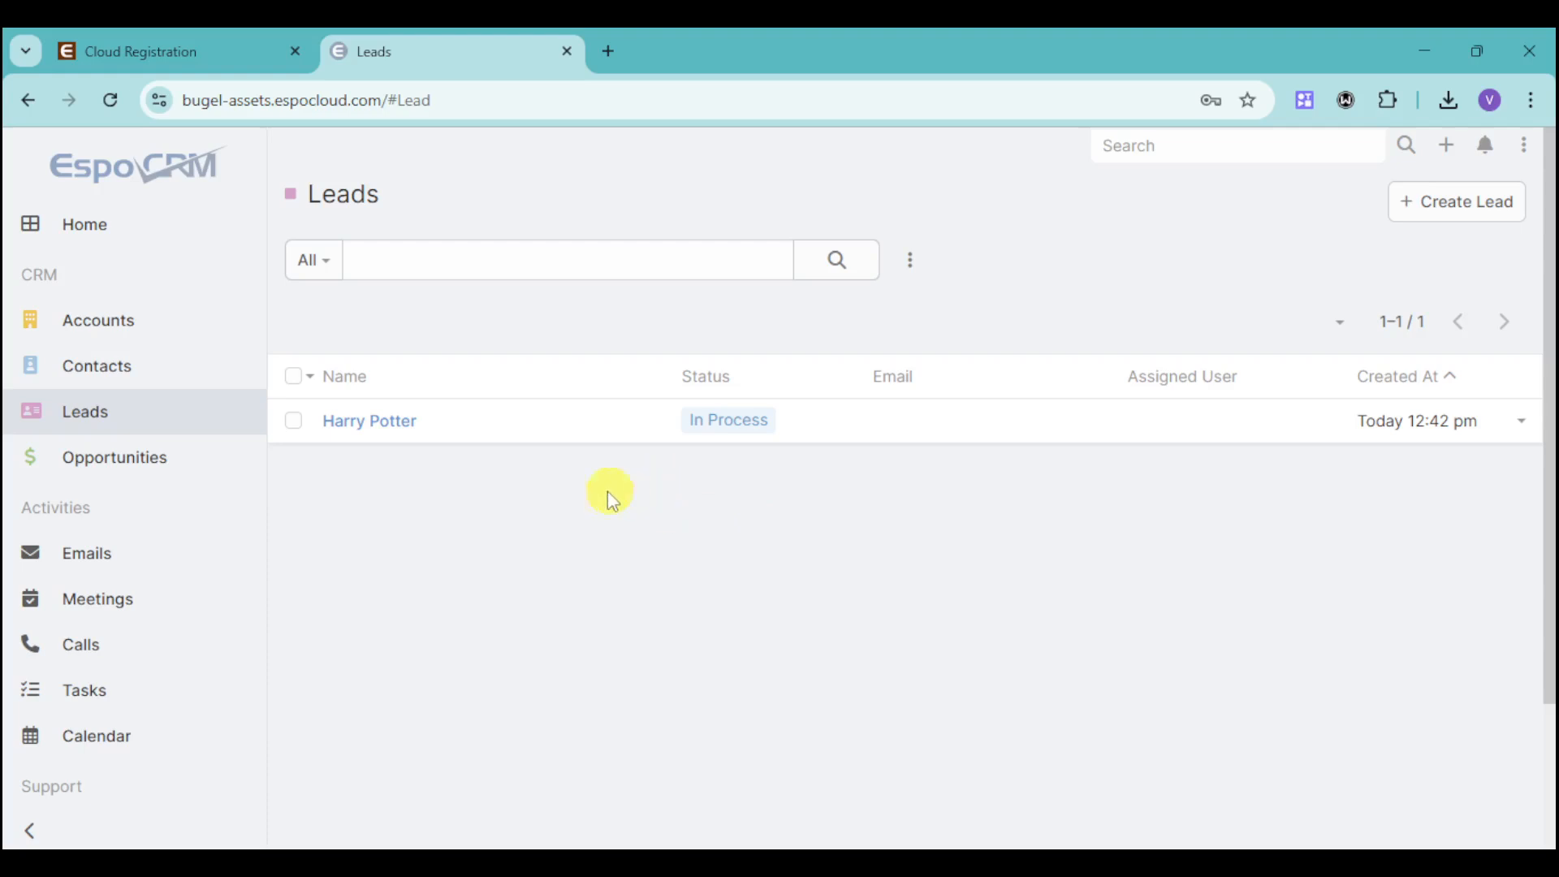
- Start a new opportunity named Harry Potter from the Opportunities list
{"action": "left_click", "coordinate": [114, 458]}
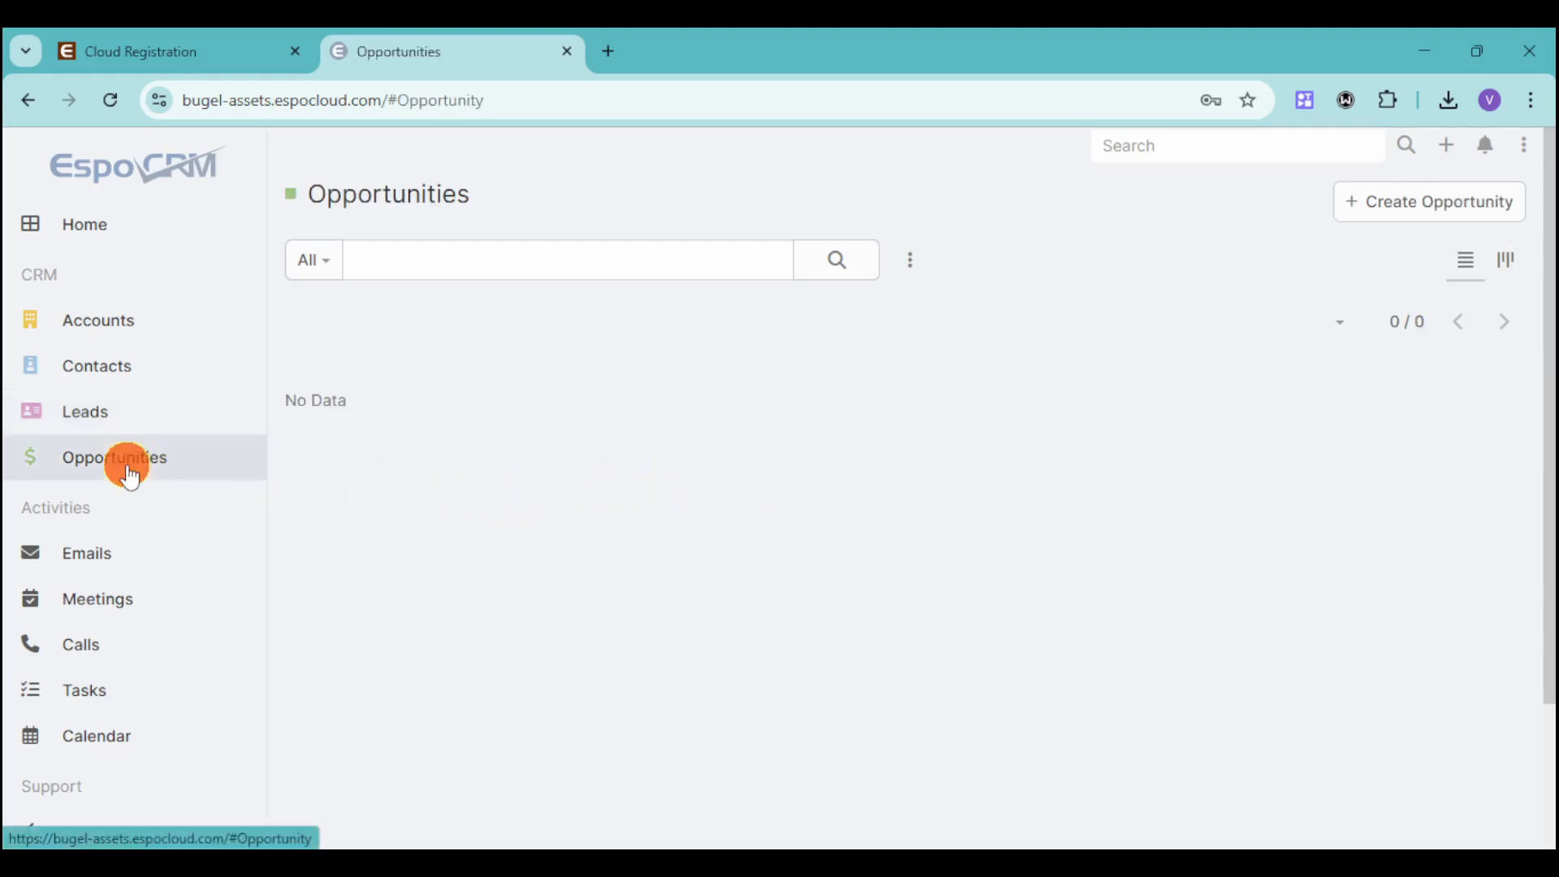
{"action": "left_click", "coordinate": [1430, 202]}
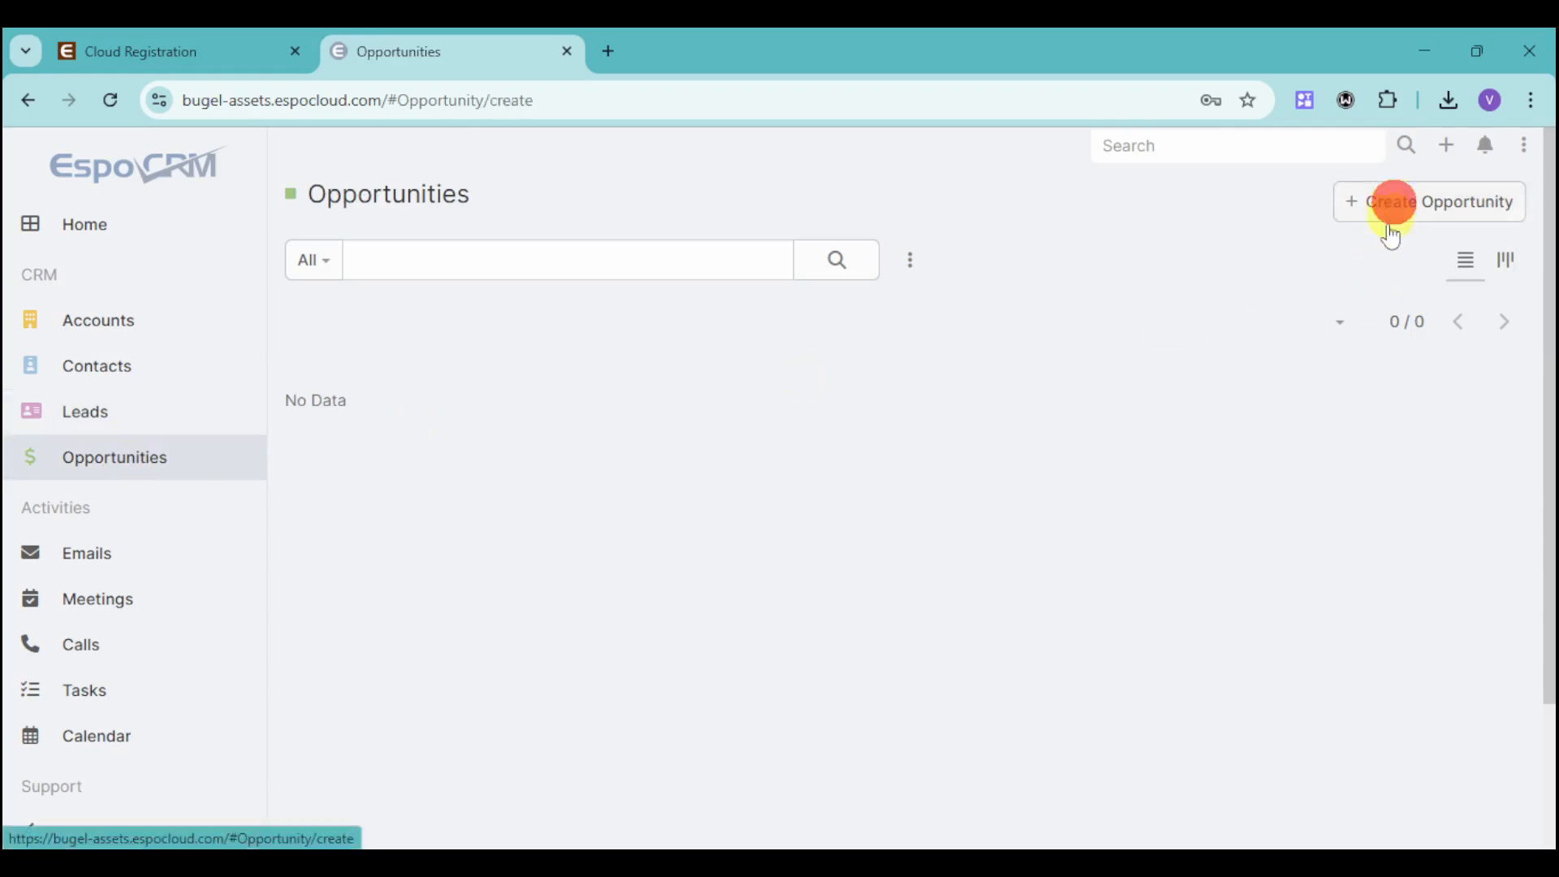
{"action": "left_click", "coordinate": [1437, 201]}
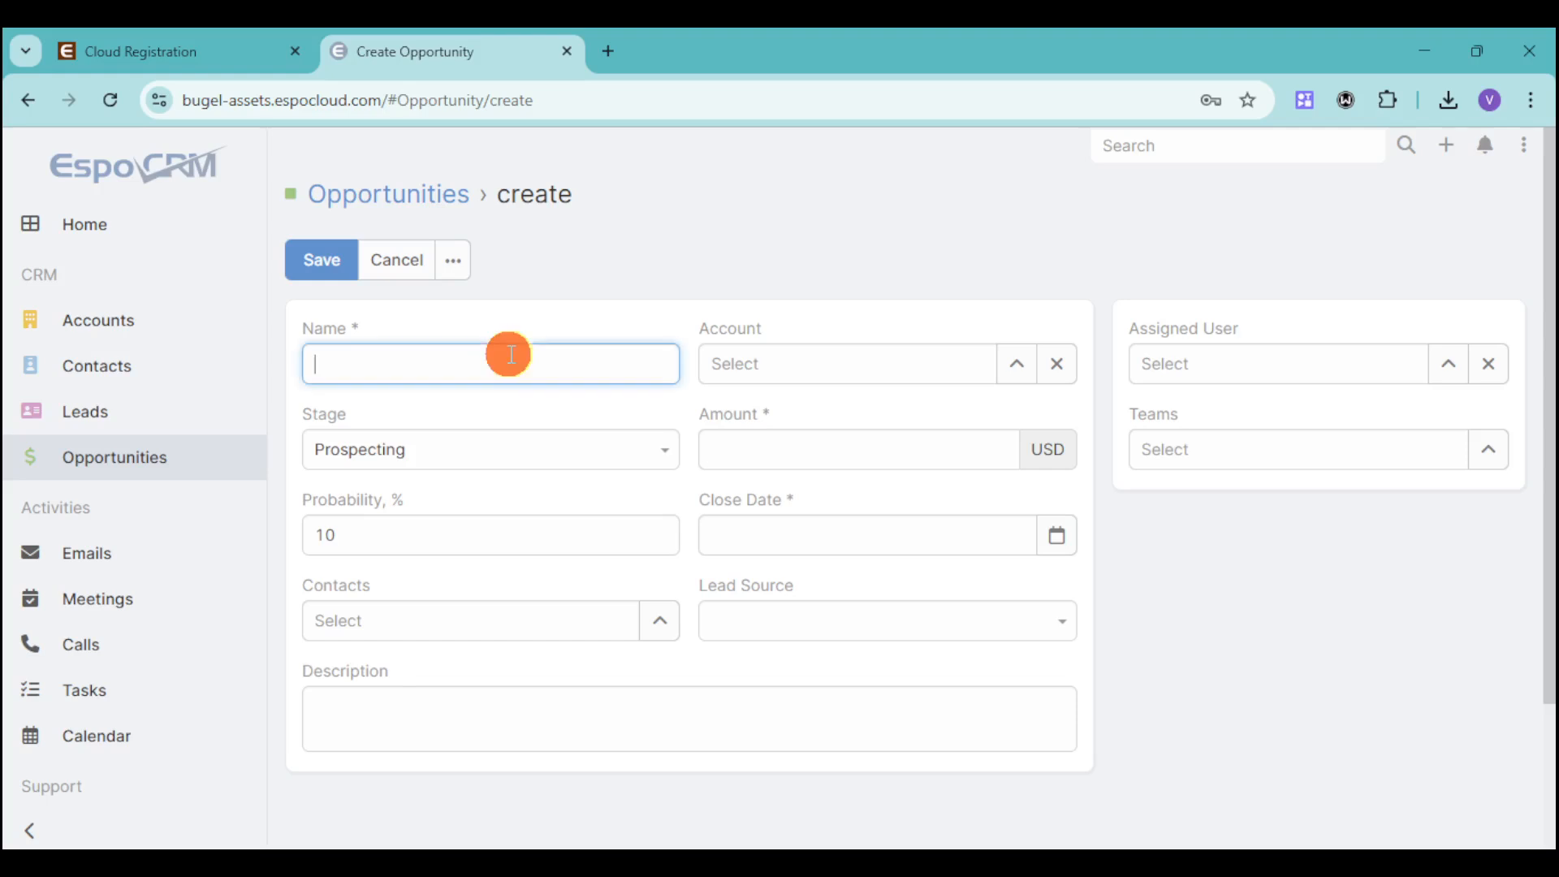
{"action": "type", "text": "Harry Potter"}
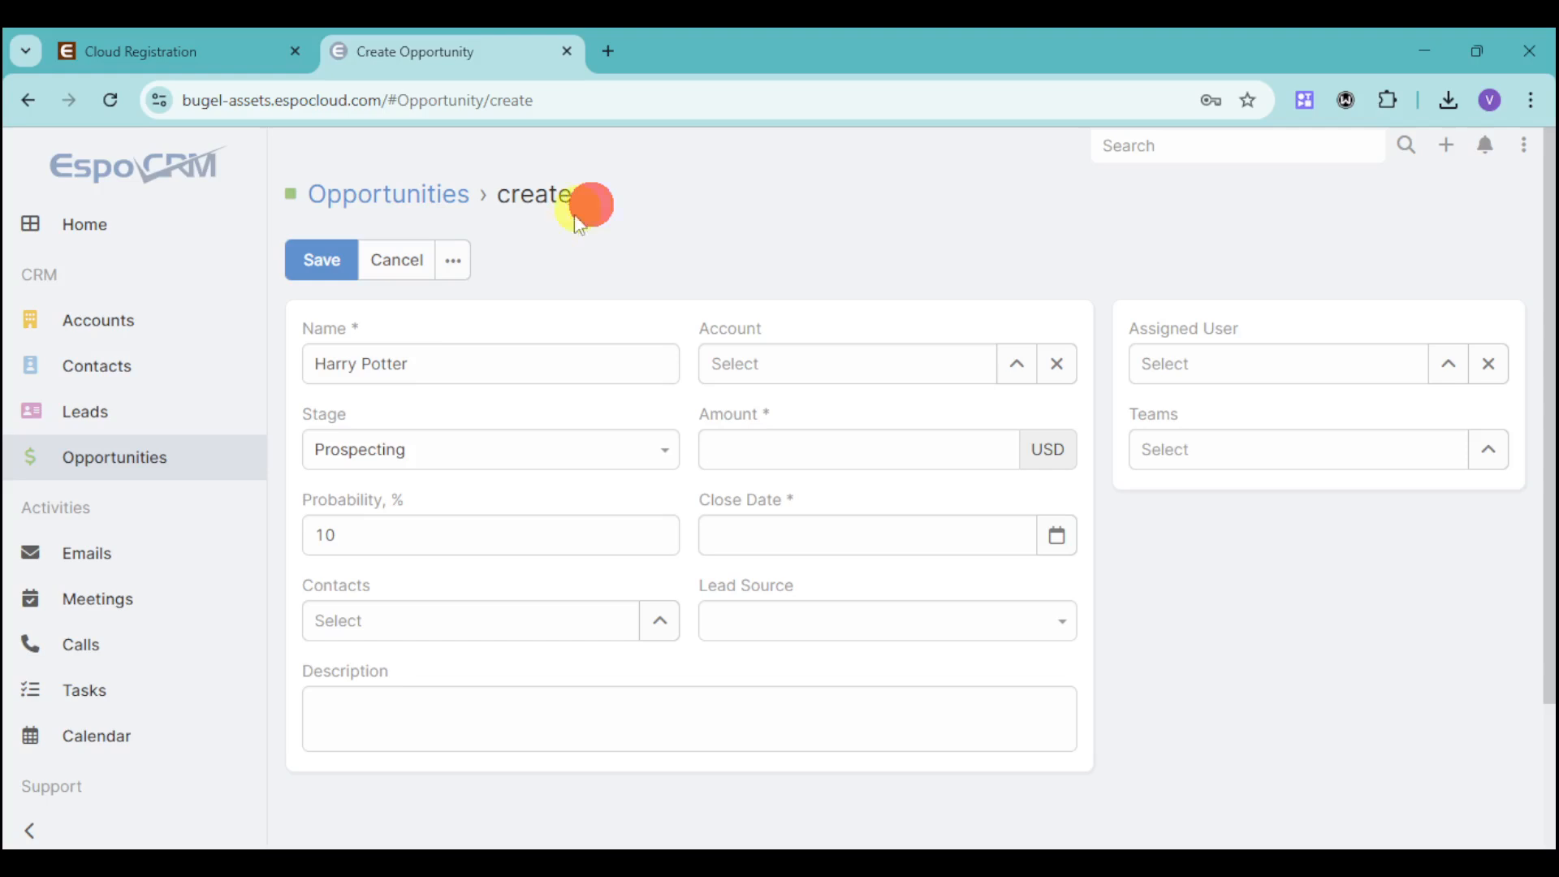
- Set stage Closed Won, amount 49.99, close date February 23, and save the opportunity
{"action": "left_click", "coordinate": [489, 448]}
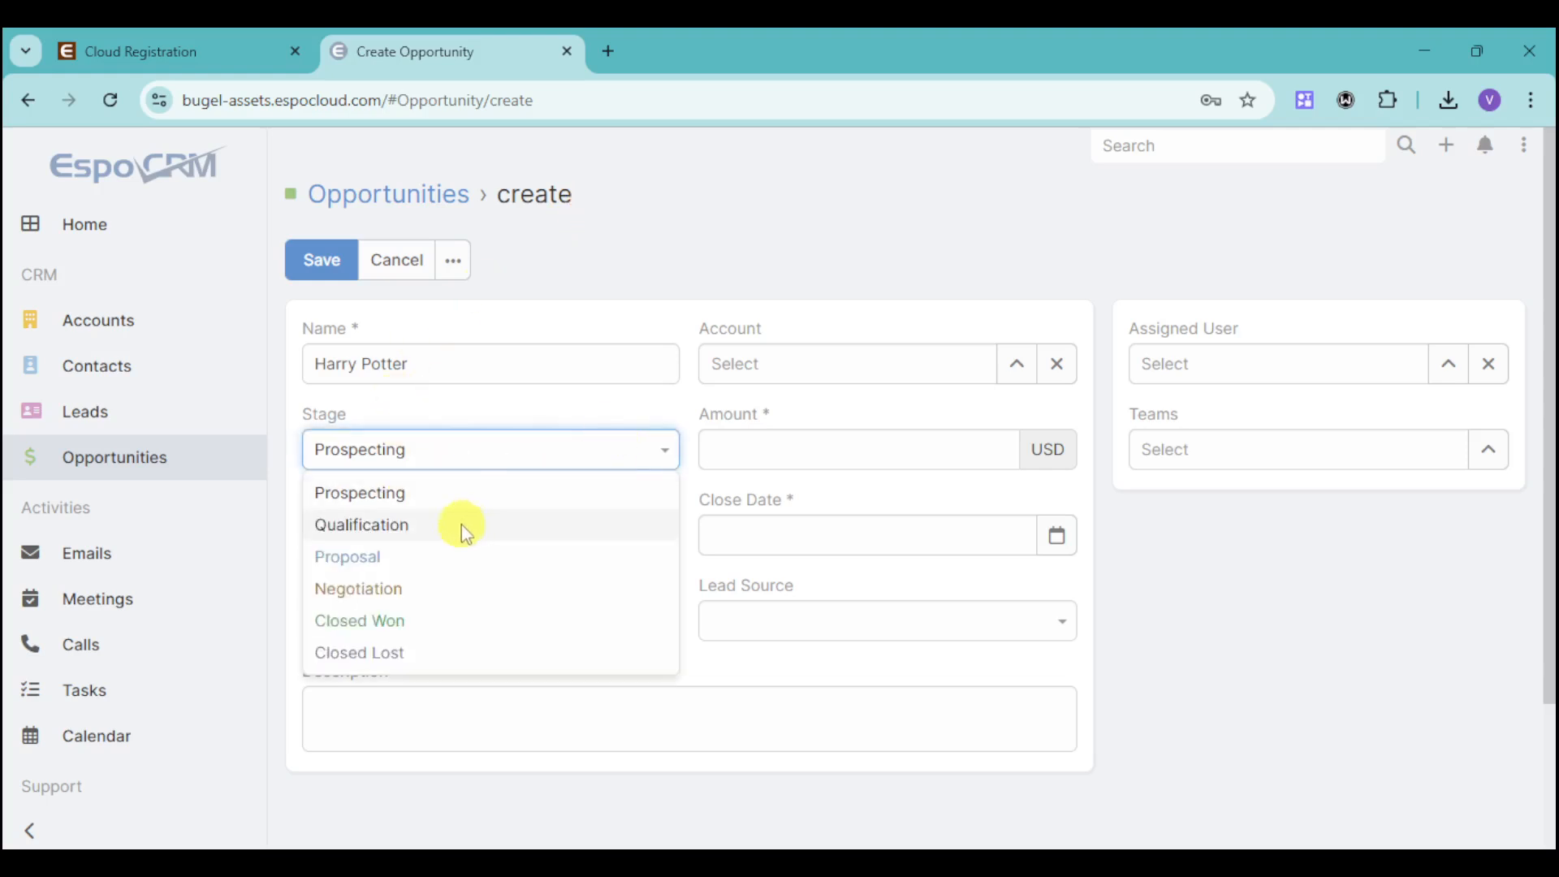
{"action": "mouse_move", "coordinate": [427, 620]}
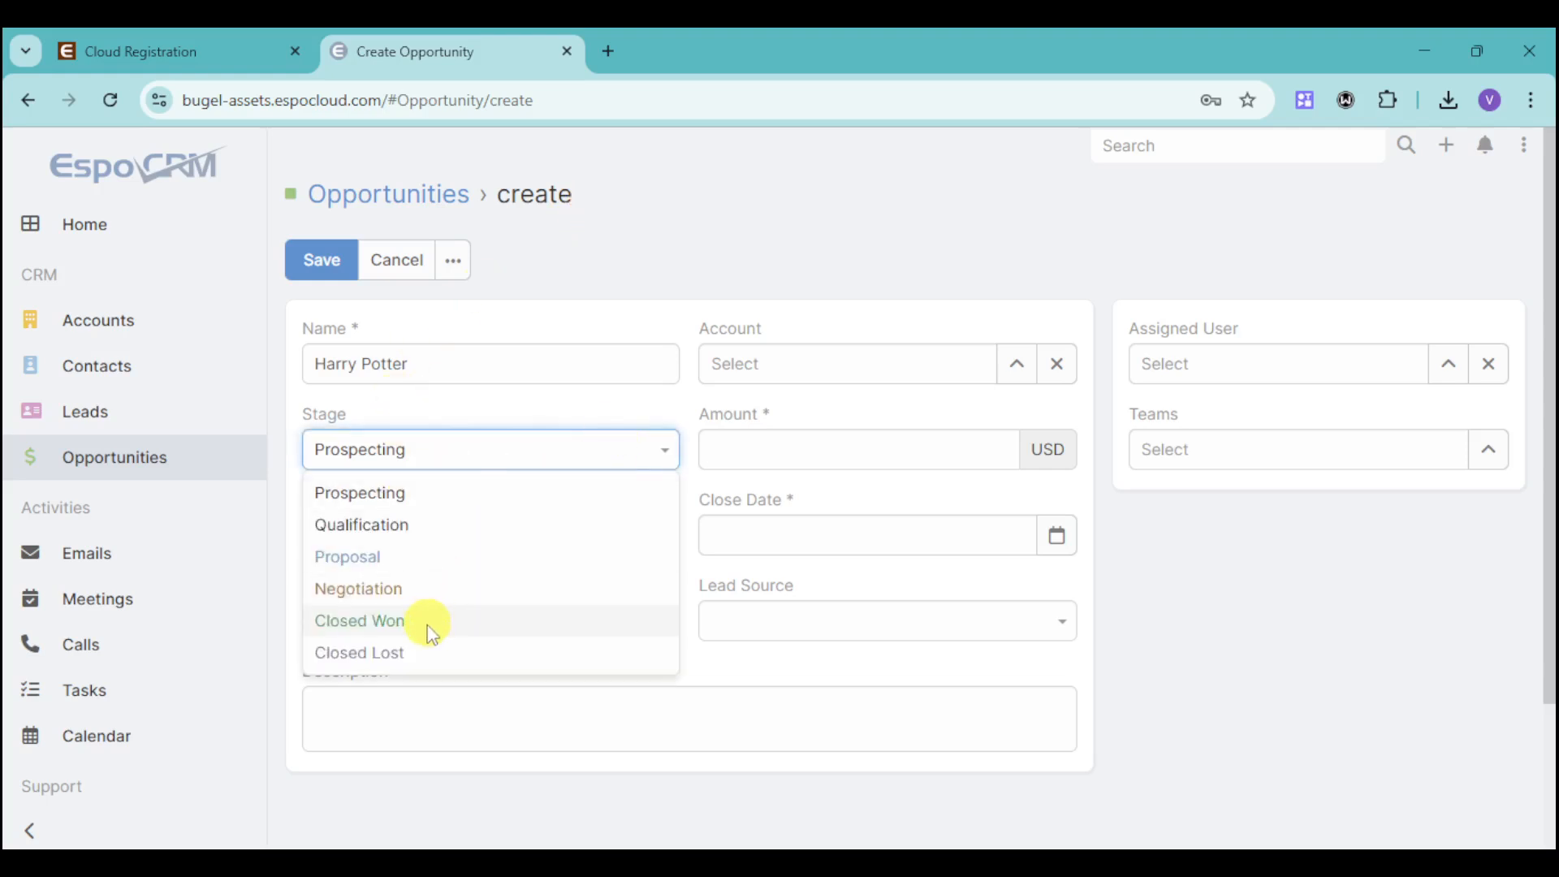
{"action": "left_click", "coordinate": [357, 620]}
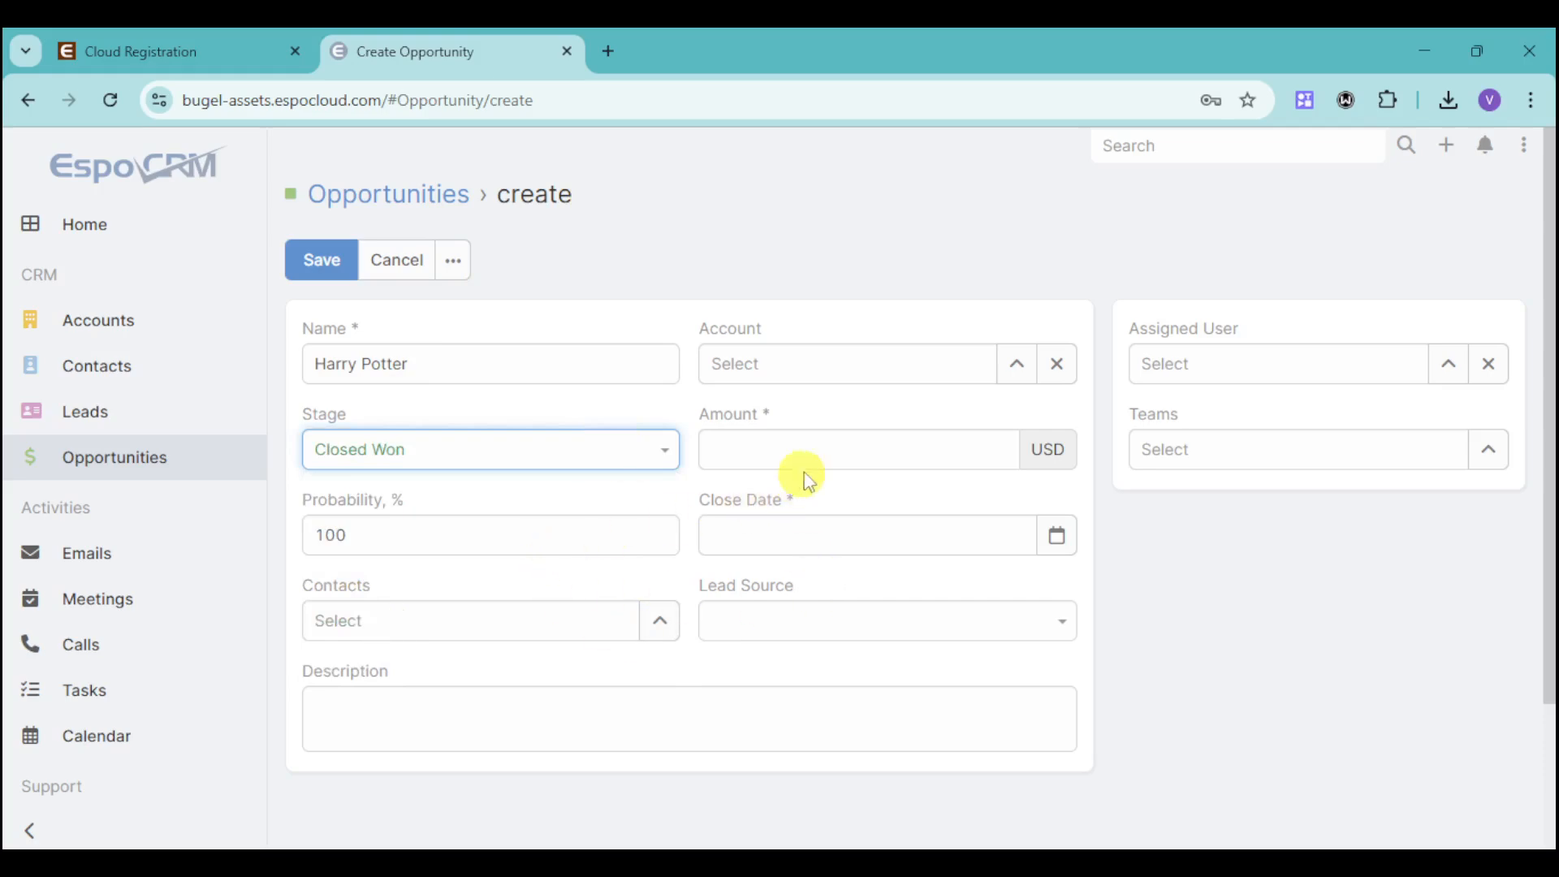
{"action": "type", "text": "49."}
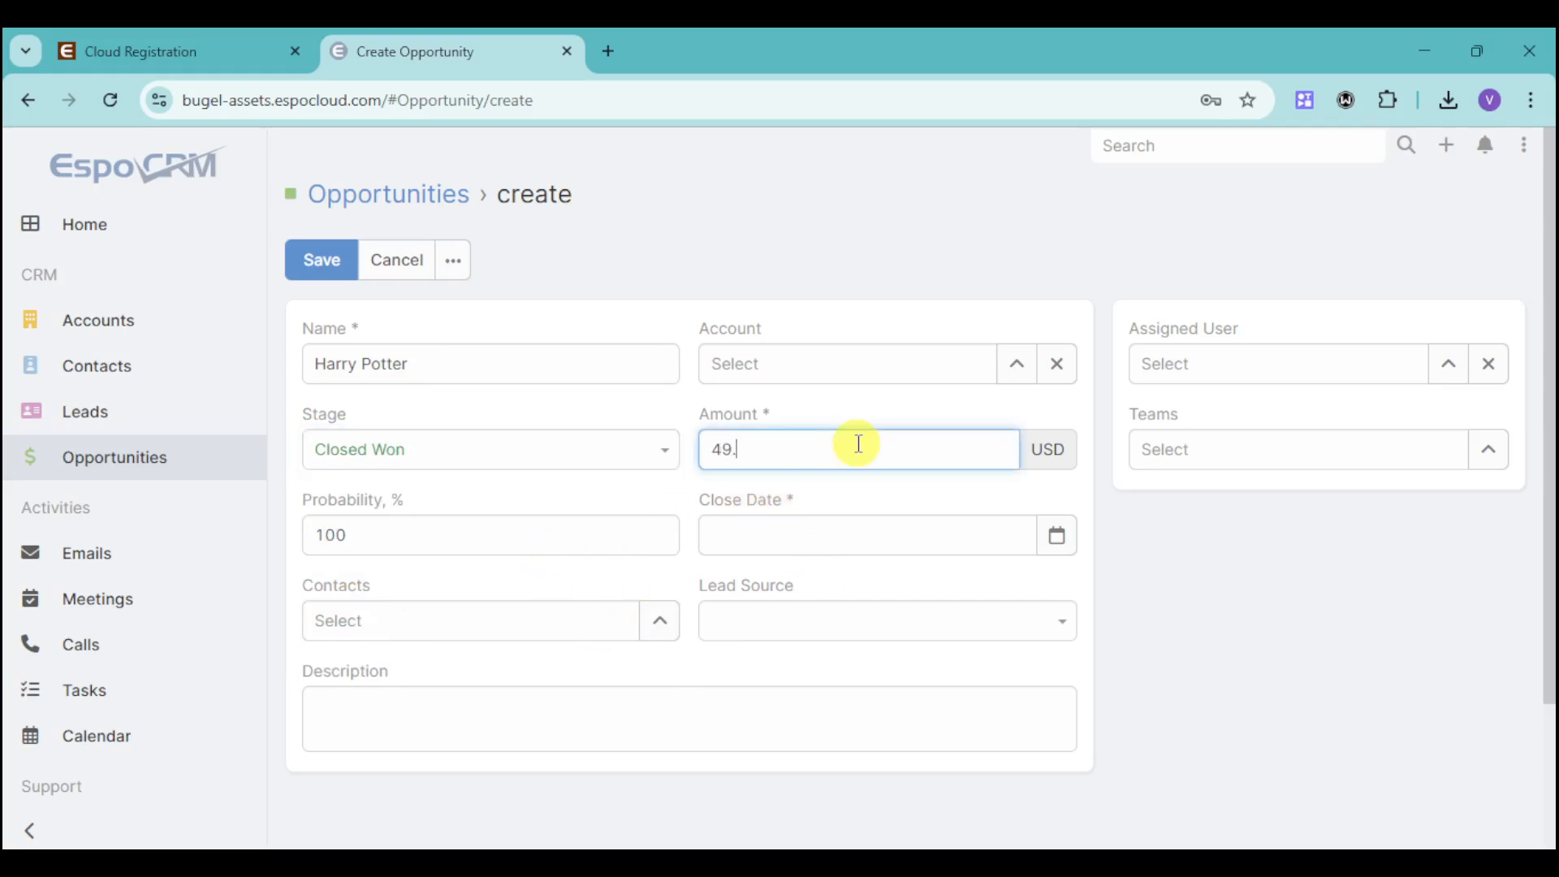
{"action": "type", "text": "99"}
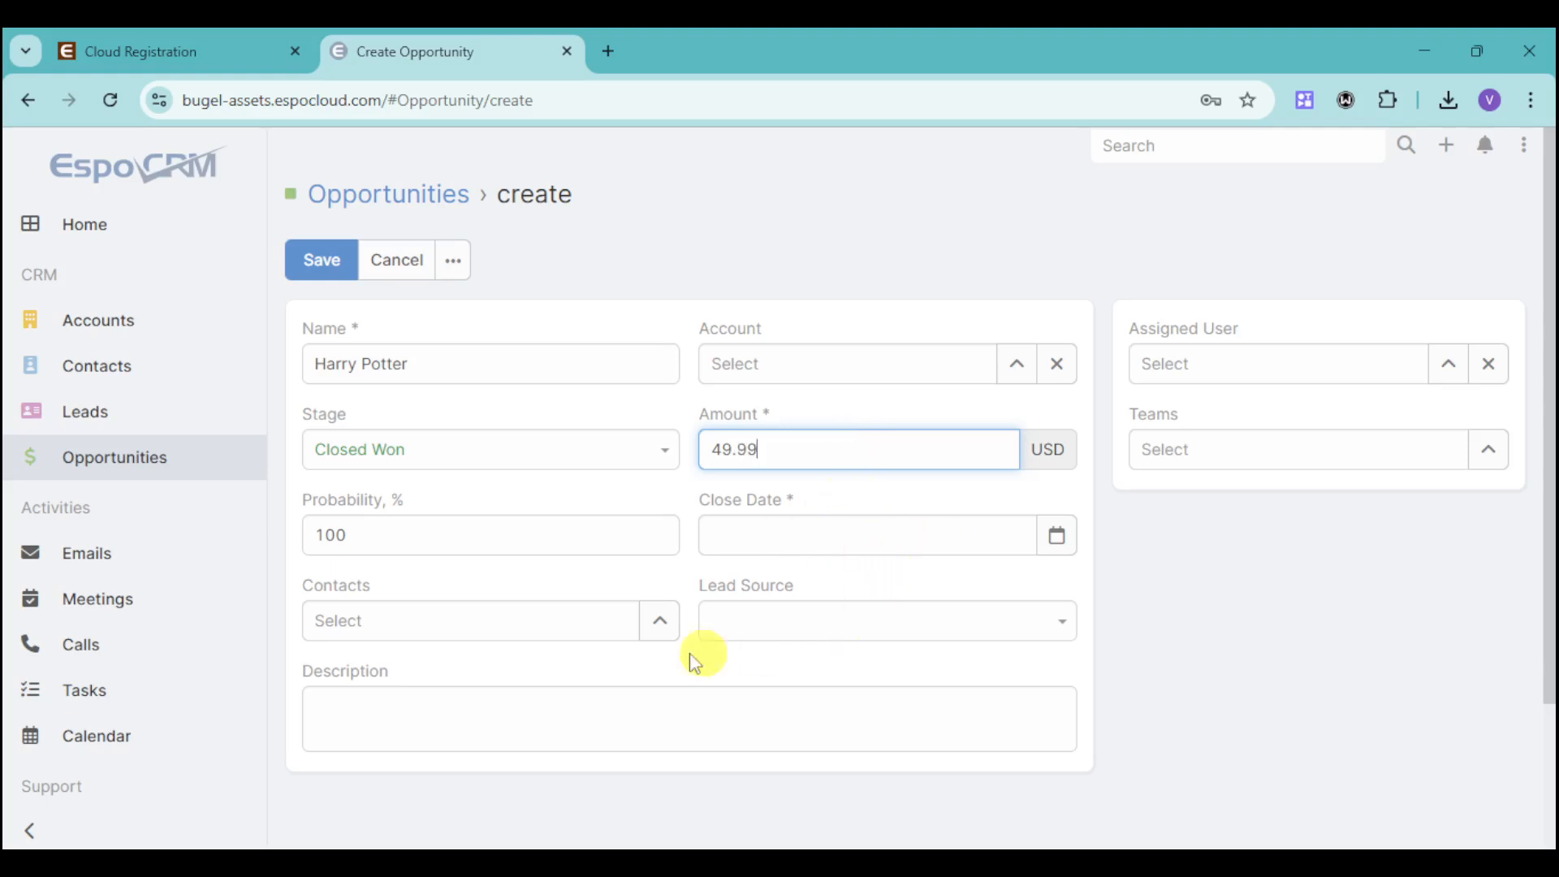
{"action": "left_click", "coordinate": [322, 260]}
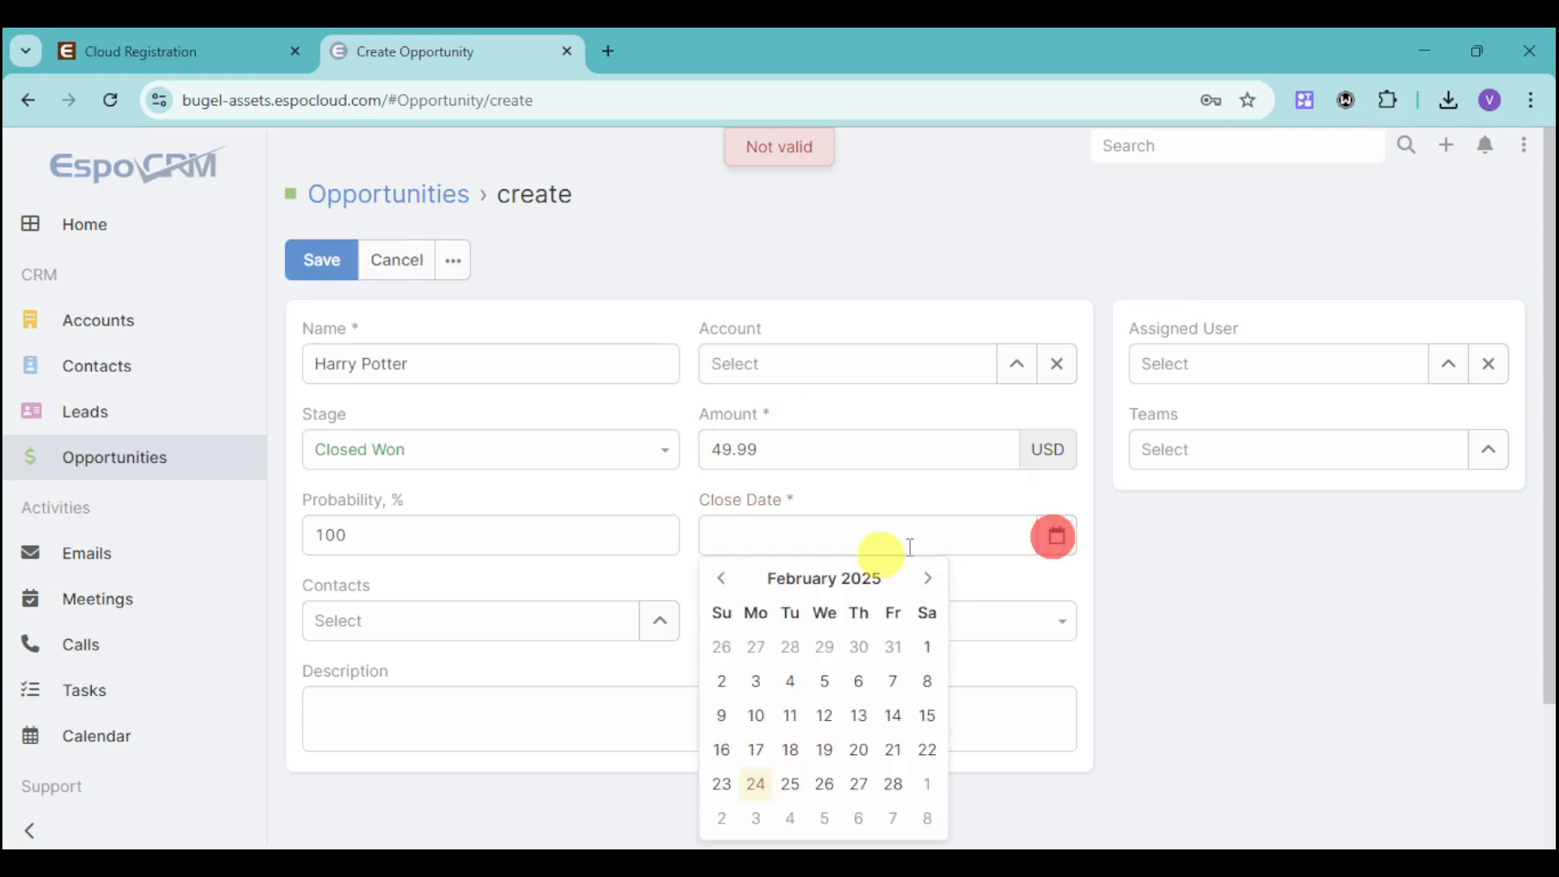
{"action": "mouse_move", "coordinate": [721, 785]}
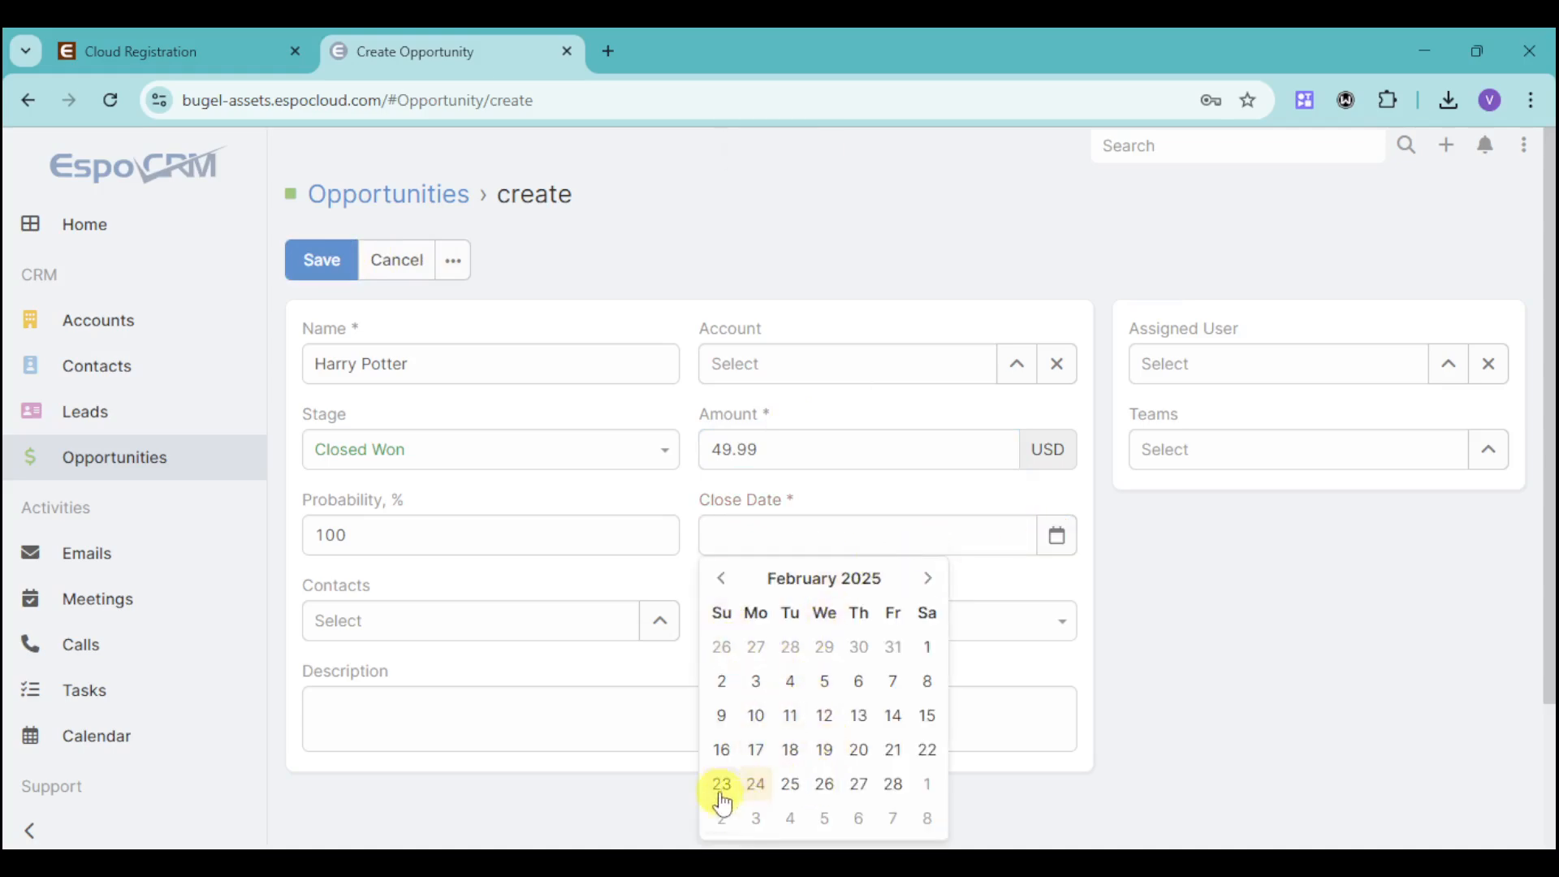
{"action": "left_click", "coordinate": [721, 783]}
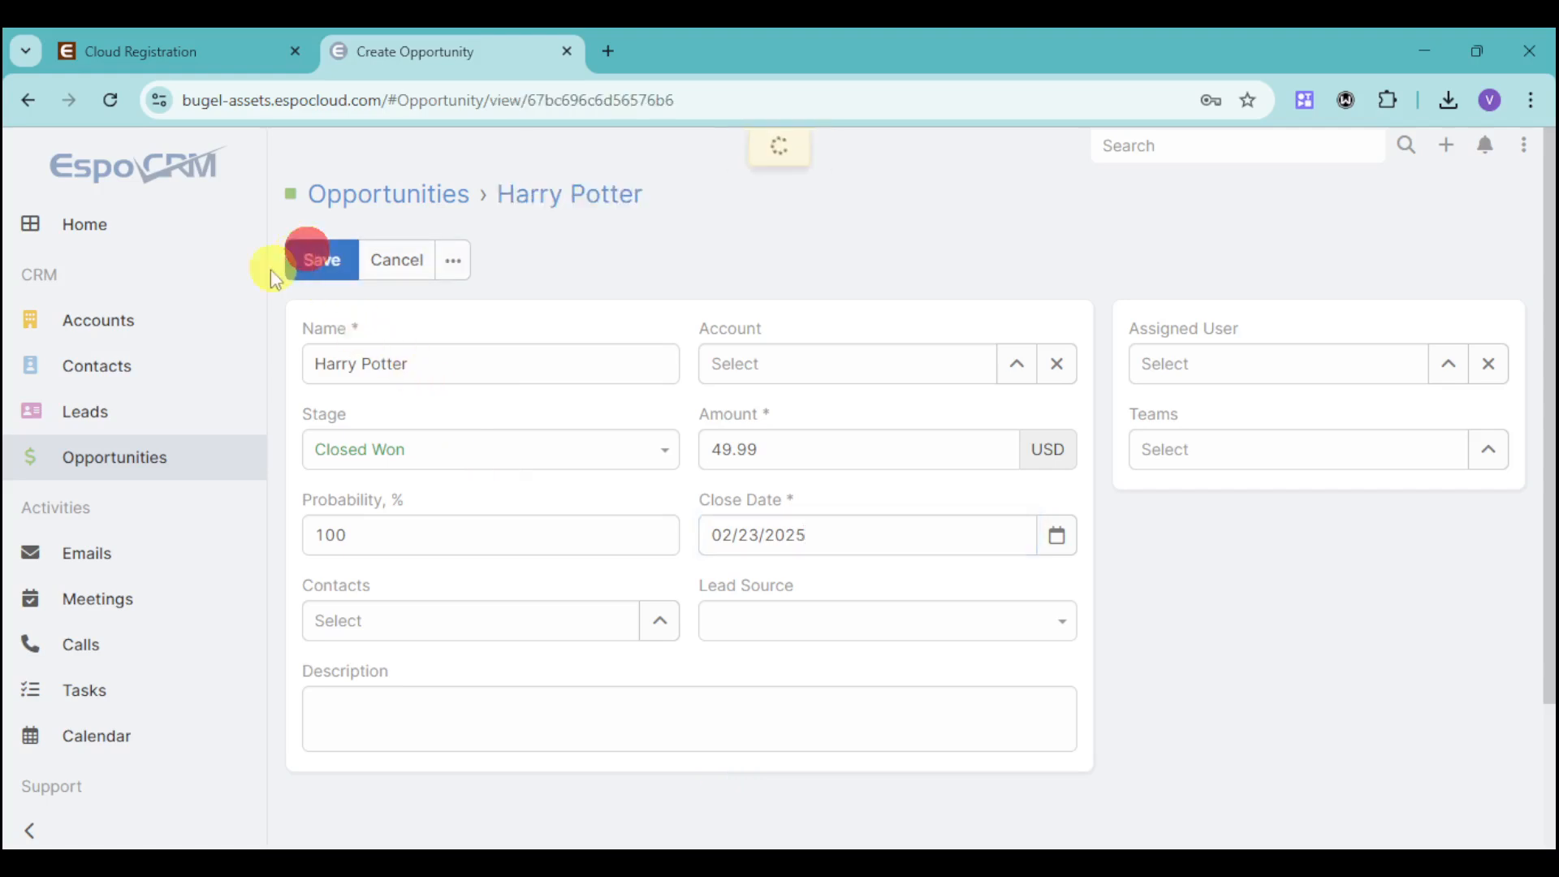
{"action": "left_click", "coordinate": [322, 260]}
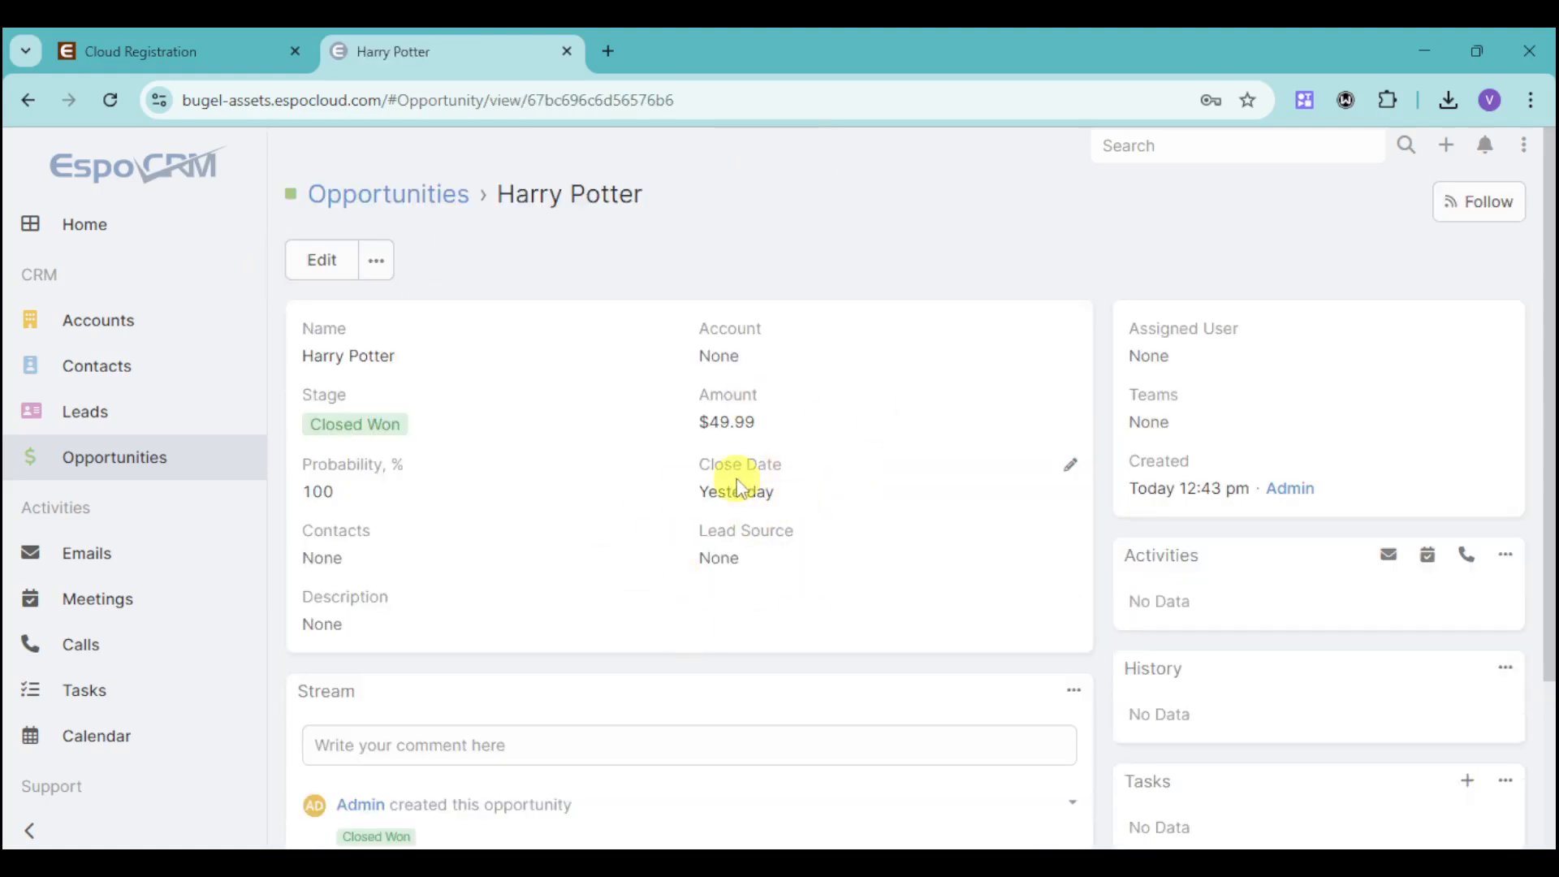
- Start composing a new email from the empty Emails inbox, then cancel it without sending
{"action": "left_click", "coordinate": [86, 552]}
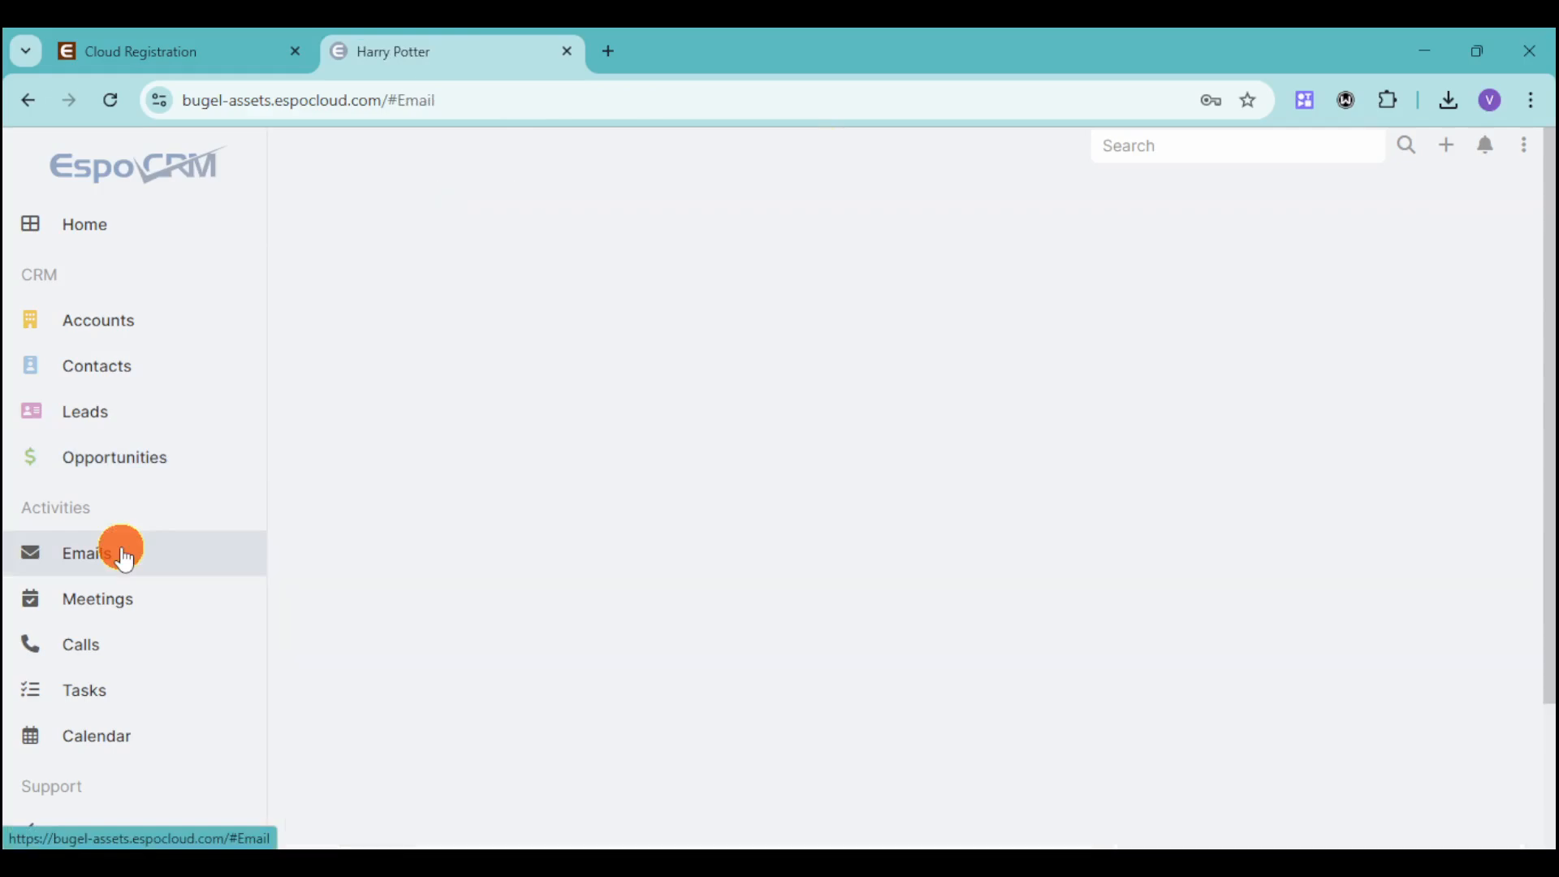
{"action": "left_click", "coordinate": [88, 552]}
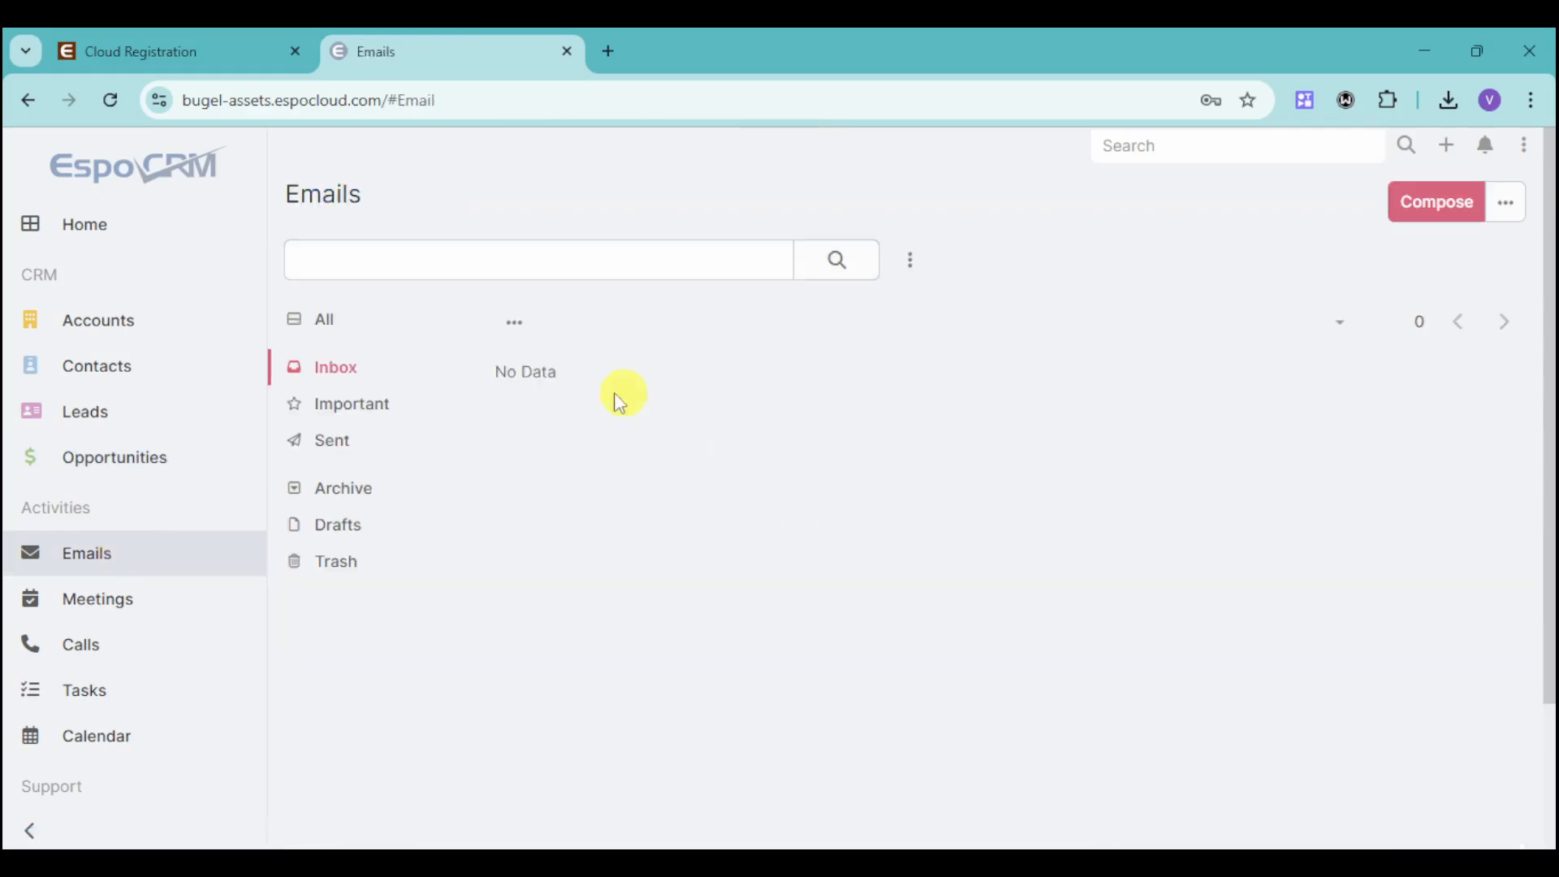
{"action": "mouse_move", "coordinate": [538, 497]}
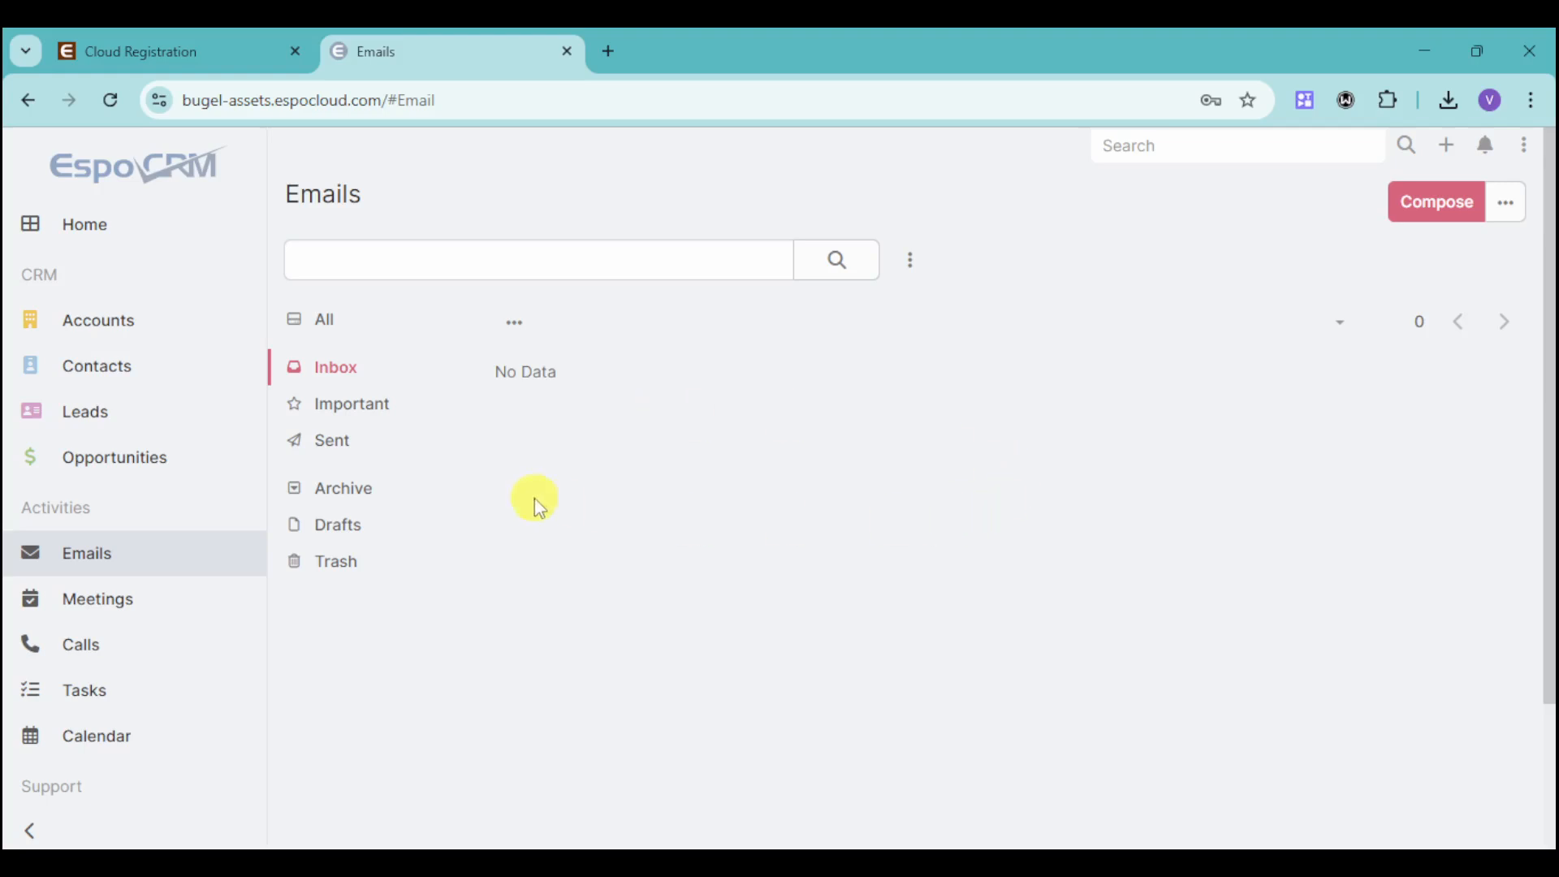
{"action": "left_click", "coordinate": [1434, 201]}
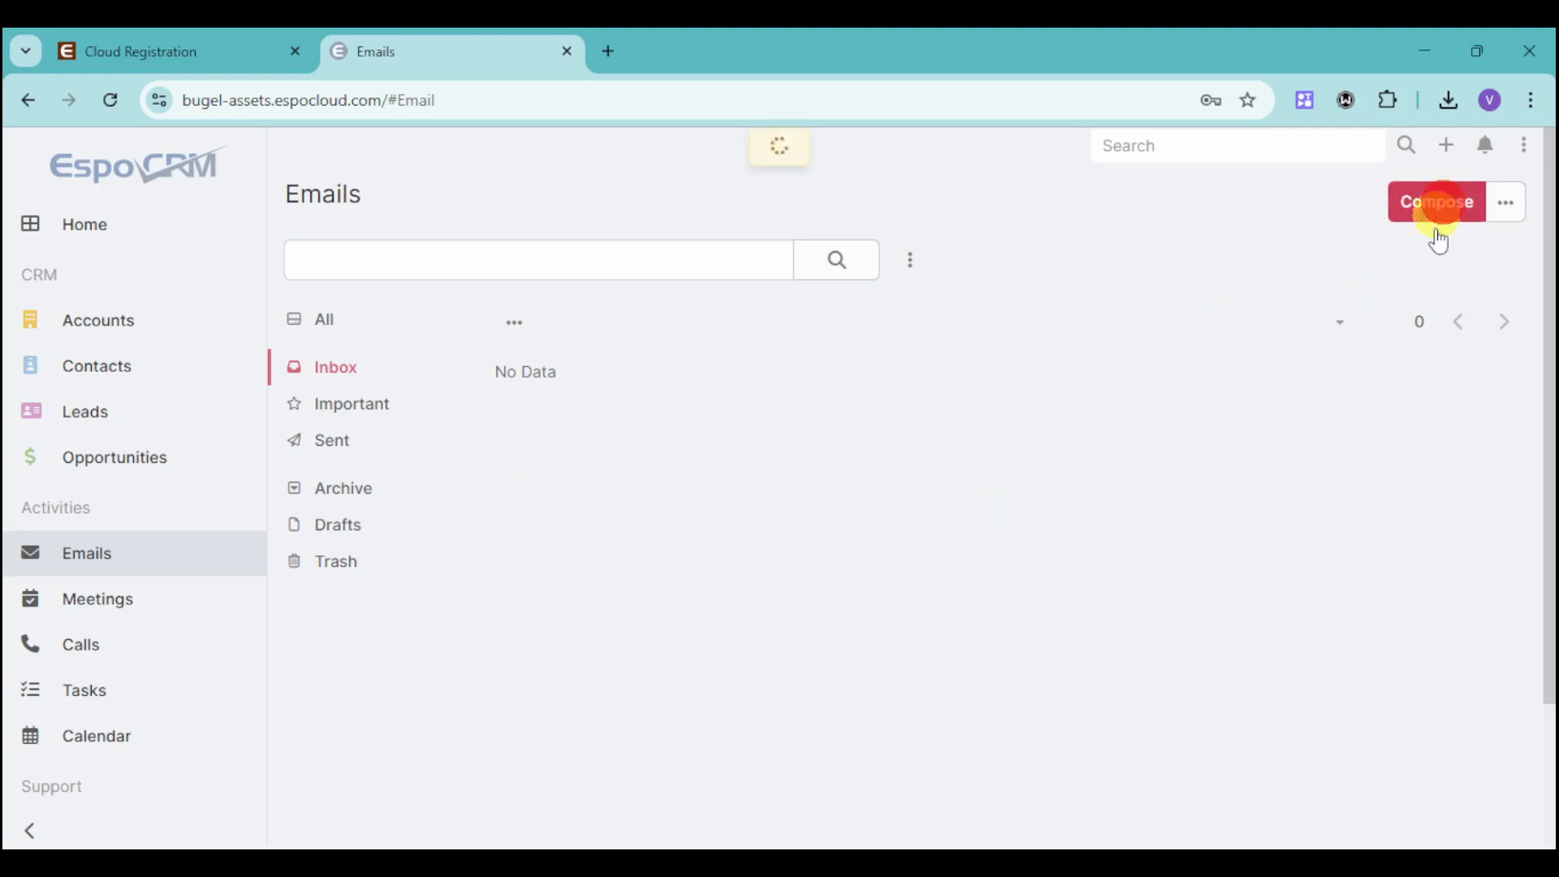
{"action": "left_click", "coordinate": [1435, 201]}
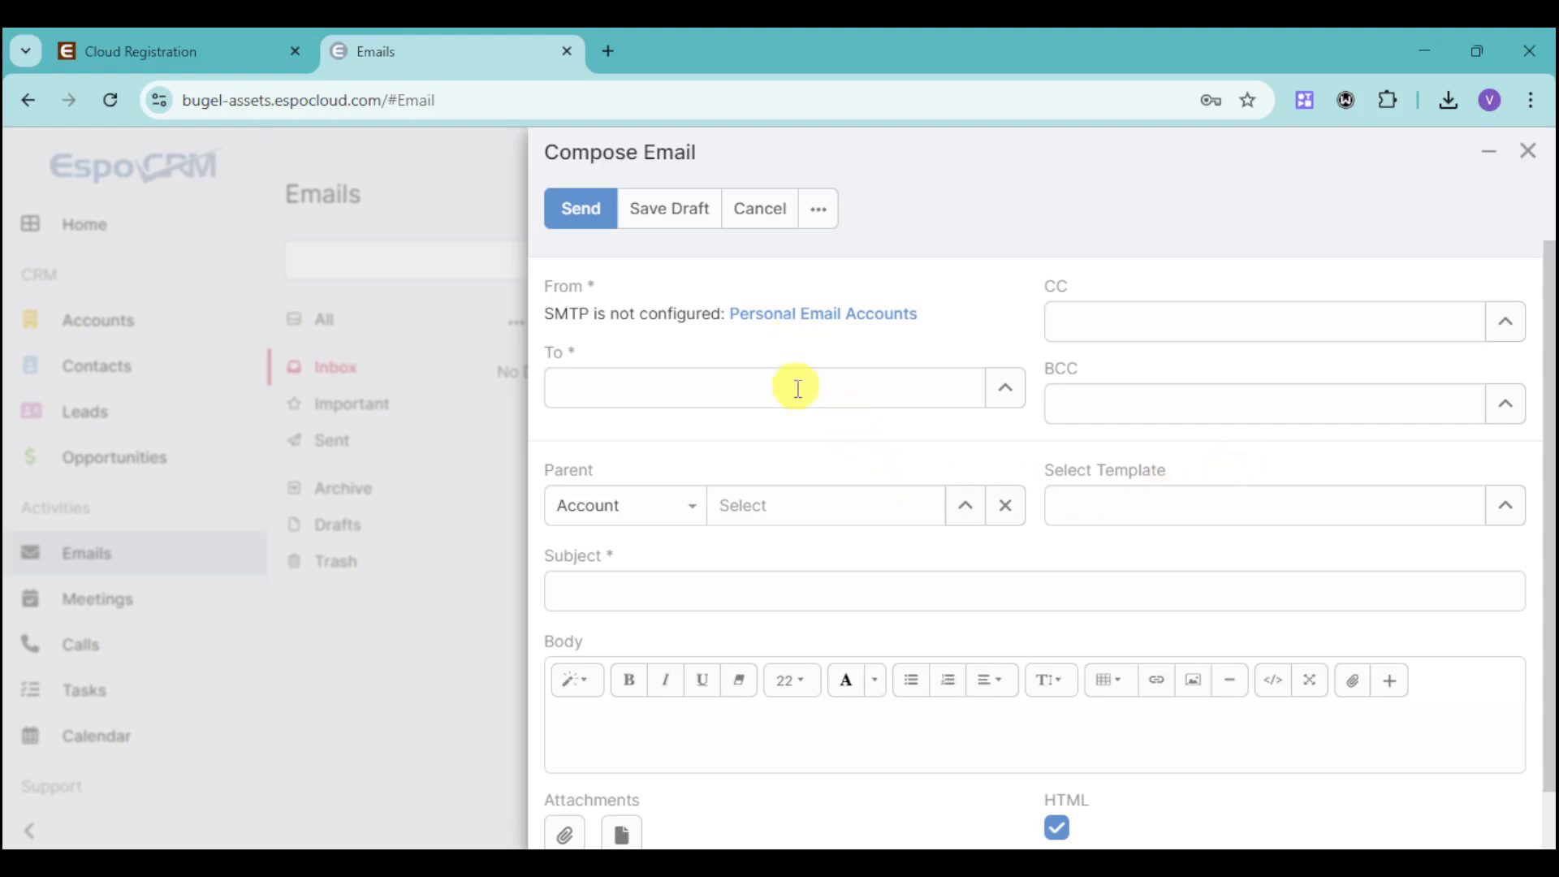
{"action": "mouse_move", "coordinate": [864, 524]}
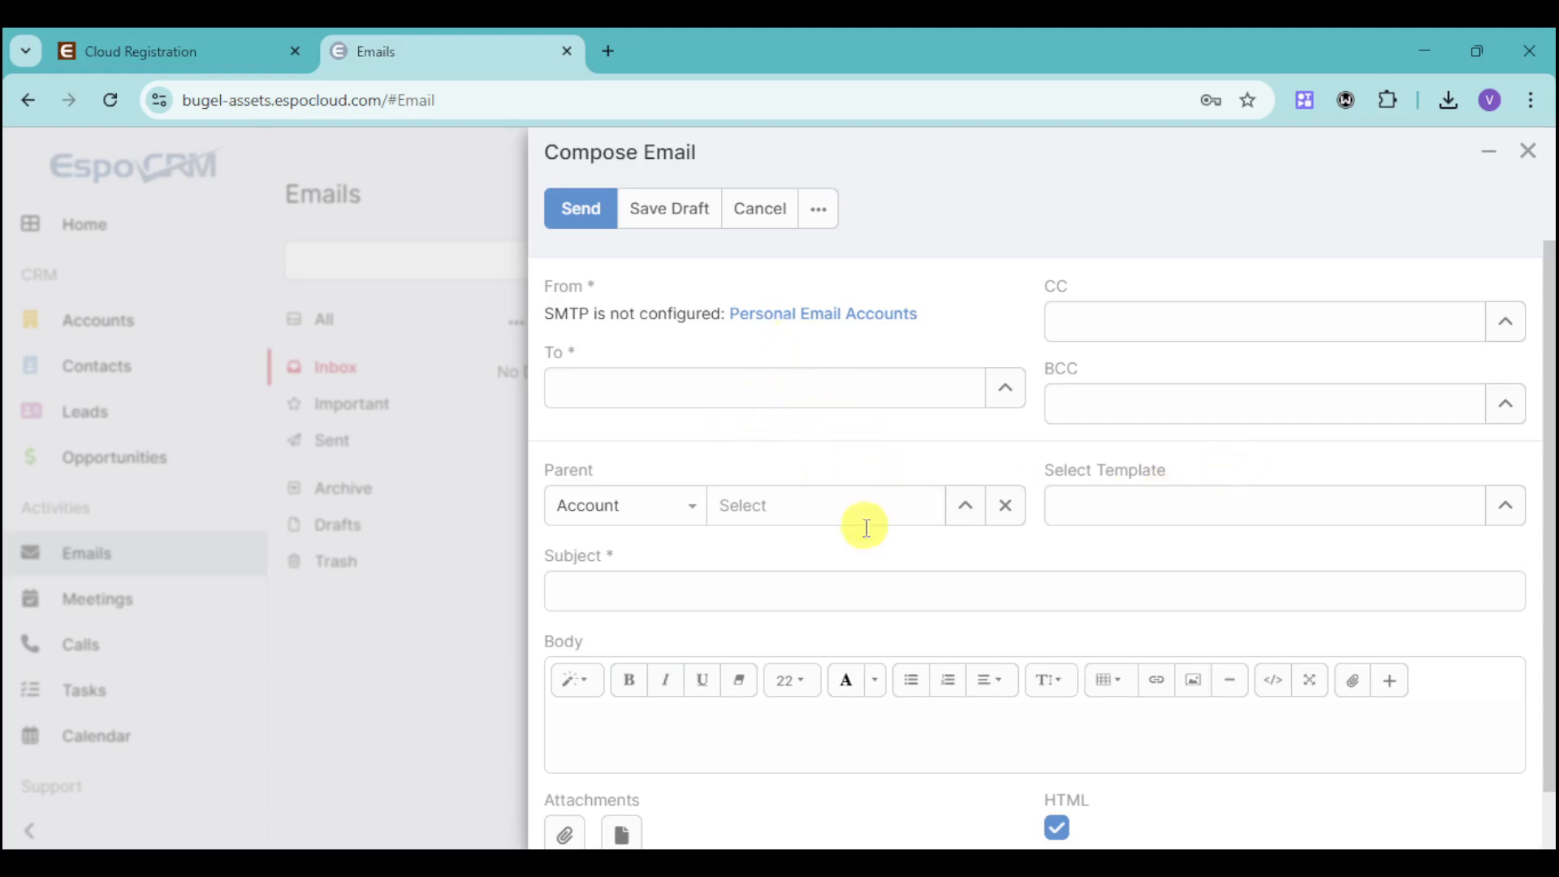
{"action": "mouse_move", "coordinate": [1050, 534]}
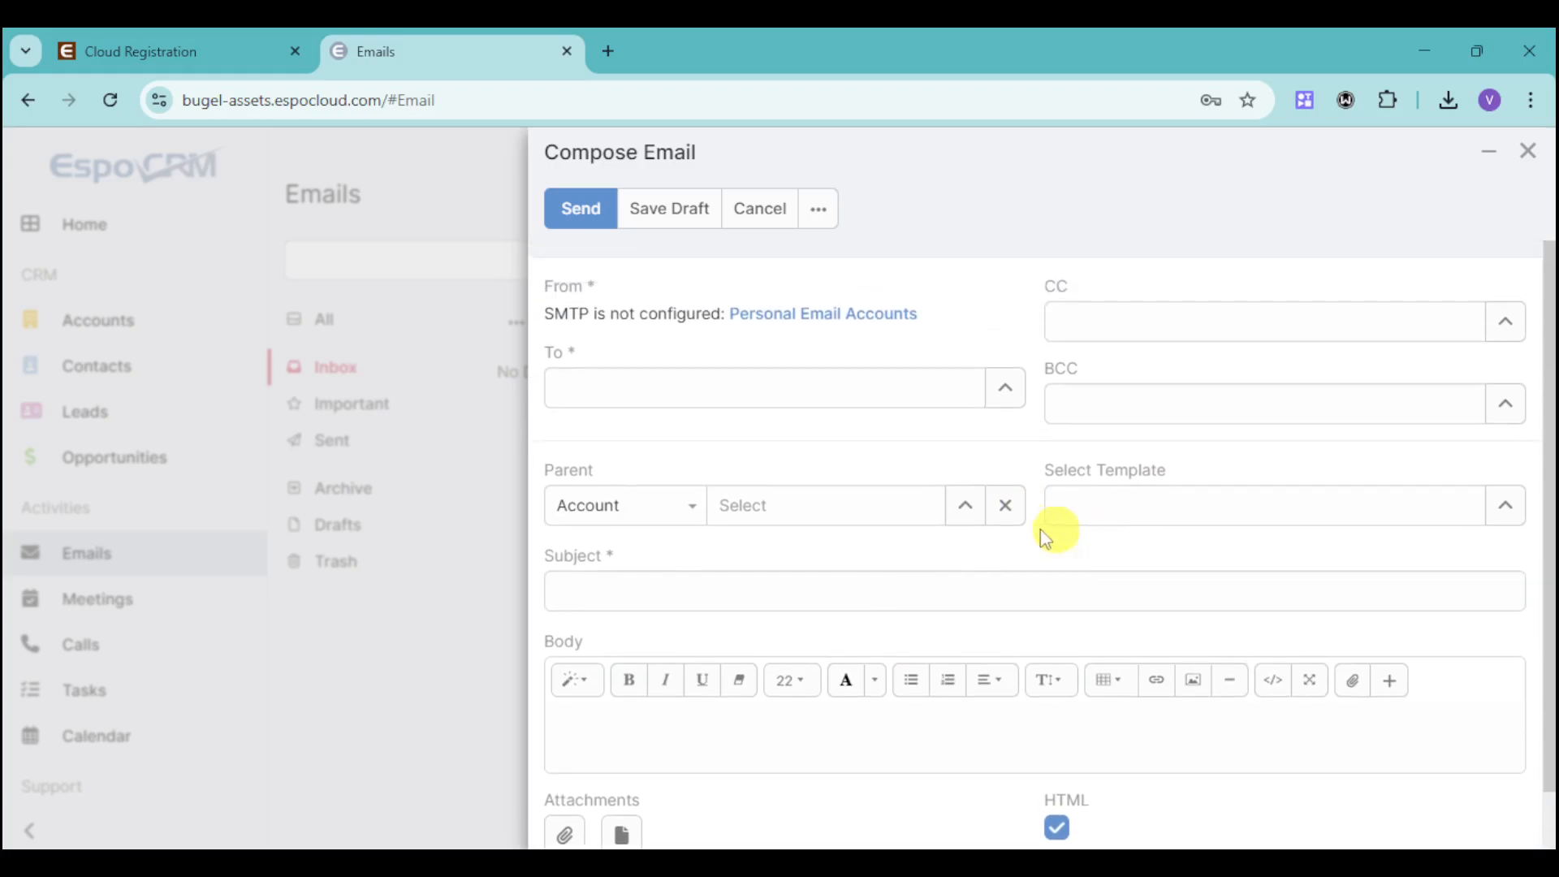
{"action": "mouse_move", "coordinate": [817, 208]}
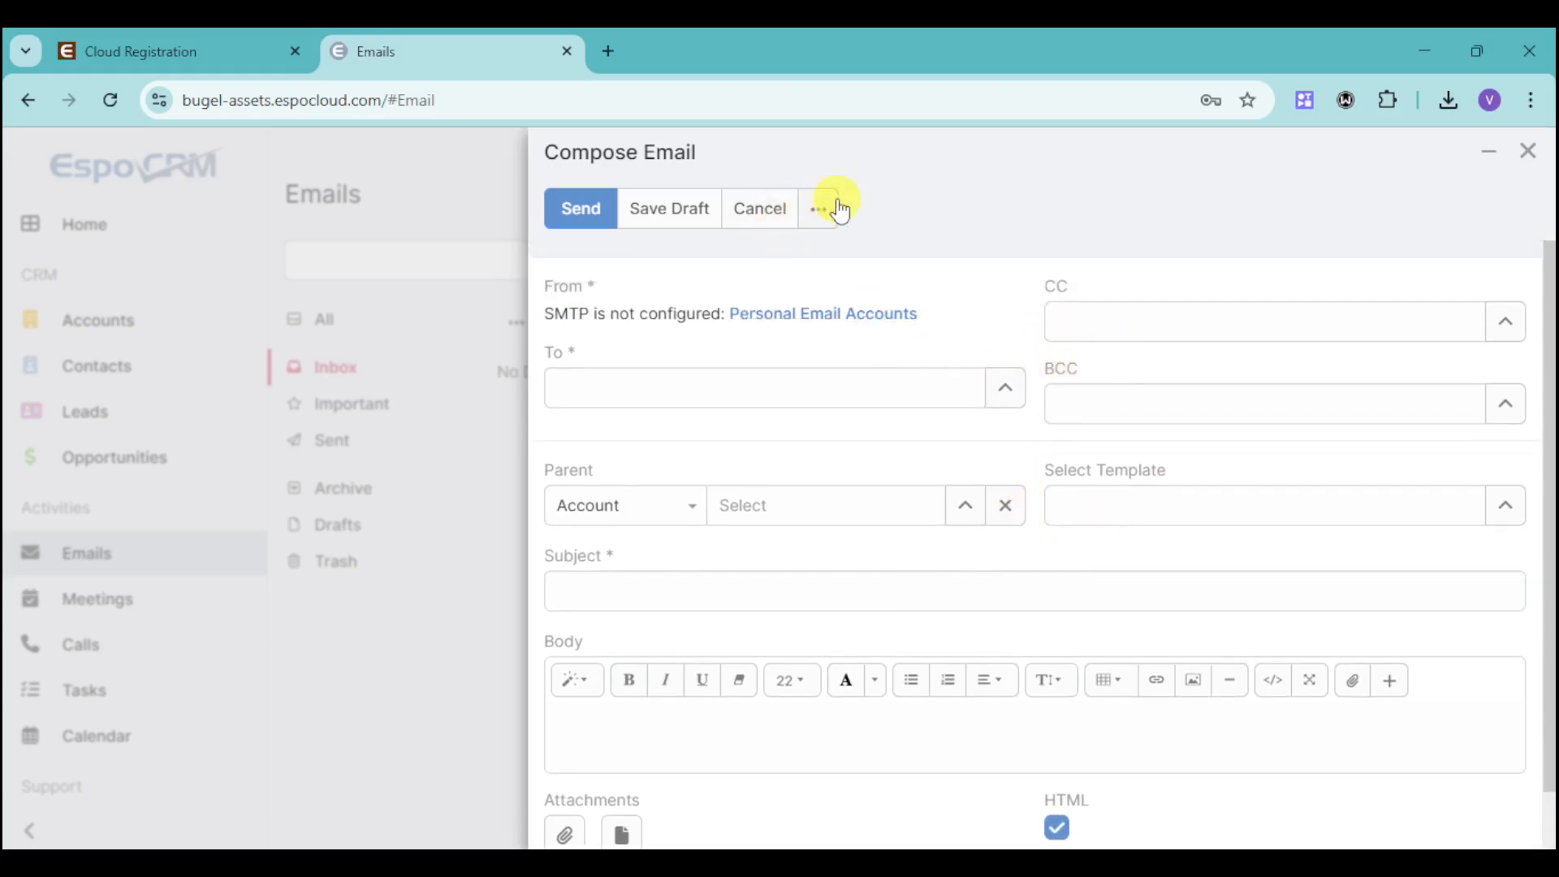
{"action": "left_click", "coordinate": [817, 210]}
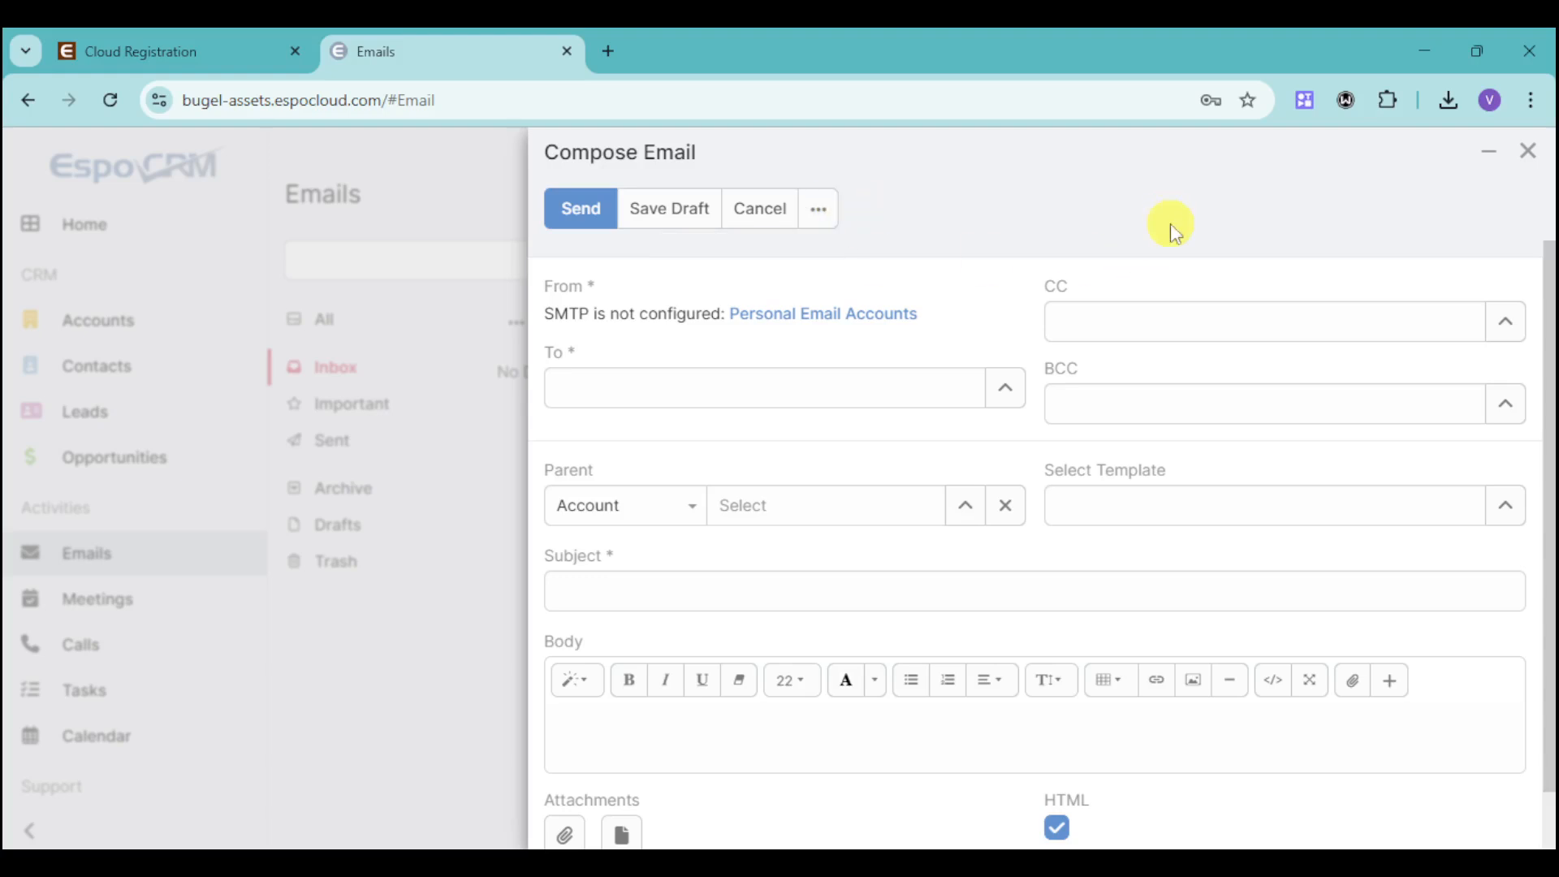
{"action": "left_click", "coordinate": [758, 209]}
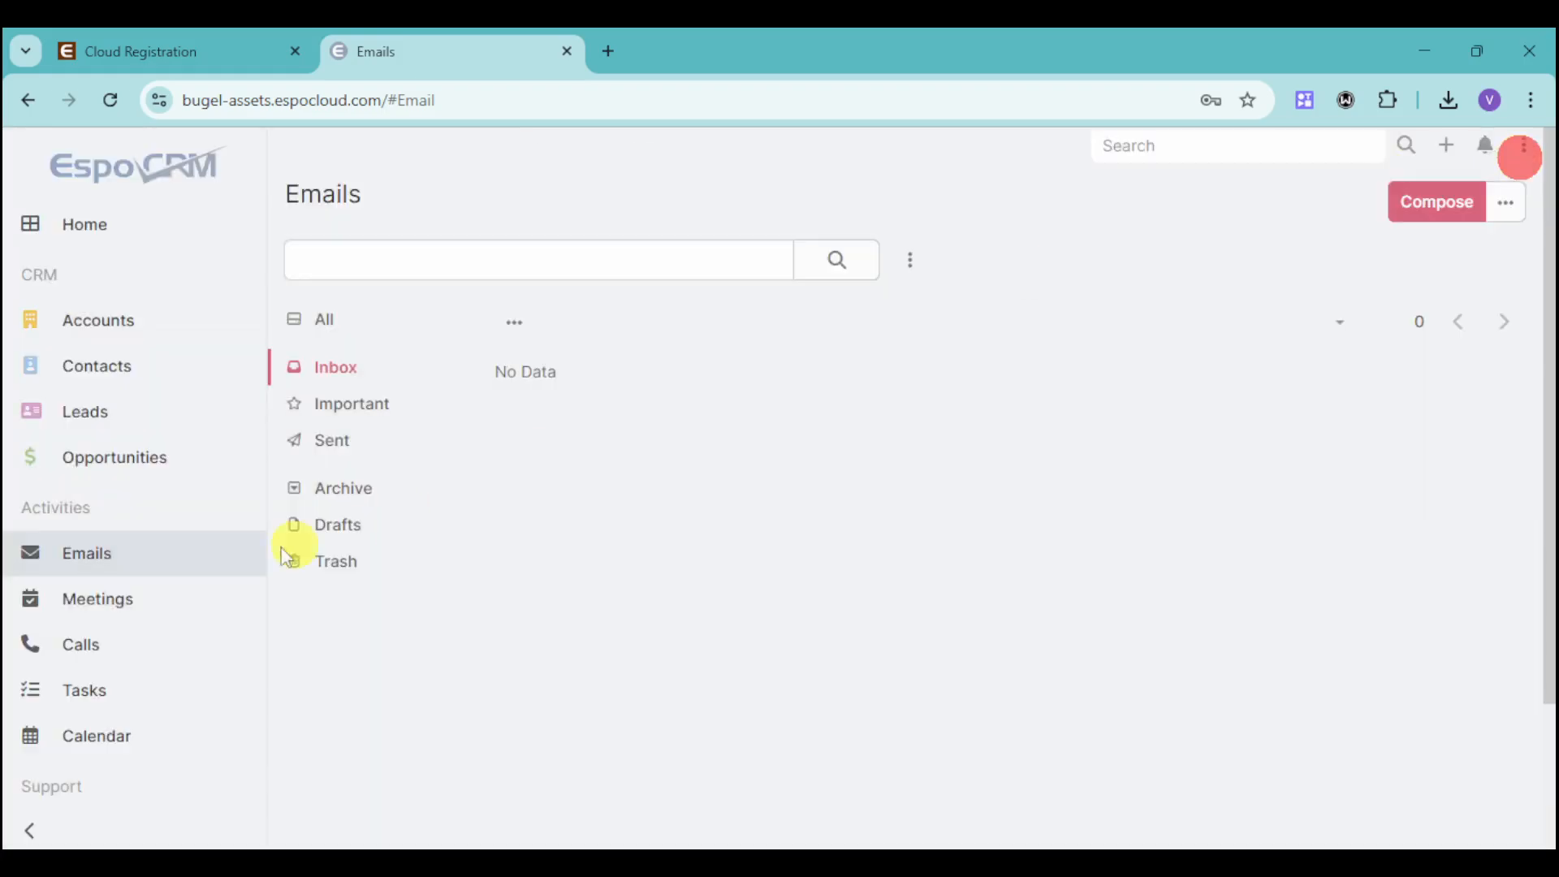
- Browse the empty Meetings list and Create Meeting form, then go to the empty Calls list
{"action": "left_click", "coordinate": [97, 597]}
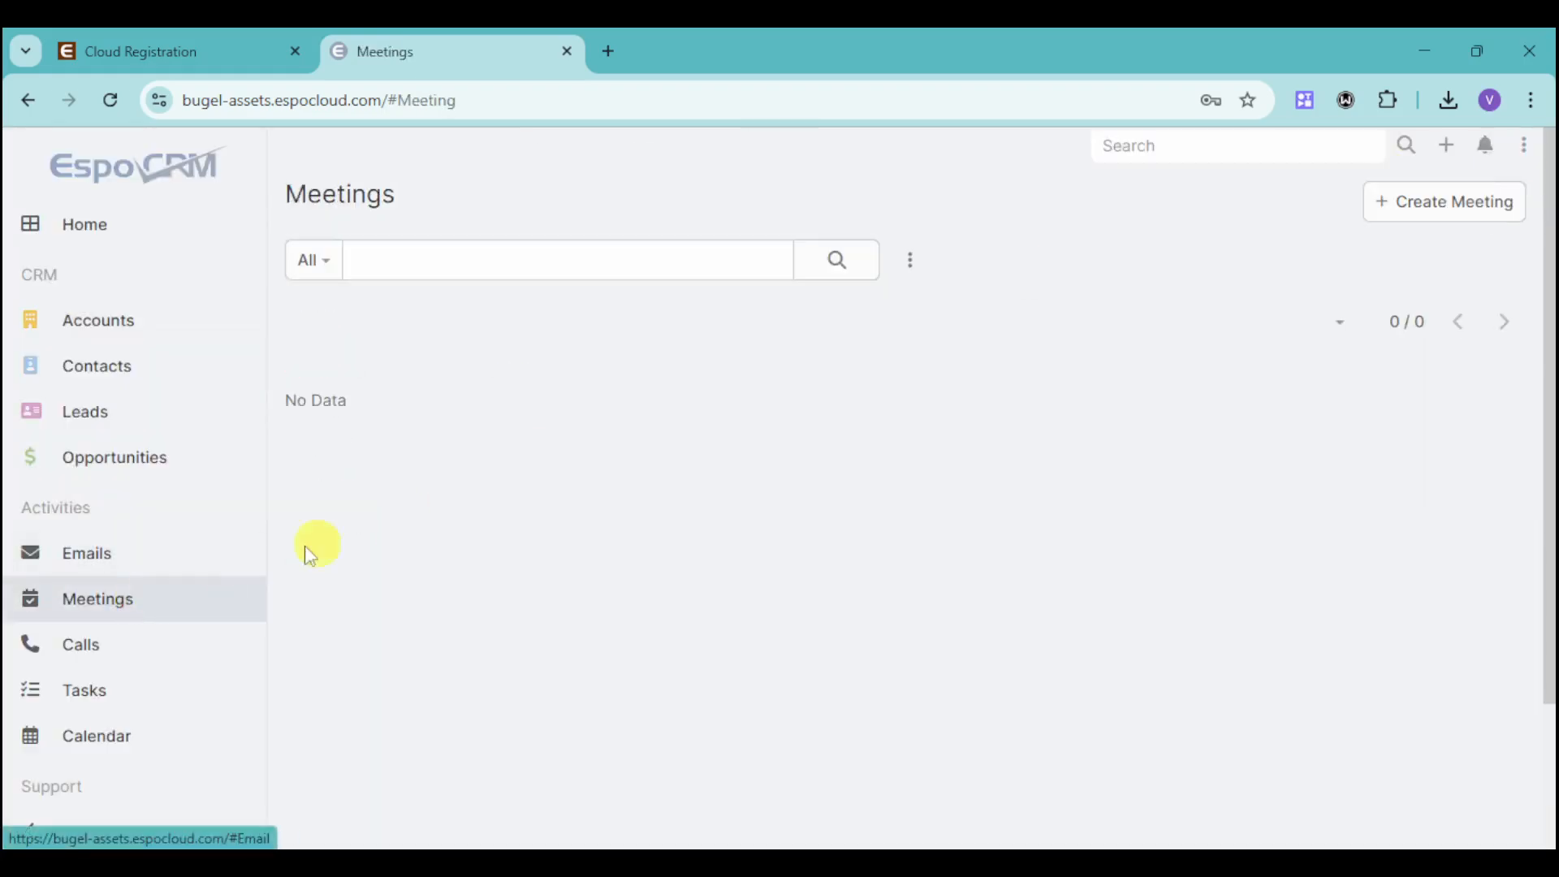
{"action": "mouse_move", "coordinate": [1276, 281]}
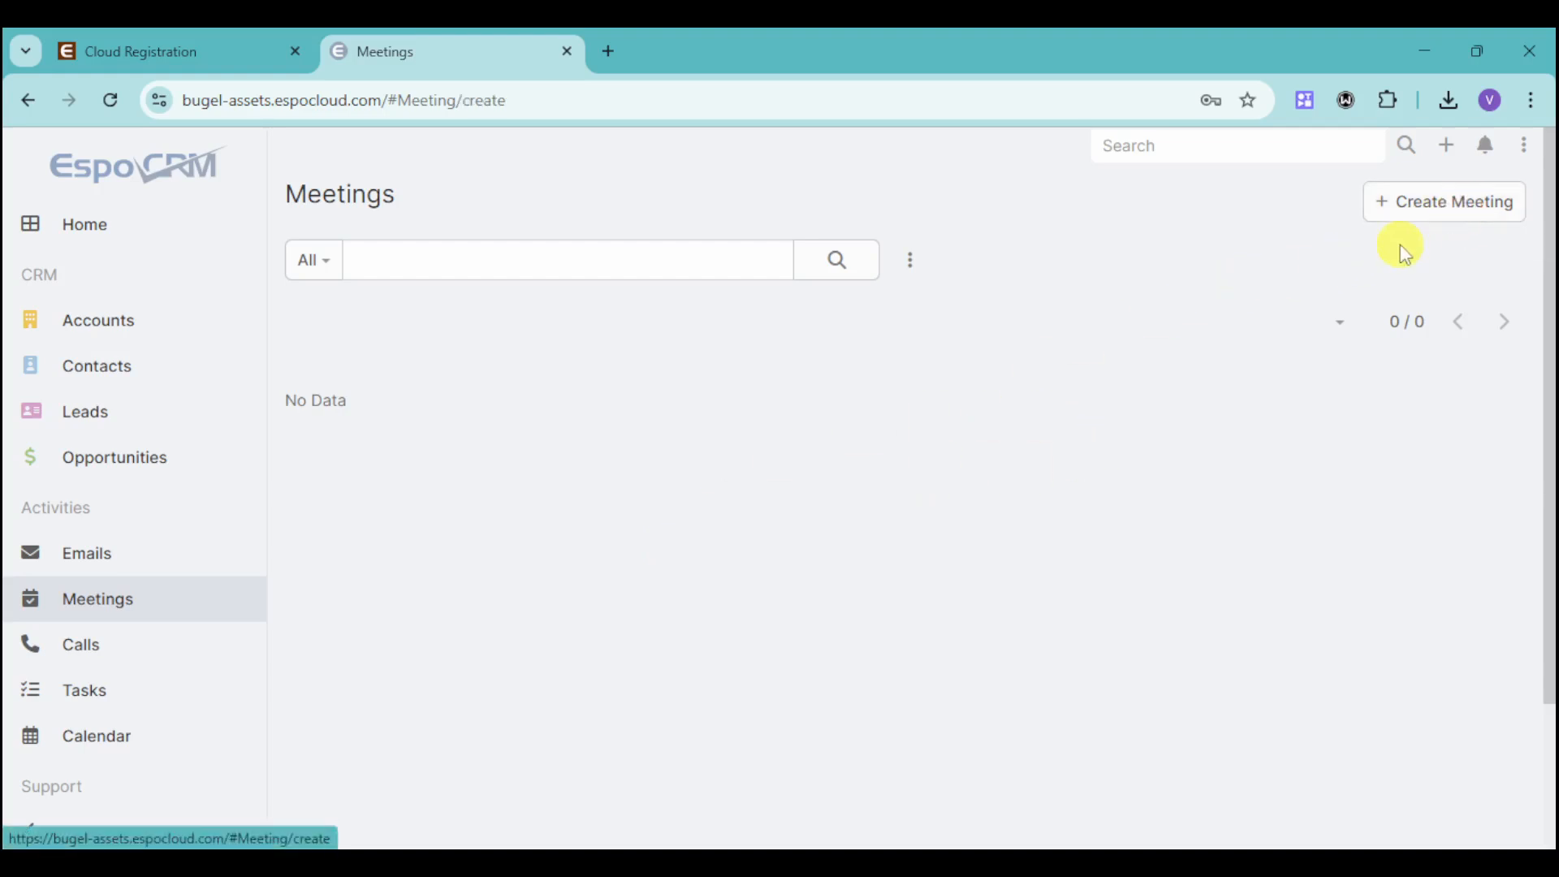
{"action": "left_click", "coordinate": [1444, 201]}
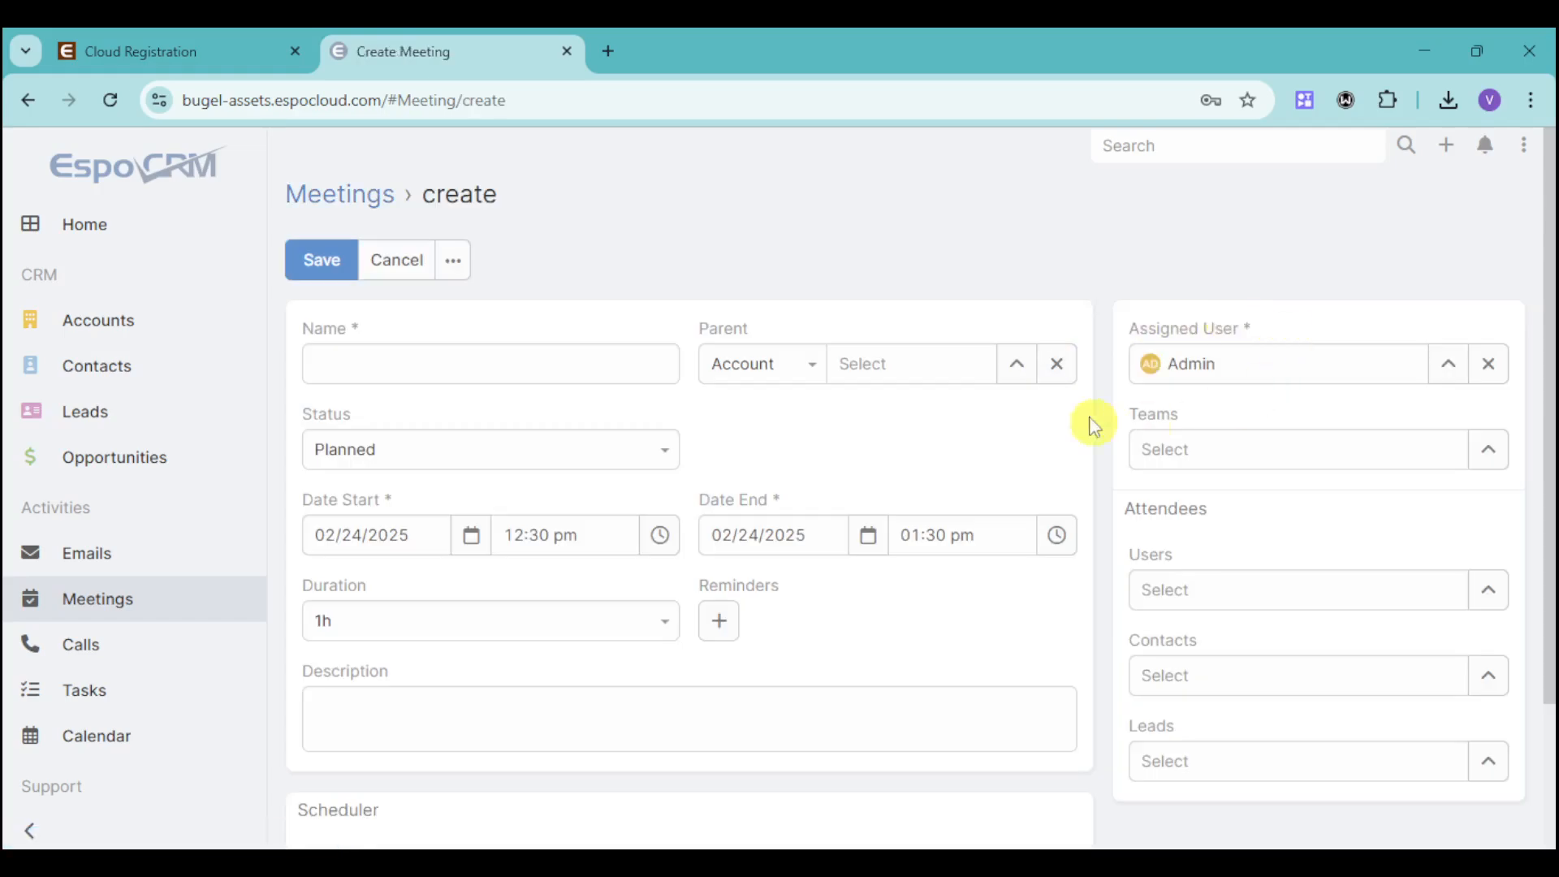
{"action": "mouse_move", "coordinate": [104, 656]}
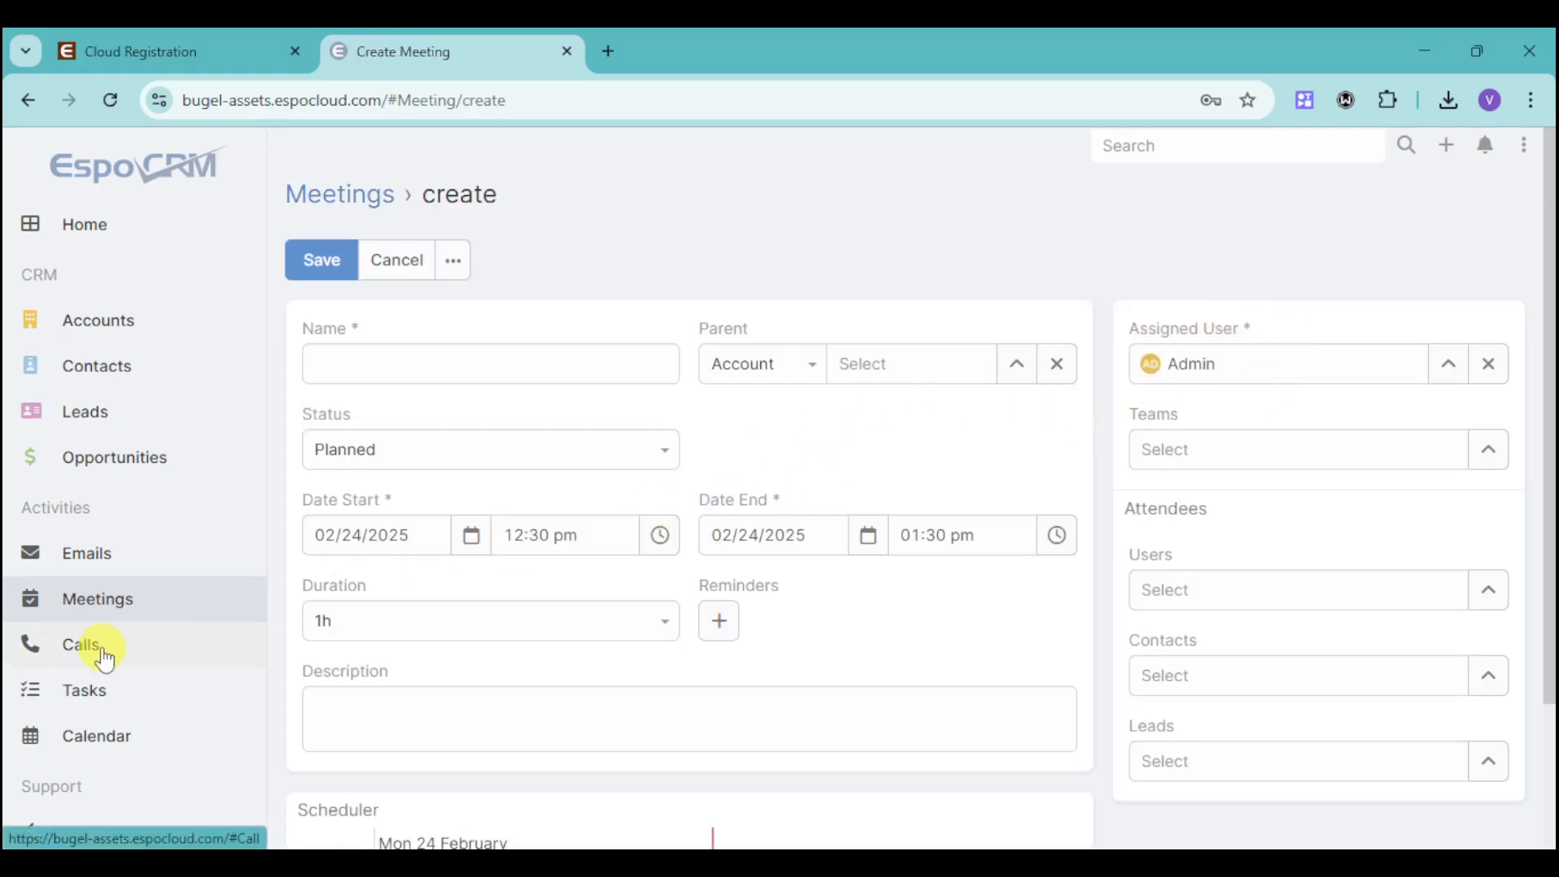
{"action": "left_click", "coordinate": [82, 643]}
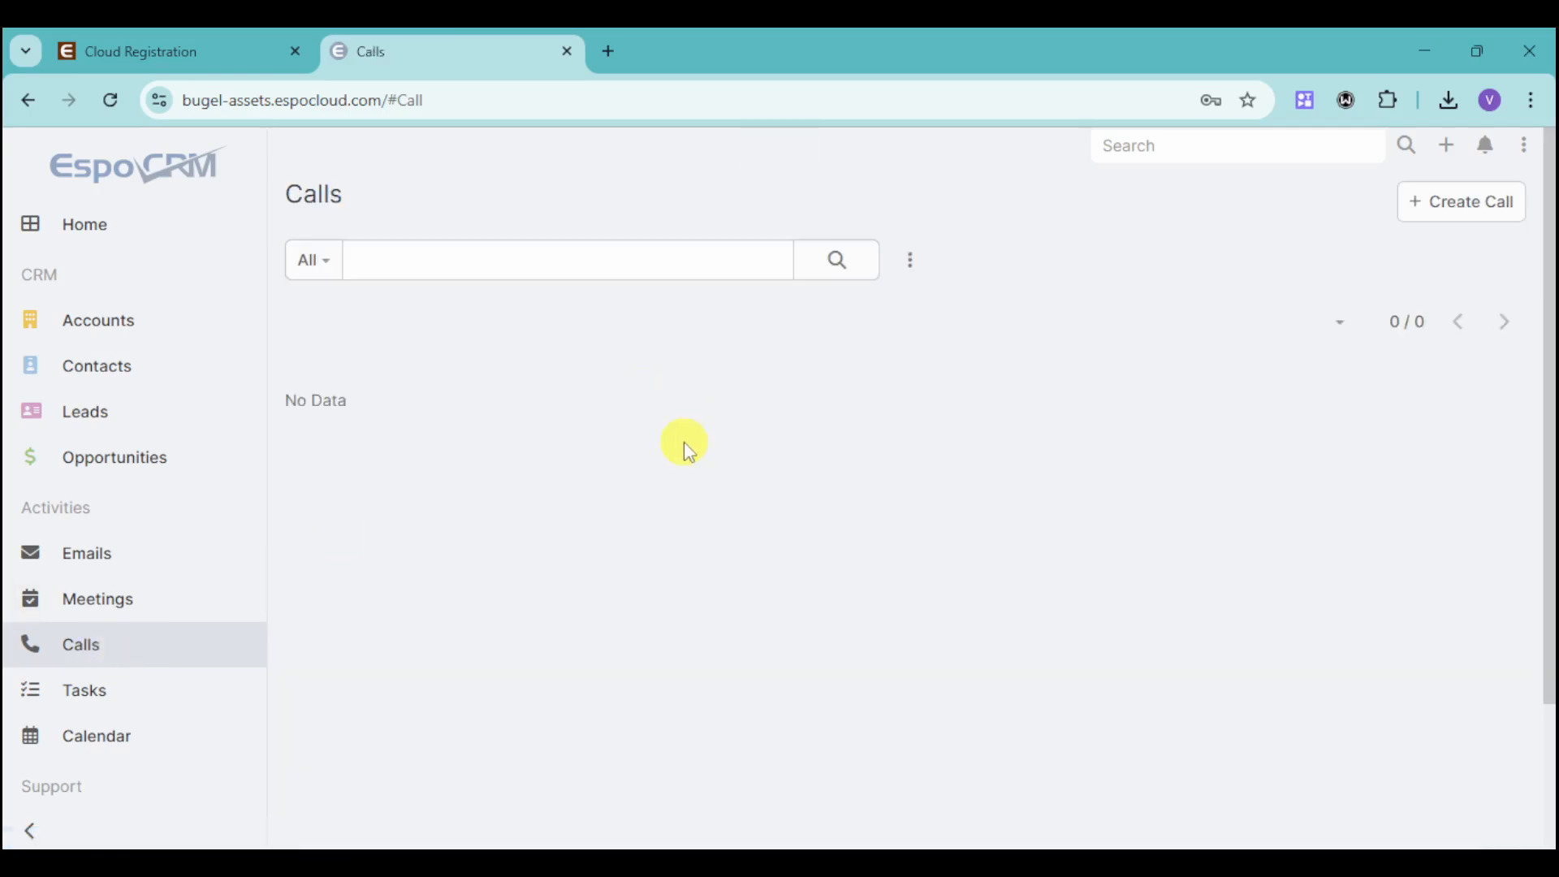
{"action": "mouse_move", "coordinate": [984, 207]}
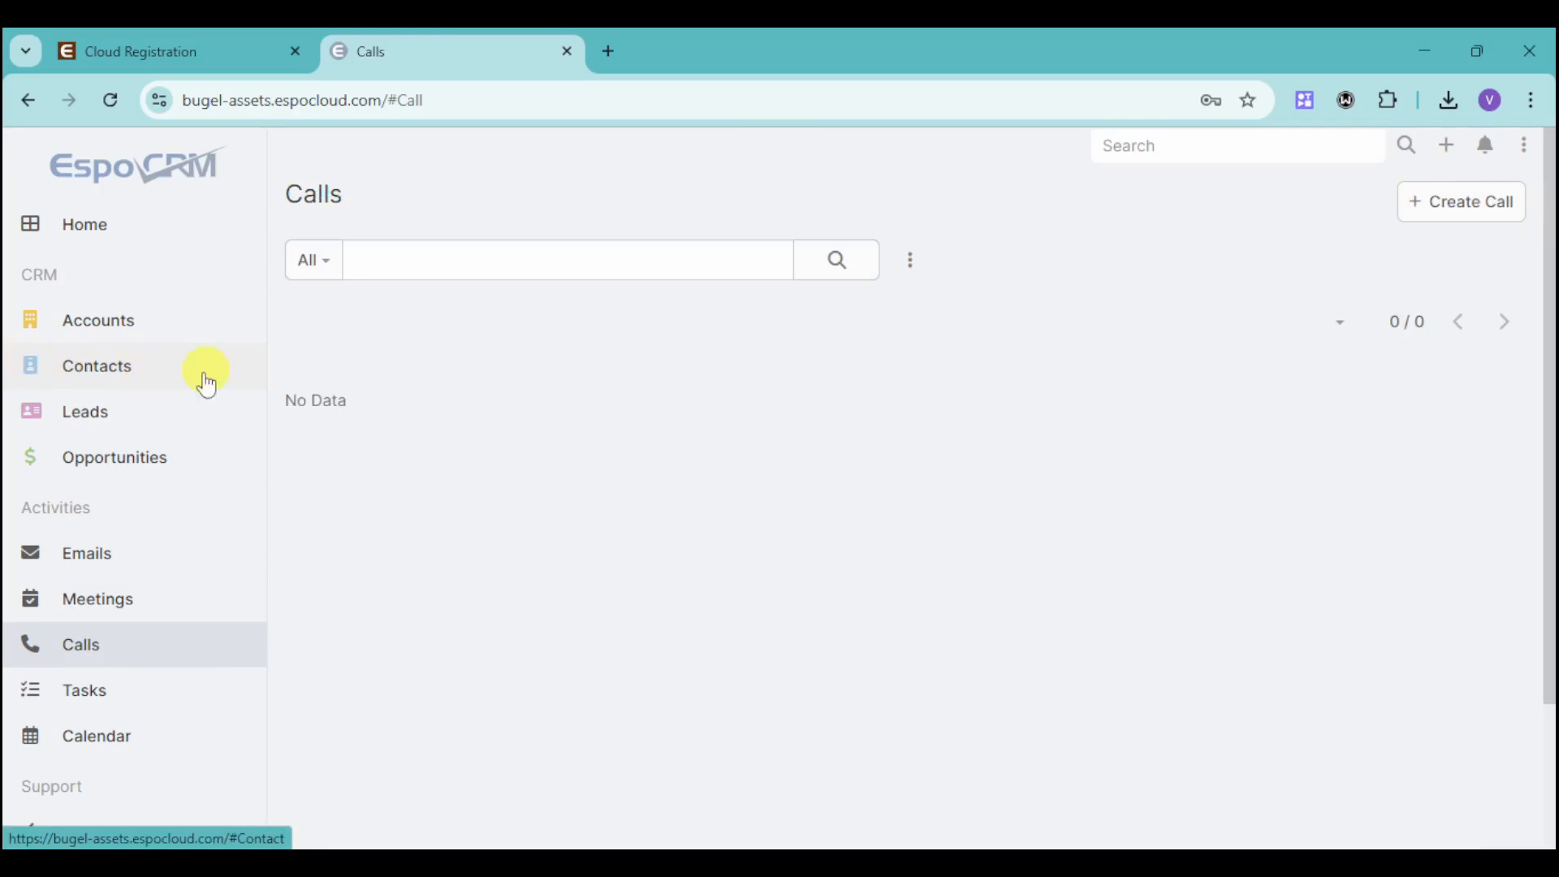
{"action": "mouse_move", "coordinate": [142, 690]}
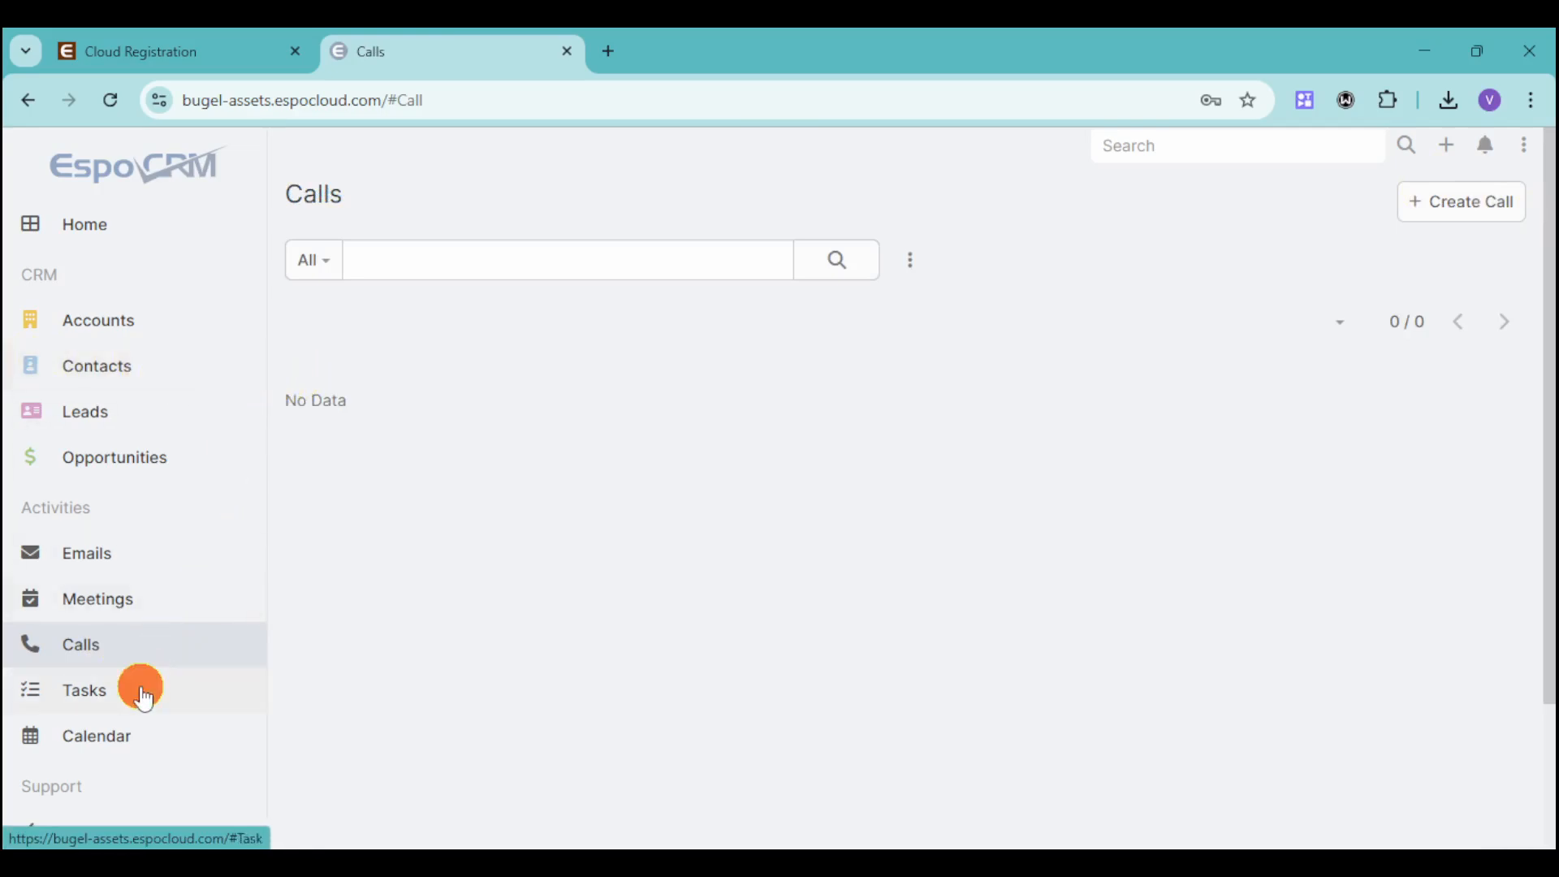
- Create and save a task 'Win Case', Not Started, Normal priority, assigned to Admin
{"action": "left_click", "coordinate": [83, 690]}
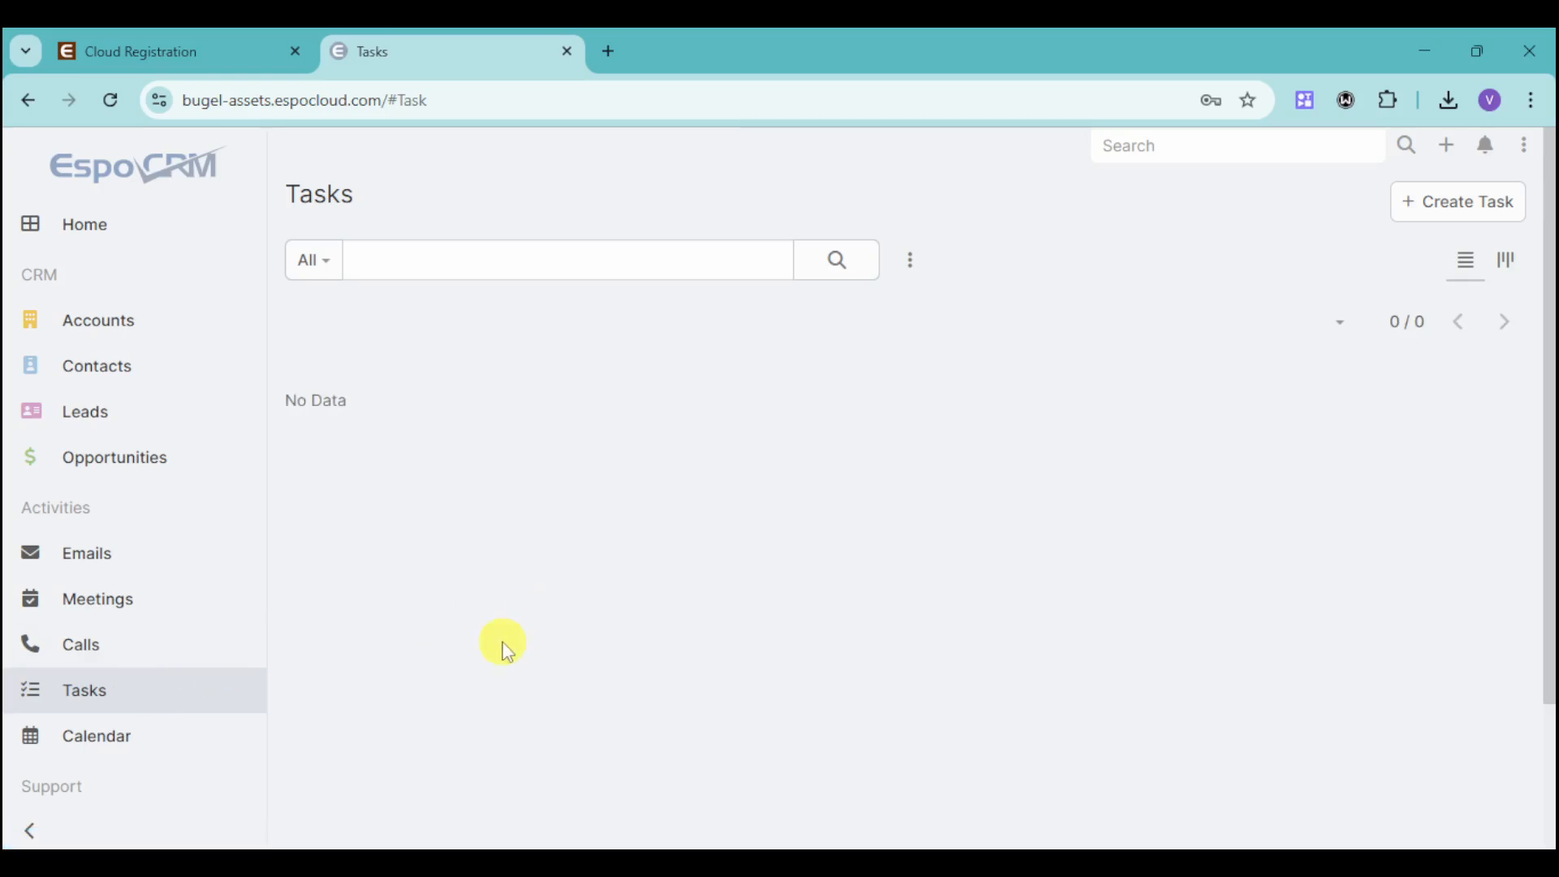
{"action": "mouse_move", "coordinate": [341, 677]}
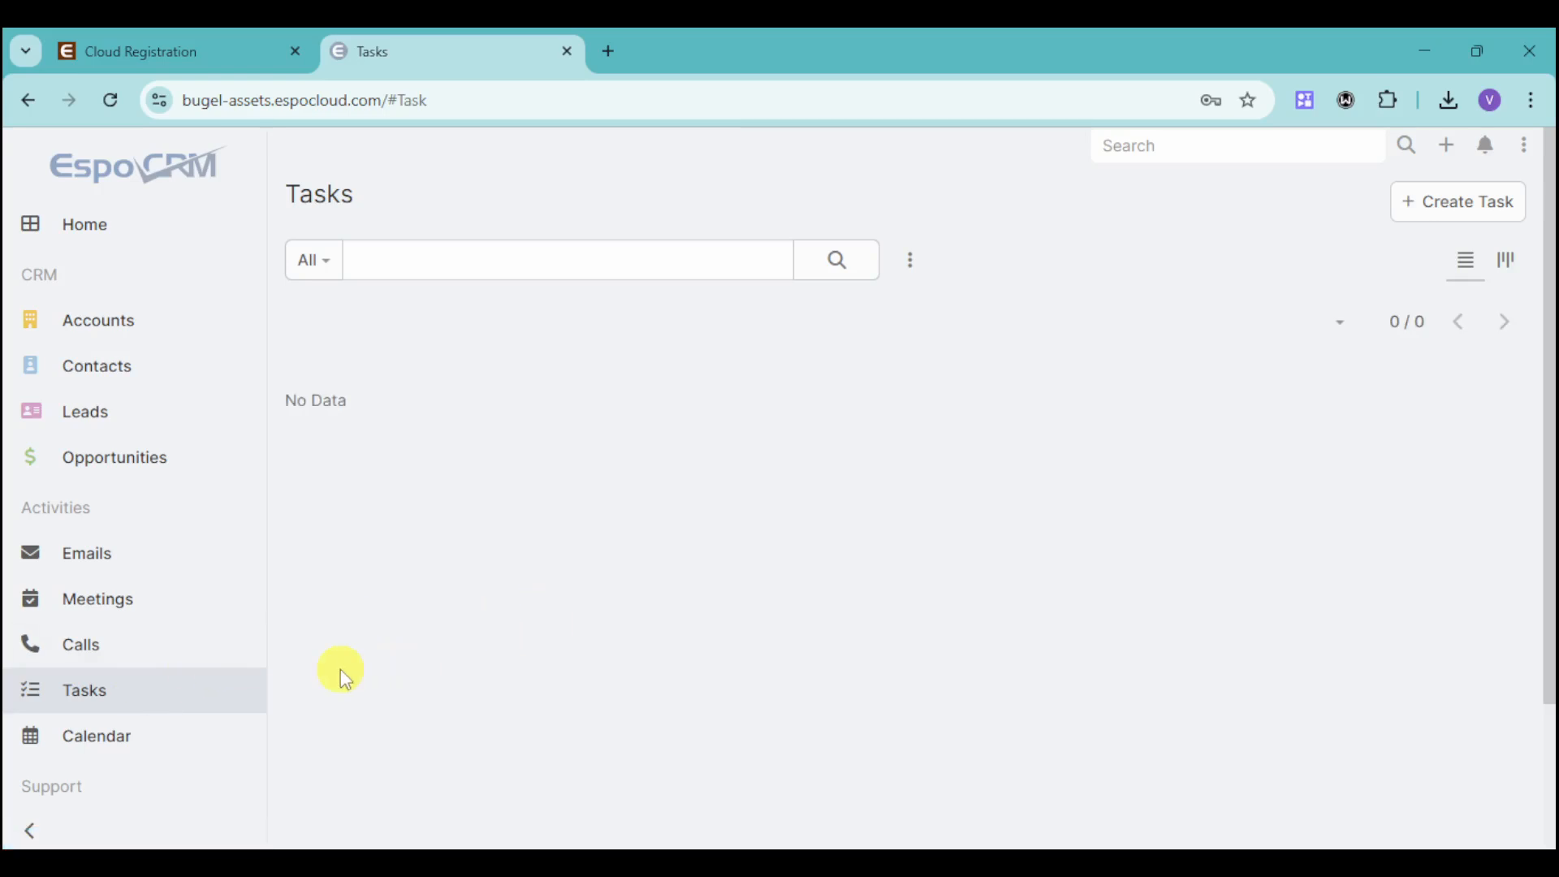
{"action": "mouse_move", "coordinate": [1416, 209]}
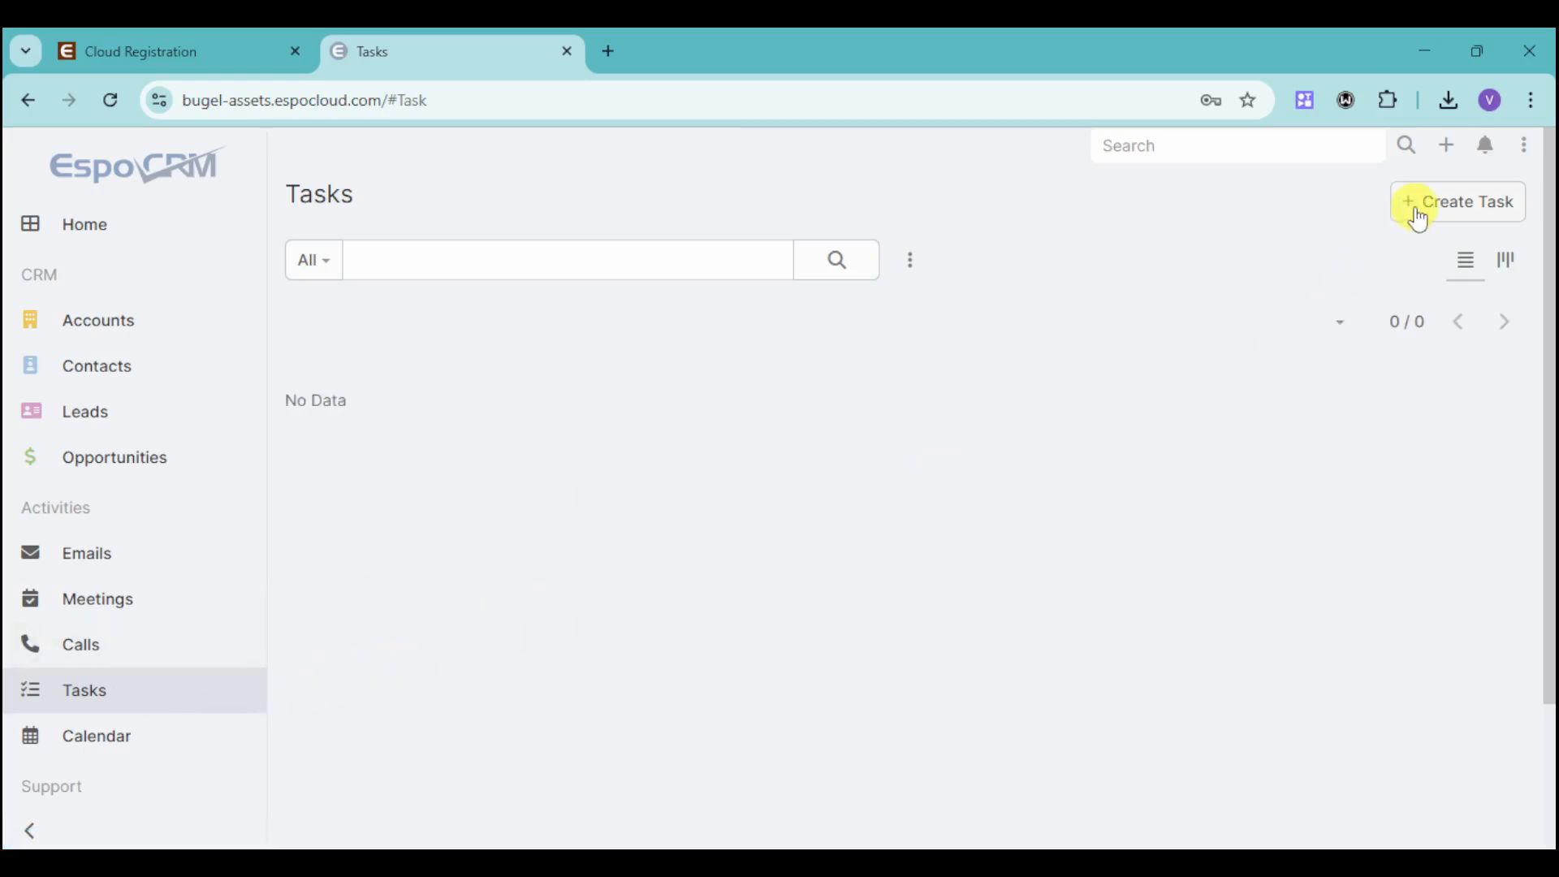
{"action": "left_click", "coordinate": [1464, 201]}
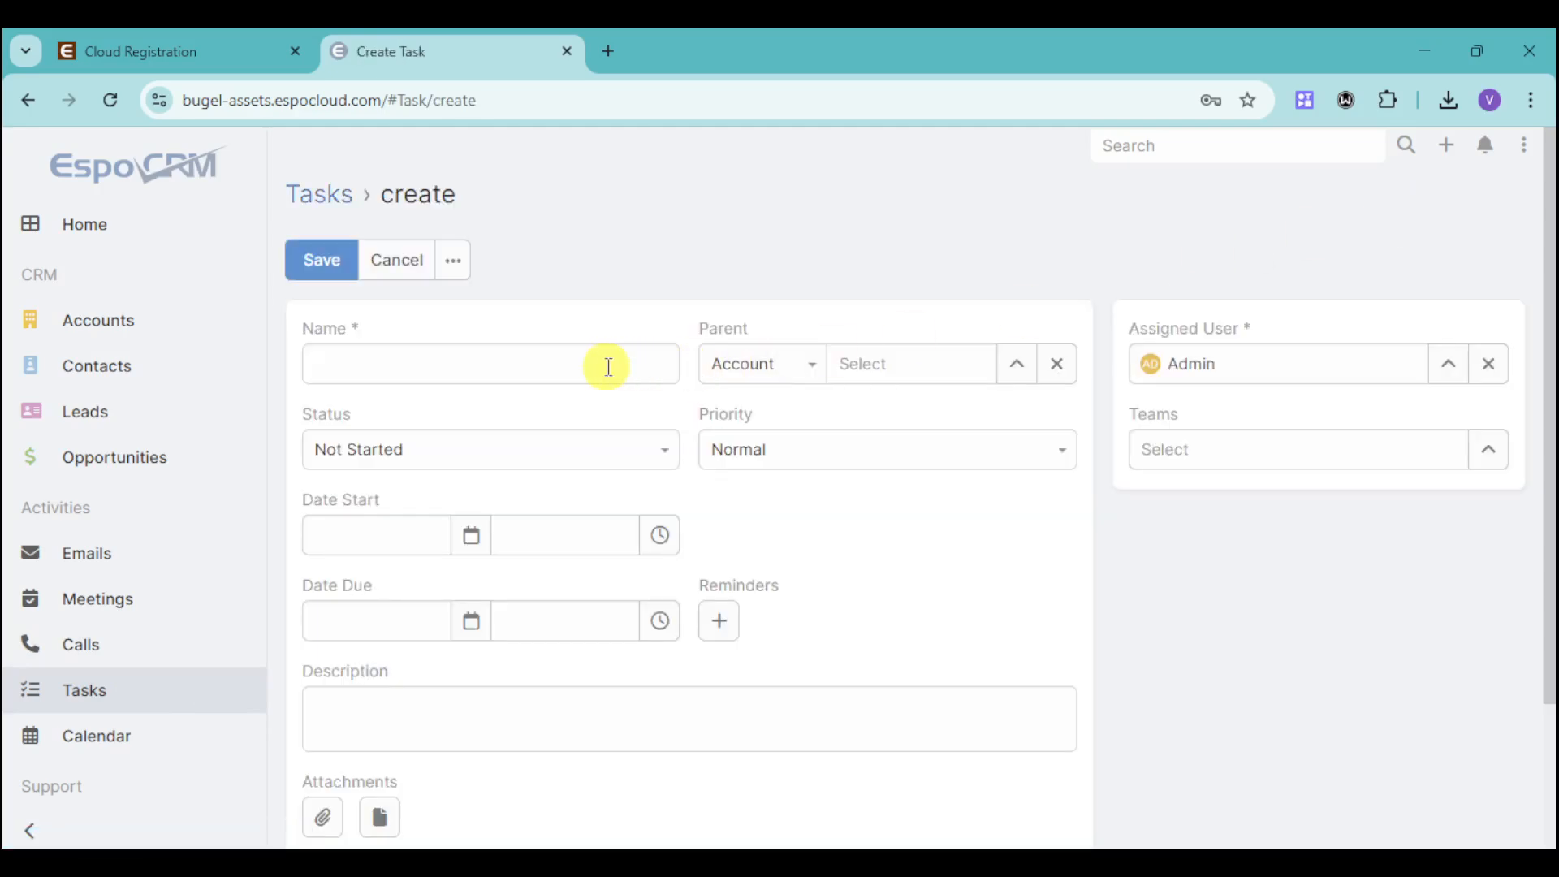
{"action": "left_click", "coordinate": [322, 260]}
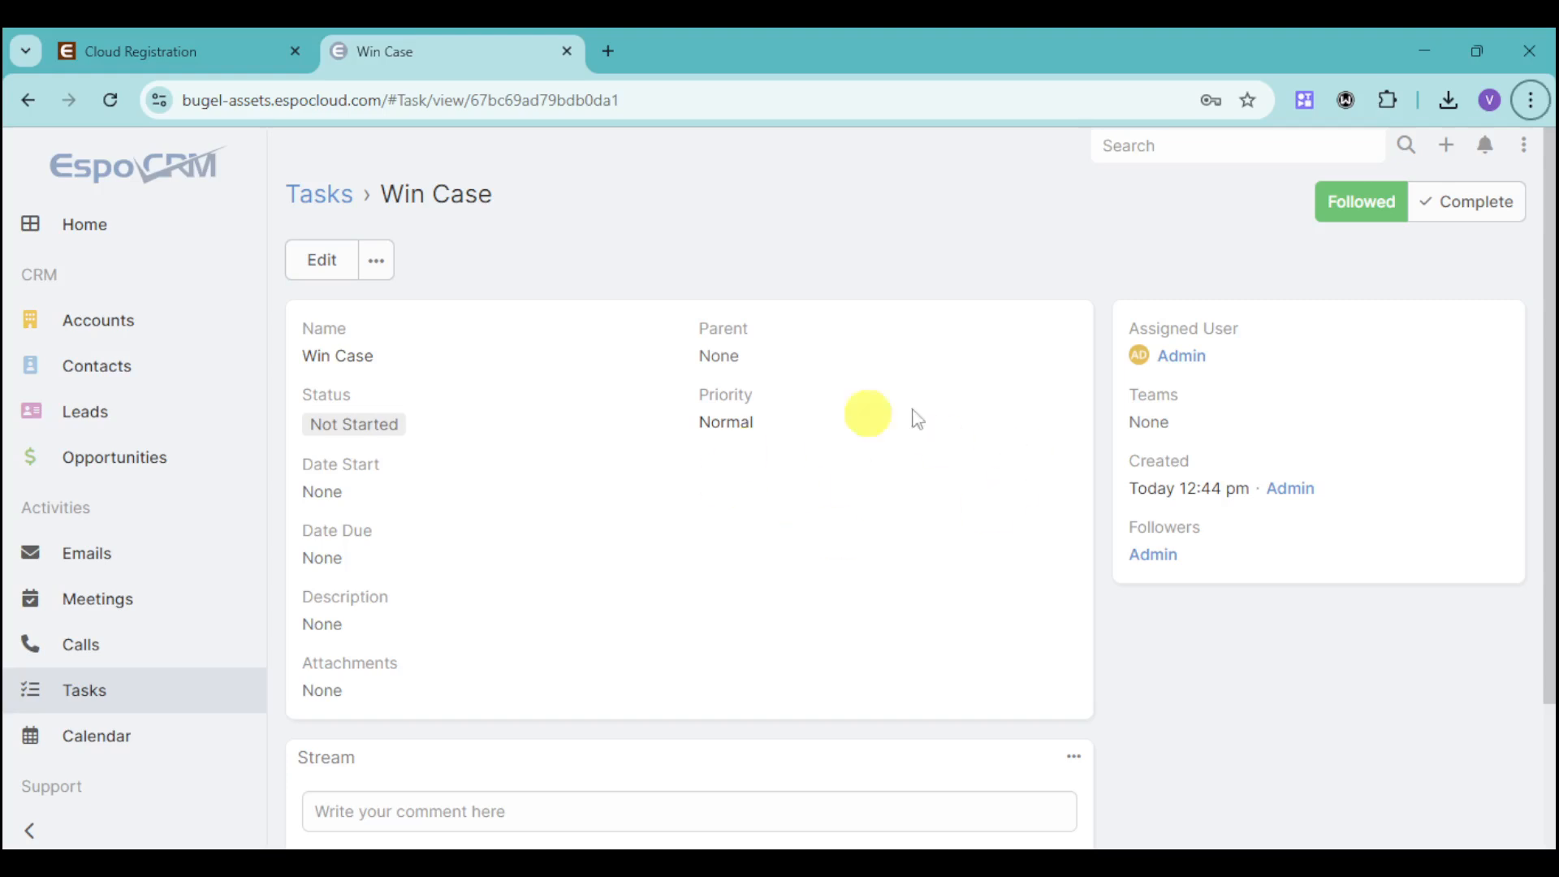
{"action": "mouse_move", "coordinate": [145, 711]}
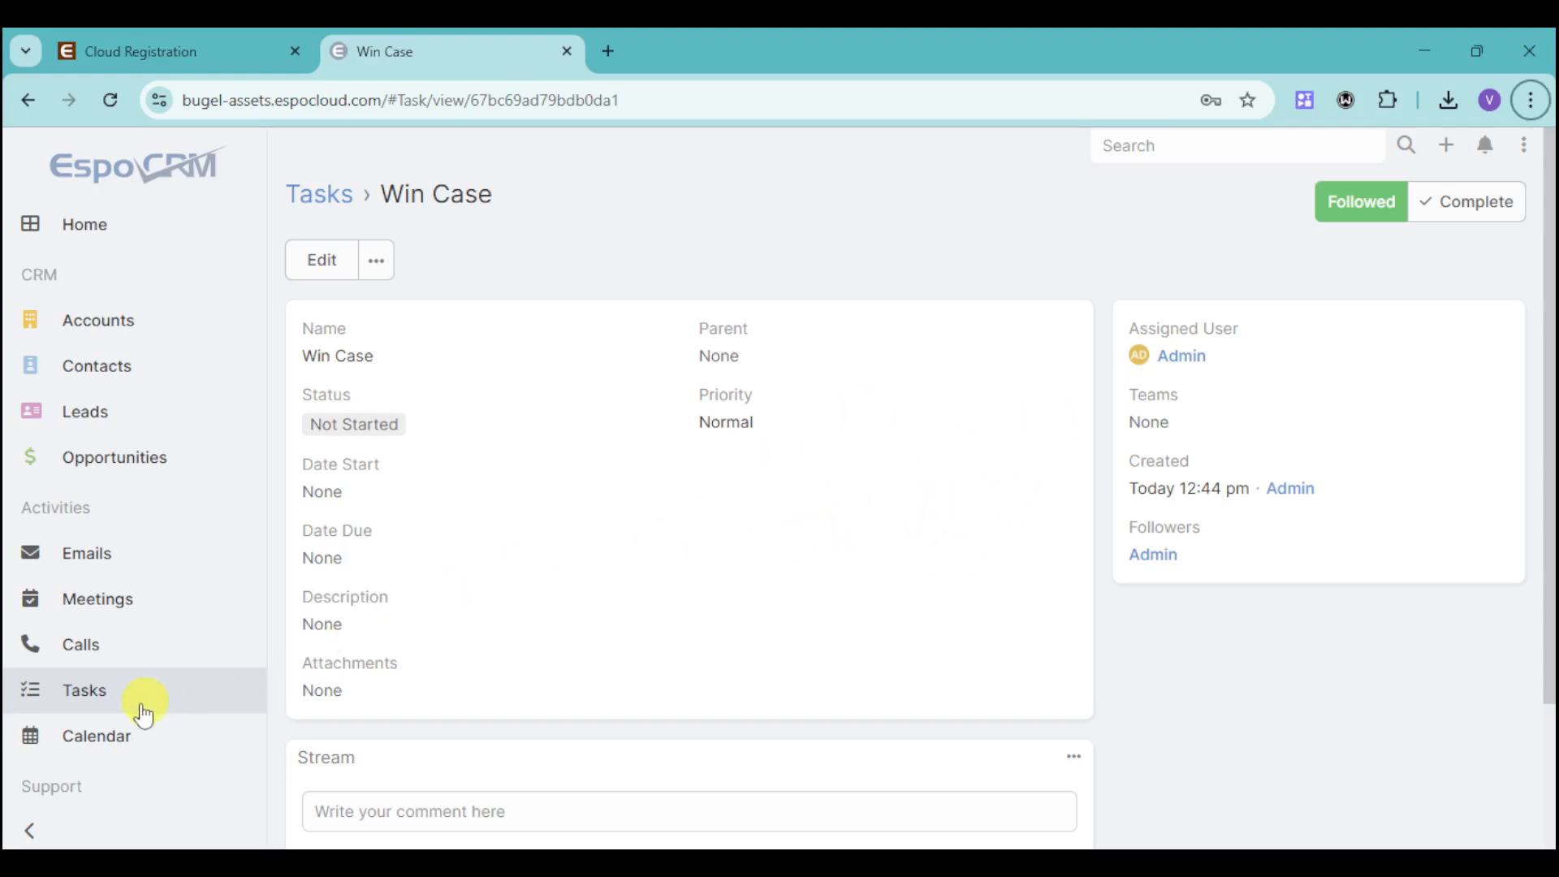
- View the February–March 2025 week calendar, then show the empty Cases list under Support
{"action": "left_click", "coordinate": [96, 736]}
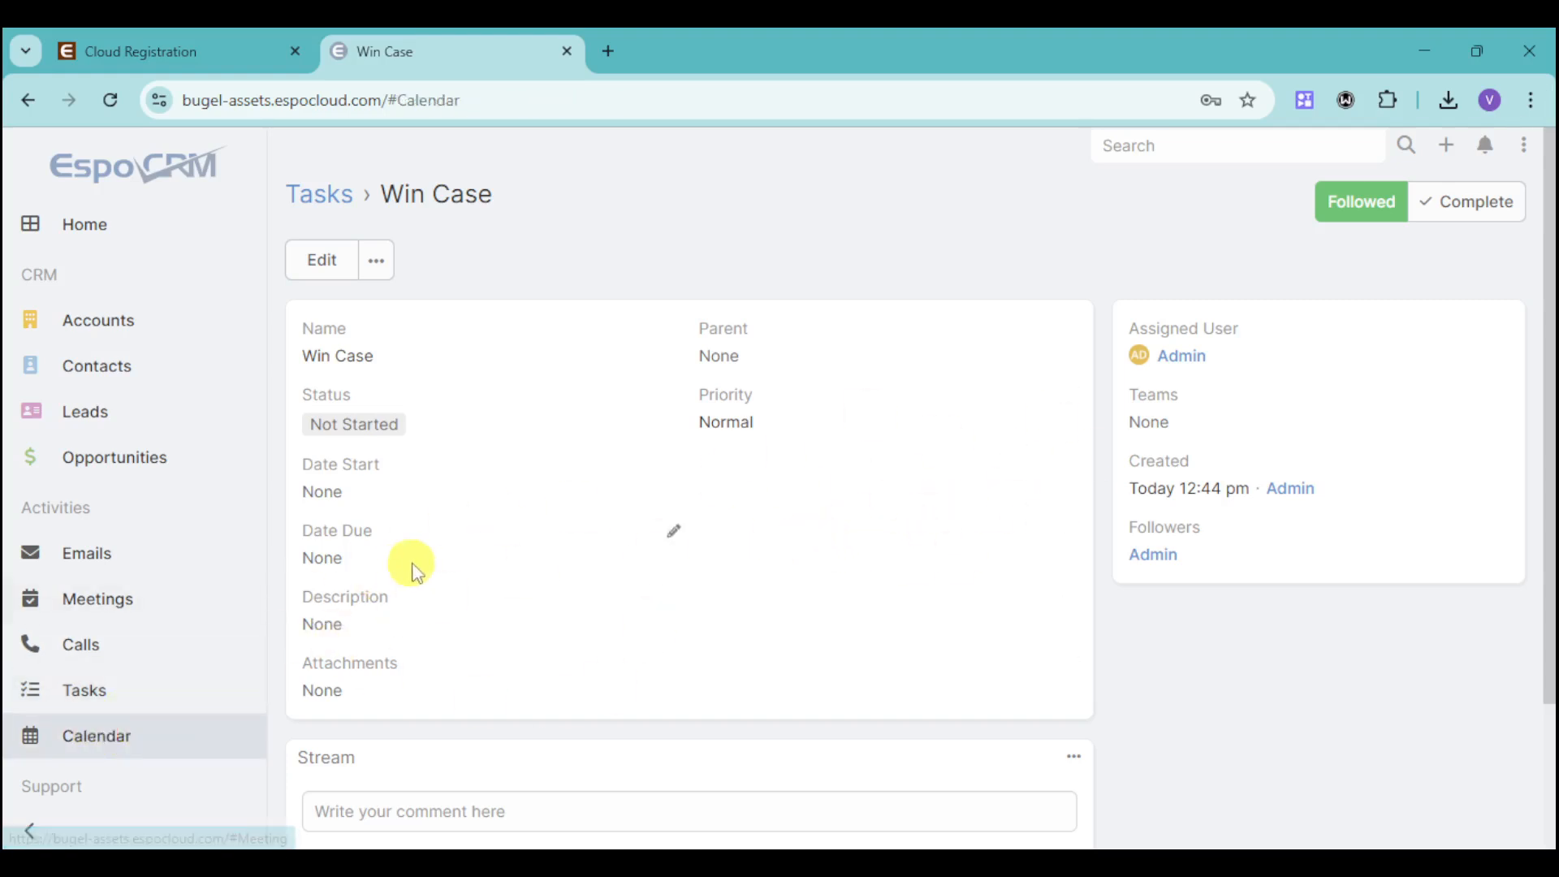
{"action": "left_click", "coordinate": [96, 736]}
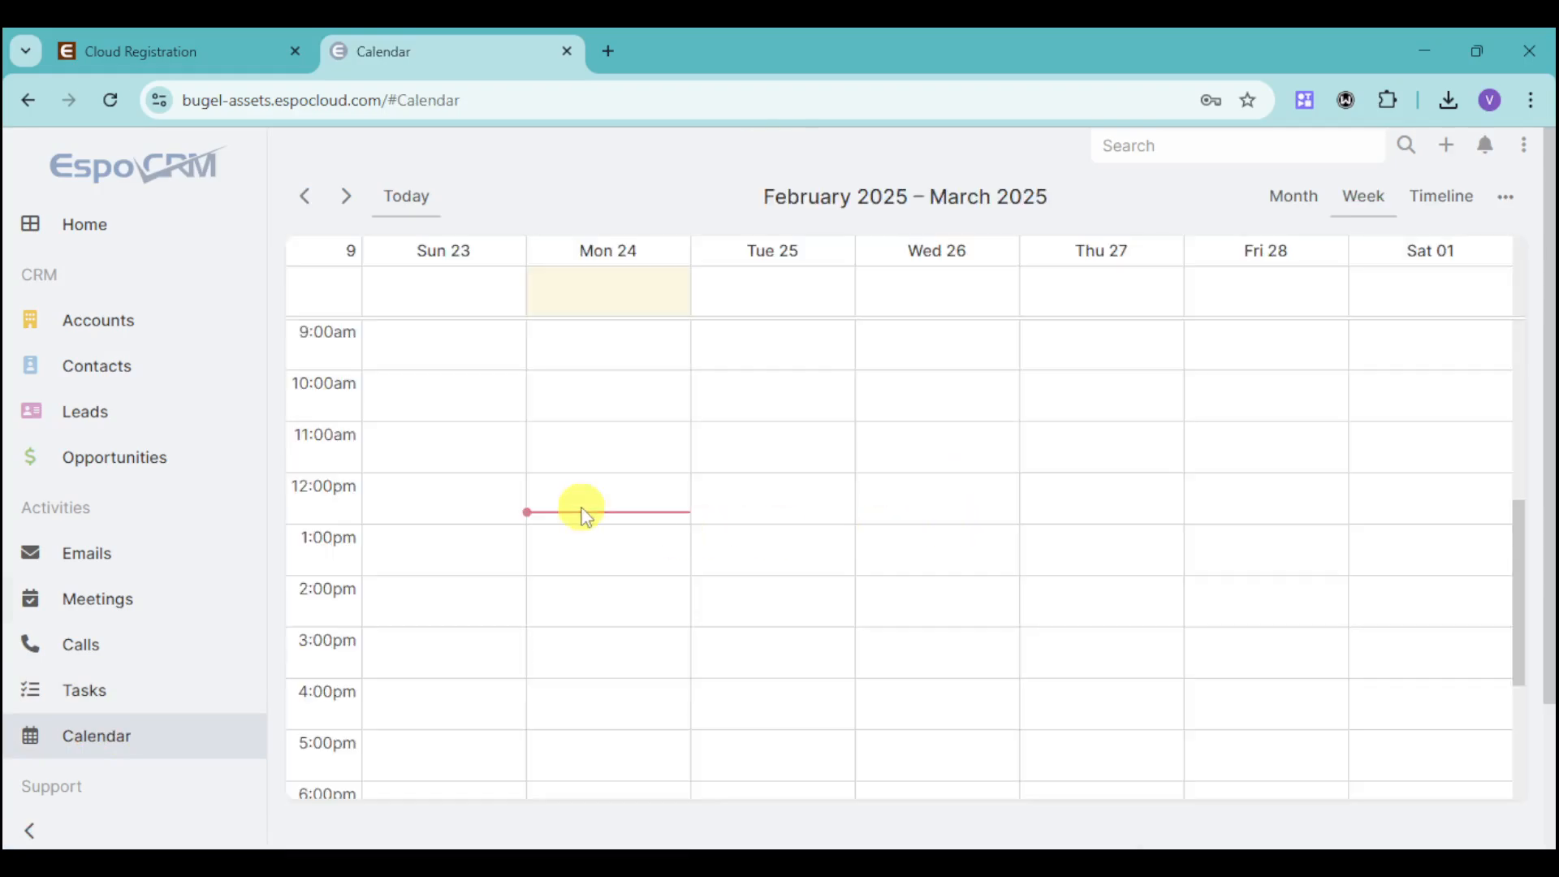
{"action": "mouse_move", "coordinate": [780, 533]}
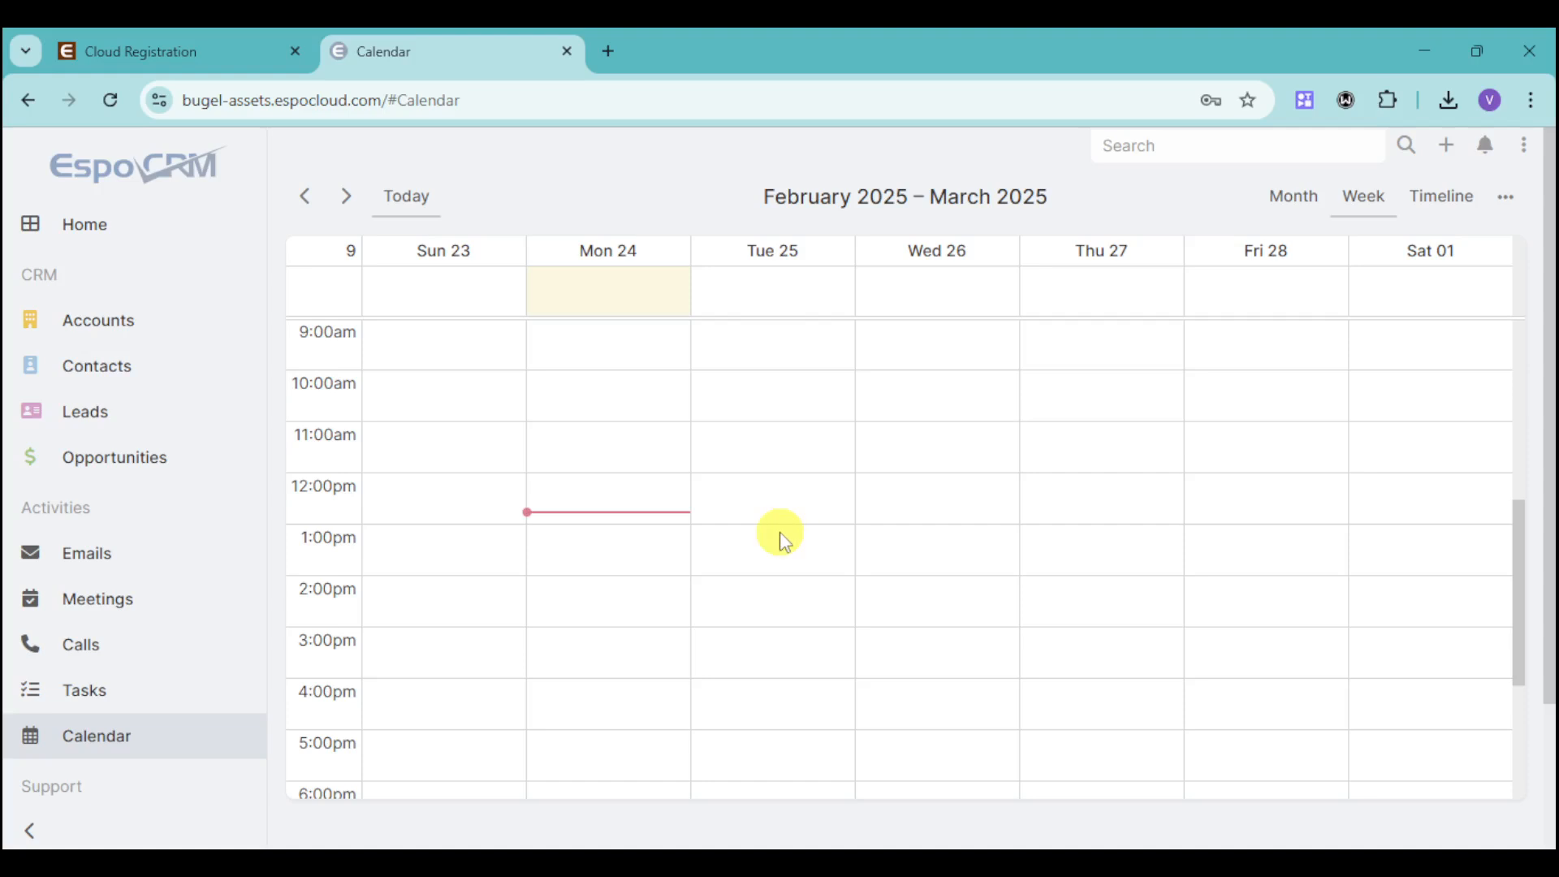
{"action": "mouse_move", "coordinate": [890, 526]}
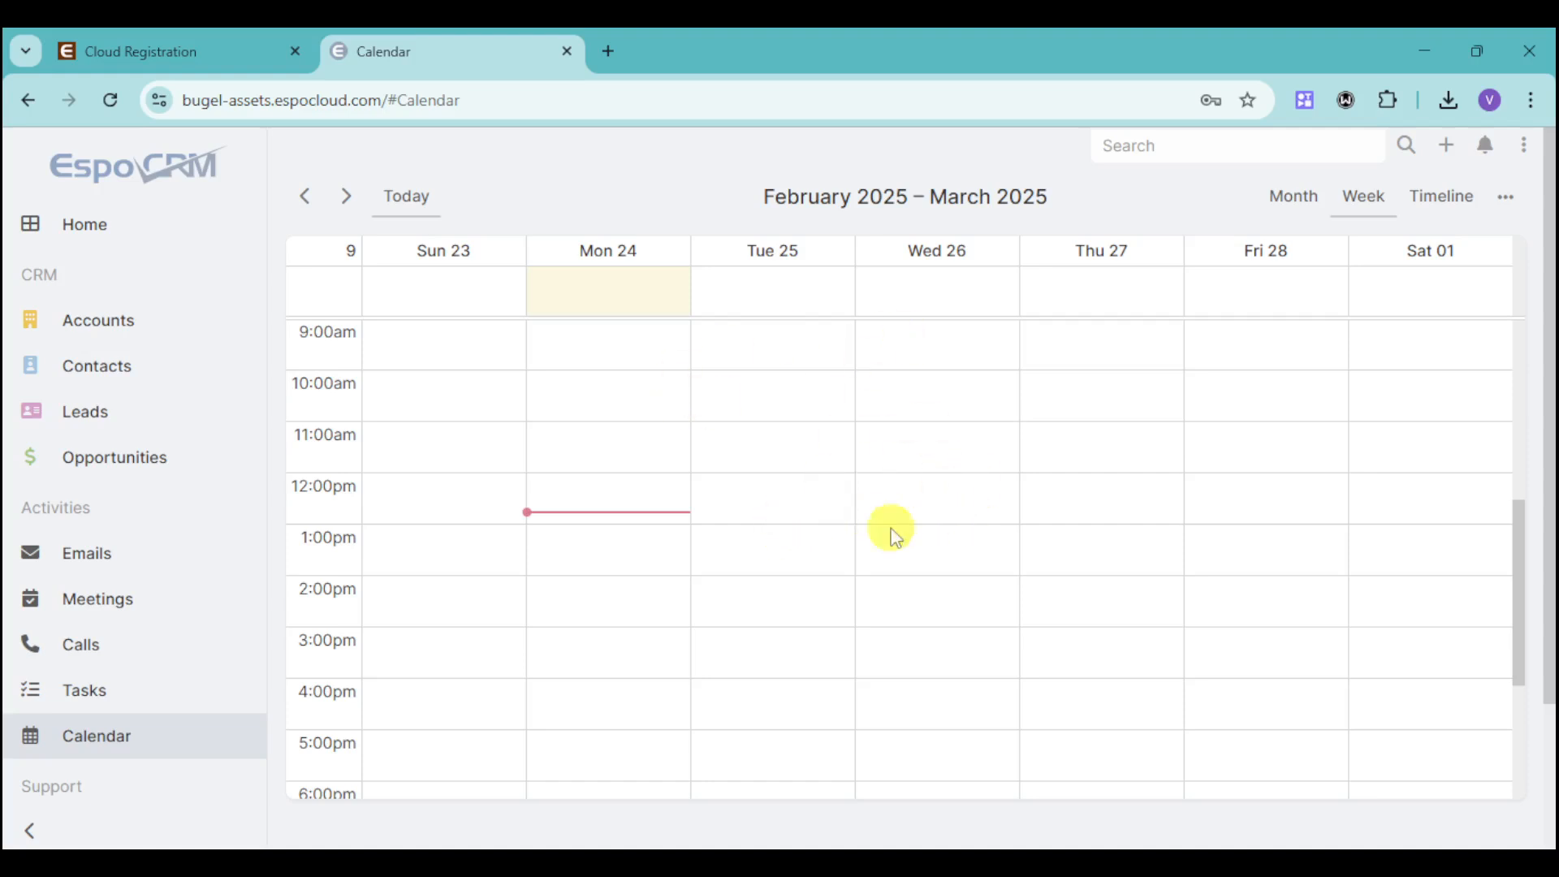
{"action": "mouse_move", "coordinate": [1138, 388]}
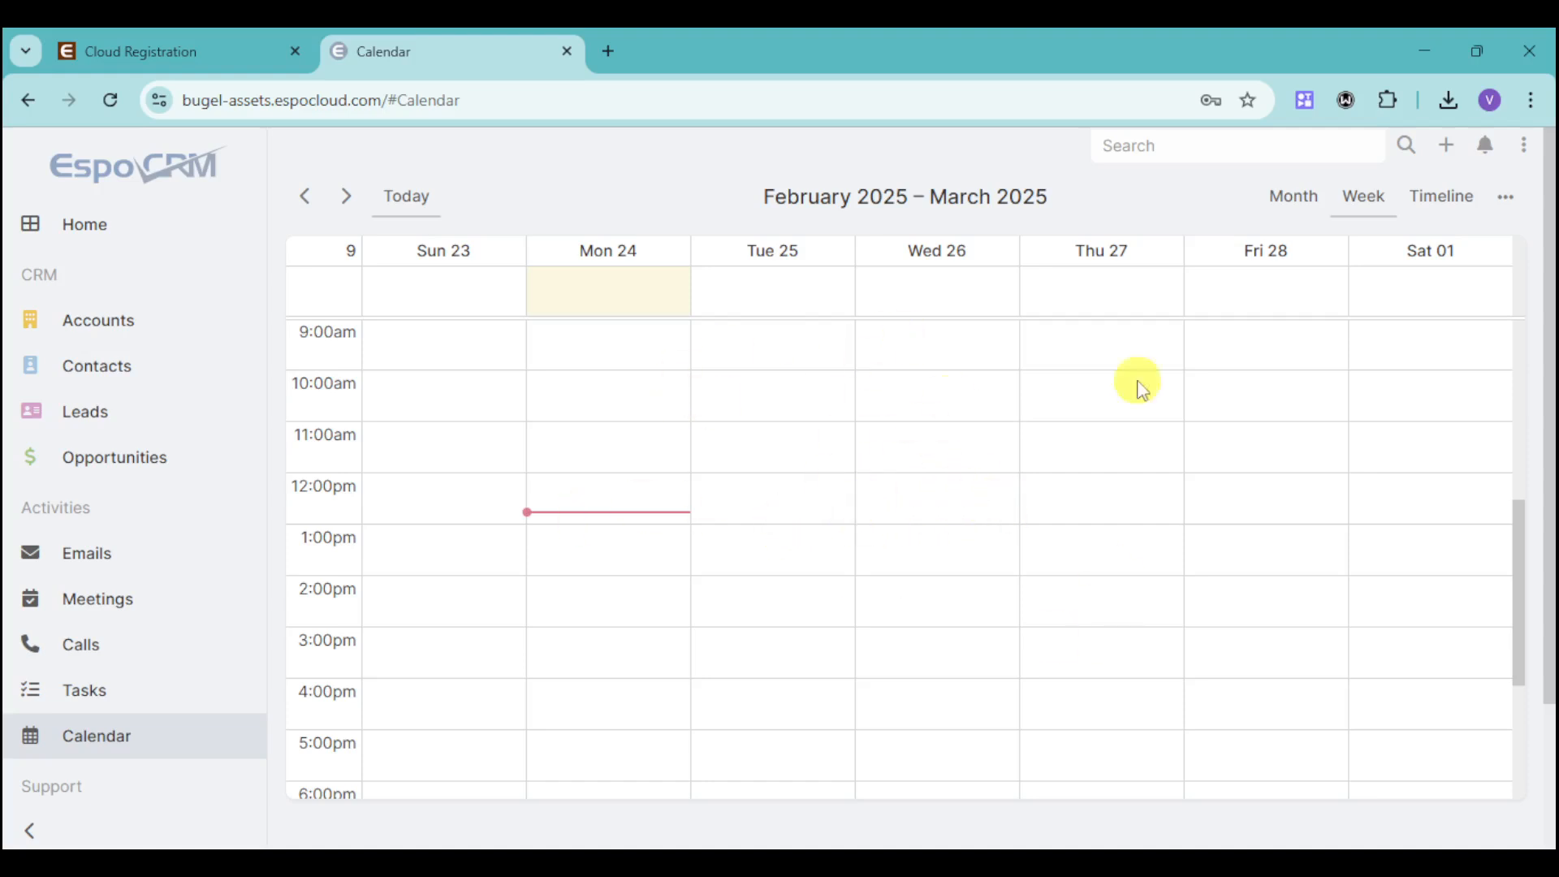
{"action": "mouse_move", "coordinate": [245, 686]}
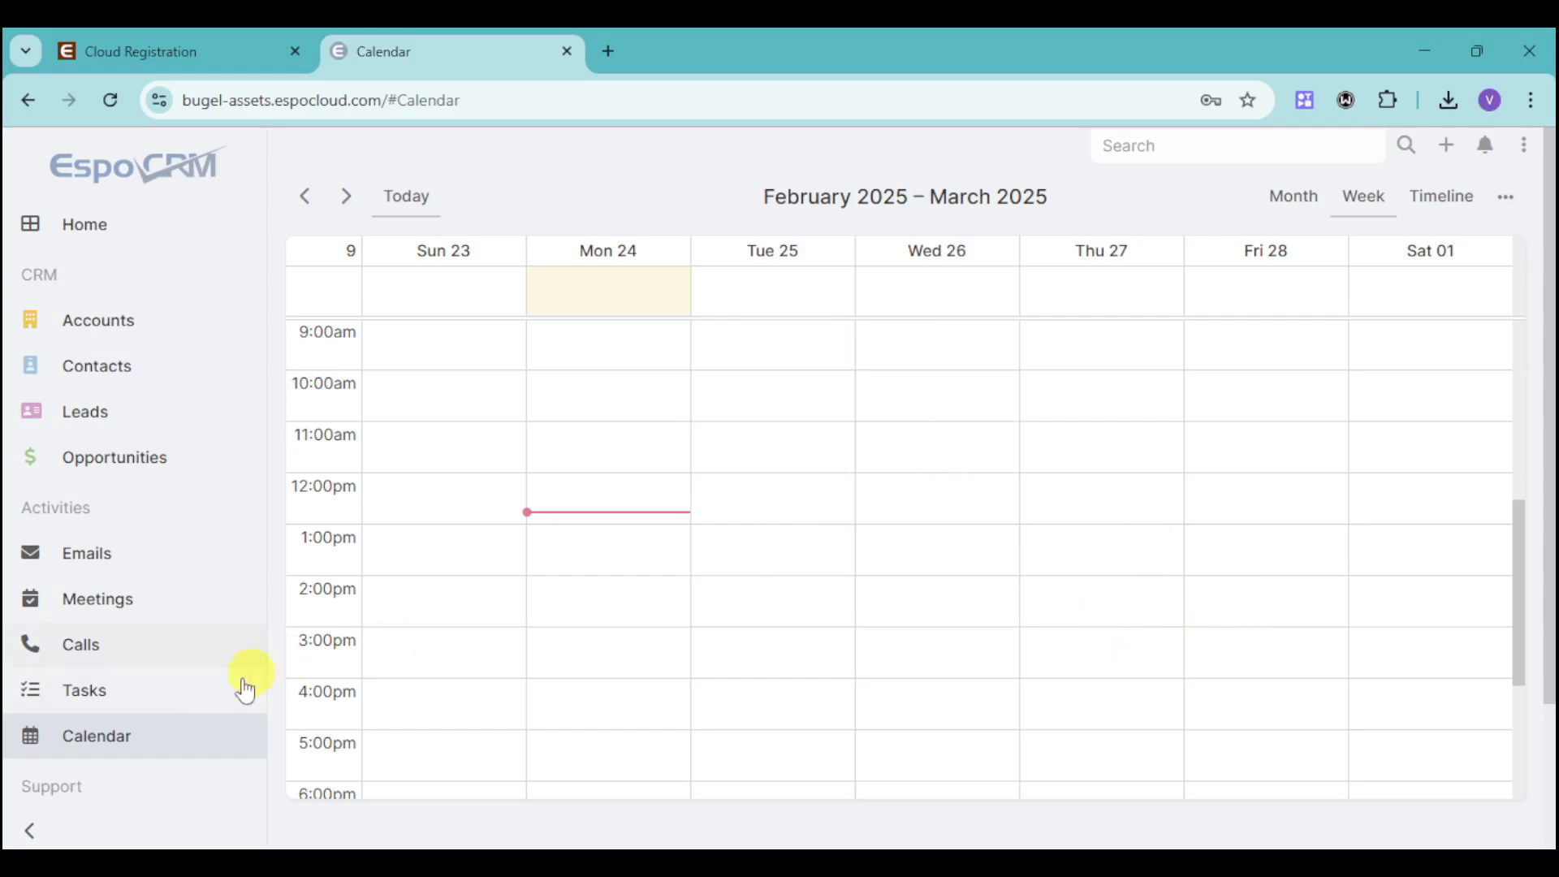
{"action": "scroll", "scroll_direction": "down", "scroll_amount": 3}
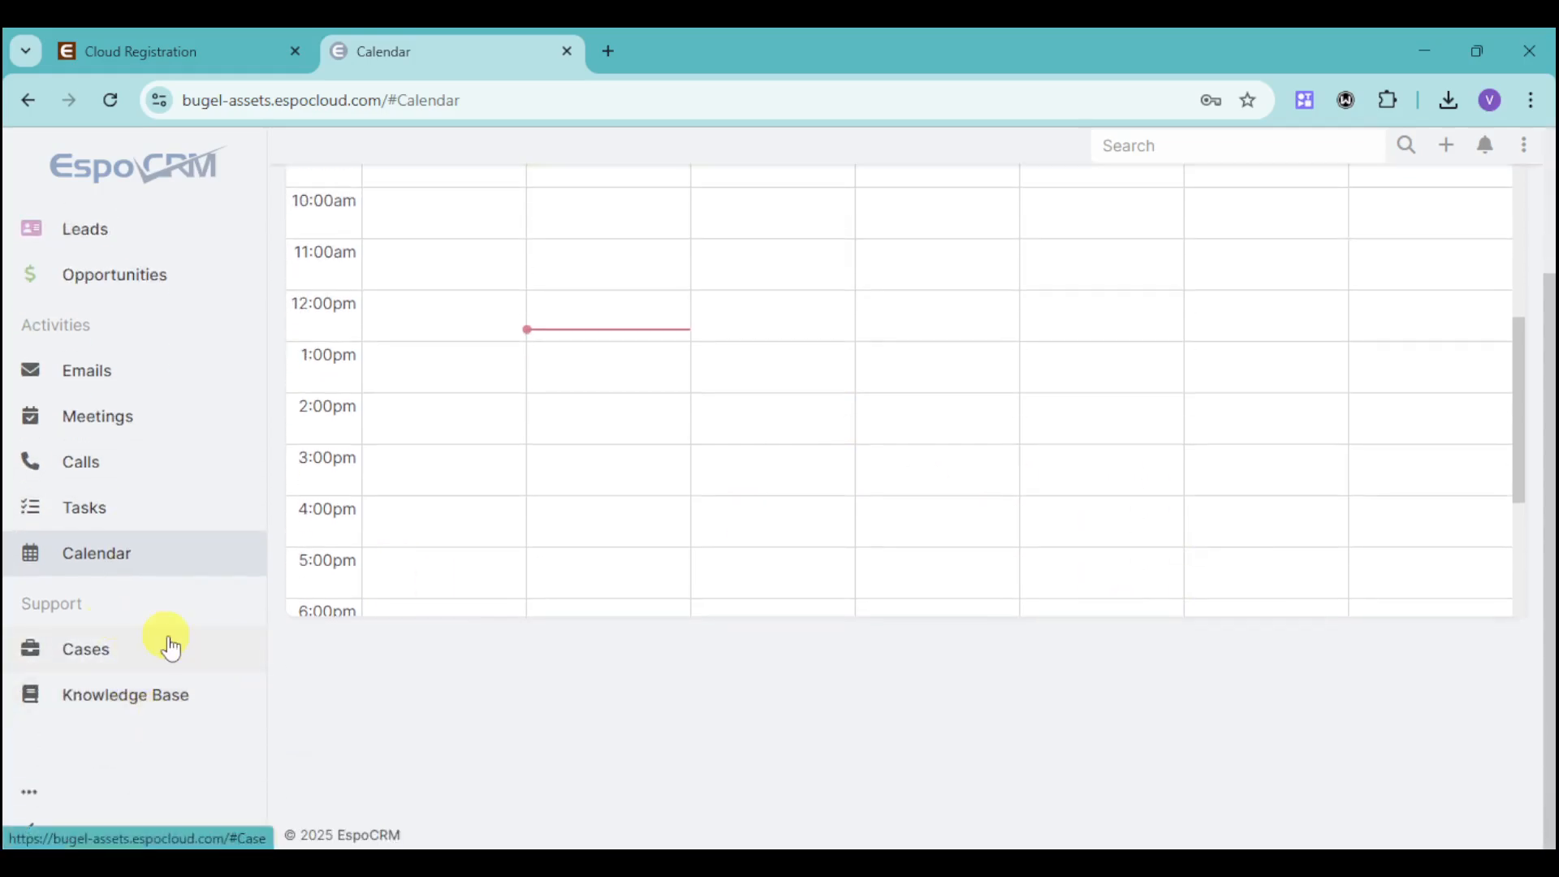
{"action": "left_click", "coordinate": [86, 648]}
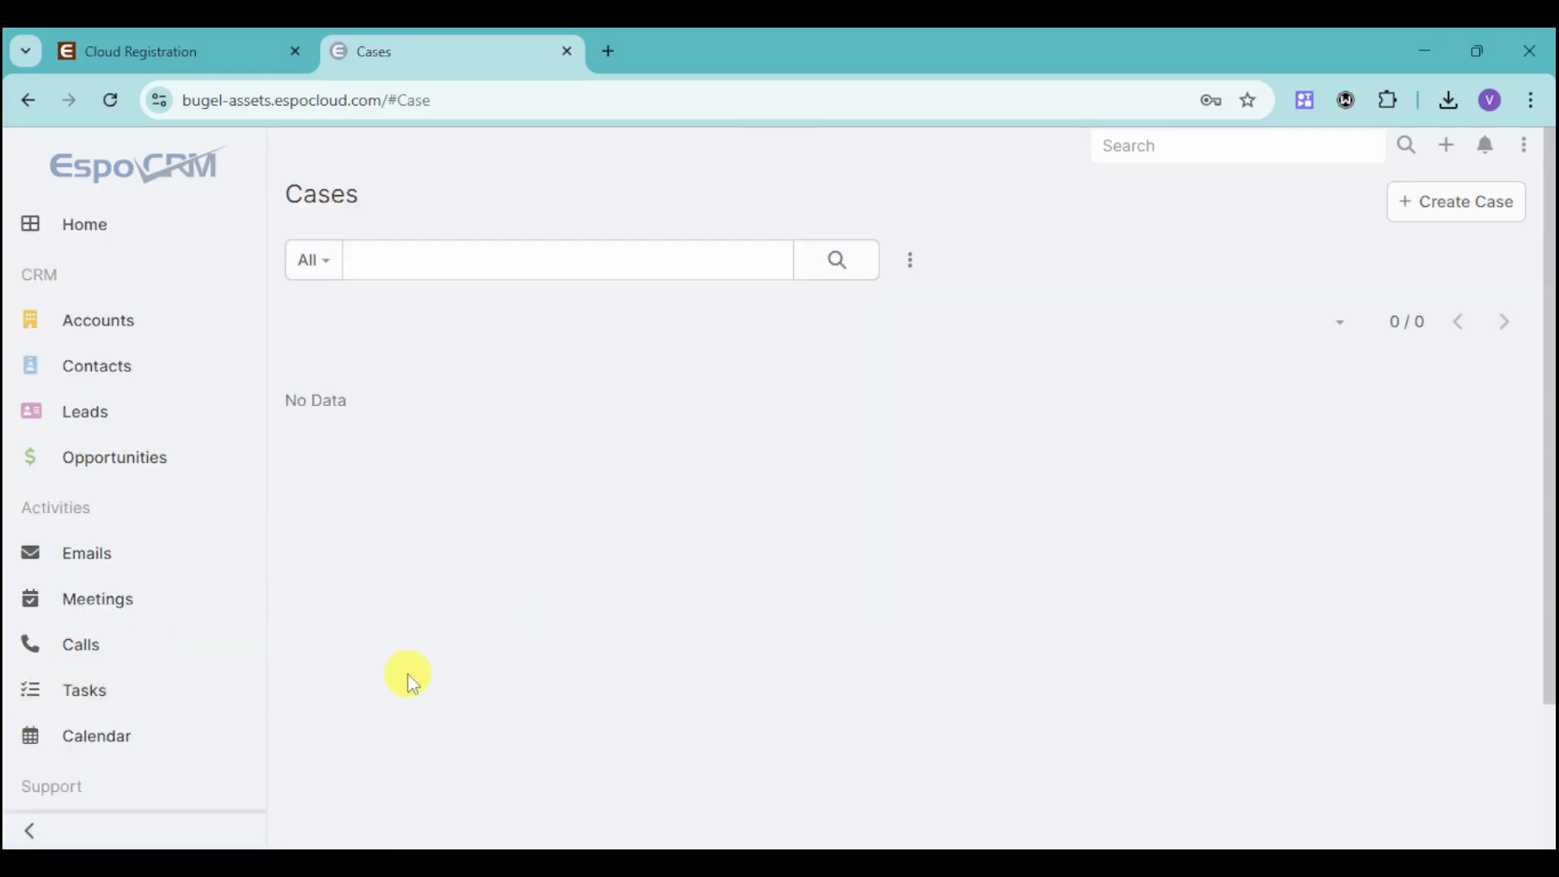
{"action": "mouse_move", "coordinate": [1086, 599]}
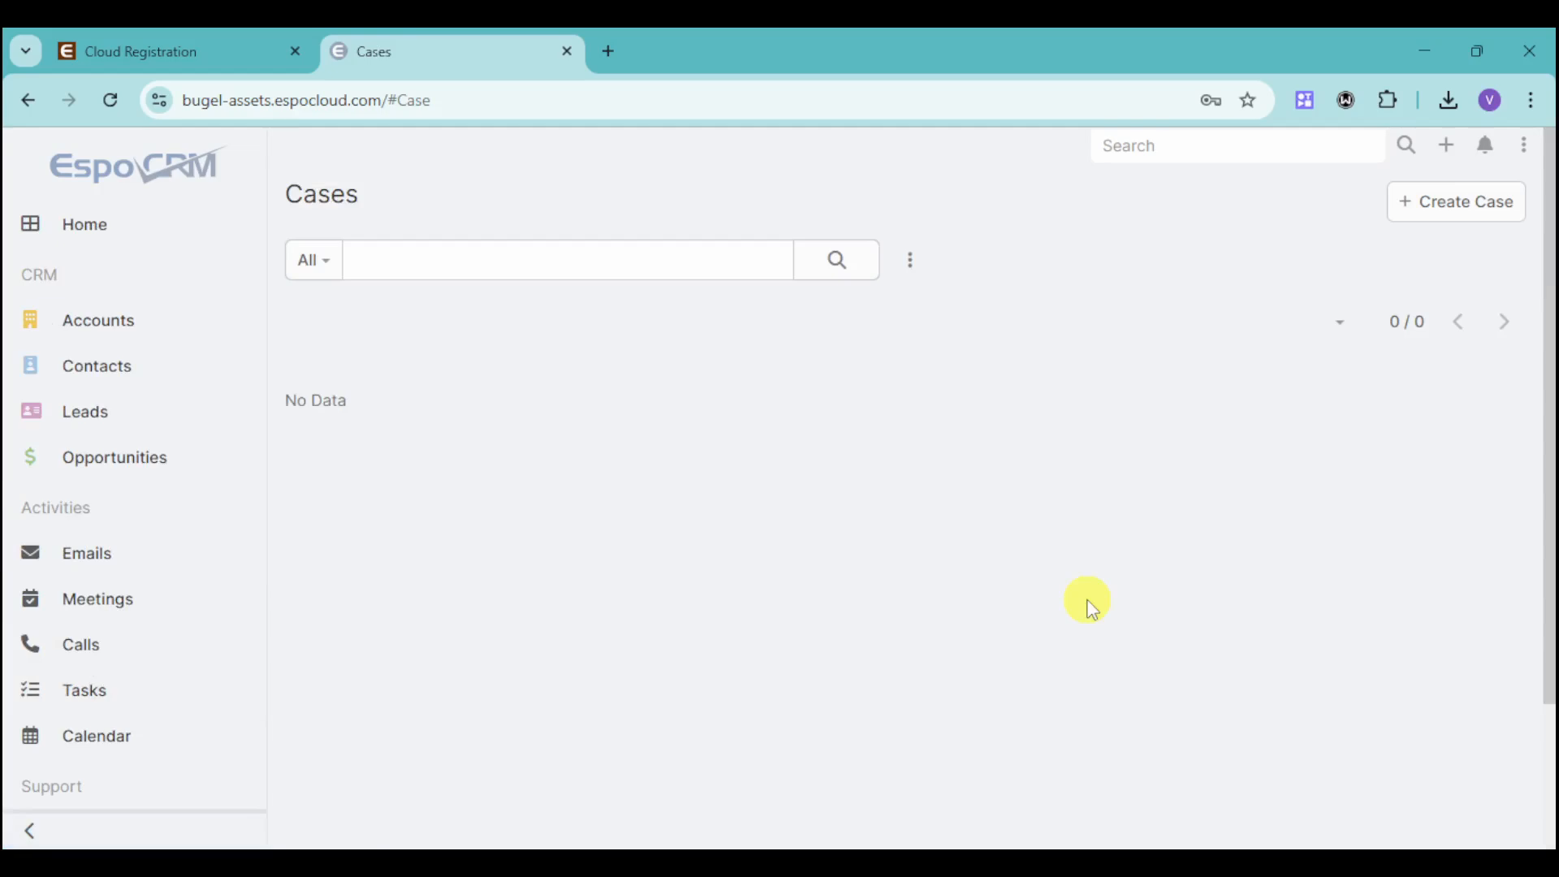